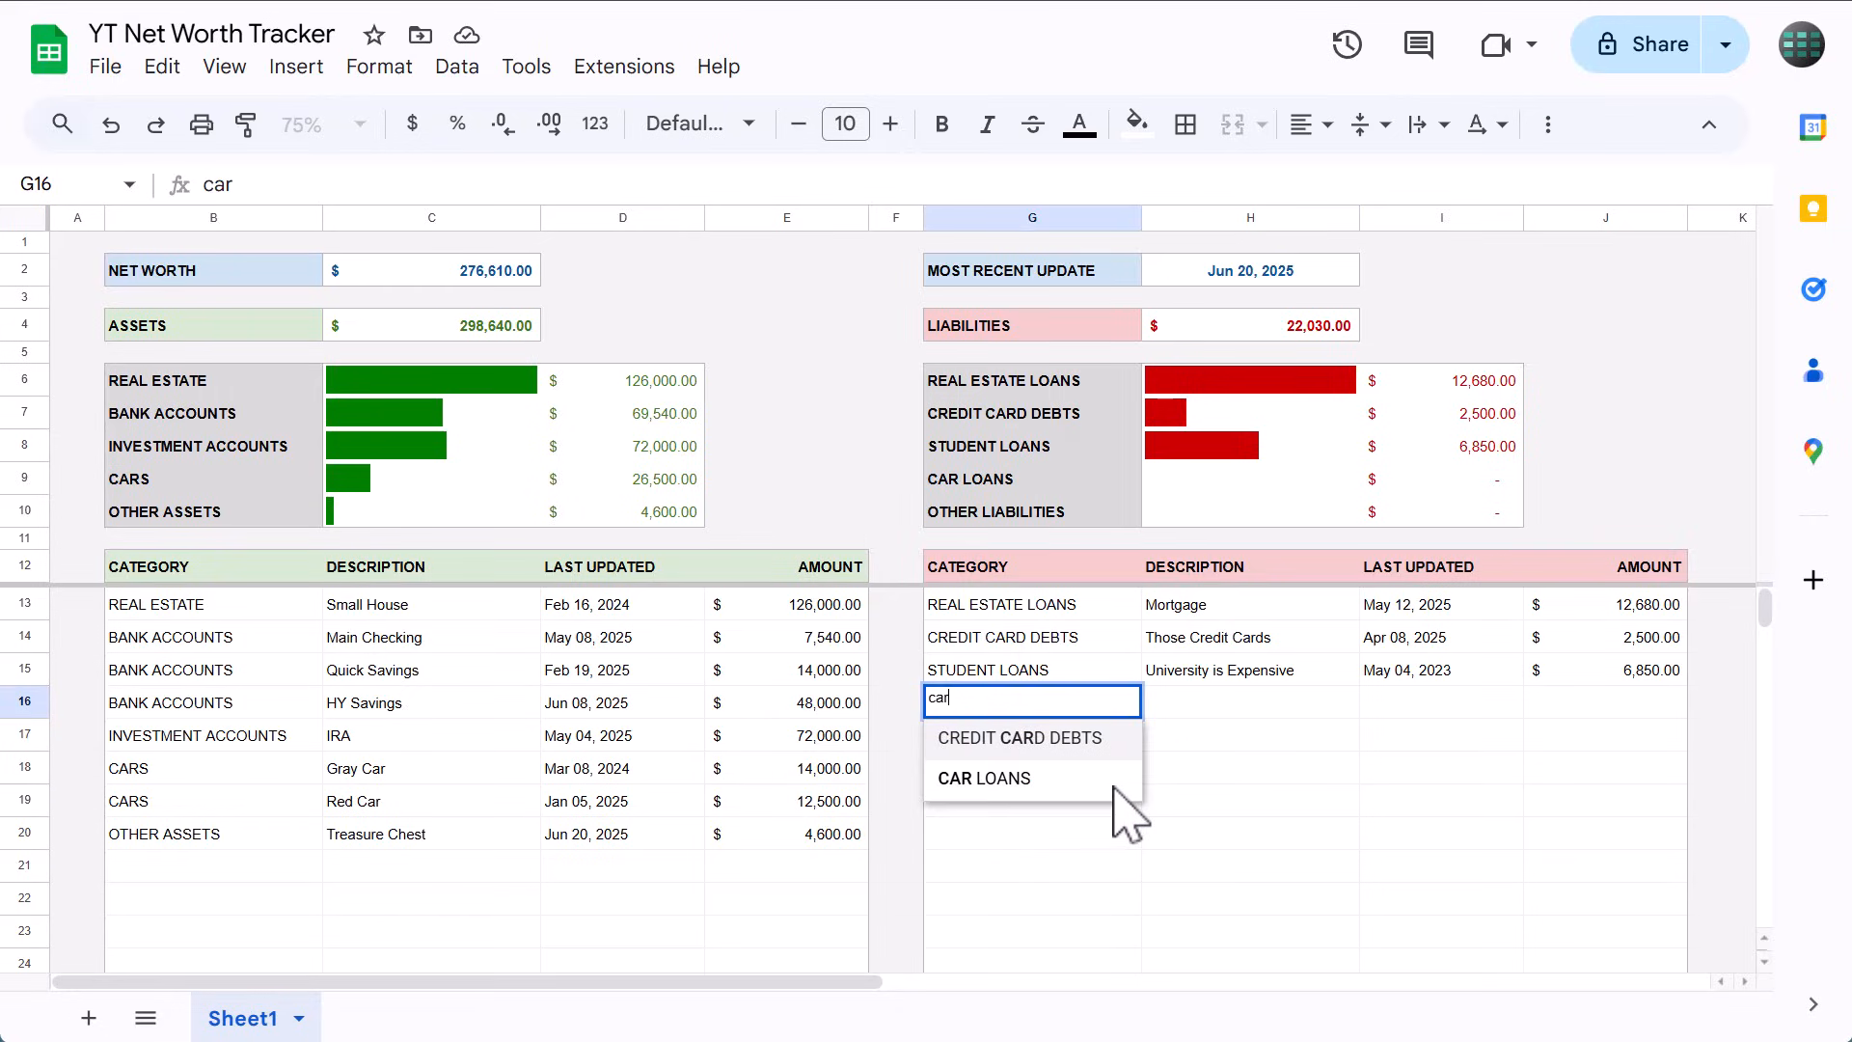
# Add a CAR LOANS entry for the Gray Car dated 6/2 with amount 4500.
pyautogui.click(982, 778)
pyautogui.write('Gray Car')
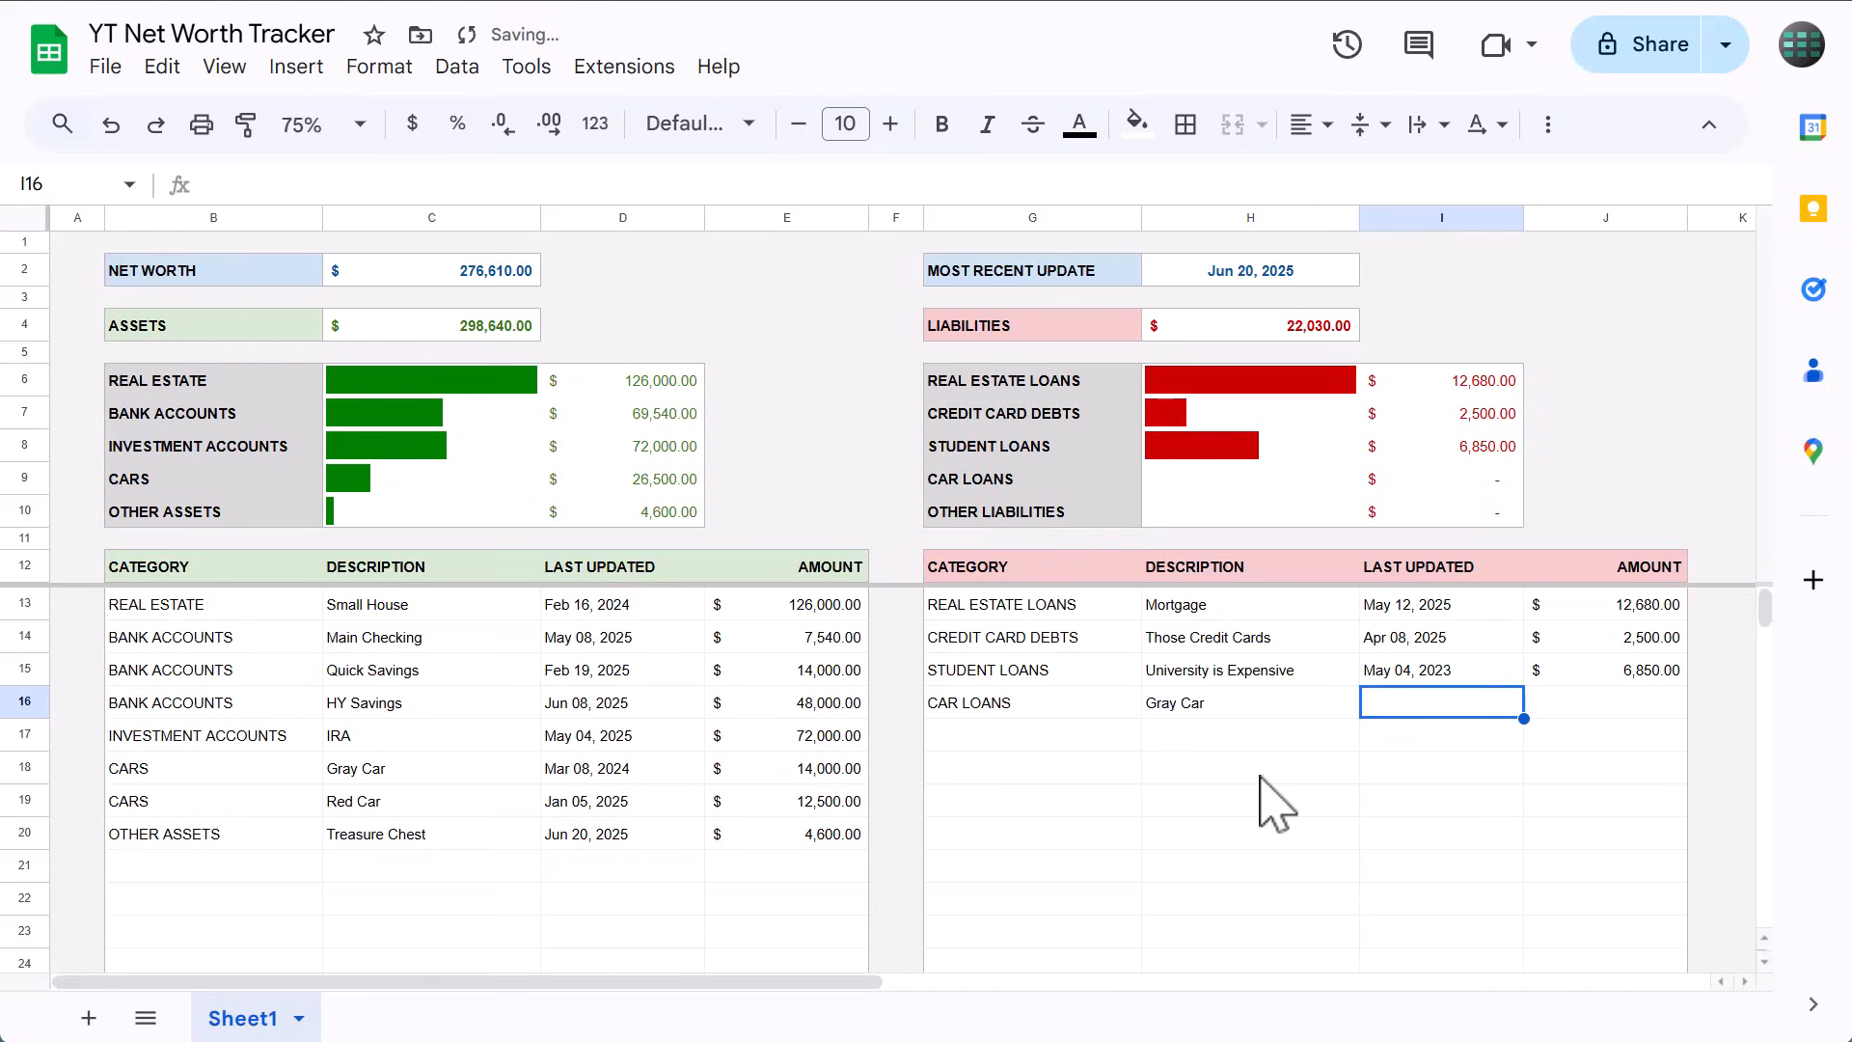
pyautogui.write('6/2')
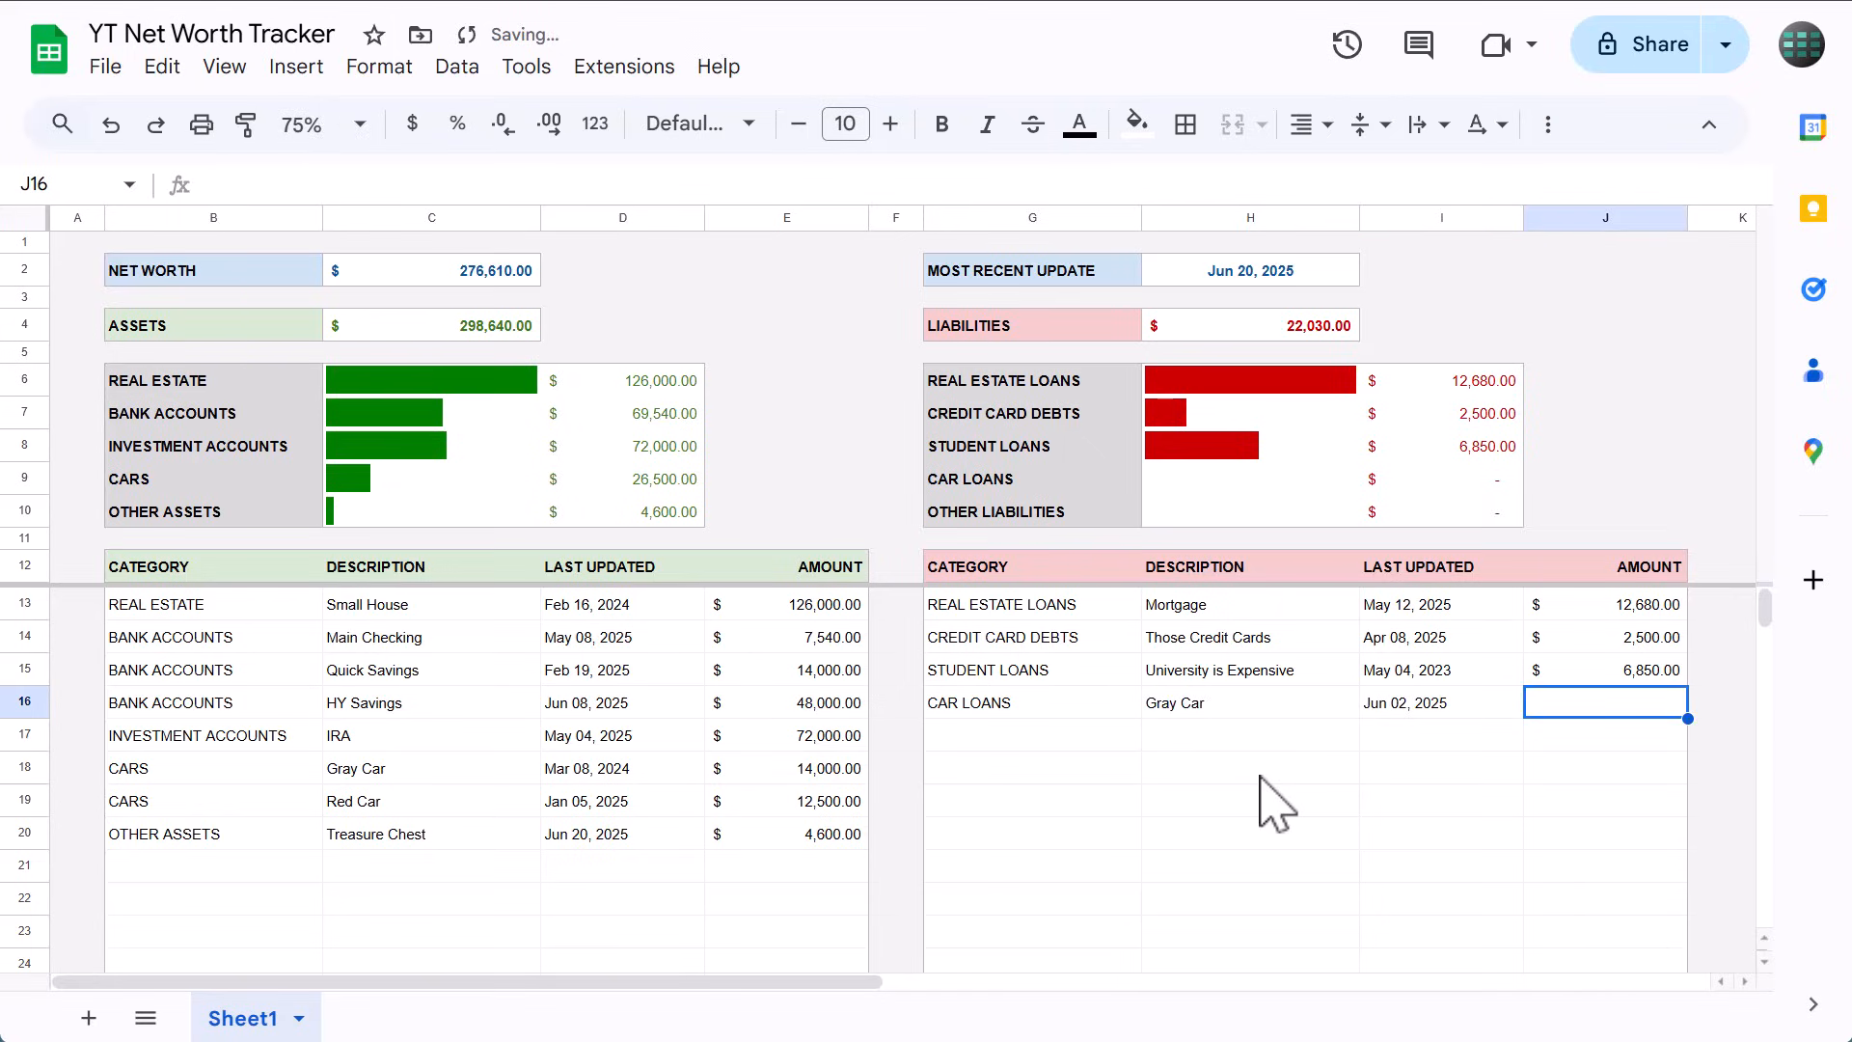
pyautogui.write('4500')
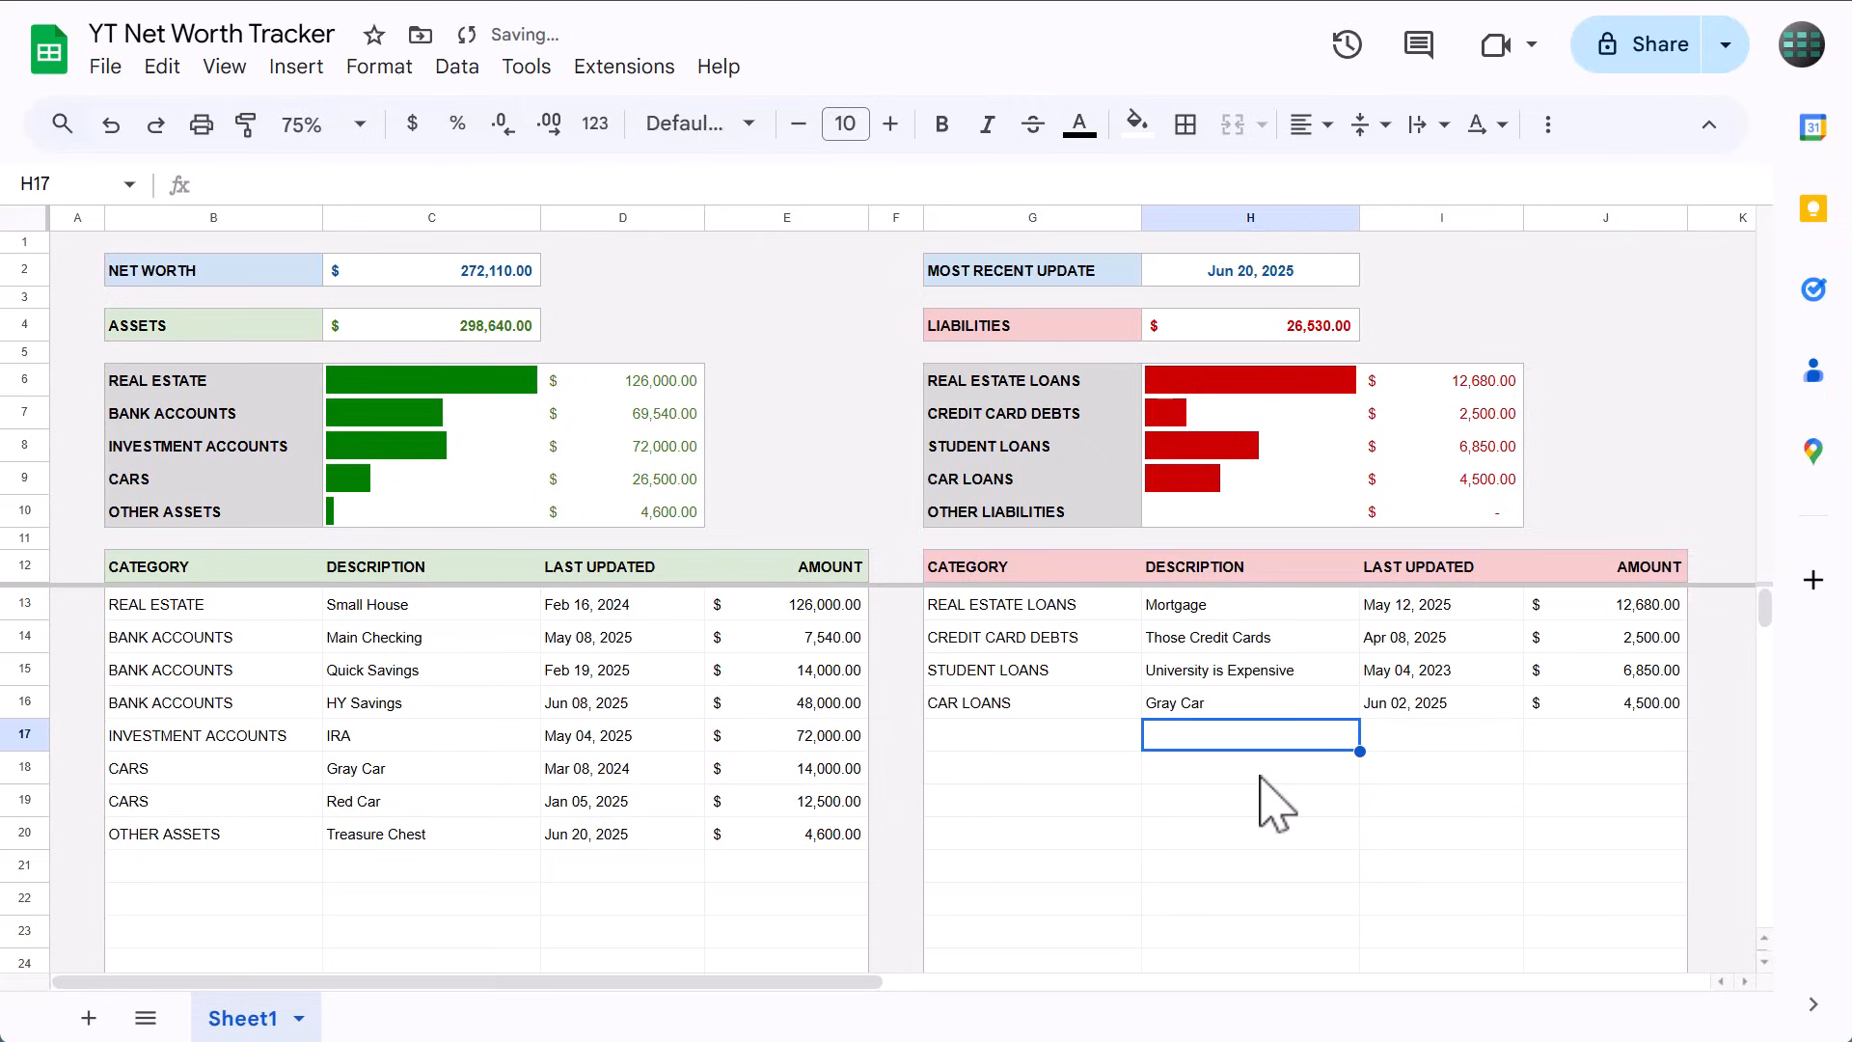
pyautogui.moveTo(1095, 789)
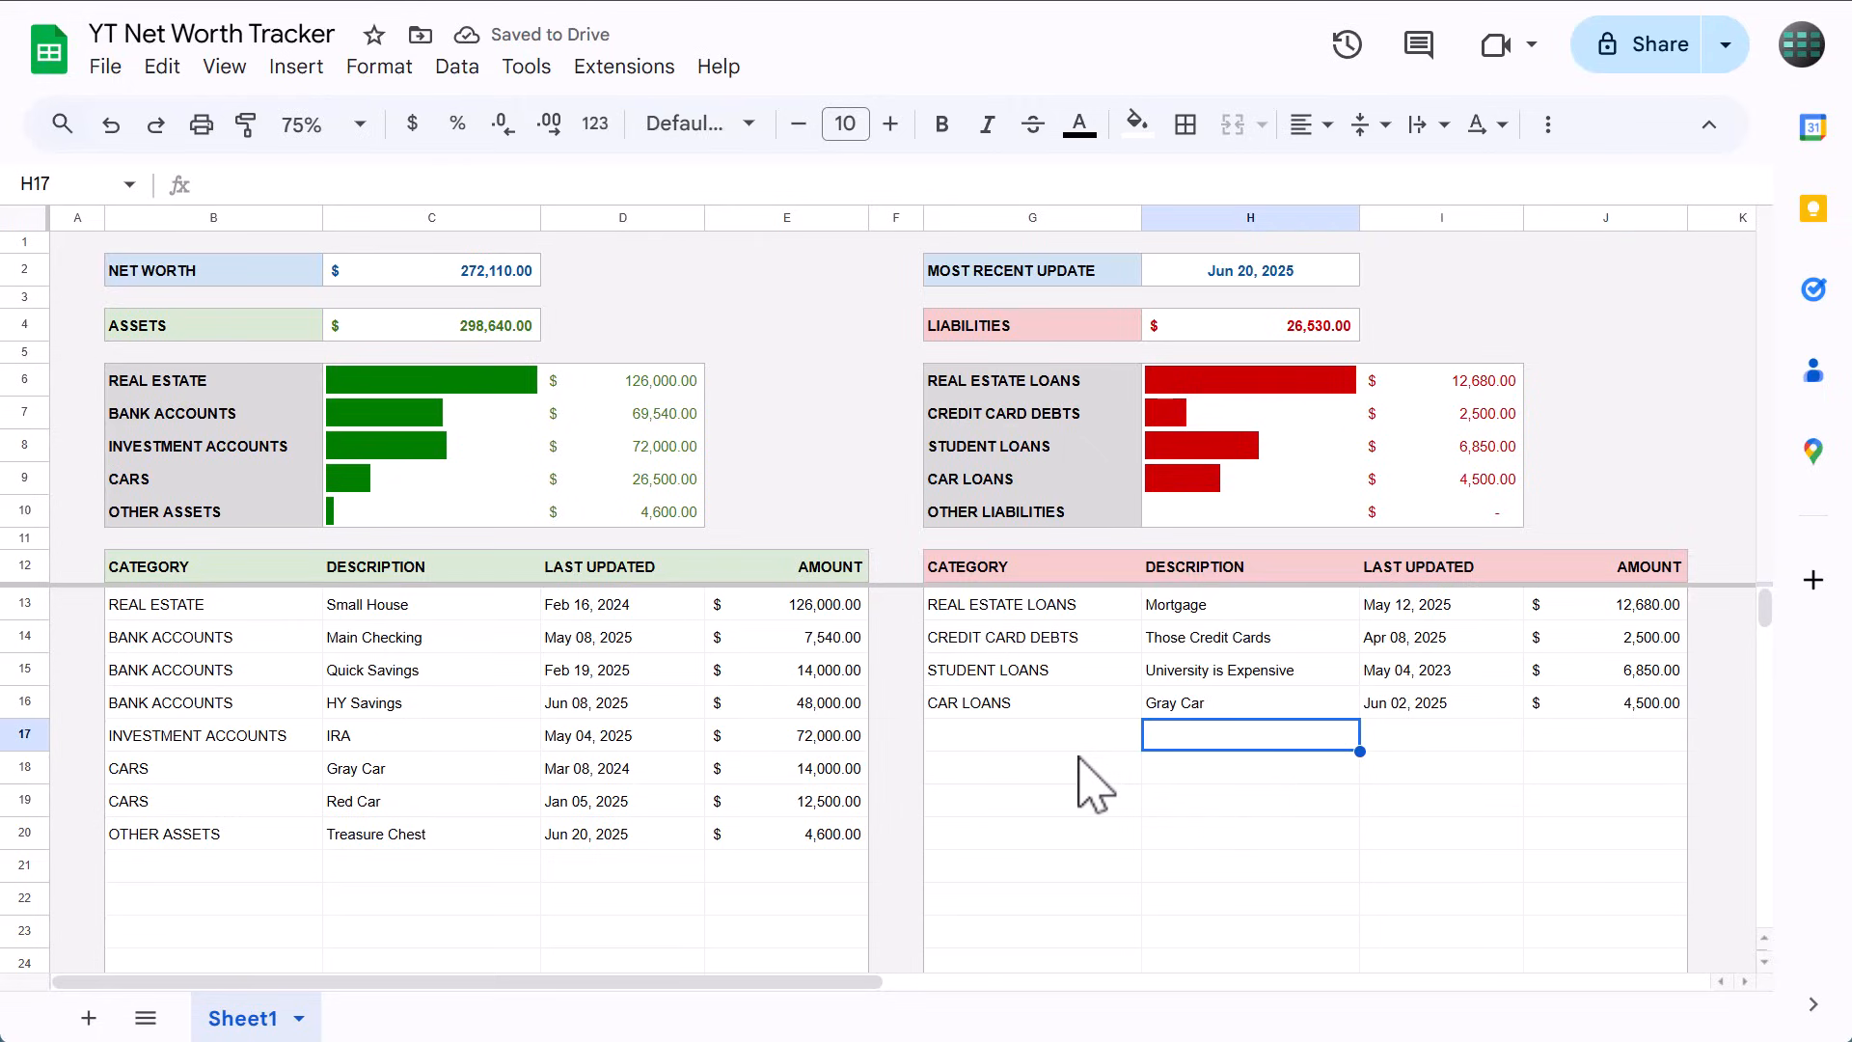
# Inspect the MAX formula behind the latest-update cell H2.
pyautogui.click(1250, 270)
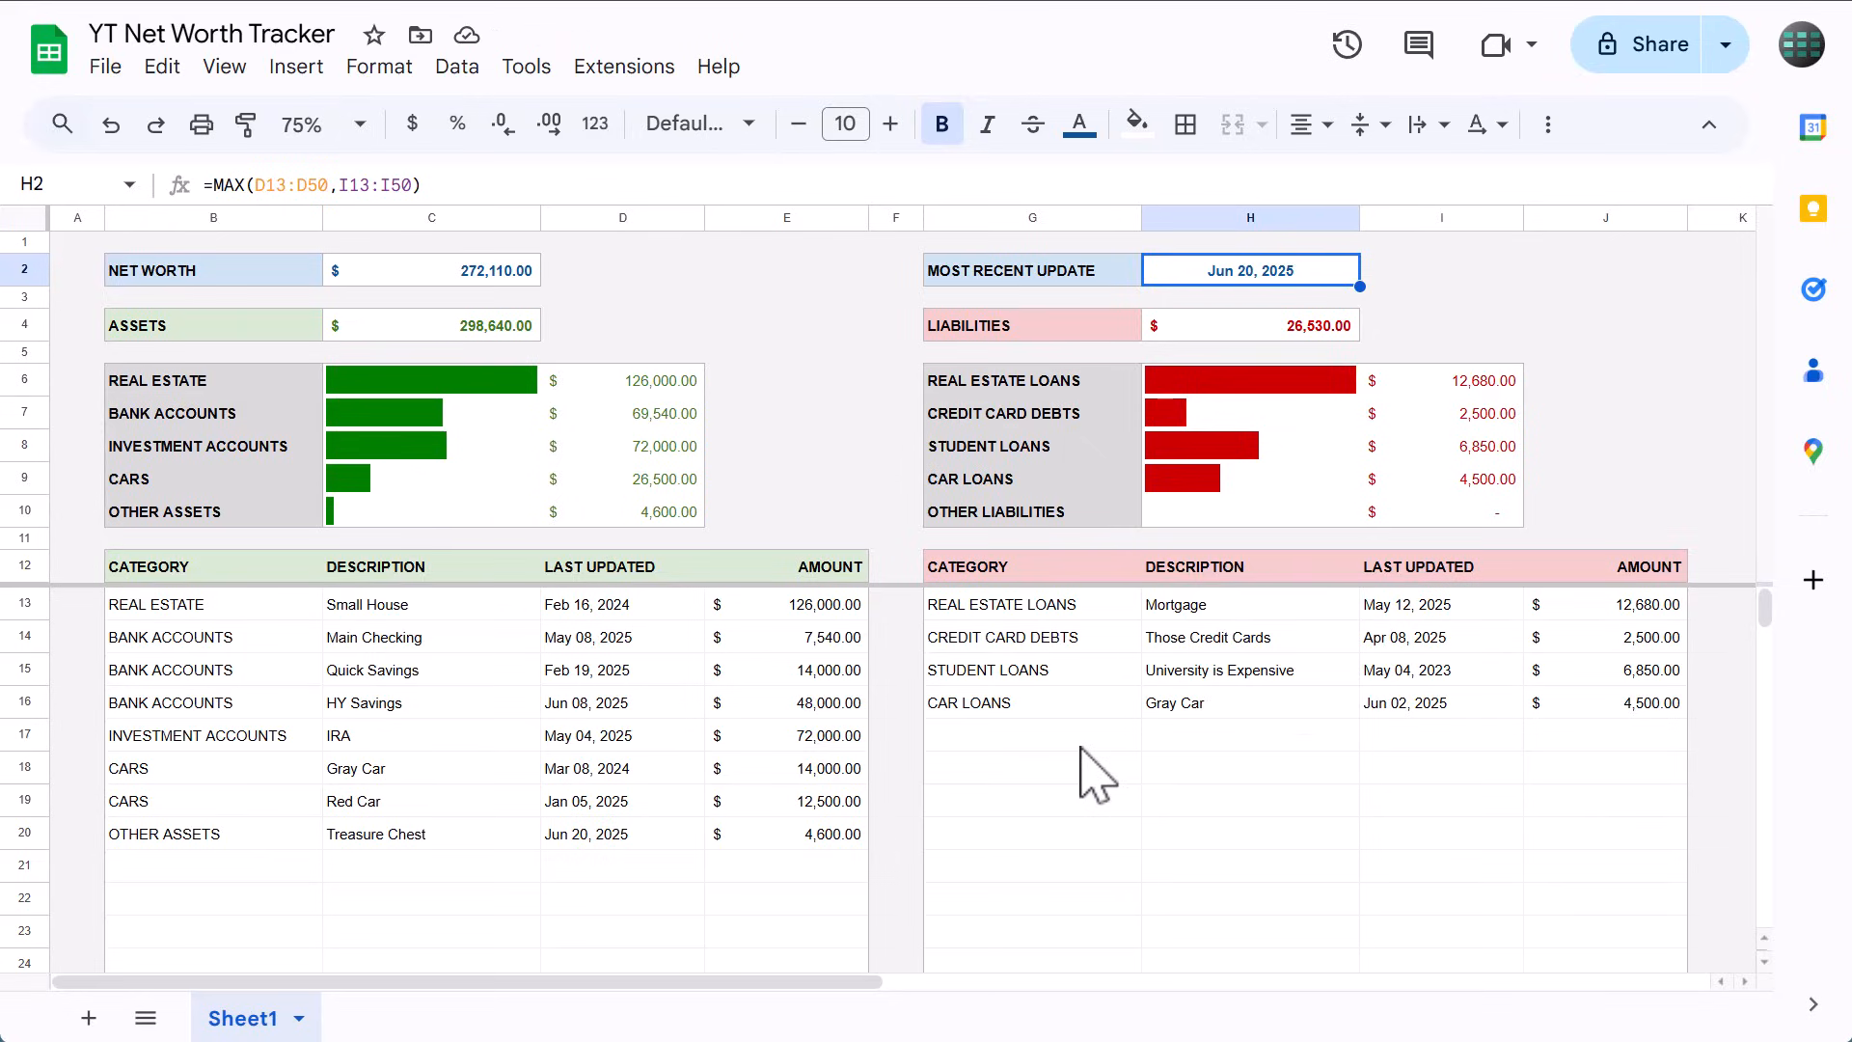
pyautogui.click(1030, 735)
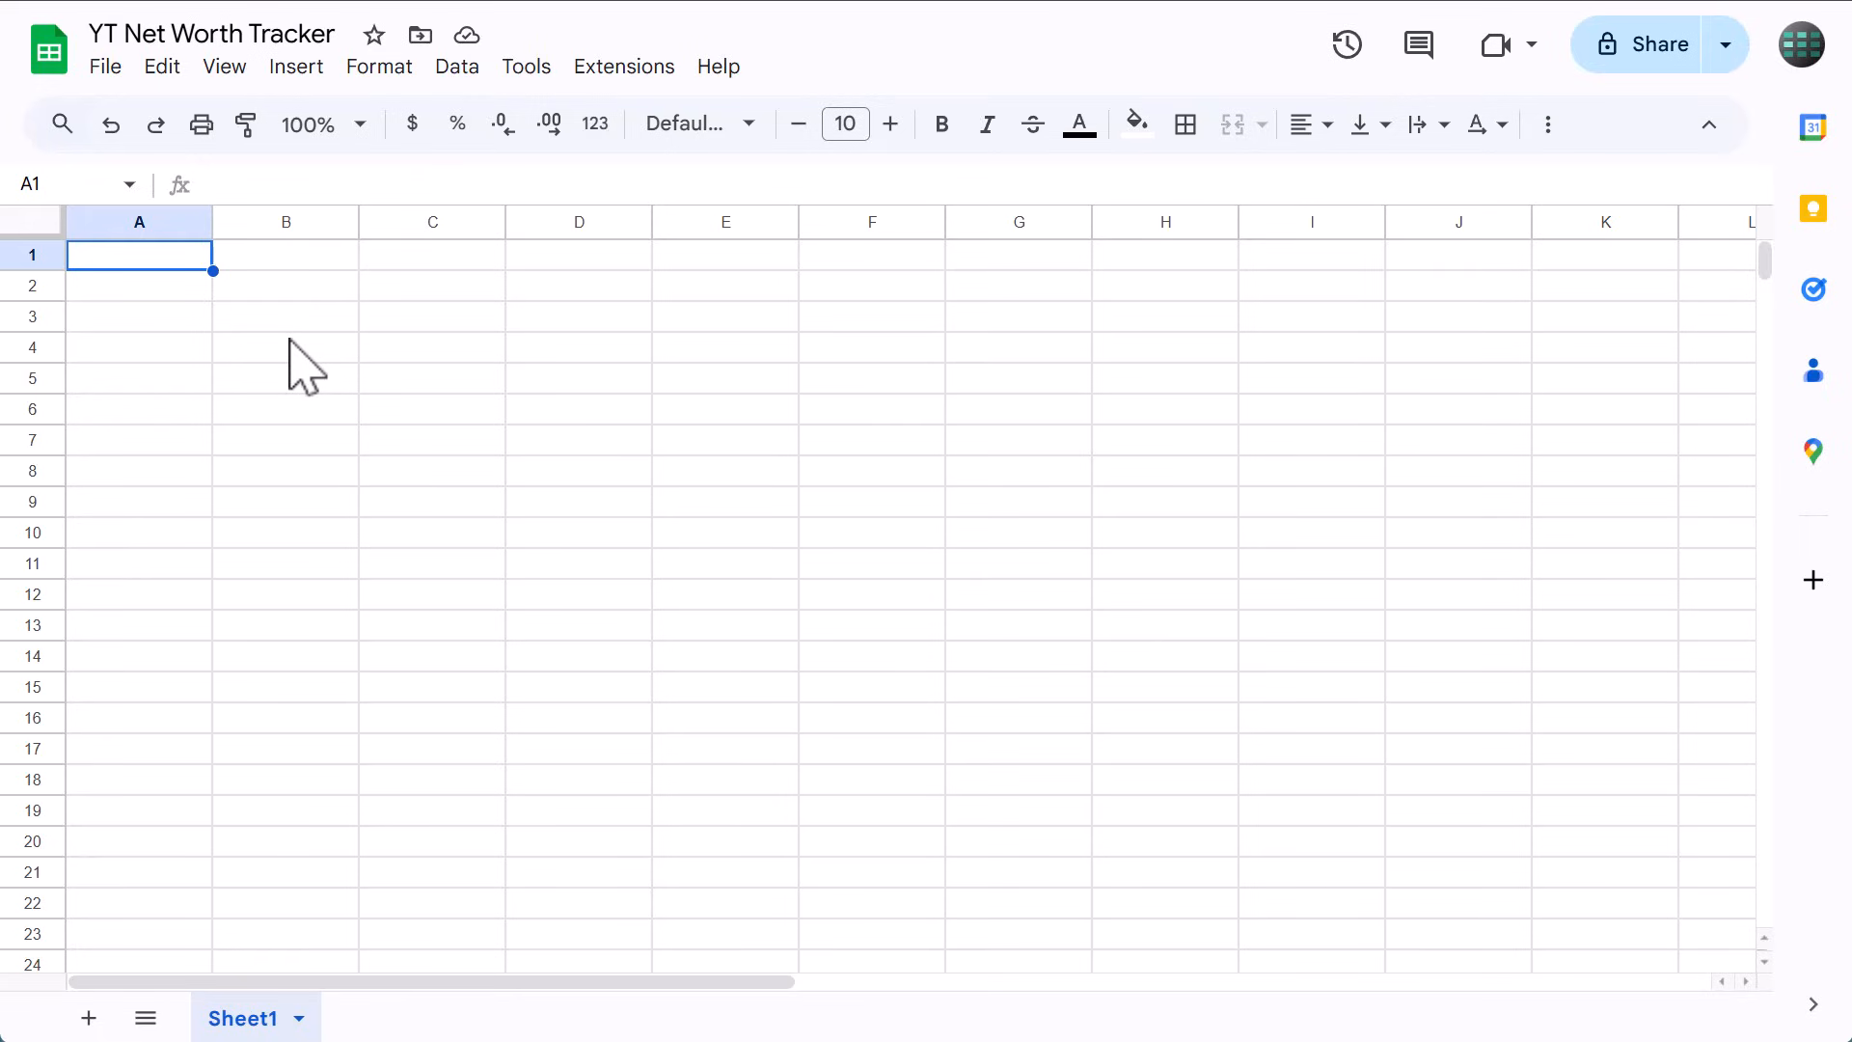
pyautogui.moveTo(245, 340)
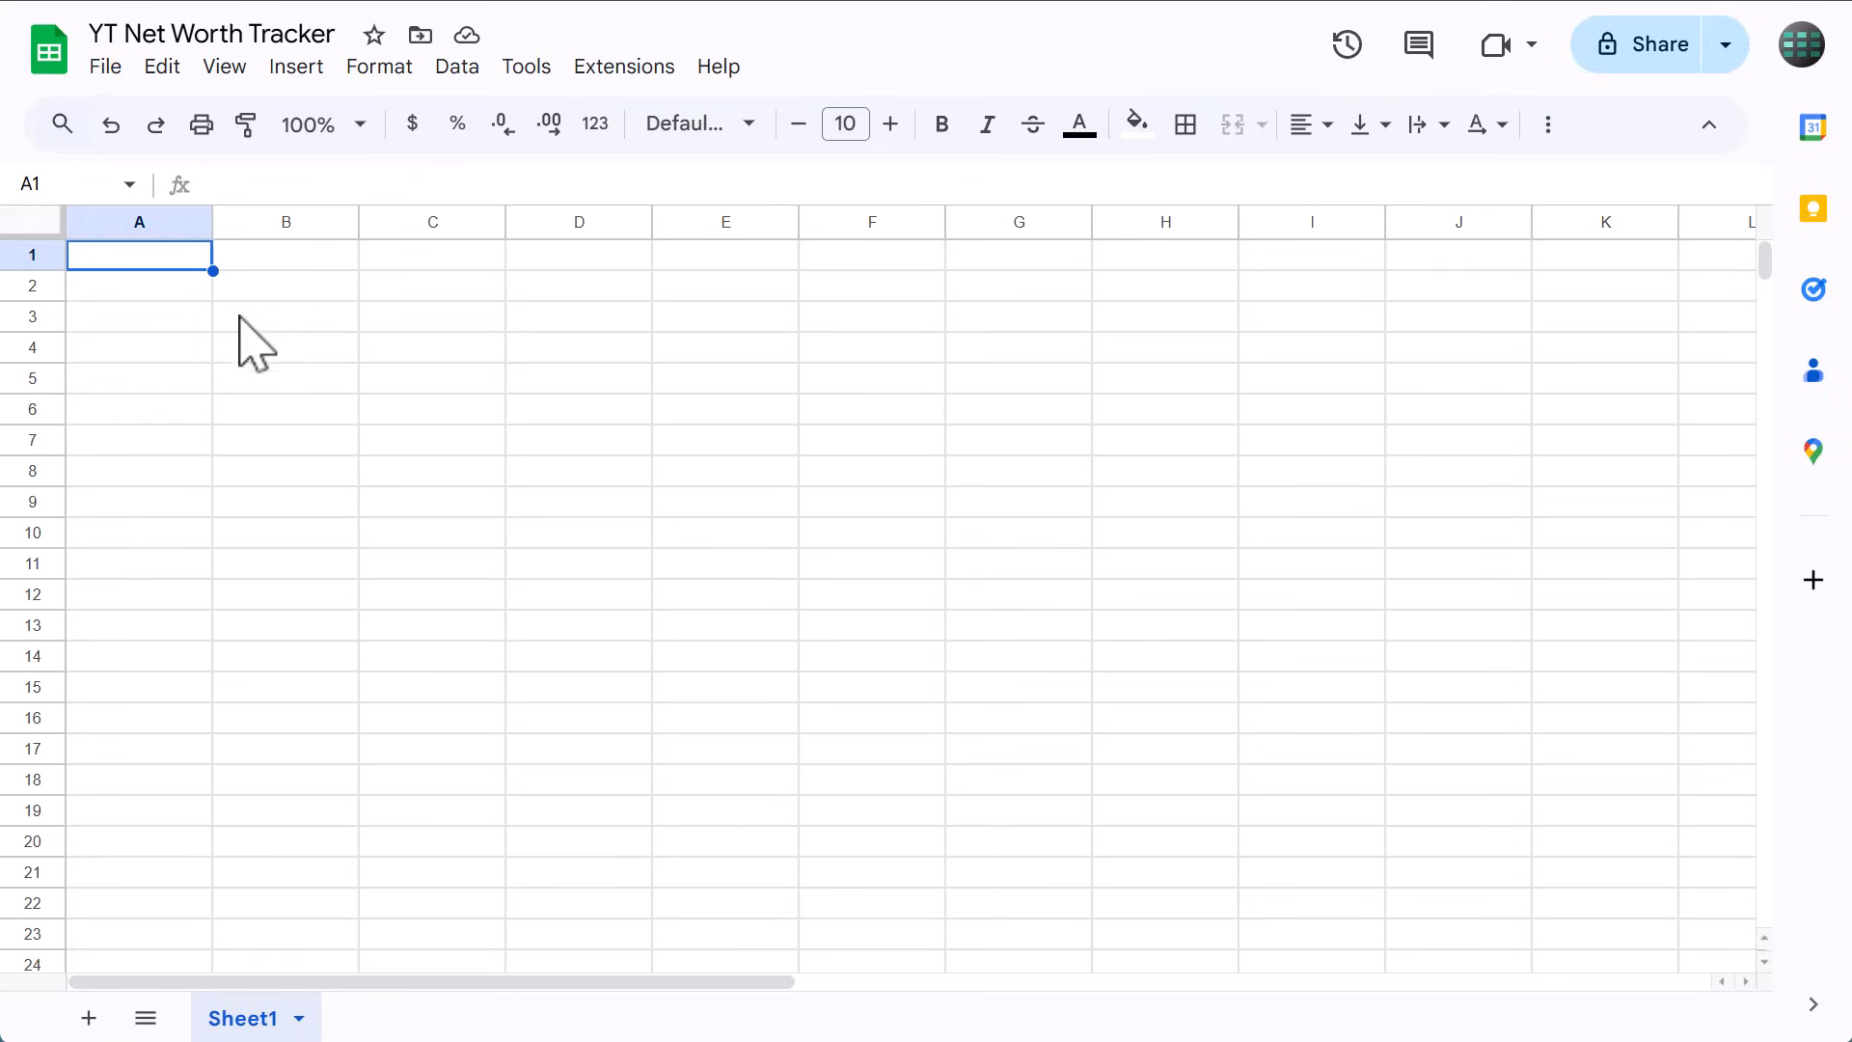
# Set columns A and F to 50 pixels wide.
pyautogui.click(139, 222)
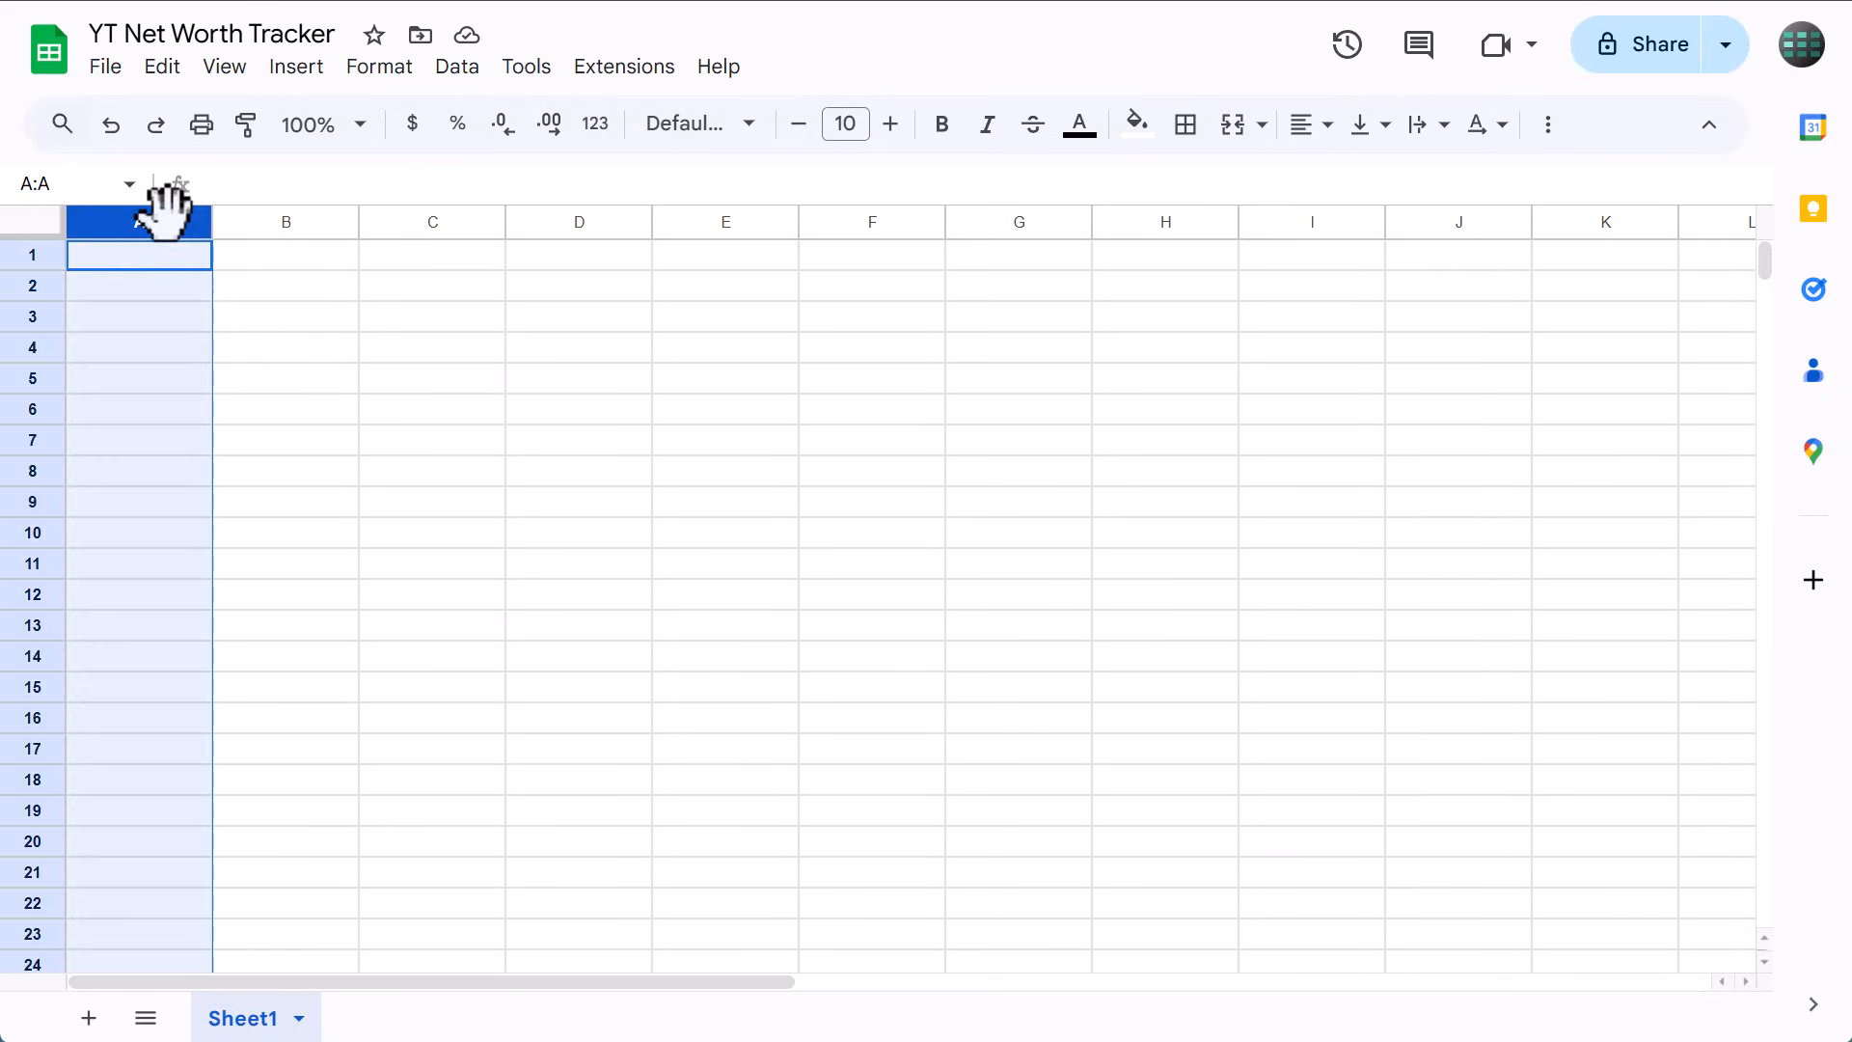
pyautogui.press('ctrl')
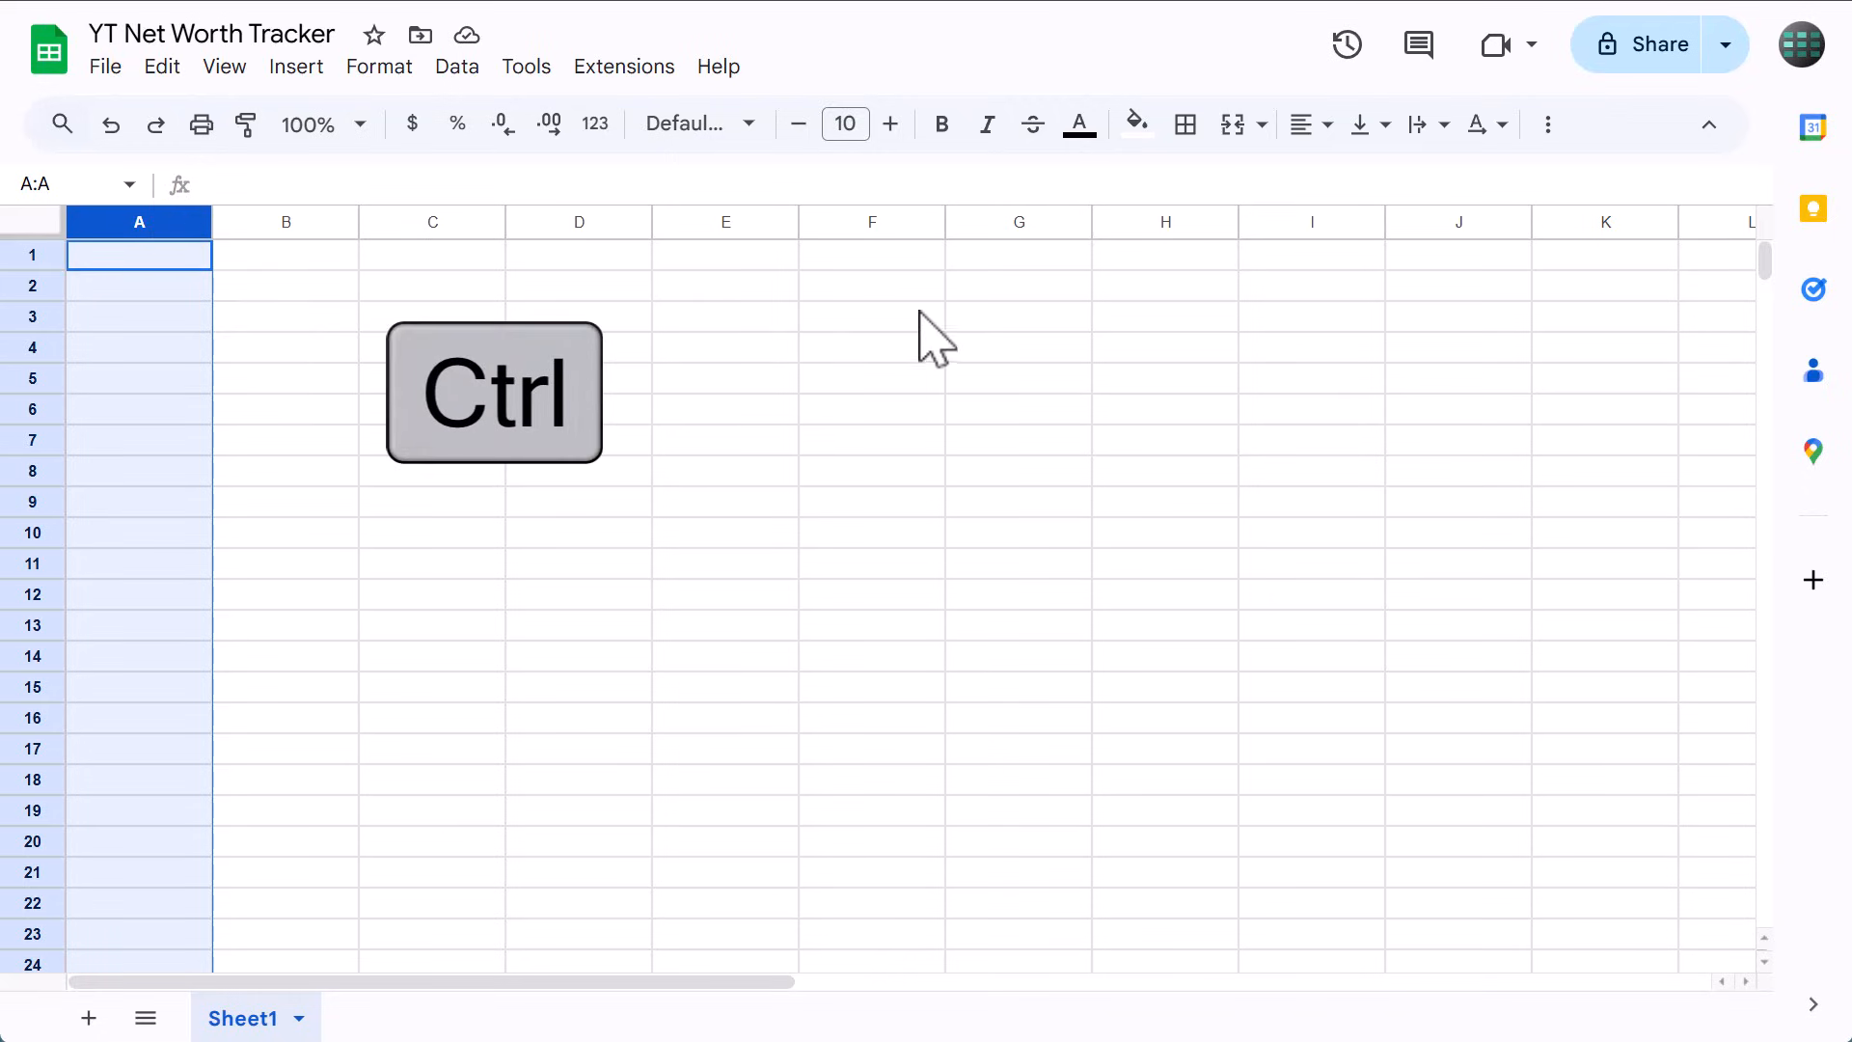
pyautogui.click(872, 222)
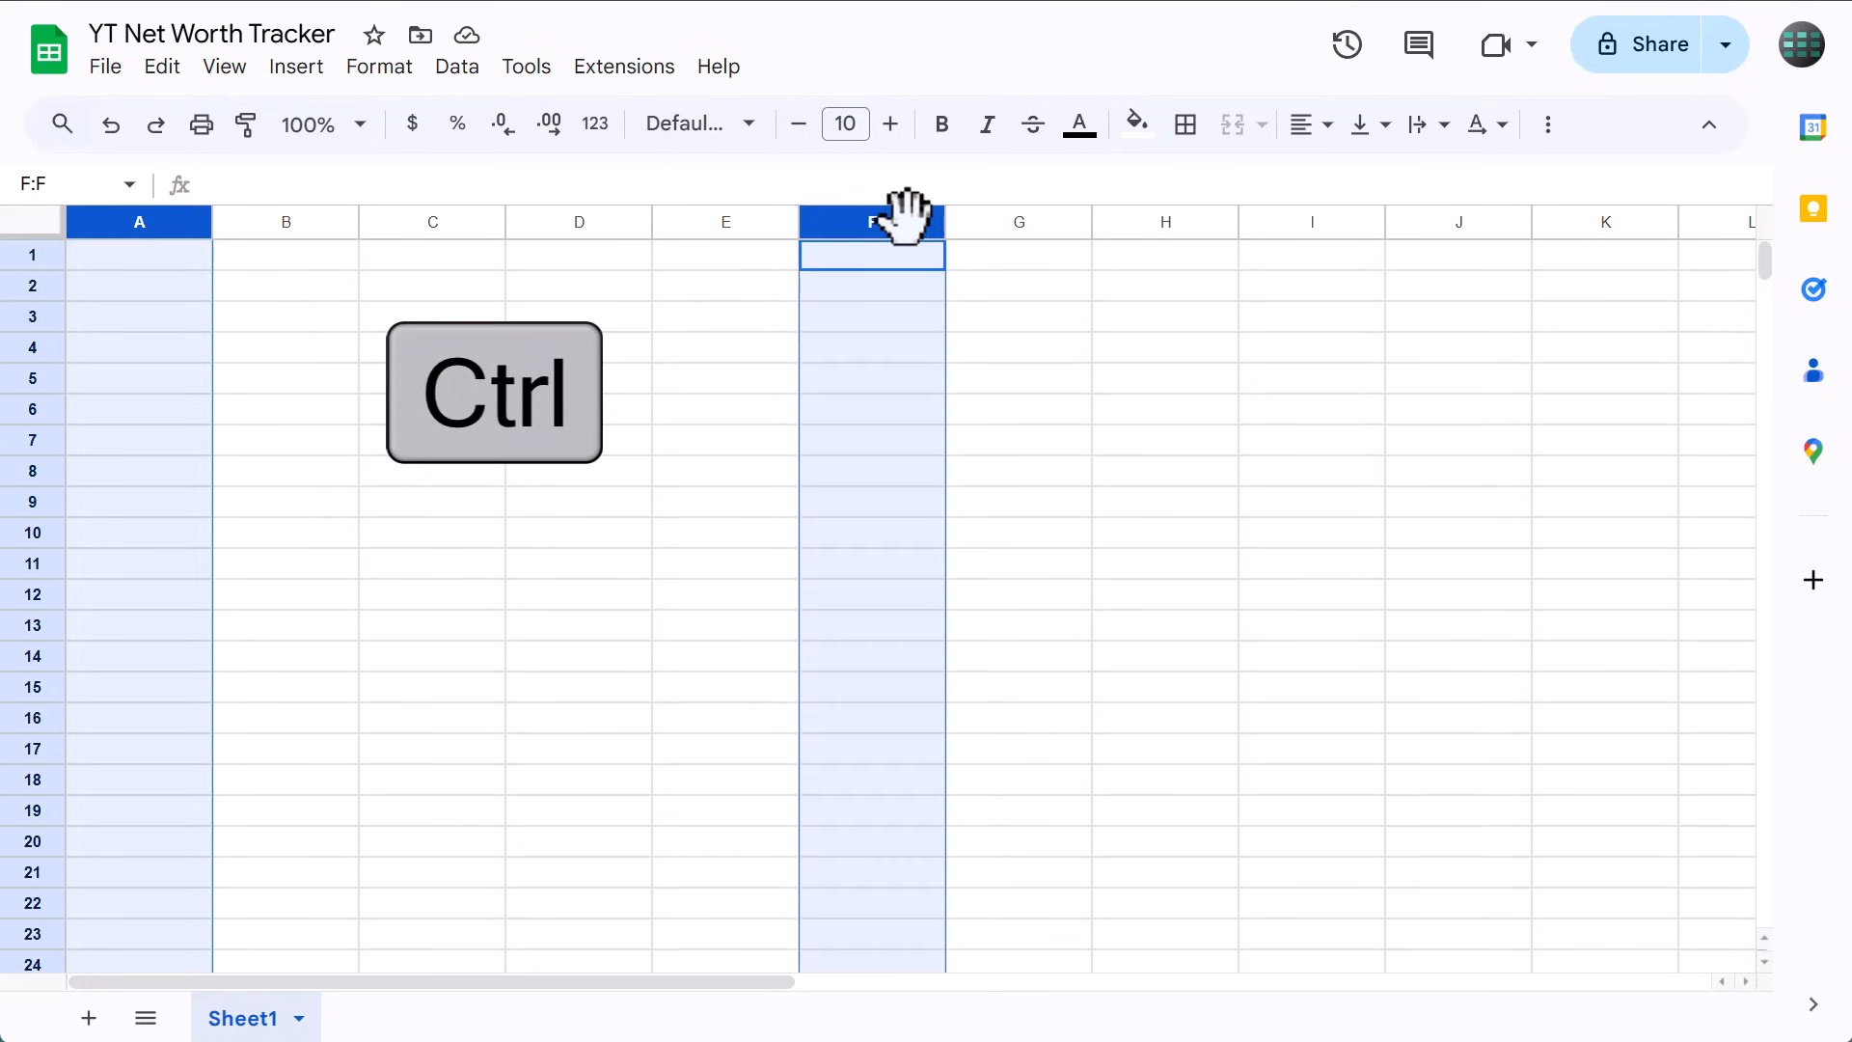
pyautogui.rightClick(872, 222)
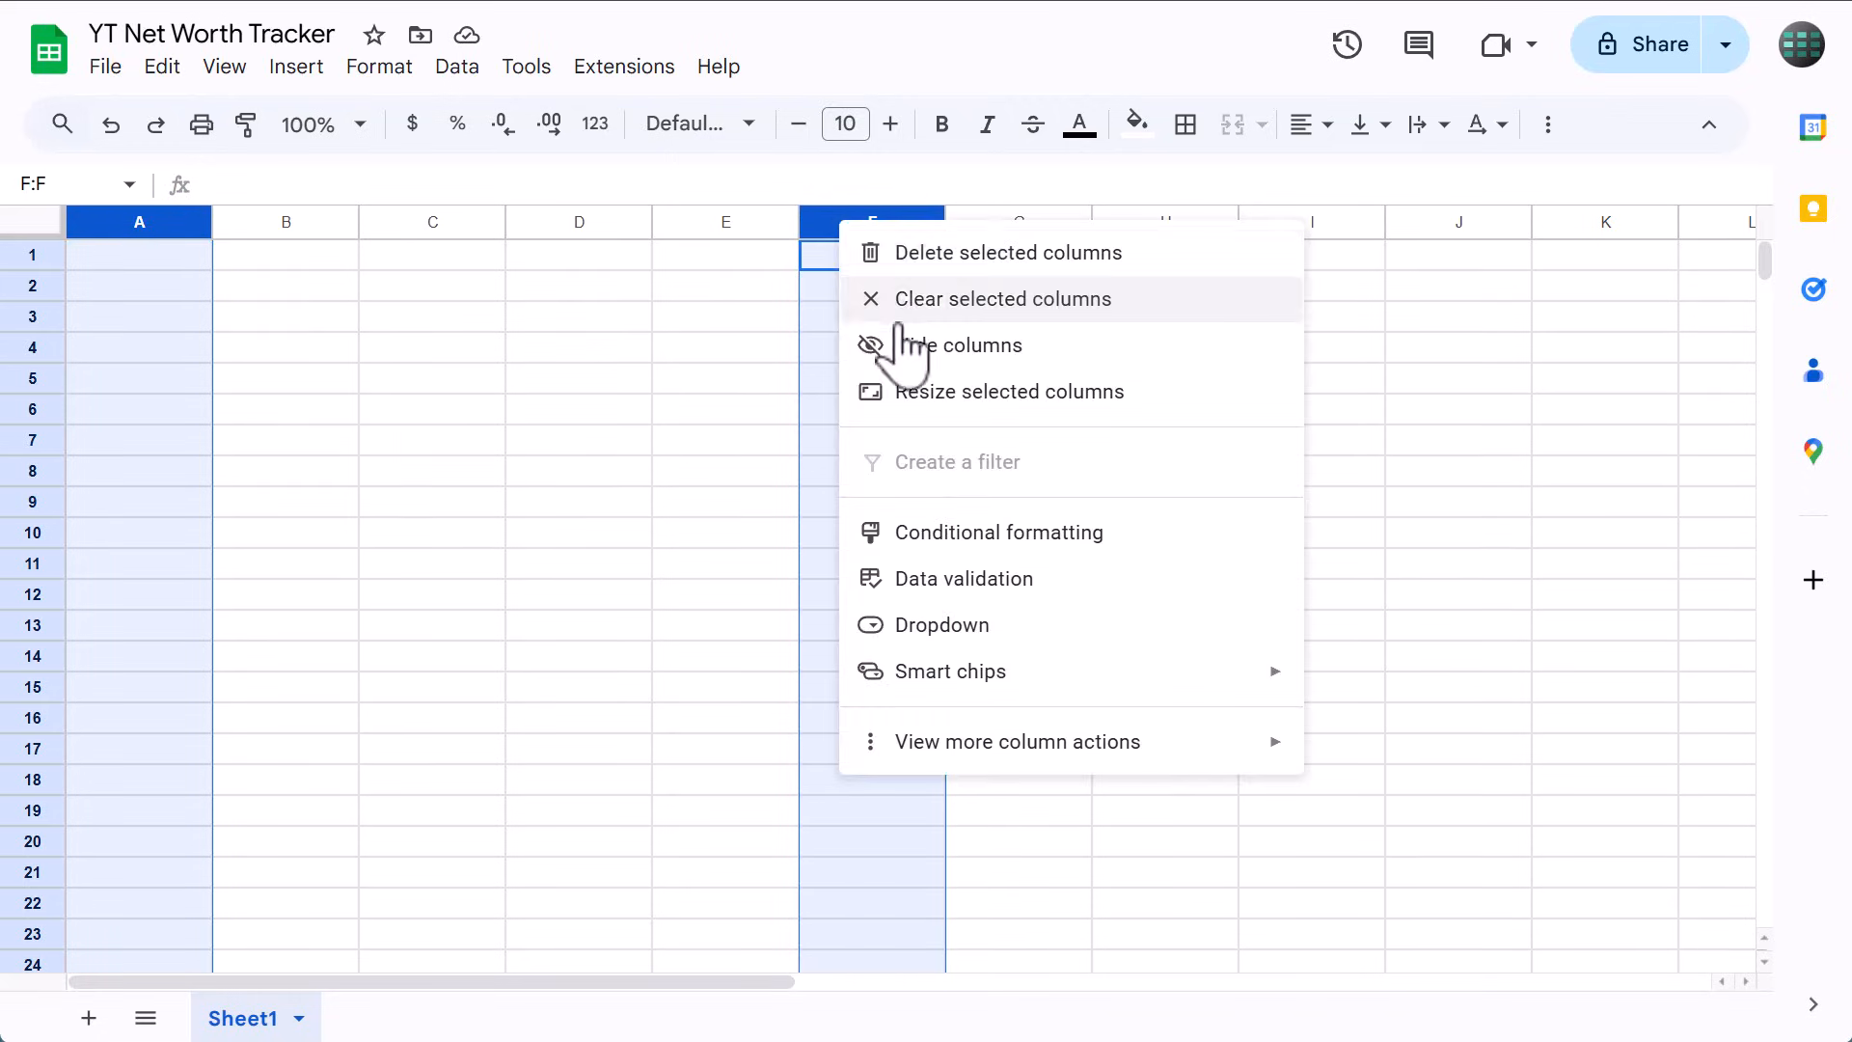
pyautogui.click(1009, 392)
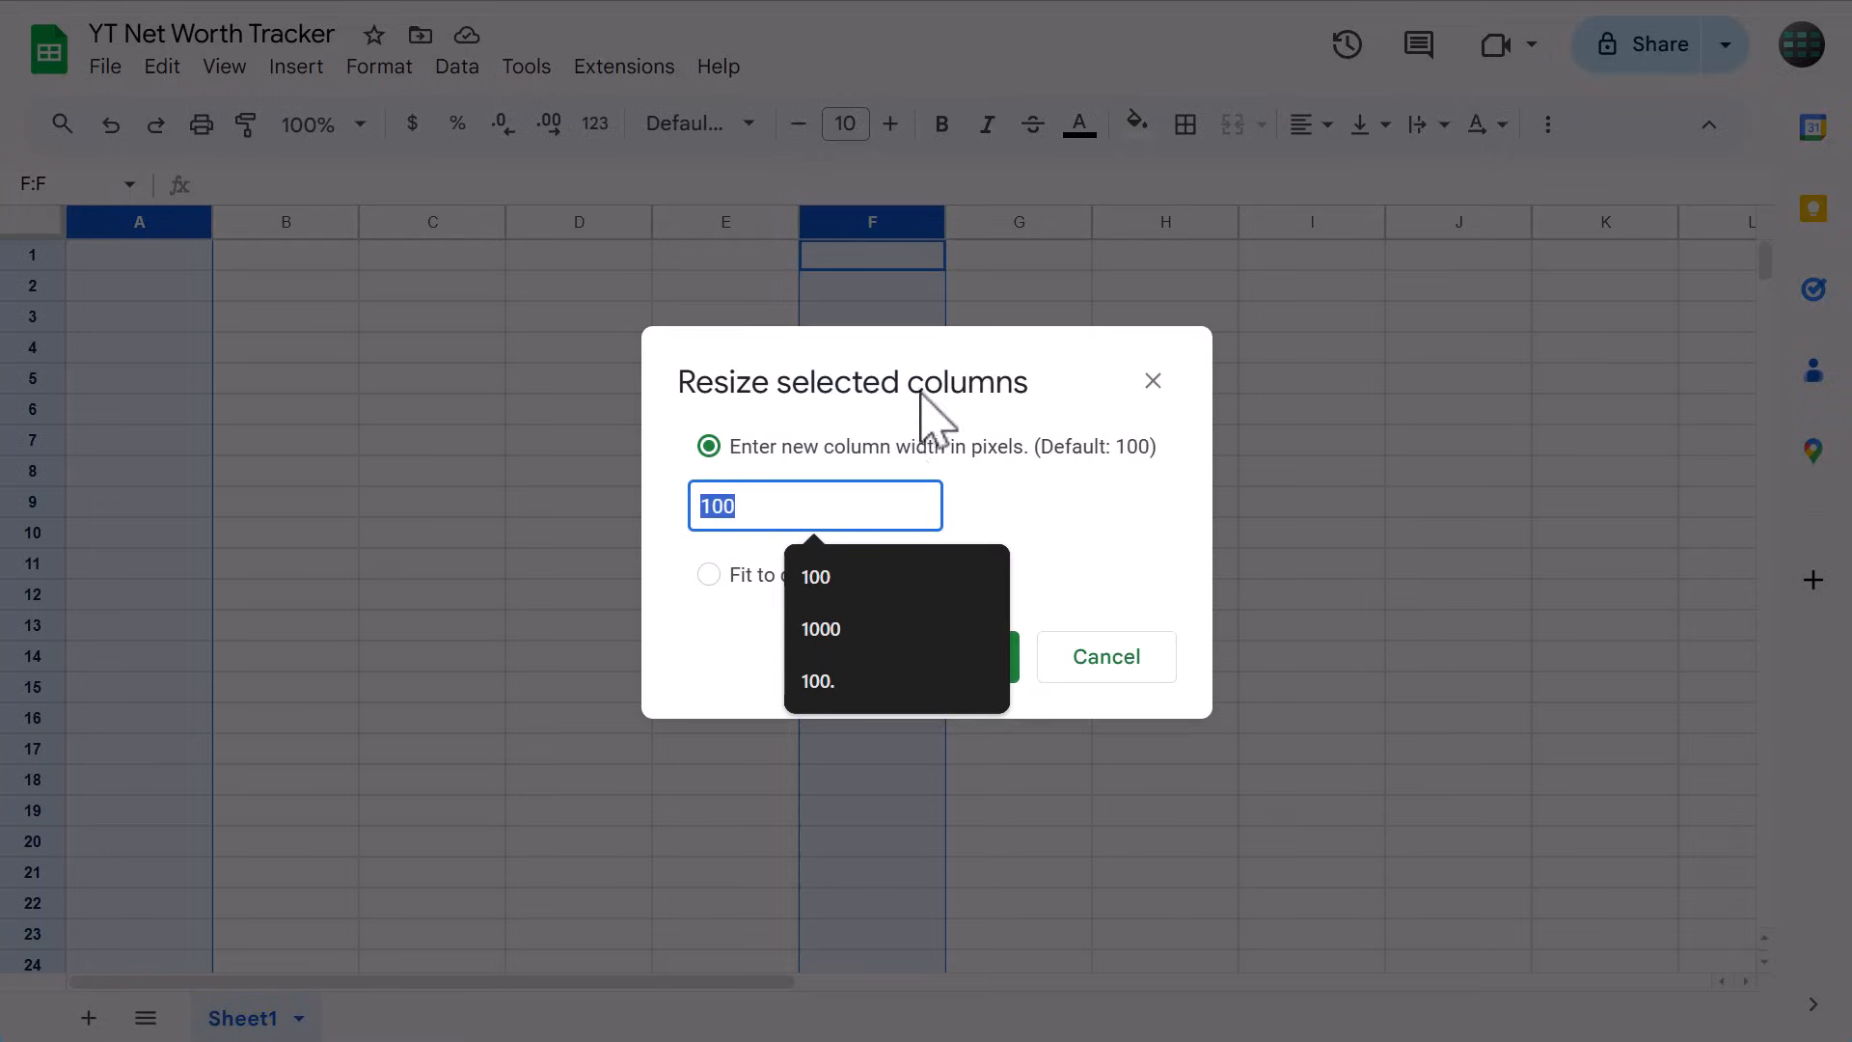
pyautogui.write('50')
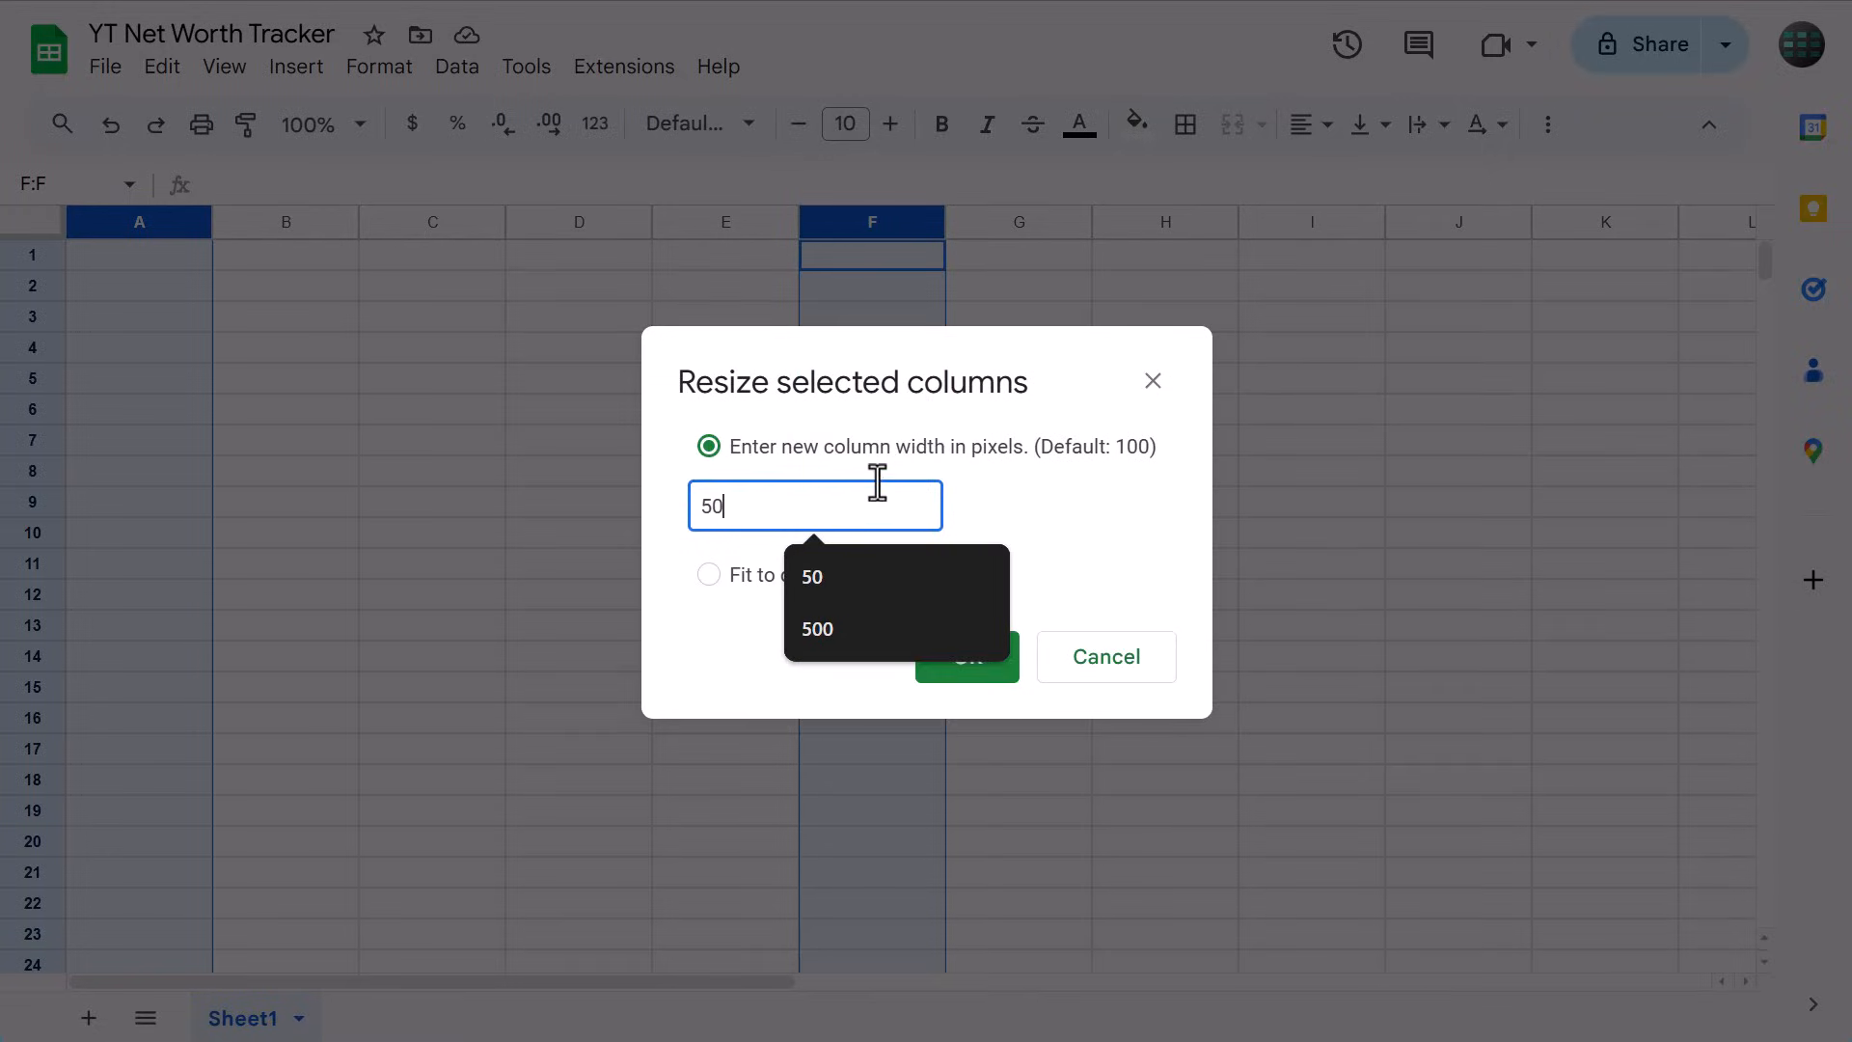
pyautogui.click(965, 656)
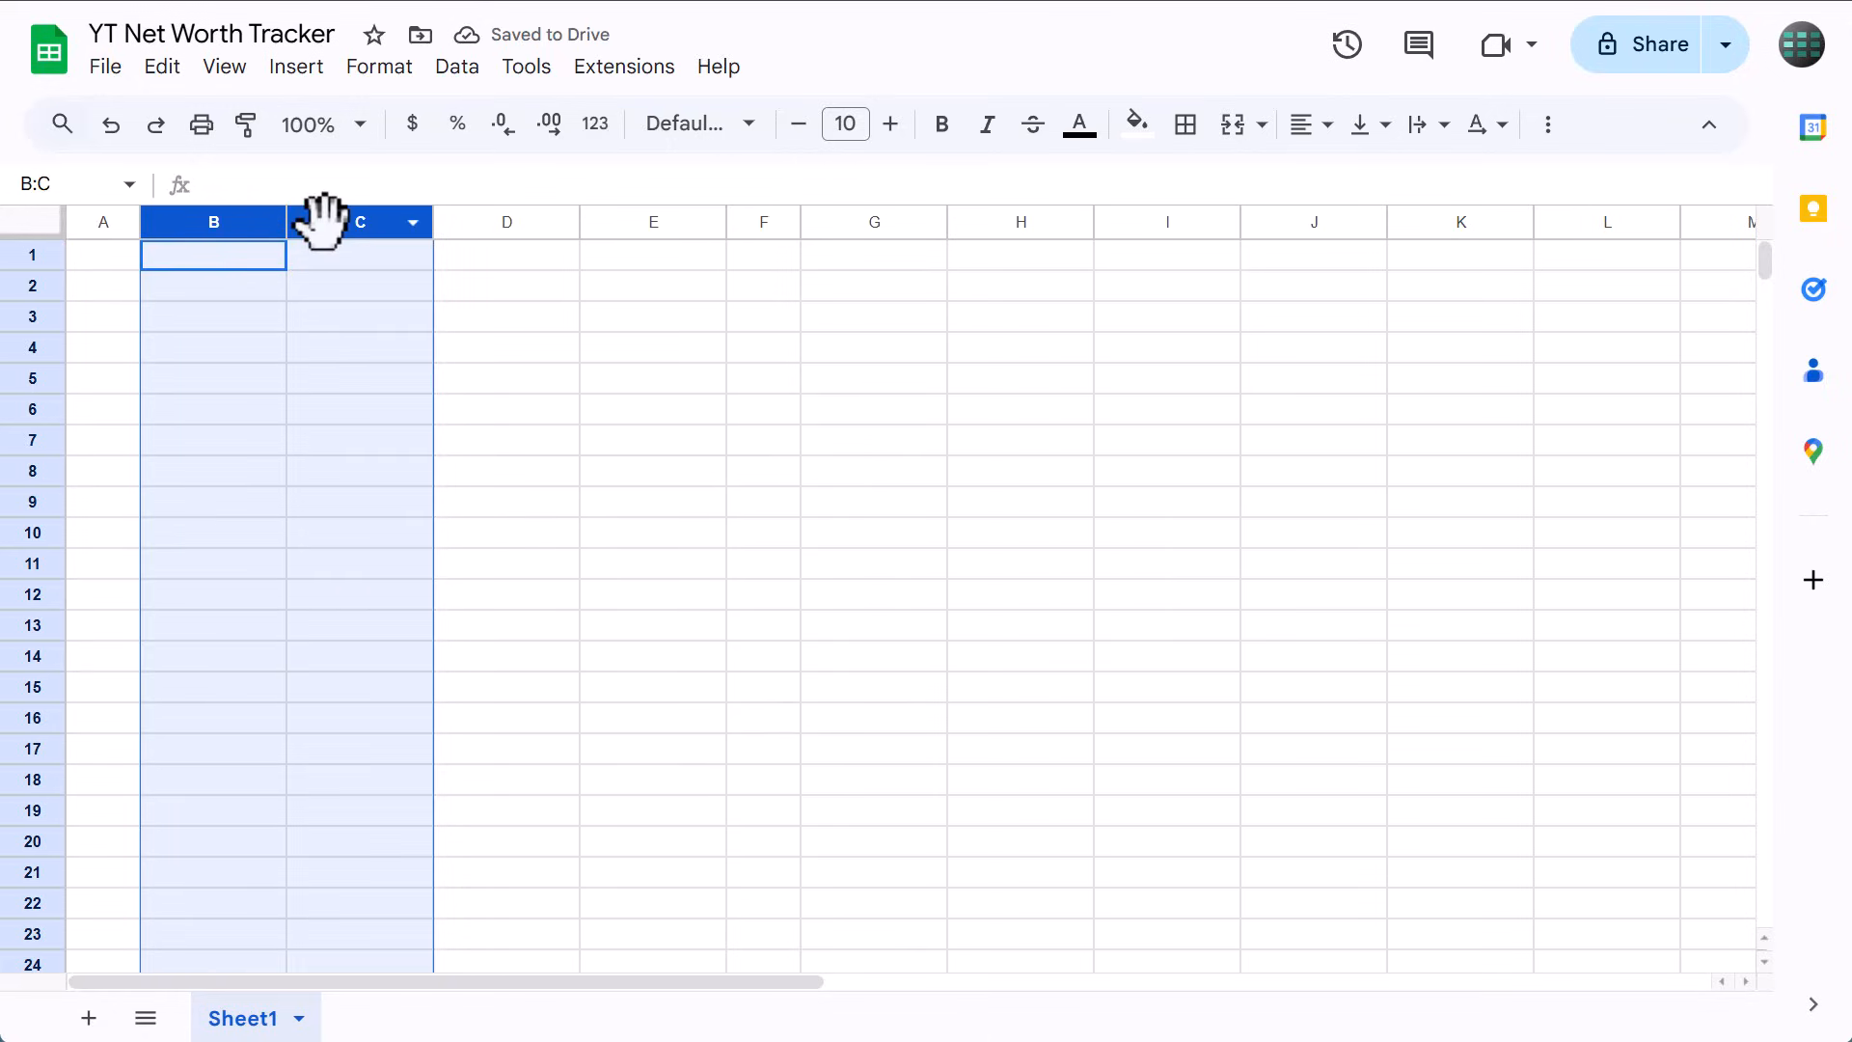
# Set columns B, C, G and H to 200 pixels wide.
pyautogui.press('ctrl')
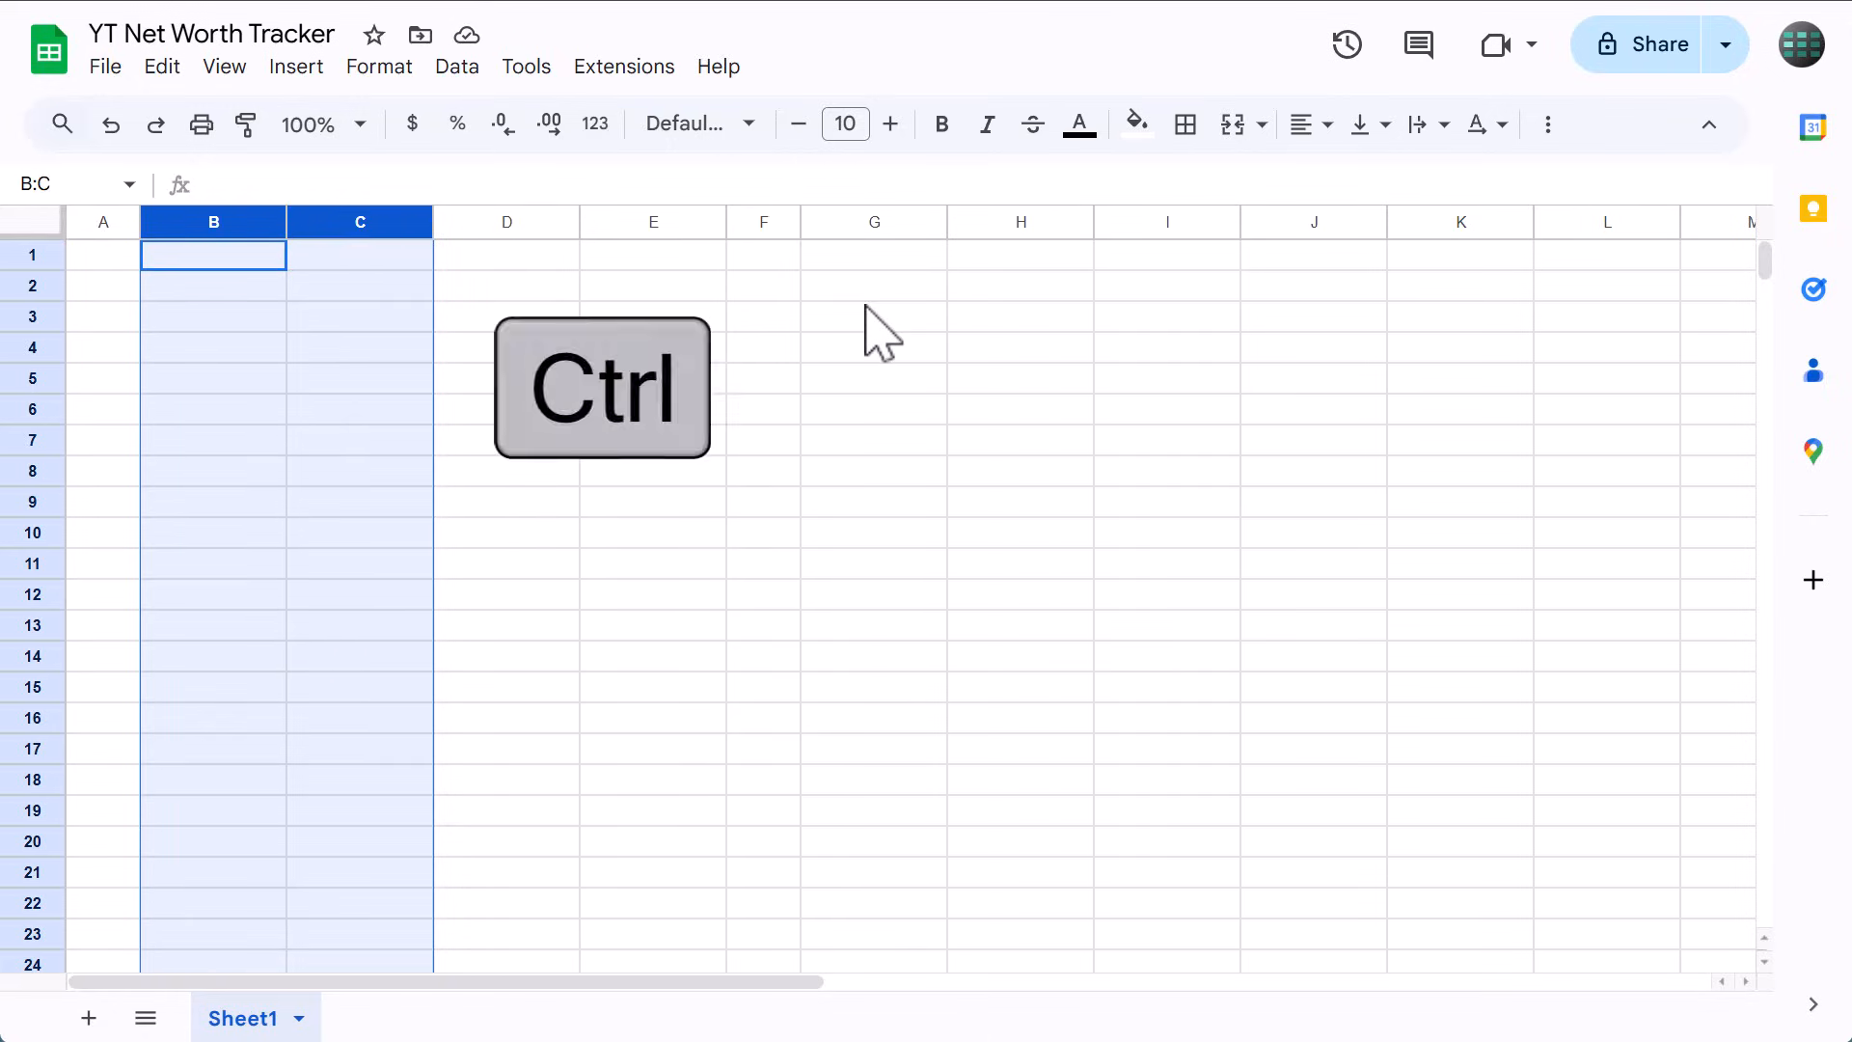
pyautogui.click(874, 222)
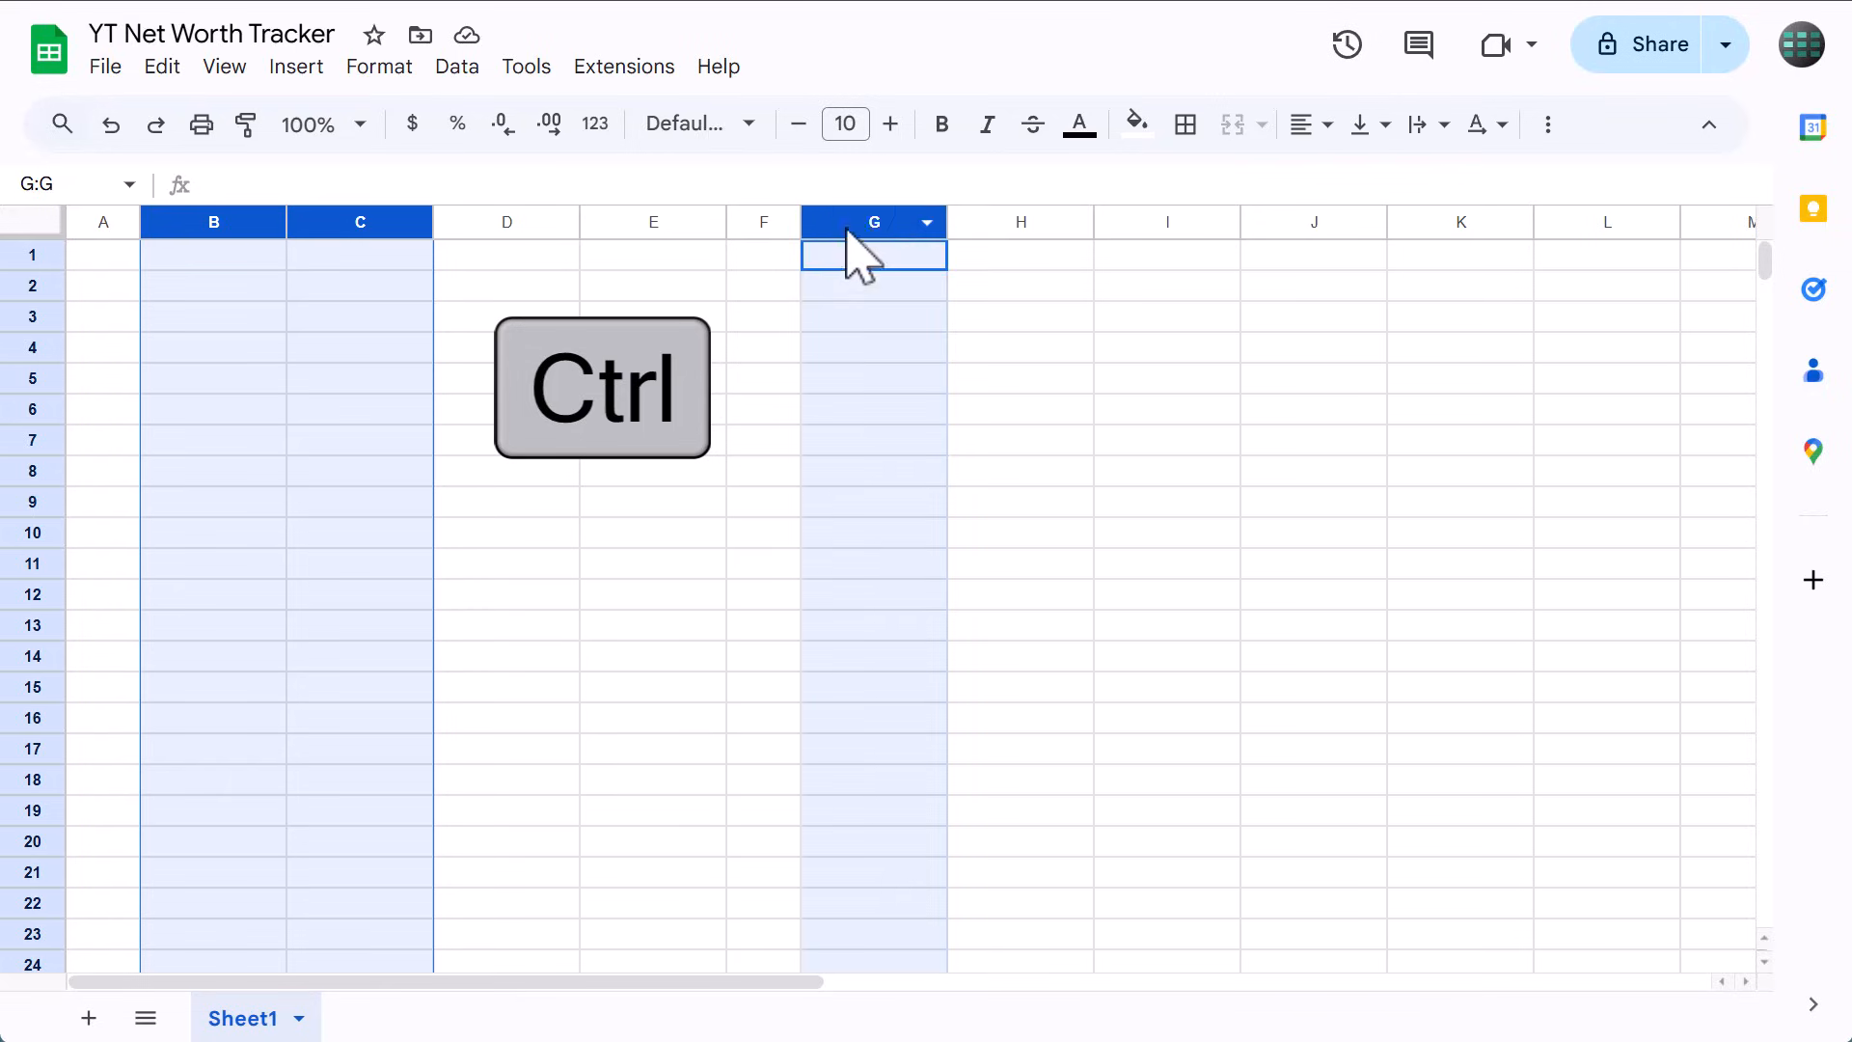
pyautogui.click(1020, 222)
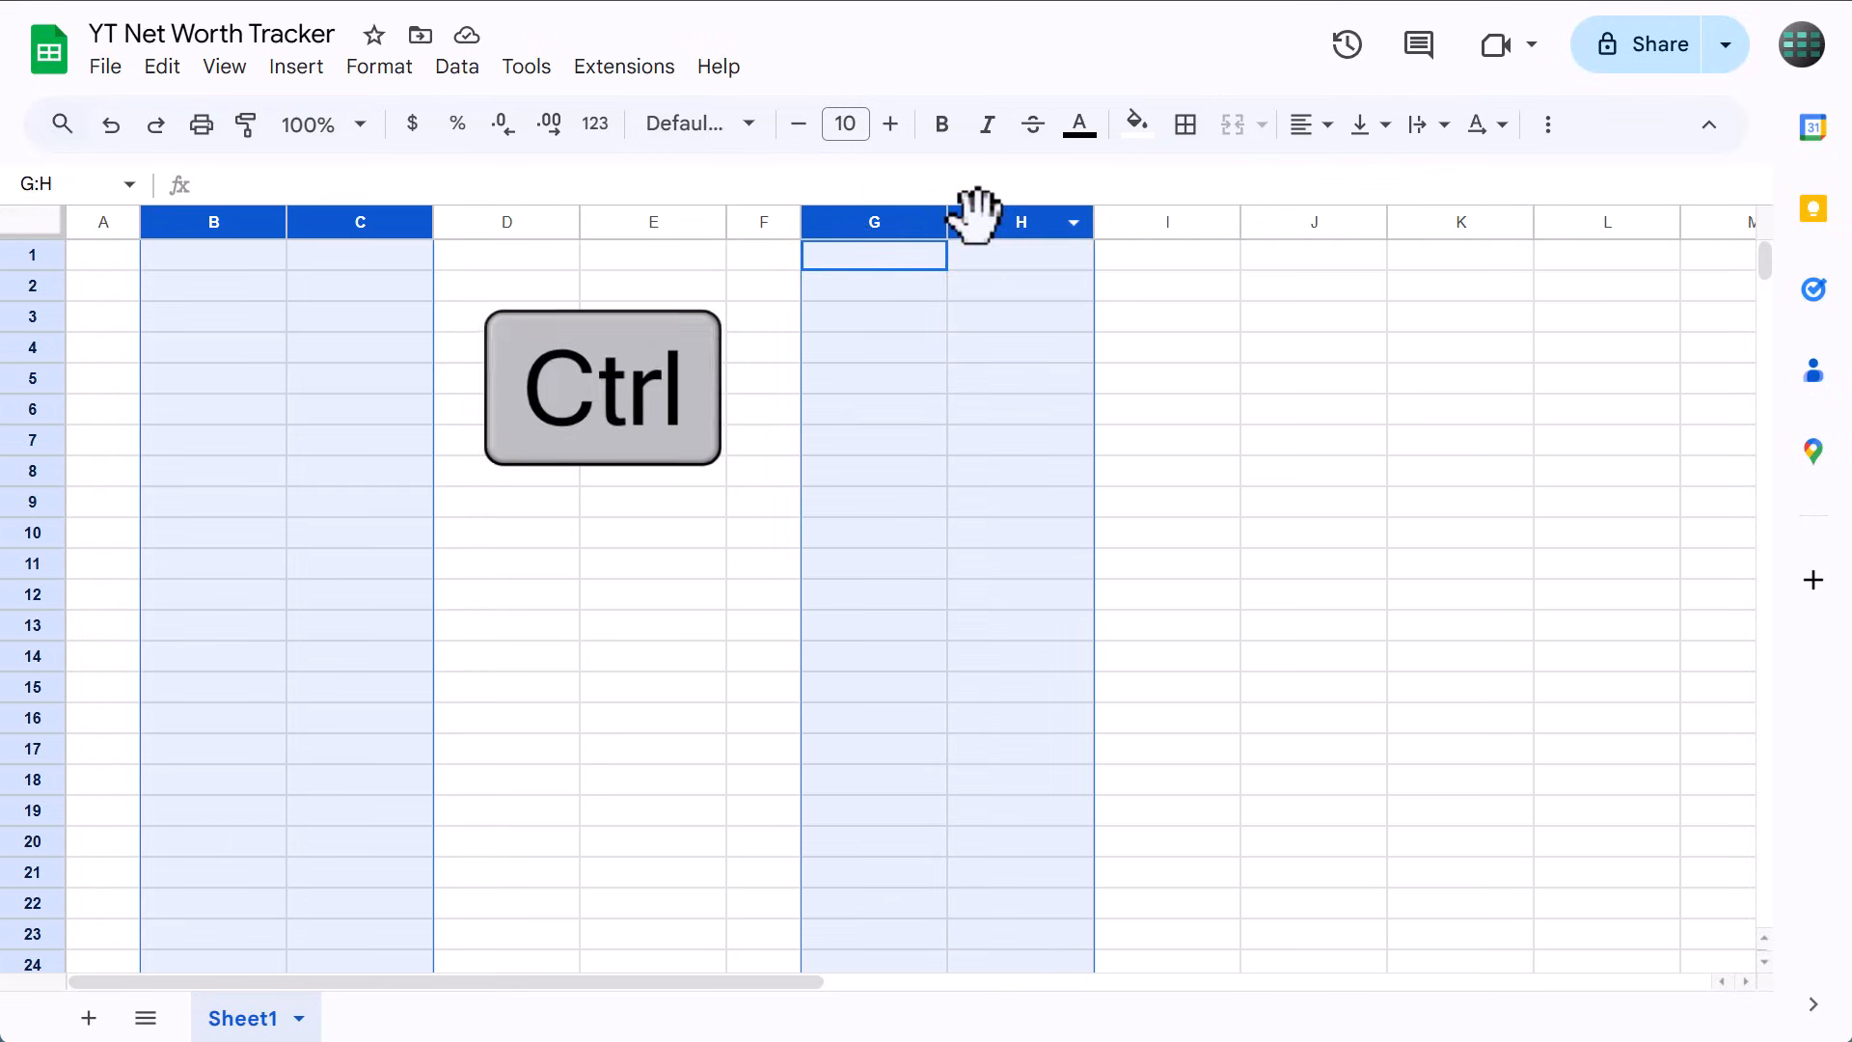
pyautogui.rightClick(1020, 222)
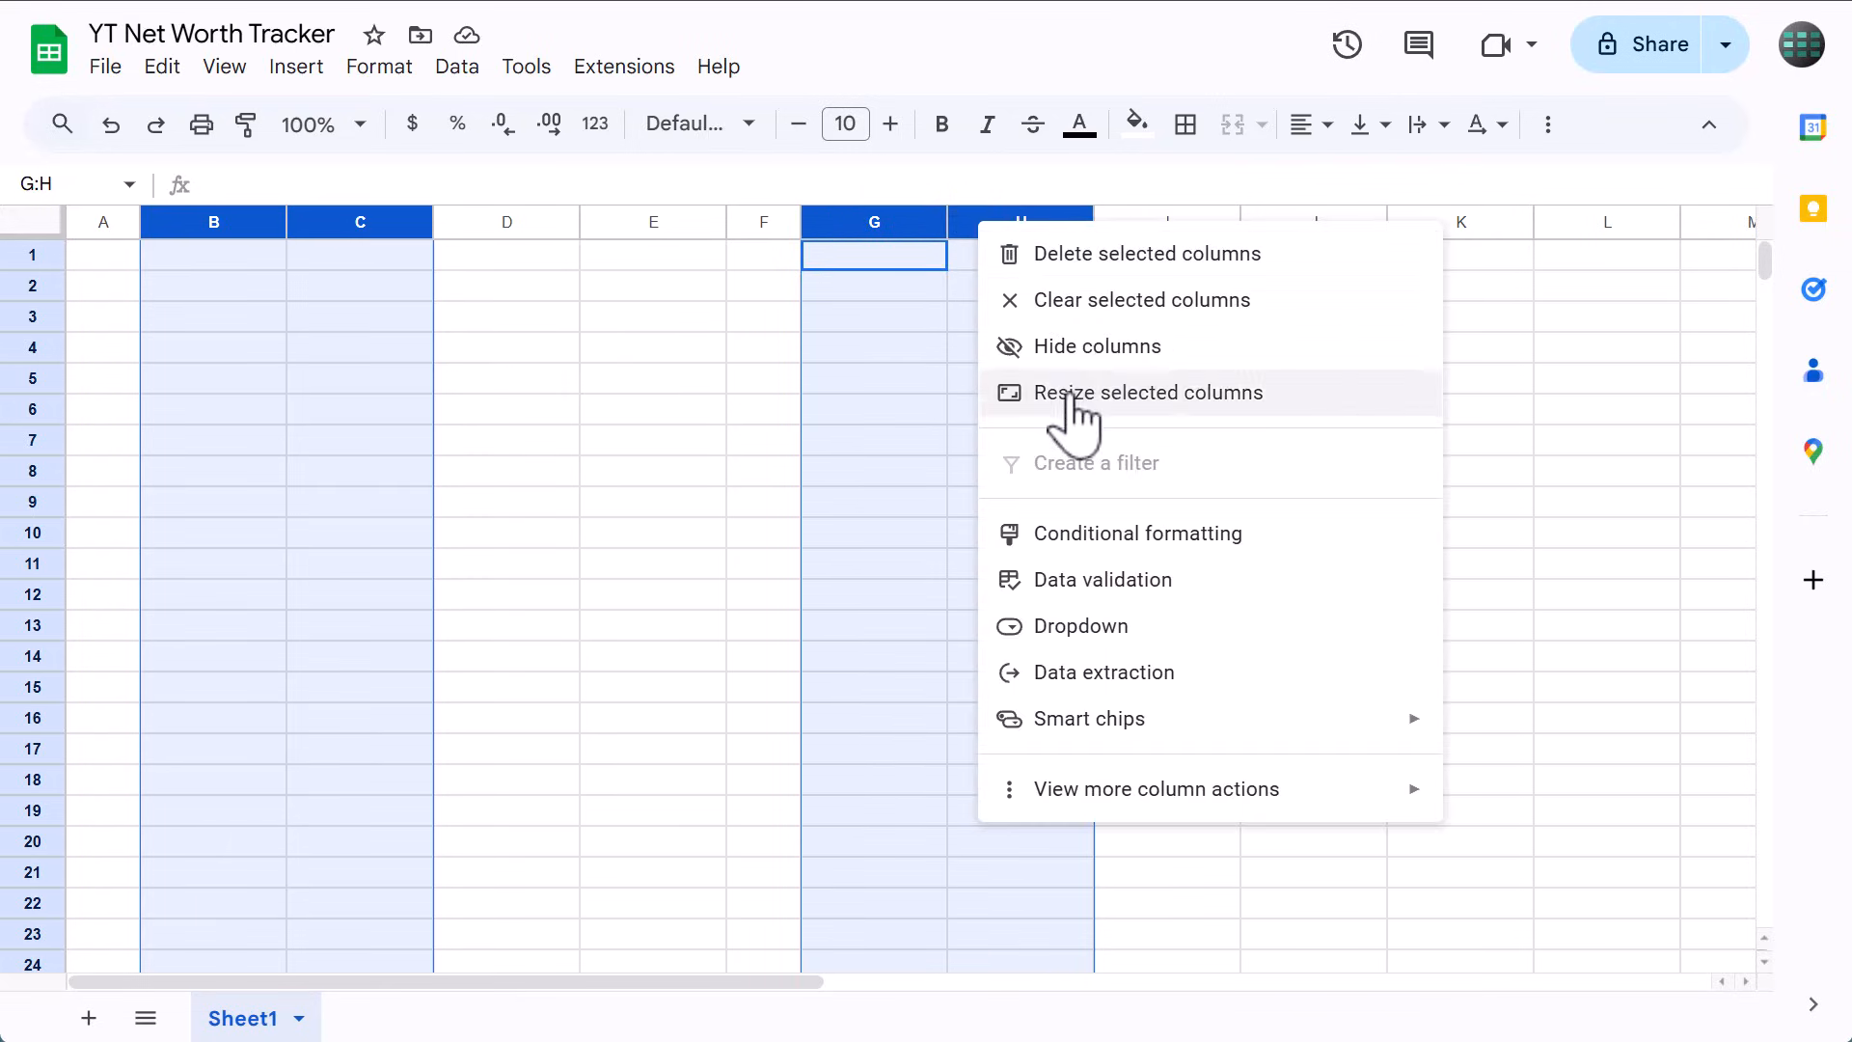
pyautogui.click(1146, 392)
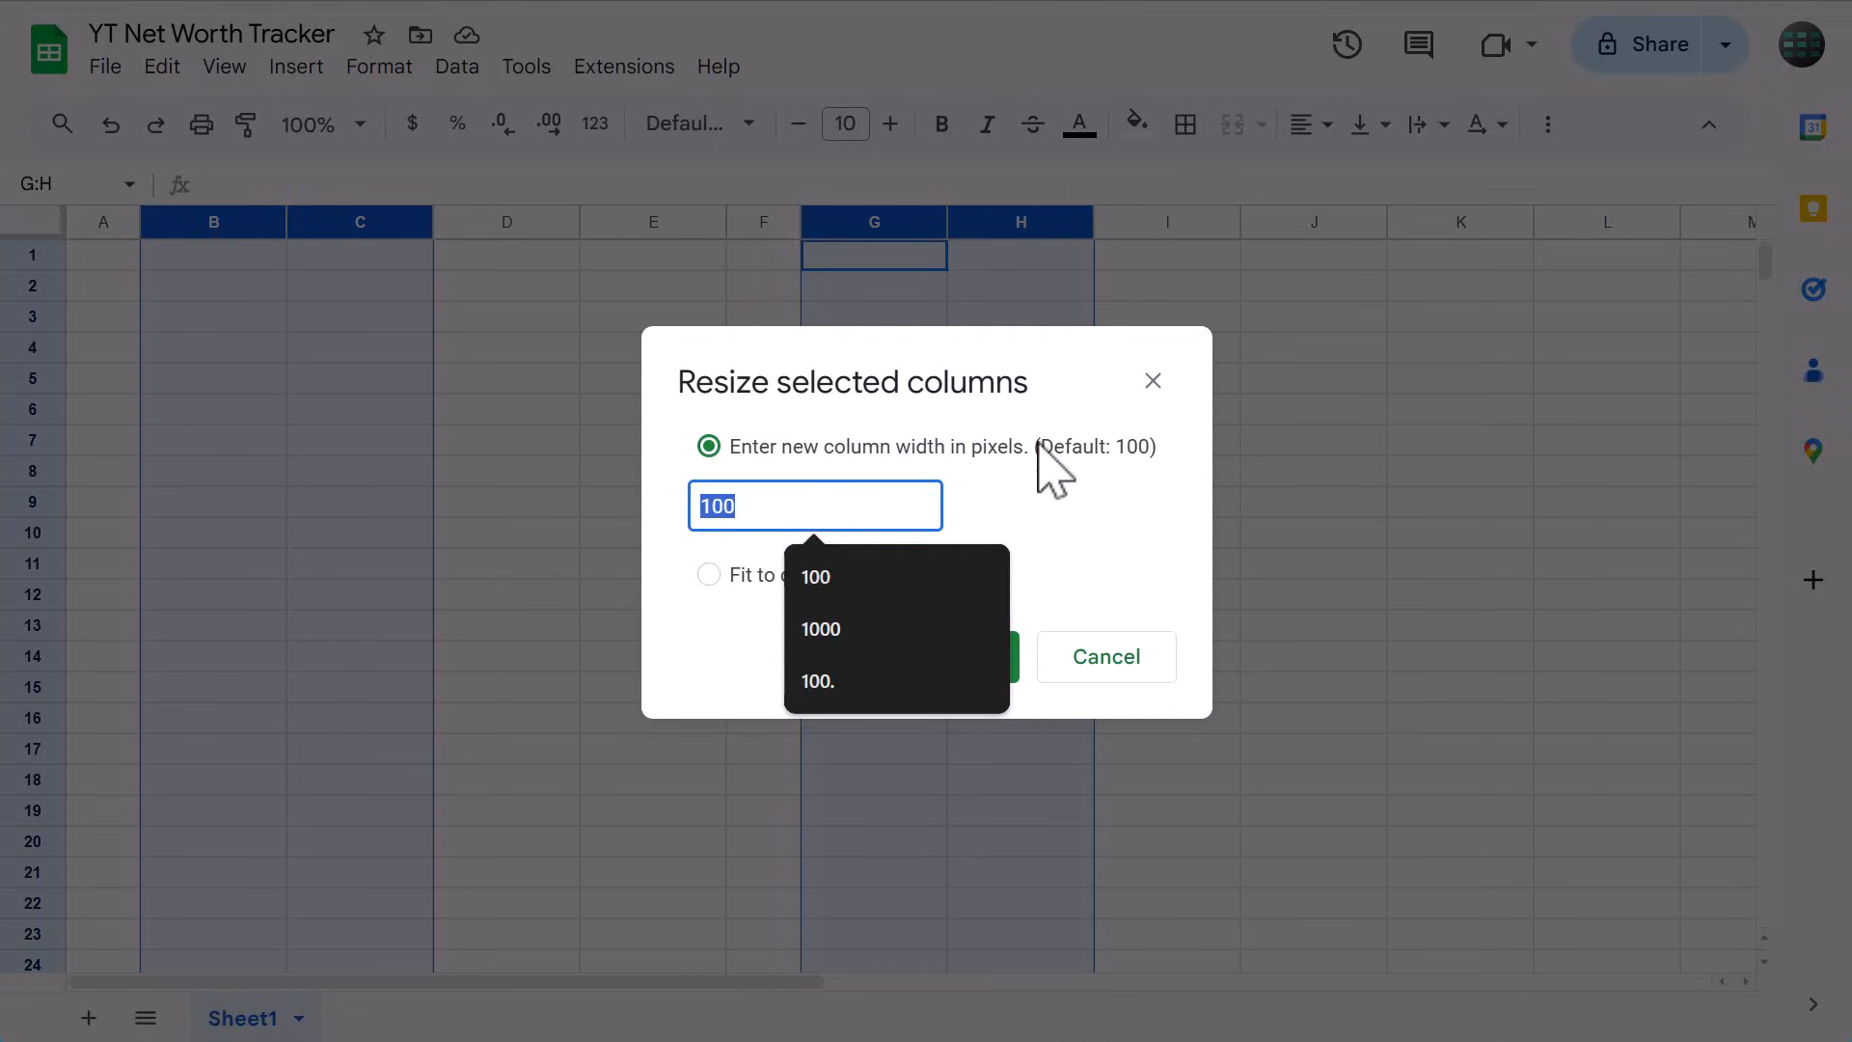
pyautogui.write('200')
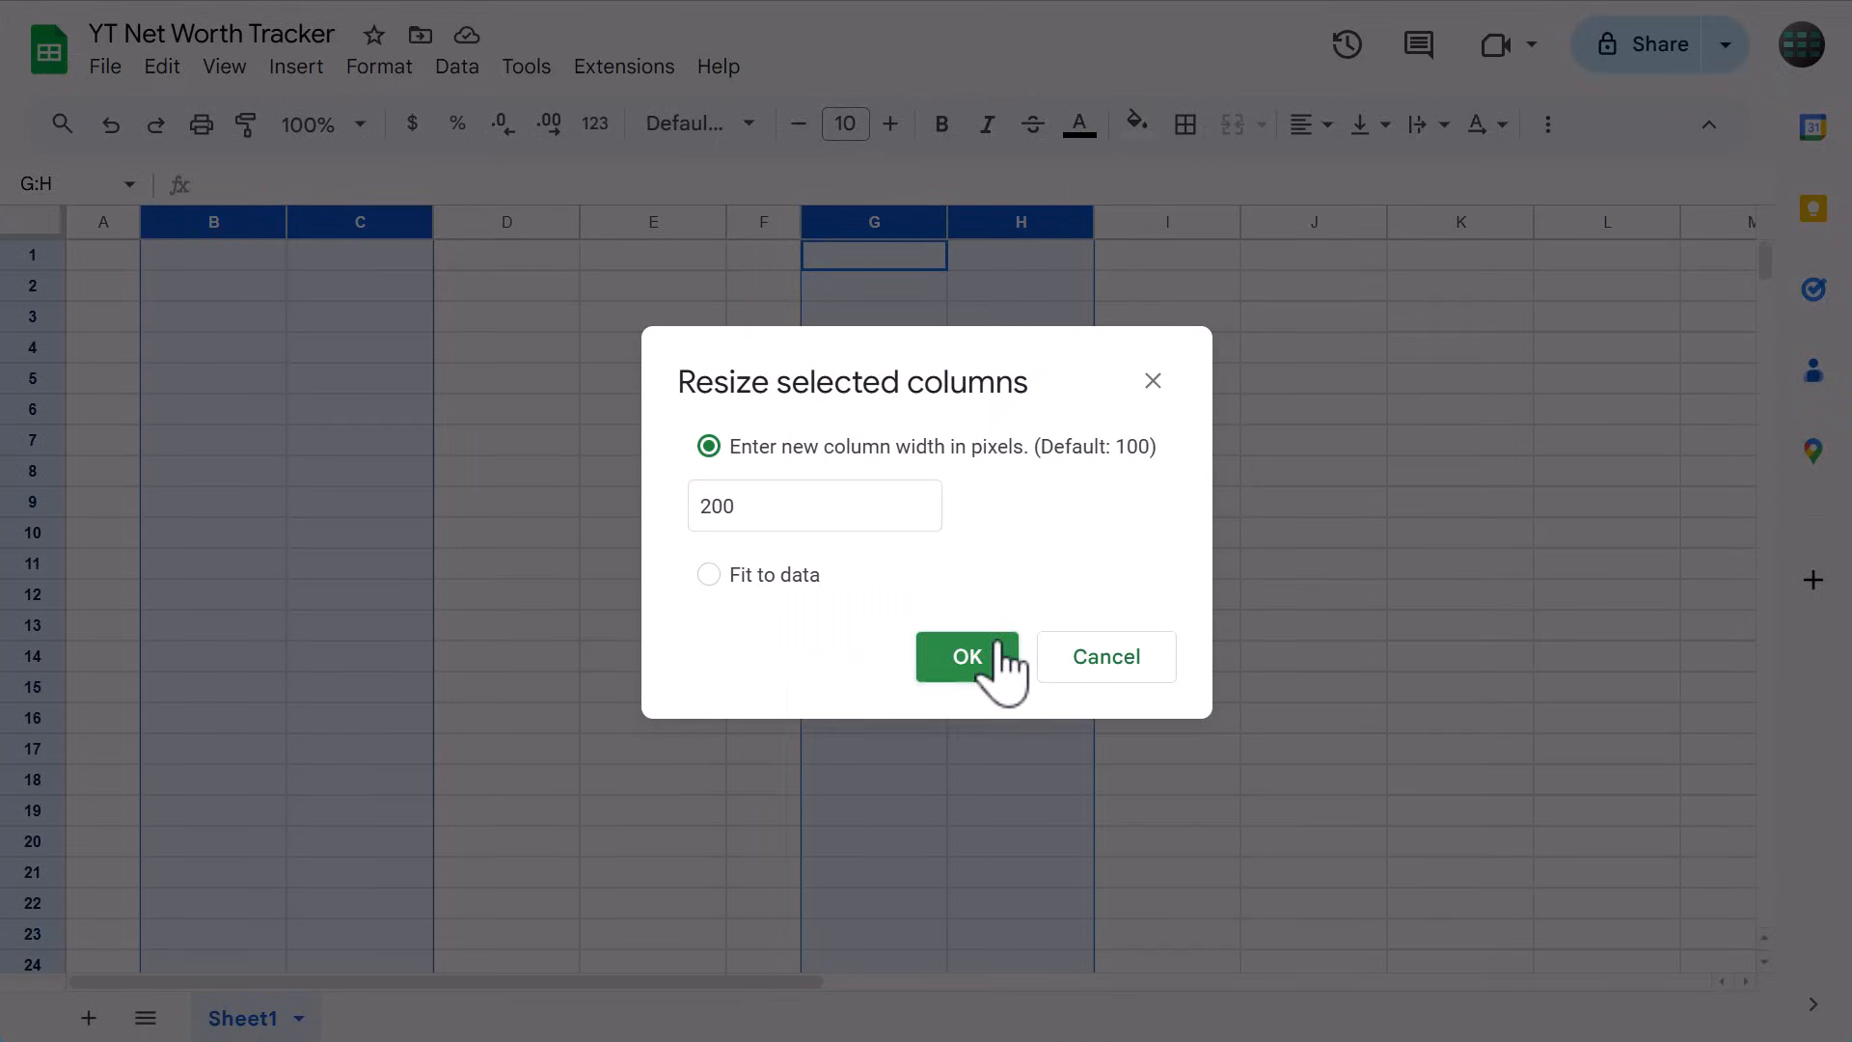
pyautogui.click(967, 656)
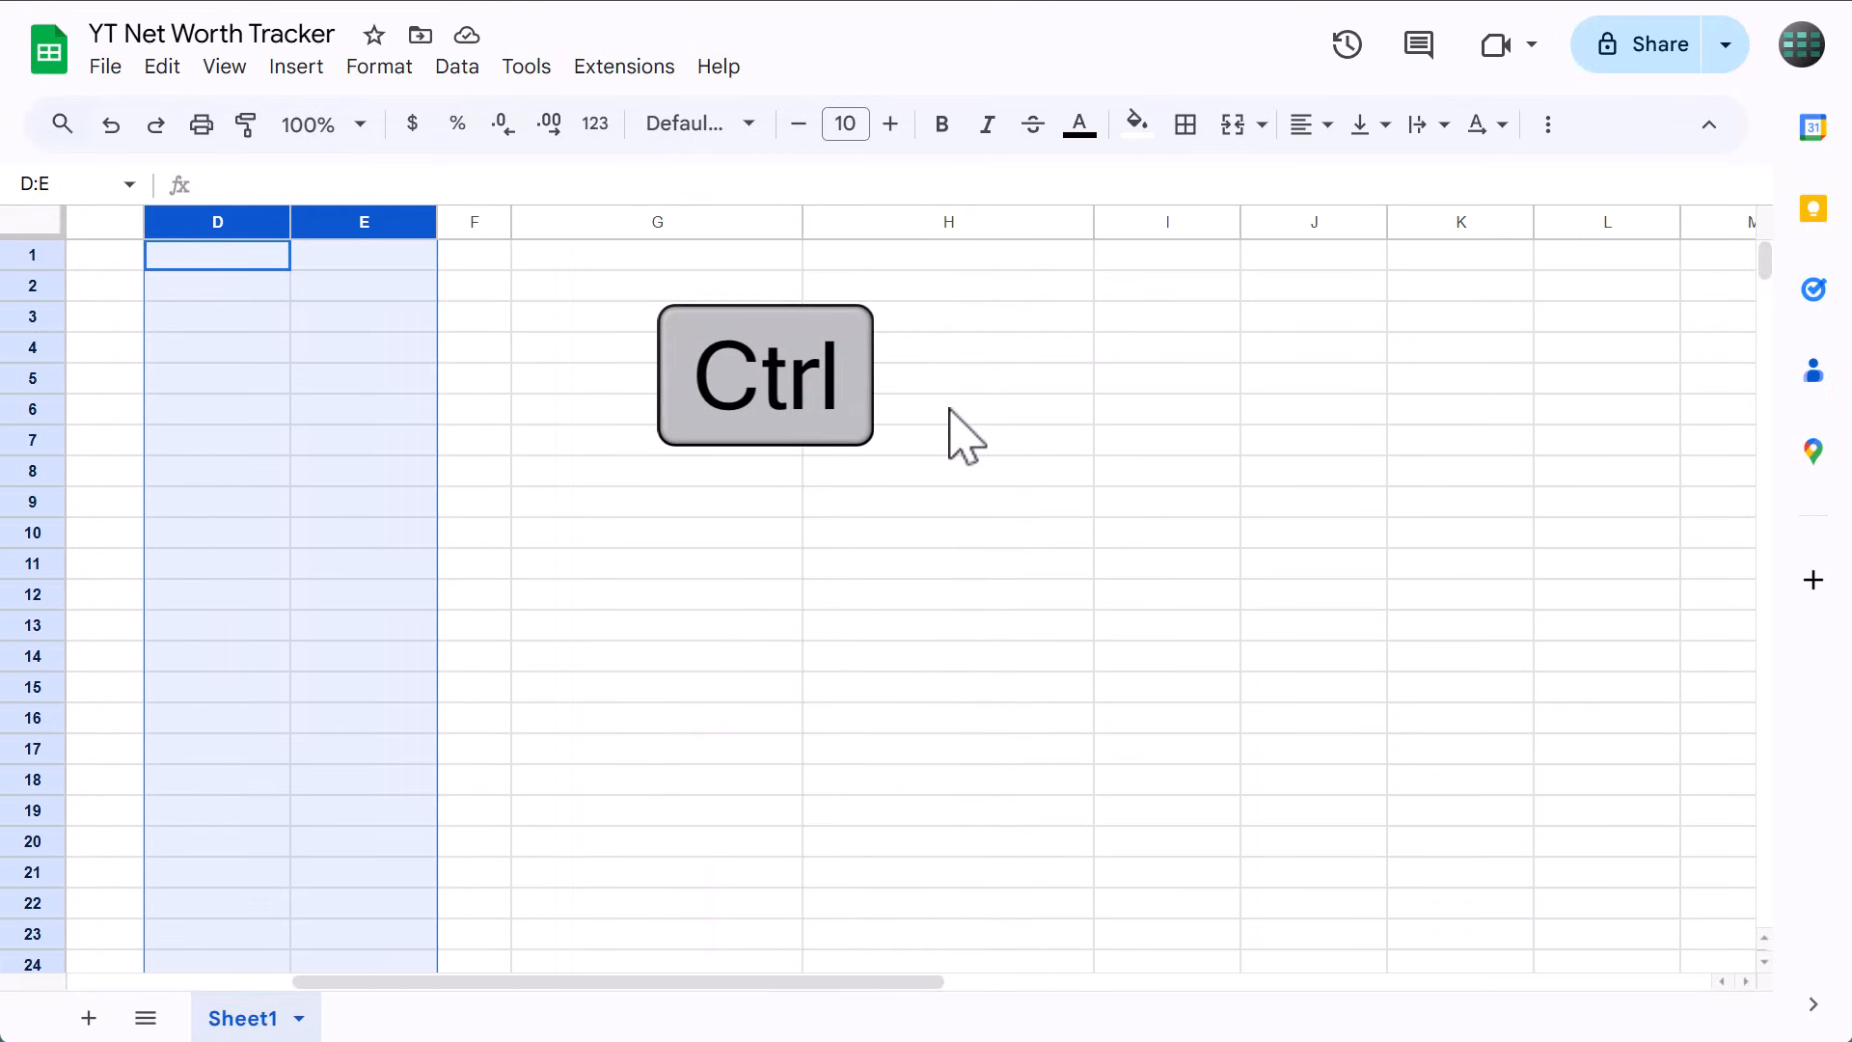
pyautogui.moveTo(1141, 249)
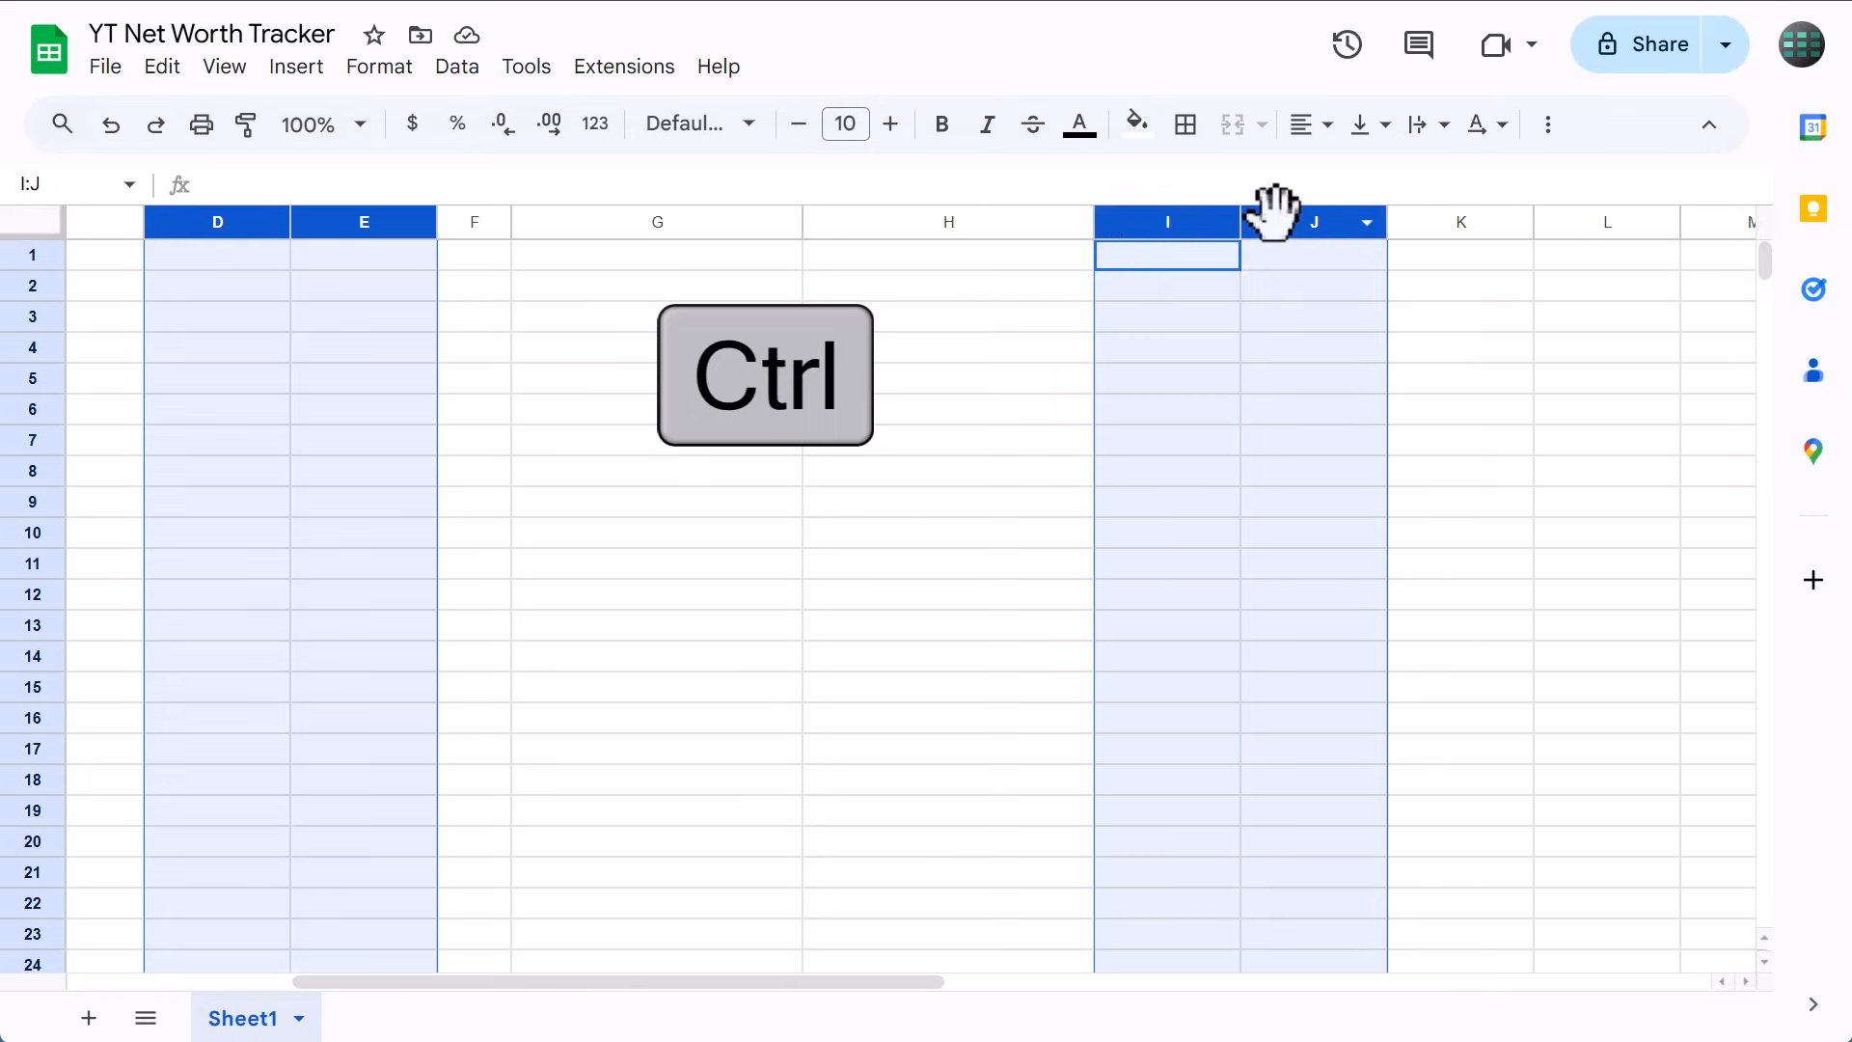
# Set columns D, E, I and J to 150 pixels wide.
pyautogui.rightClick(1312, 222)
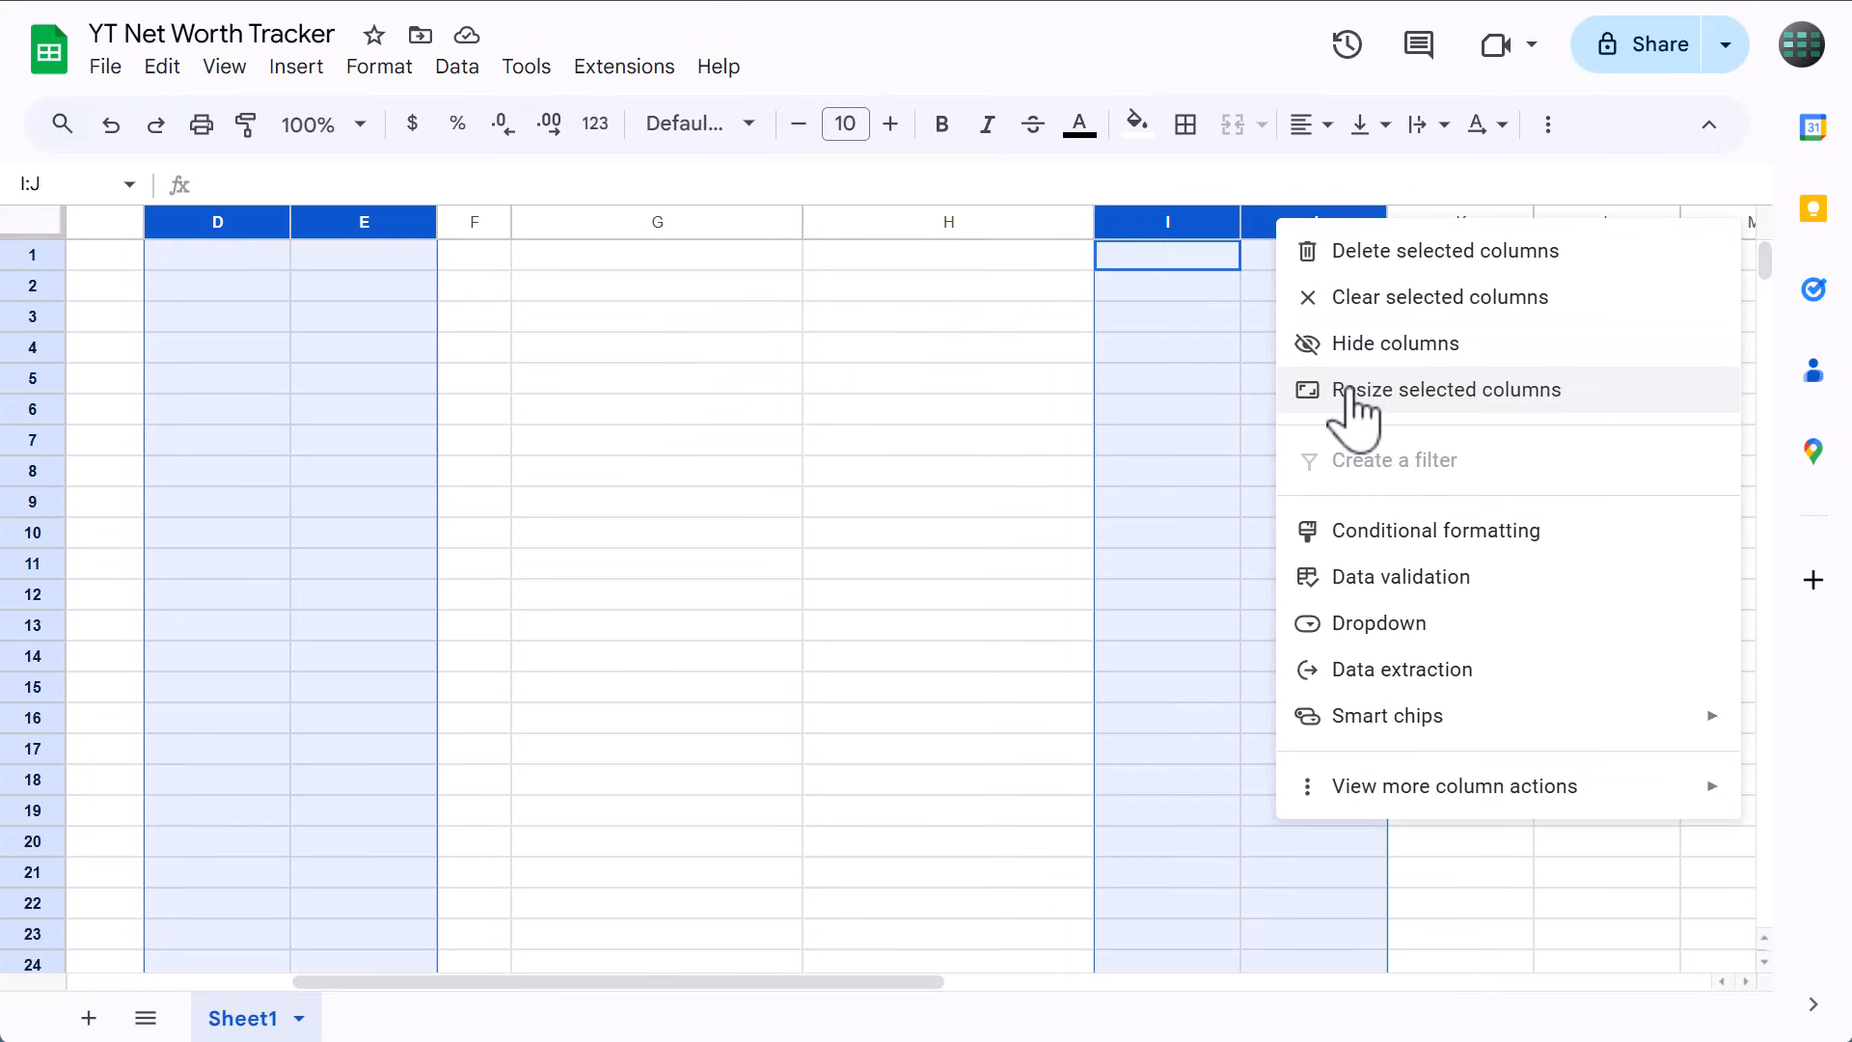
pyautogui.click(1448, 388)
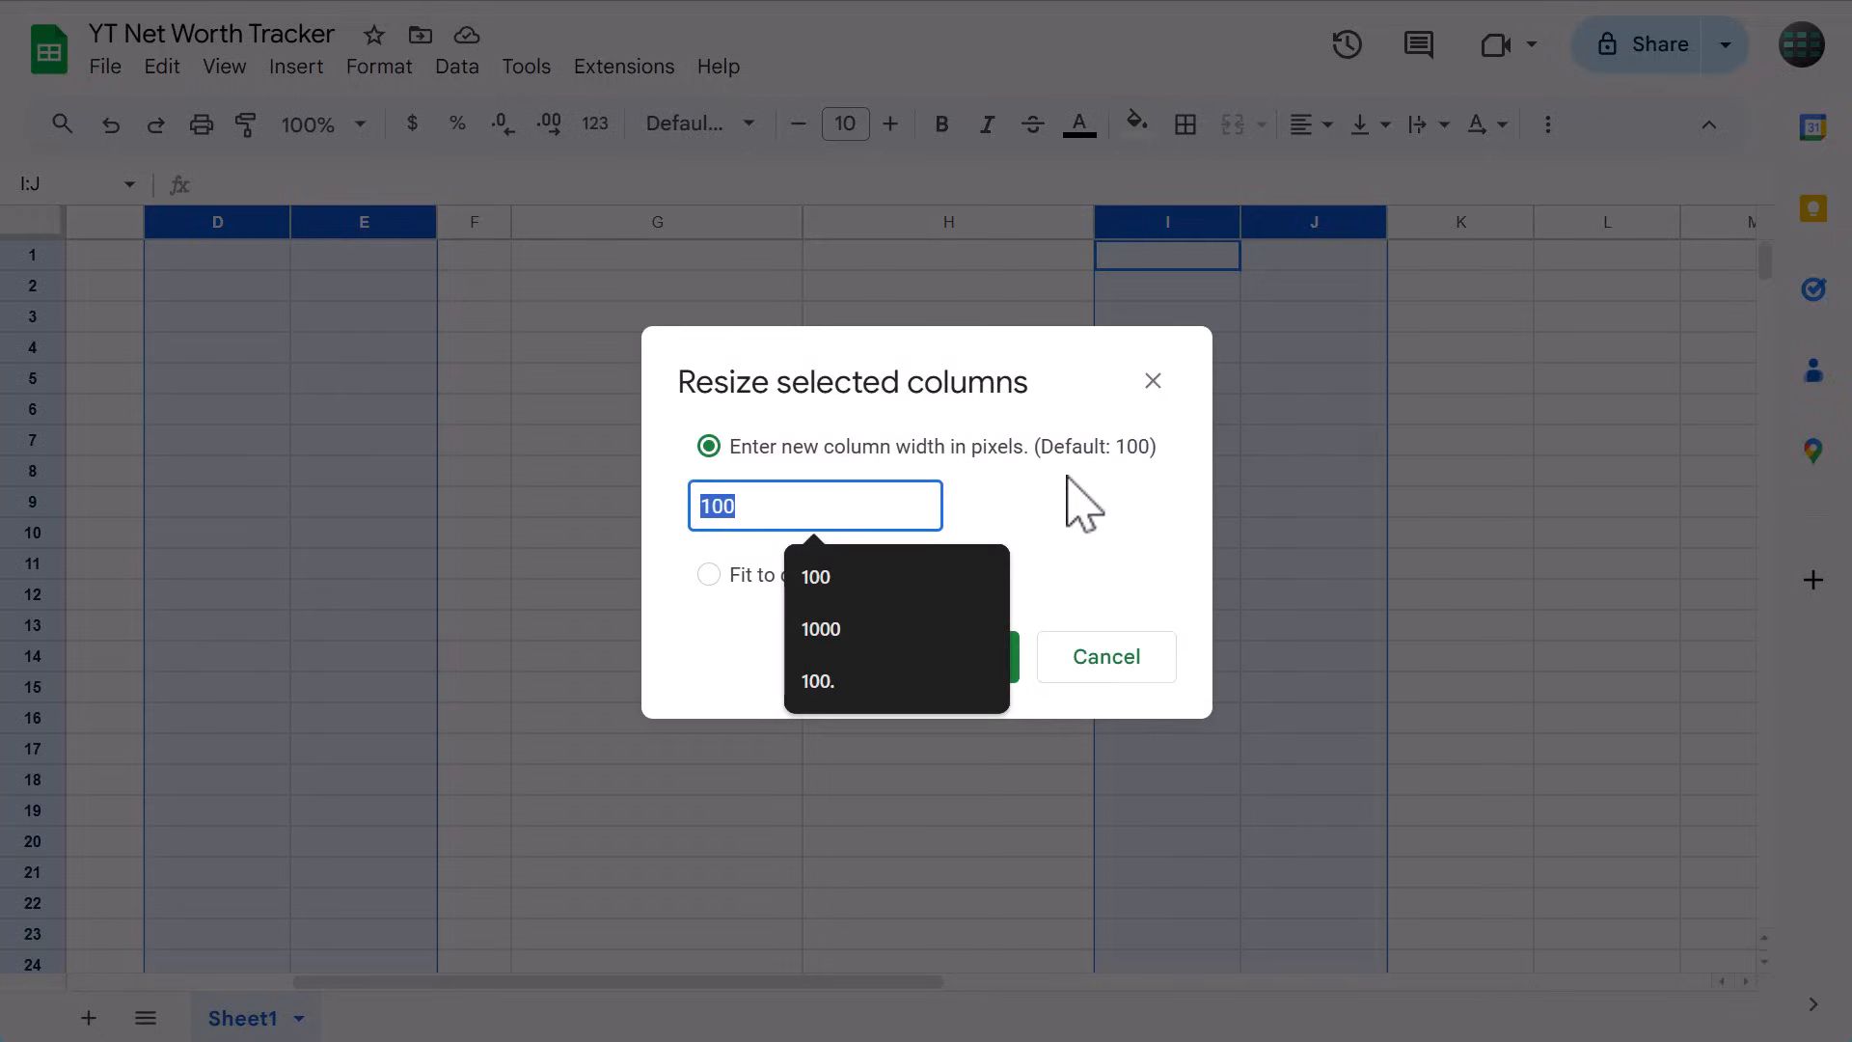
pyautogui.write('150')
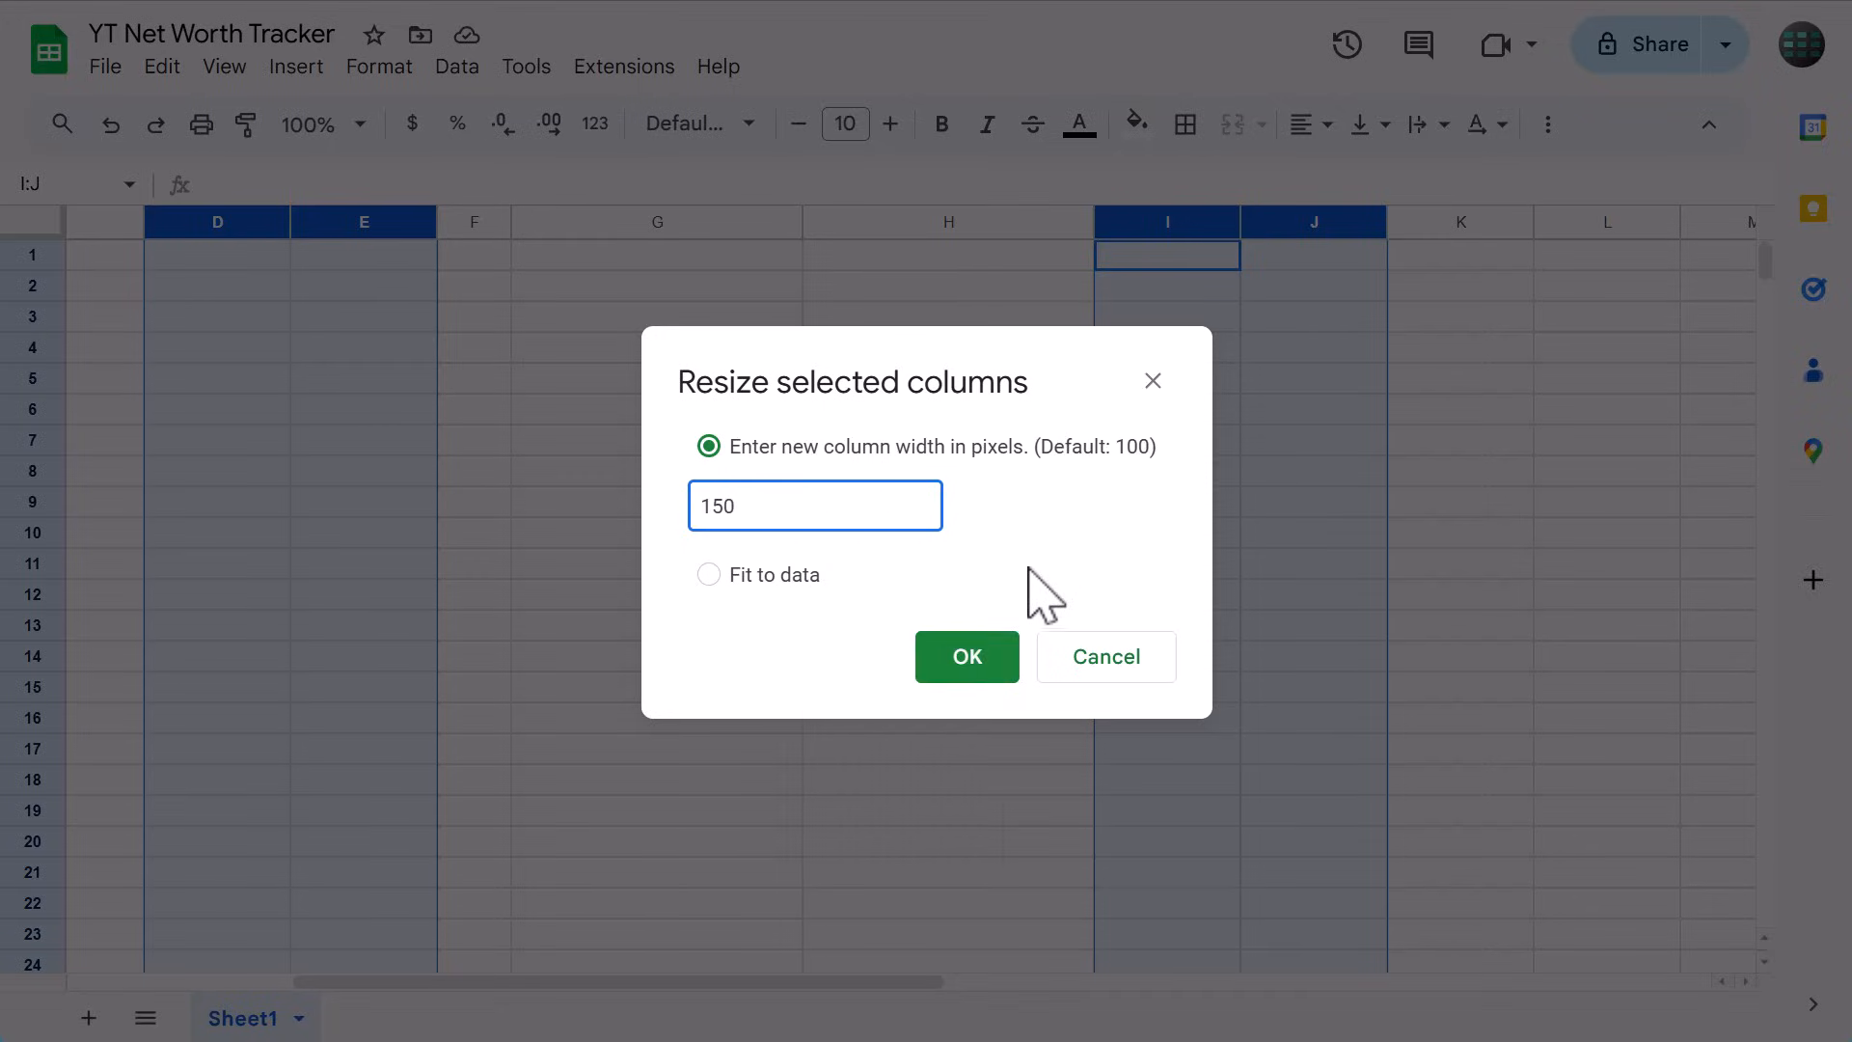
pyautogui.click(967, 656)
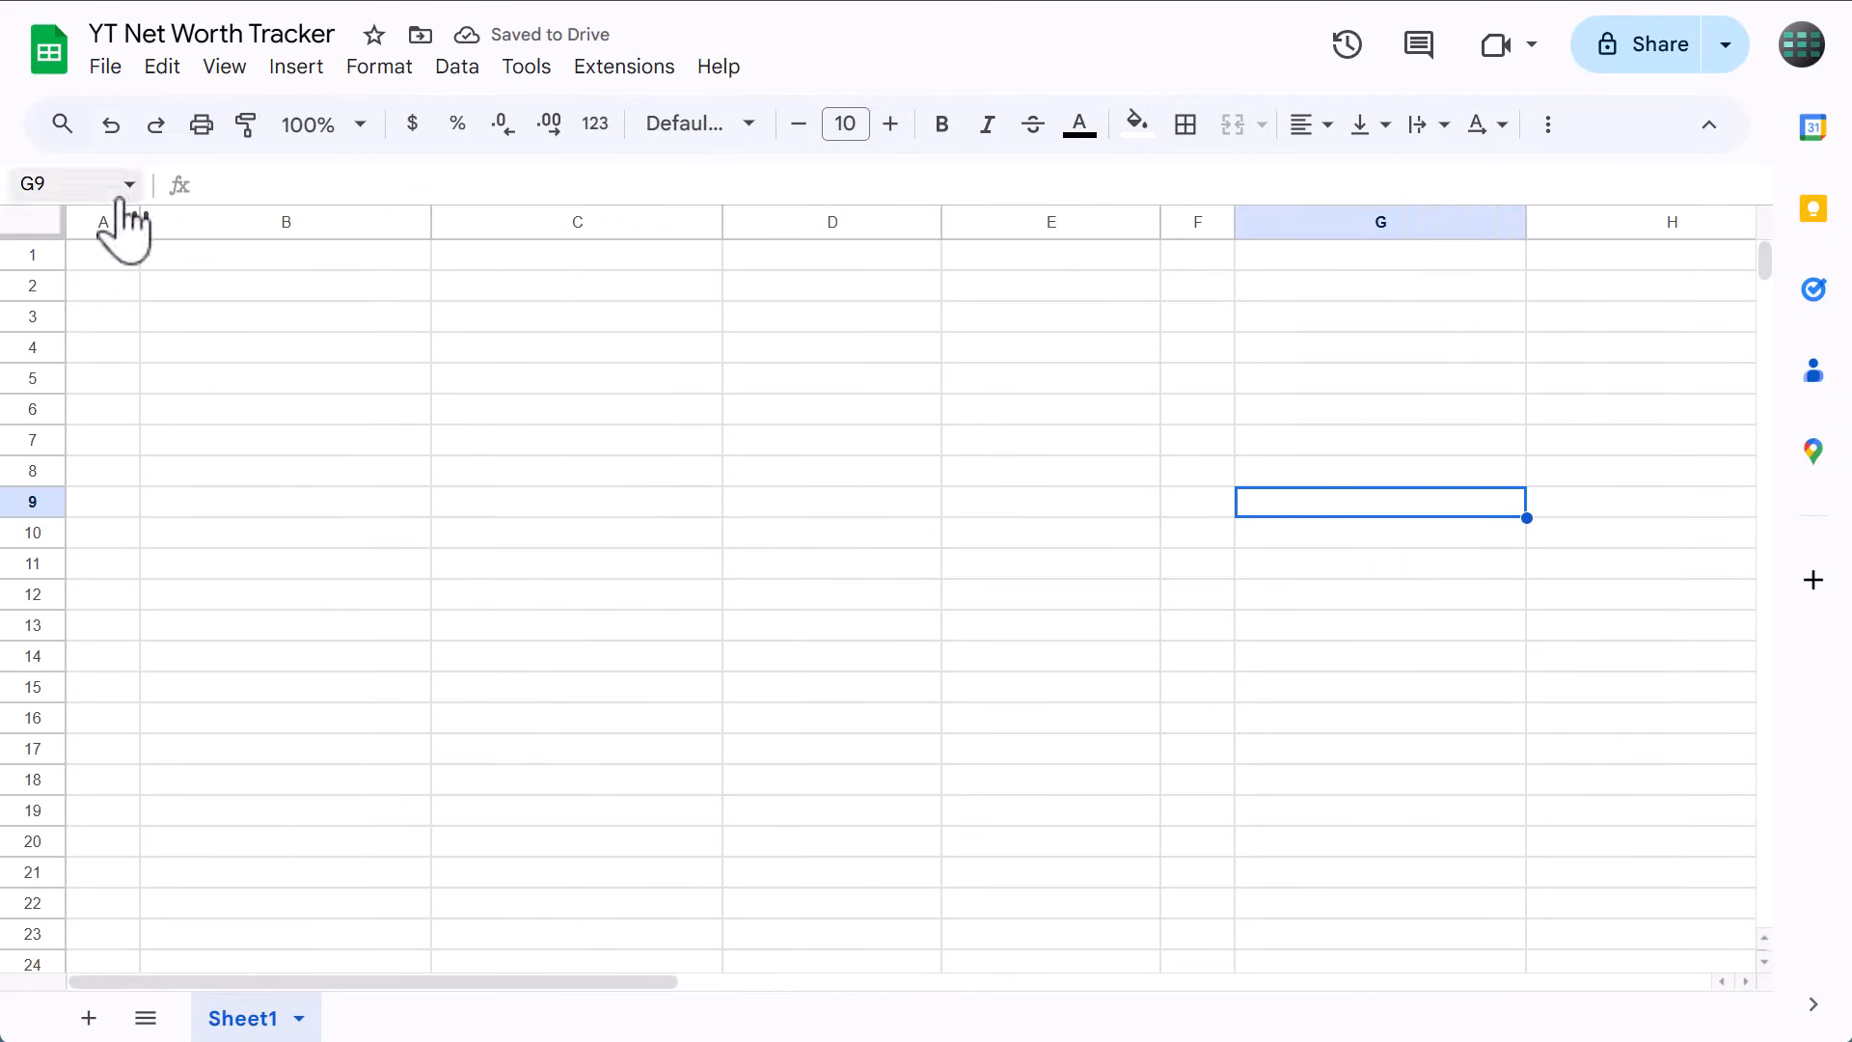
pyautogui.moveTo(79, 185)
pyautogui.write('1:1000')
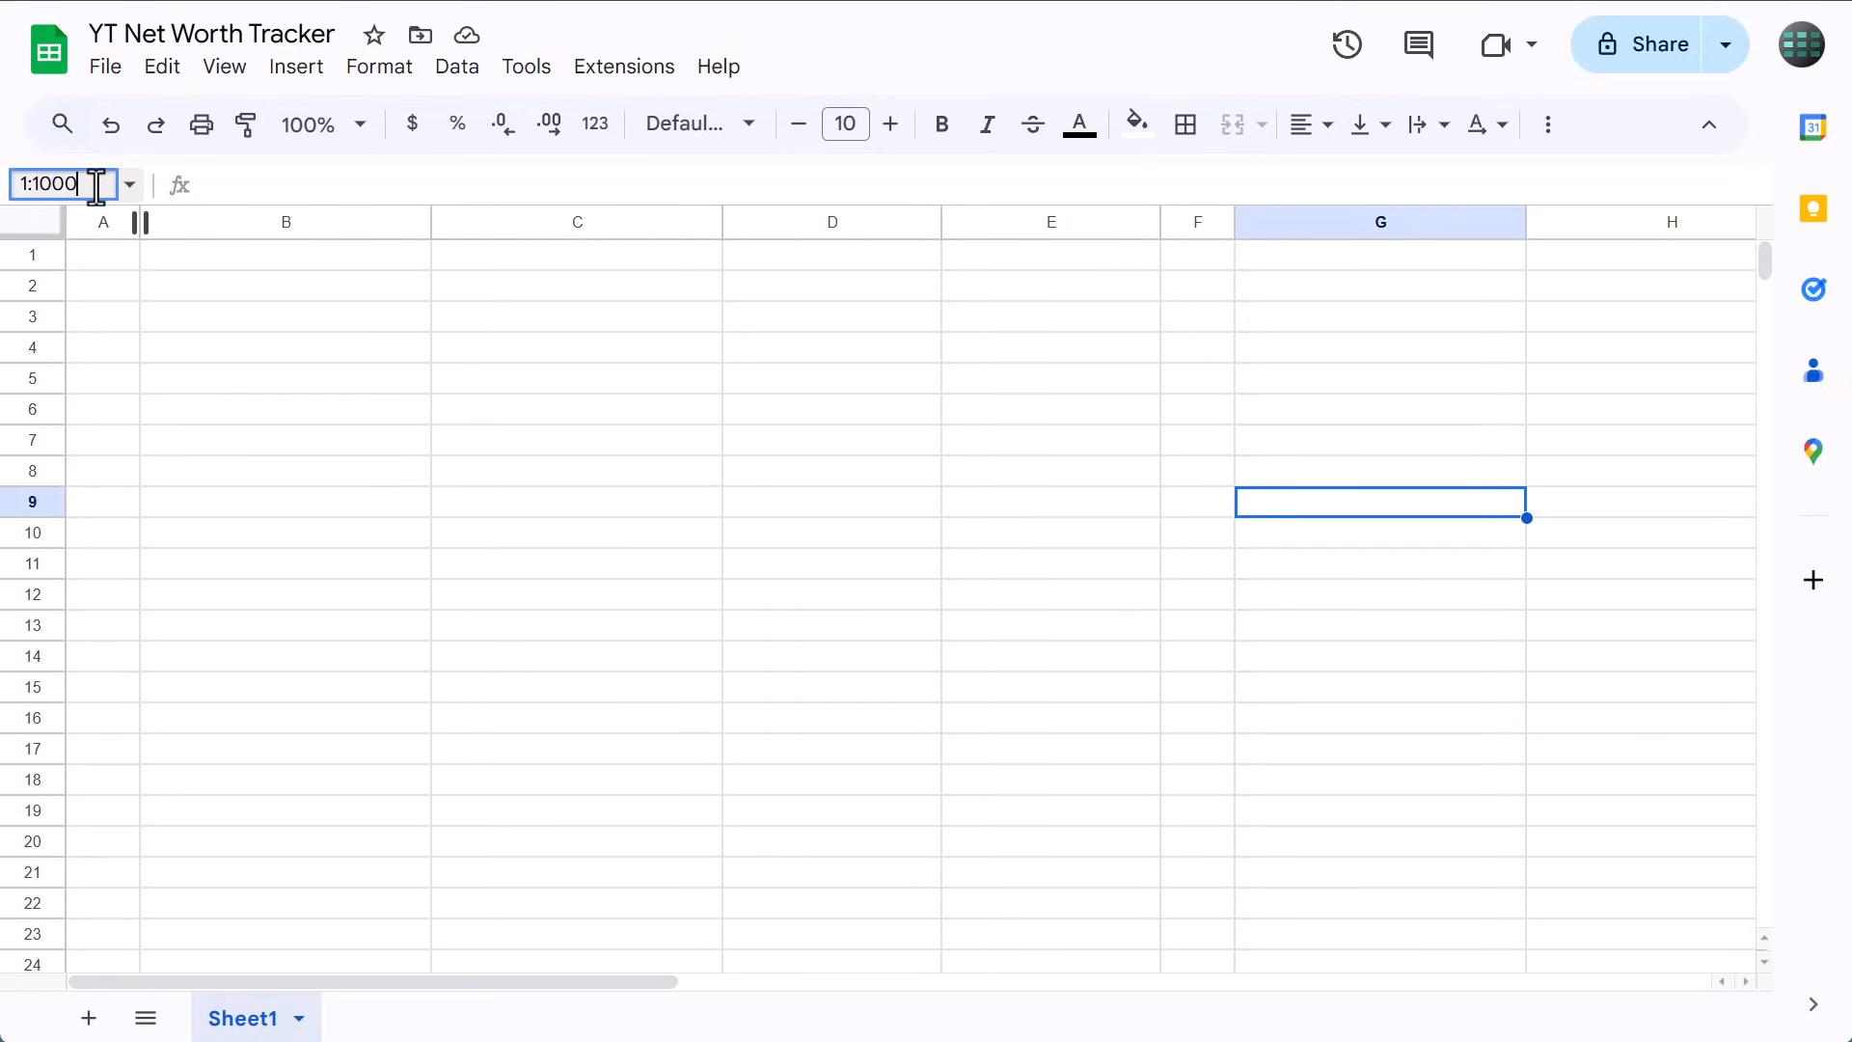
# Resize all rows 1 to 1000 to a specified height of 30 pixels.
pyautogui.press('Enter')
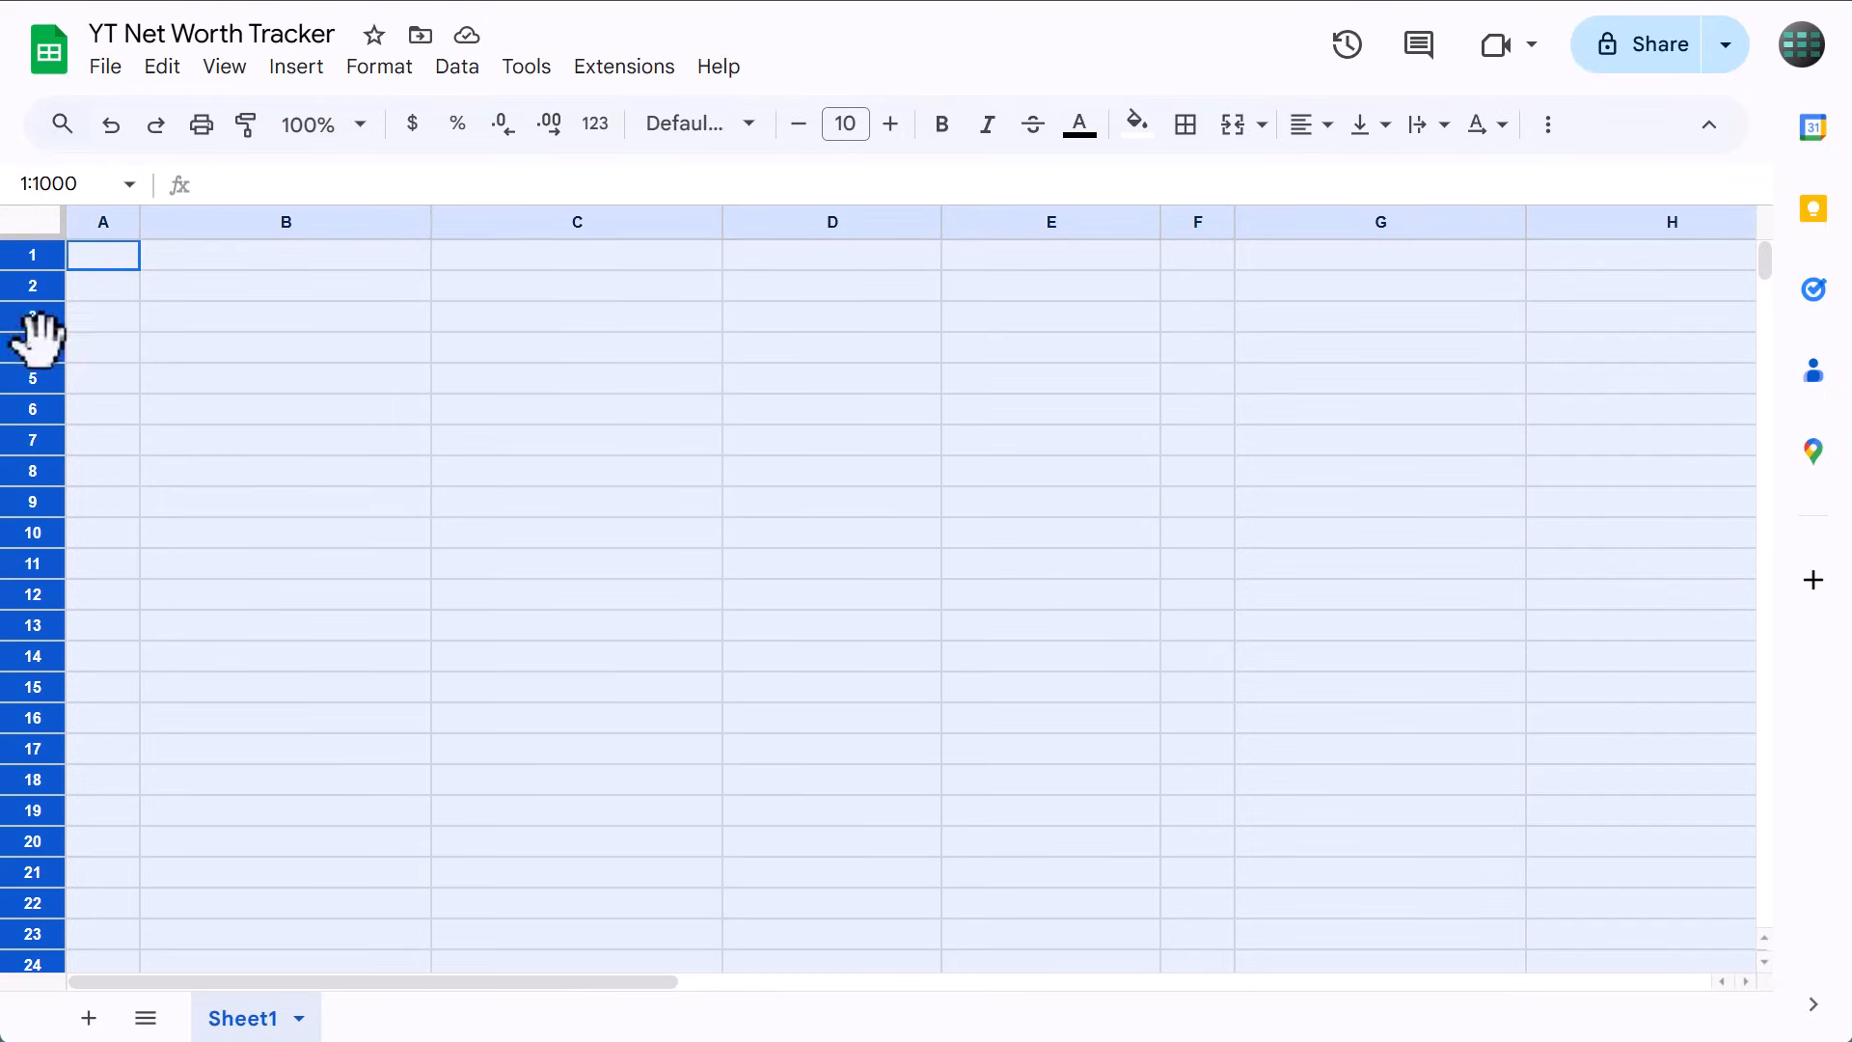
pyautogui.rightClick(35, 343)
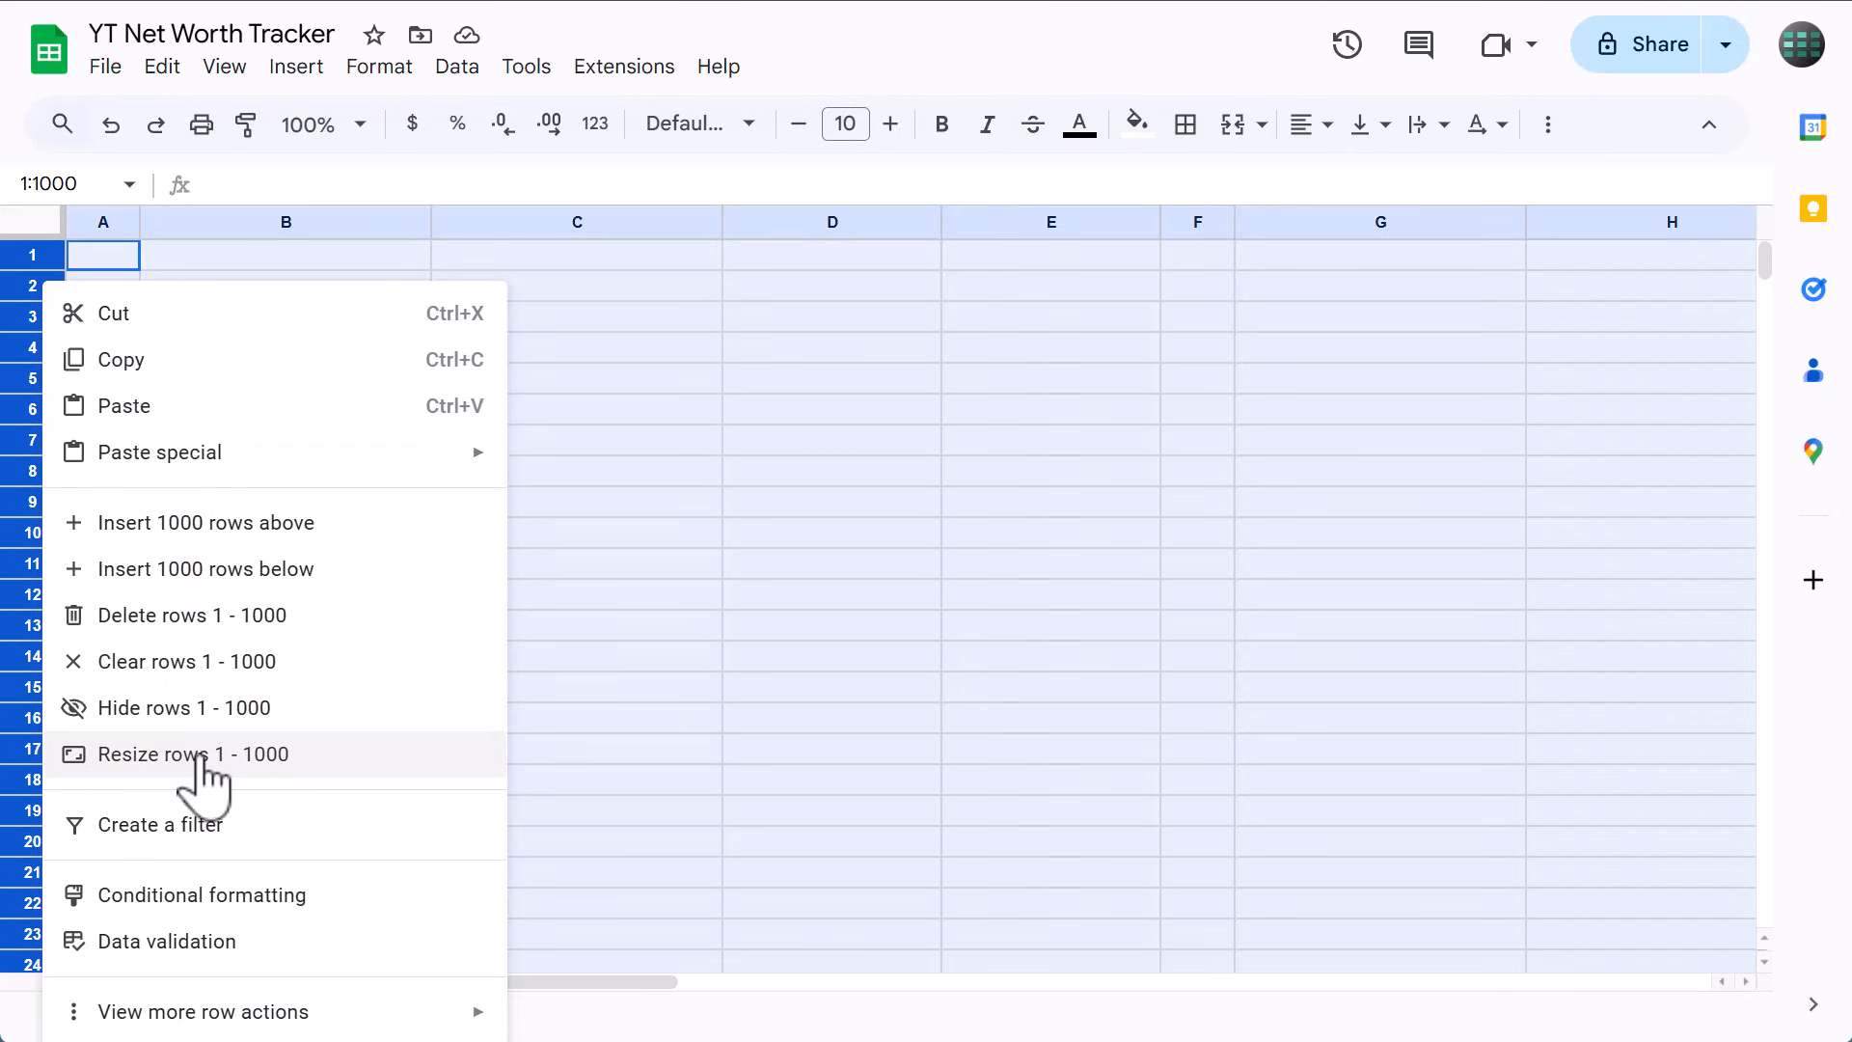
pyautogui.click(196, 754)
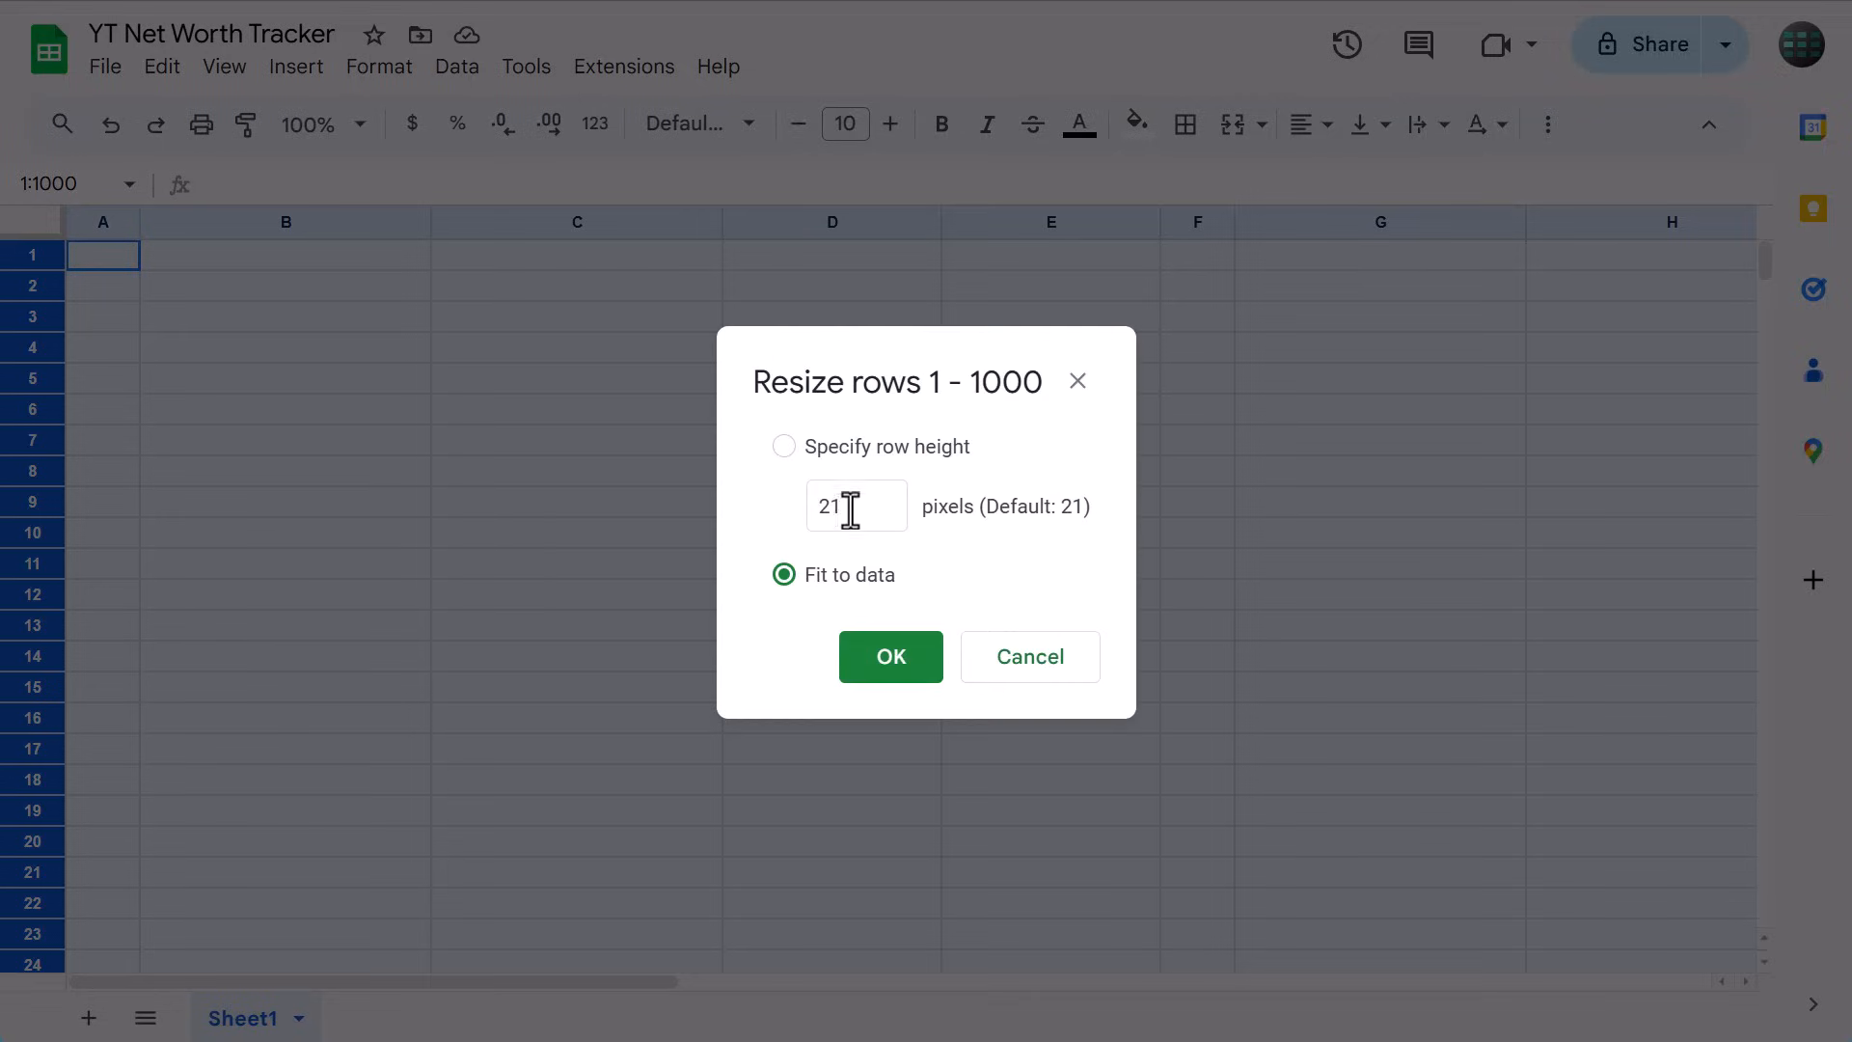
pyautogui.click(783, 446)
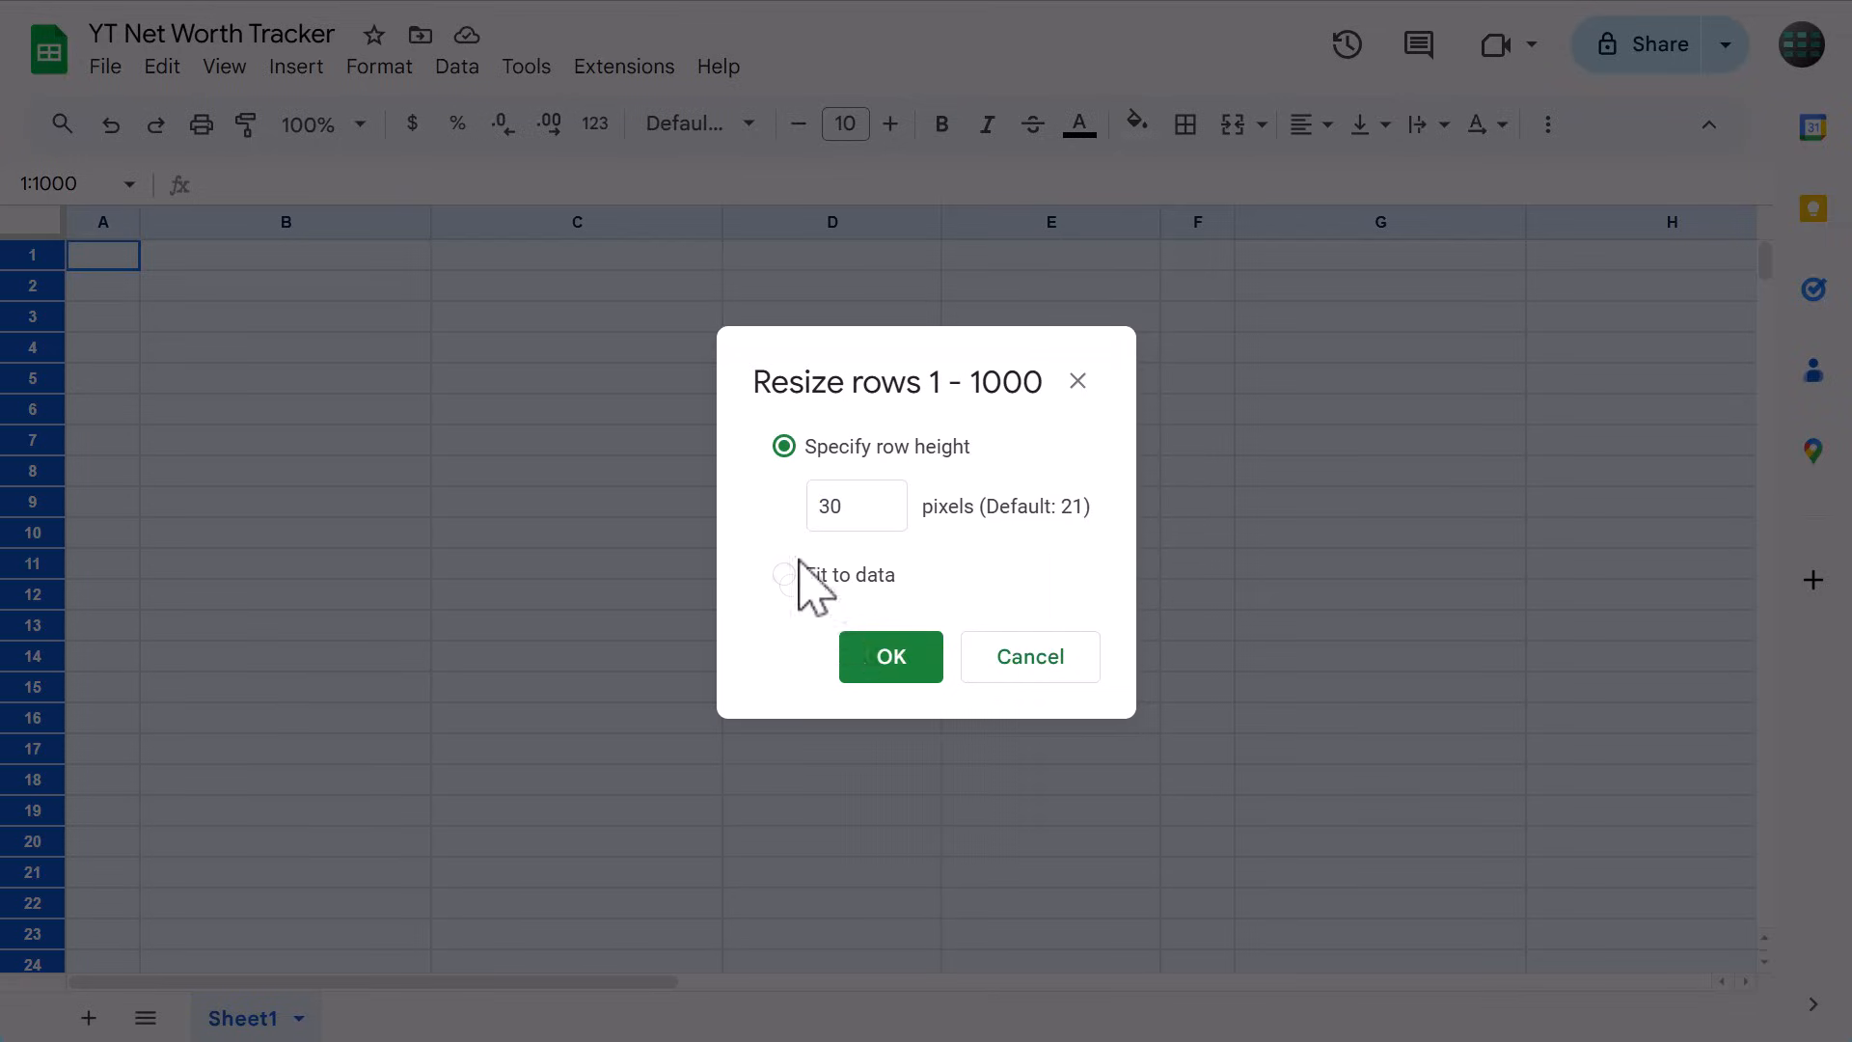
pyautogui.click(890, 656)
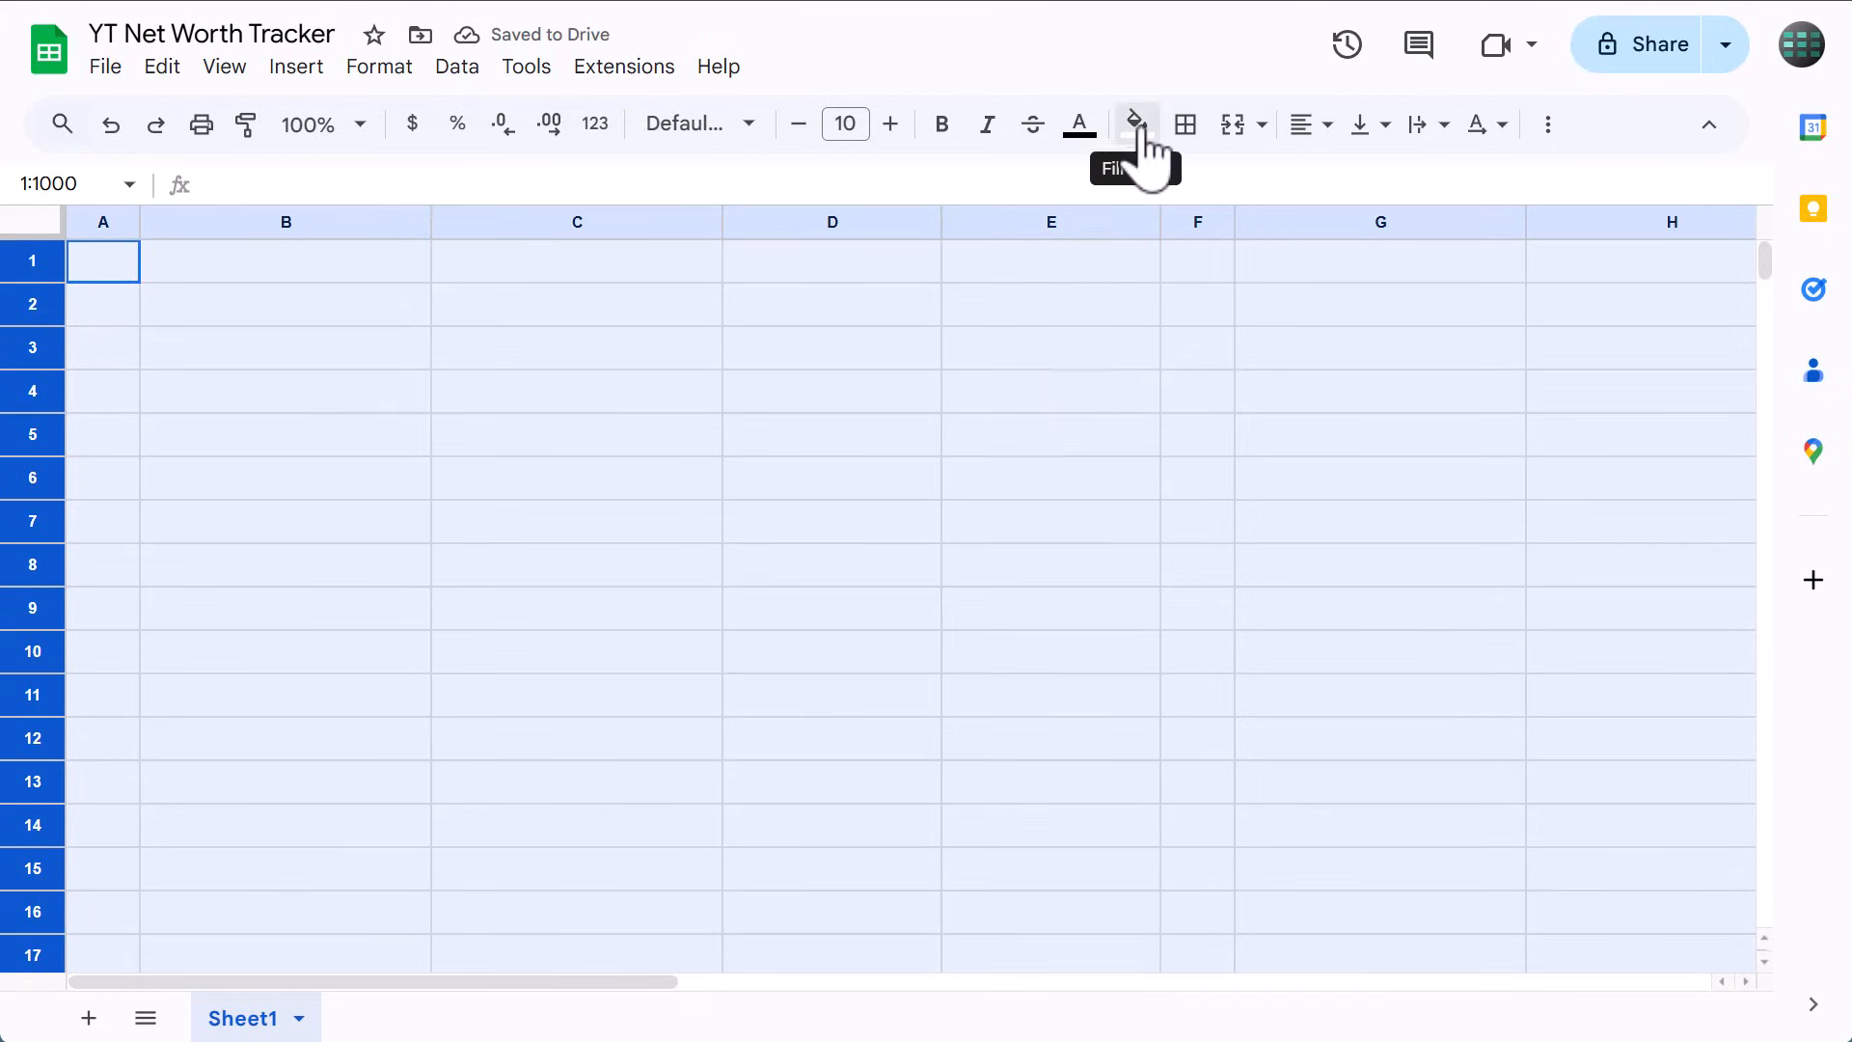
# Fill the whole sheet light grey and hide the gridlines via View > Show.
pyautogui.click(1135, 123)
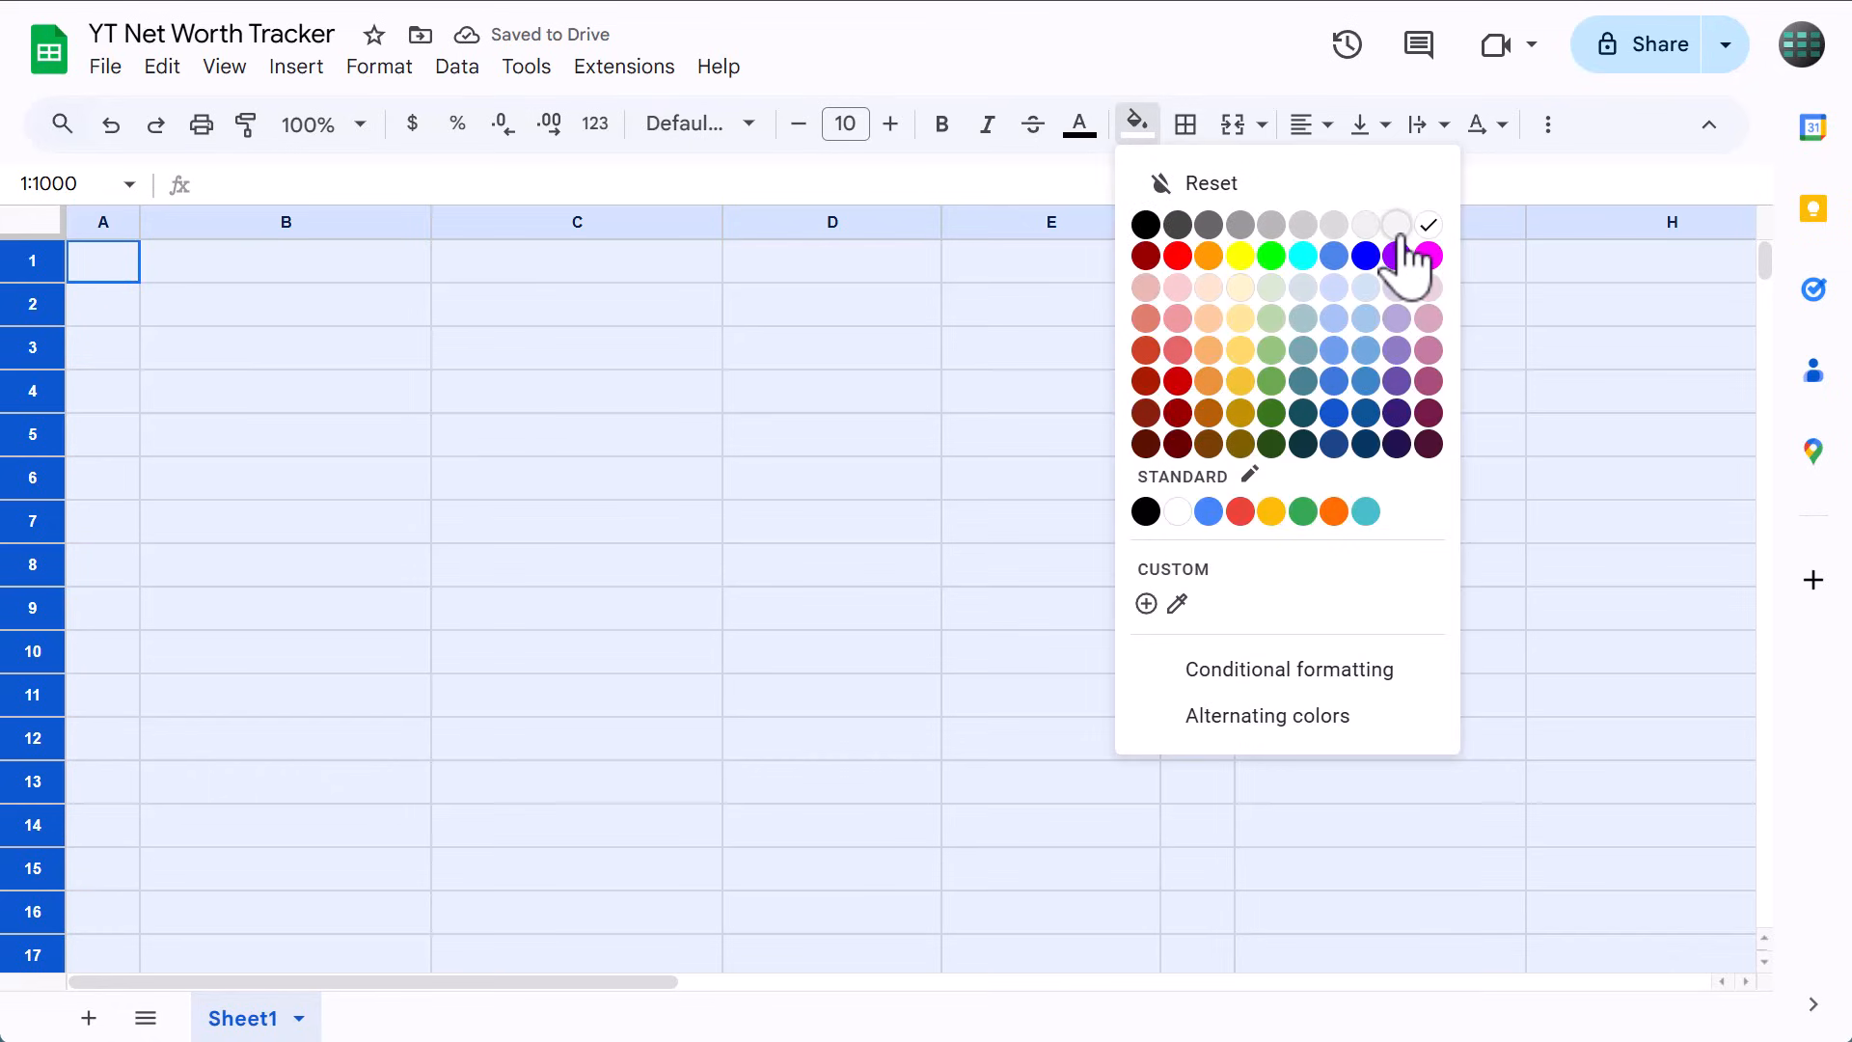
pyautogui.click(1425, 254)
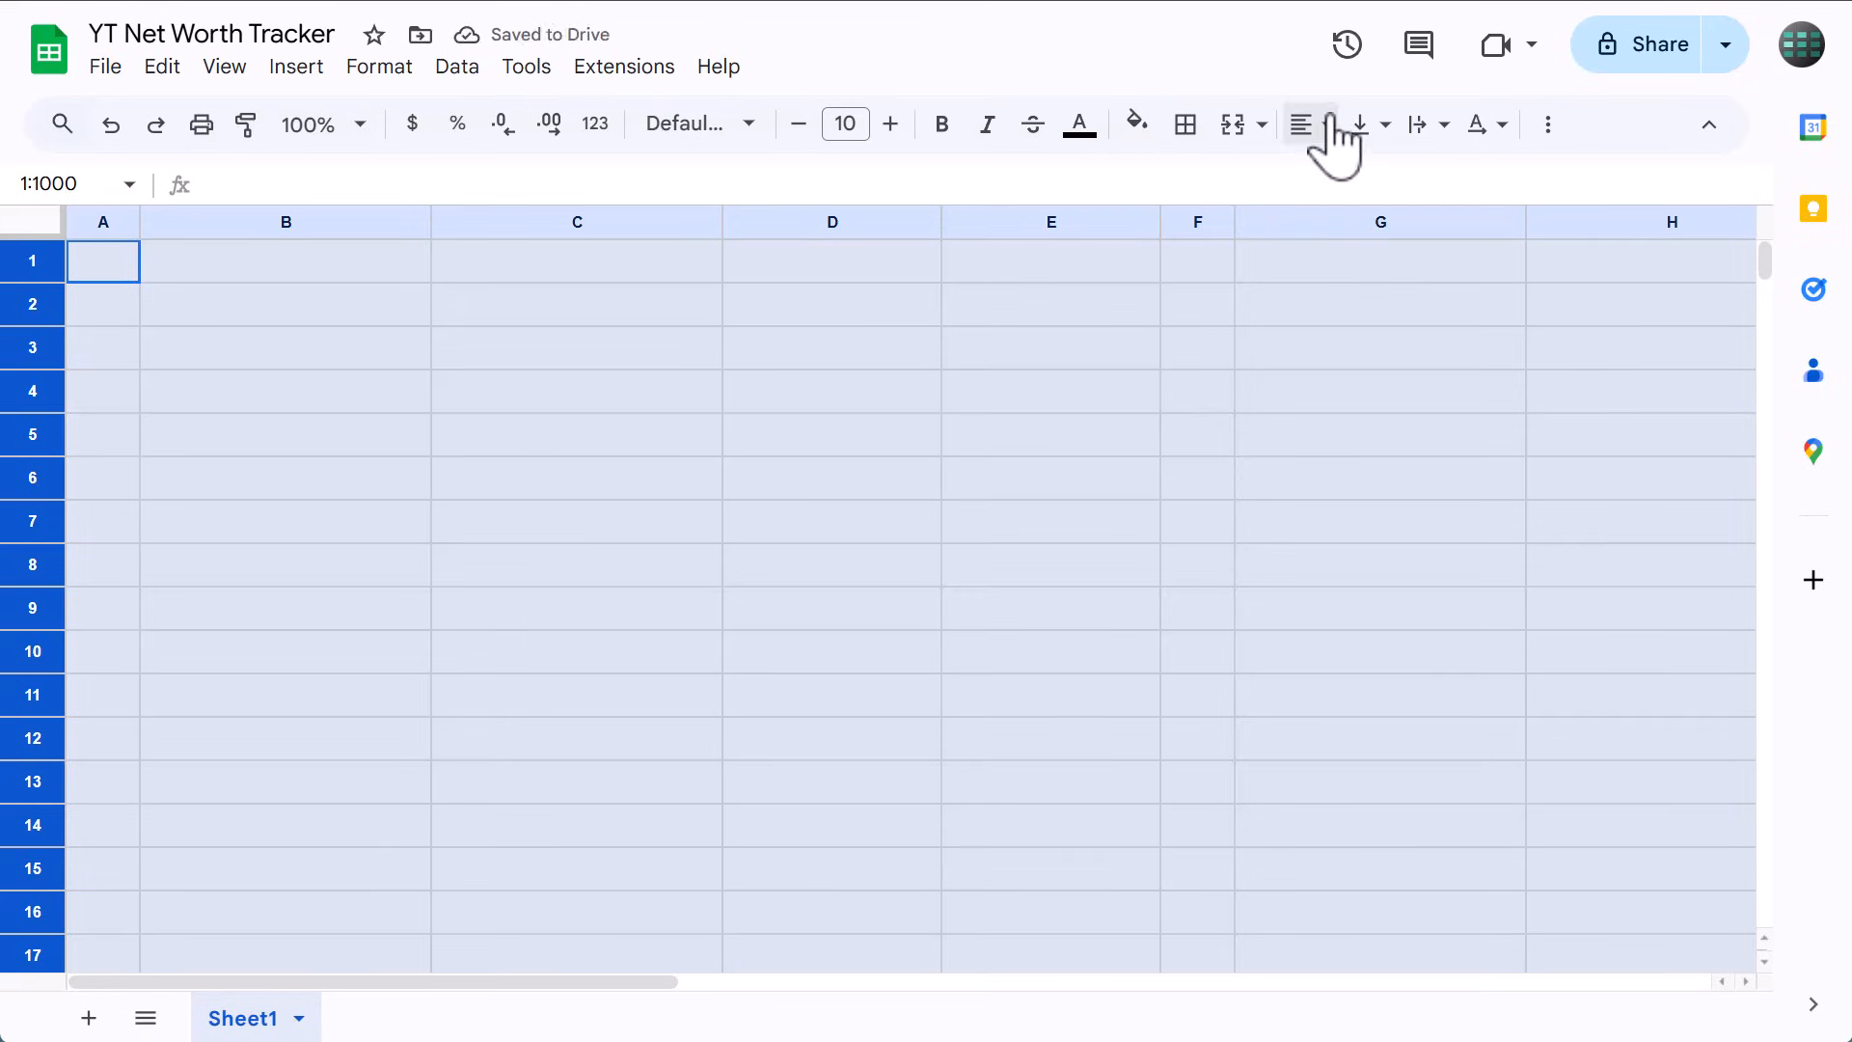
pyautogui.click(1381, 124)
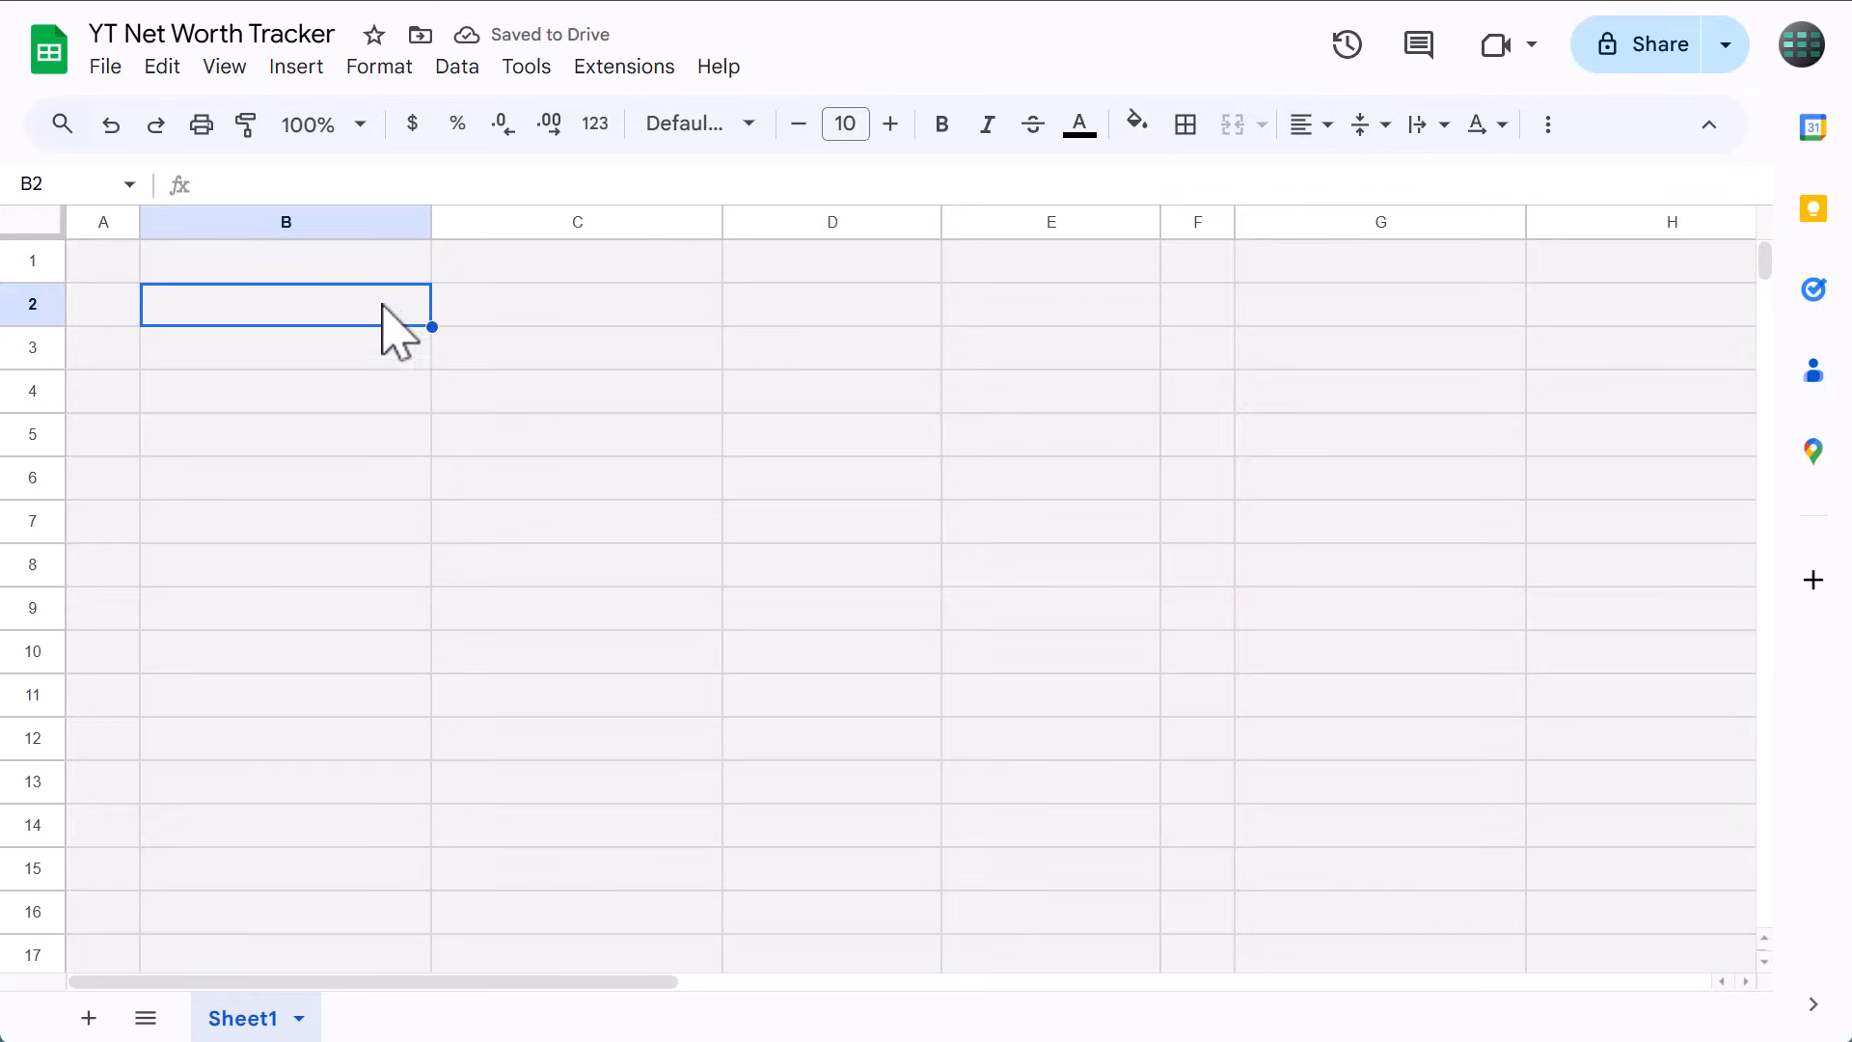
pyautogui.click(223, 65)
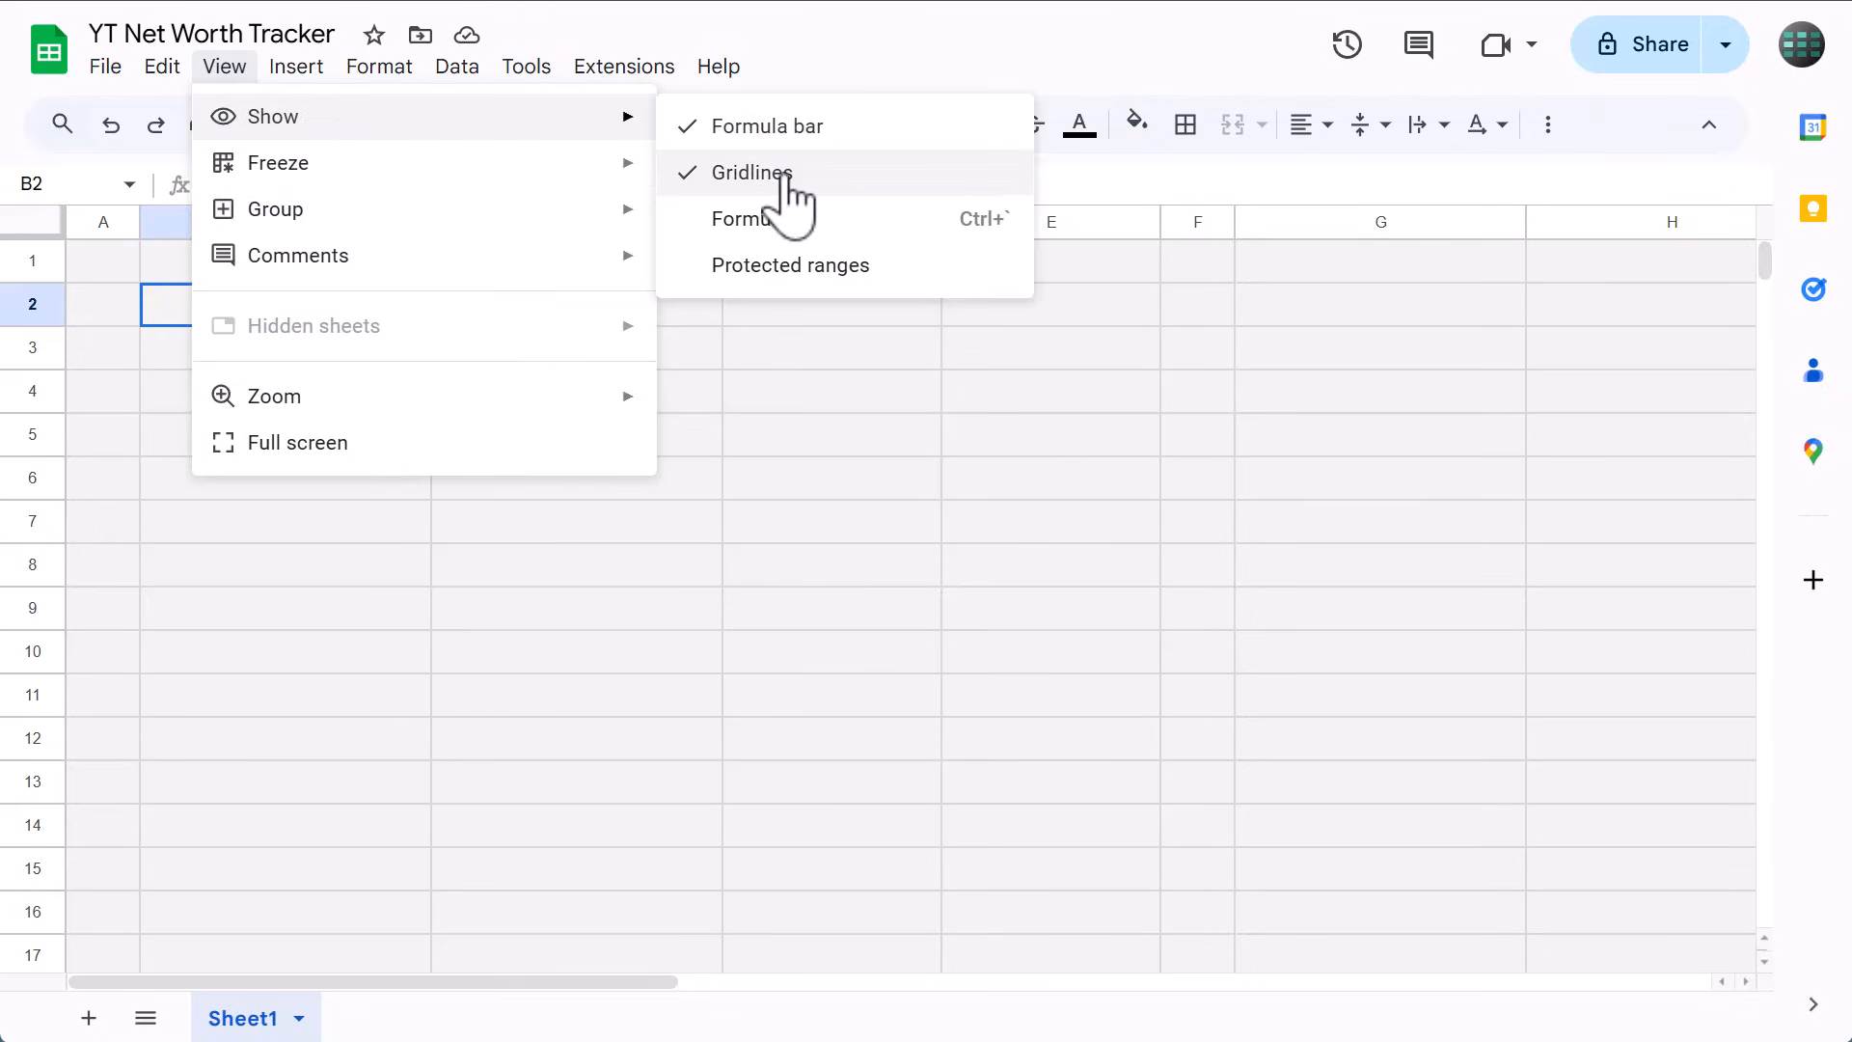
pyautogui.click(753, 172)
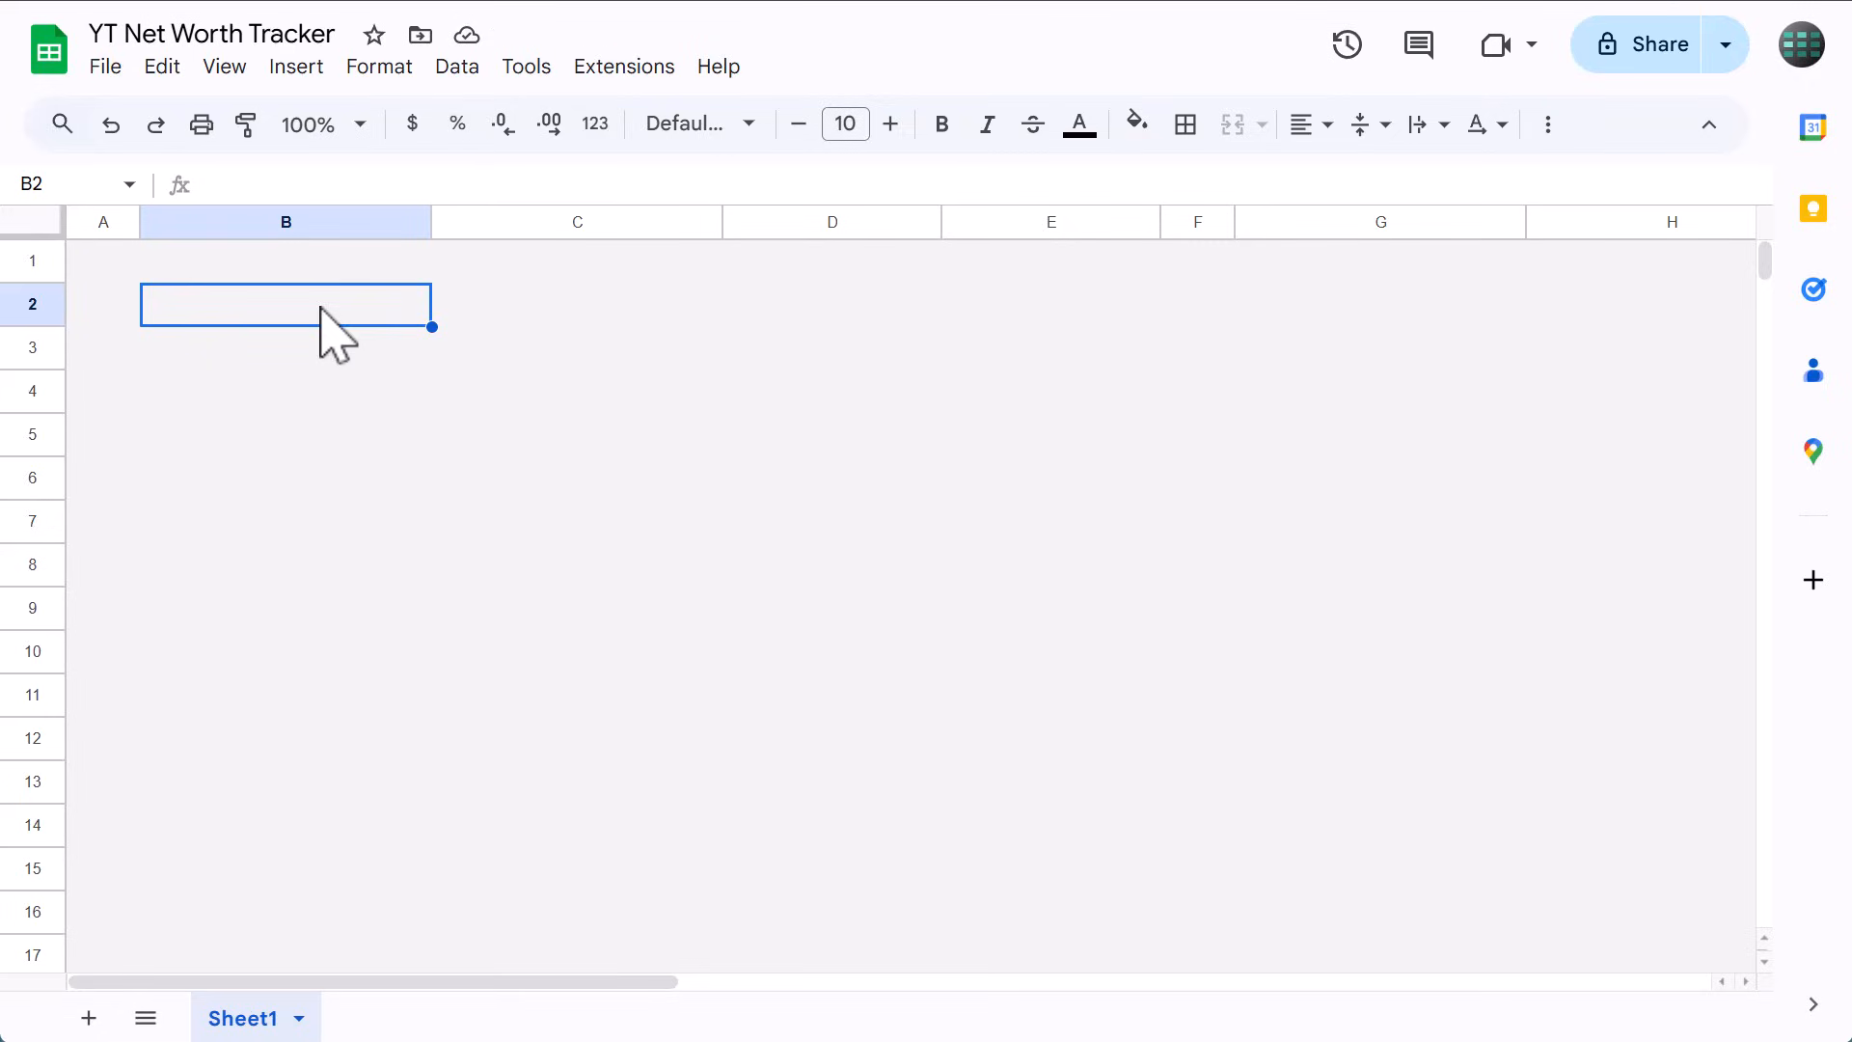
pyautogui.moveTo(1136, 160)
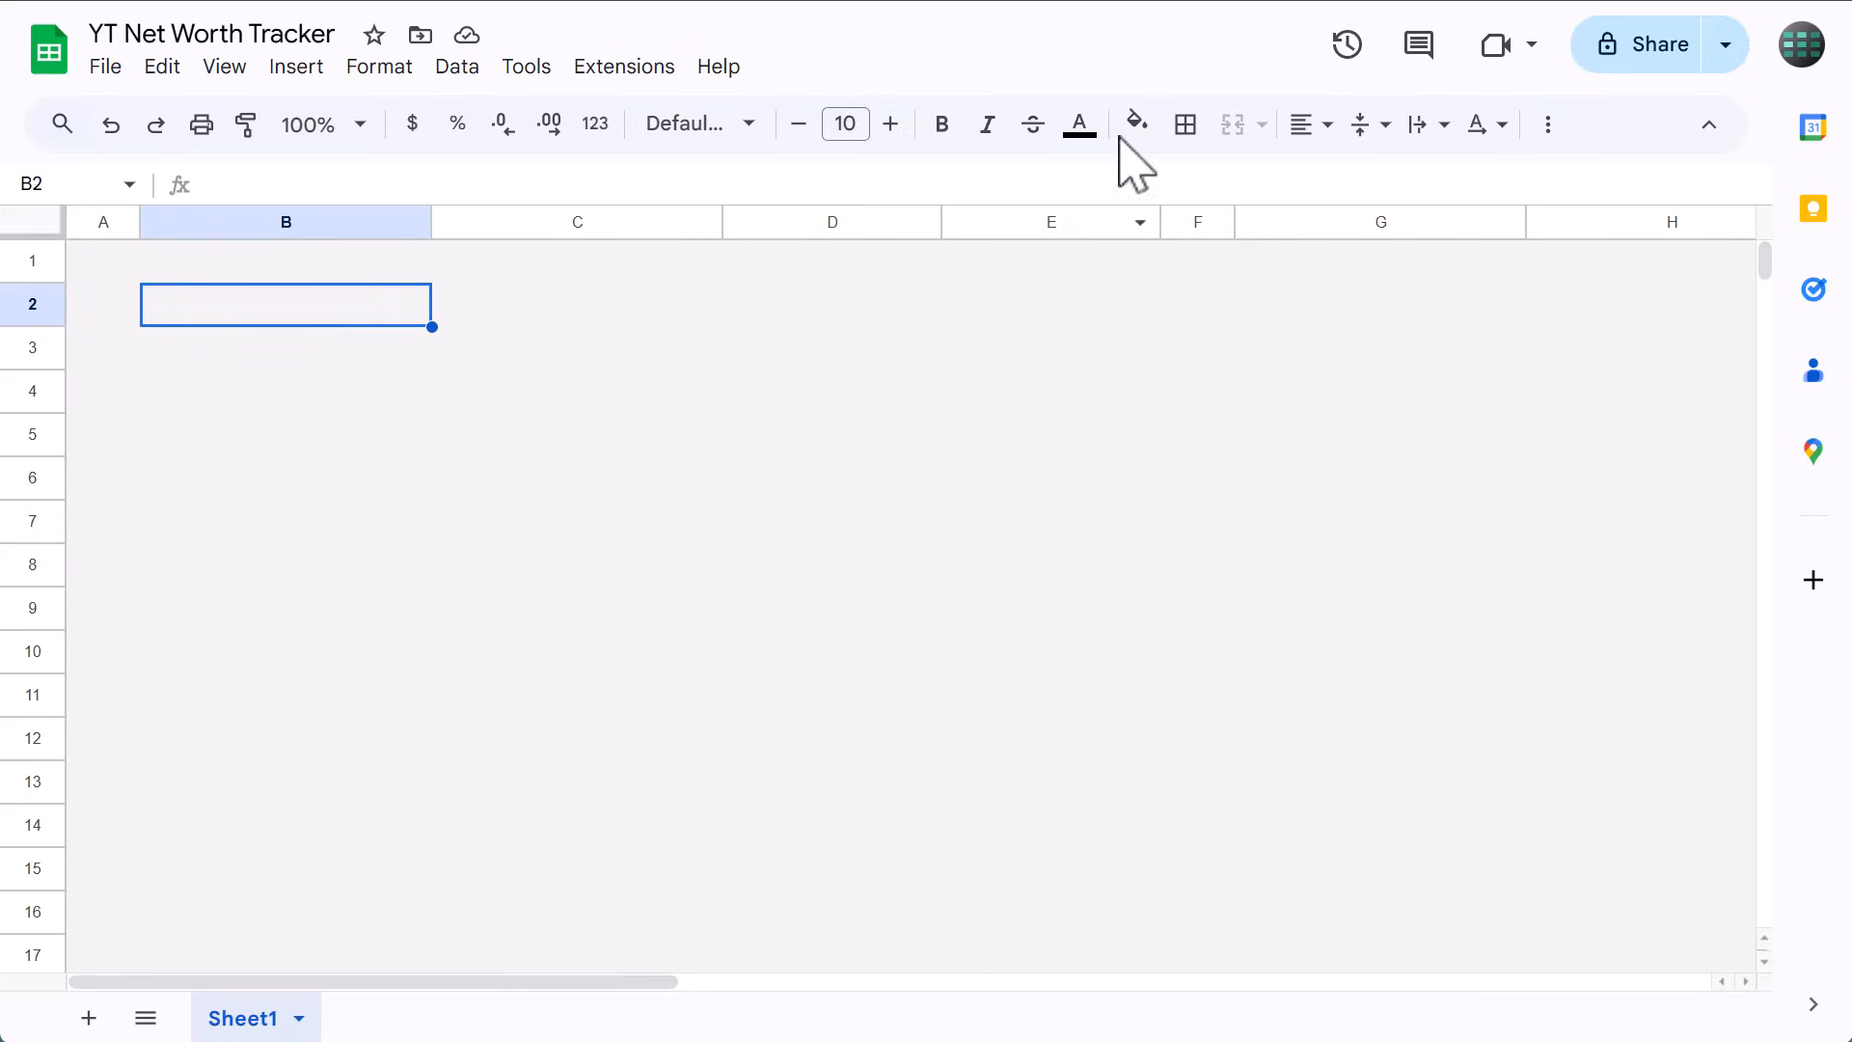
# Colour B2 light blue and B4 light green, with C2 and C4 filled white.
pyautogui.click(1134, 124)
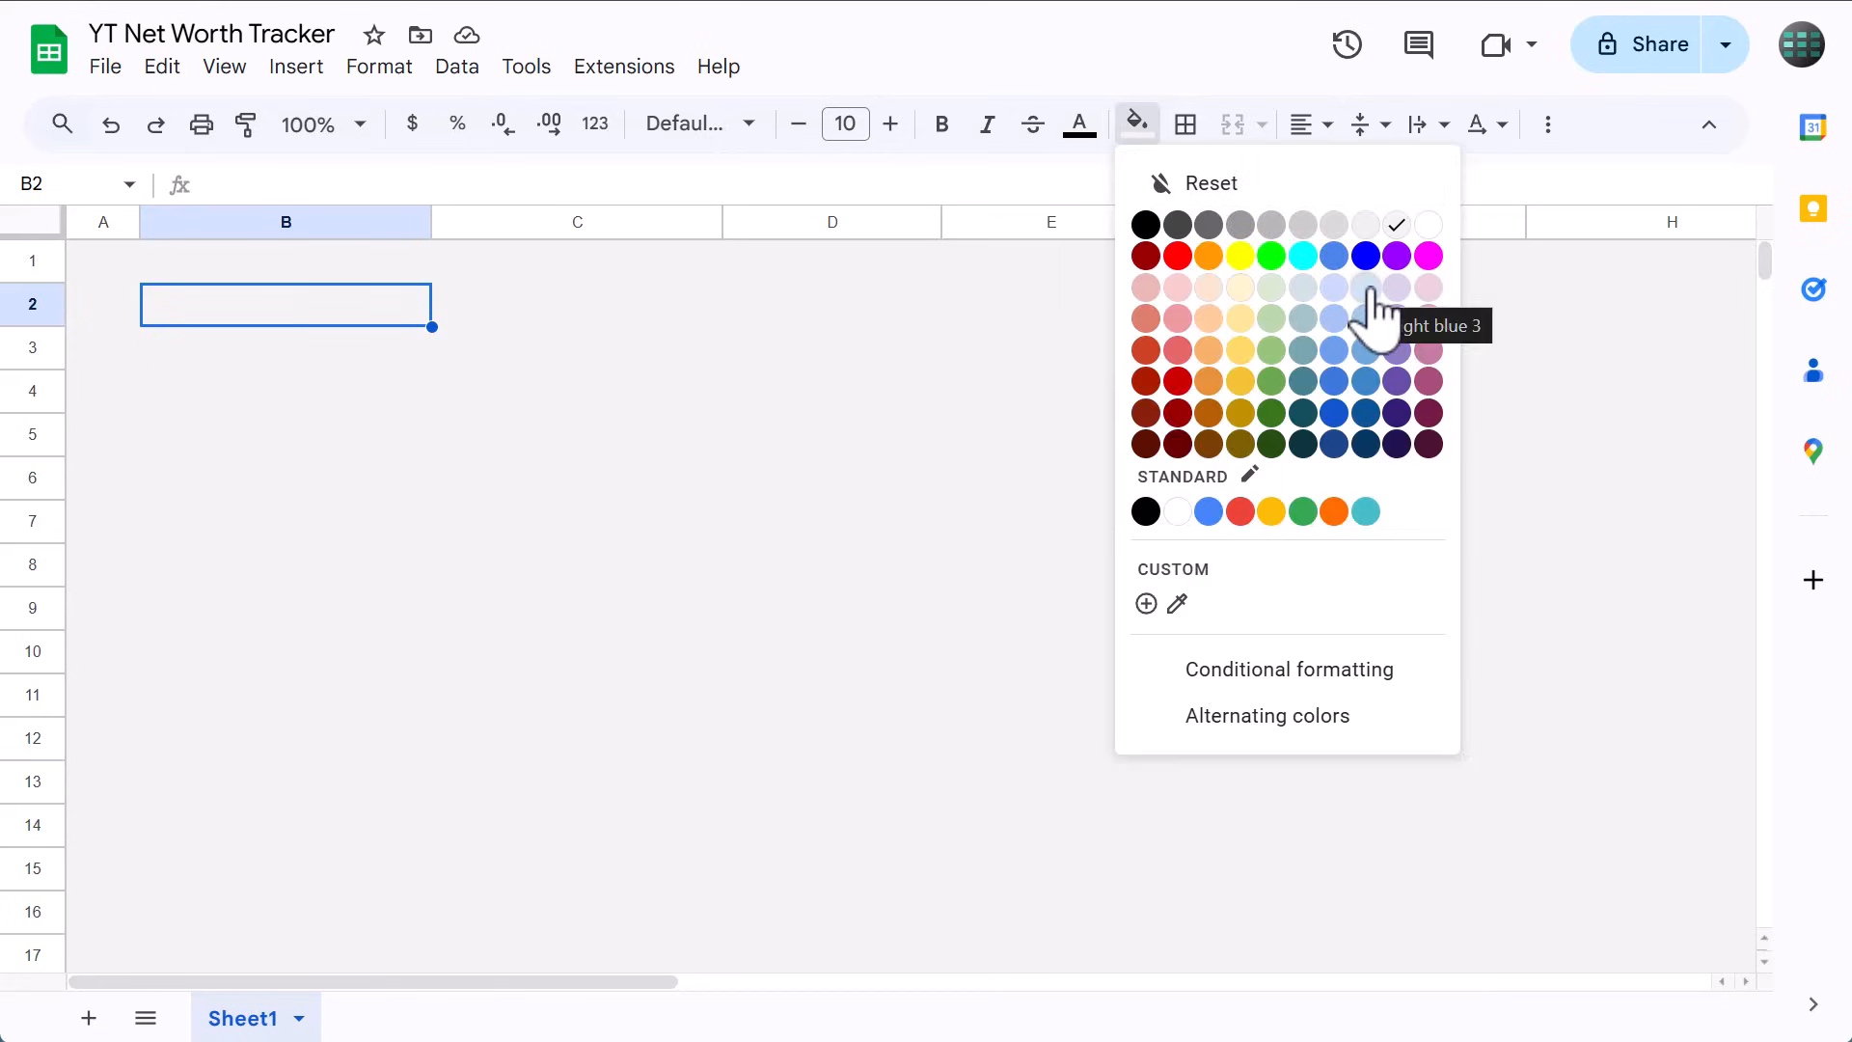
pyautogui.click(1395, 286)
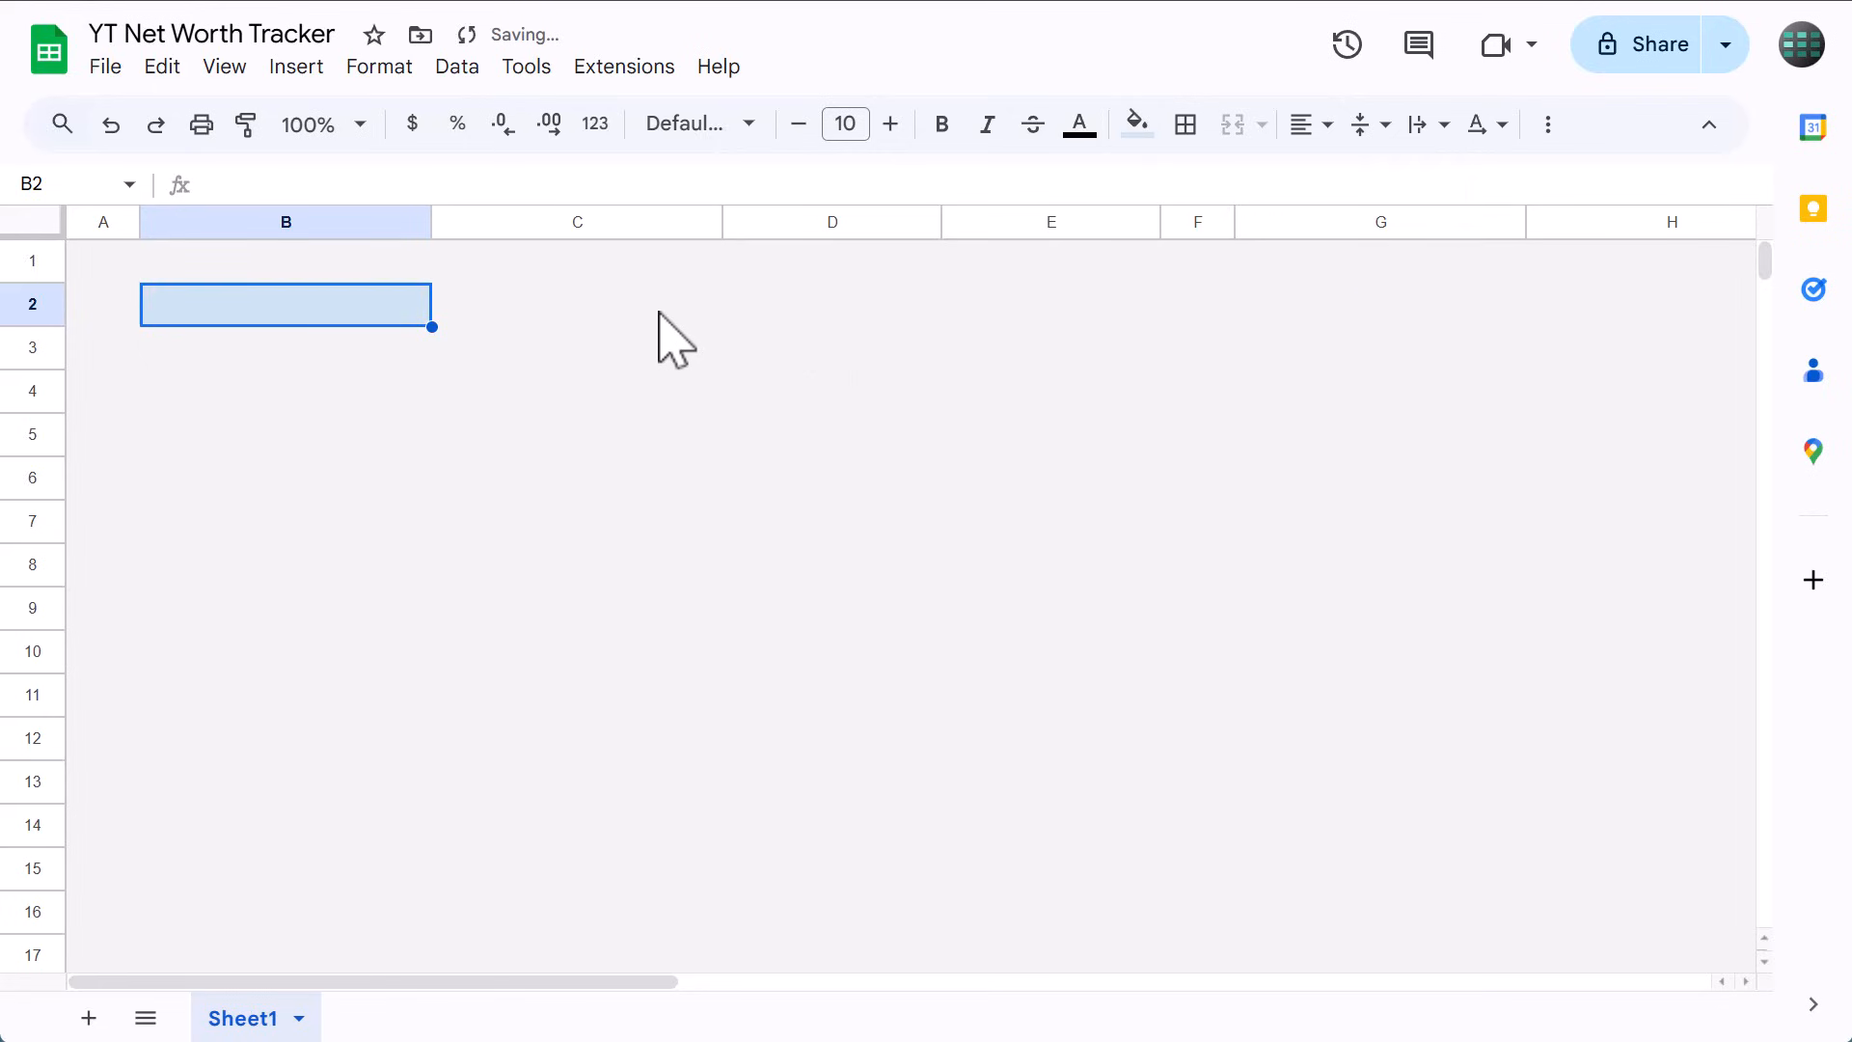
pyautogui.click(1134, 124)
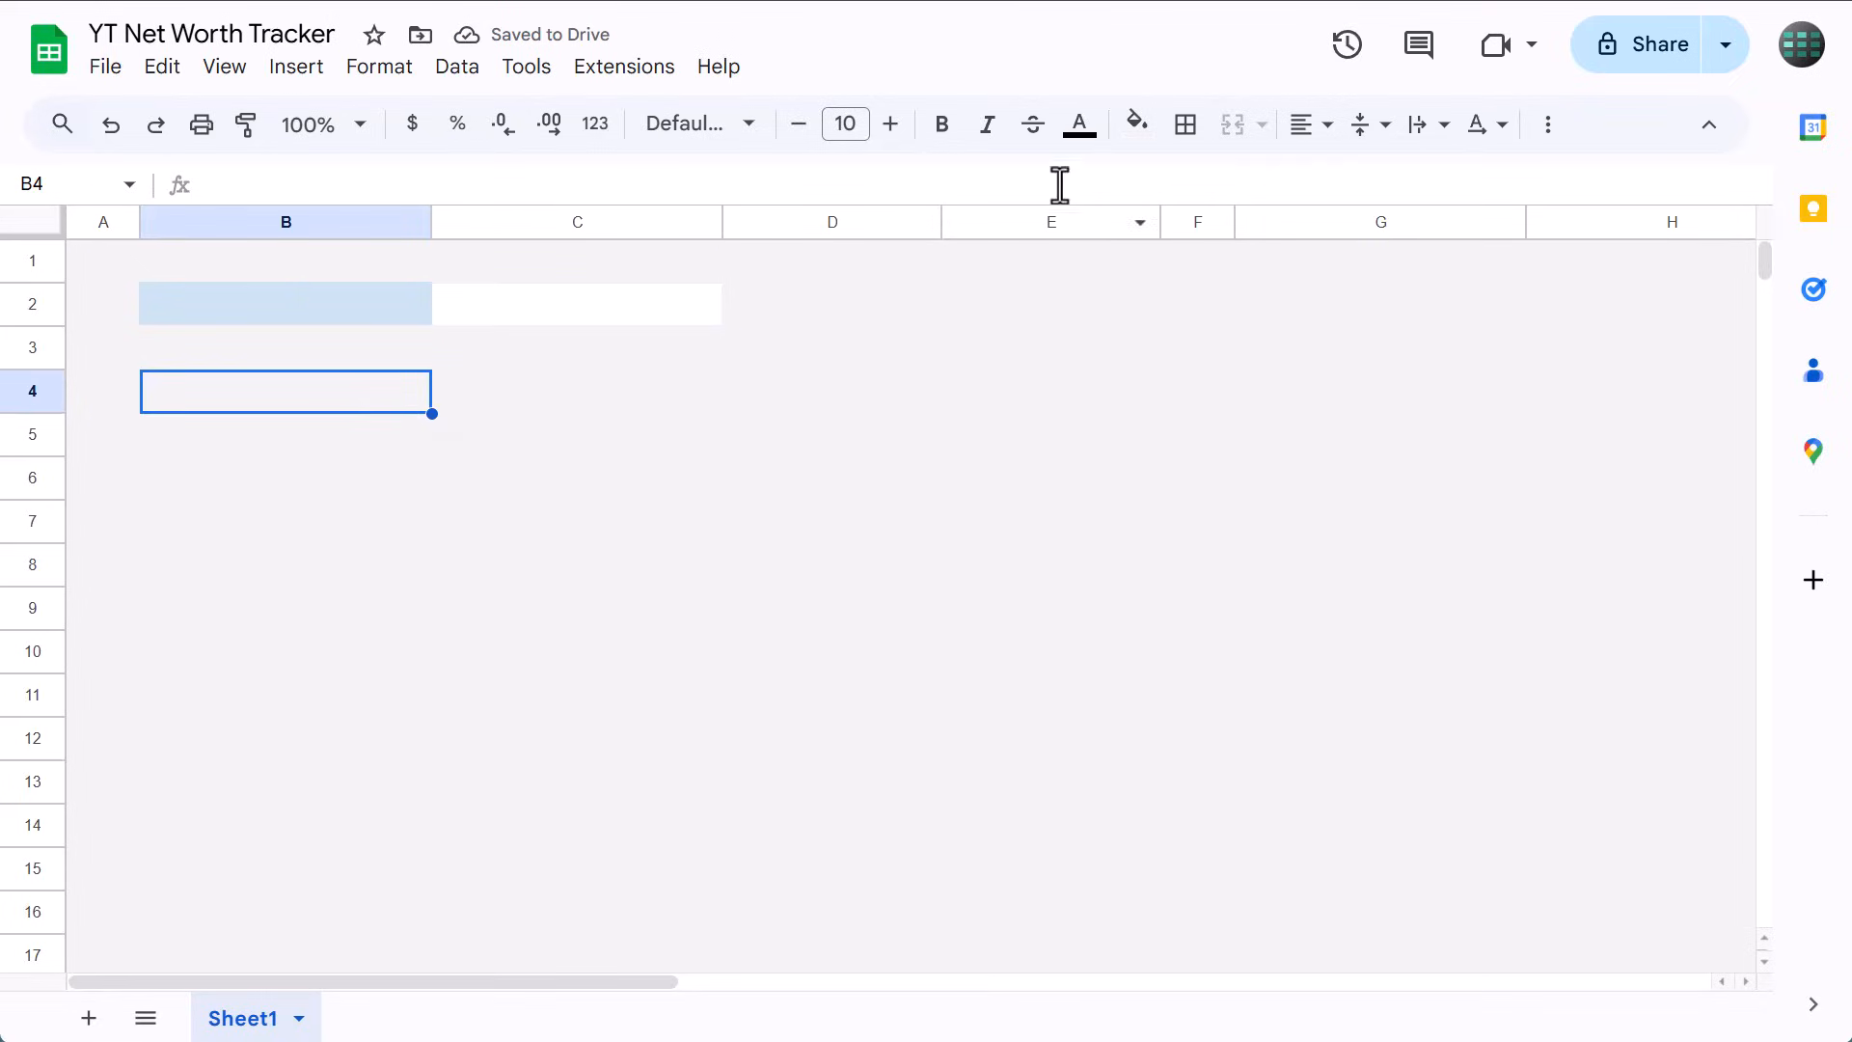
pyautogui.click(1135, 124)
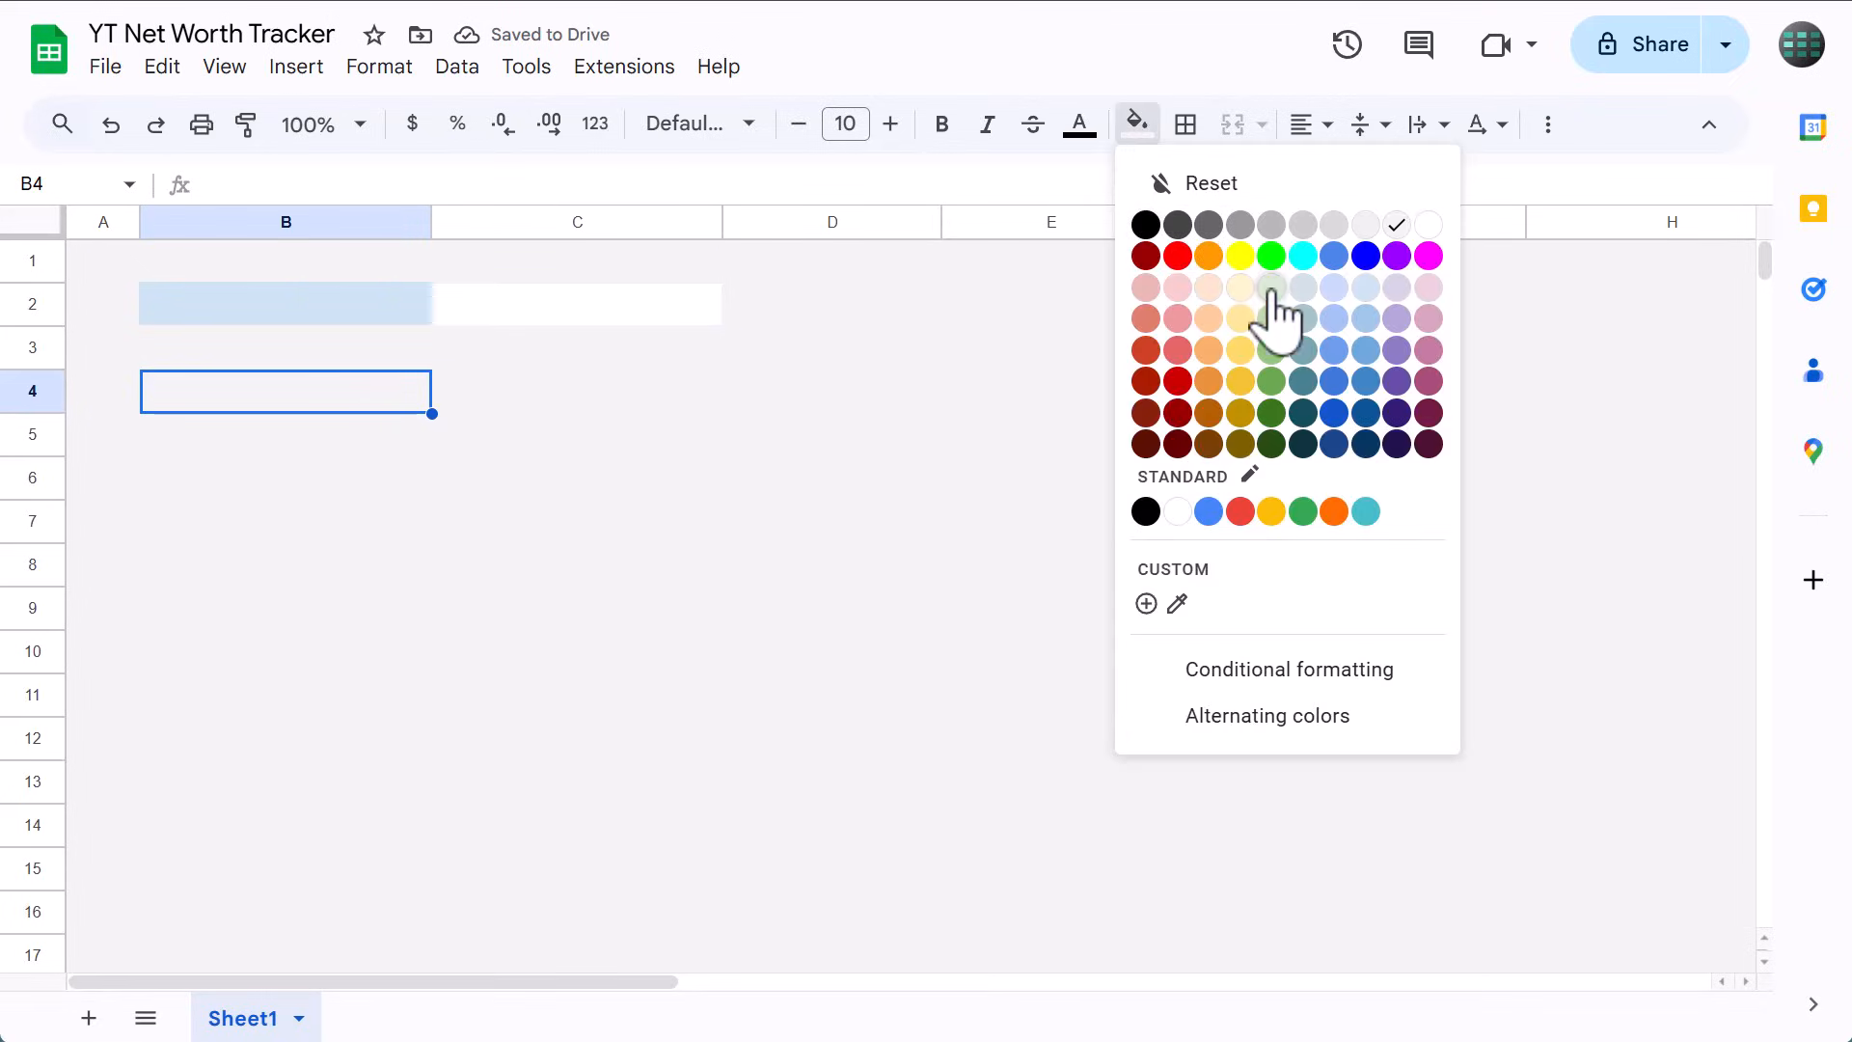
pyautogui.click(1269, 285)
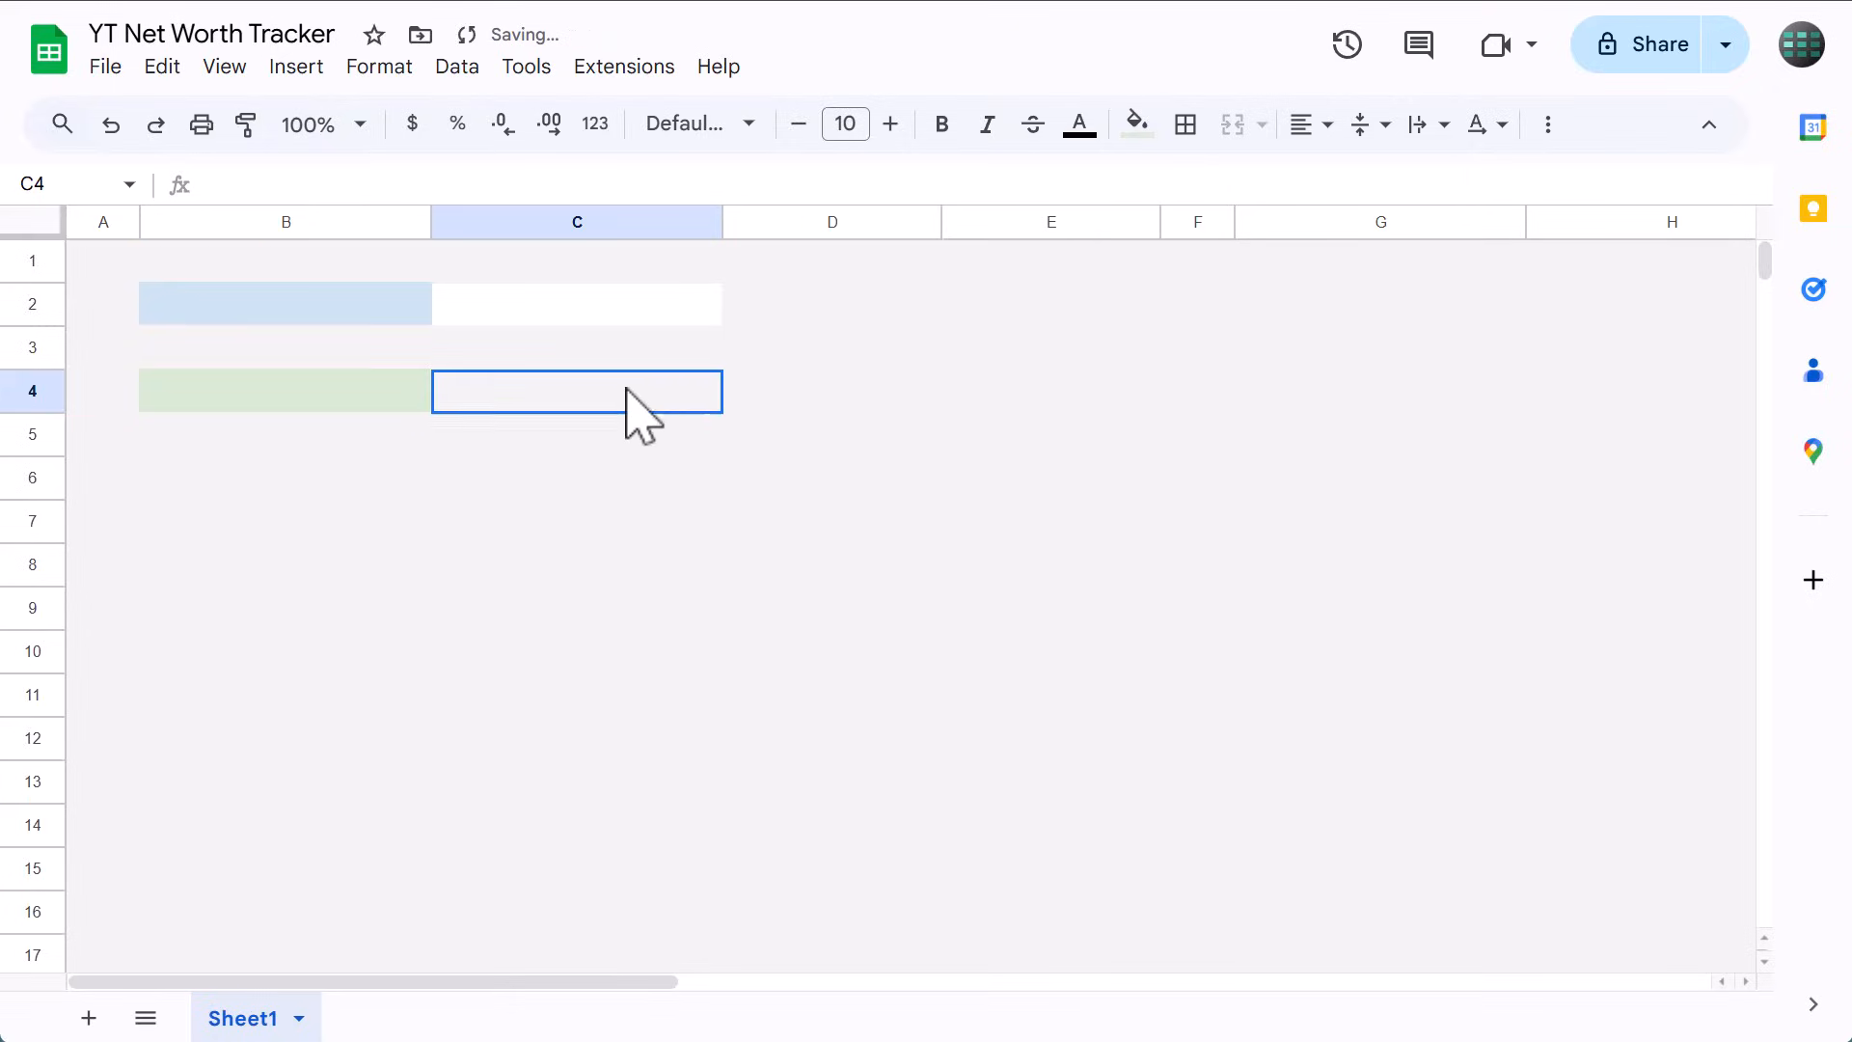
pyautogui.click(1134, 124)
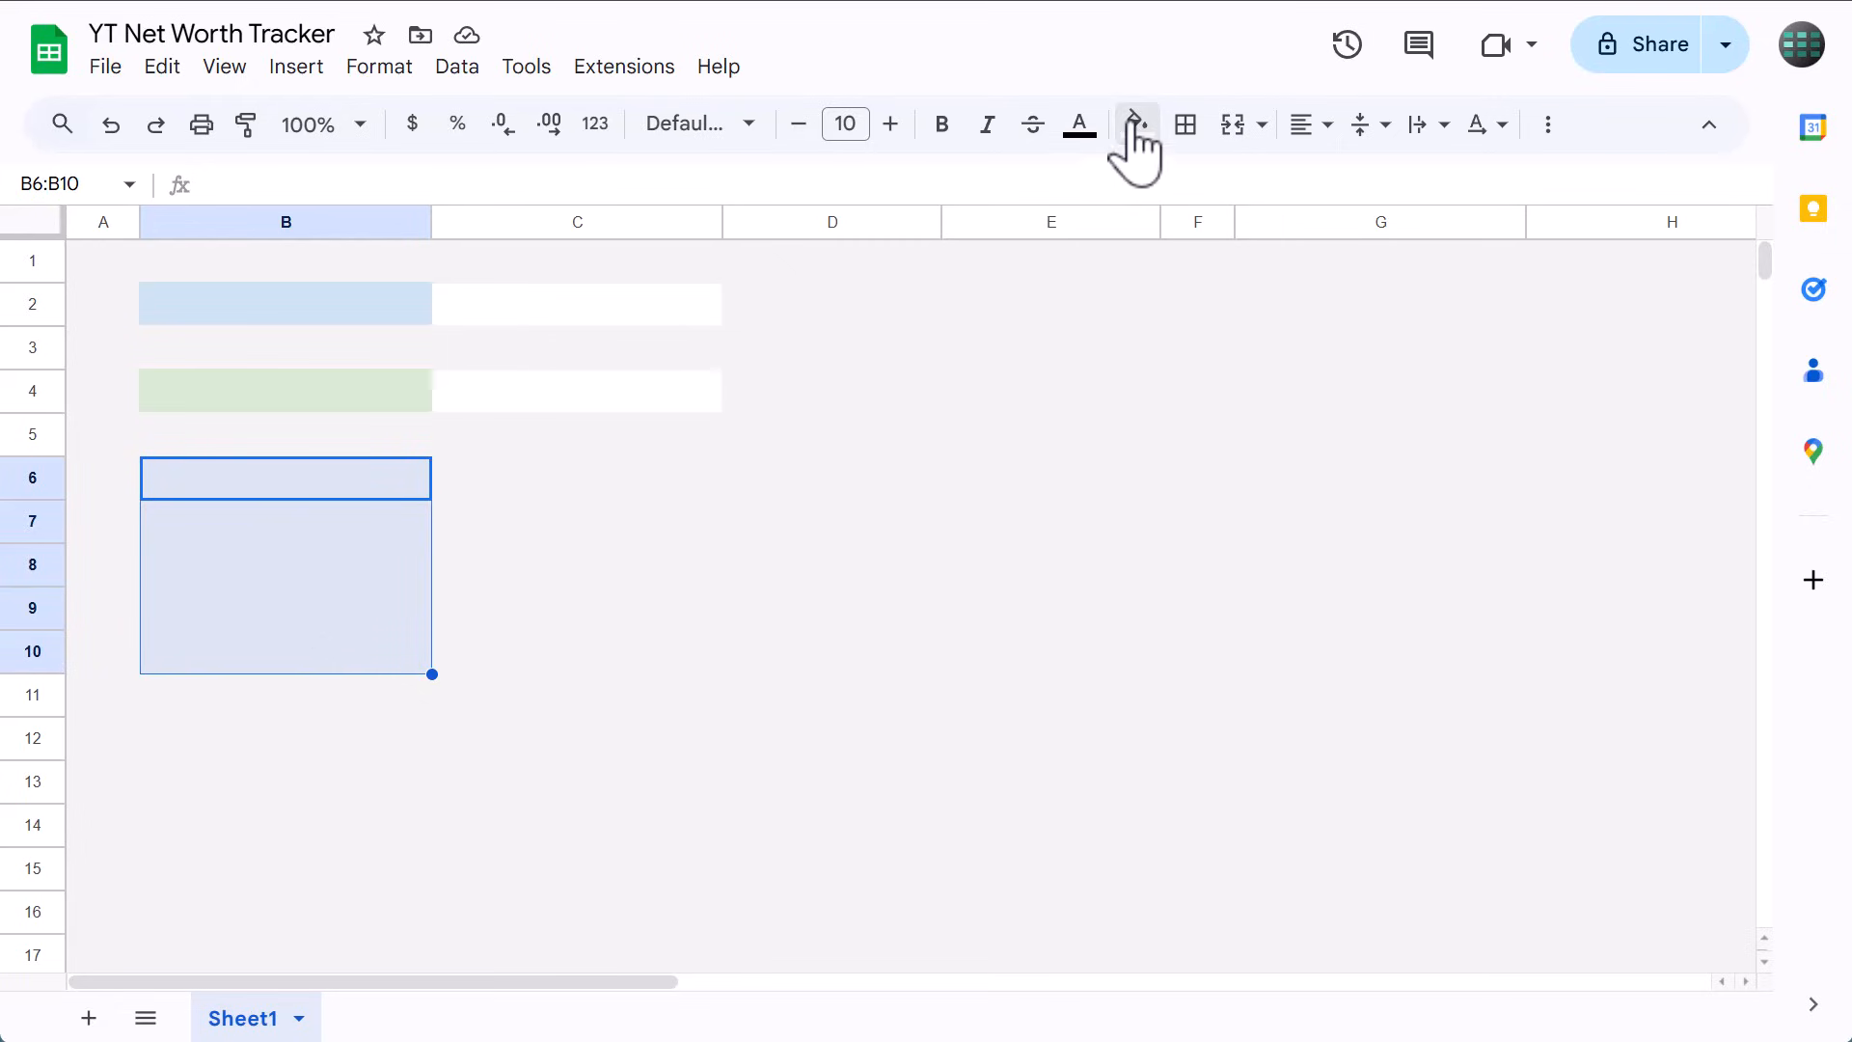
# Fill B6:B10 grey, the B12:E12 band light green and the B13:E50 block white.
pyautogui.click(1133, 123)
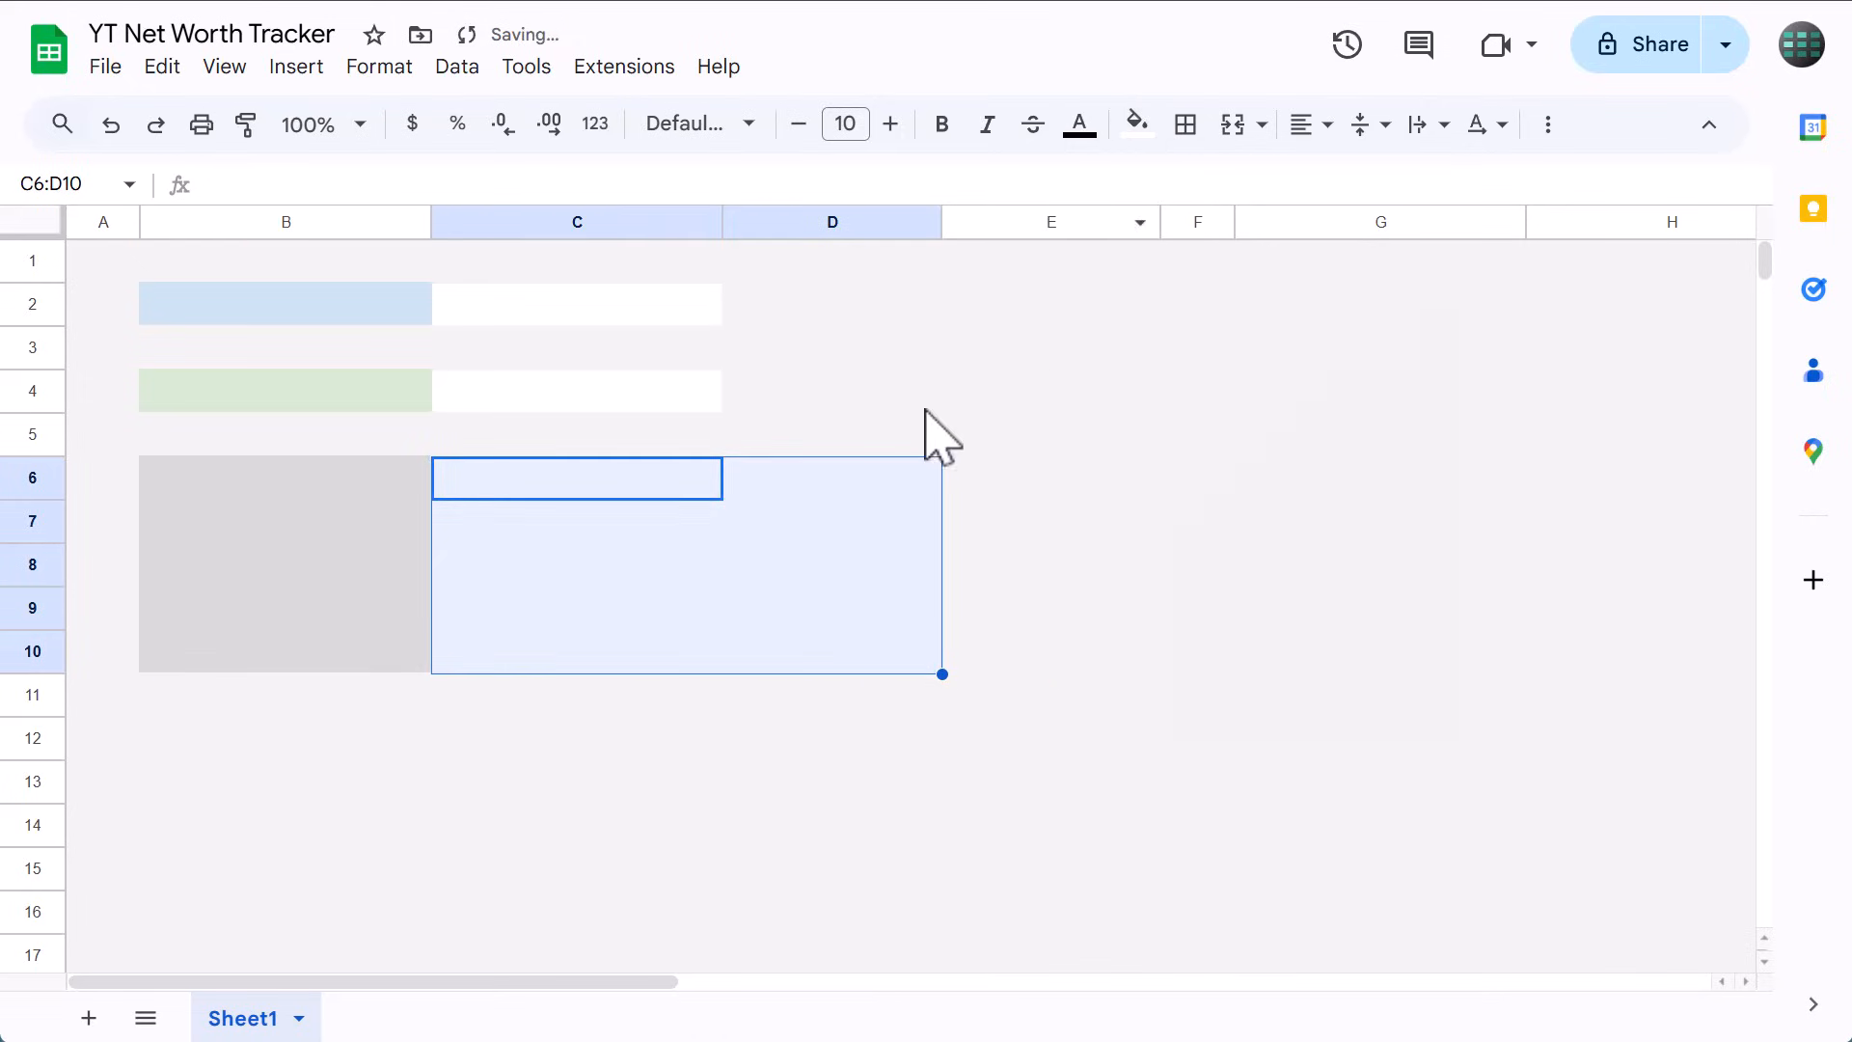
pyautogui.moveTo(307, 767)
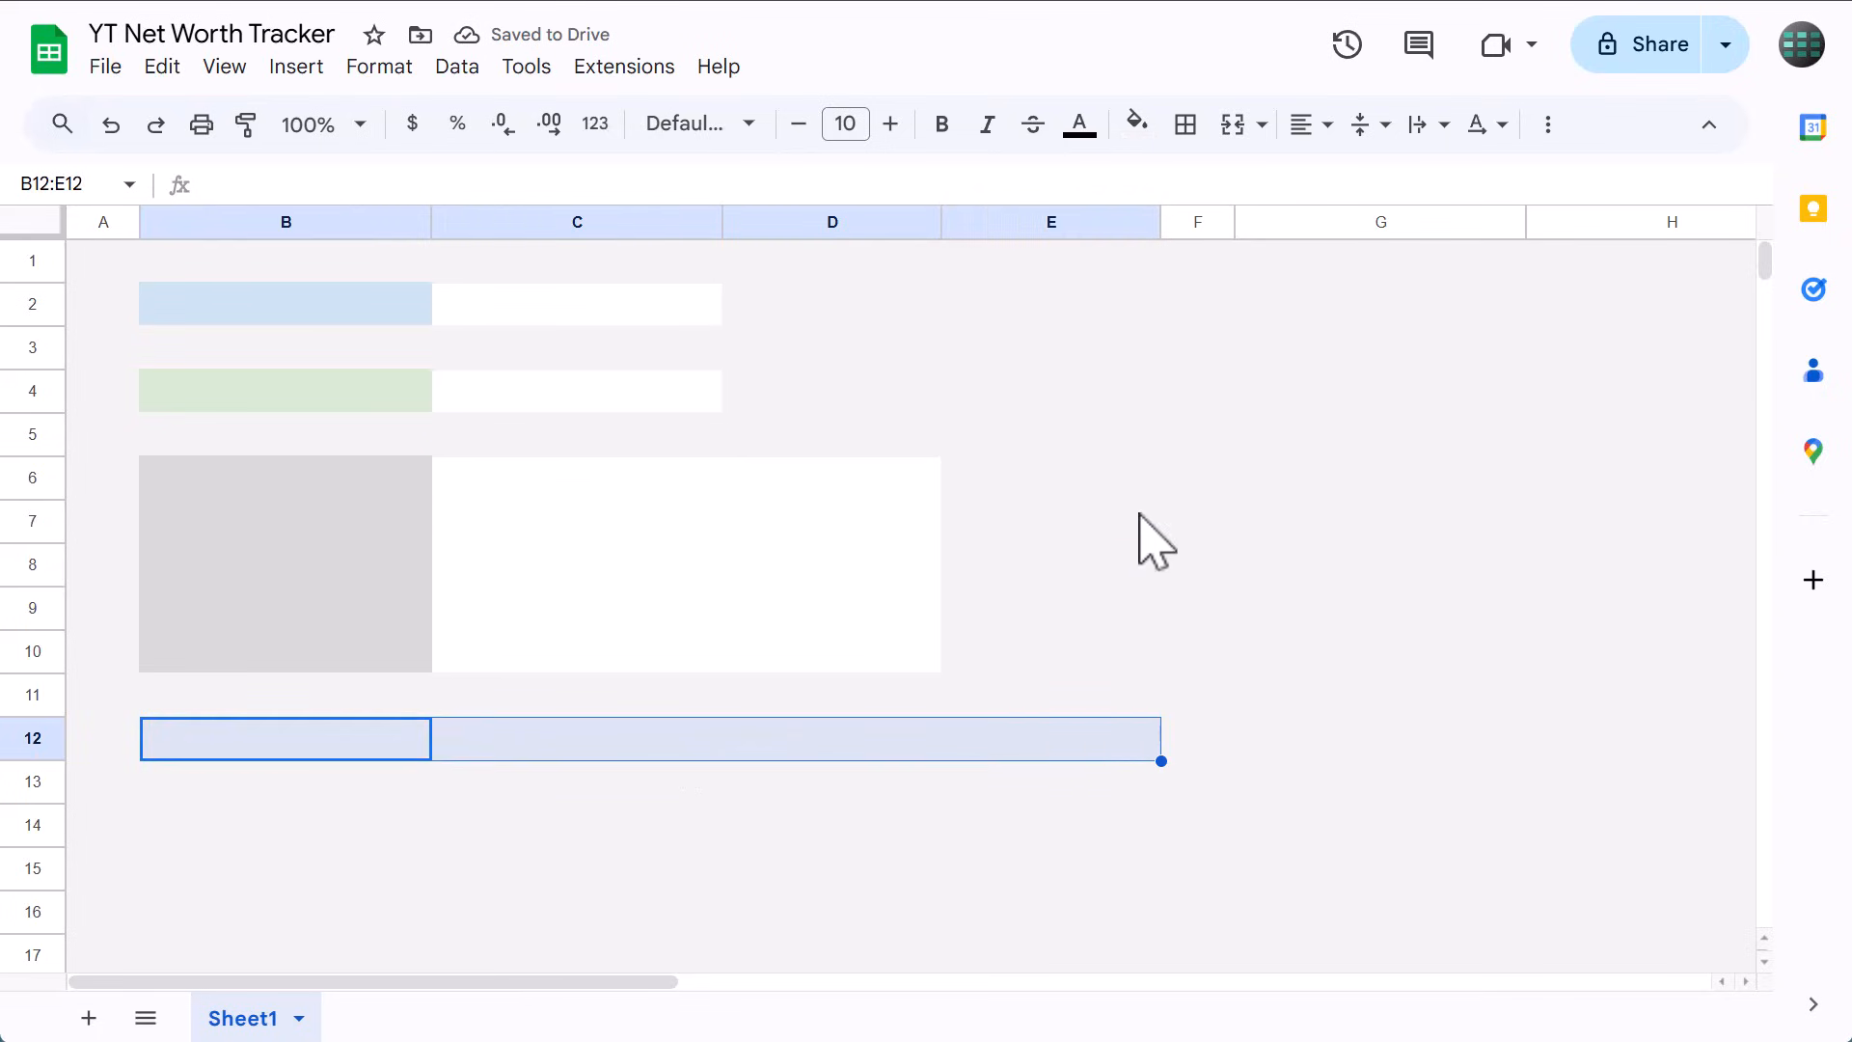
pyautogui.click(1134, 124)
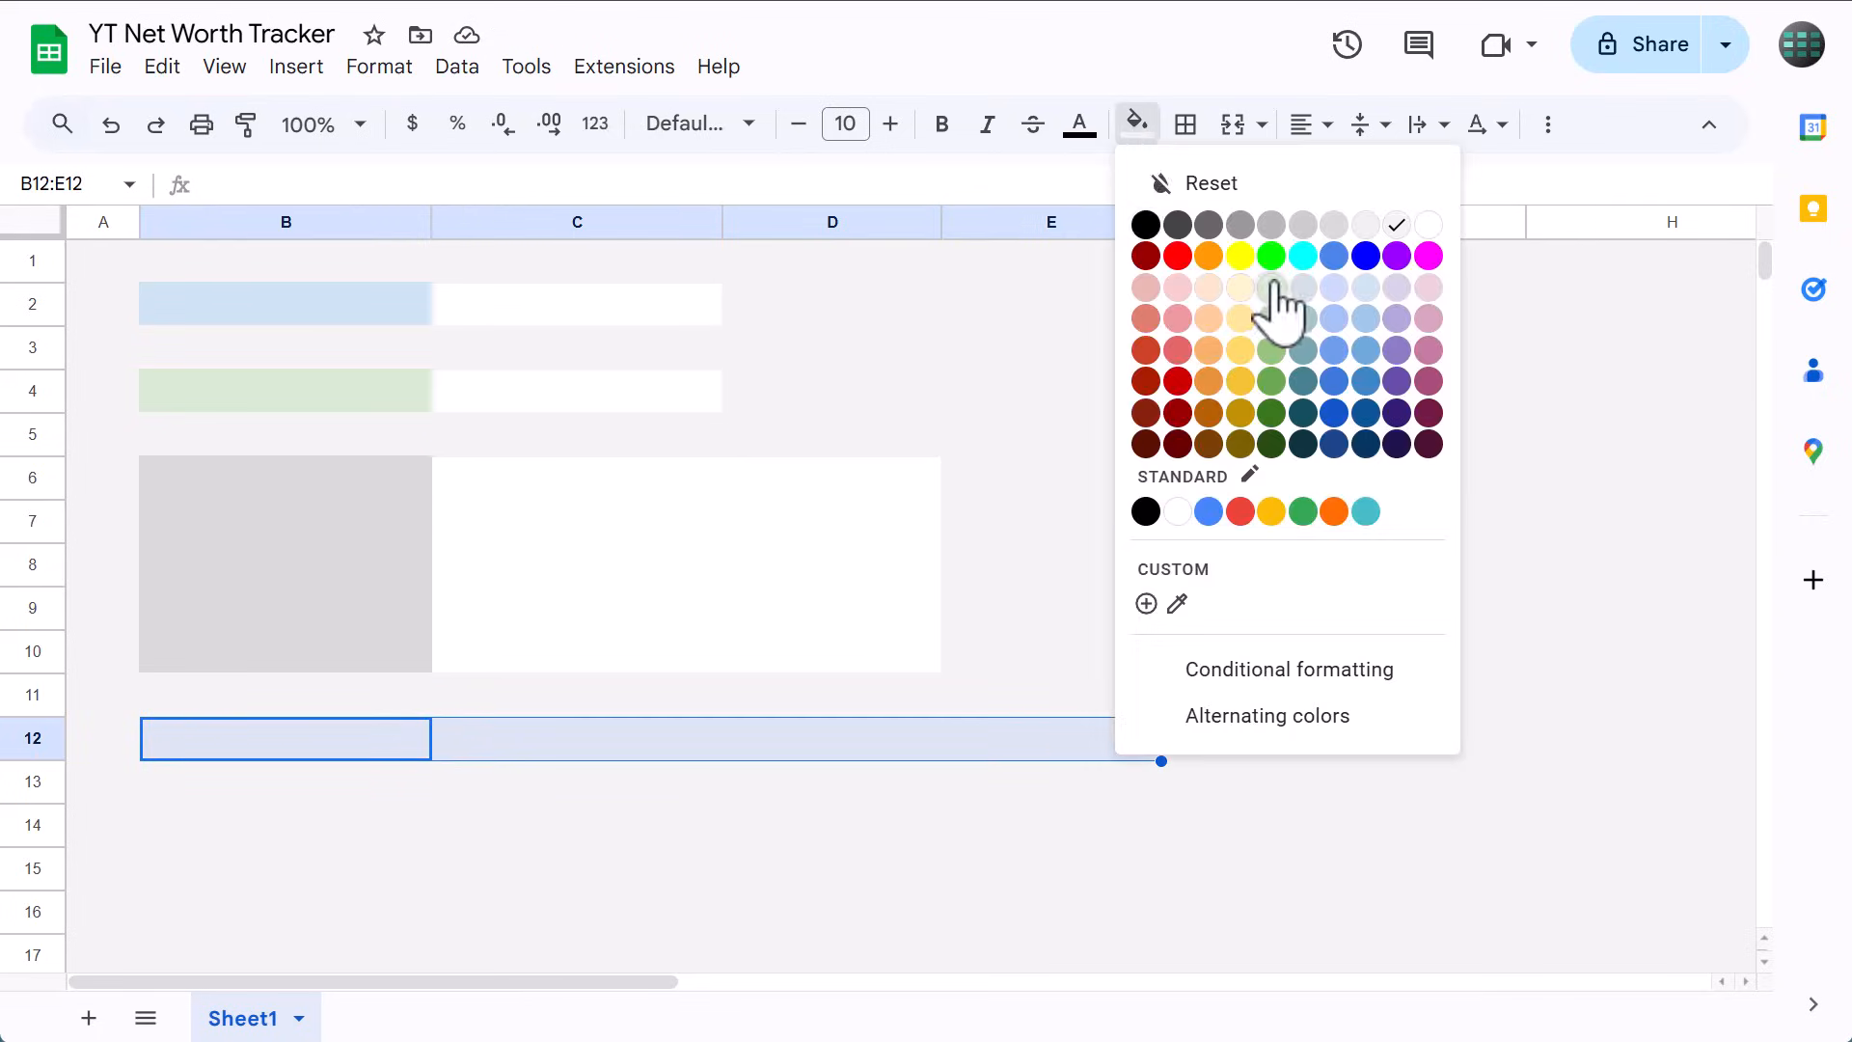
pyautogui.click(1271, 285)
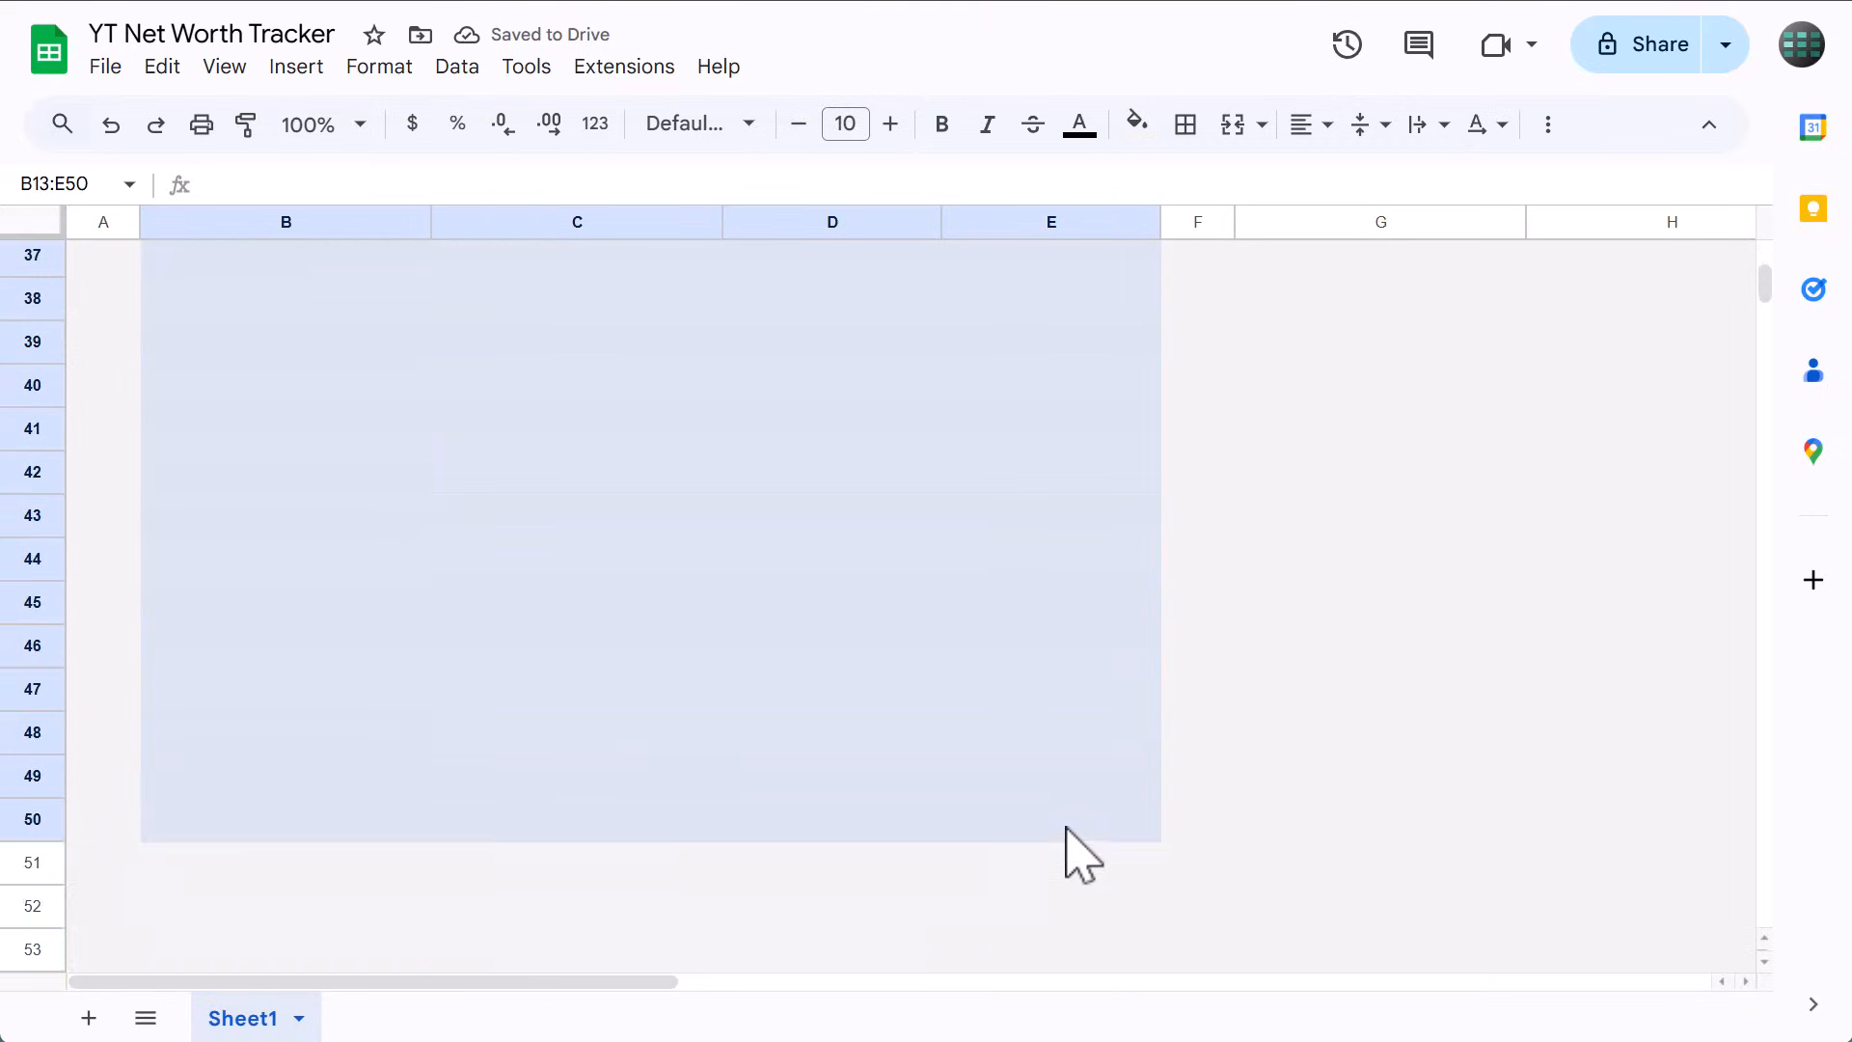
pyautogui.click(1135, 123)
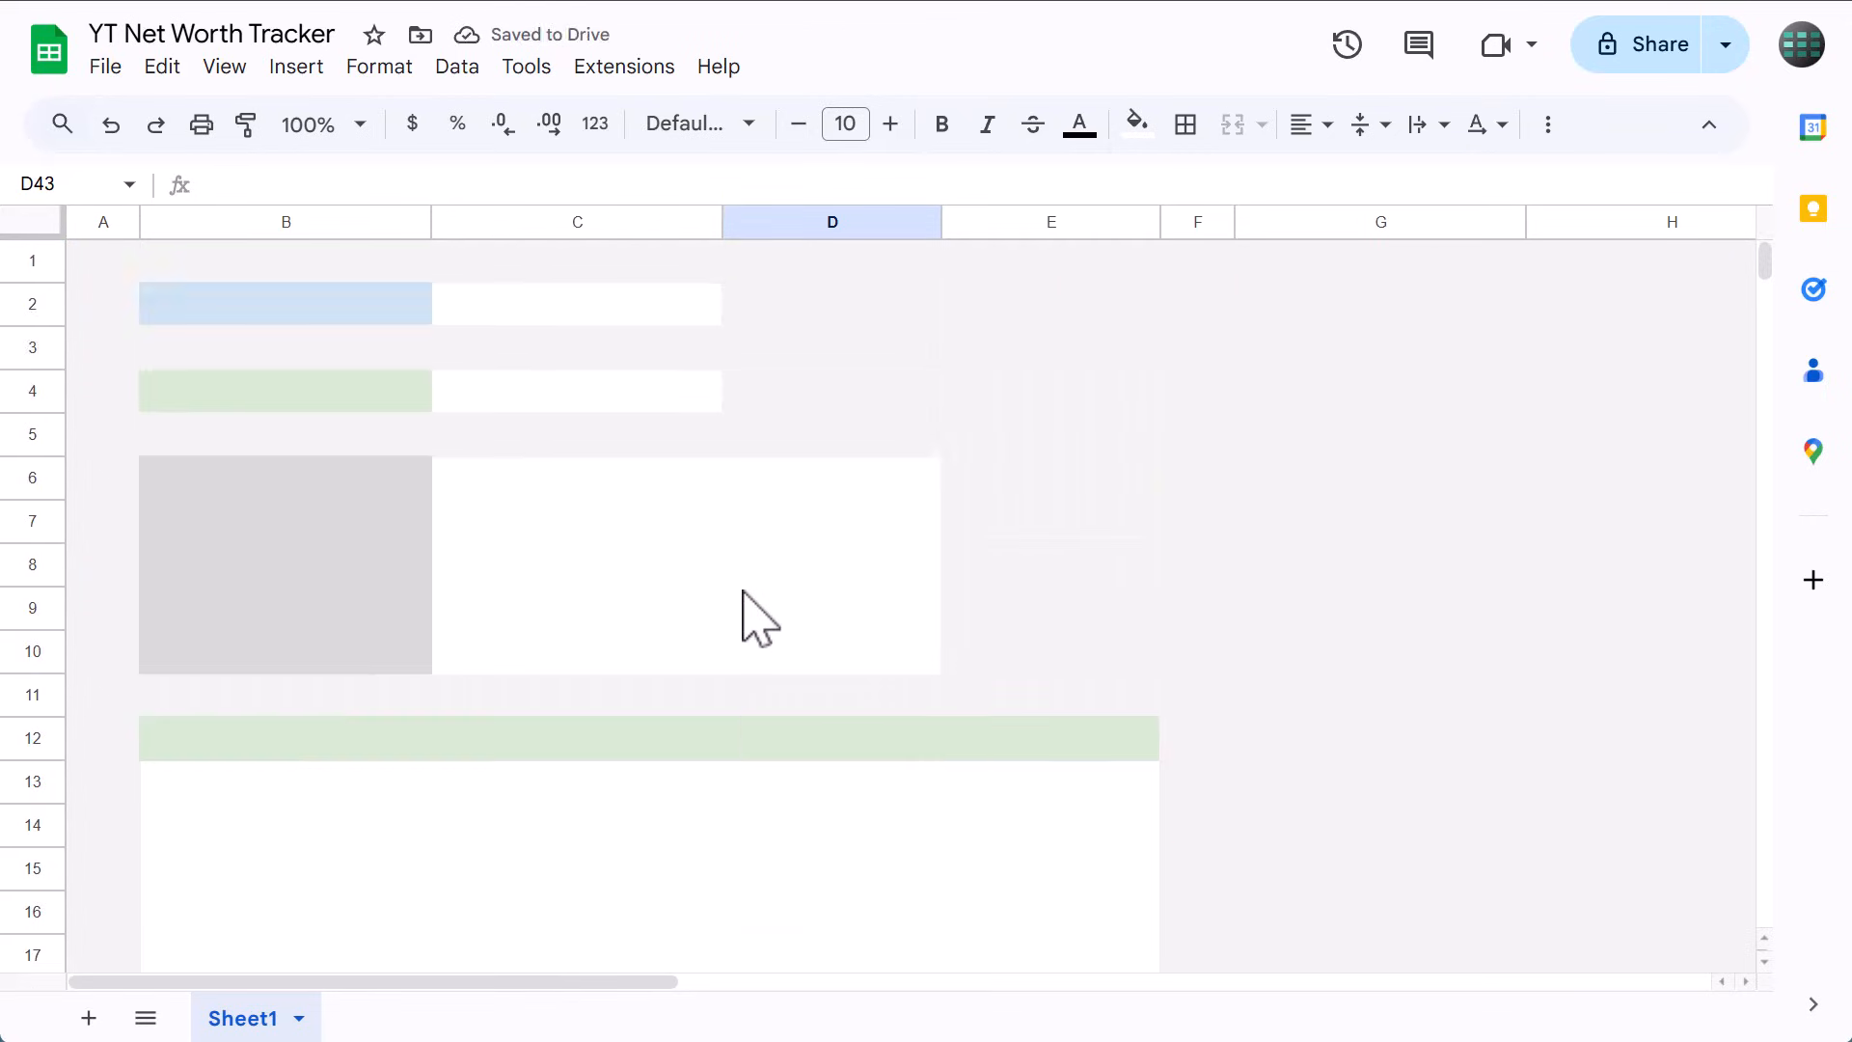
pyautogui.moveTo(544, 384)
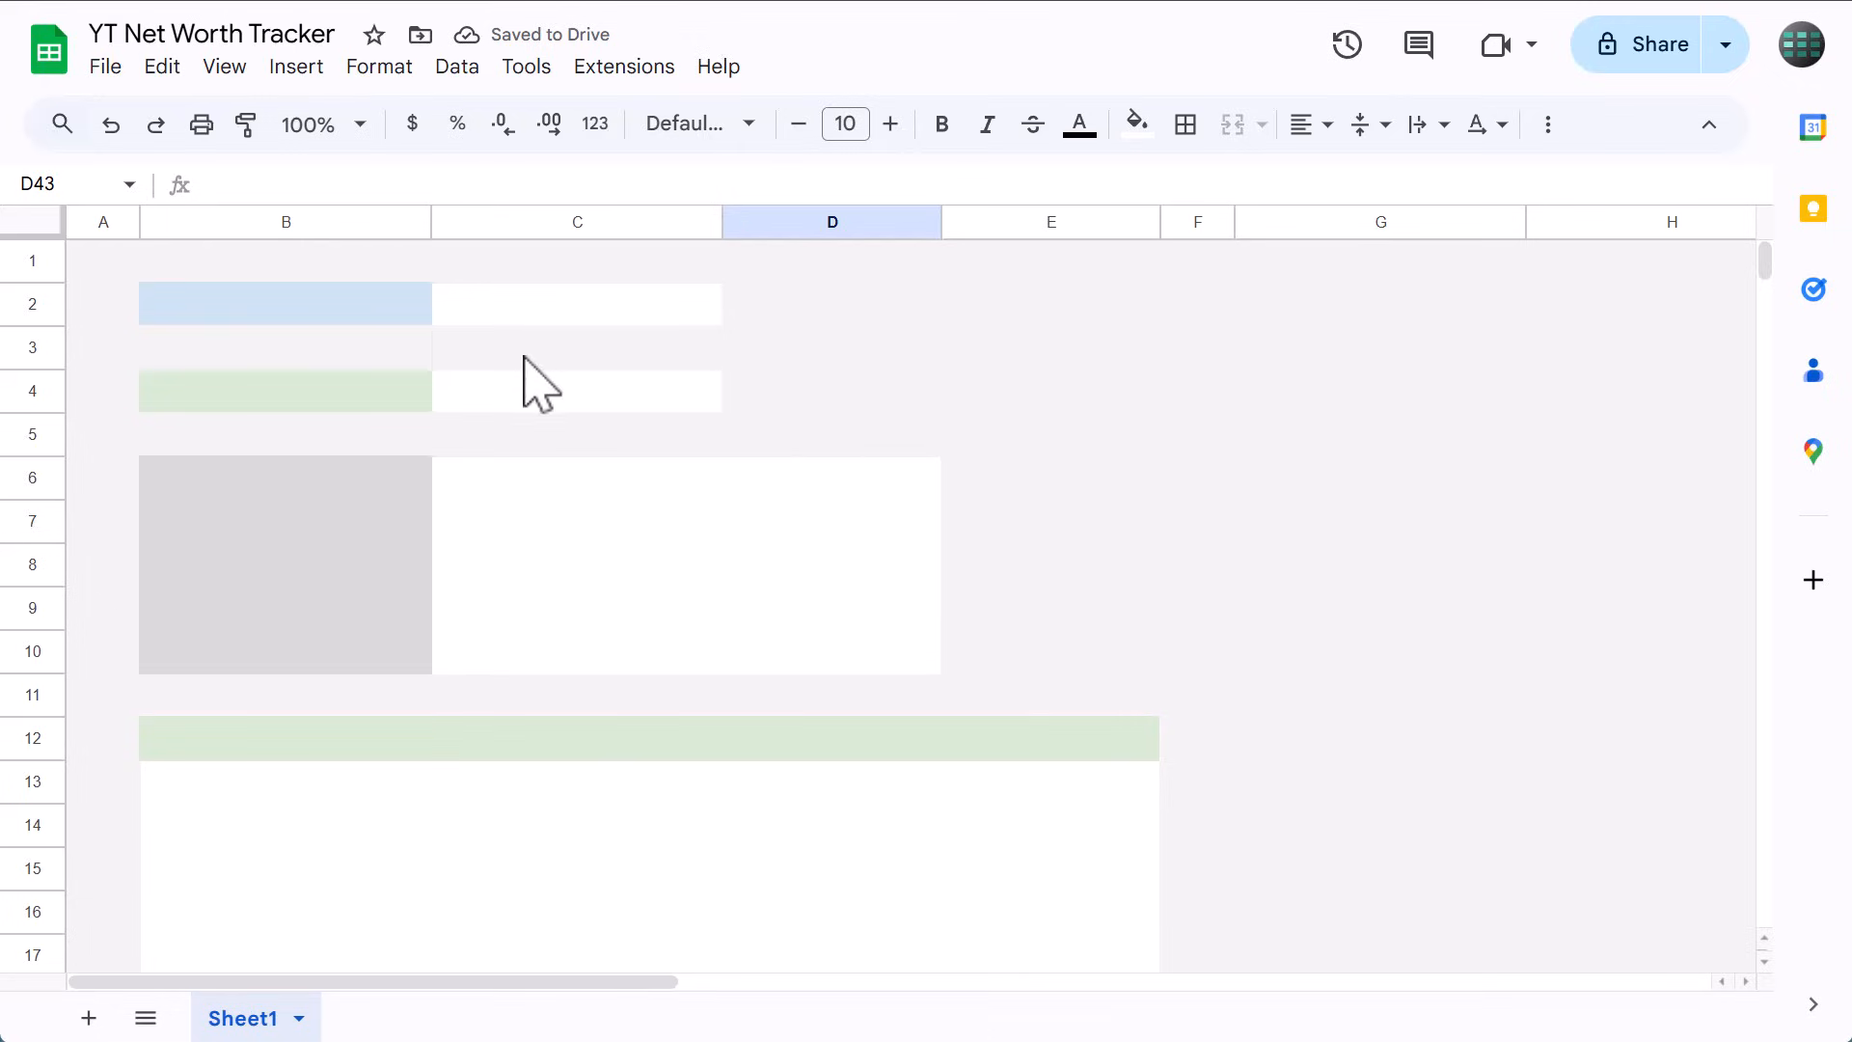
# Label B2 NET WORTH and B4 ASSETS.
pyautogui.click(283, 303)
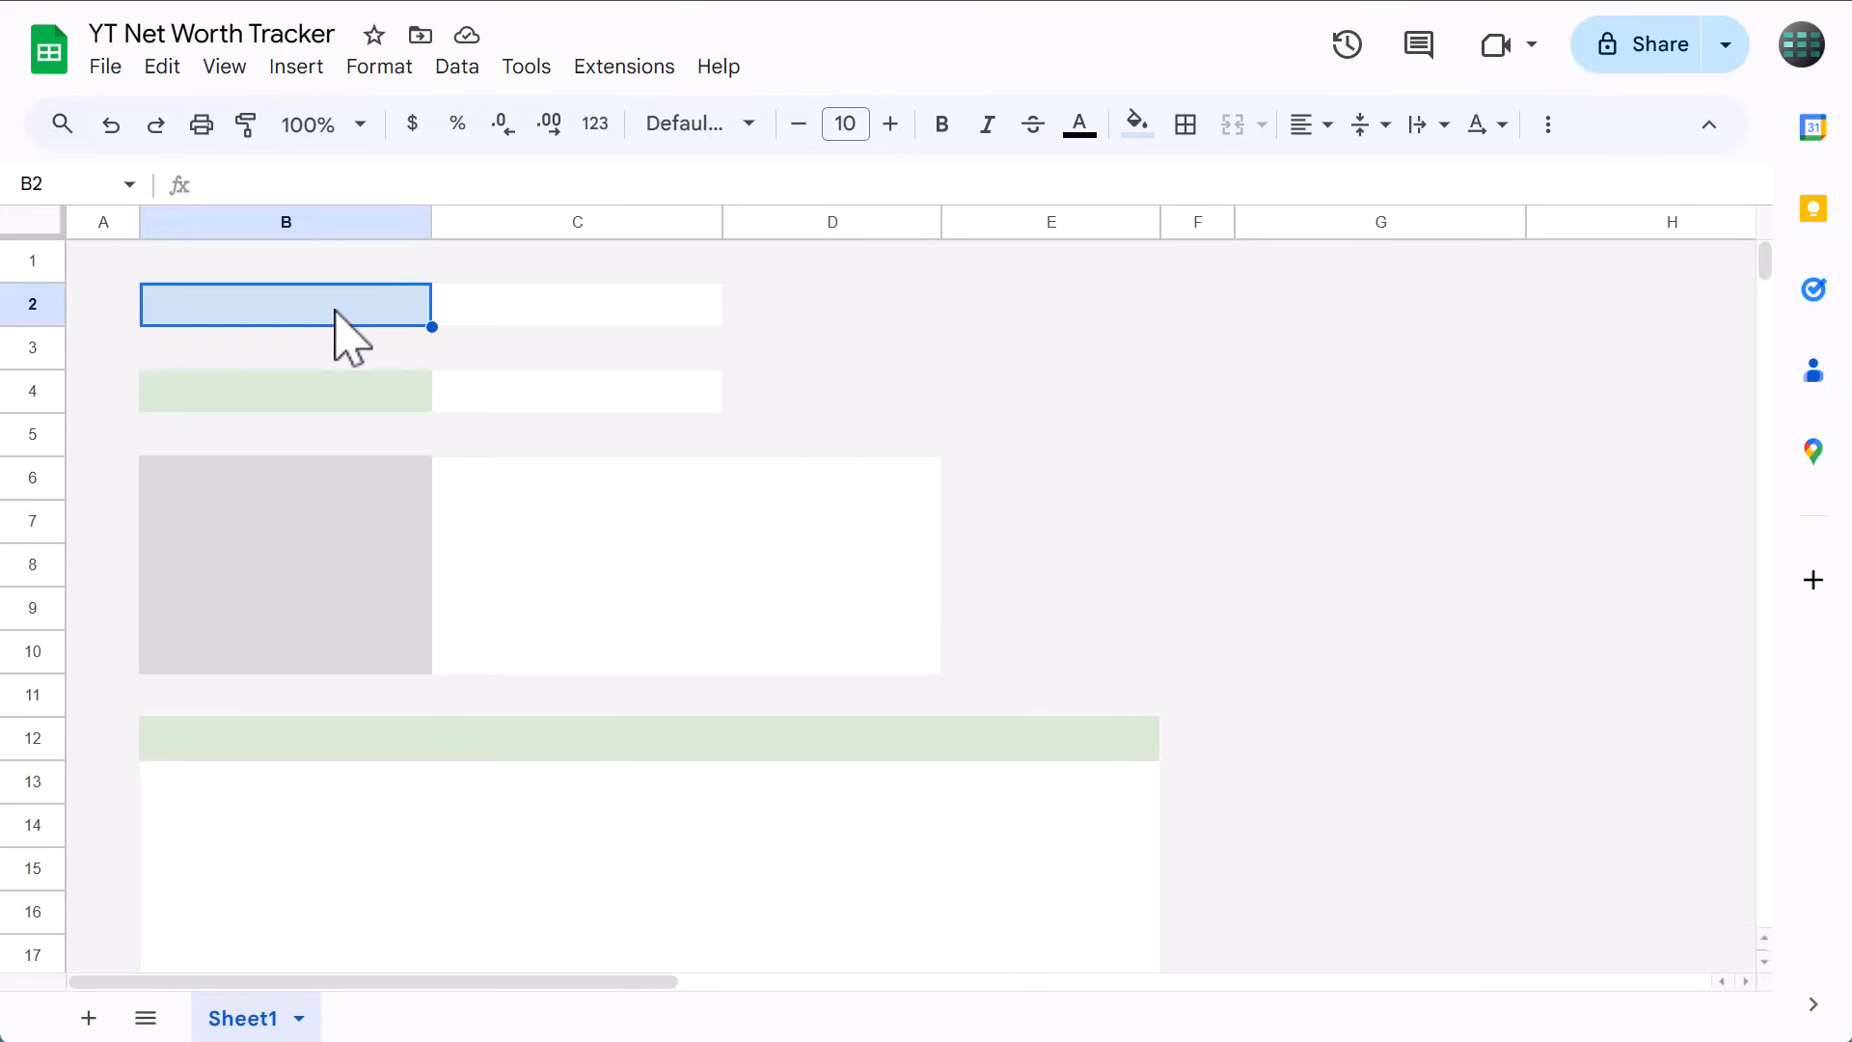
pyautogui.write('NET')
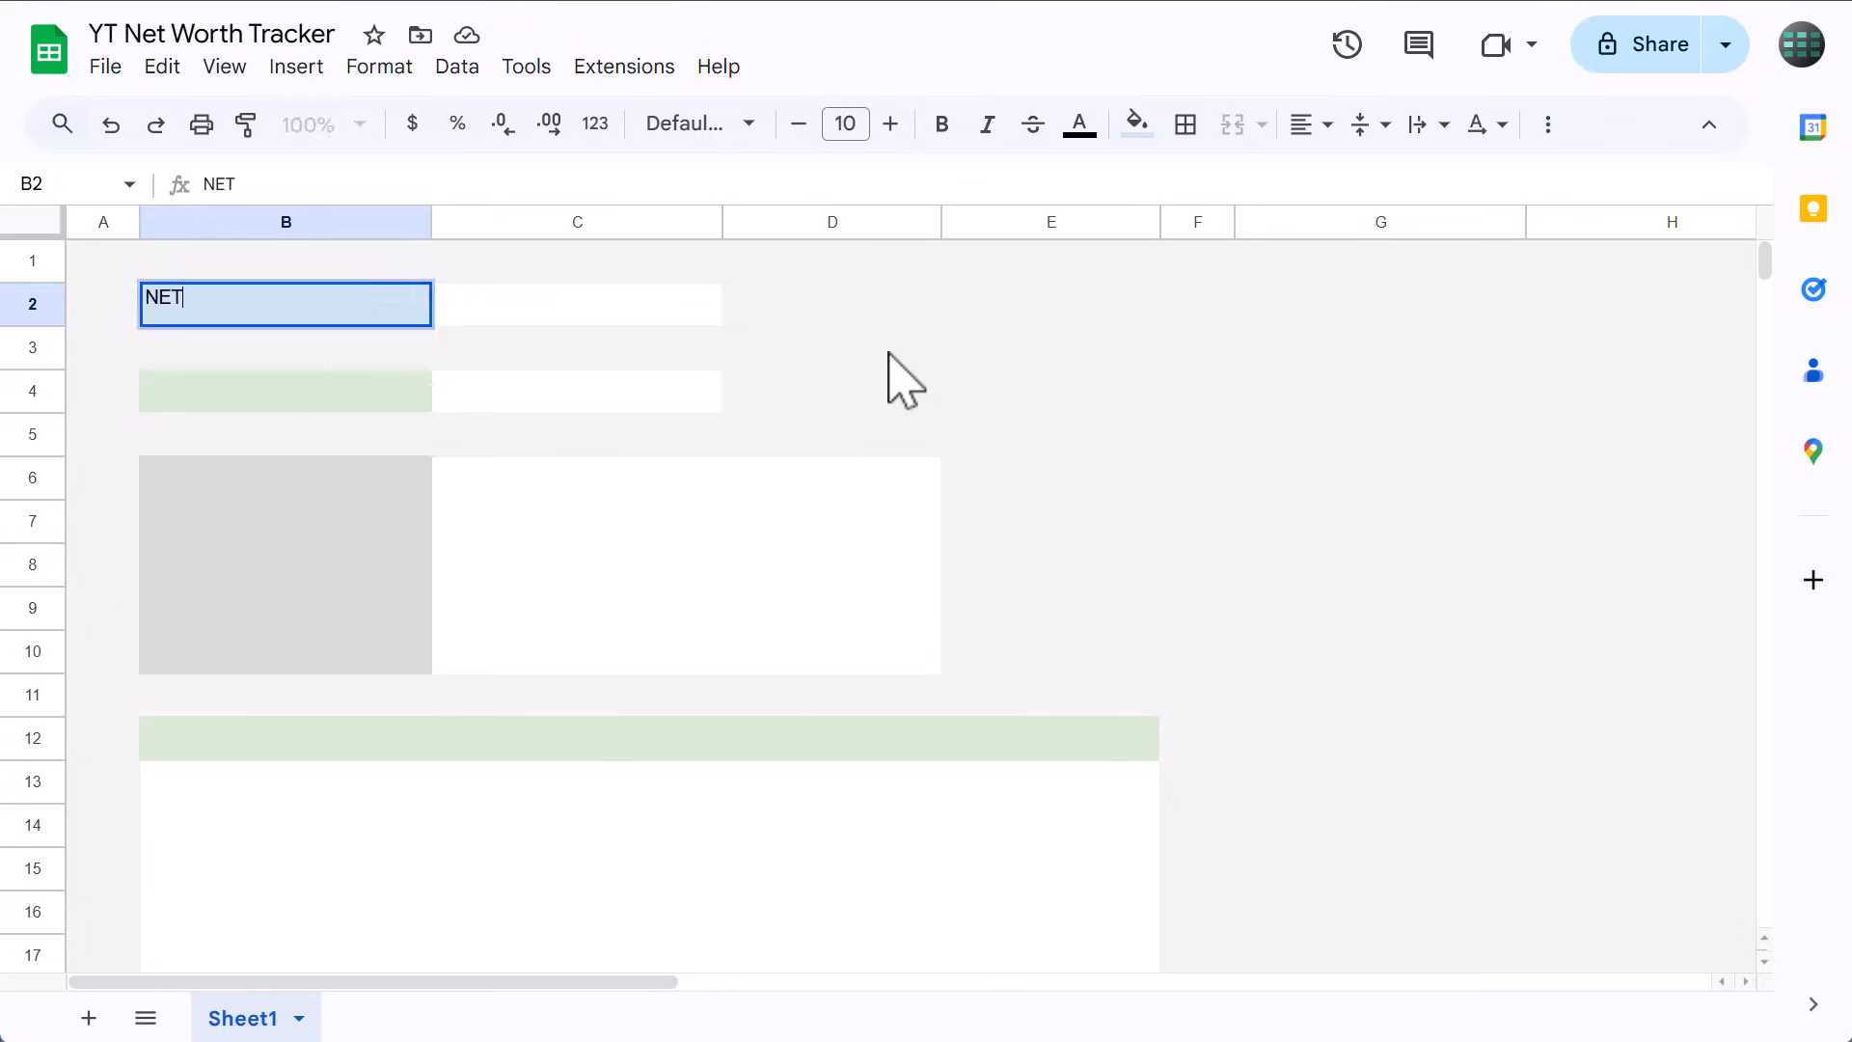
pyautogui.write('WORTH')
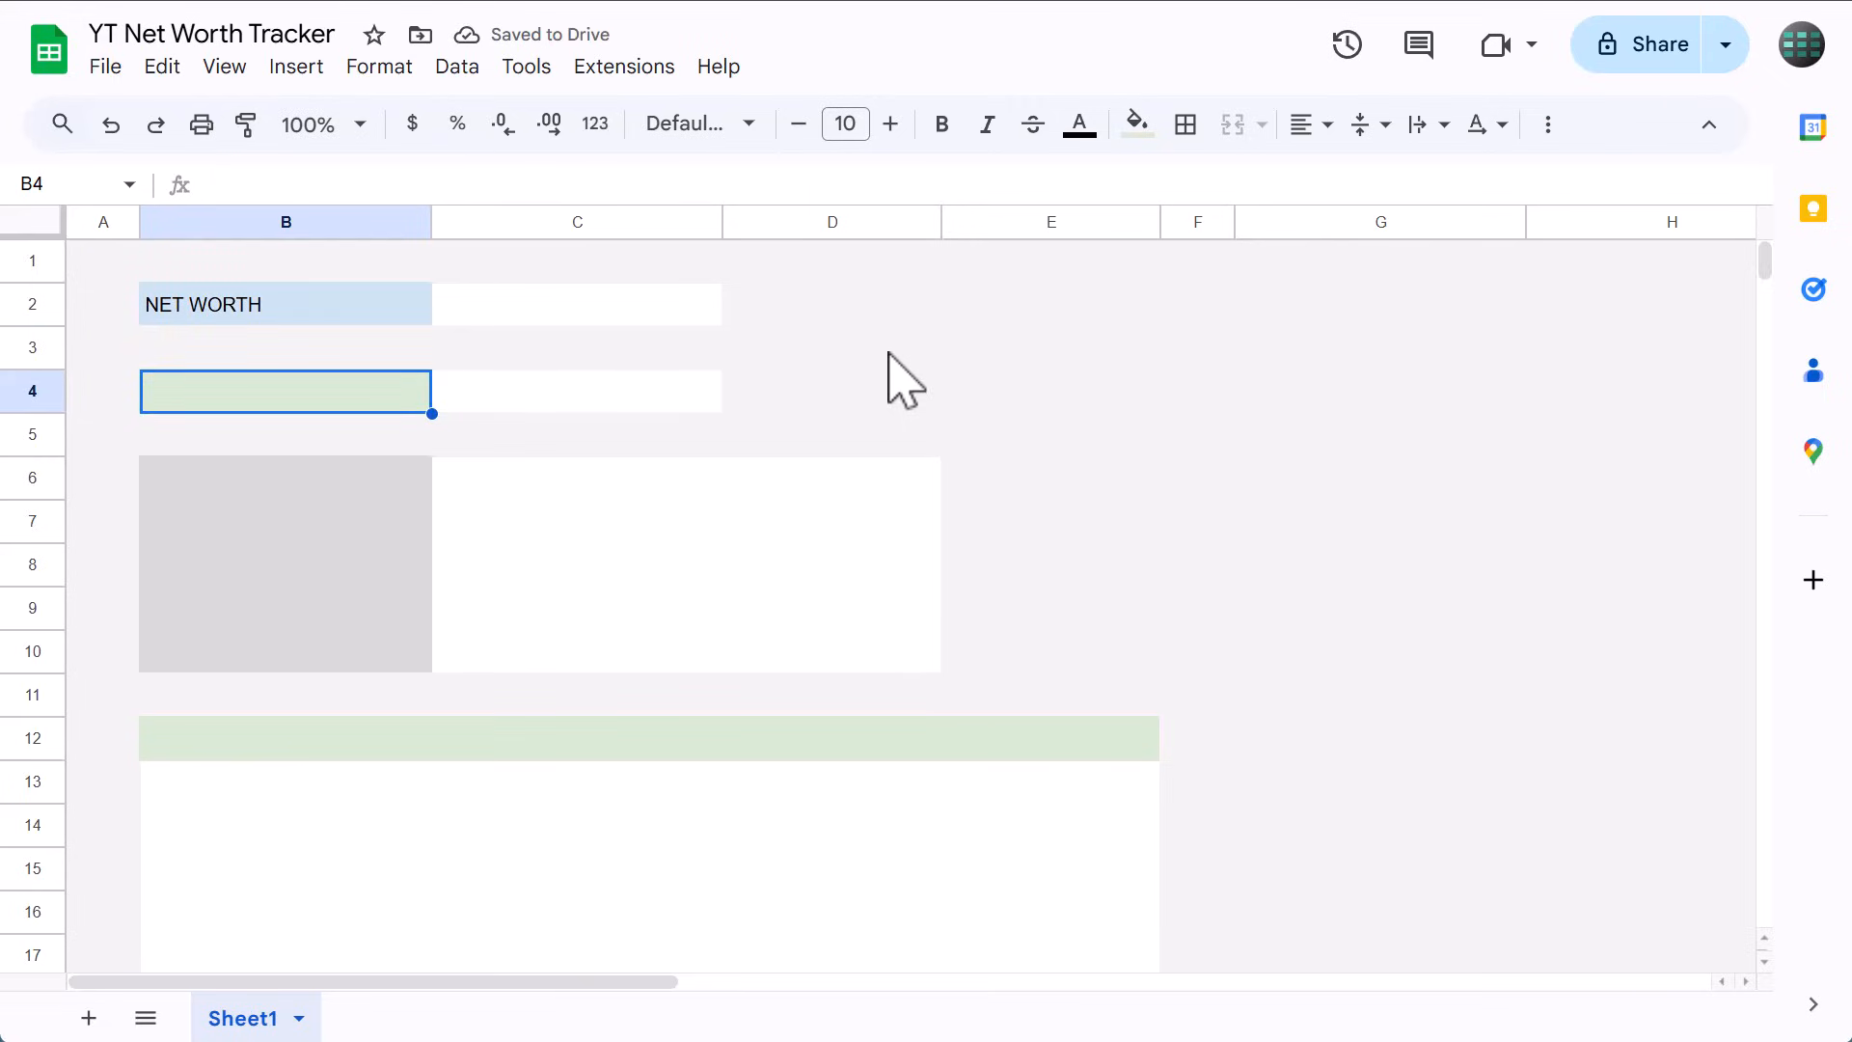
pyautogui.write('ASSETS')
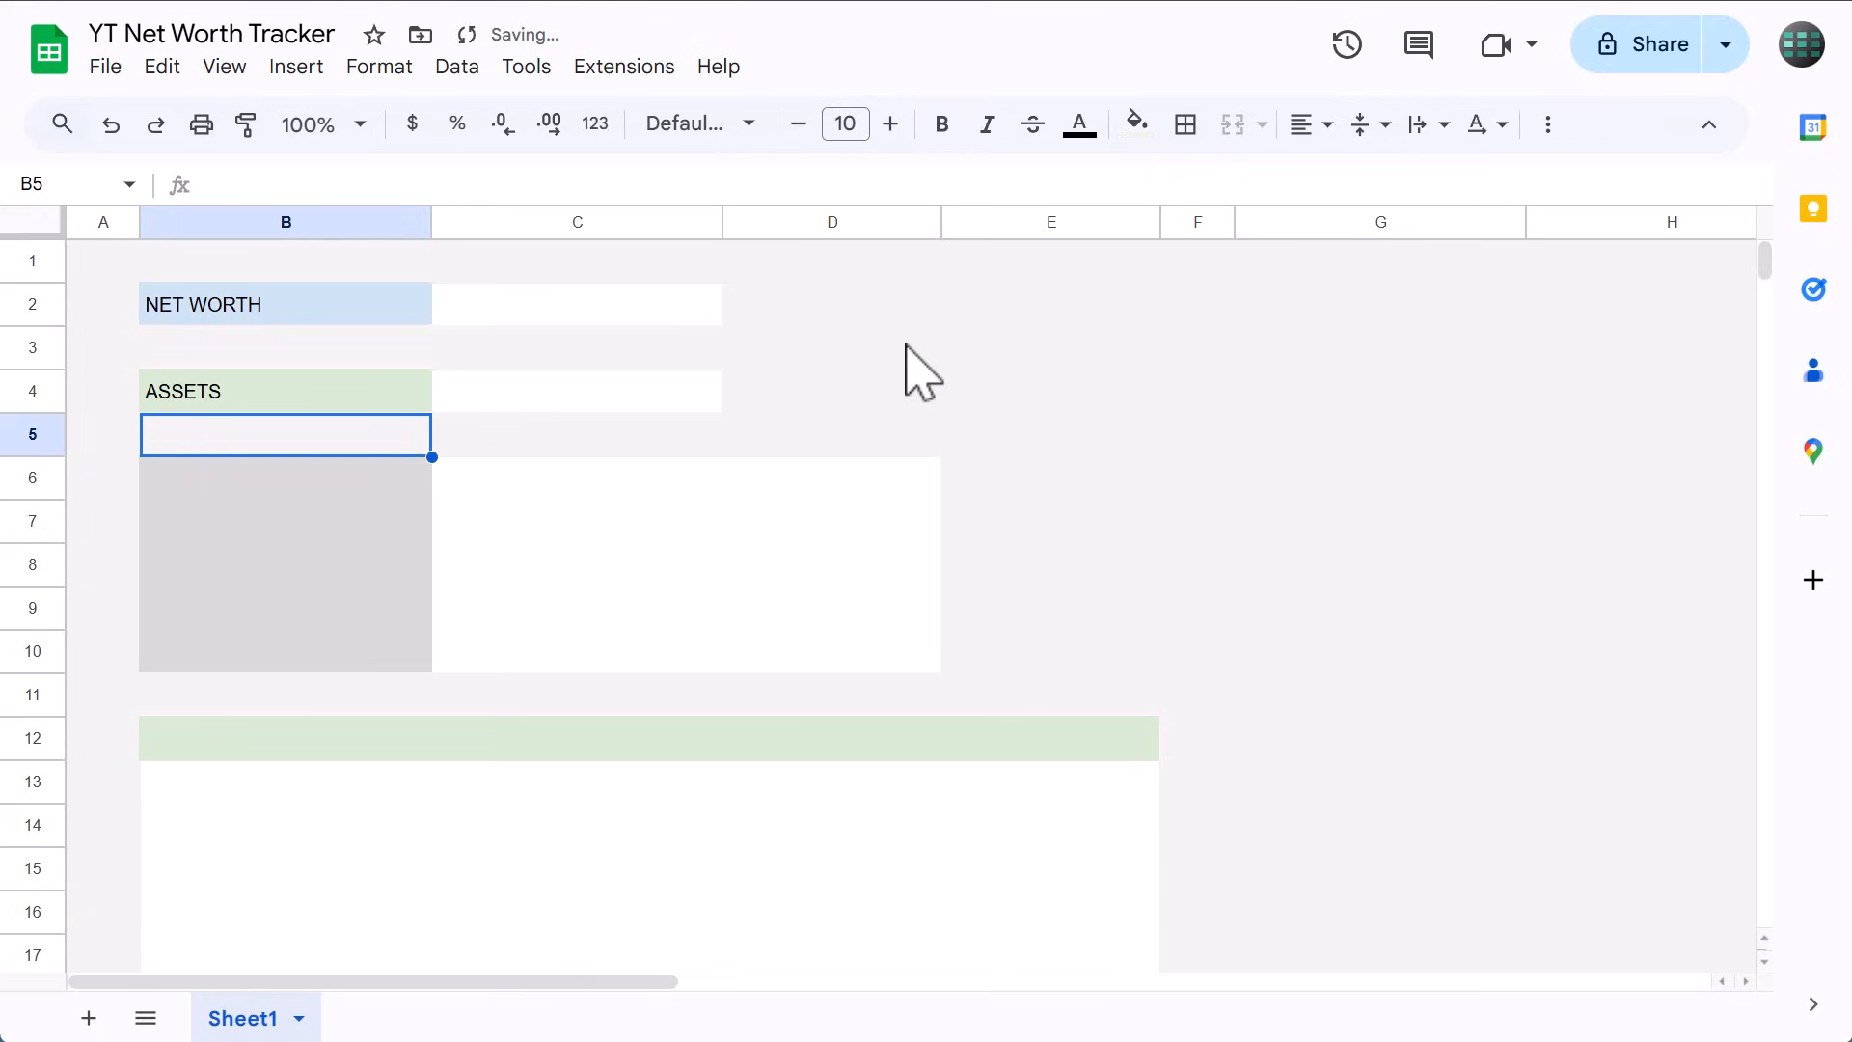
# List asset categories from Real Estate, Bank Accounts through Other Assets in B6:B10.
pyautogui.click(285, 477)
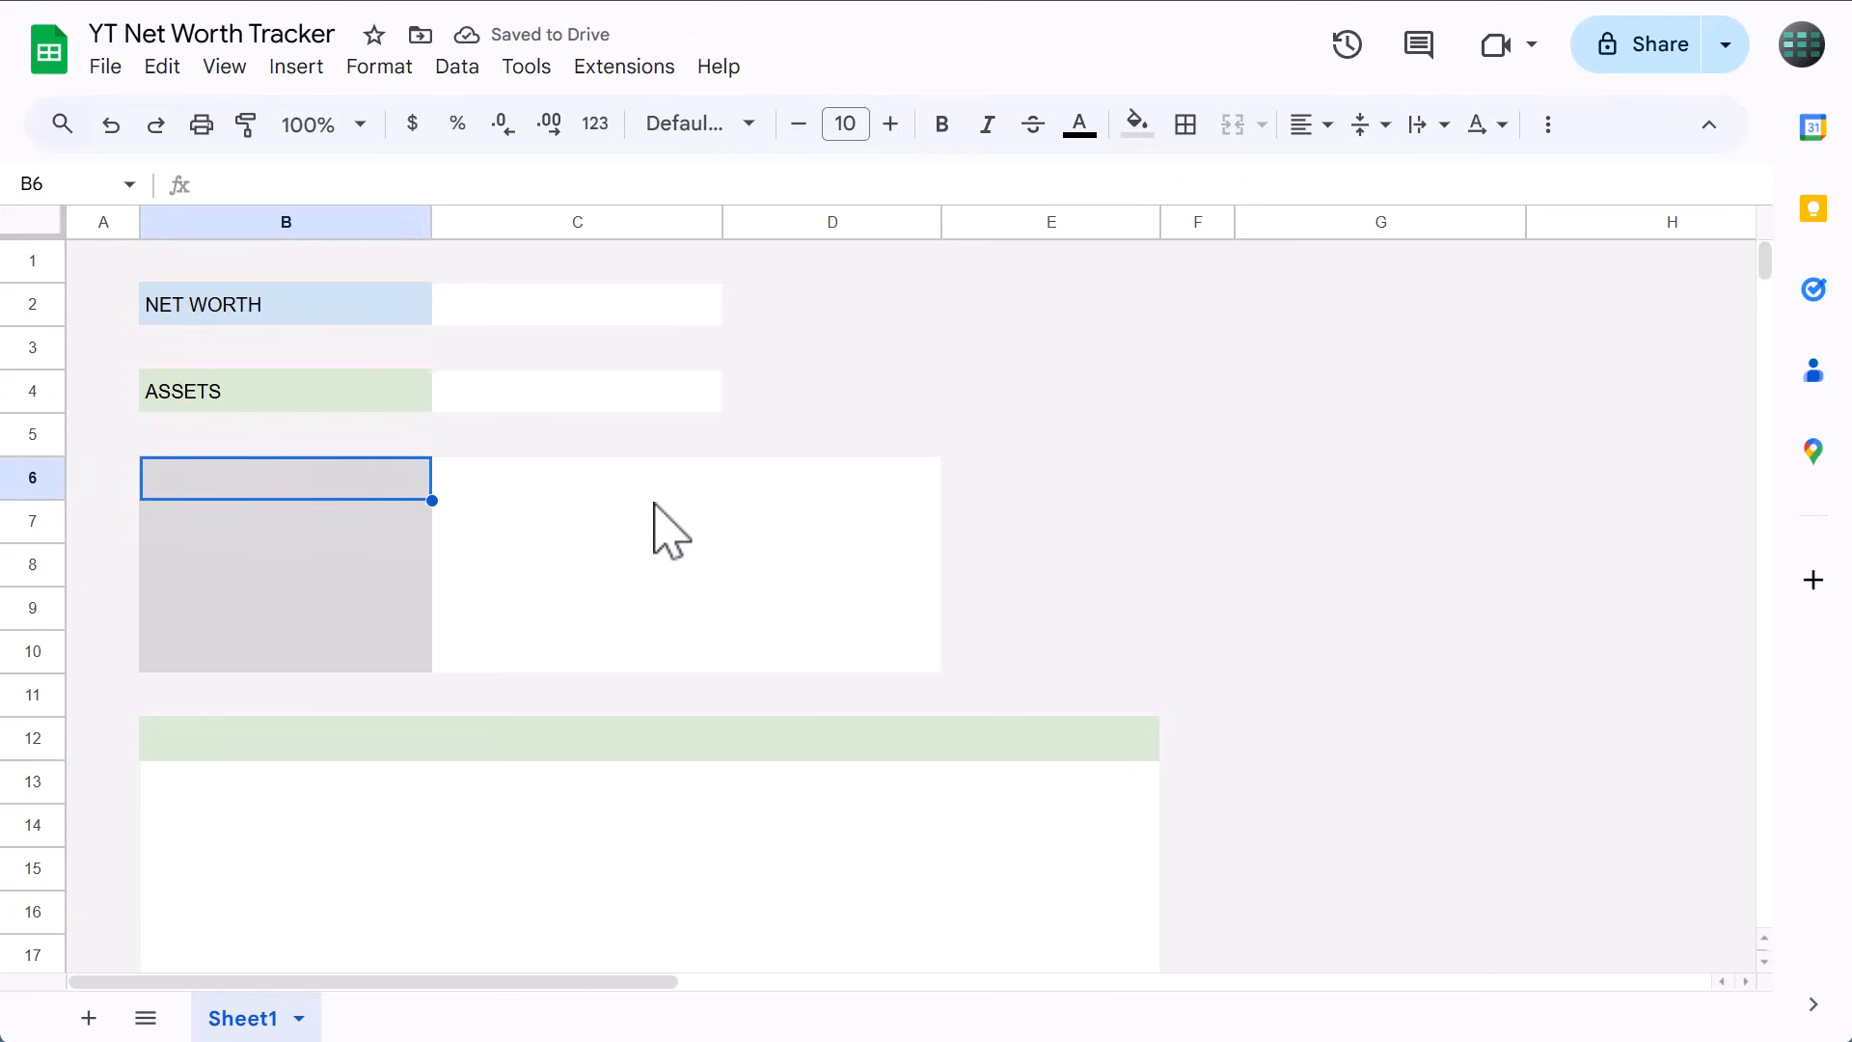
pyautogui.write('REAL ESTATE')
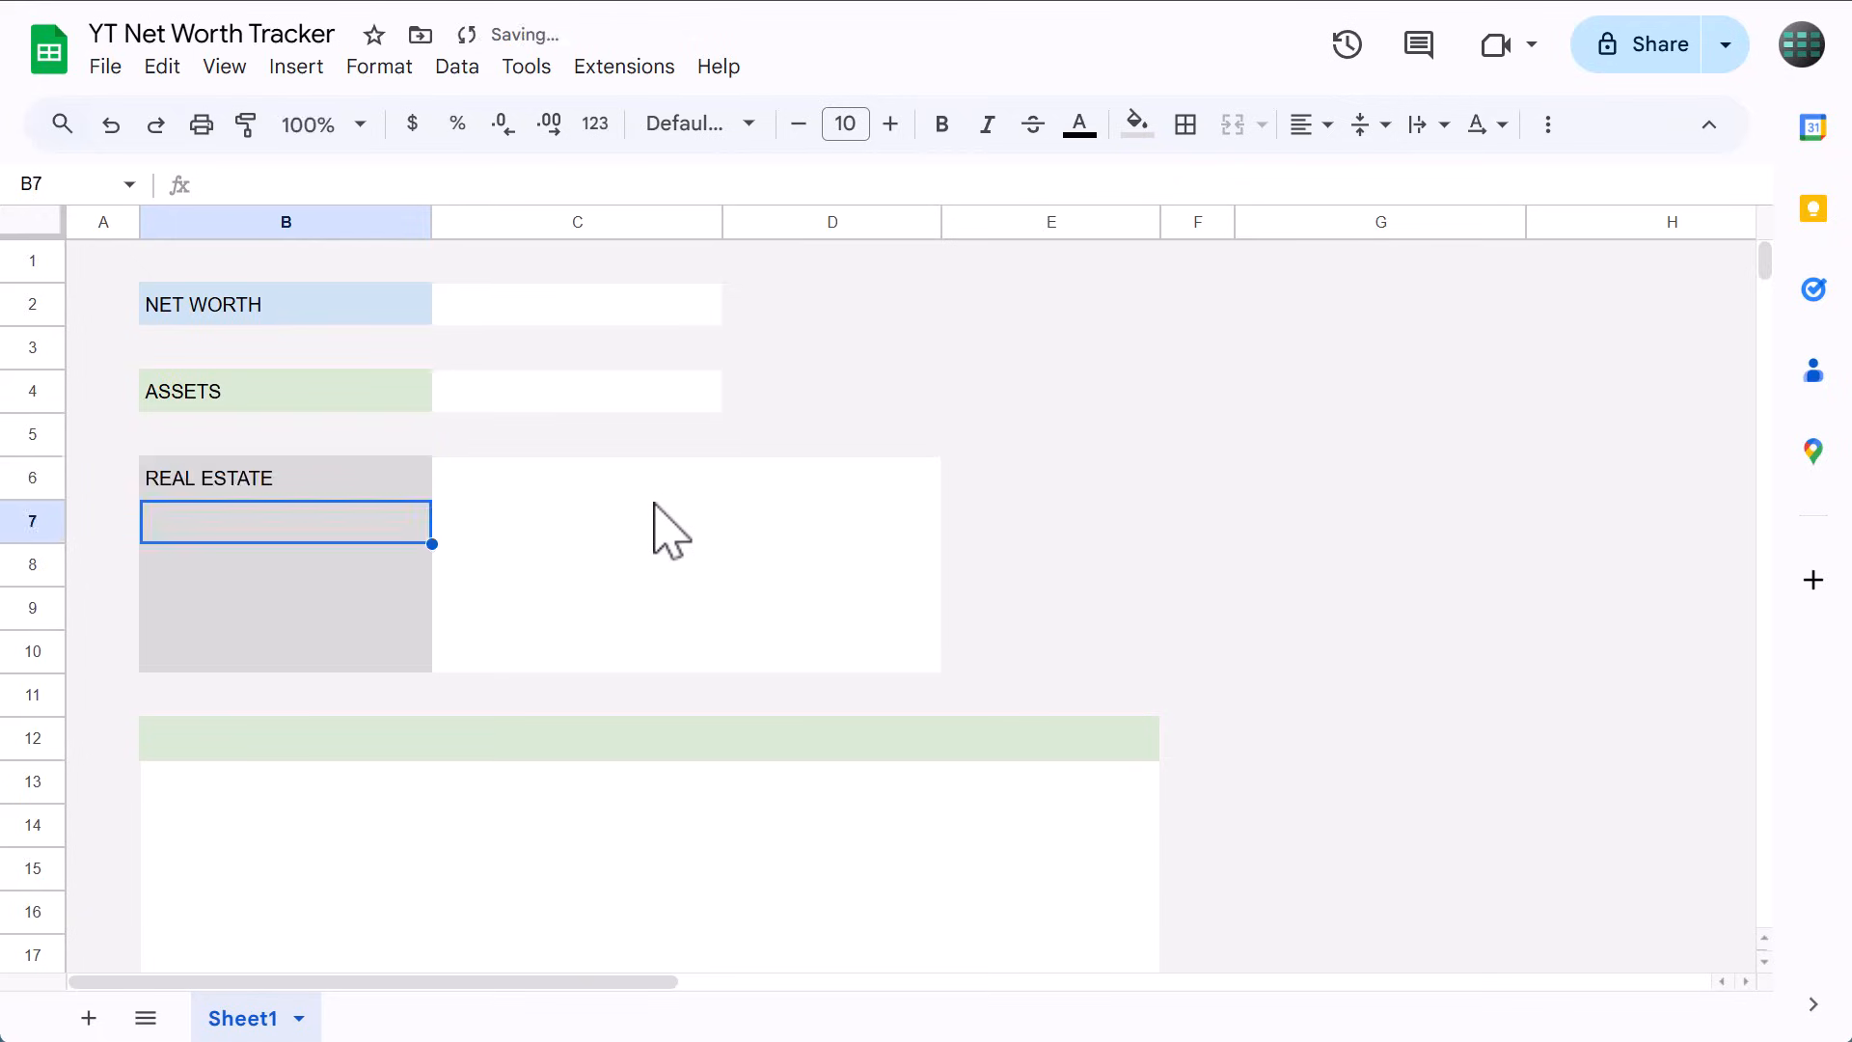
pyautogui.write('BANK A')
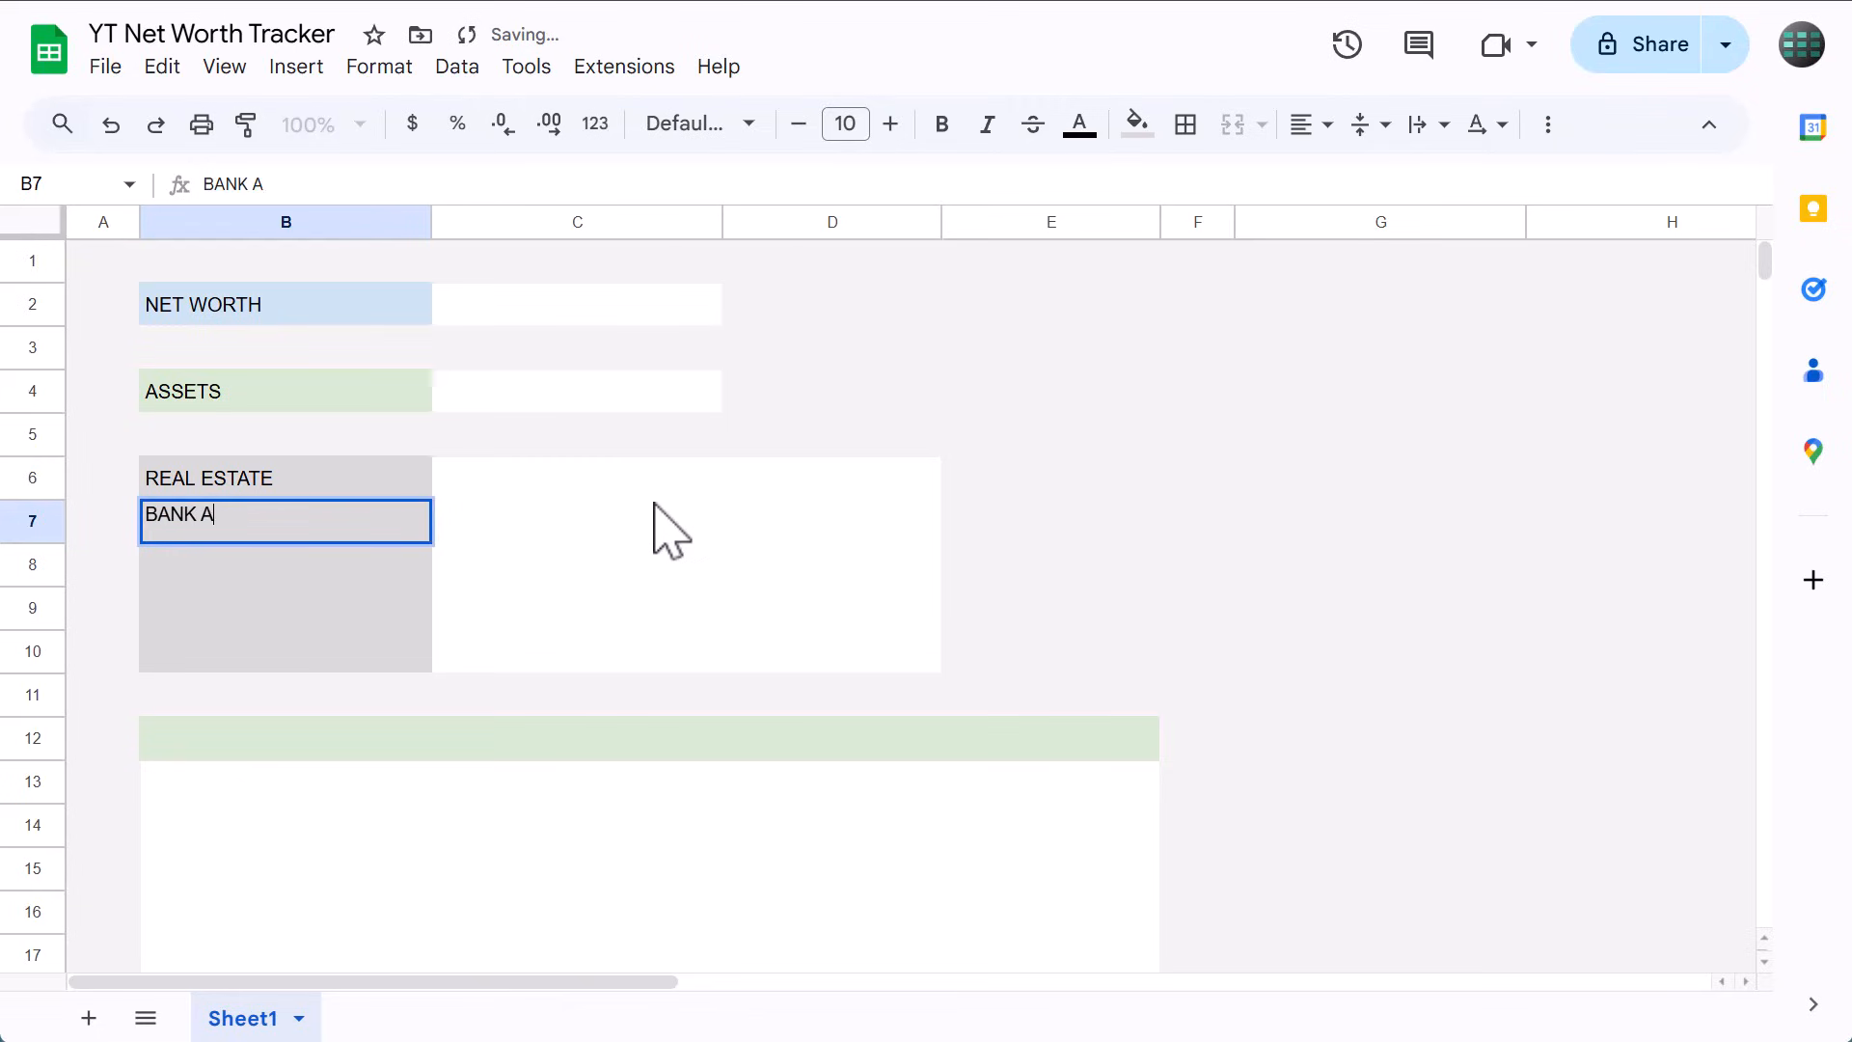
pyautogui.write('INC')
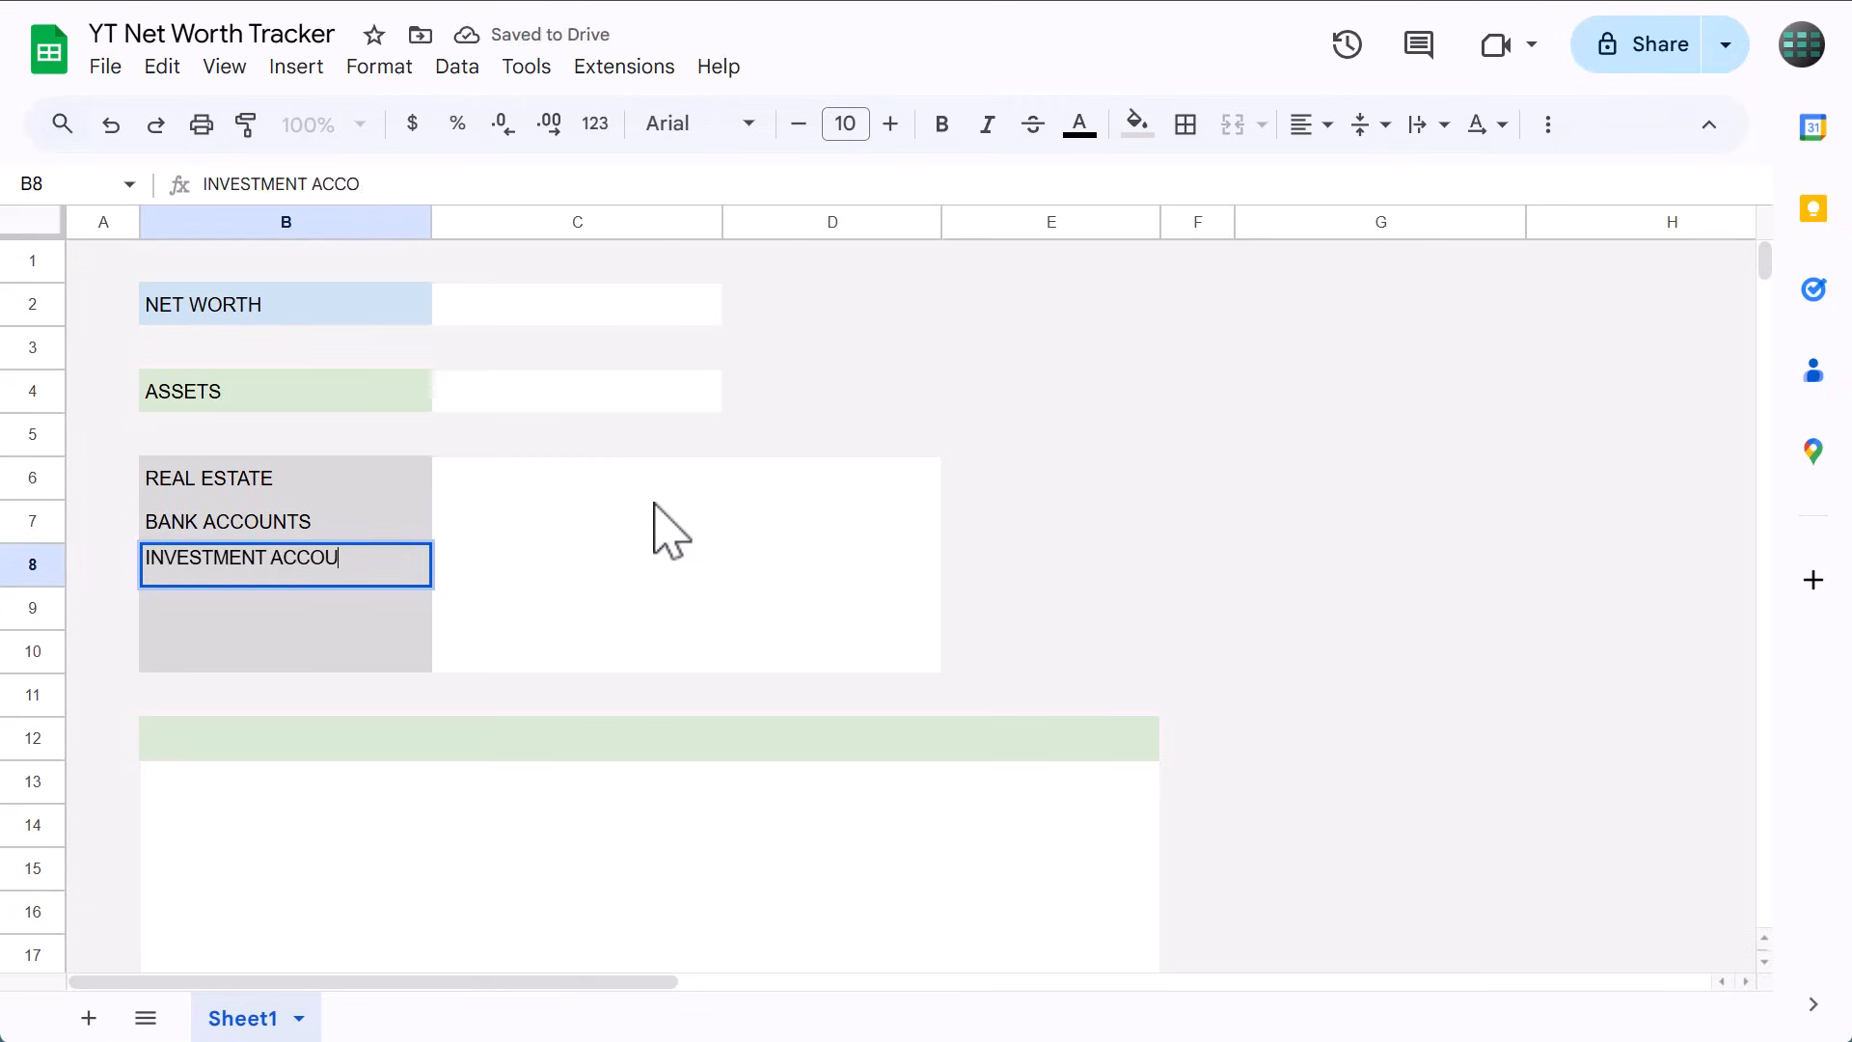
pyautogui.write('OT')
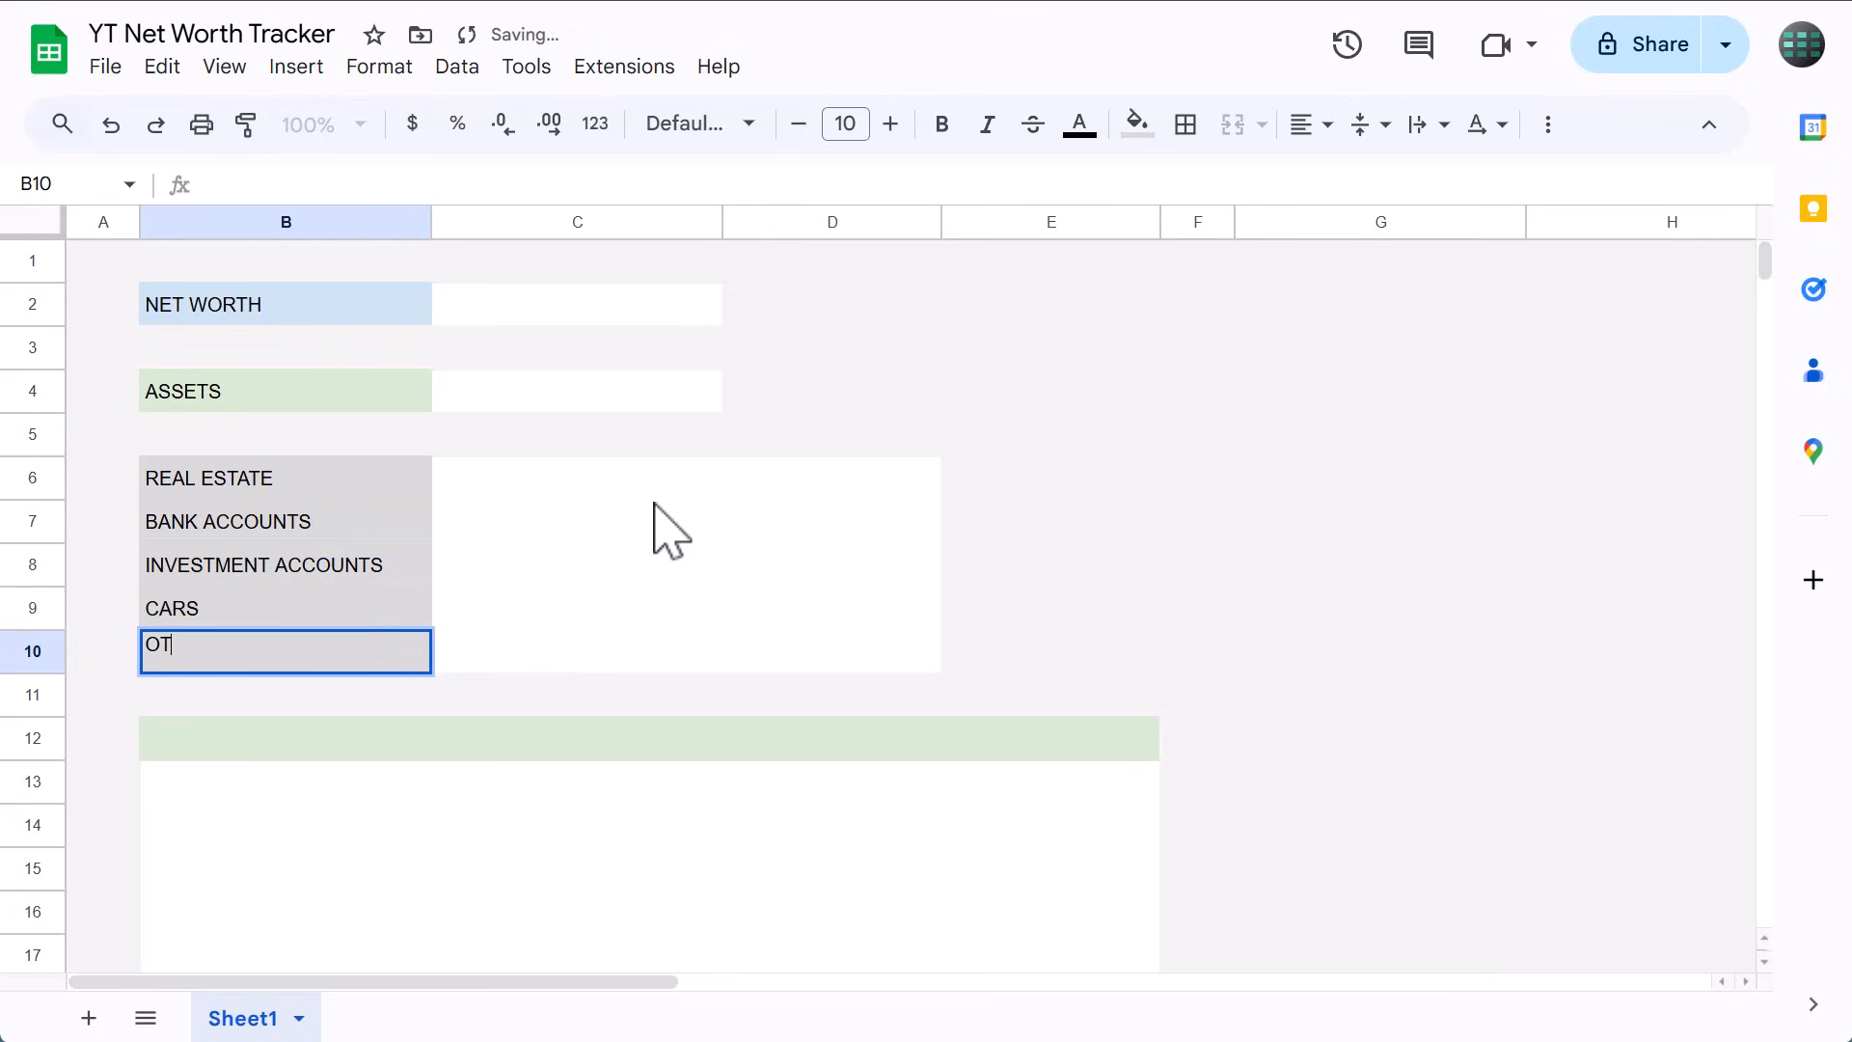
pyautogui.press('enter')
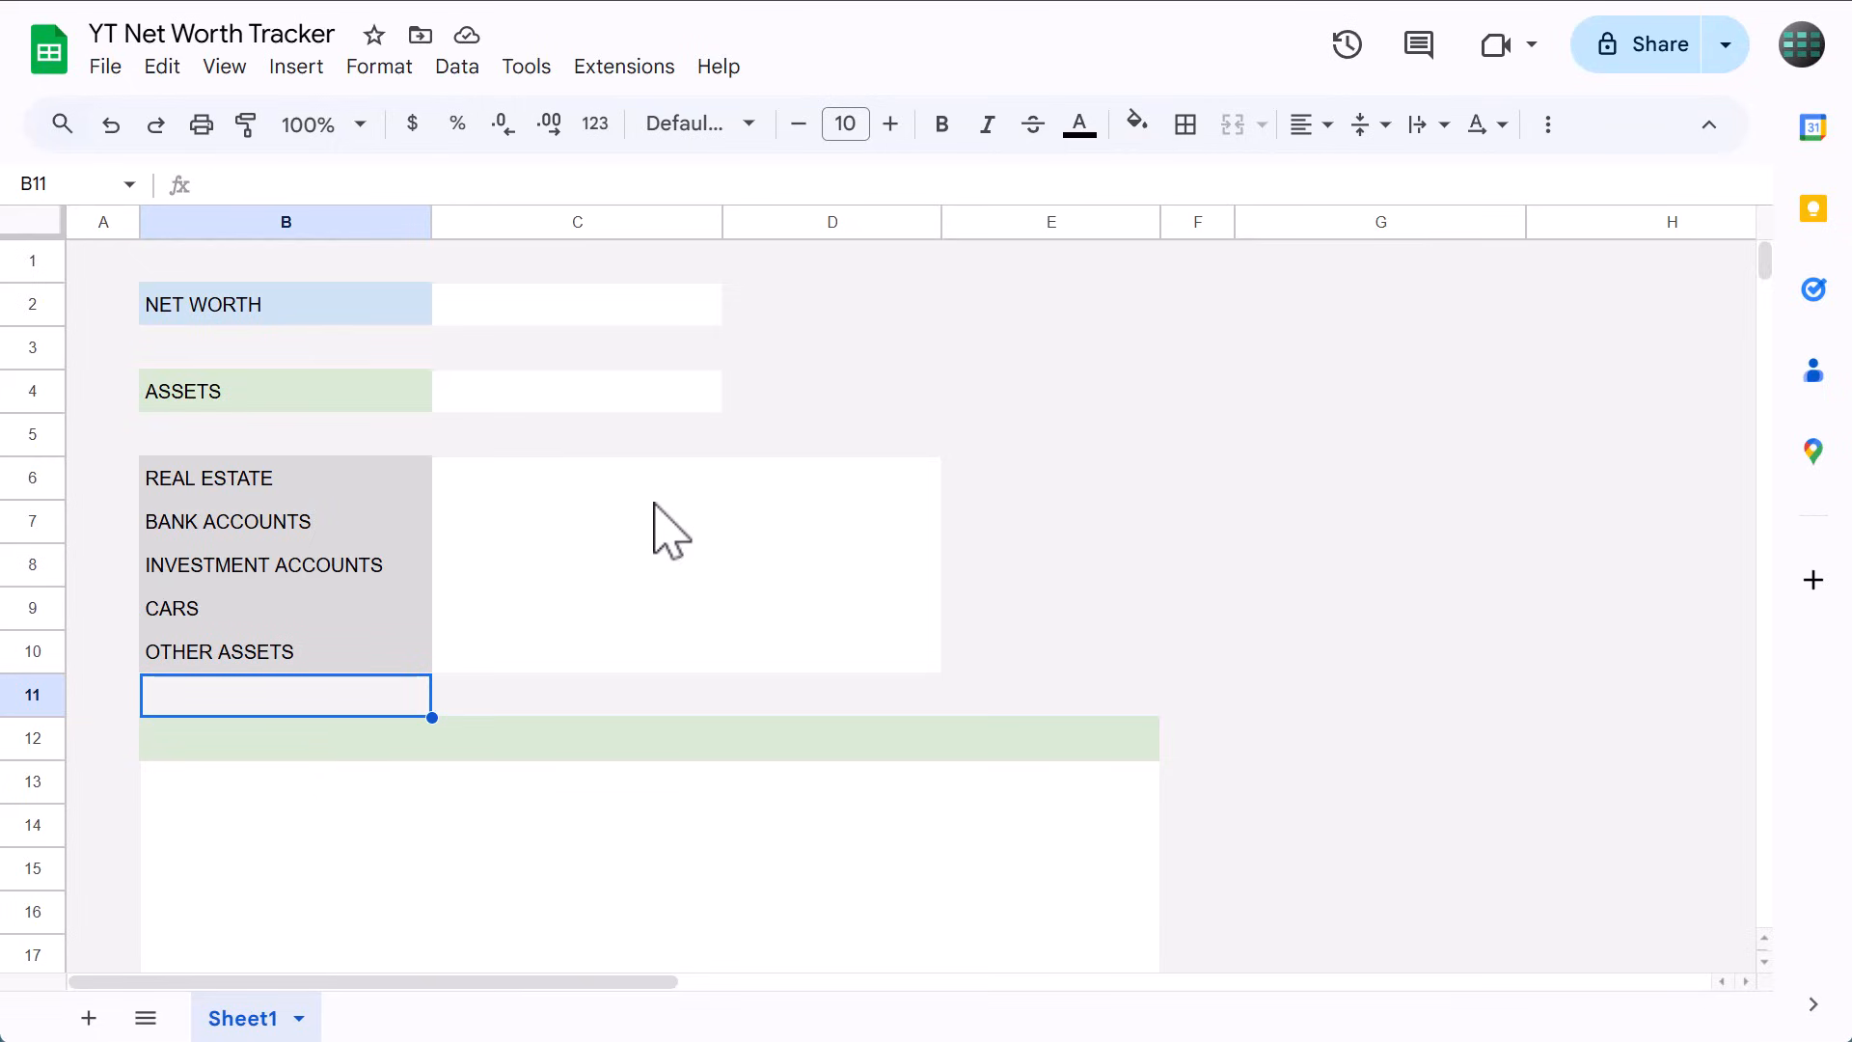
# Label the header row CATEGORY, DESCRIPTION, LAST UPDATED and AMOUNT across B12:E12.
pyautogui.click(286, 477)
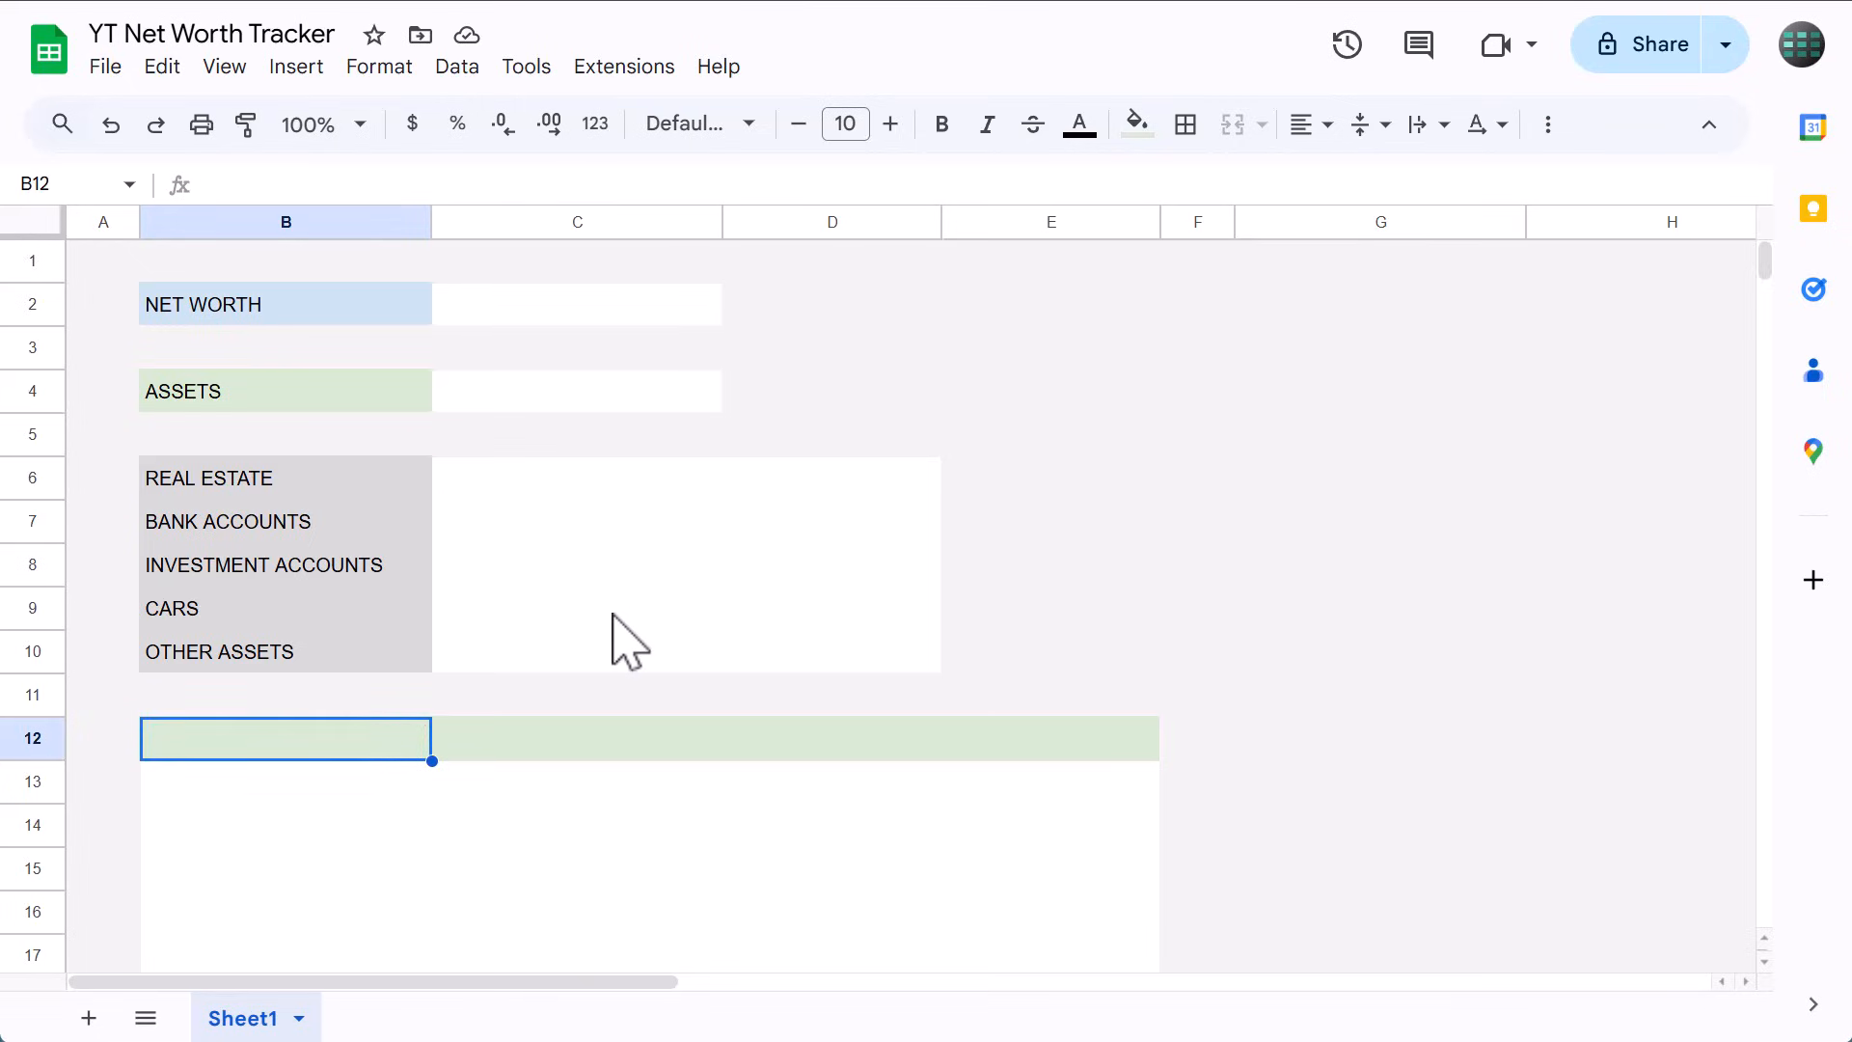
pyautogui.write('CATEGORY')
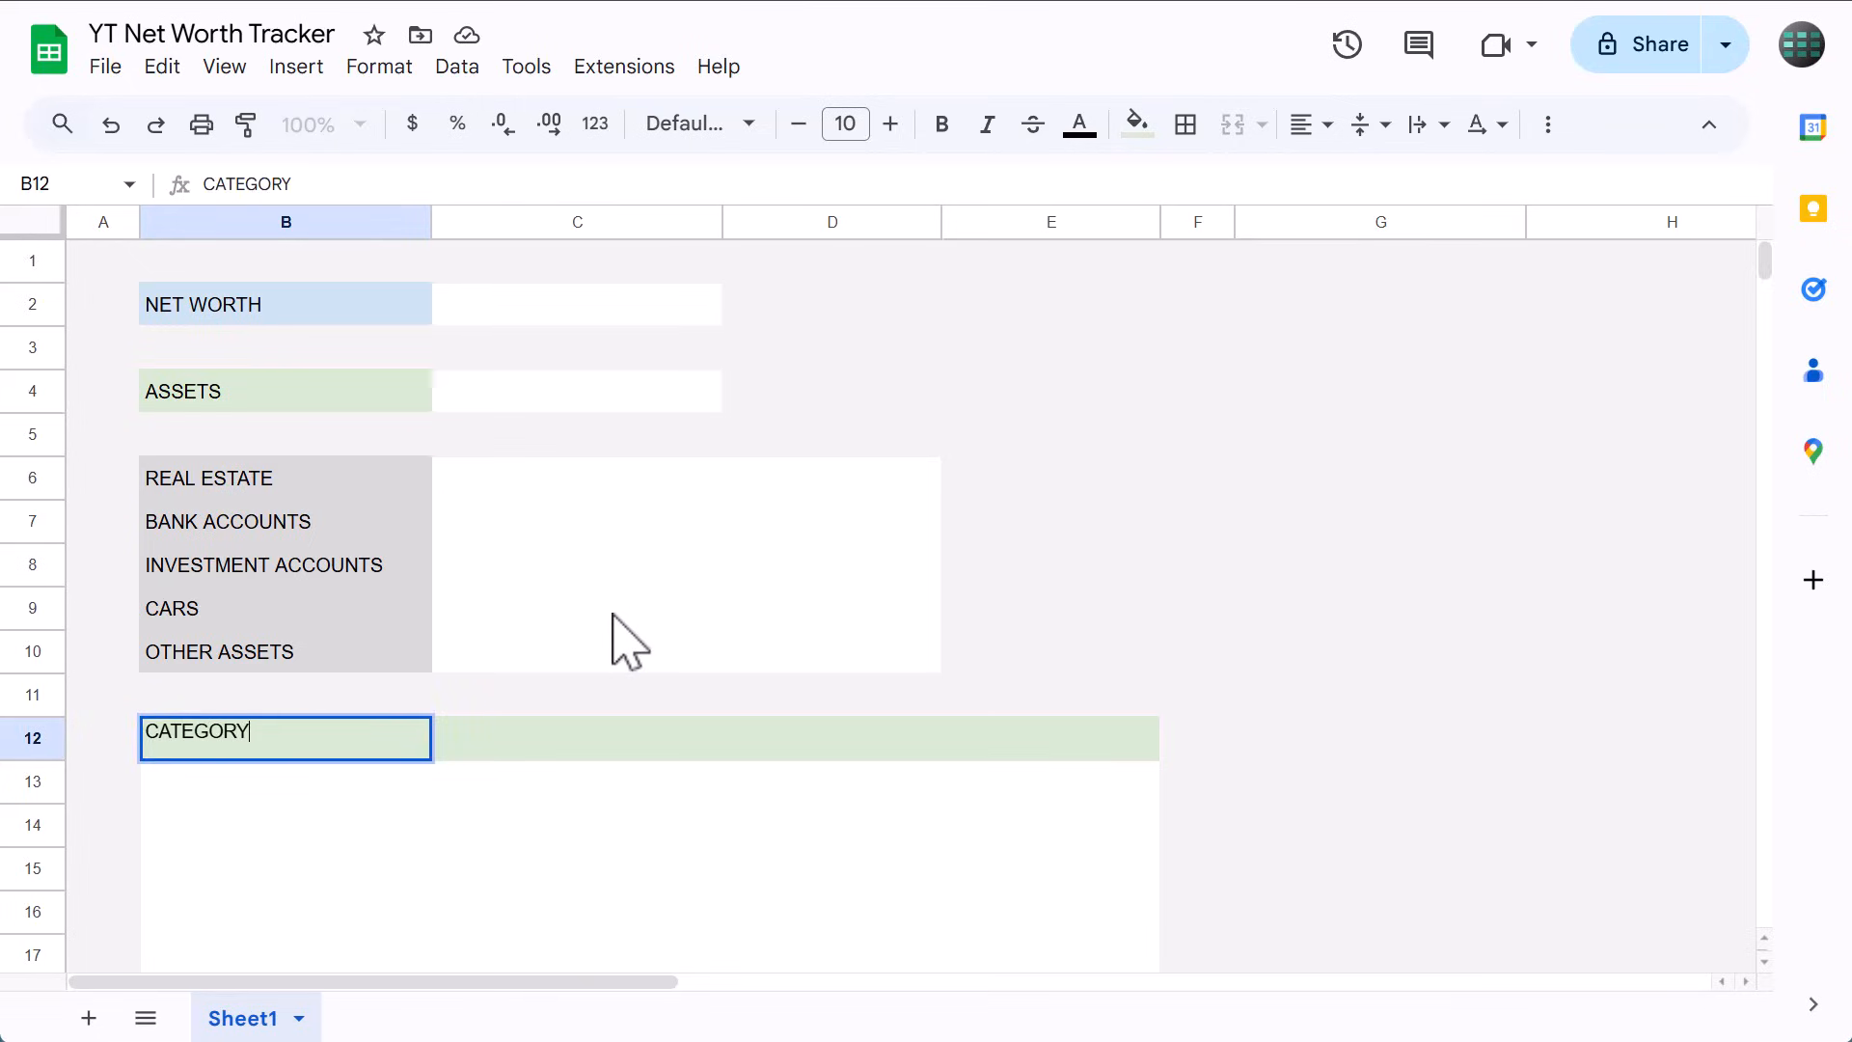
pyautogui.write('DESCRIPT')
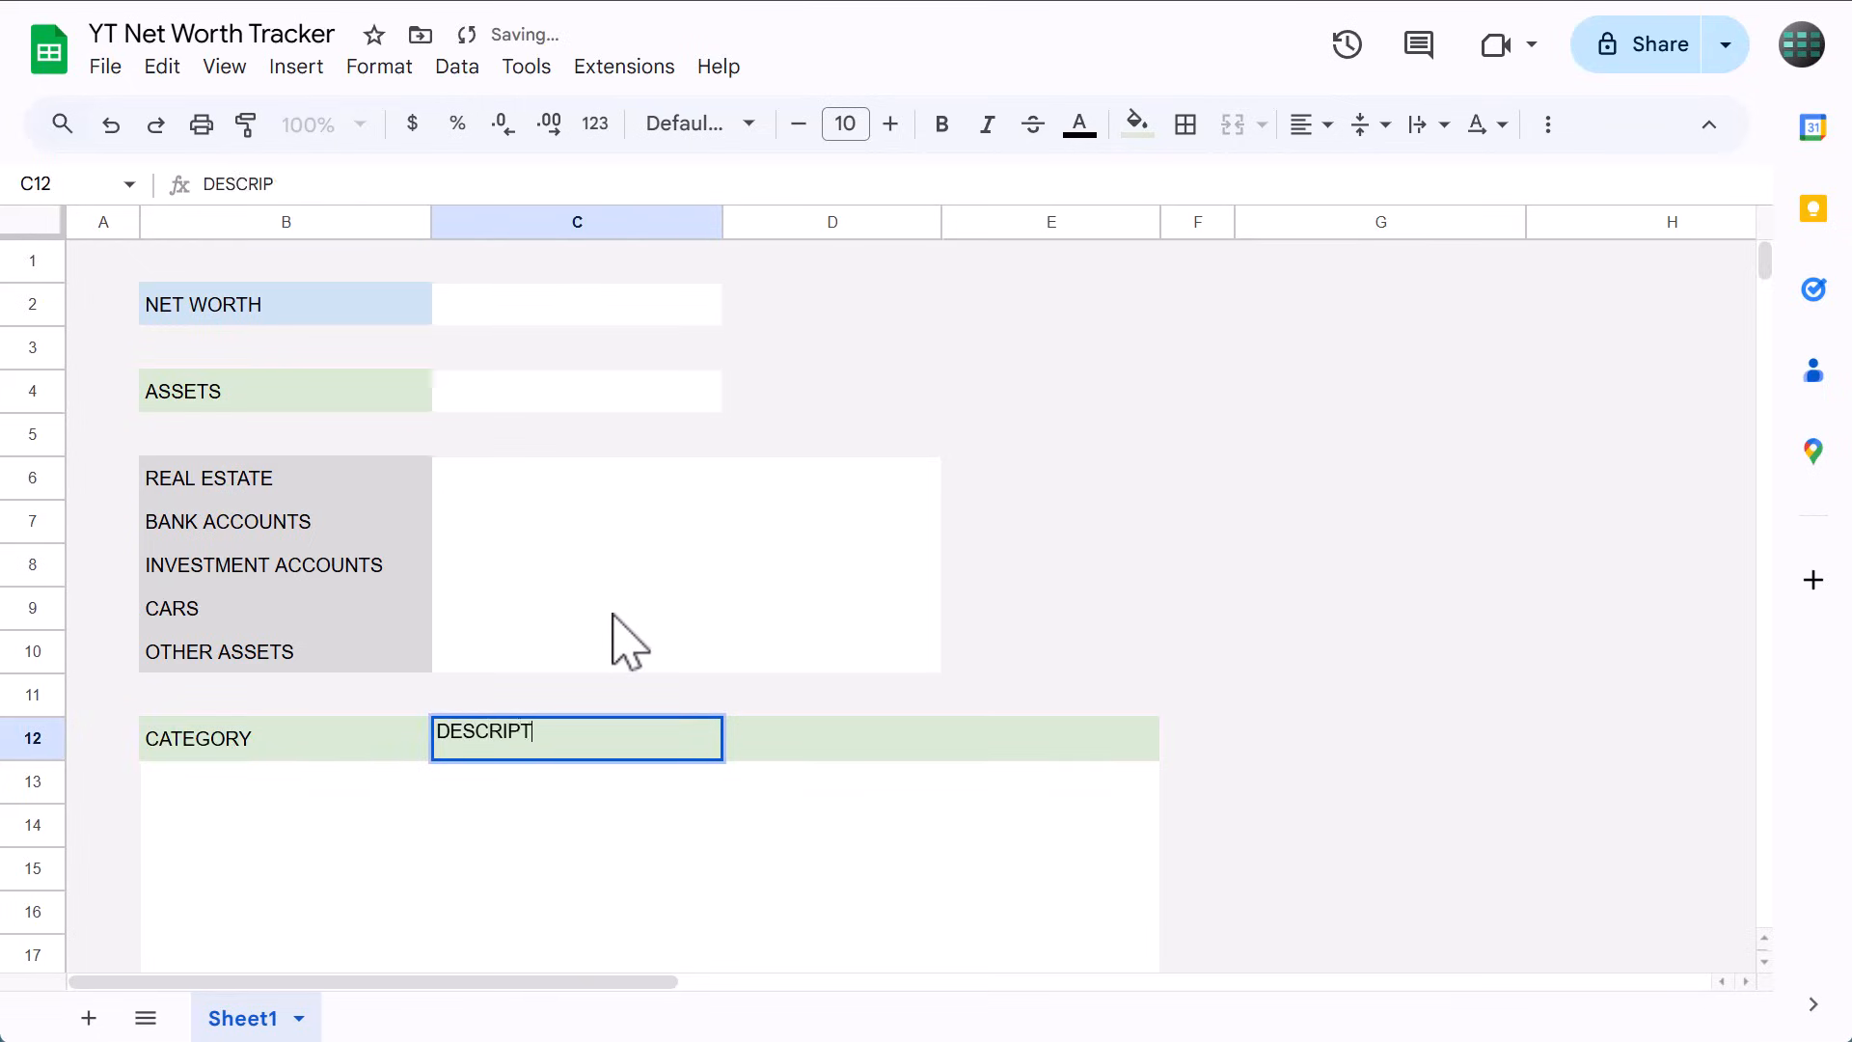
pyautogui.write('LAST UPDATED')
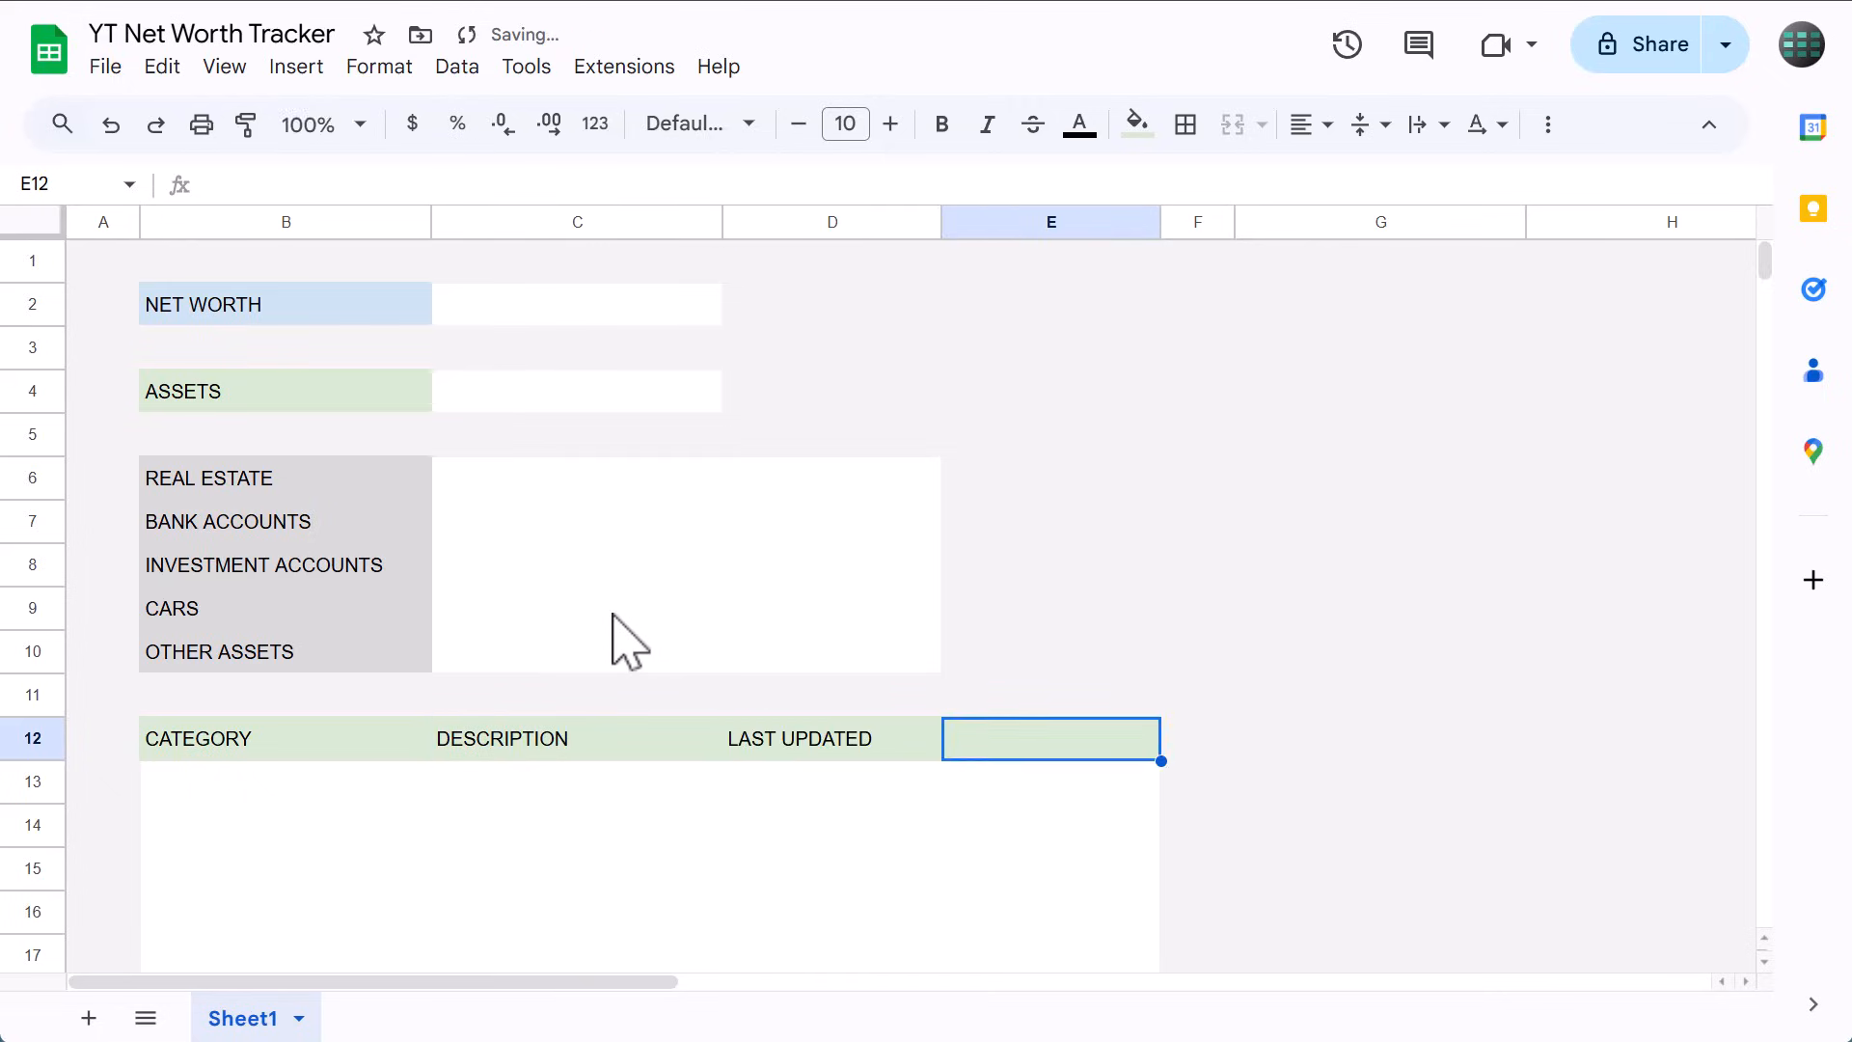
pyautogui.write('AMOUNT')
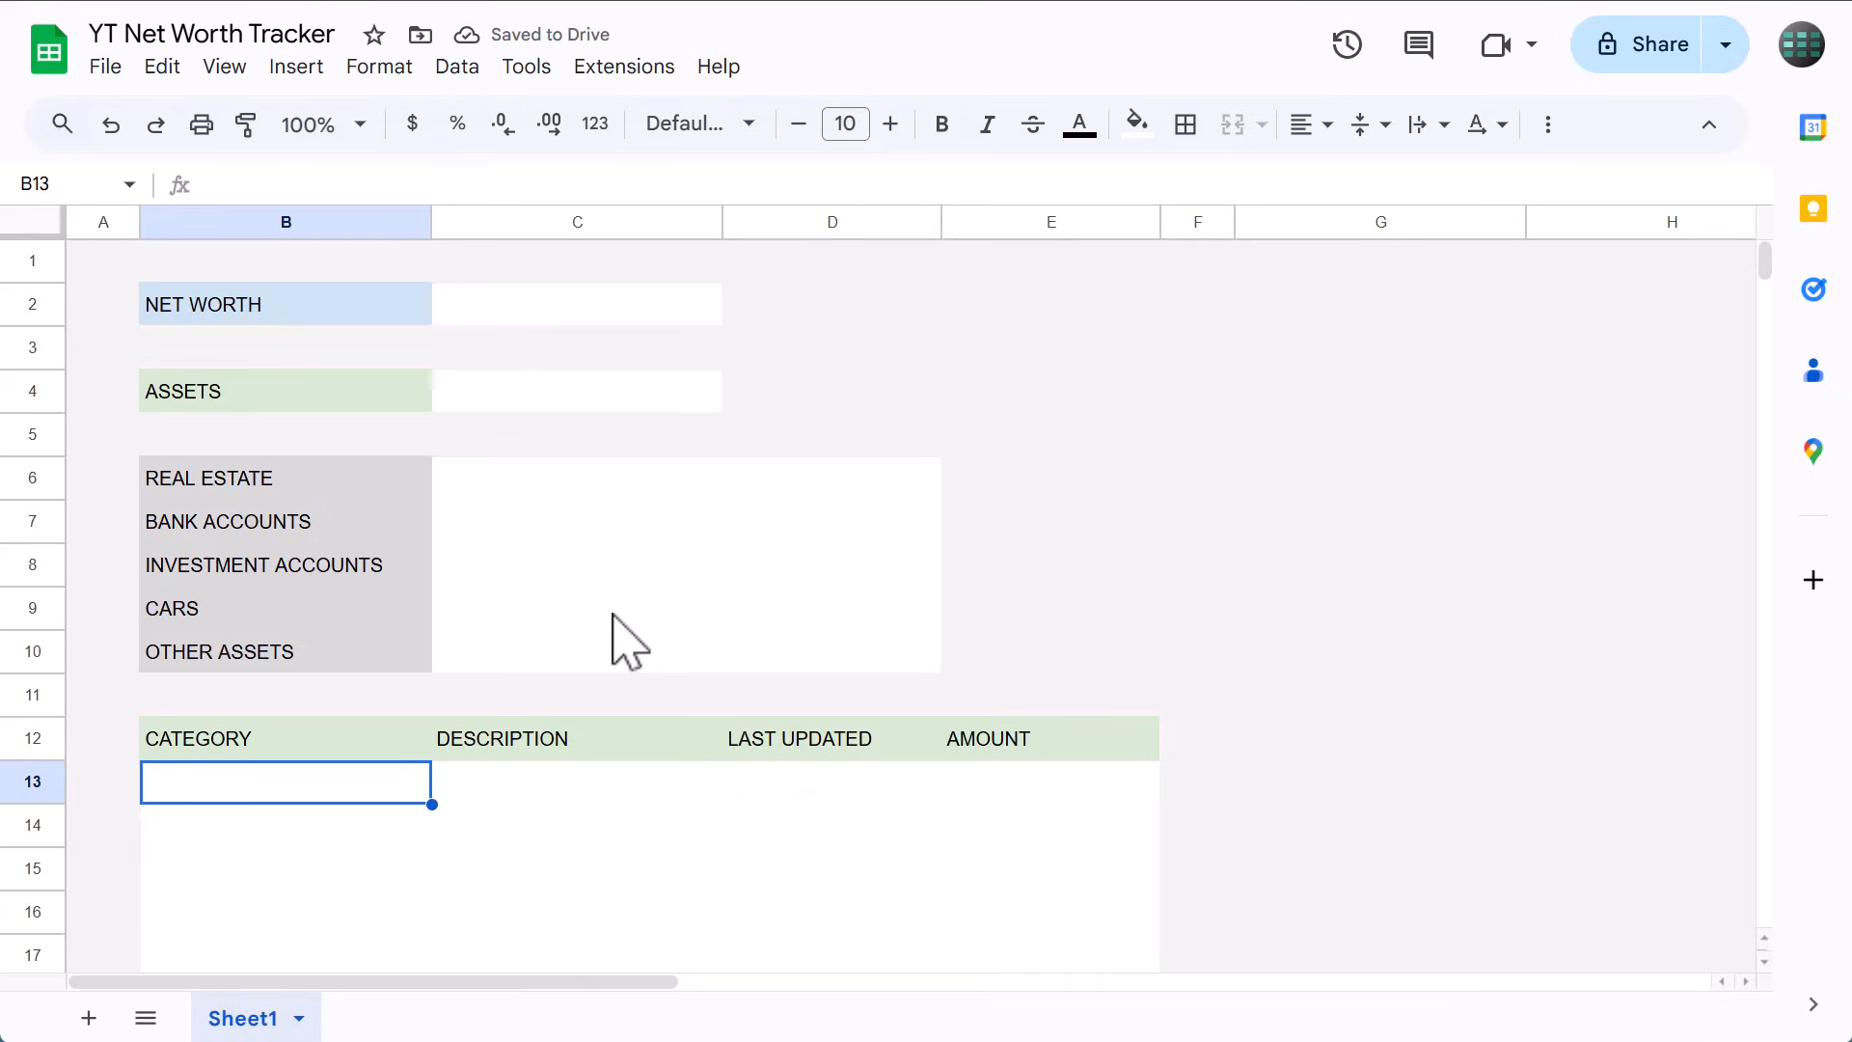
pyautogui.moveTo(213, 814)
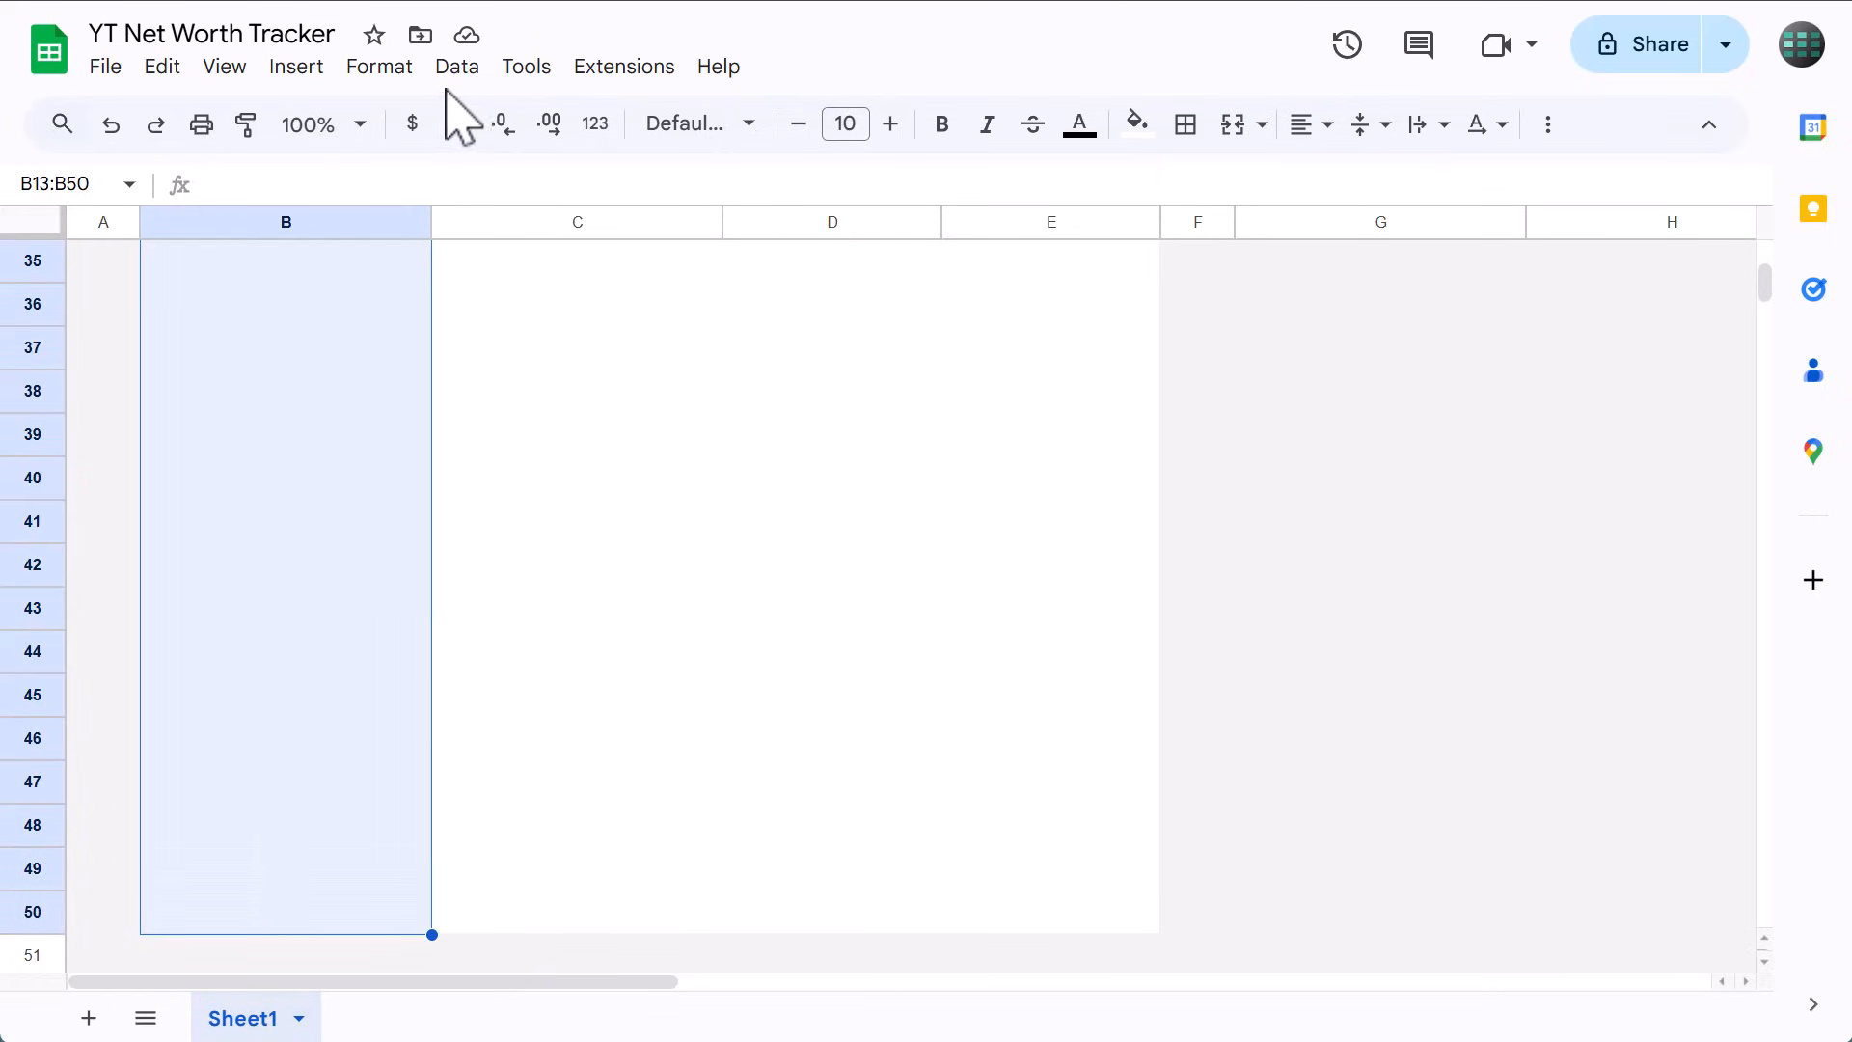
# Add a data validation rule on the category cells as a dropdown from range B6:B10.
pyautogui.click(455, 66)
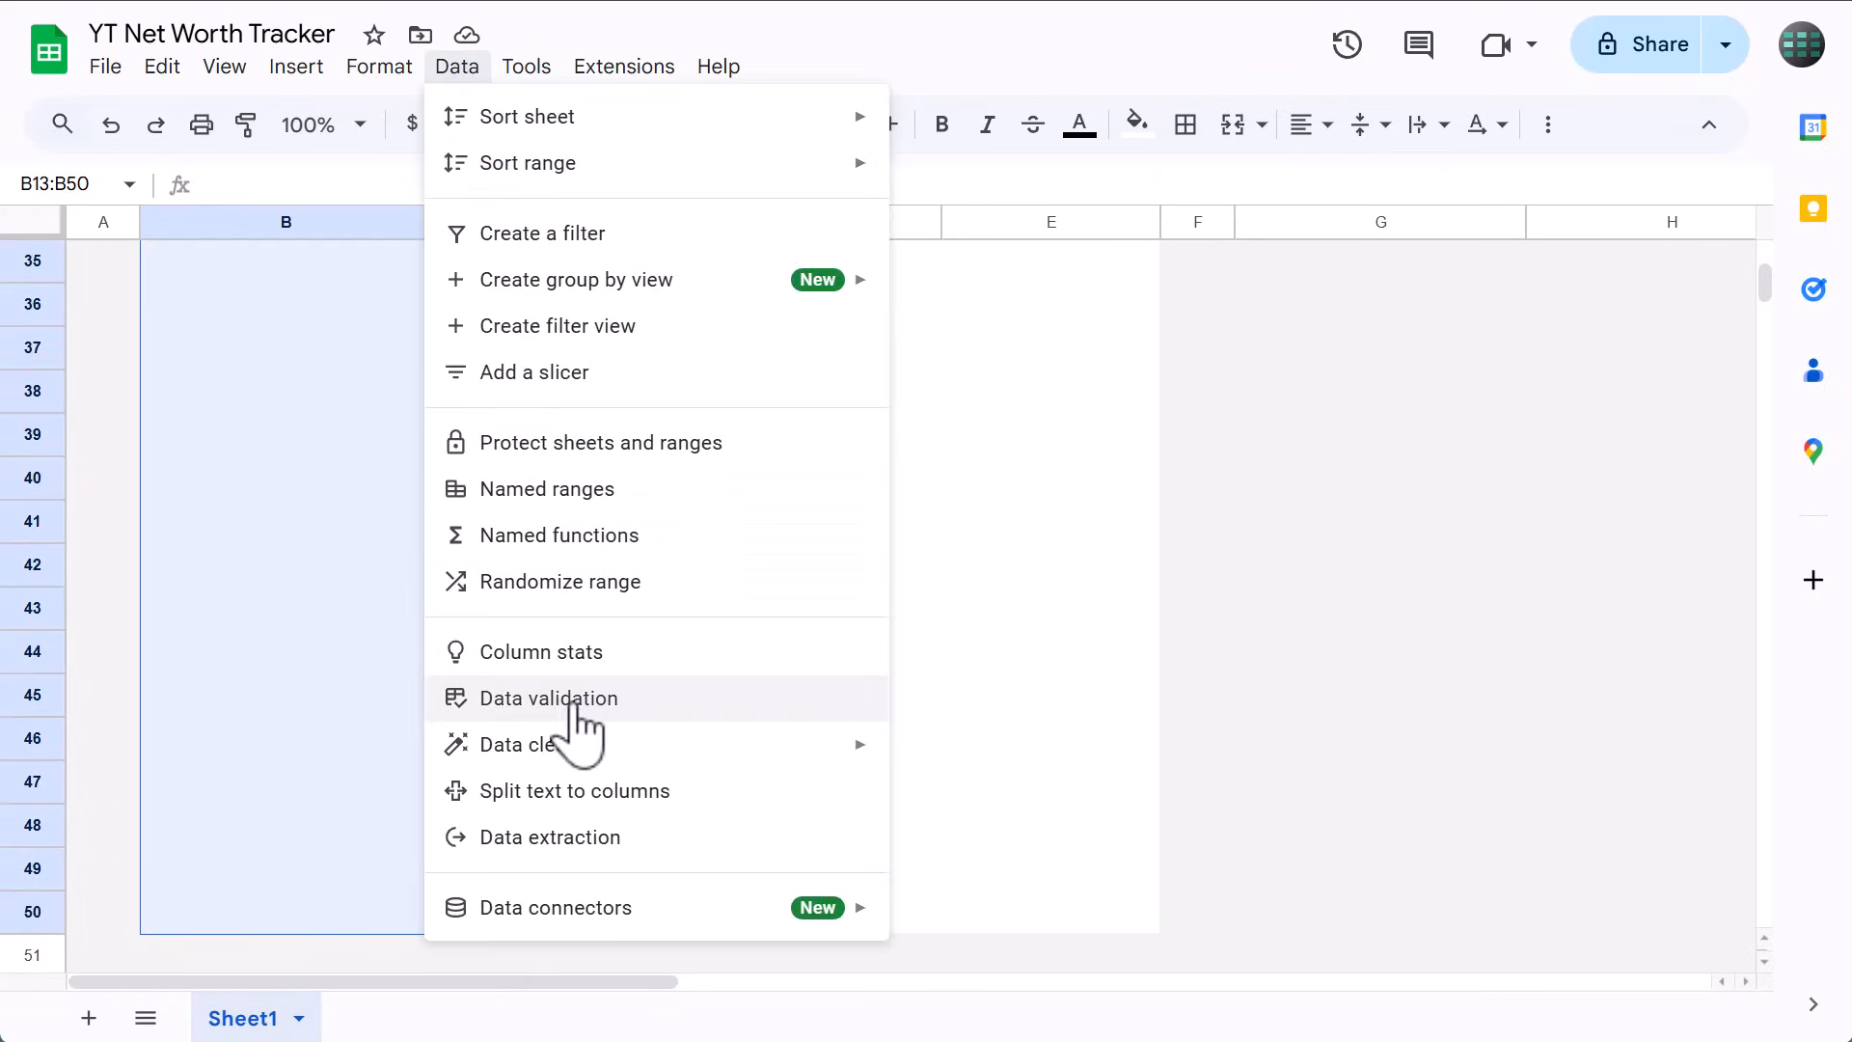
pyautogui.click(547, 699)
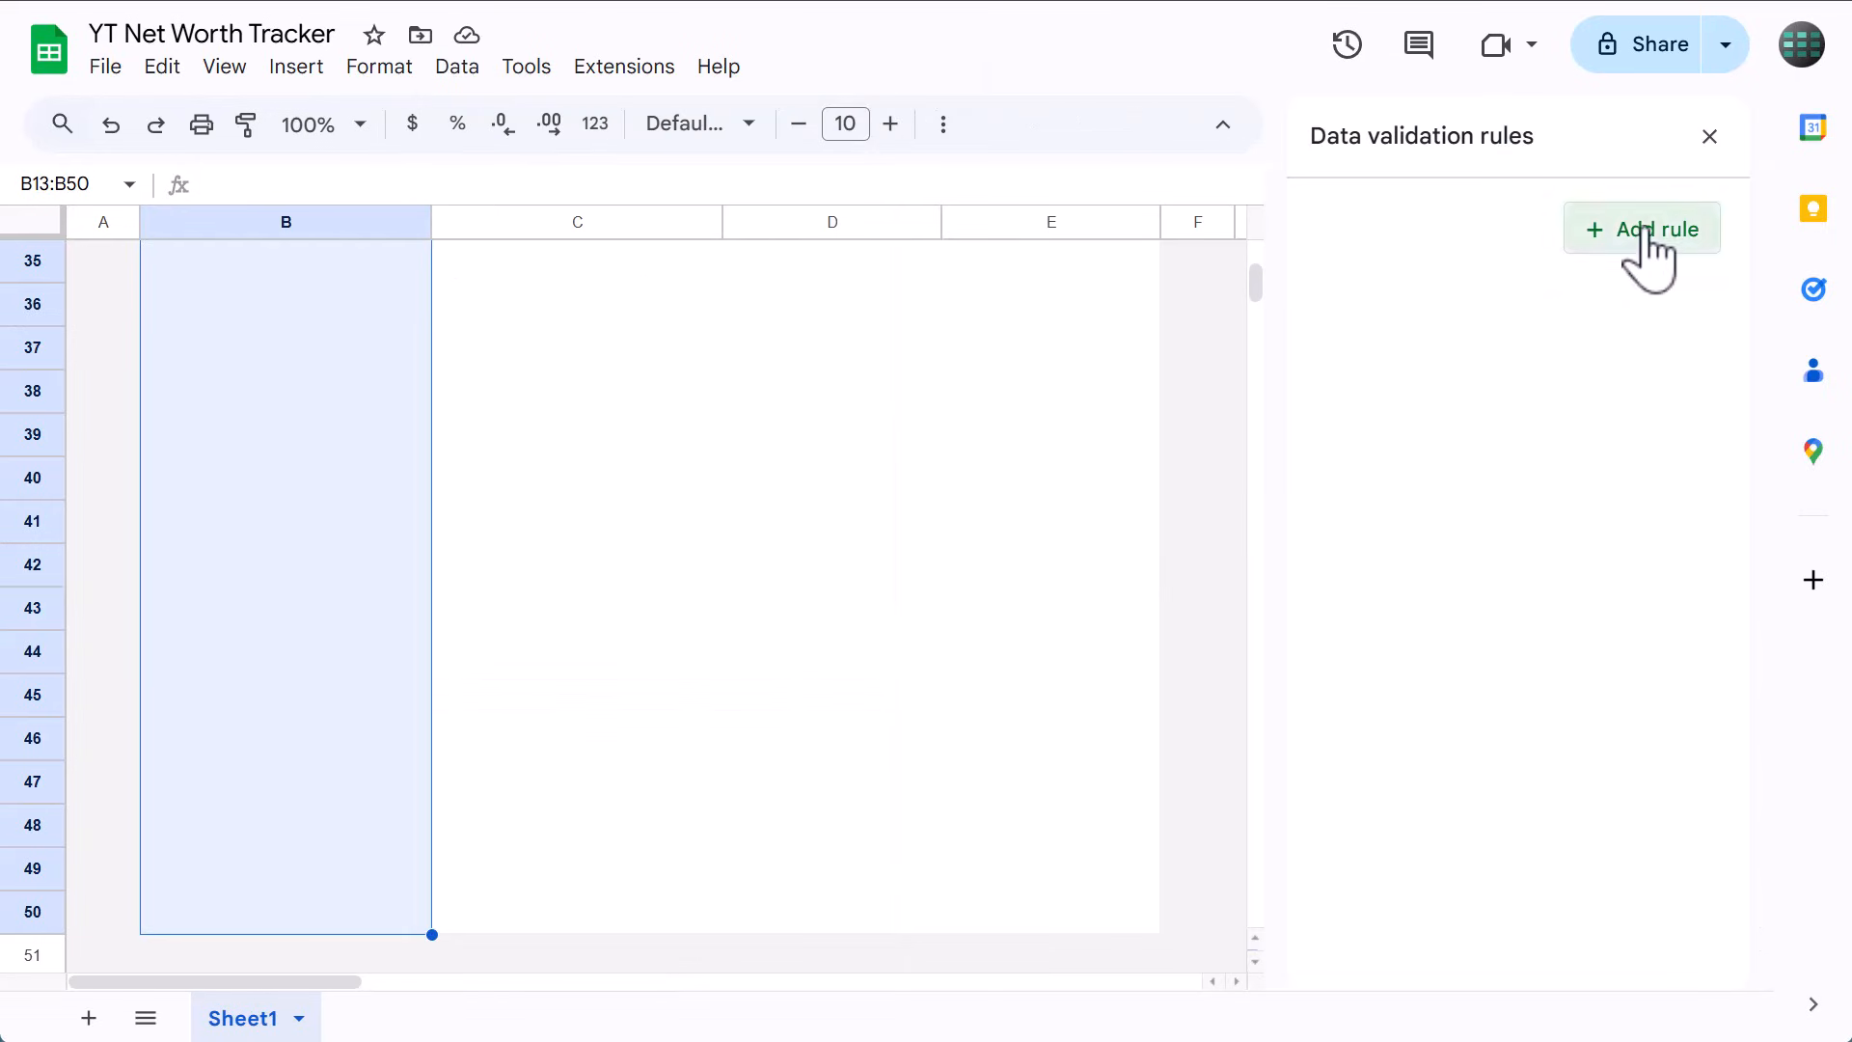
pyautogui.click(1640, 230)
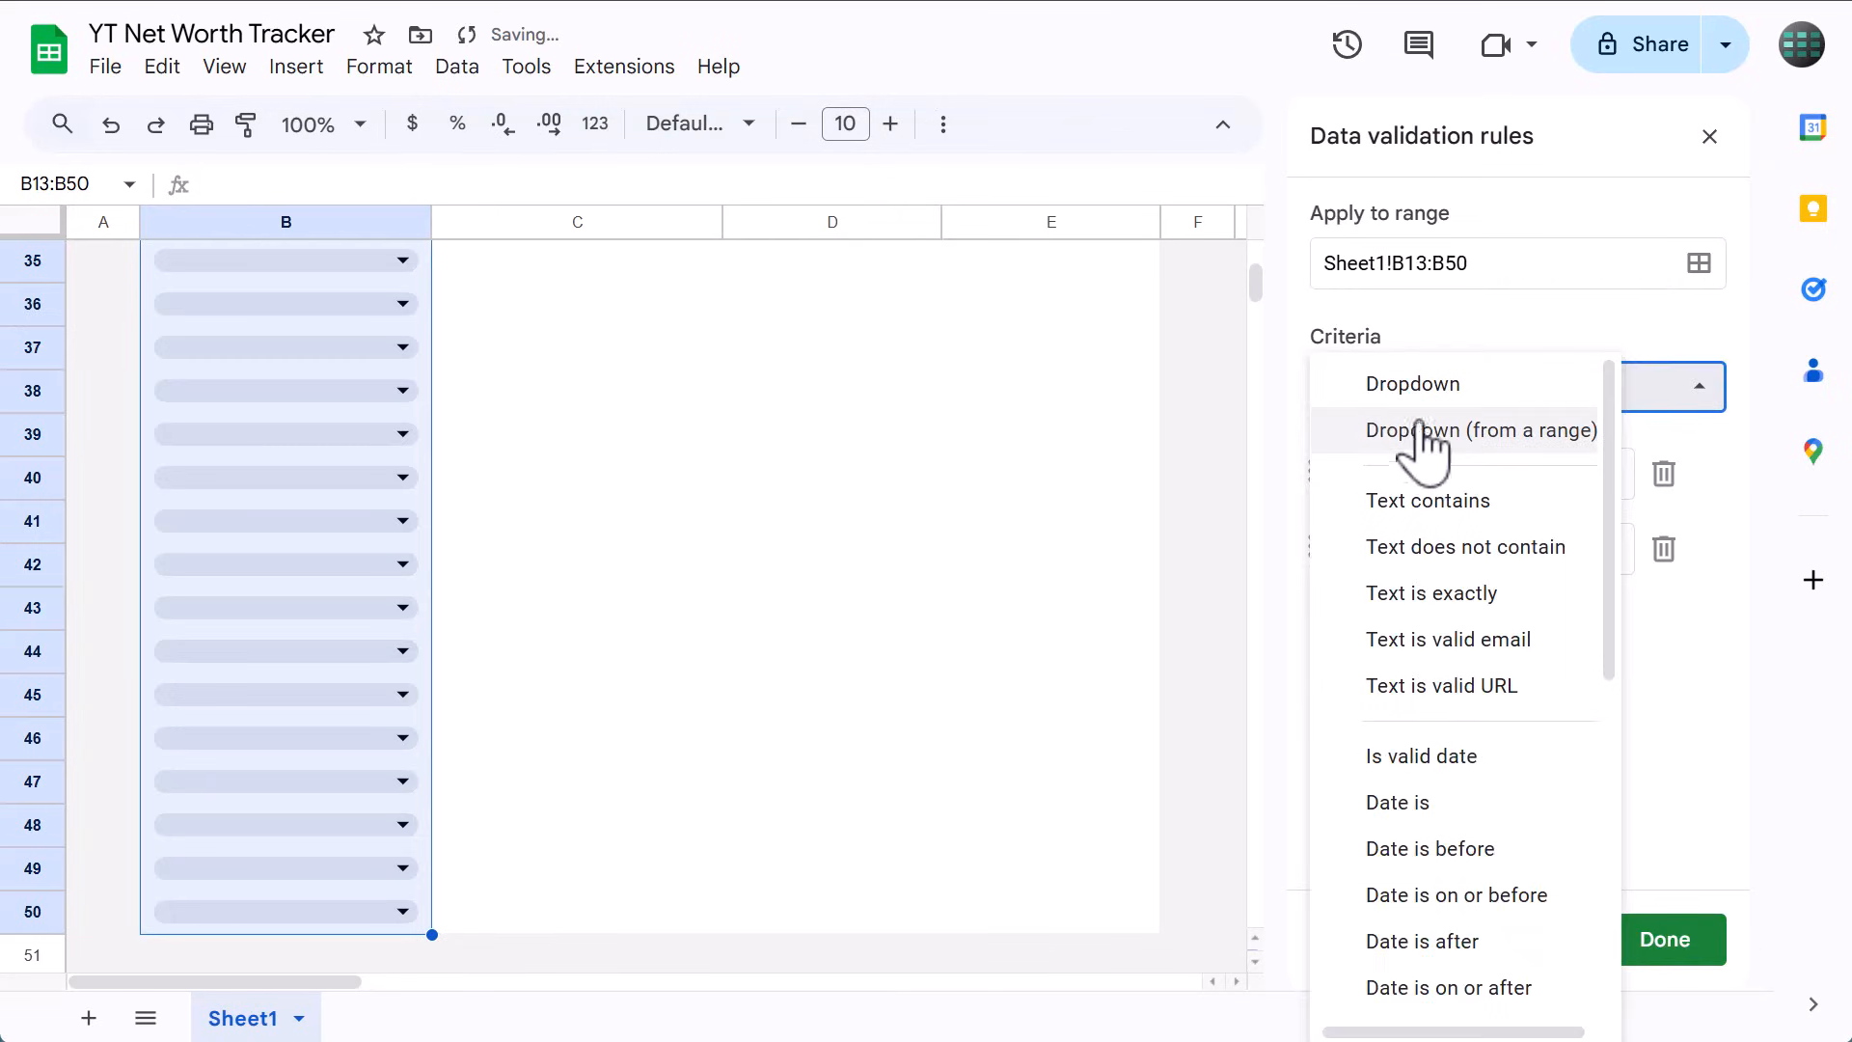
pyautogui.click(1480, 431)
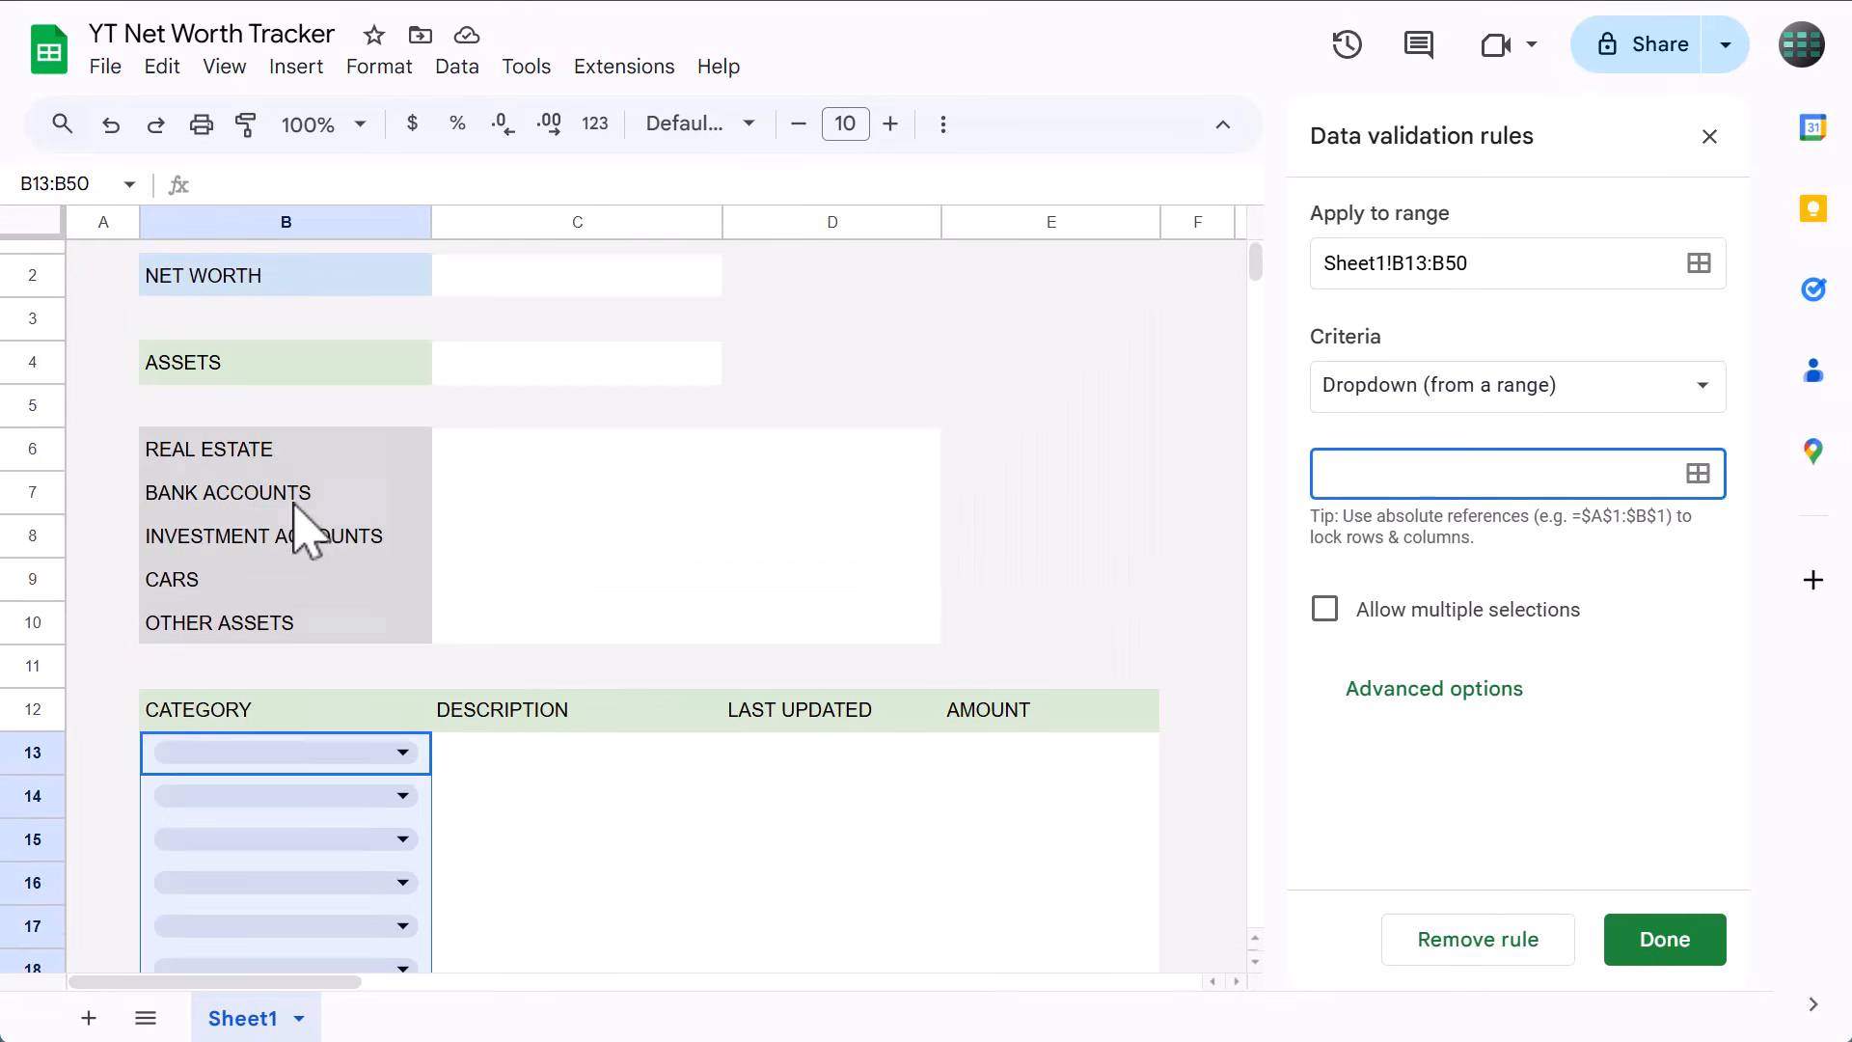
pyautogui.click(1697, 473)
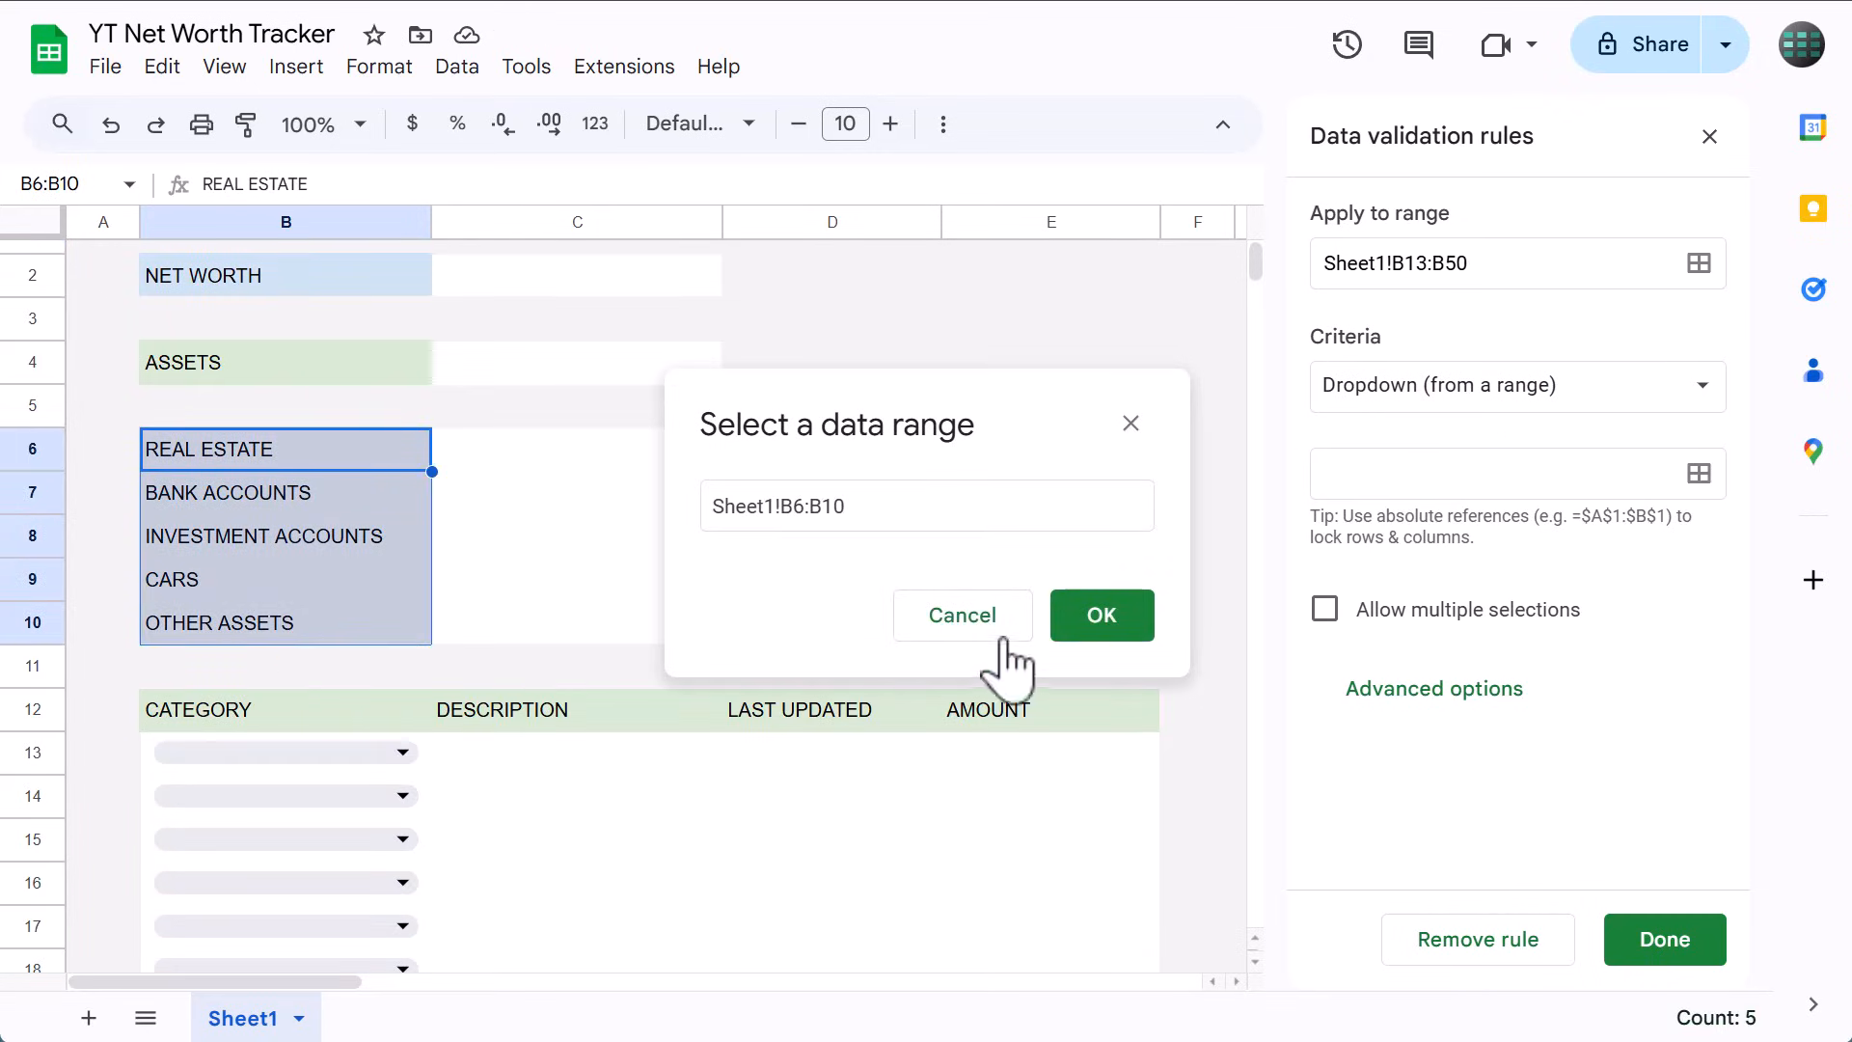
pyautogui.click(1098, 613)
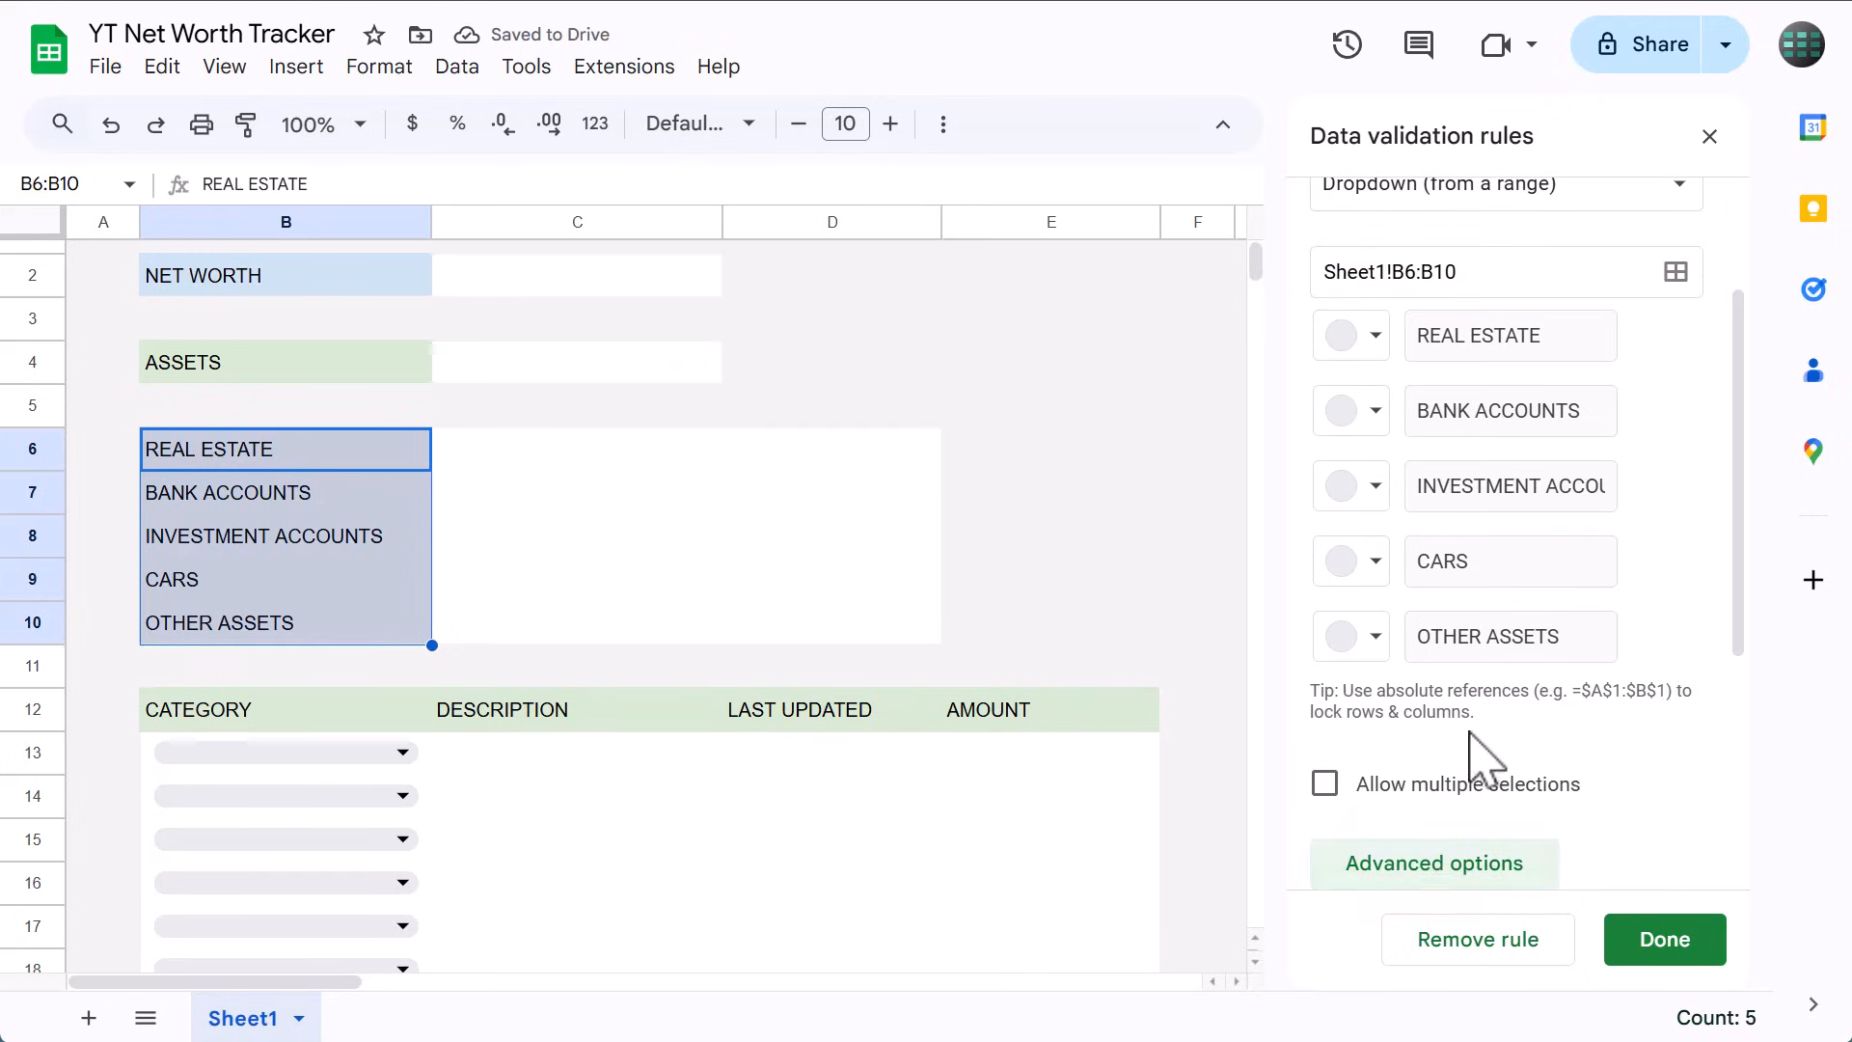
# Set the dropdown display style to plain text and save the rule.
pyautogui.click(1434, 863)
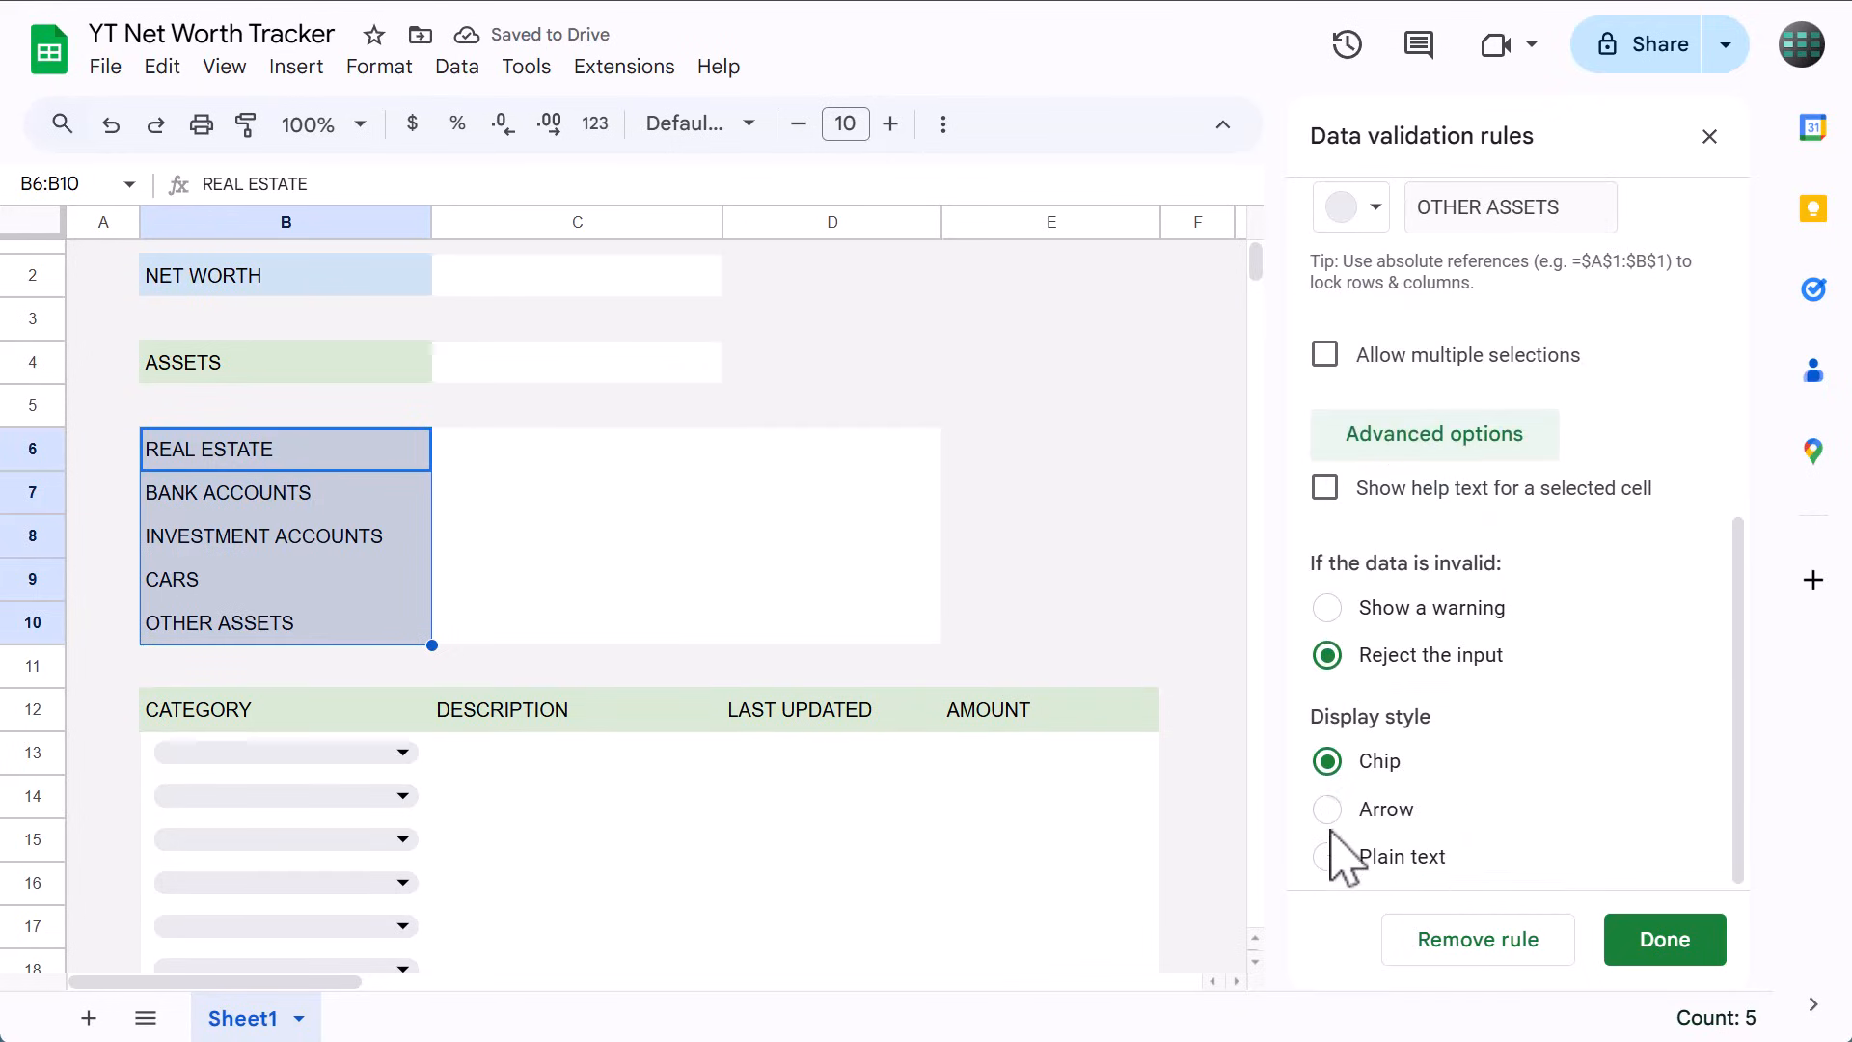
pyautogui.click(1326, 760)
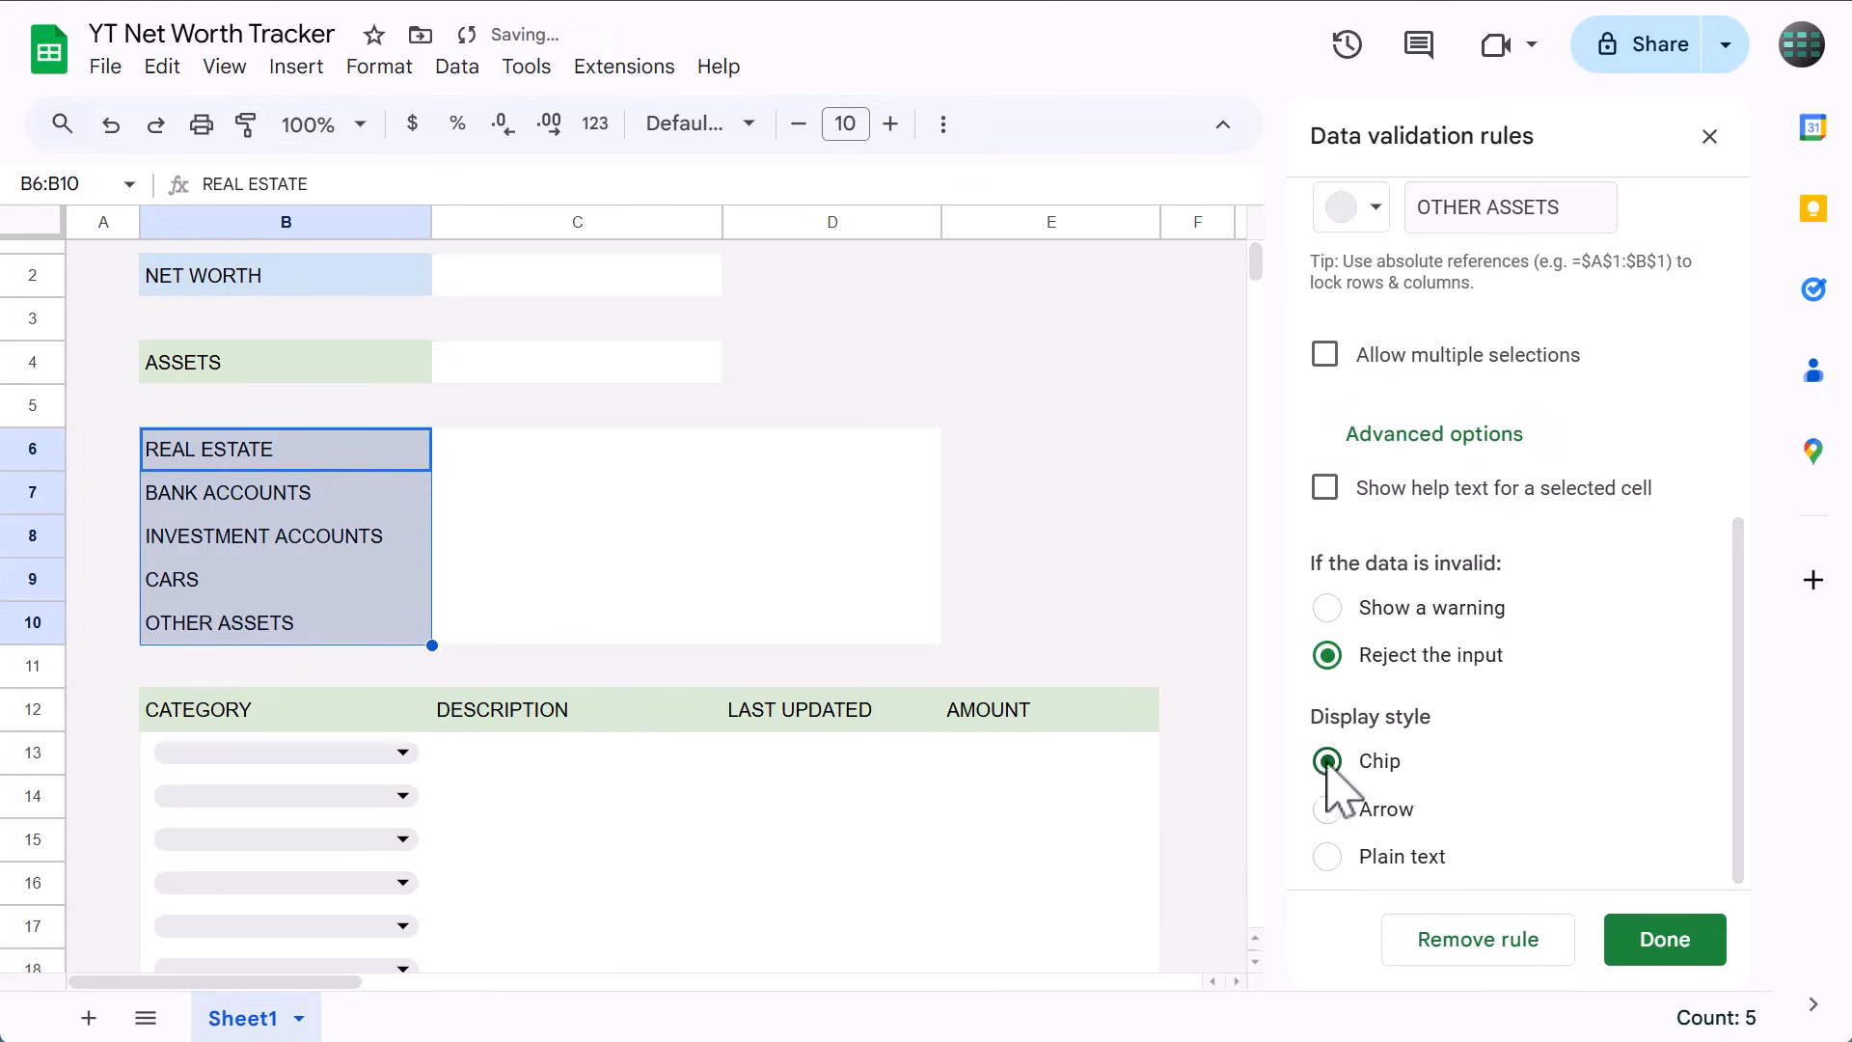
pyautogui.click(1325, 855)
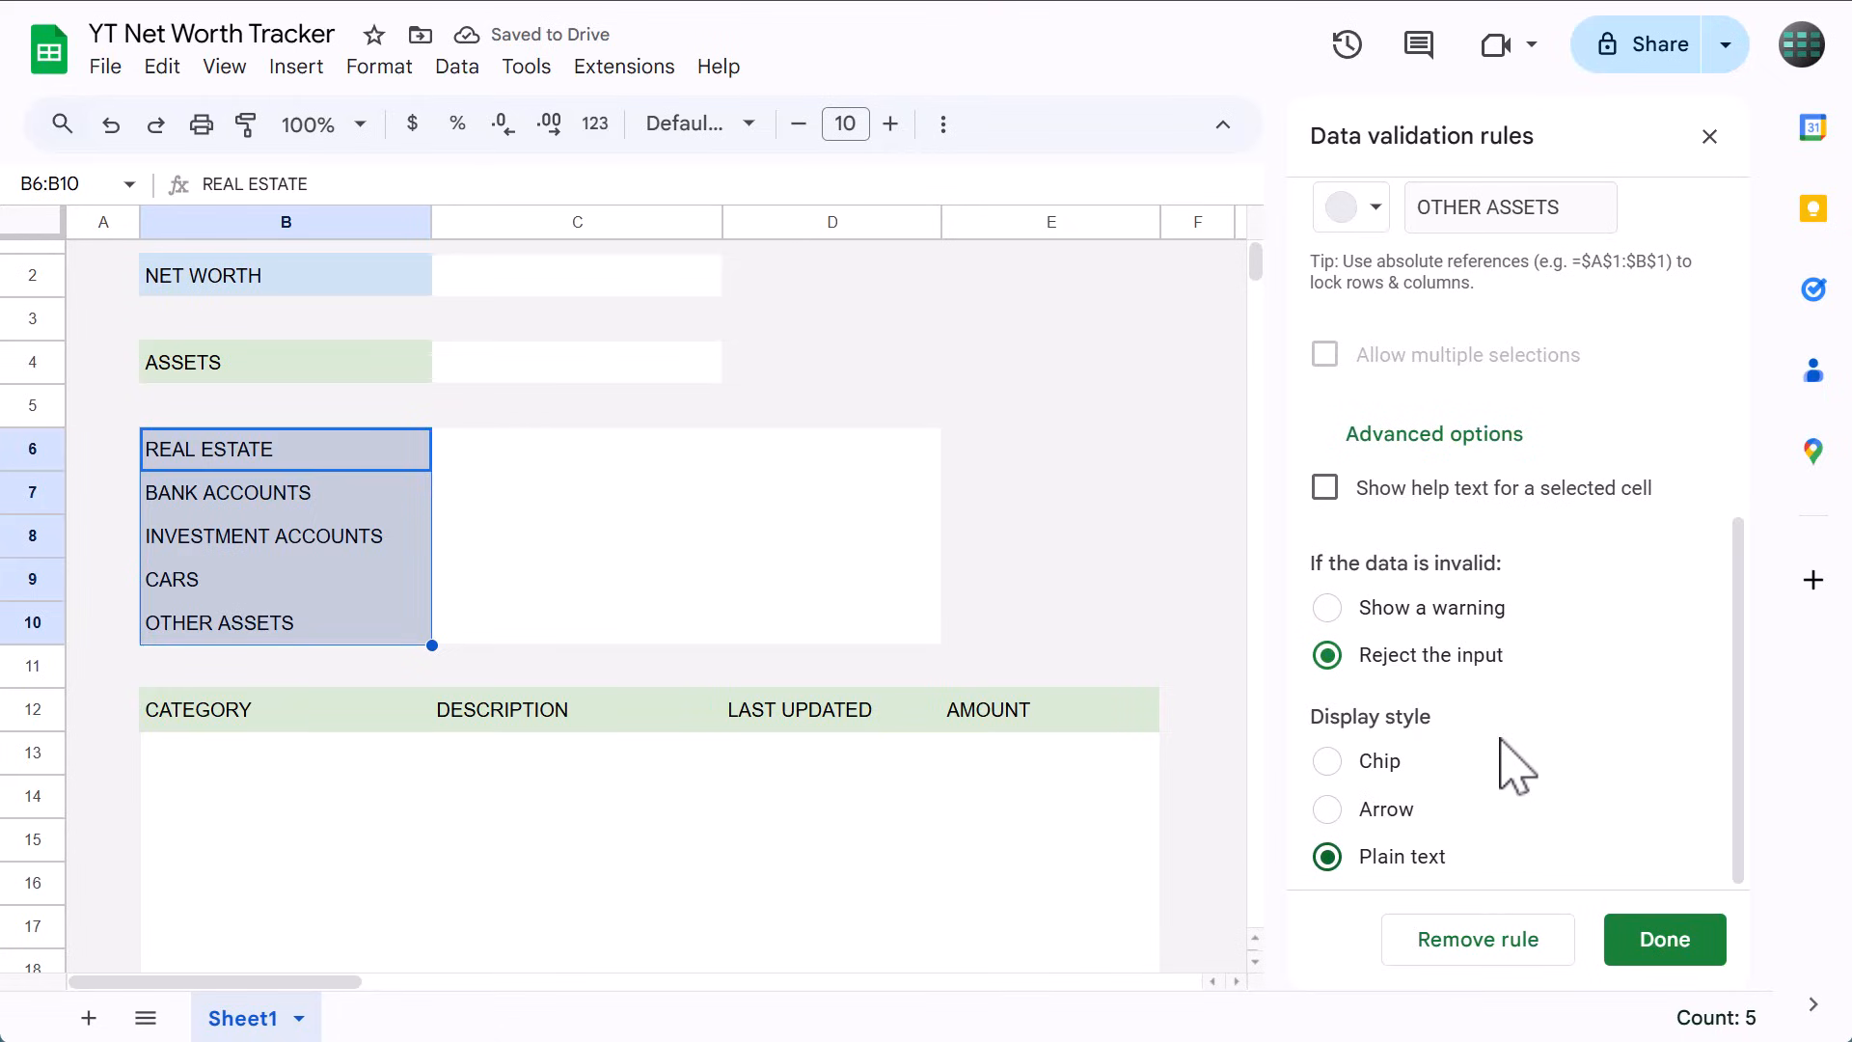
pyautogui.moveTo(1592, 897)
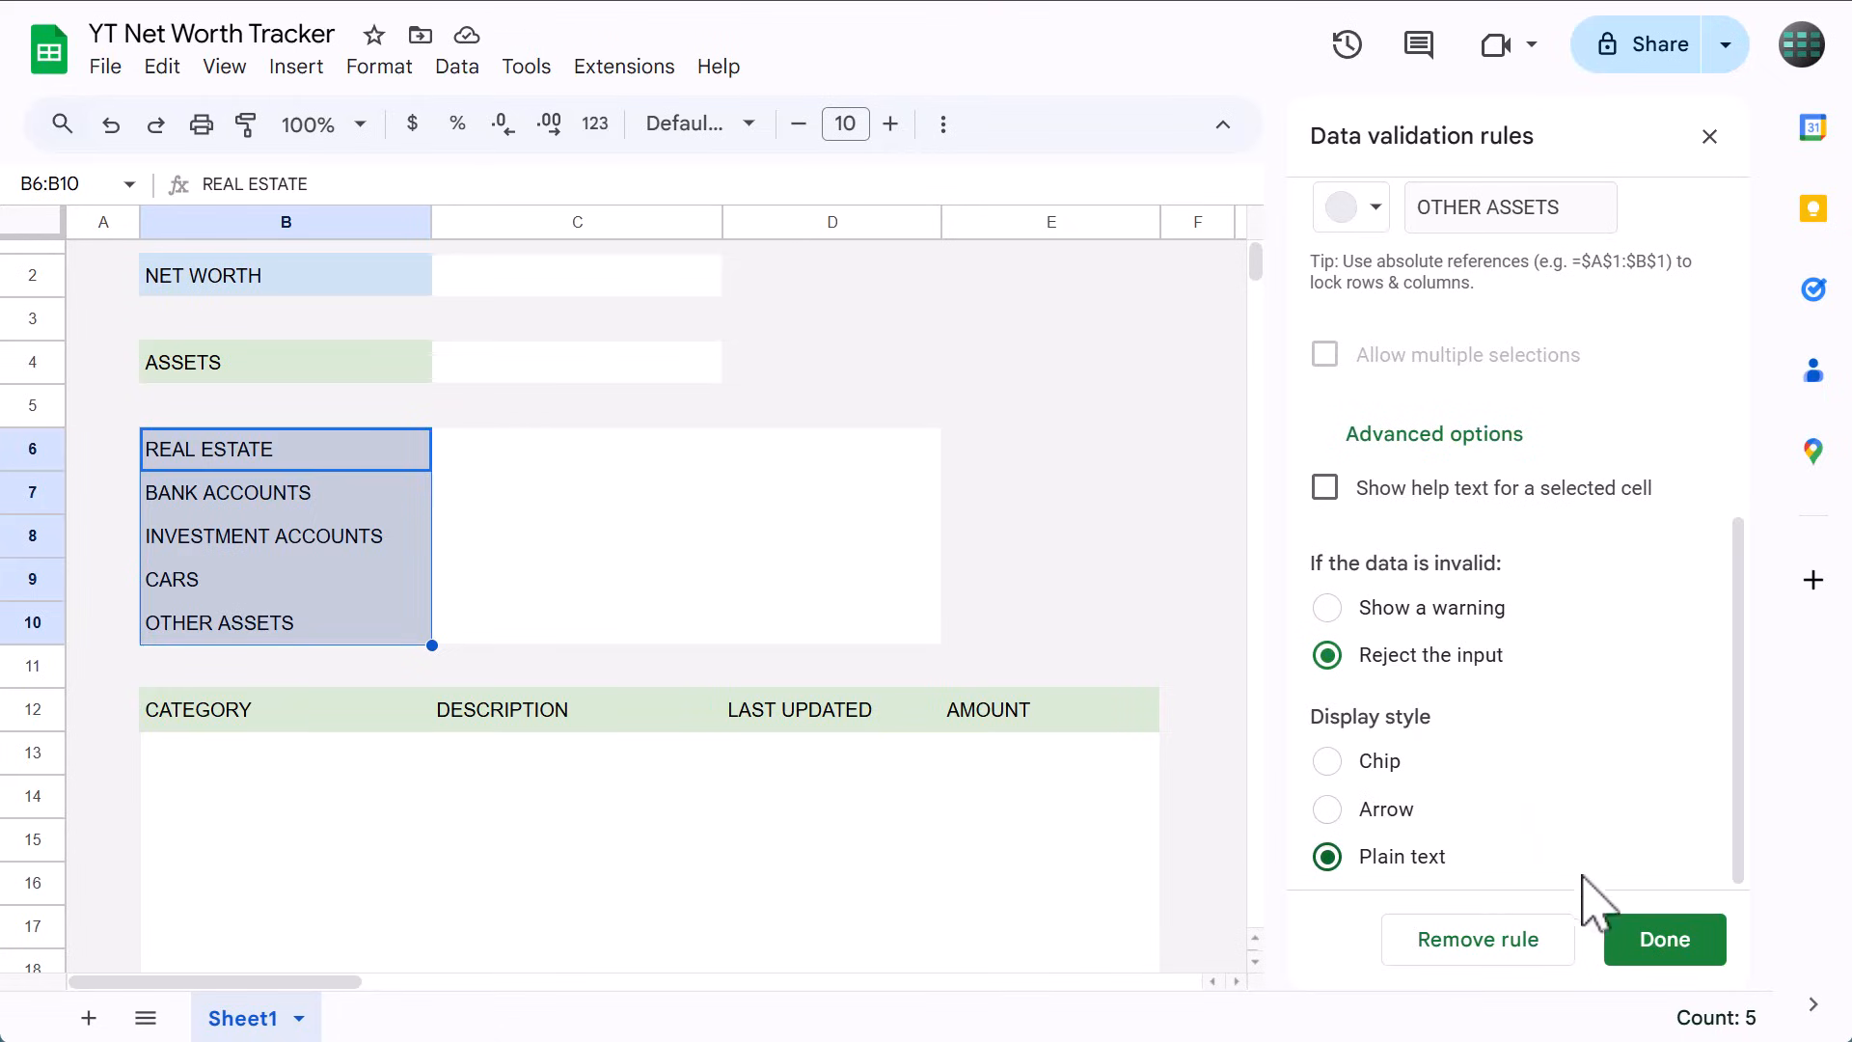
pyautogui.click(1663, 940)
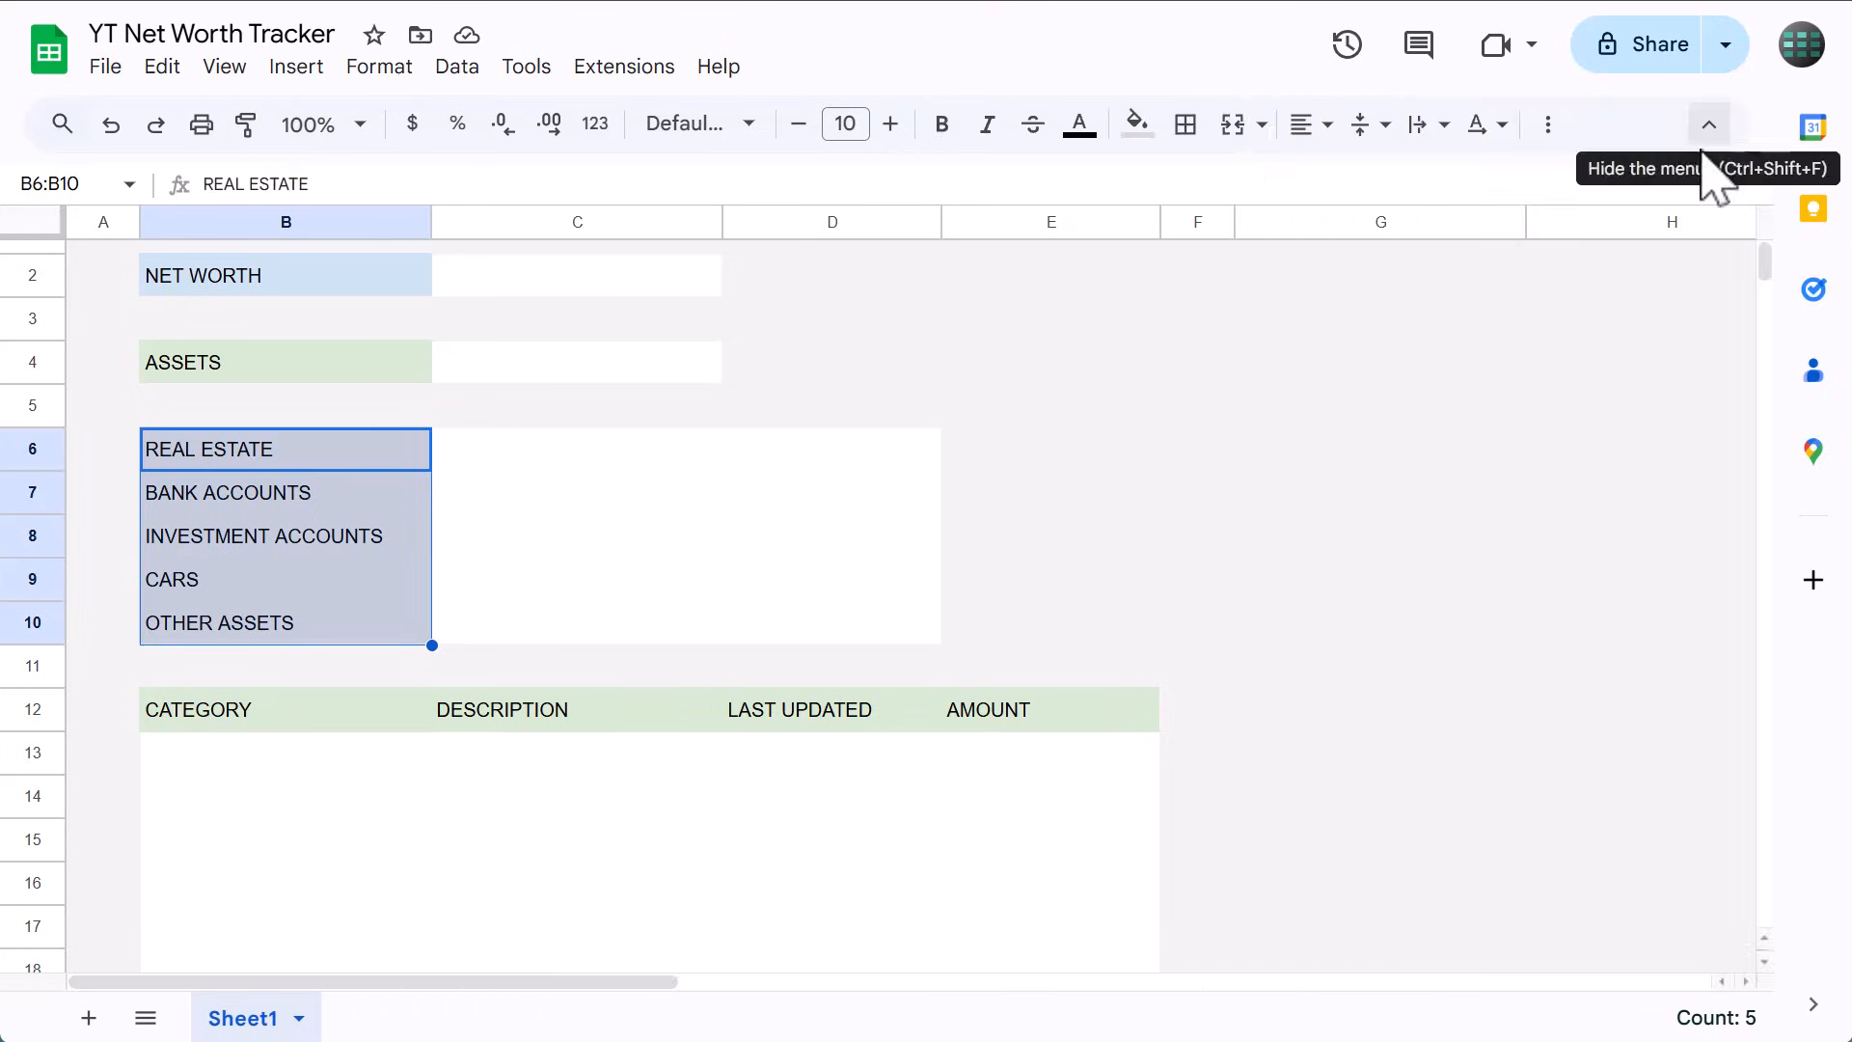
pyautogui.click(286, 752)
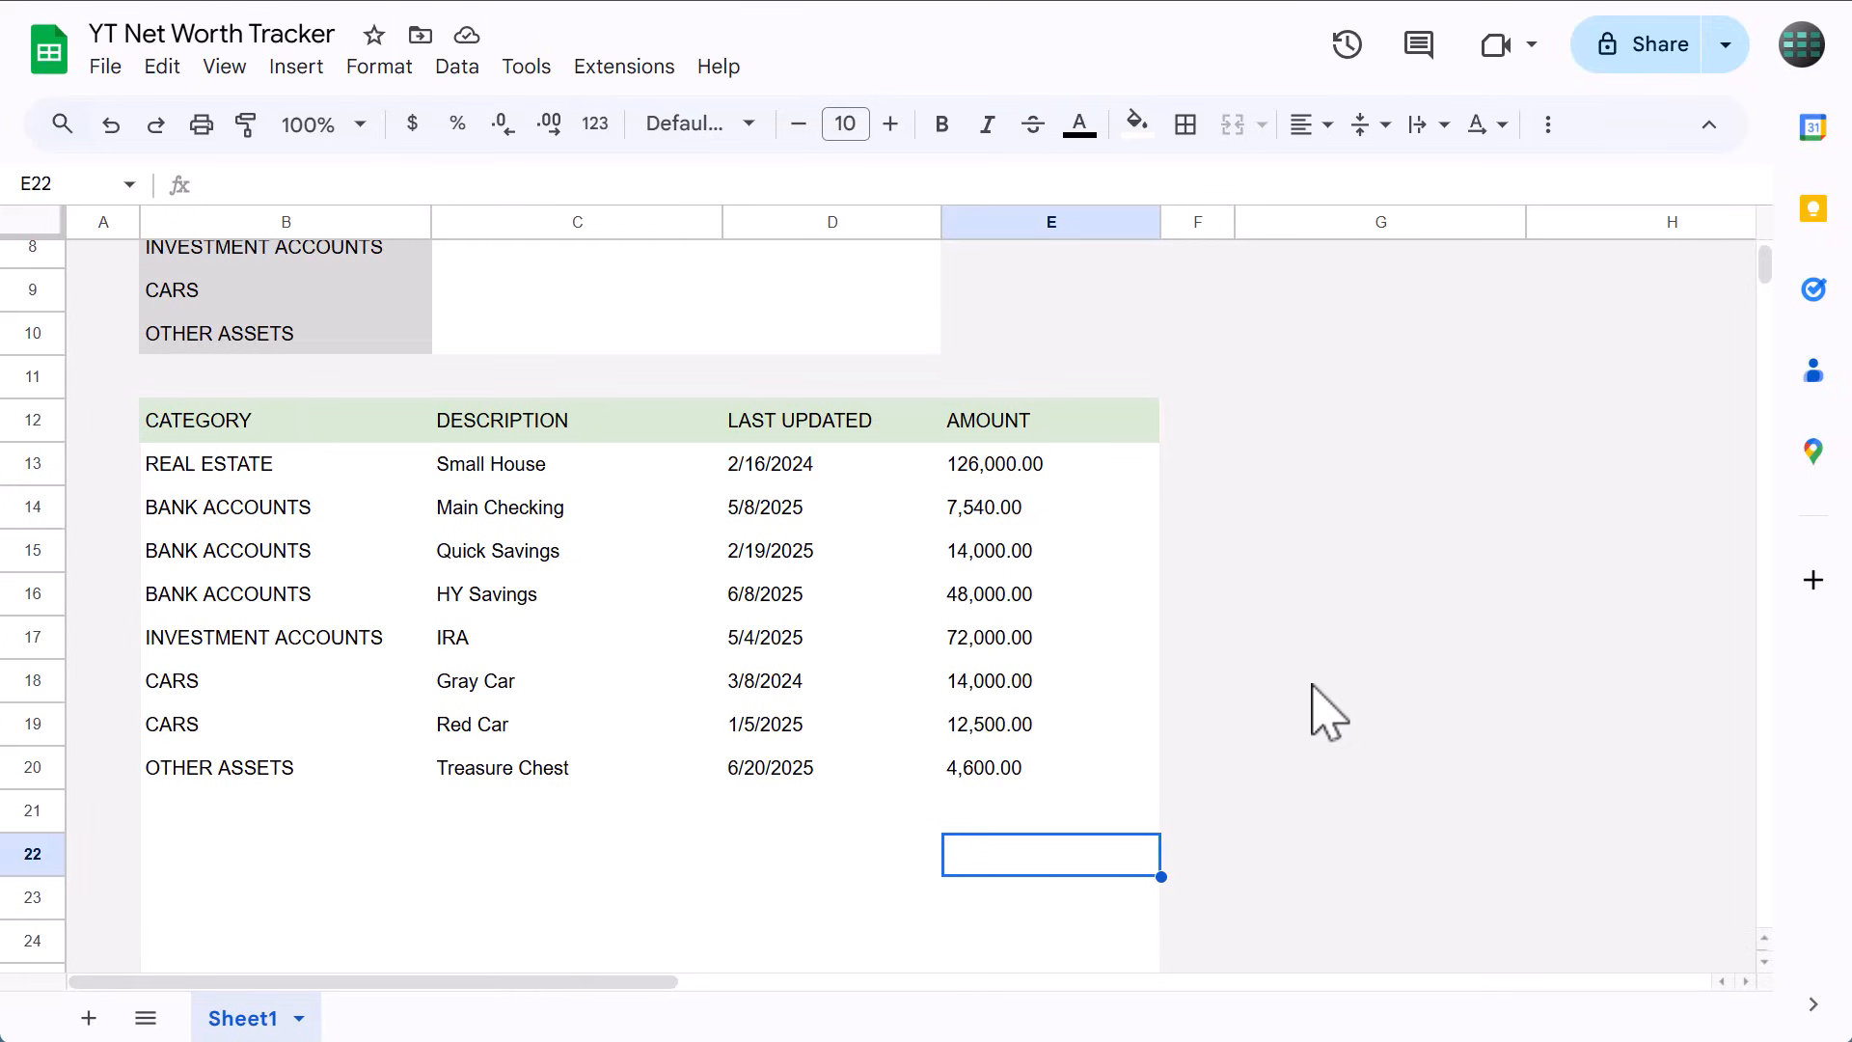
pyautogui.moveTo(969, 655)
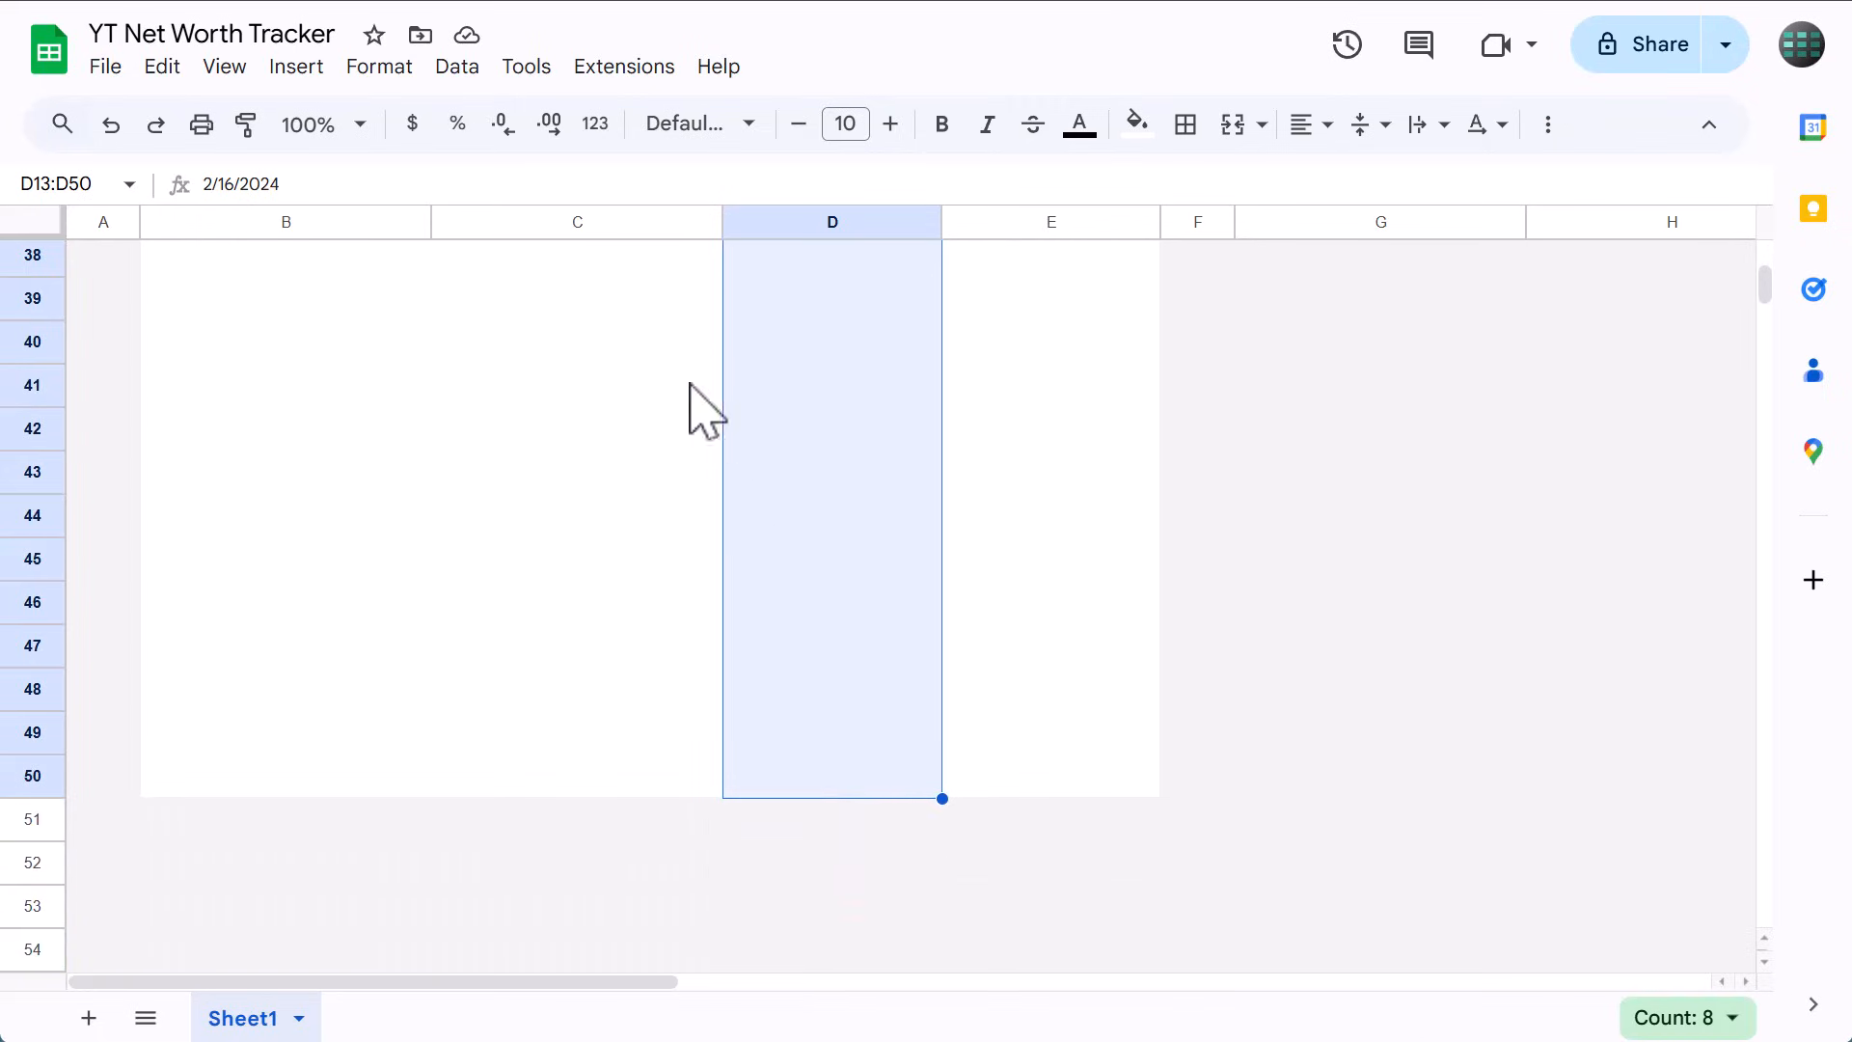
pyautogui.moveTo(596, 123)
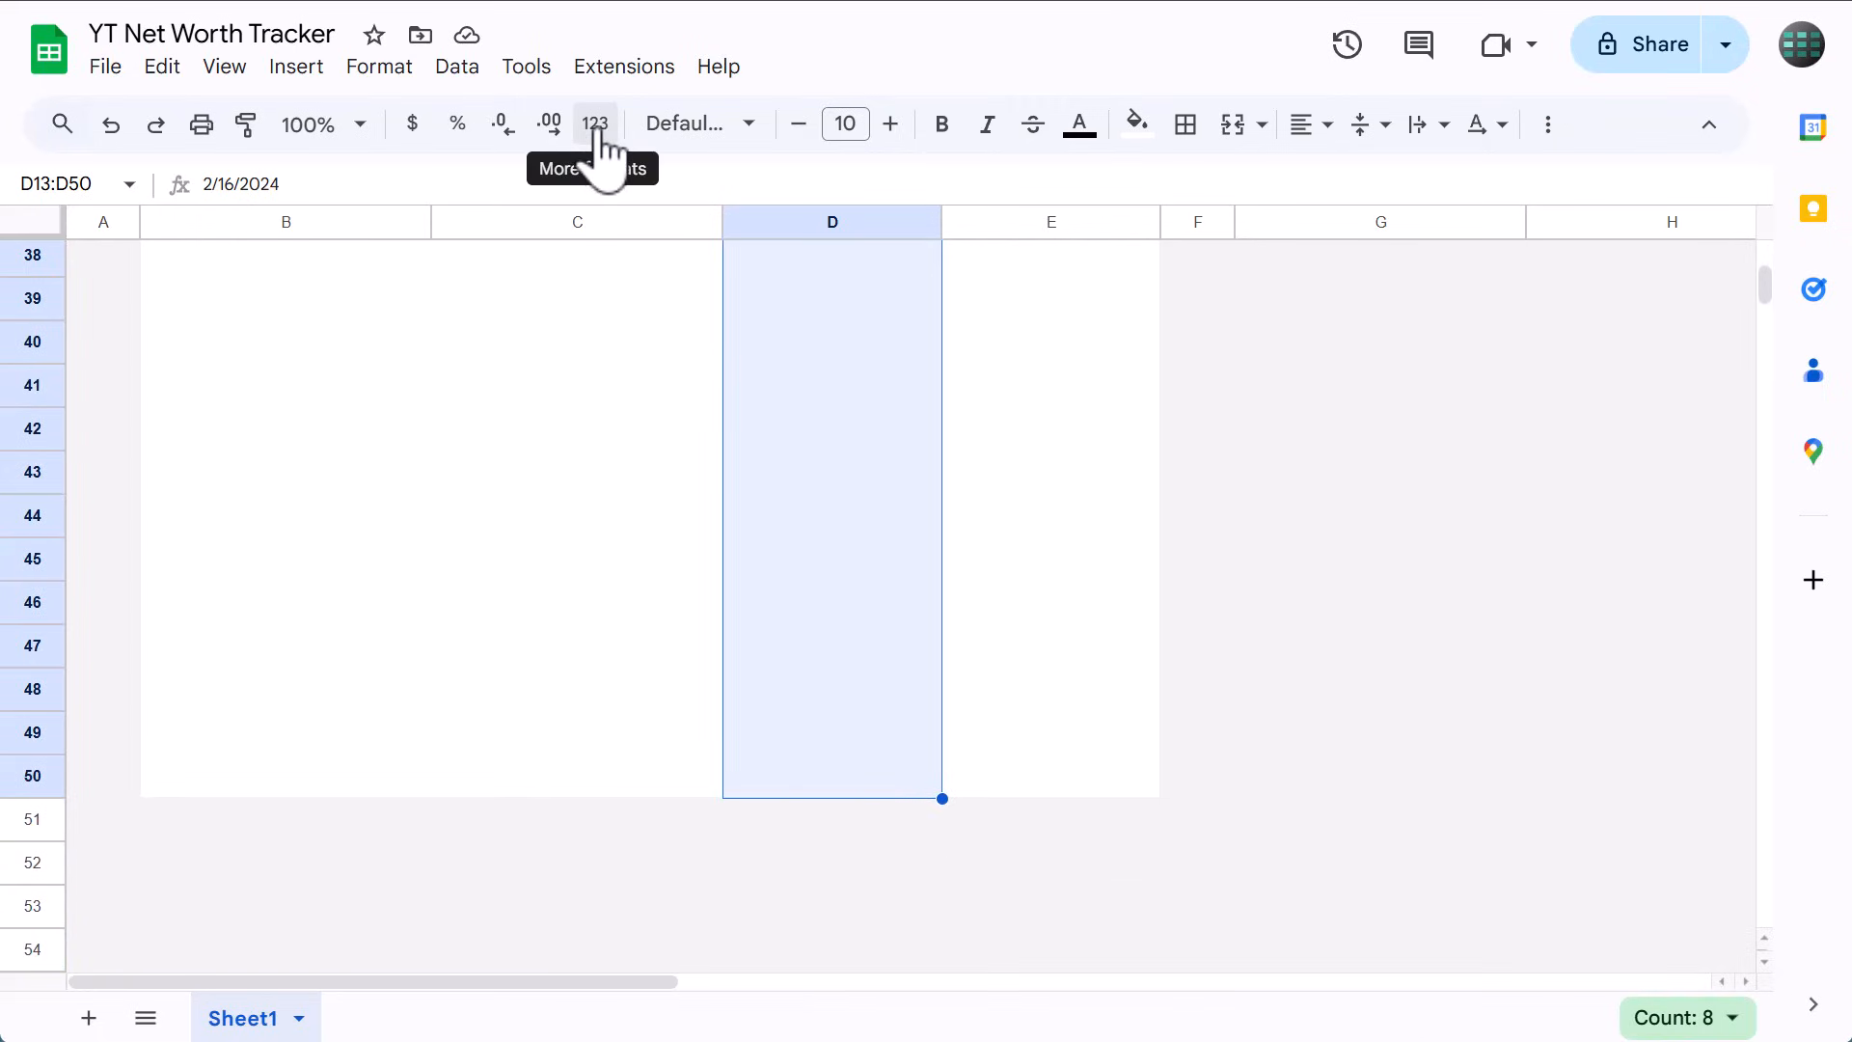
# Start a custom date format for the LAST UPDATED cells with an abbreviated month.
pyautogui.click(594, 123)
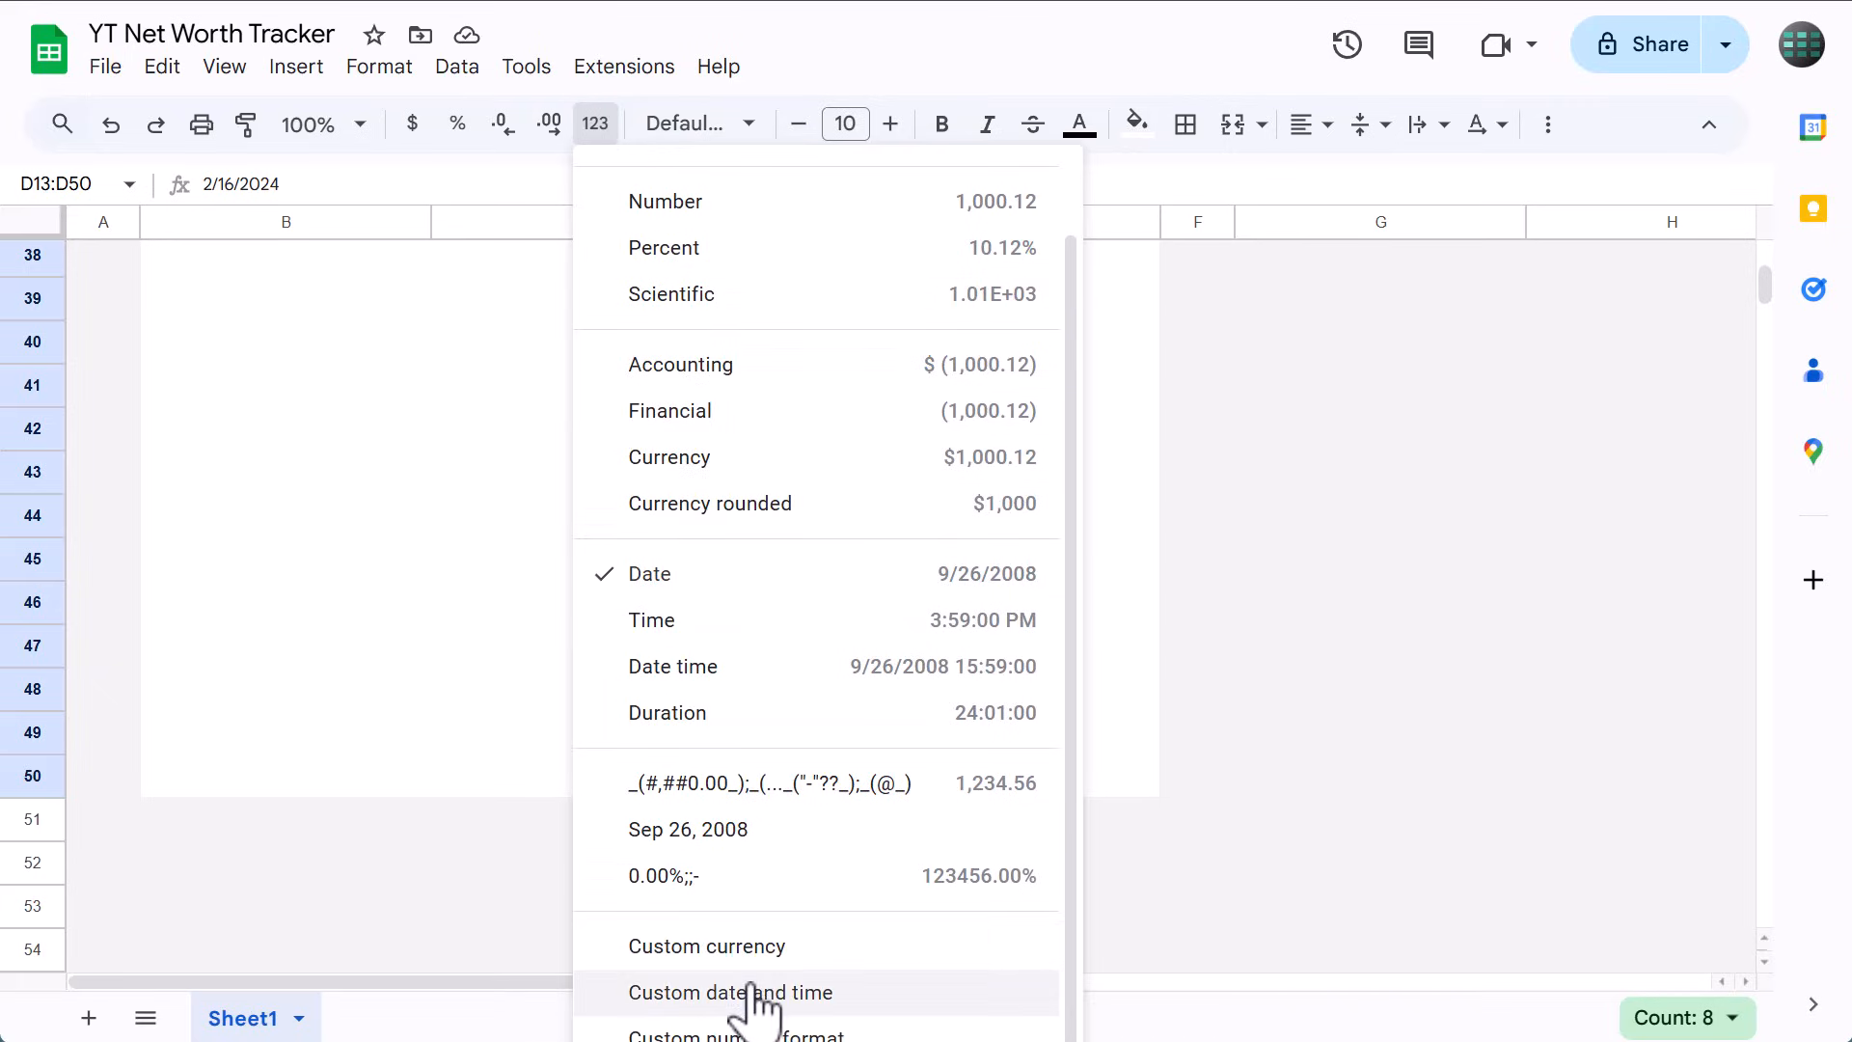
pyautogui.click(729, 991)
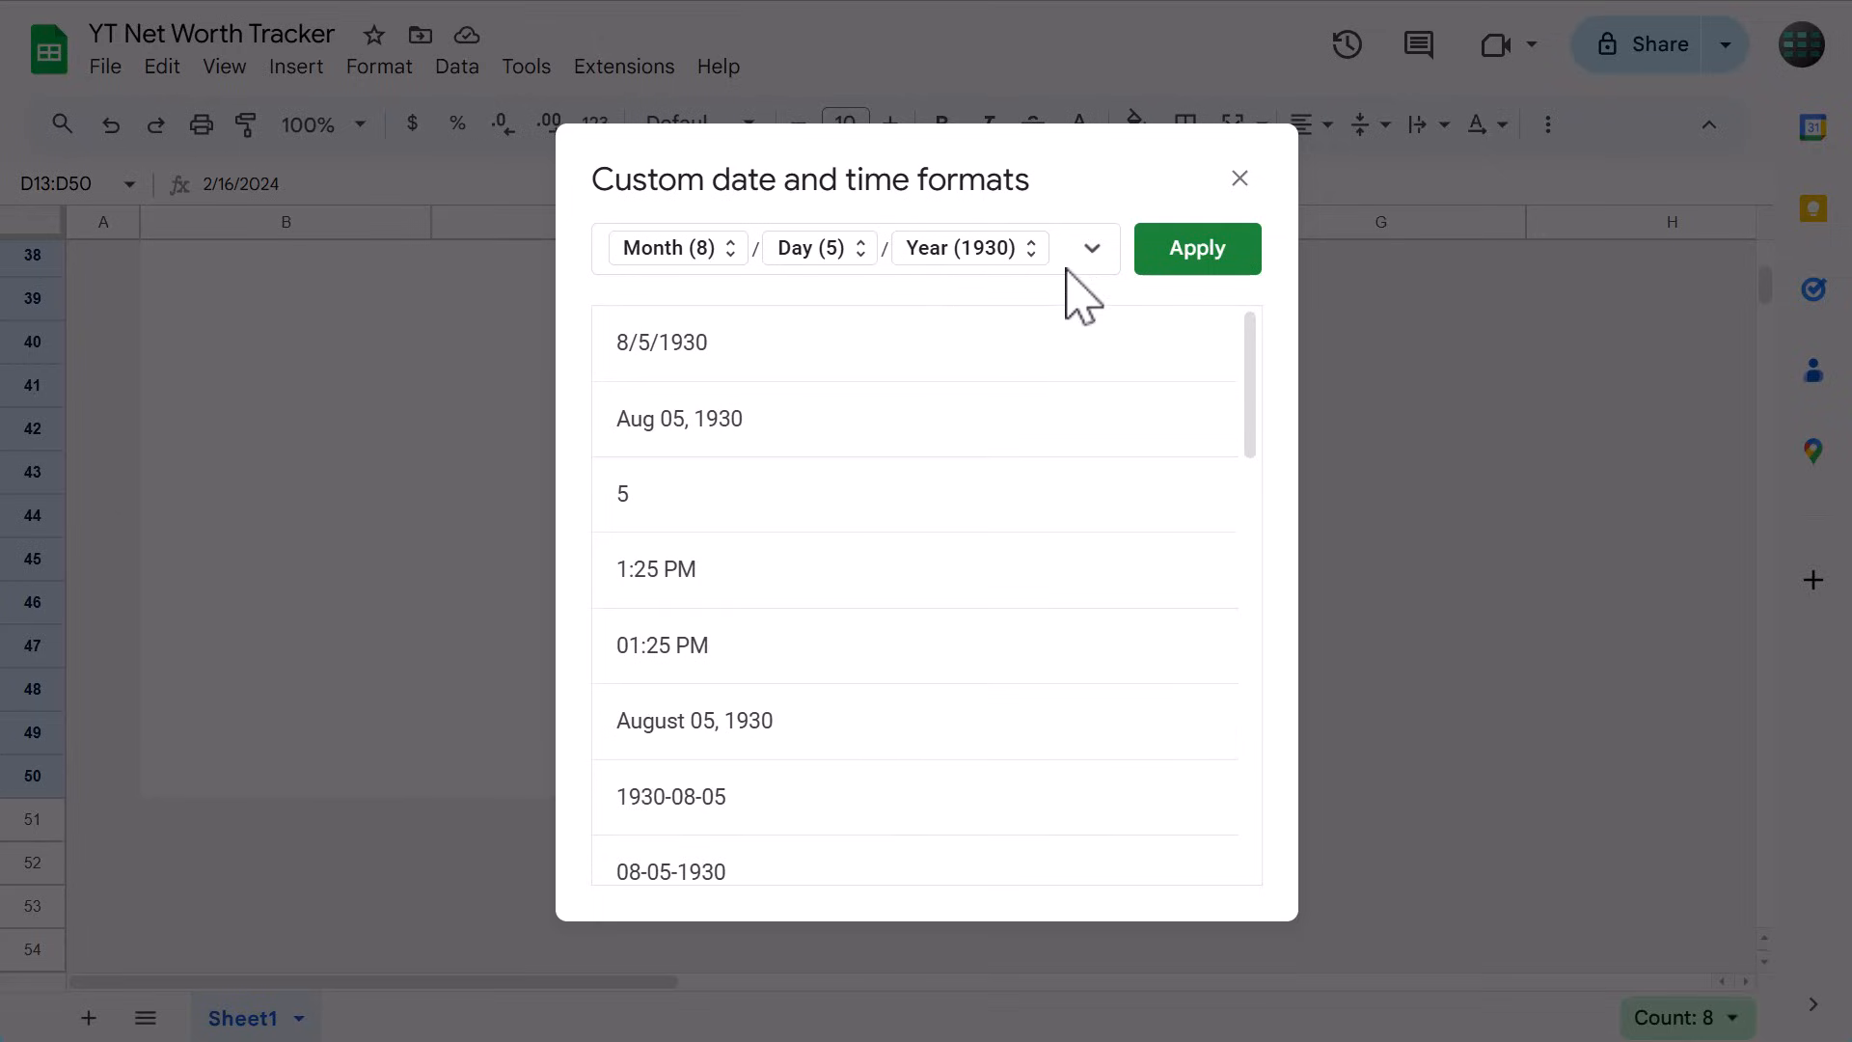
pyautogui.click(673, 249)
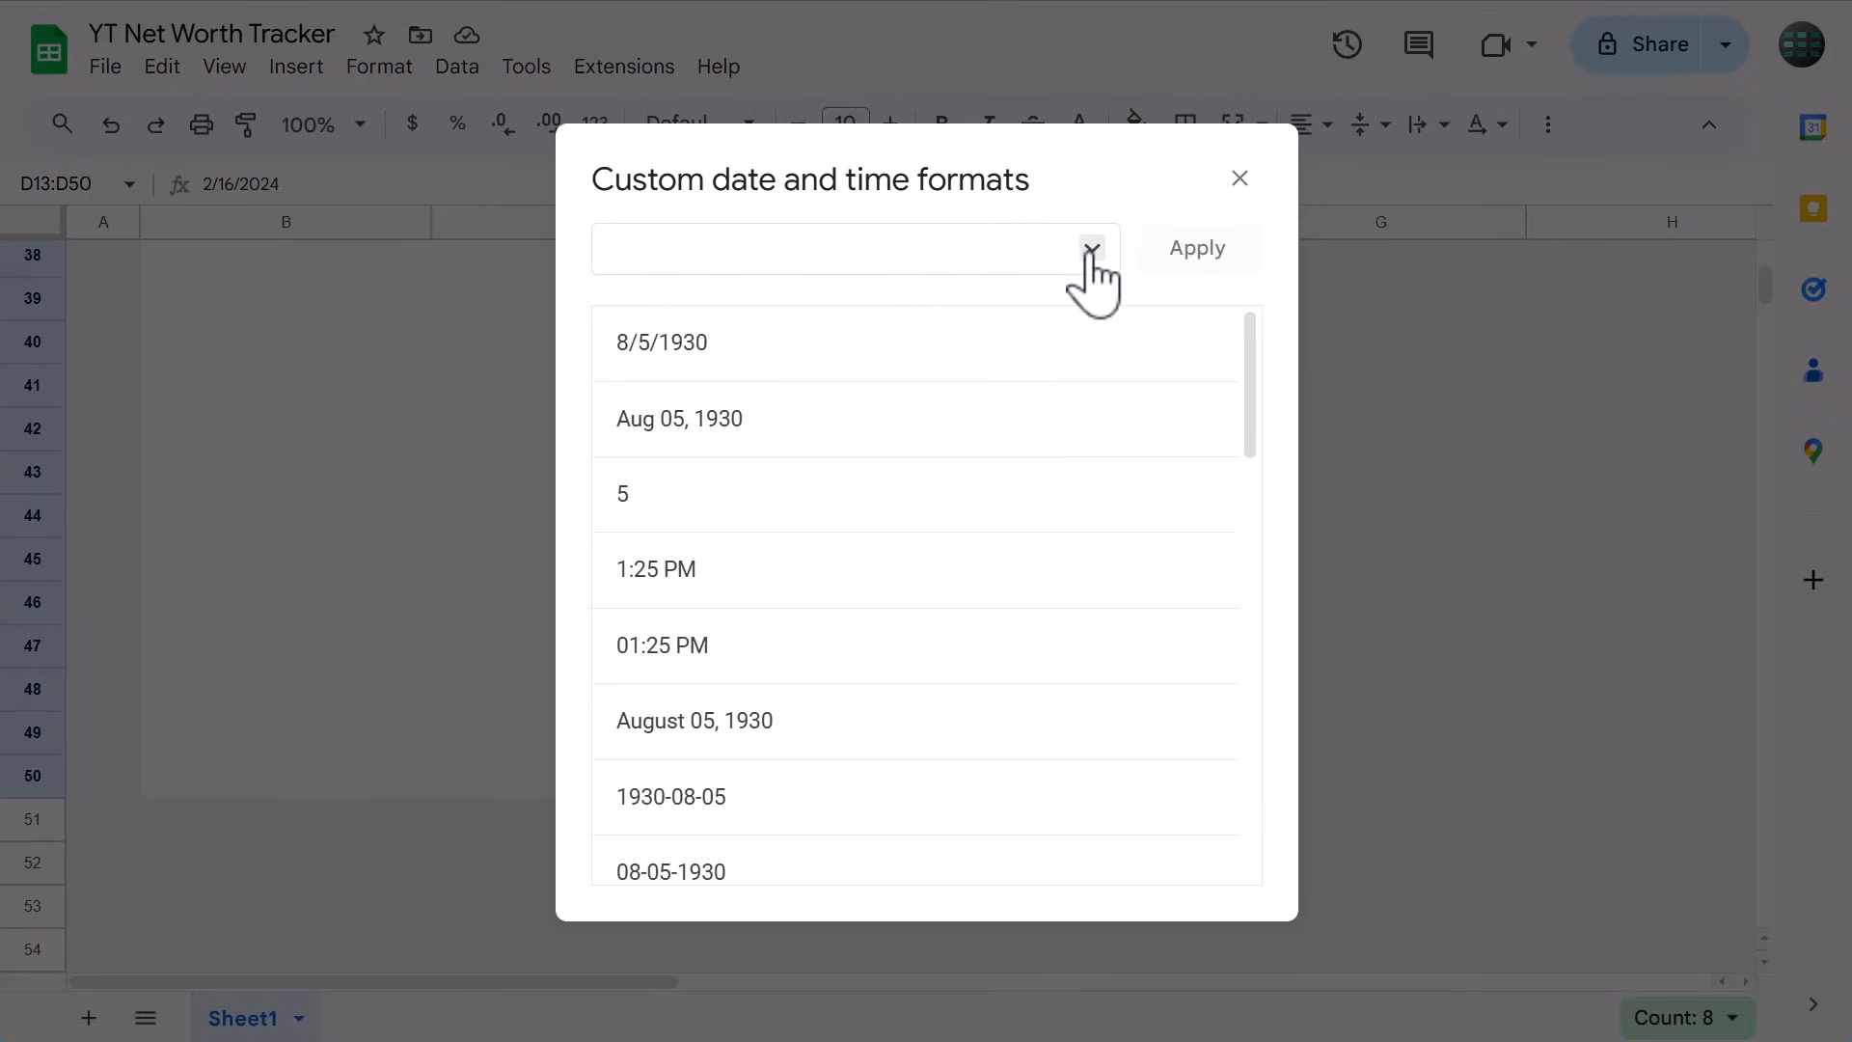
pyautogui.click(1088, 249)
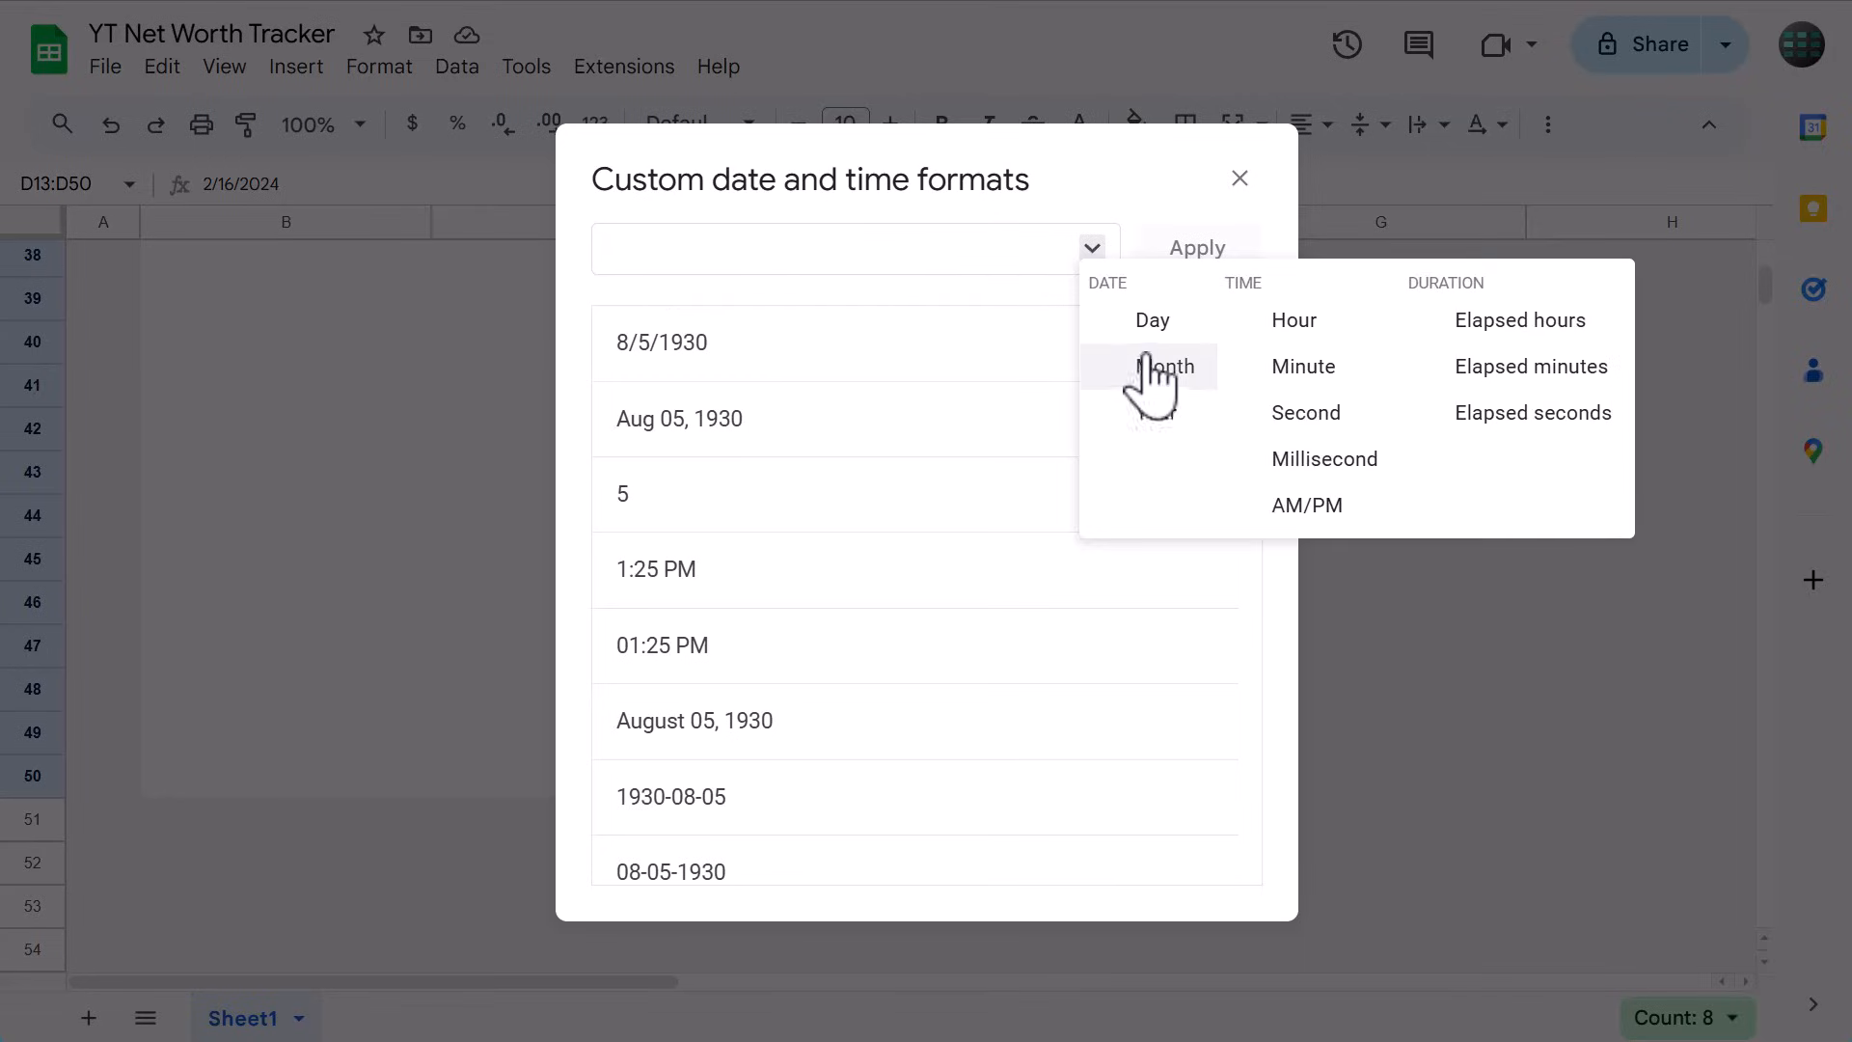
pyautogui.click(1165, 364)
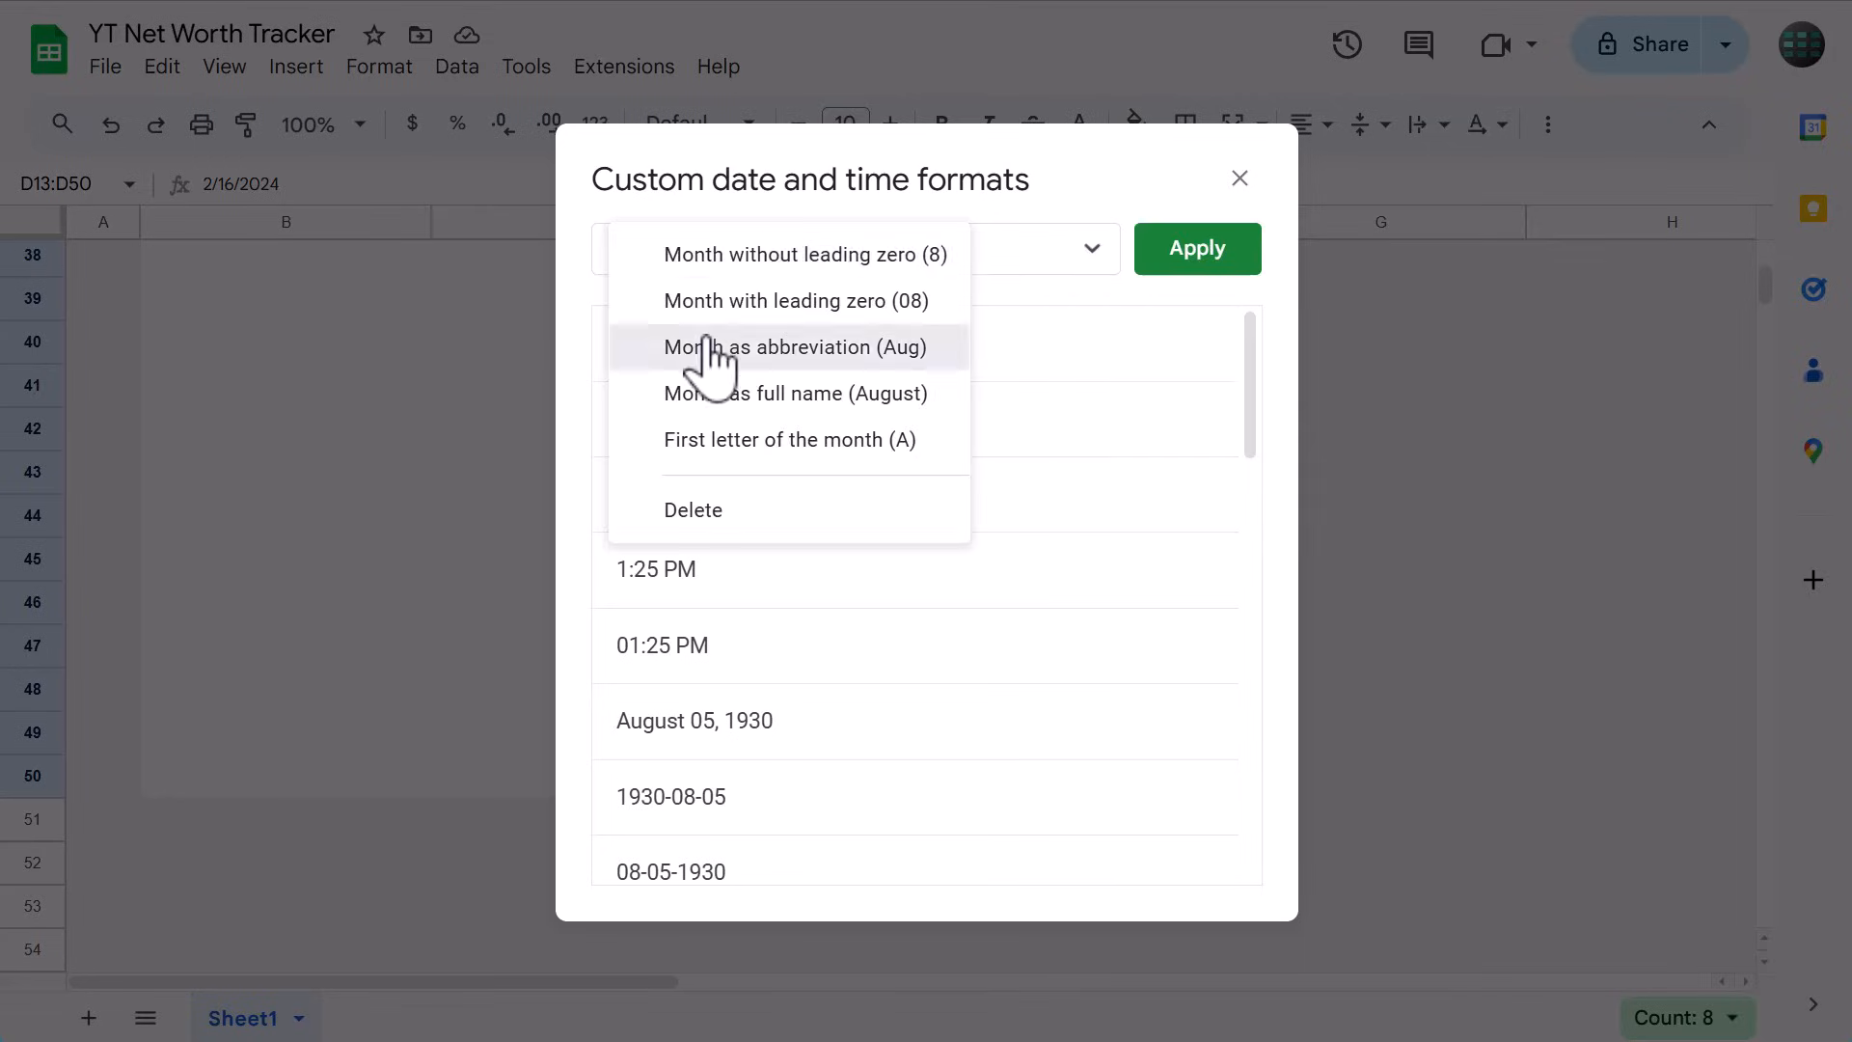
pyautogui.click(797, 346)
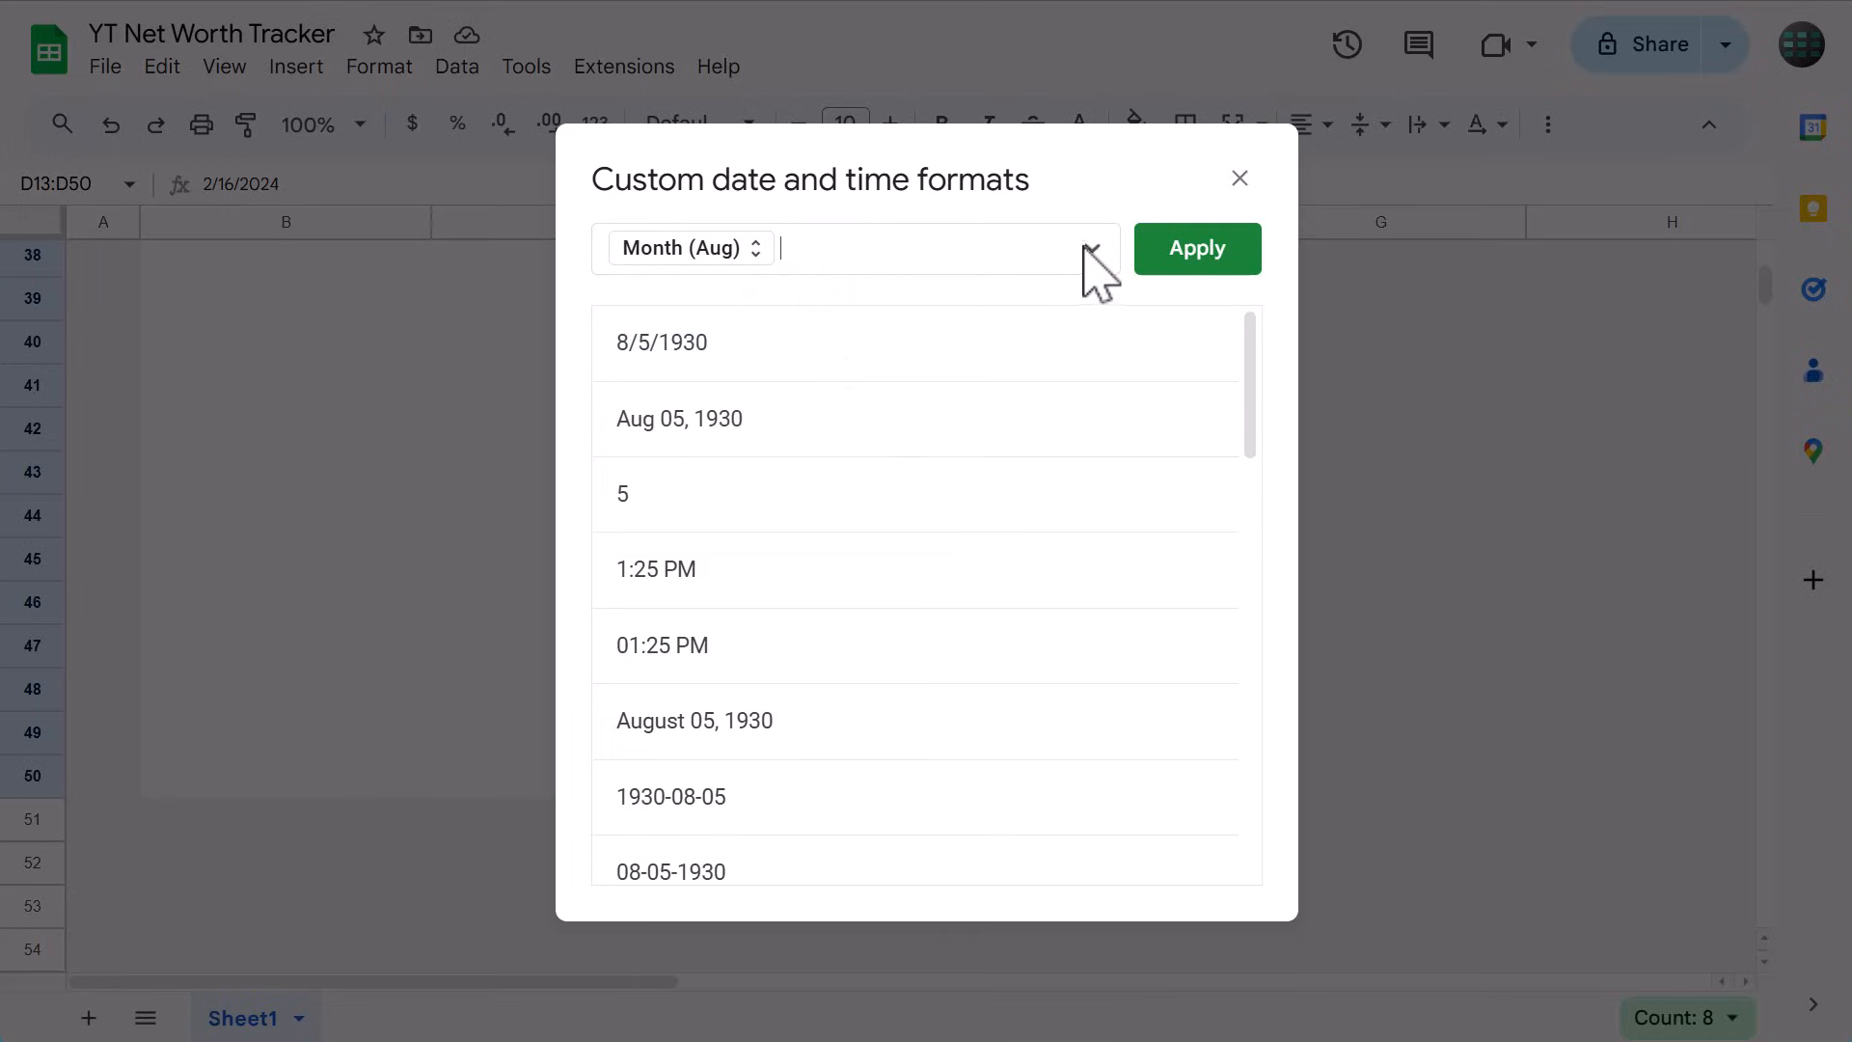
# Add the two-digit day and year to the pattern and apply it, giving Aug 05, 1930 style.
pyautogui.click(1088, 249)
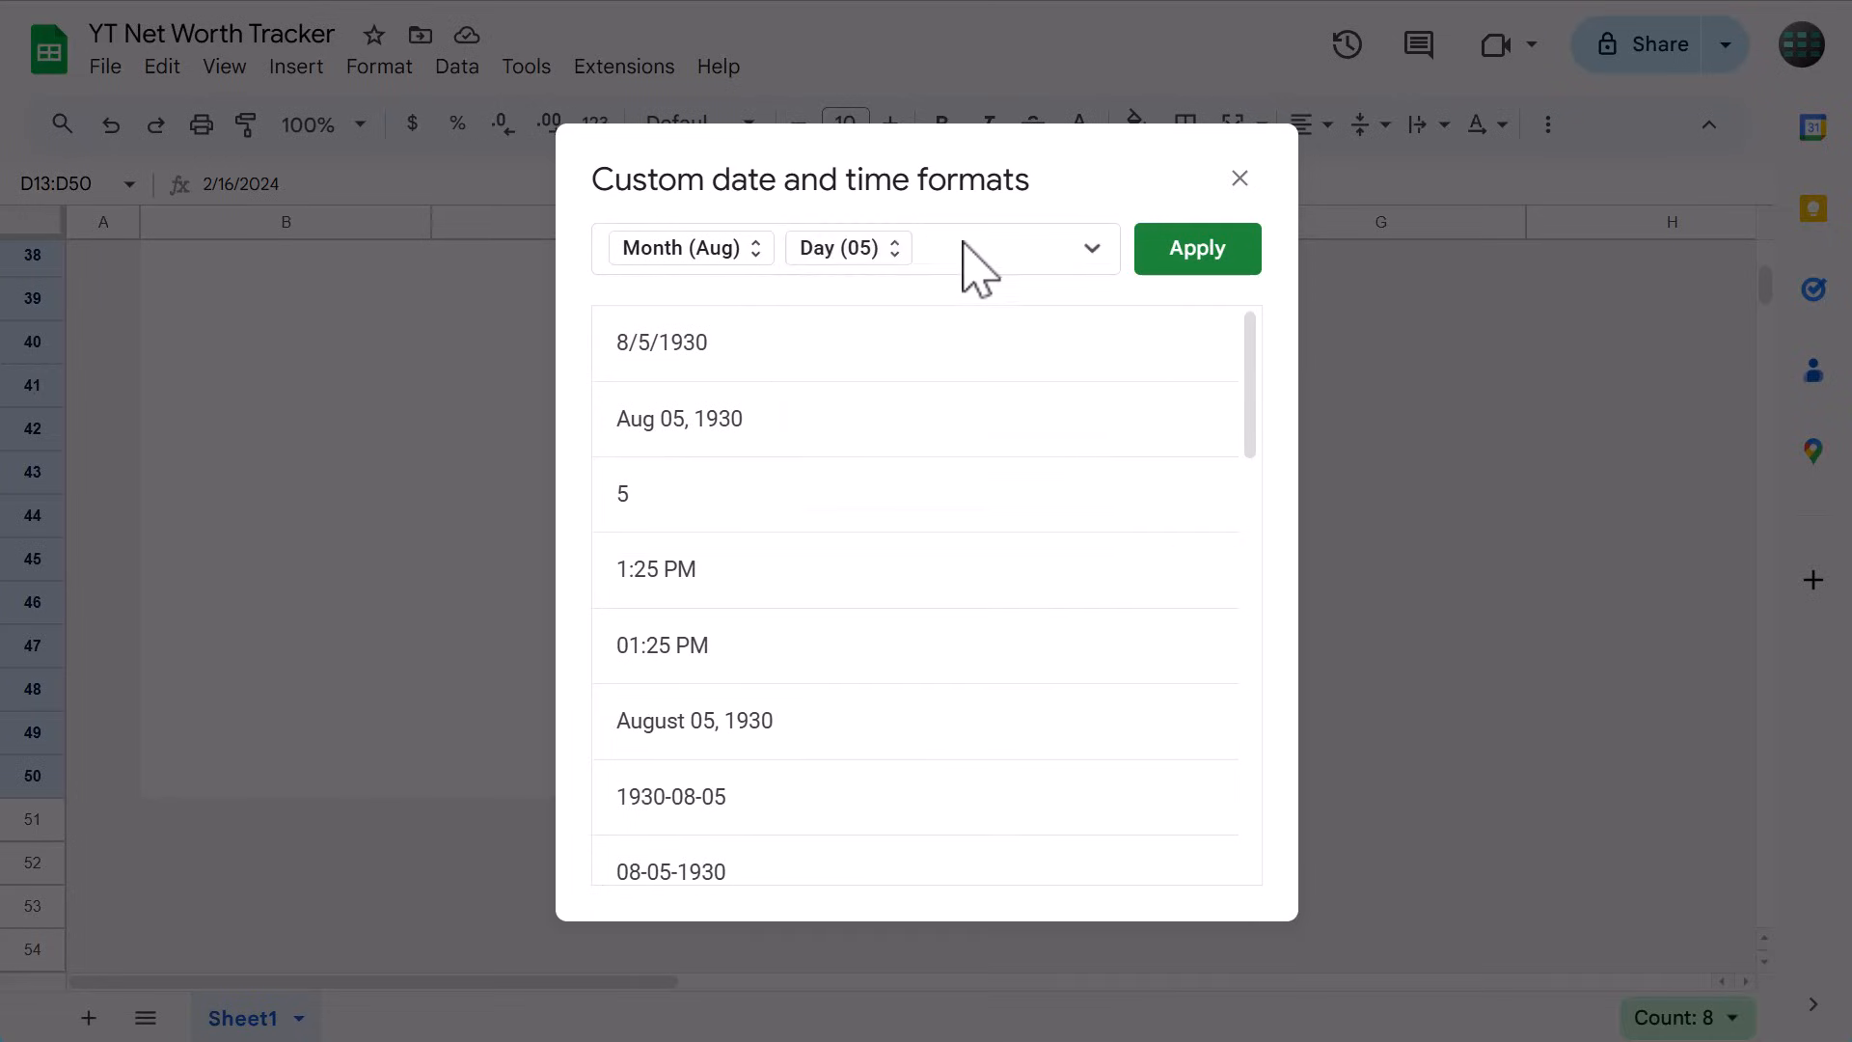
pyautogui.click(1088, 249)
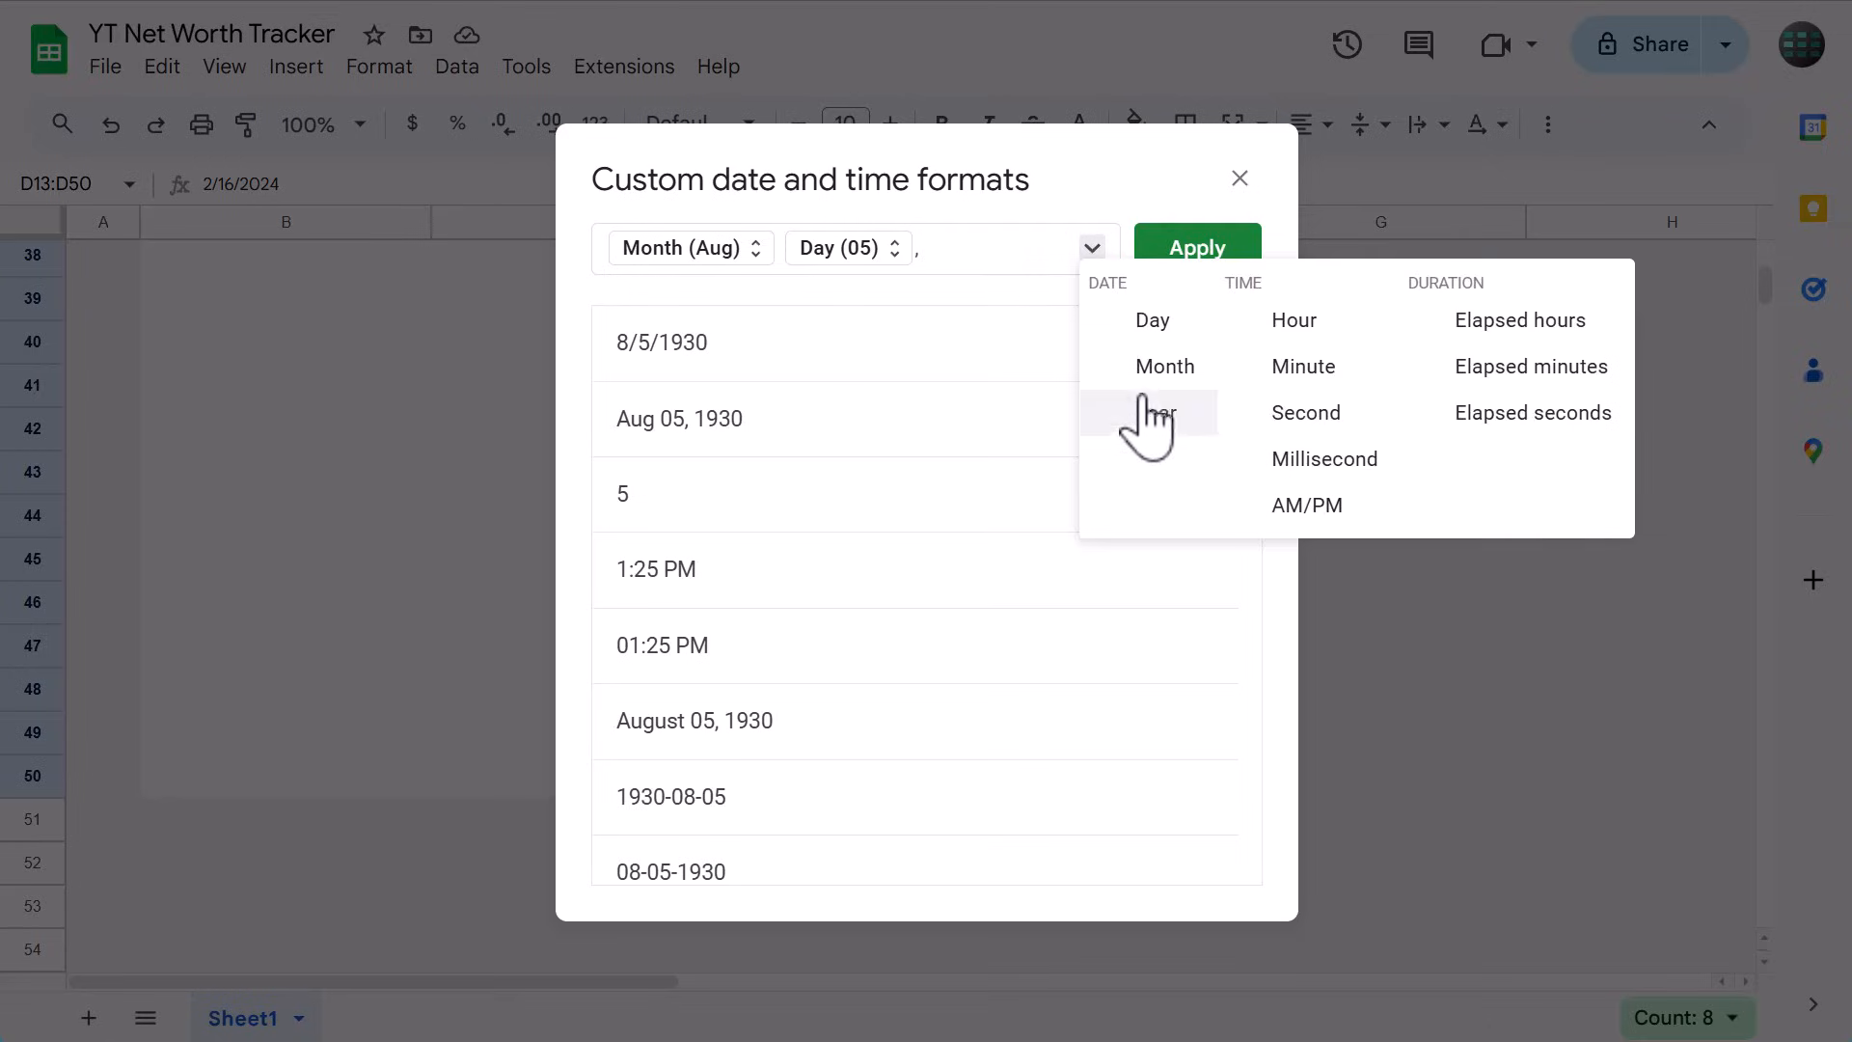
pyautogui.click(1151, 413)
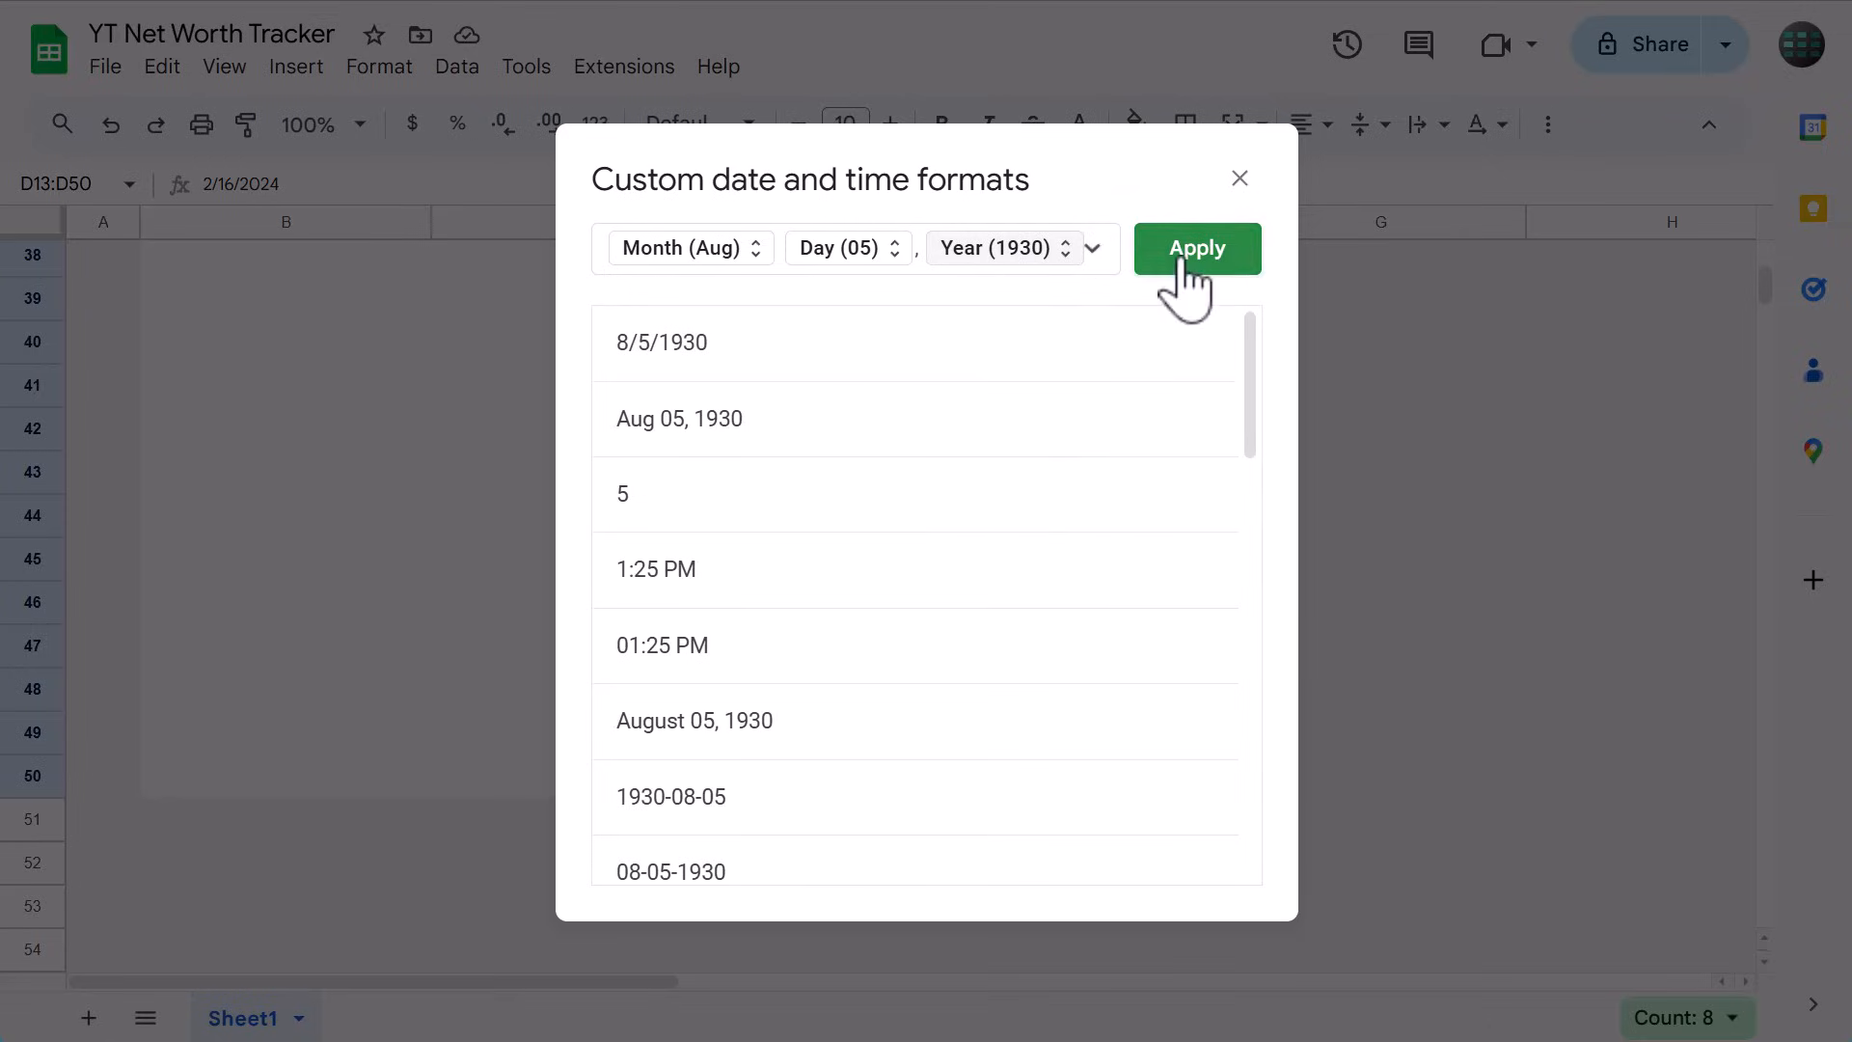
pyautogui.click(1196, 249)
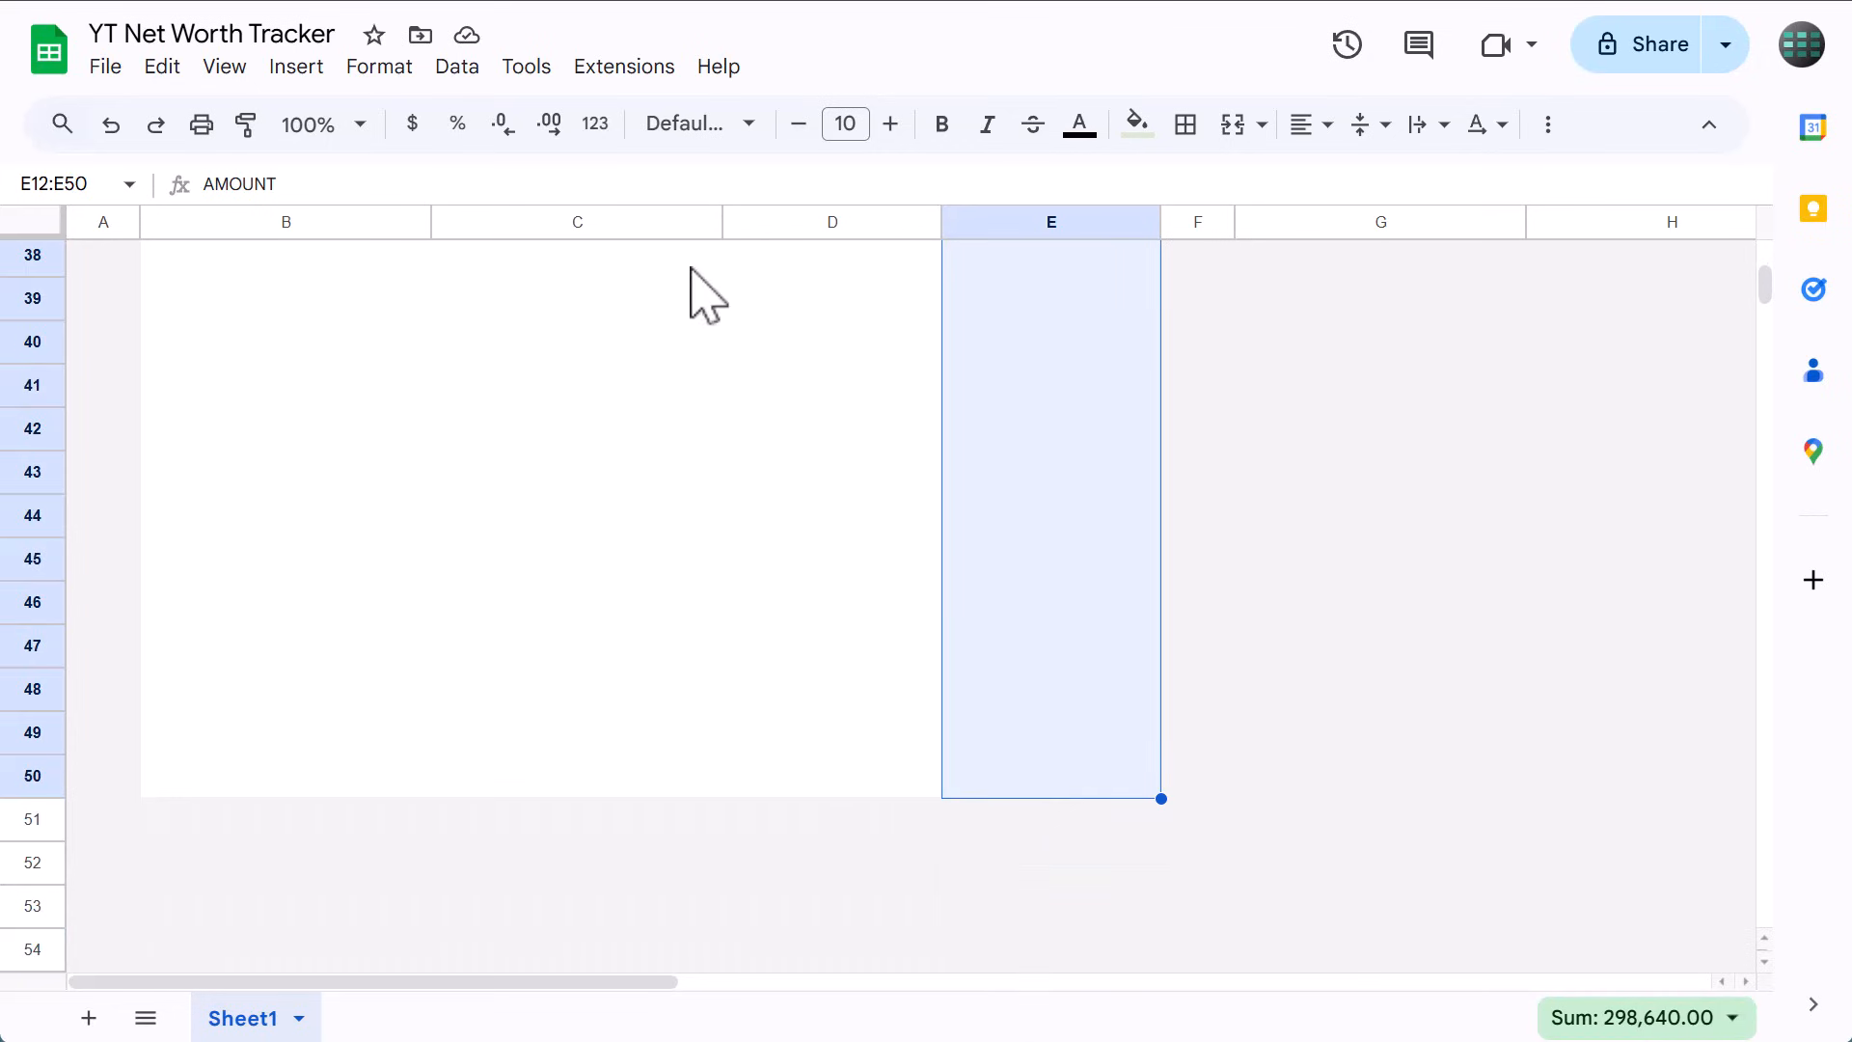
# Apply Accounting number format to the AMOUNT column E12:E50.
pyautogui.click(596, 123)
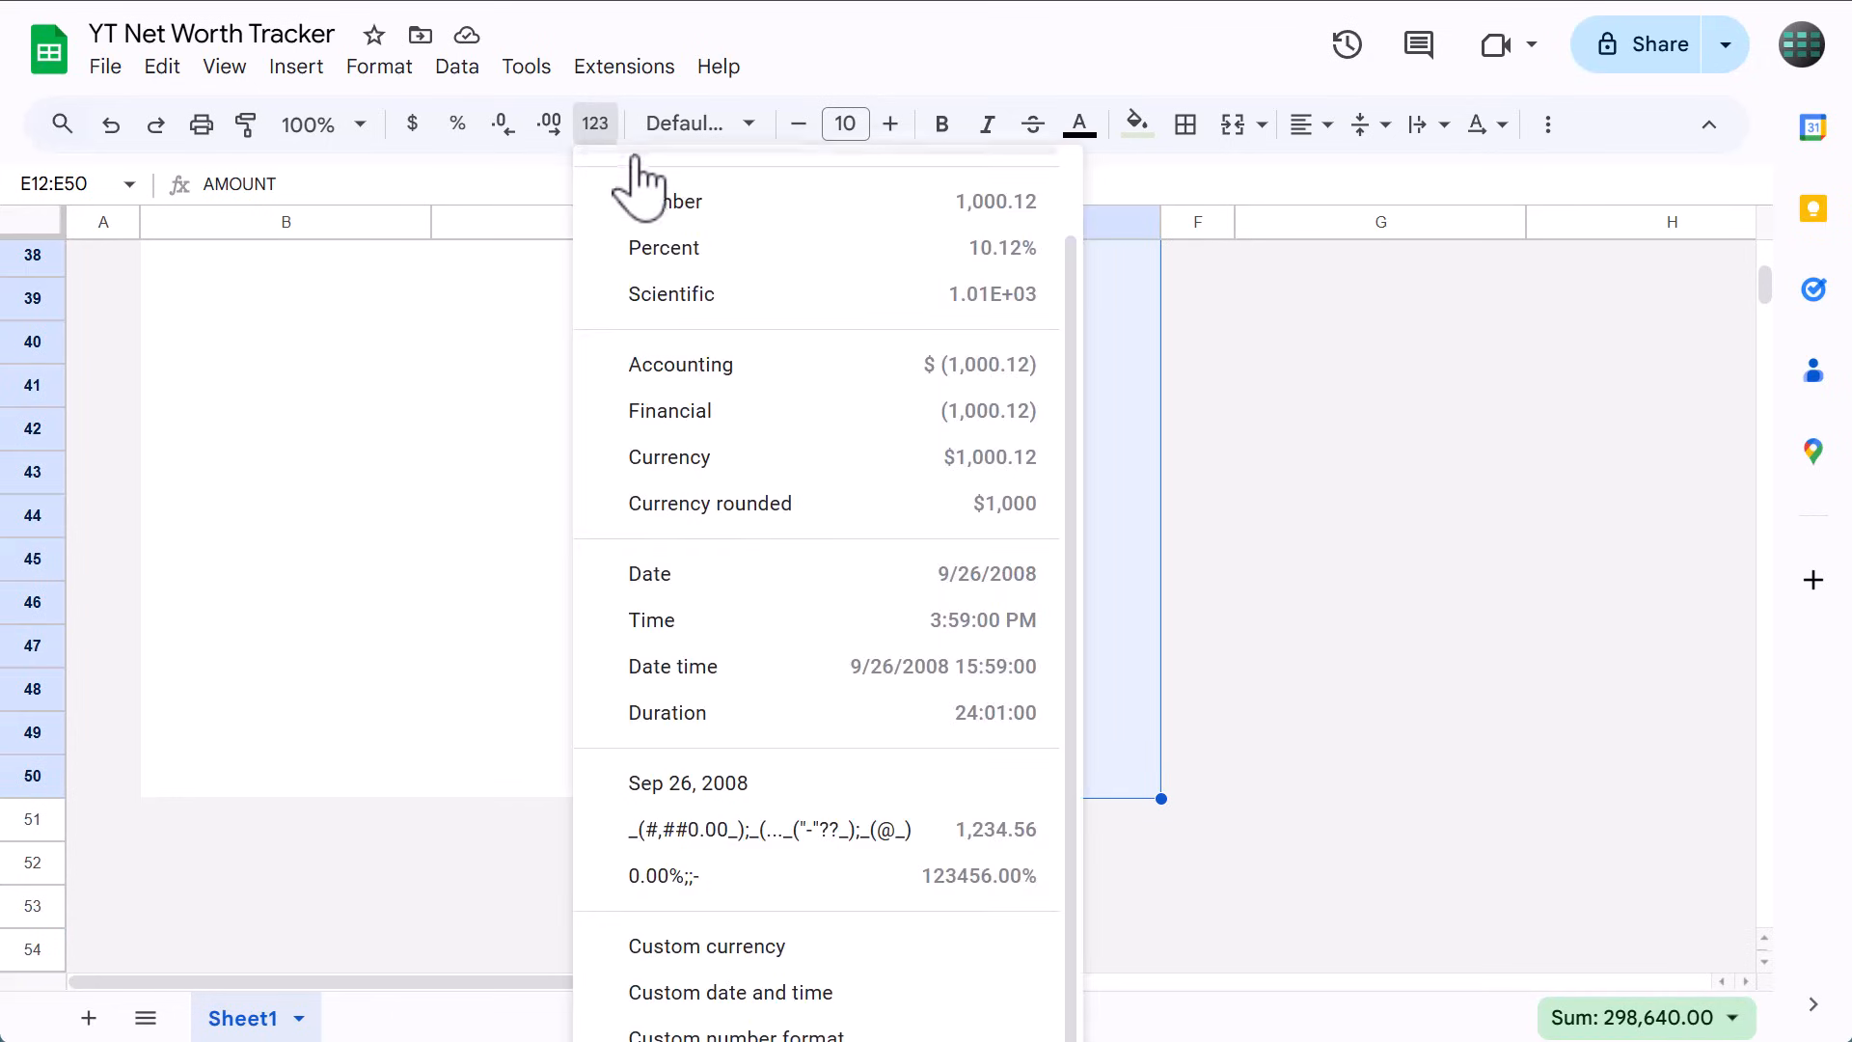
pyautogui.moveTo(762, 390)
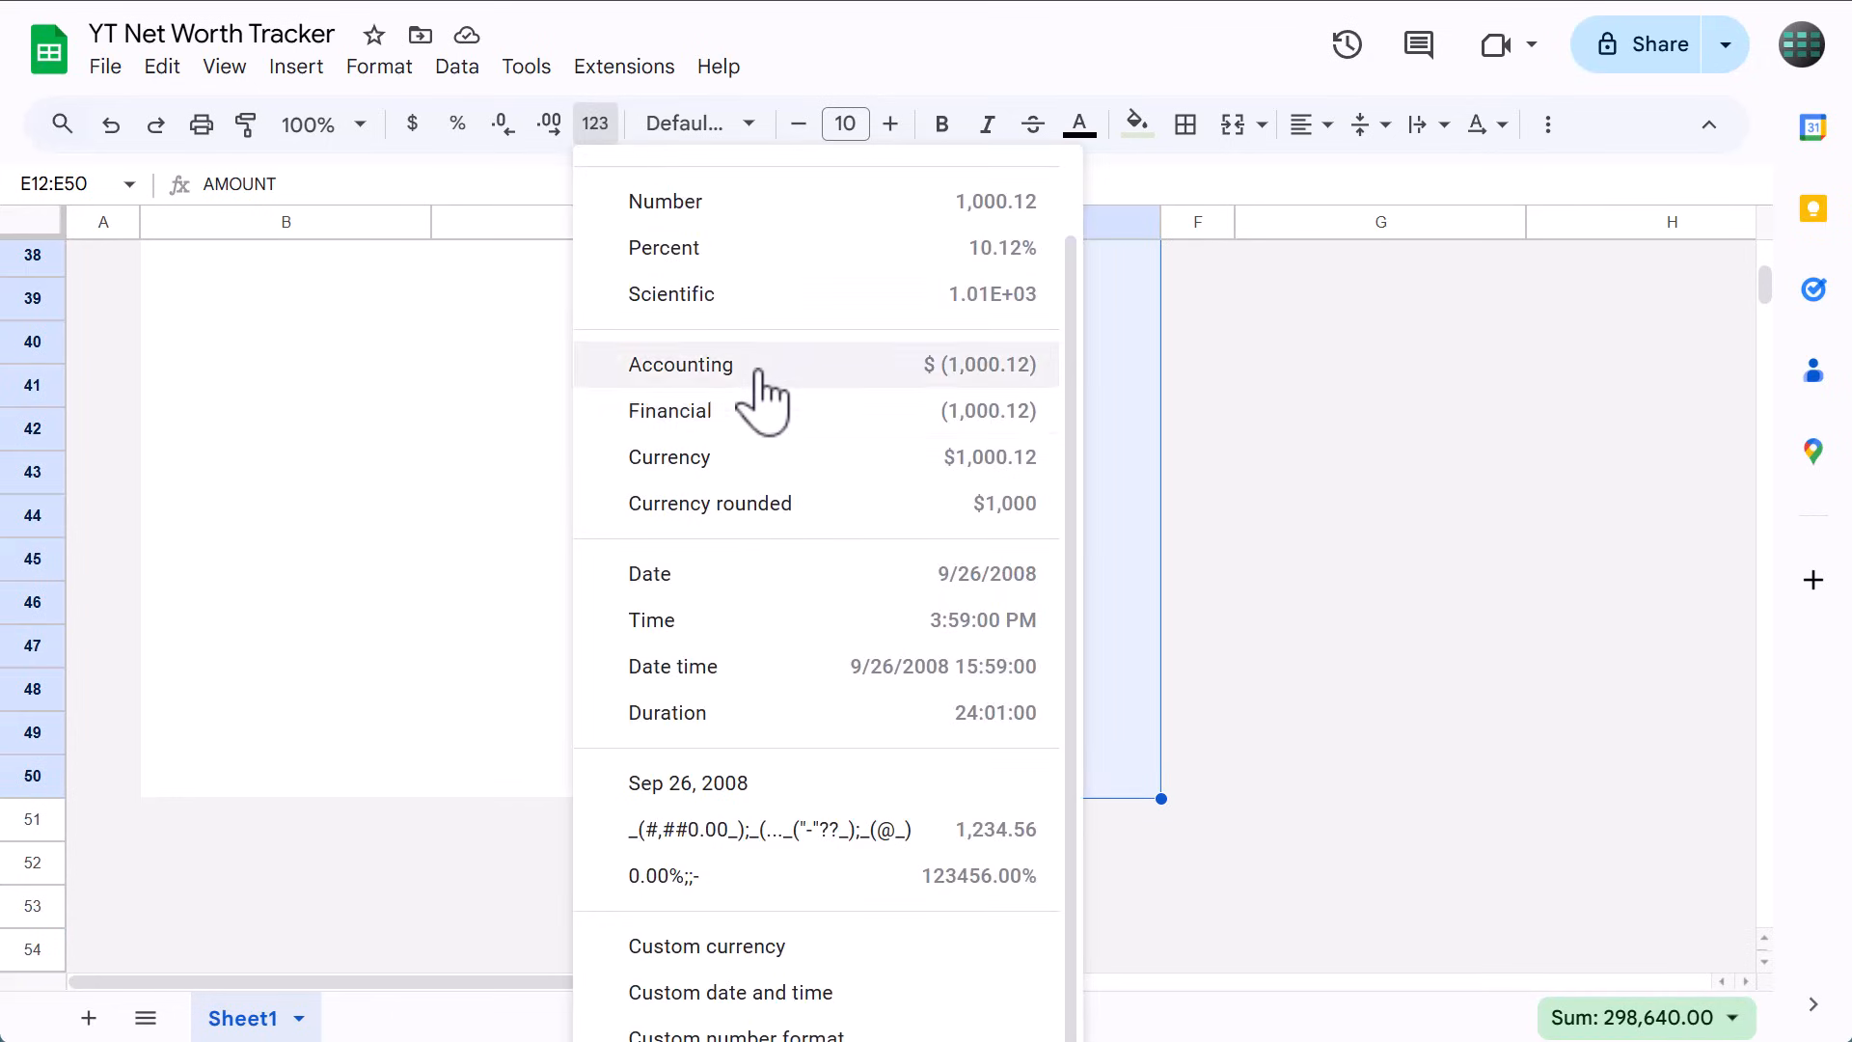
pyautogui.click(681, 365)
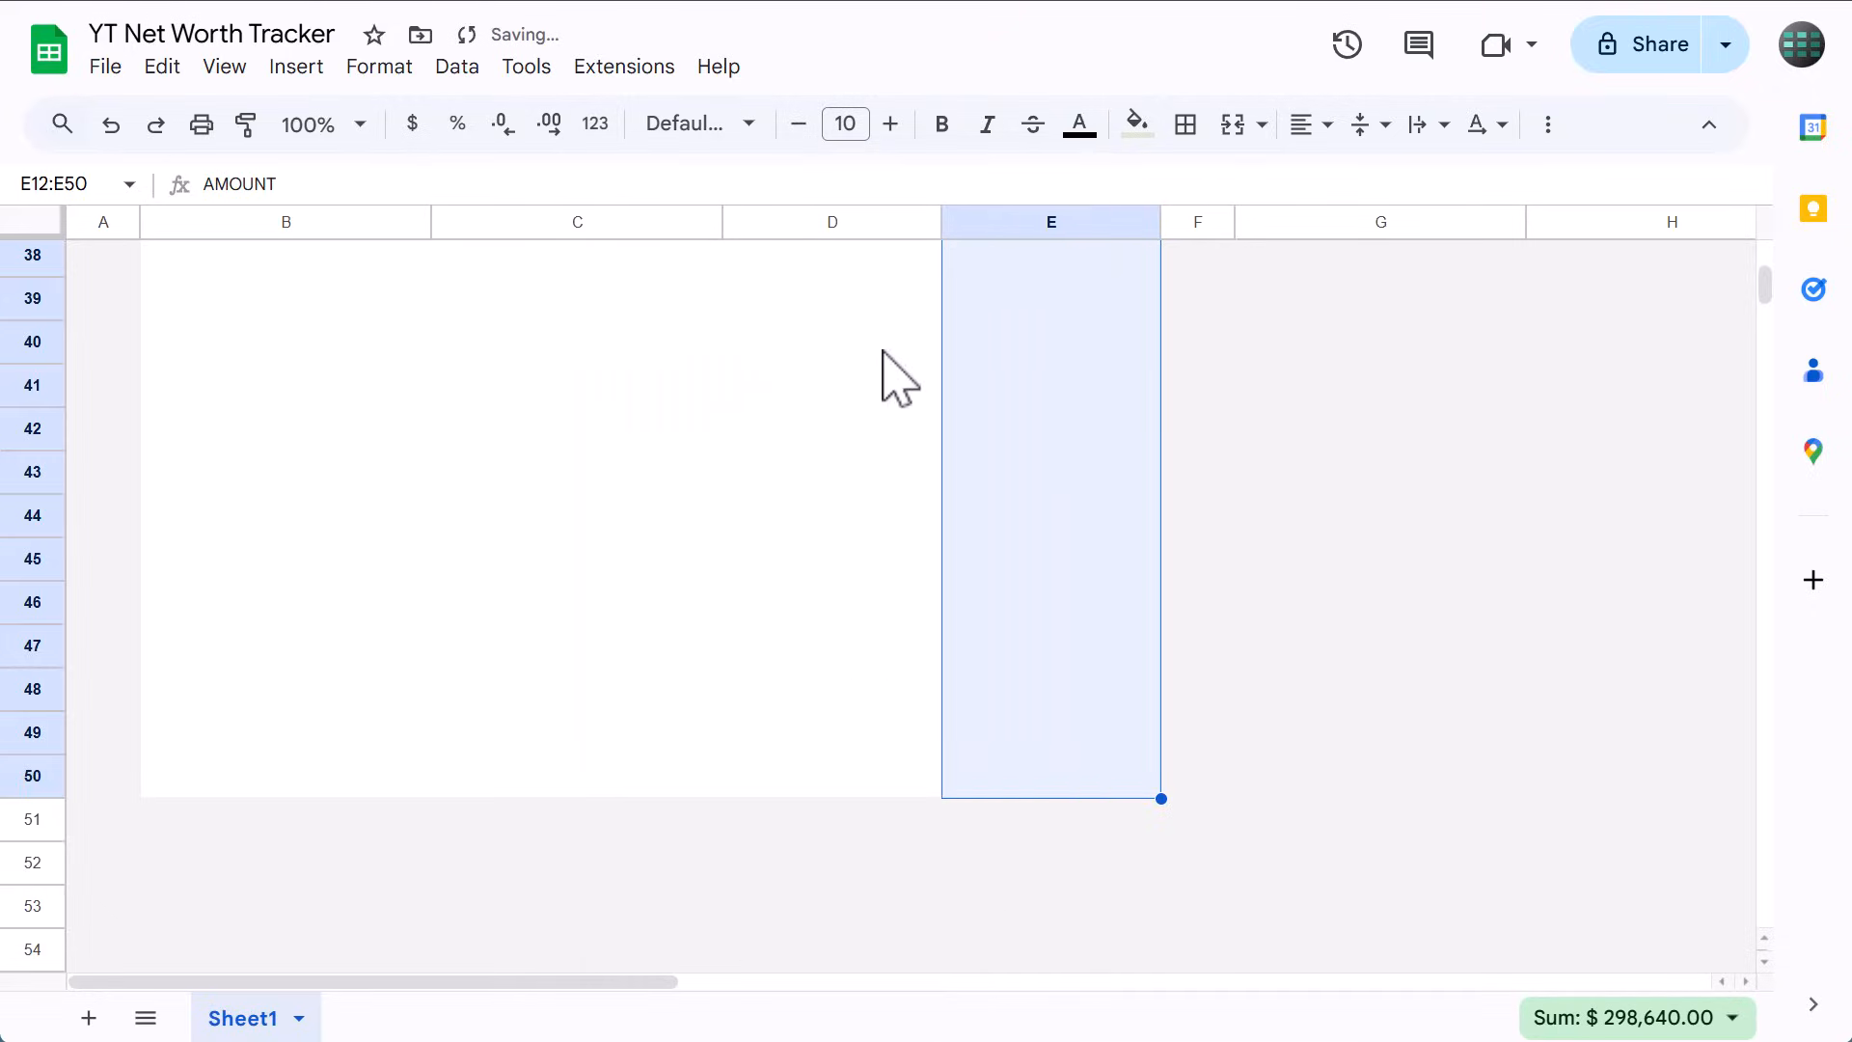
pyautogui.click(1302, 124)
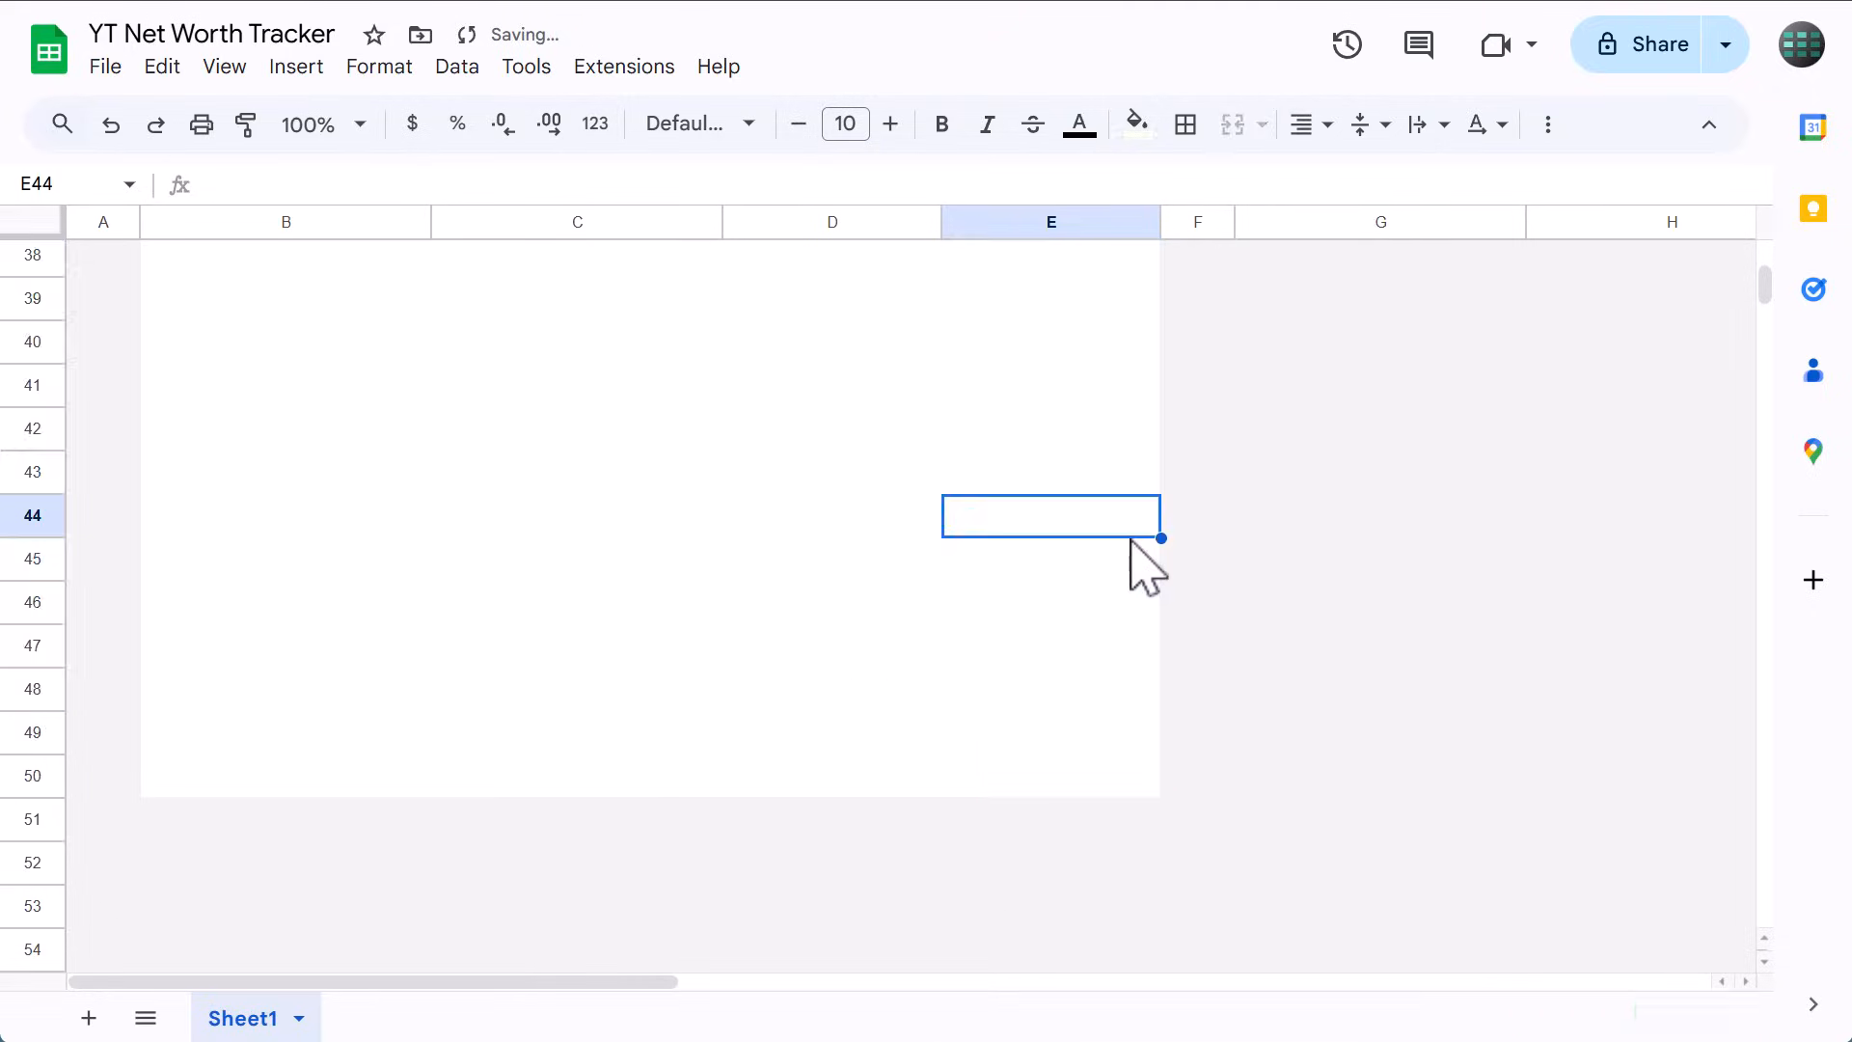
pyautogui.scroll(3)
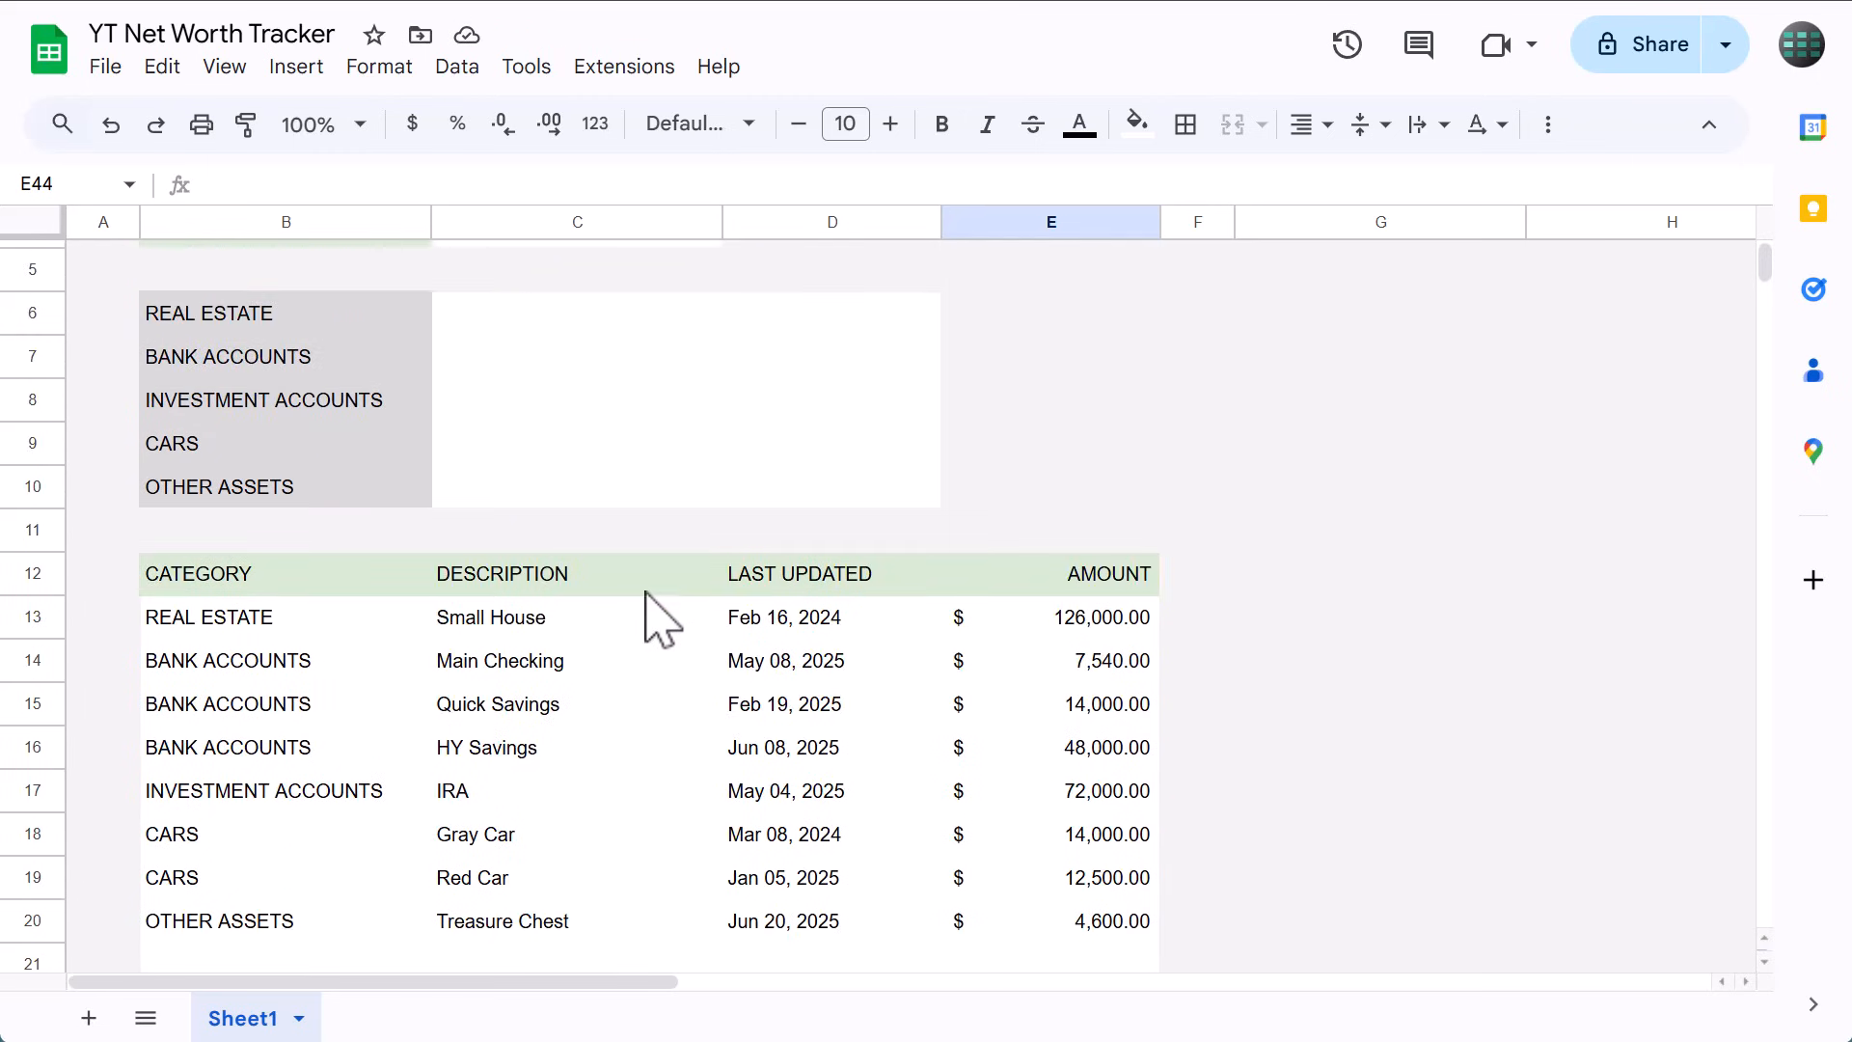
# Enter =SUMIF(B$13:B$50,B6,E$13:E$50) in D6 so the REAL ESTATE total reads 126000.
pyautogui.click(831, 312)
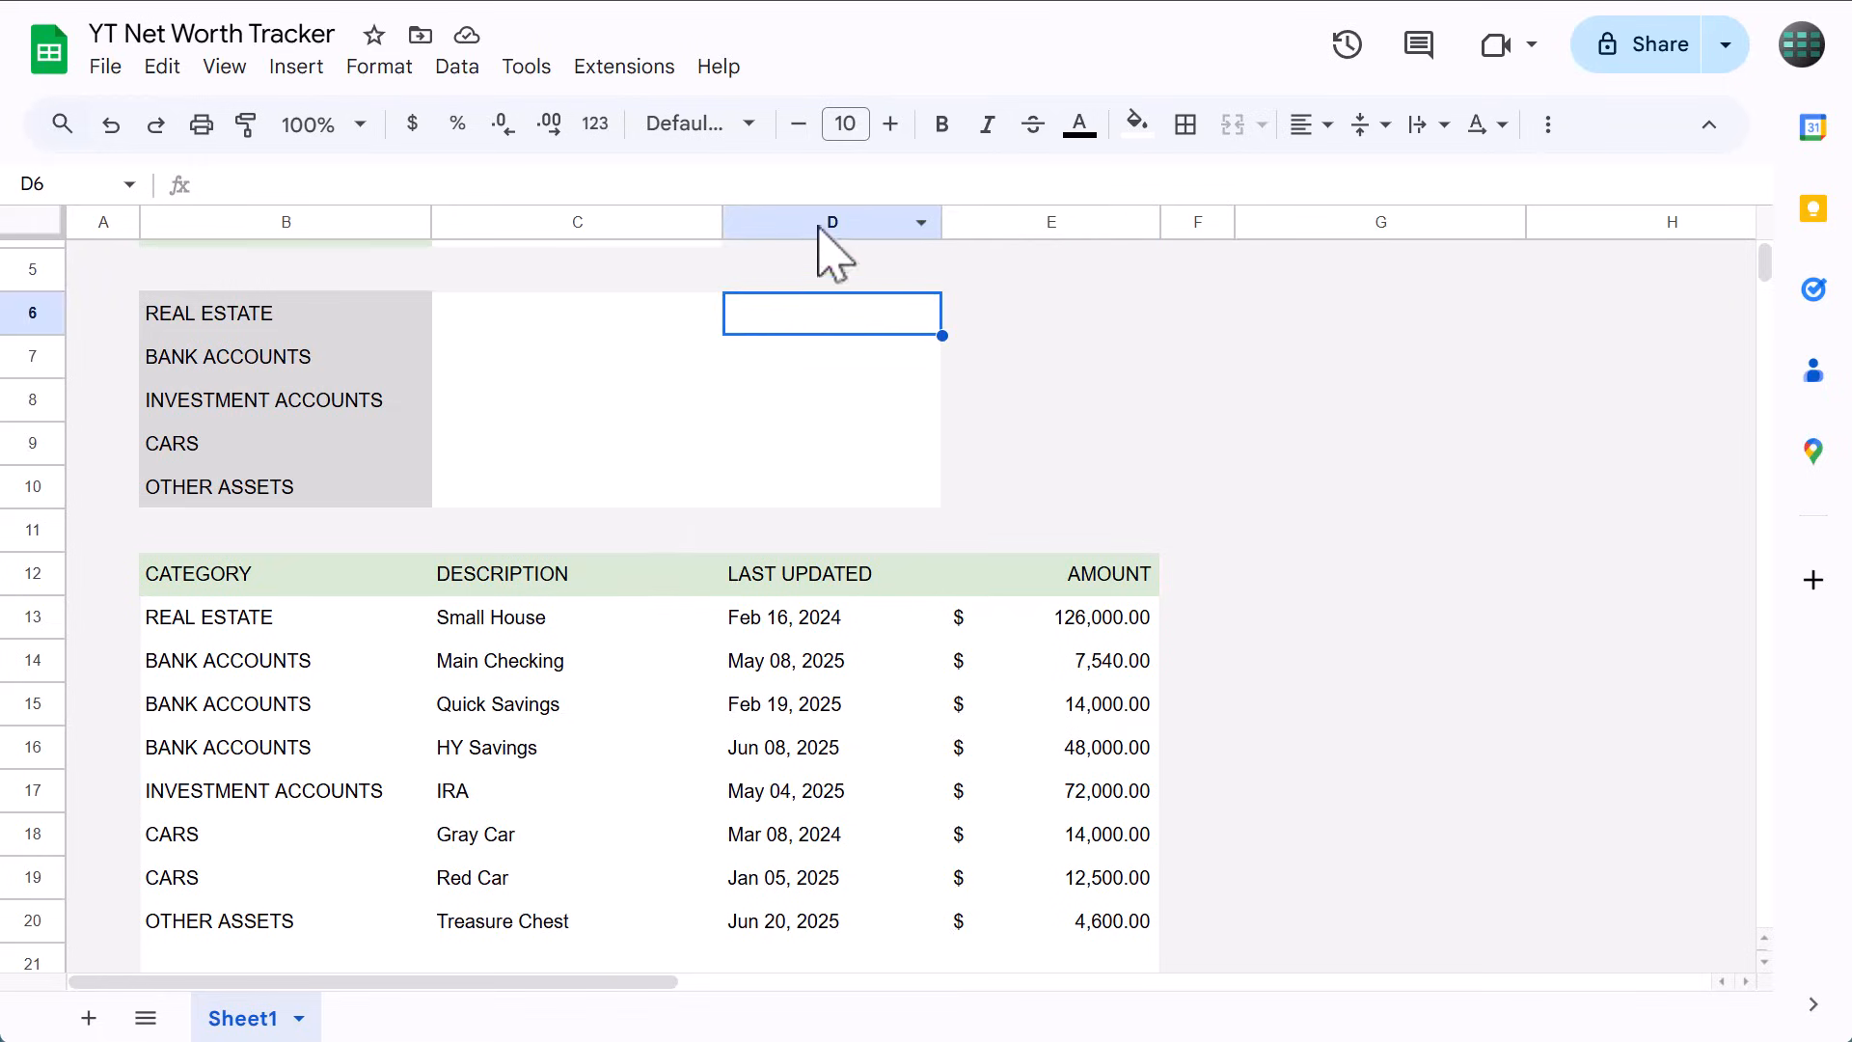
pyautogui.write('=SUMIF(B13')
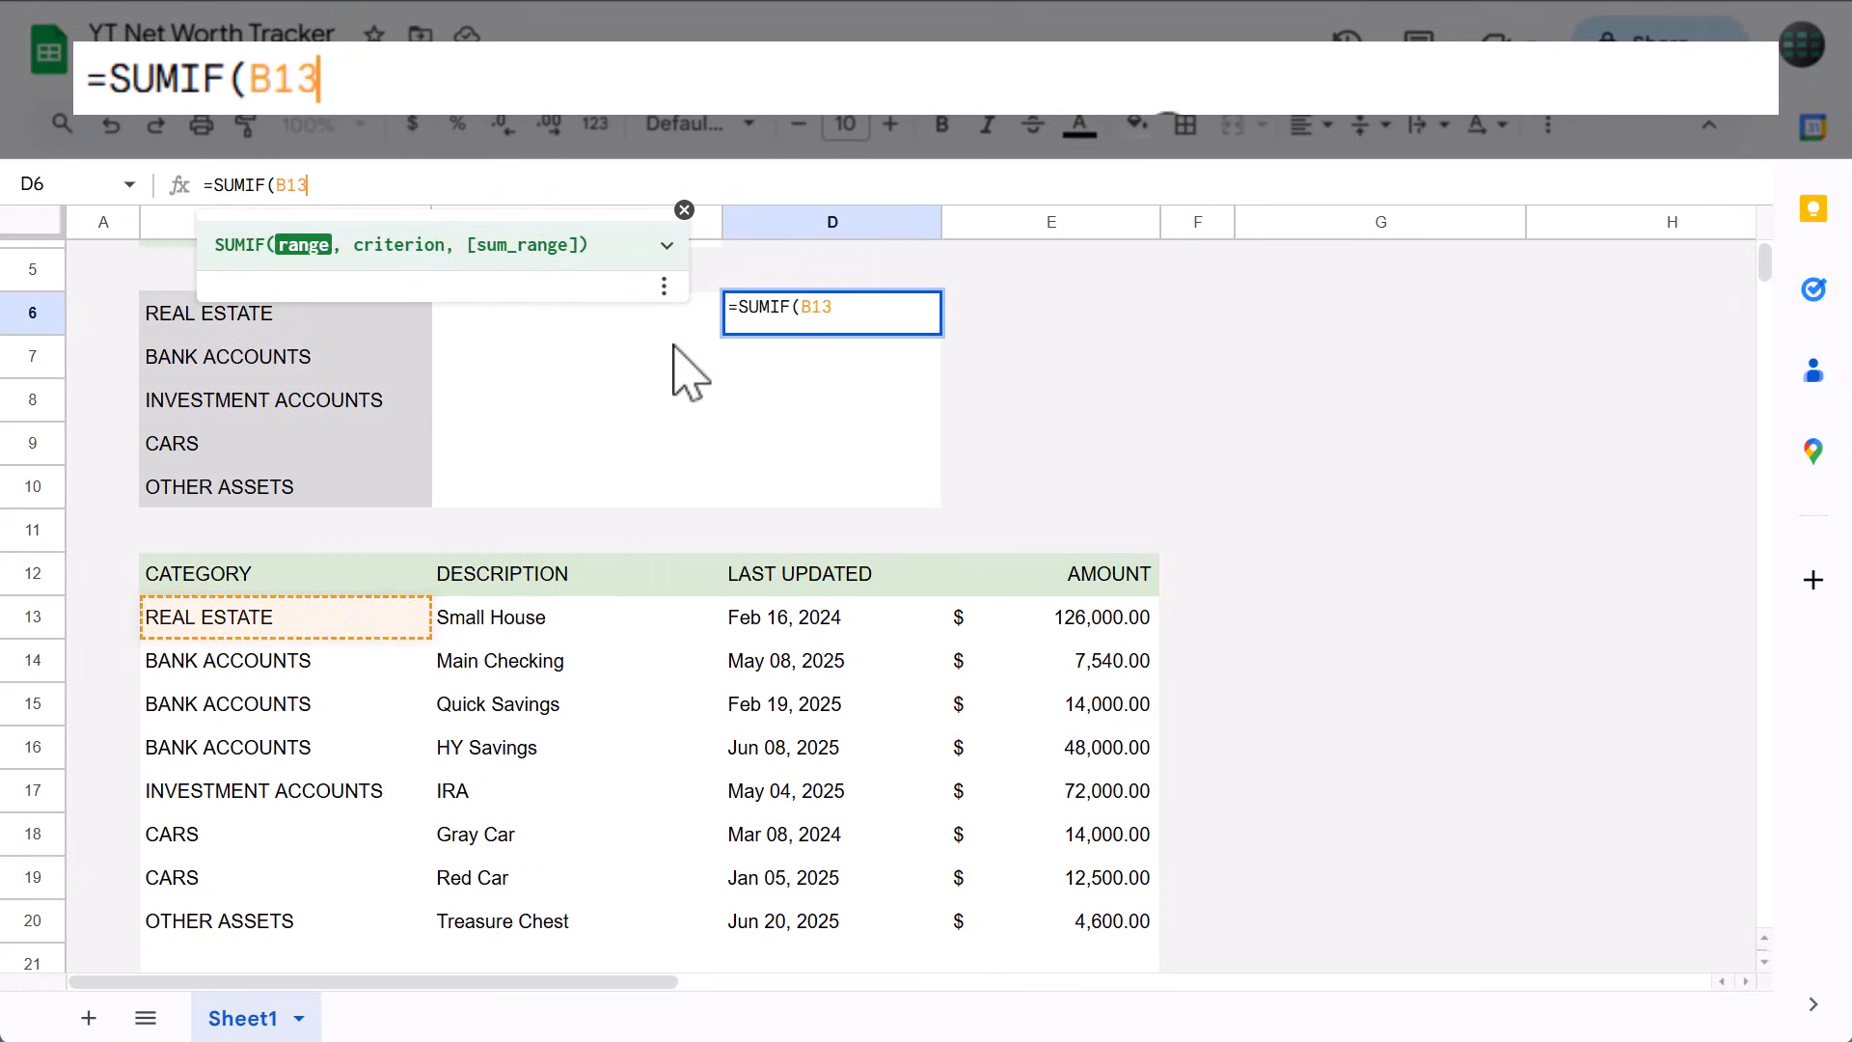
pyautogui.write(':B50')
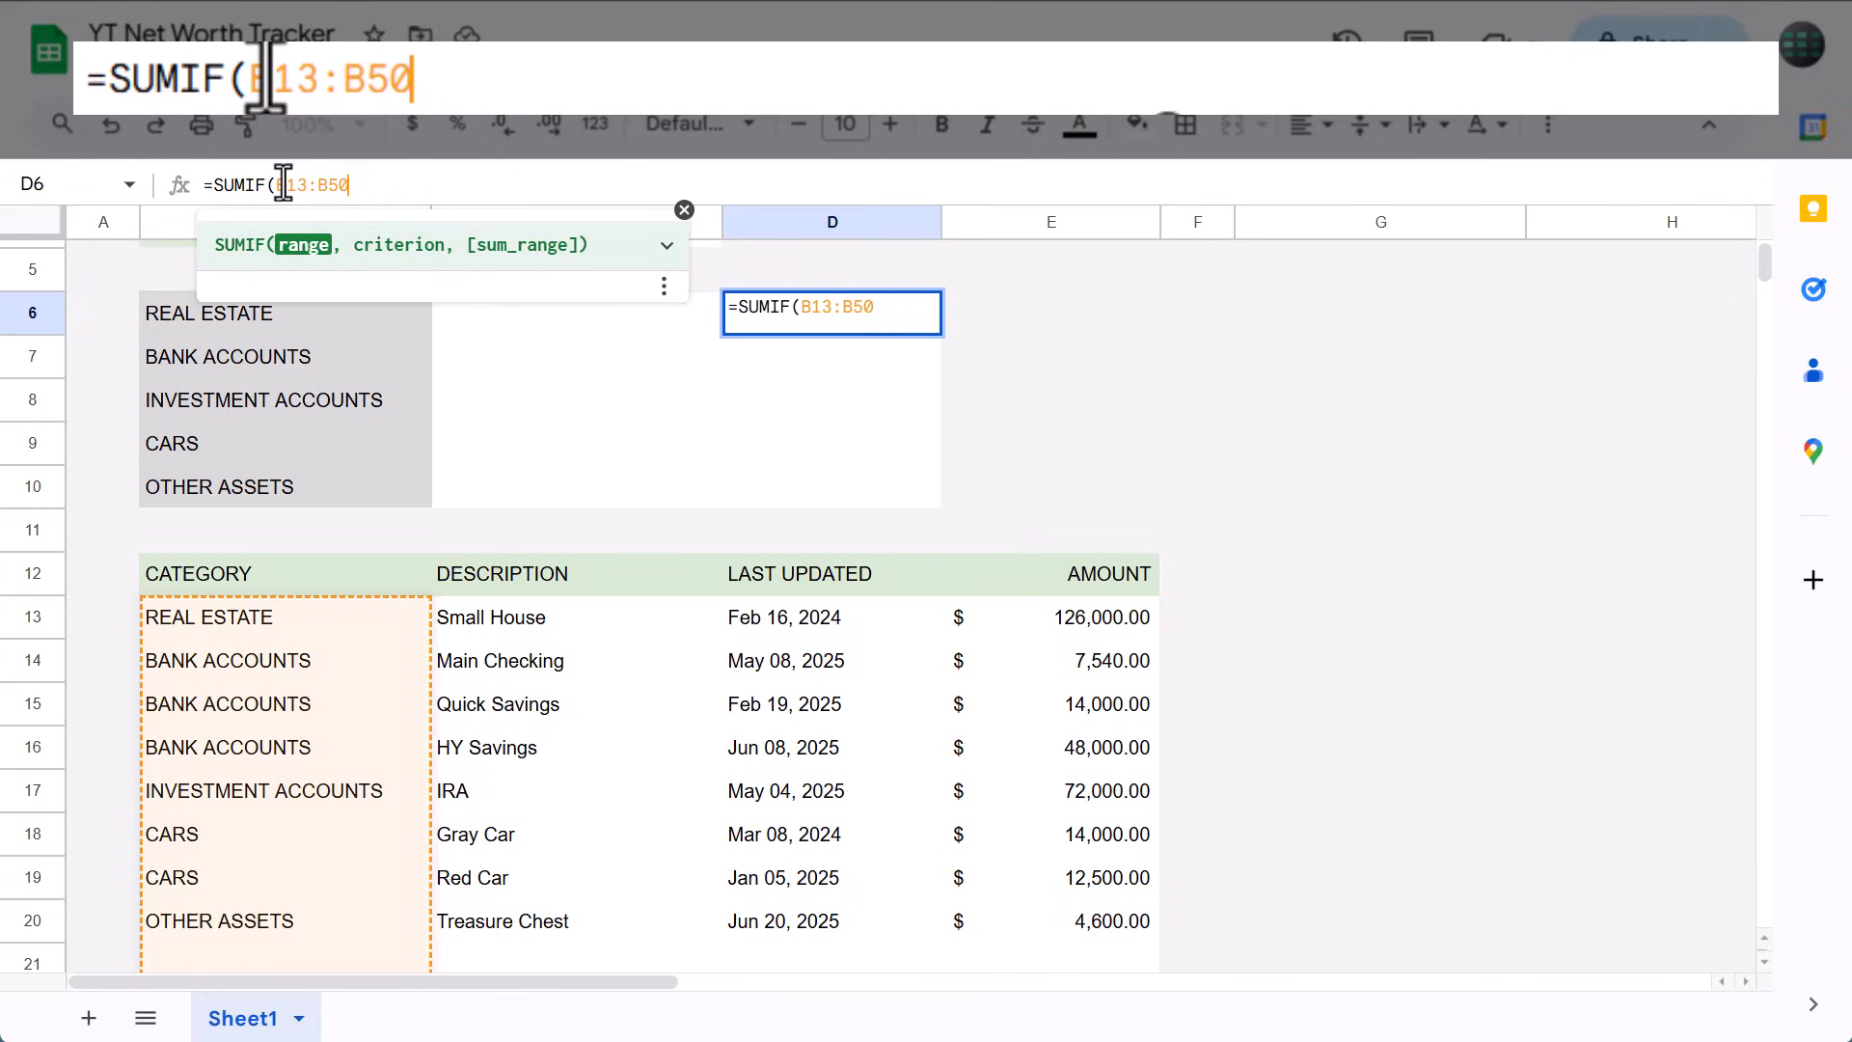
pyautogui.press('f4')
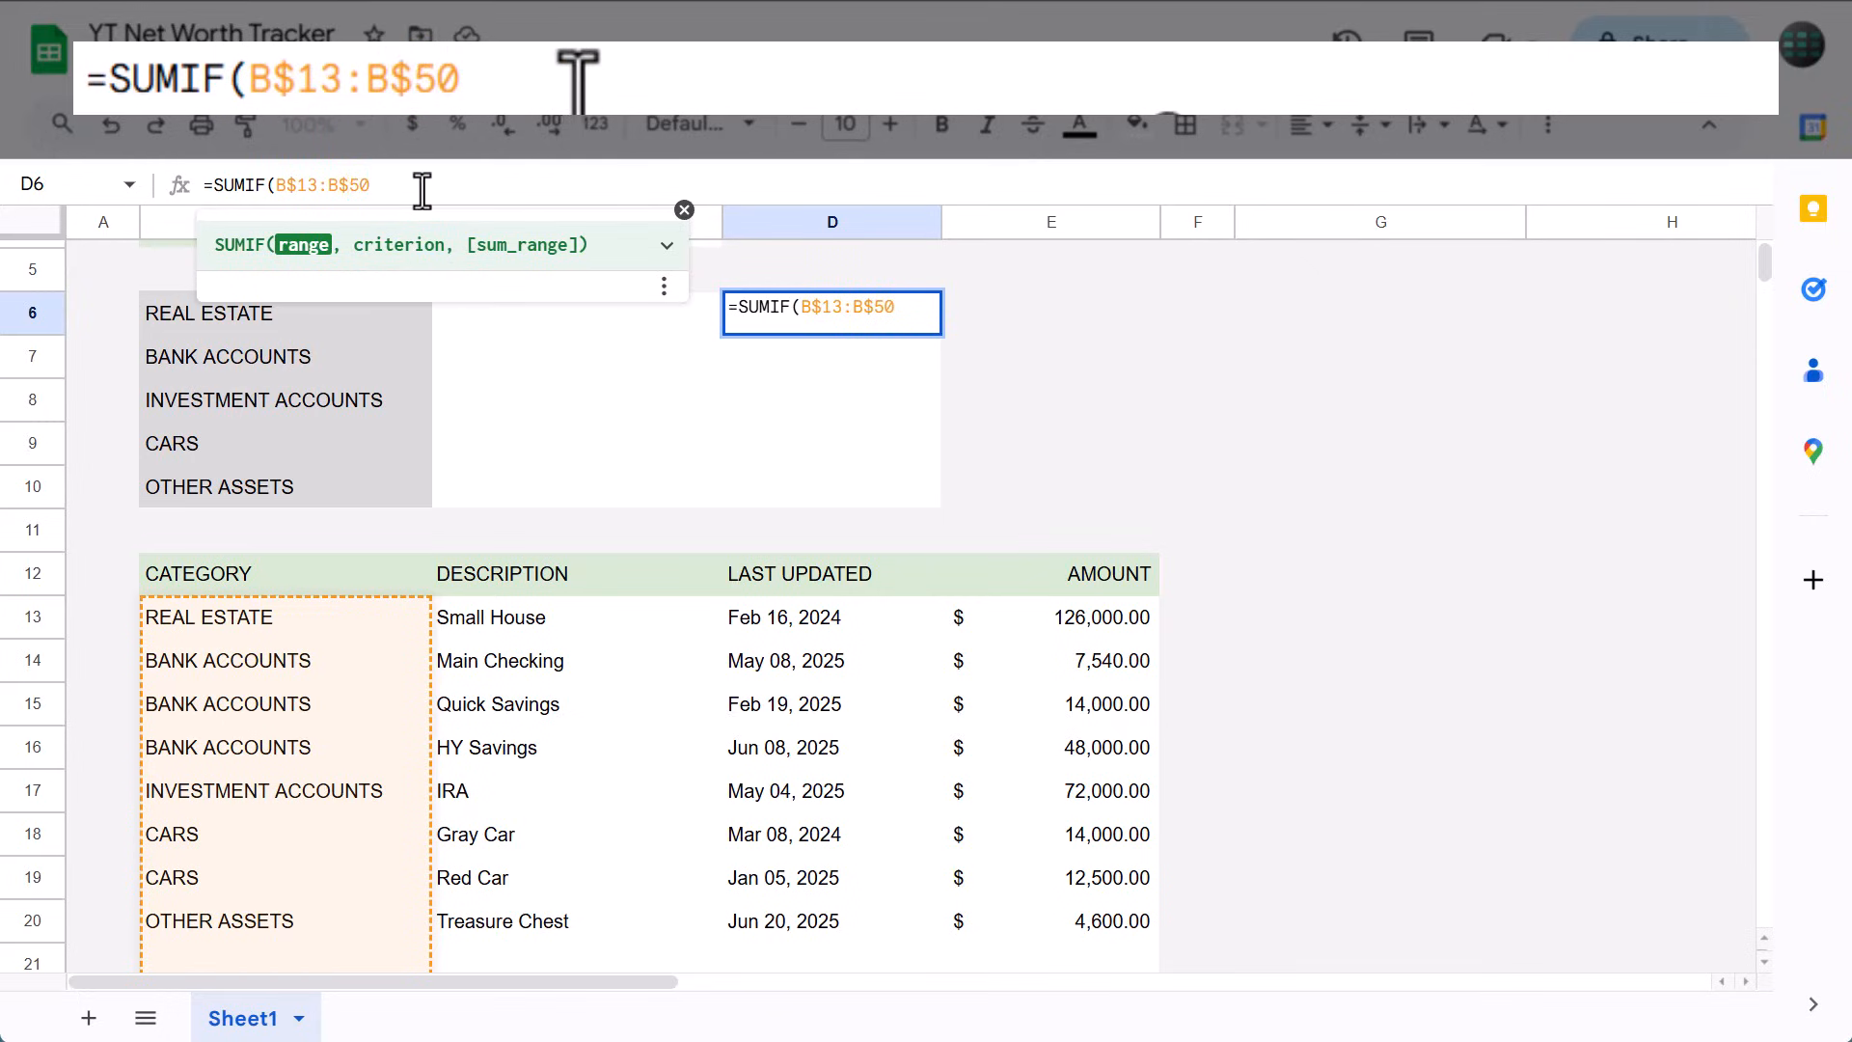
pyautogui.write(',B6,')
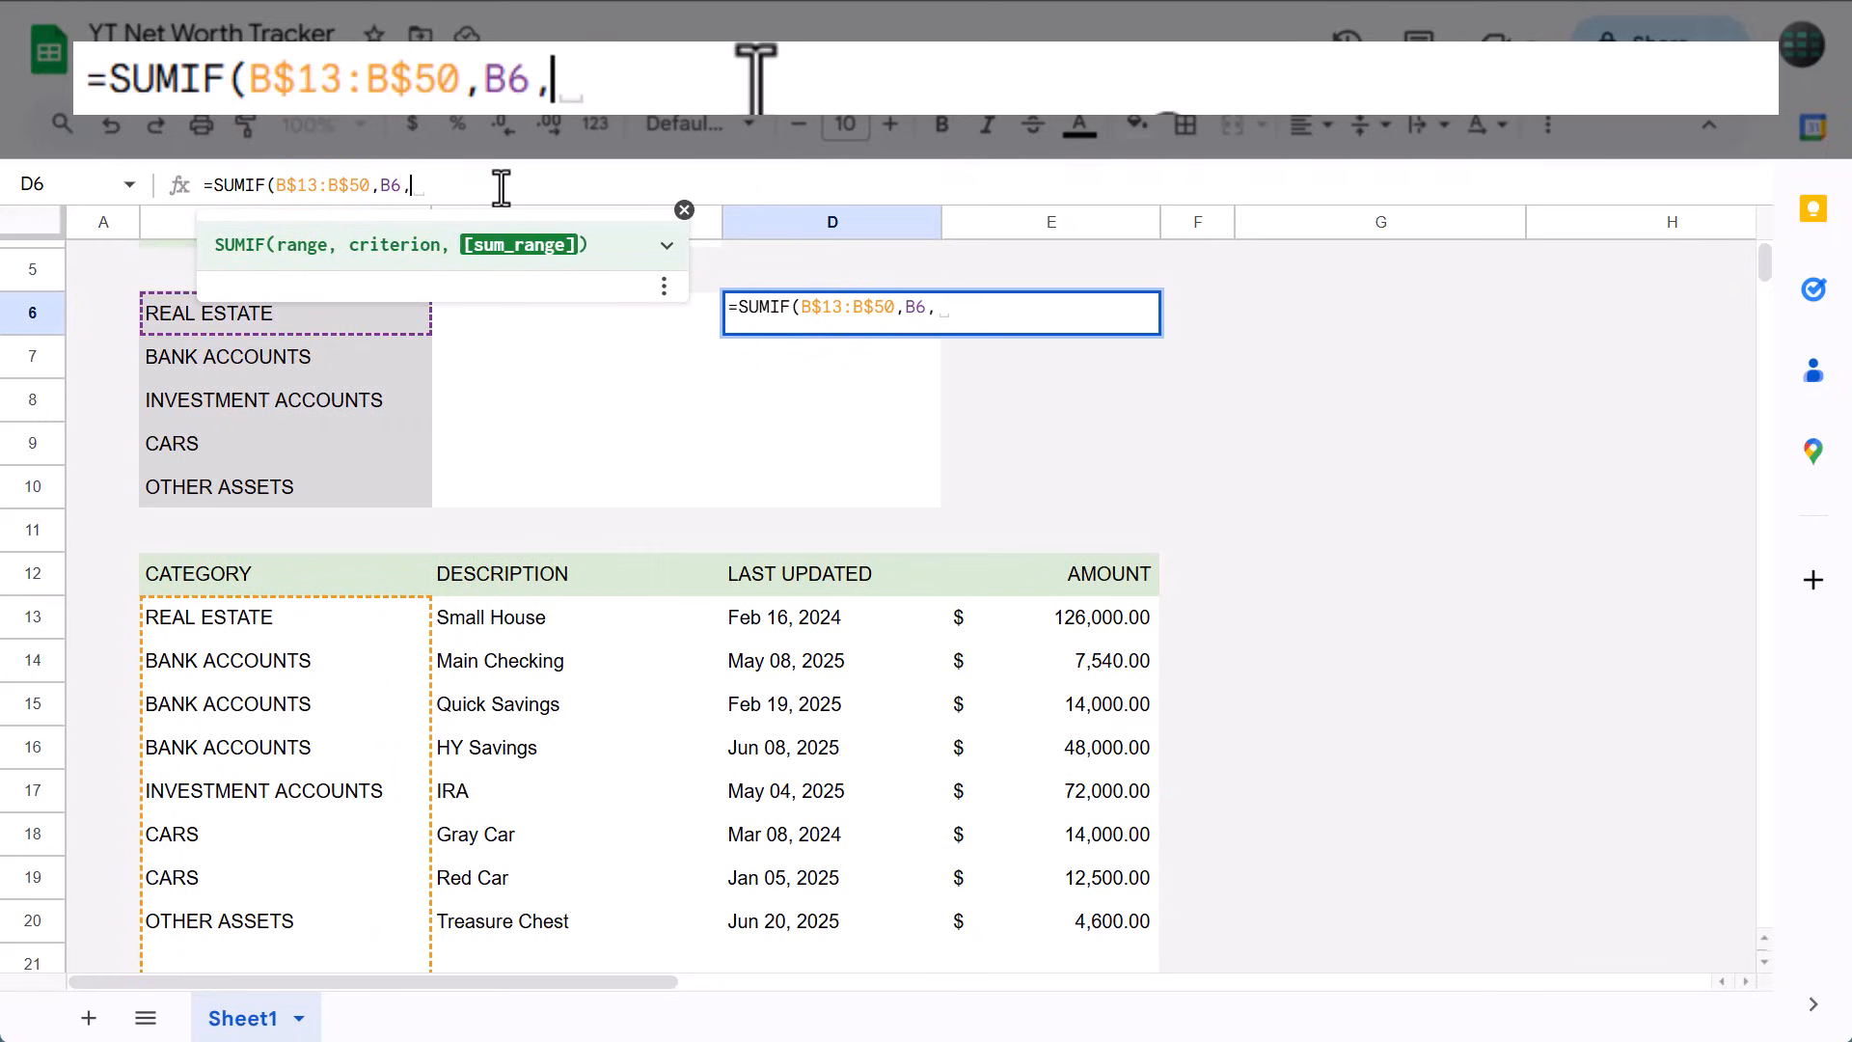
pyautogui.write('E13:E5')
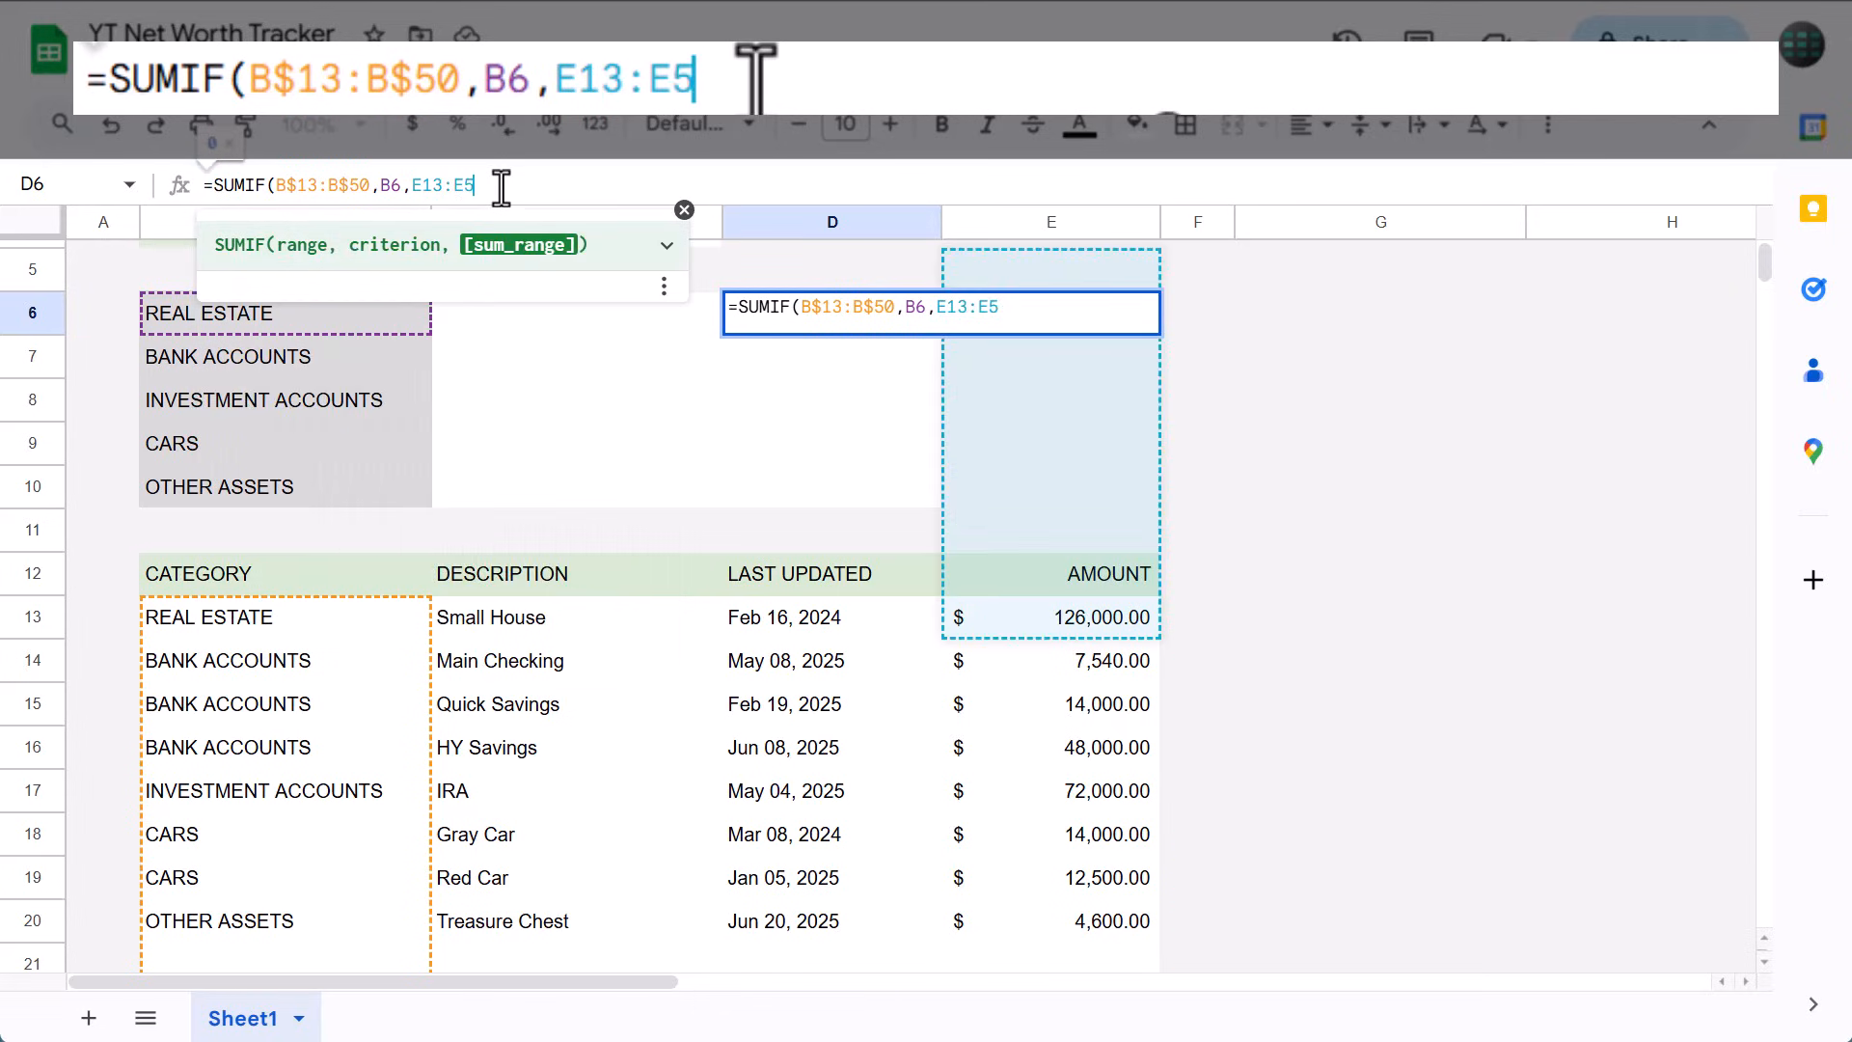
pyautogui.write('0')
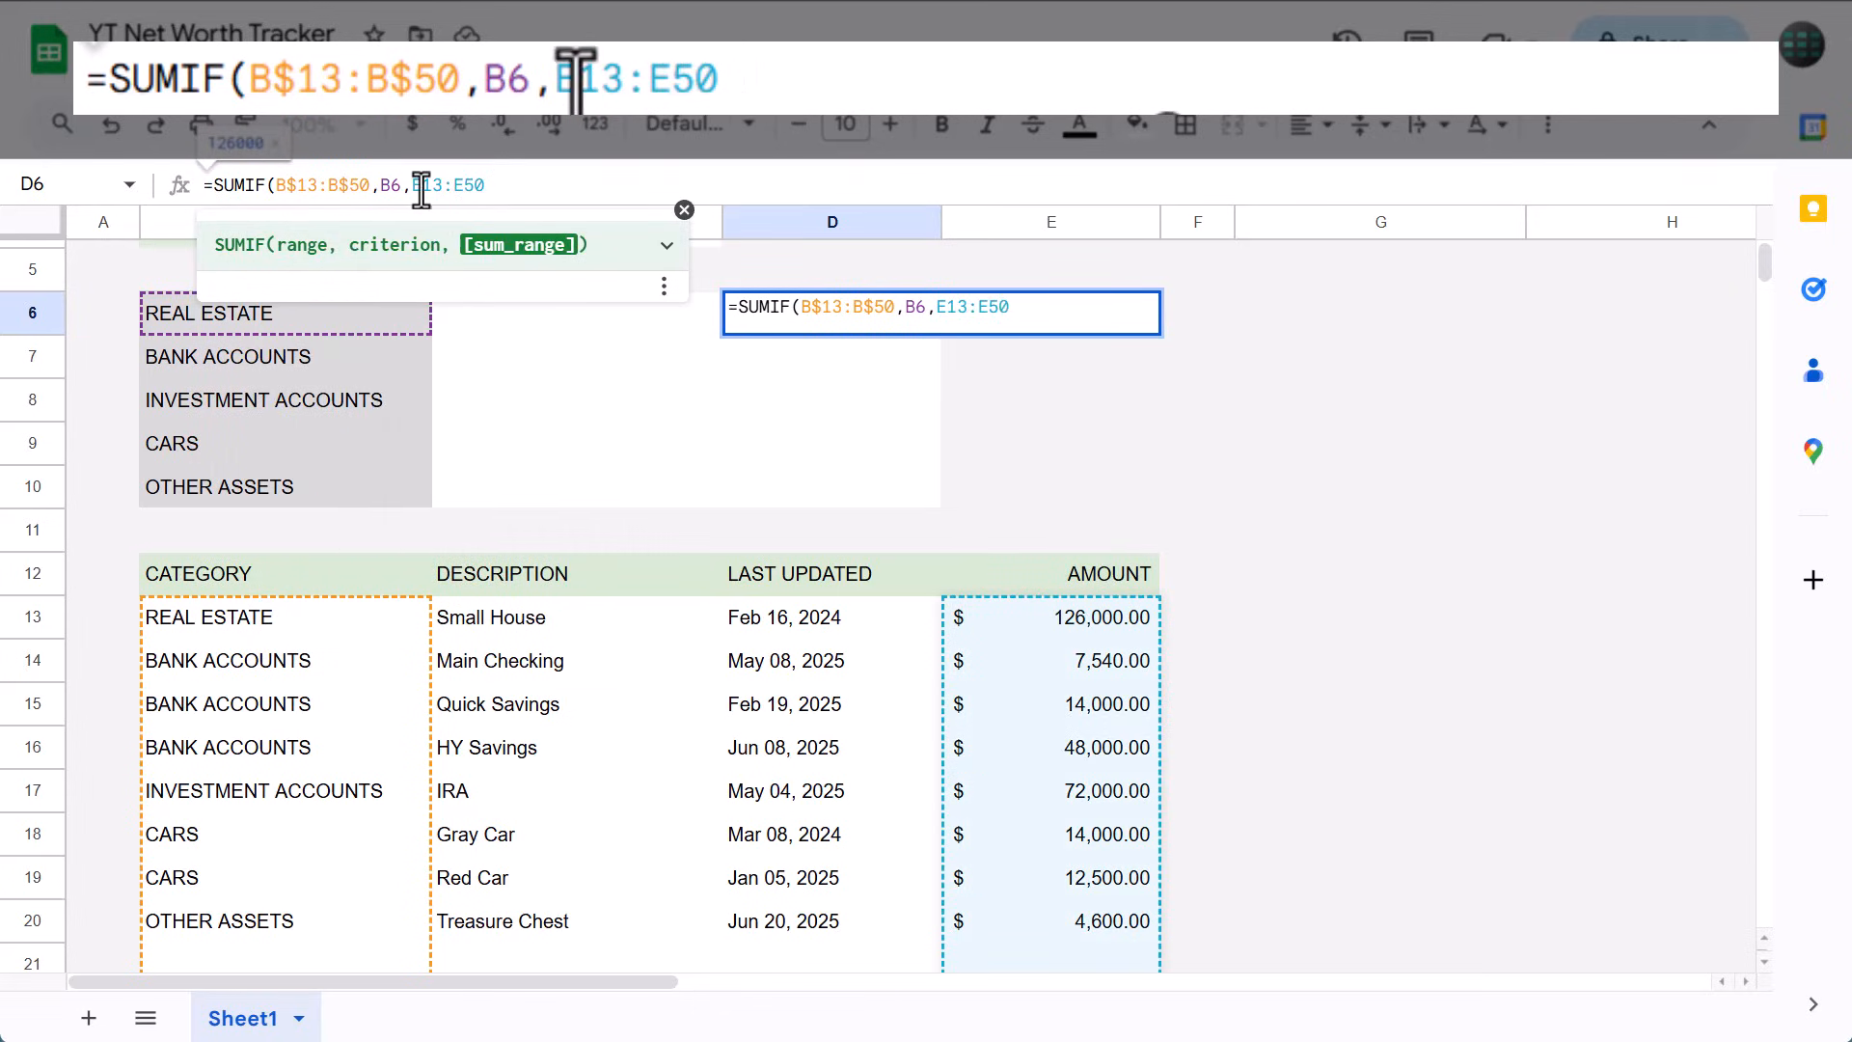
pyautogui.write('$')
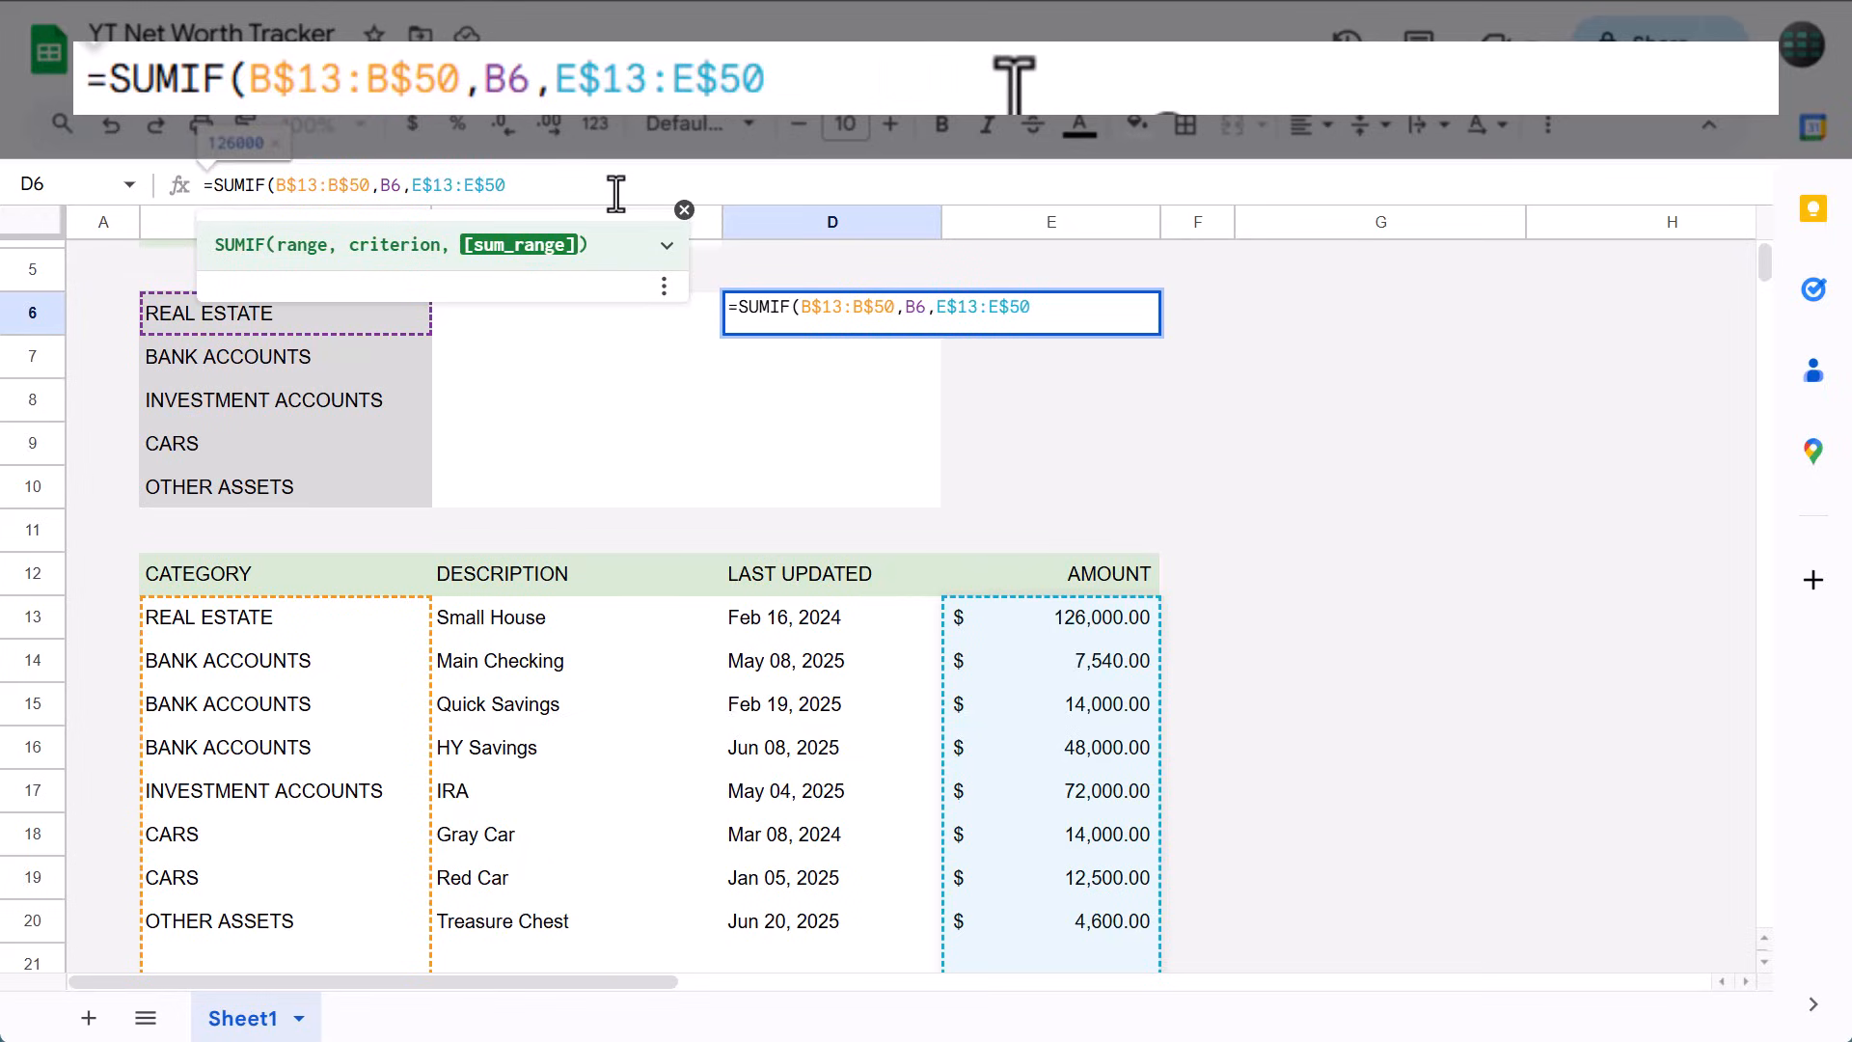
pyautogui.write(')')
pyautogui.press('Enter')
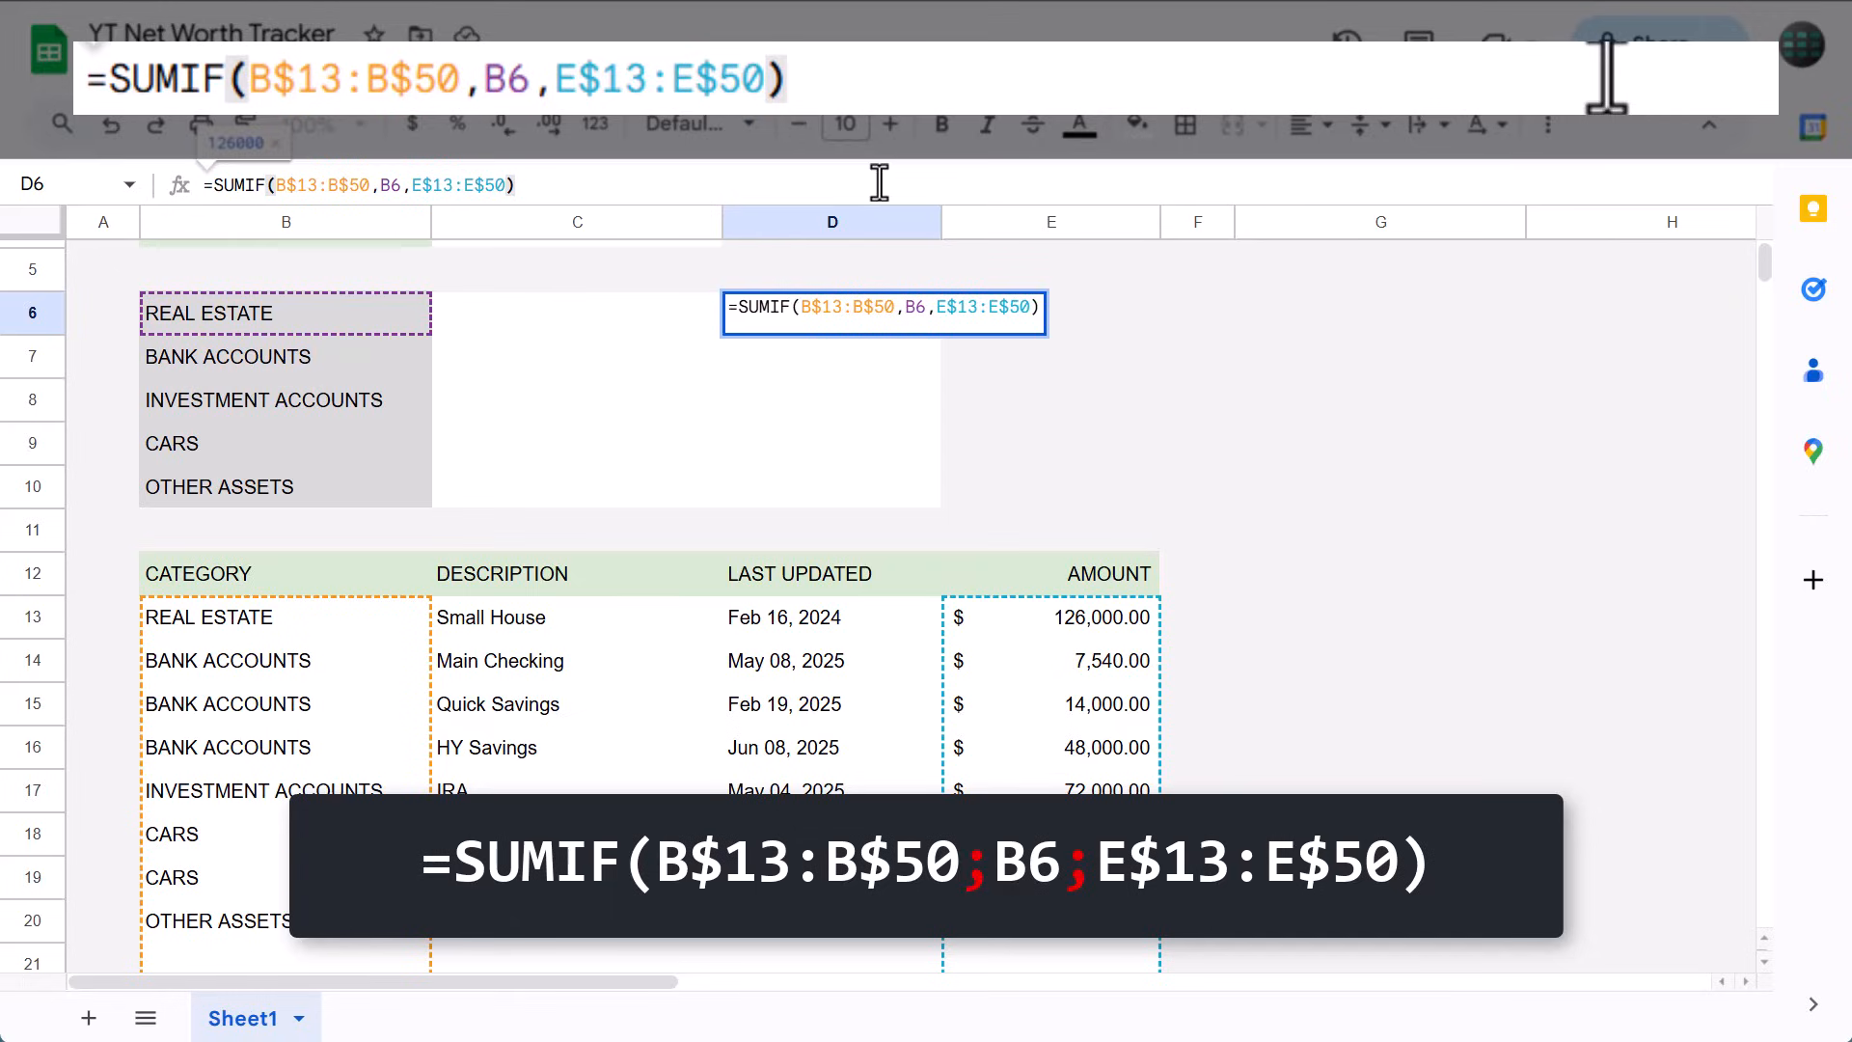
pyautogui.press('enter')
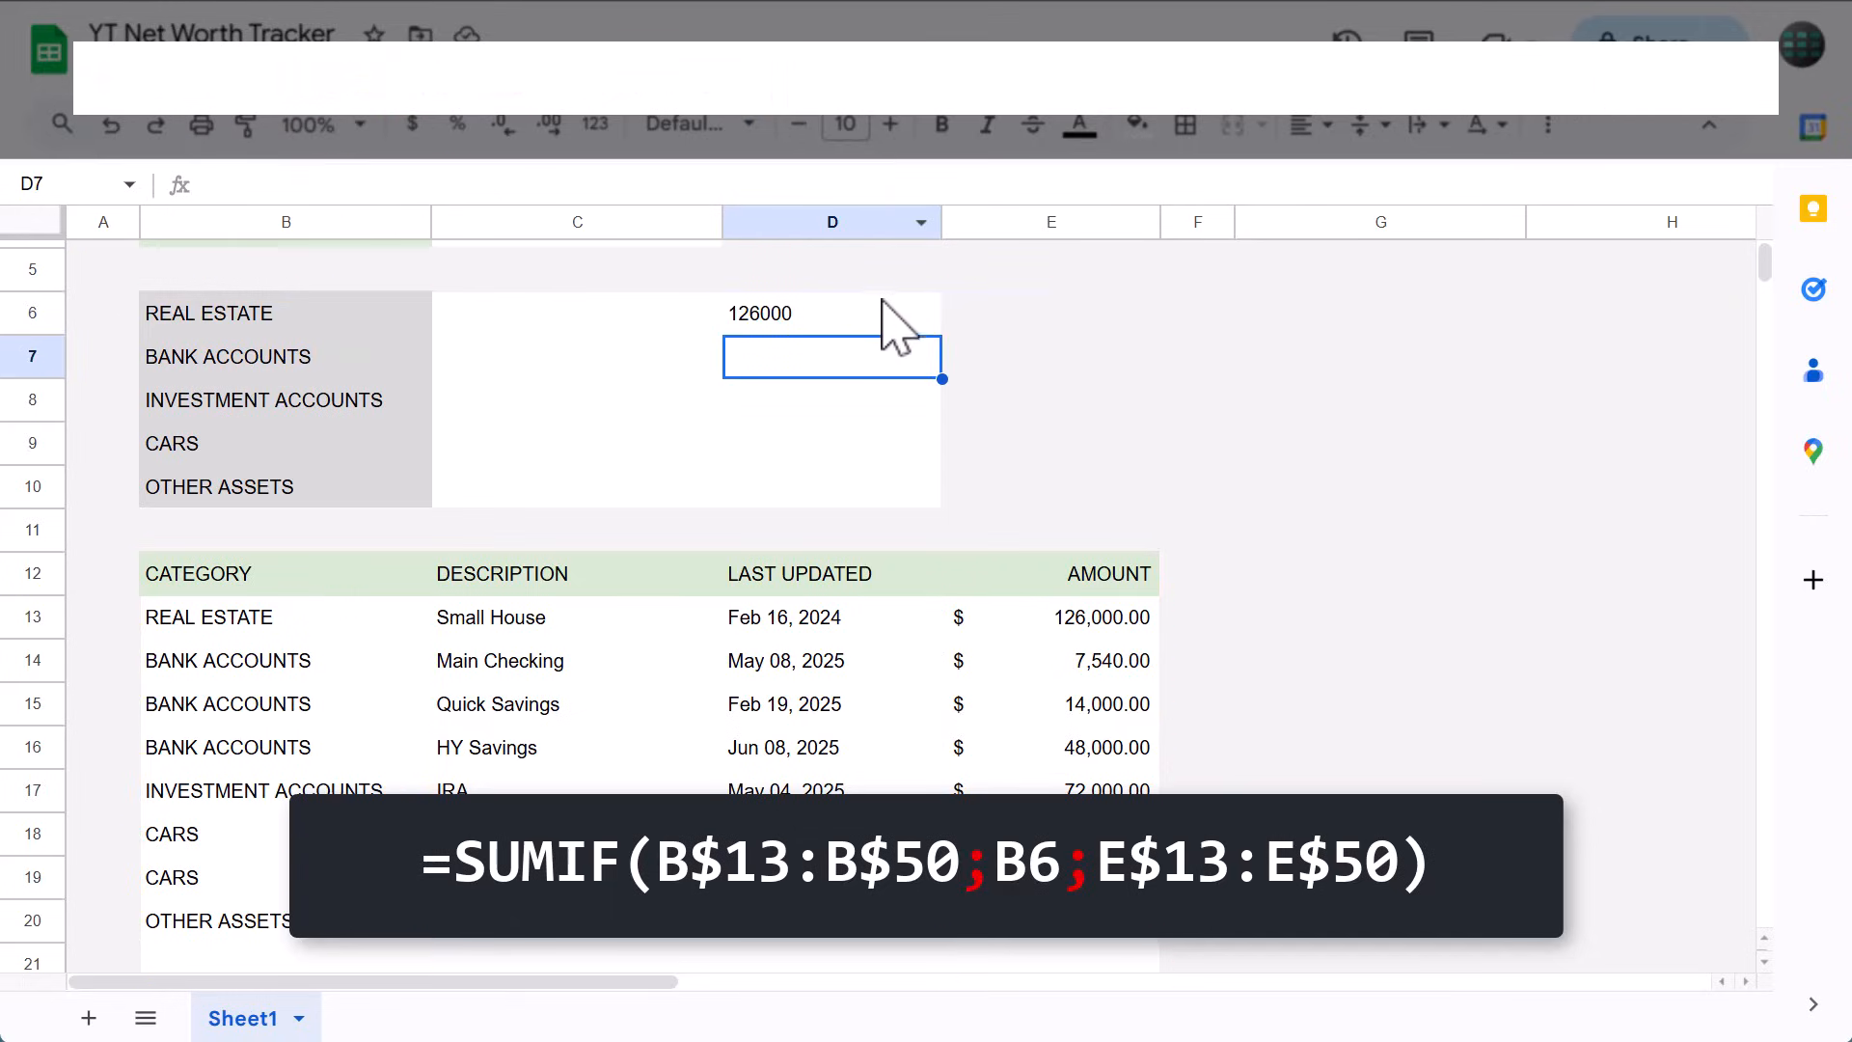
# Fill the SUMIF total formula from D6 down through D10 for all five categories.
pyautogui.click(831, 313)
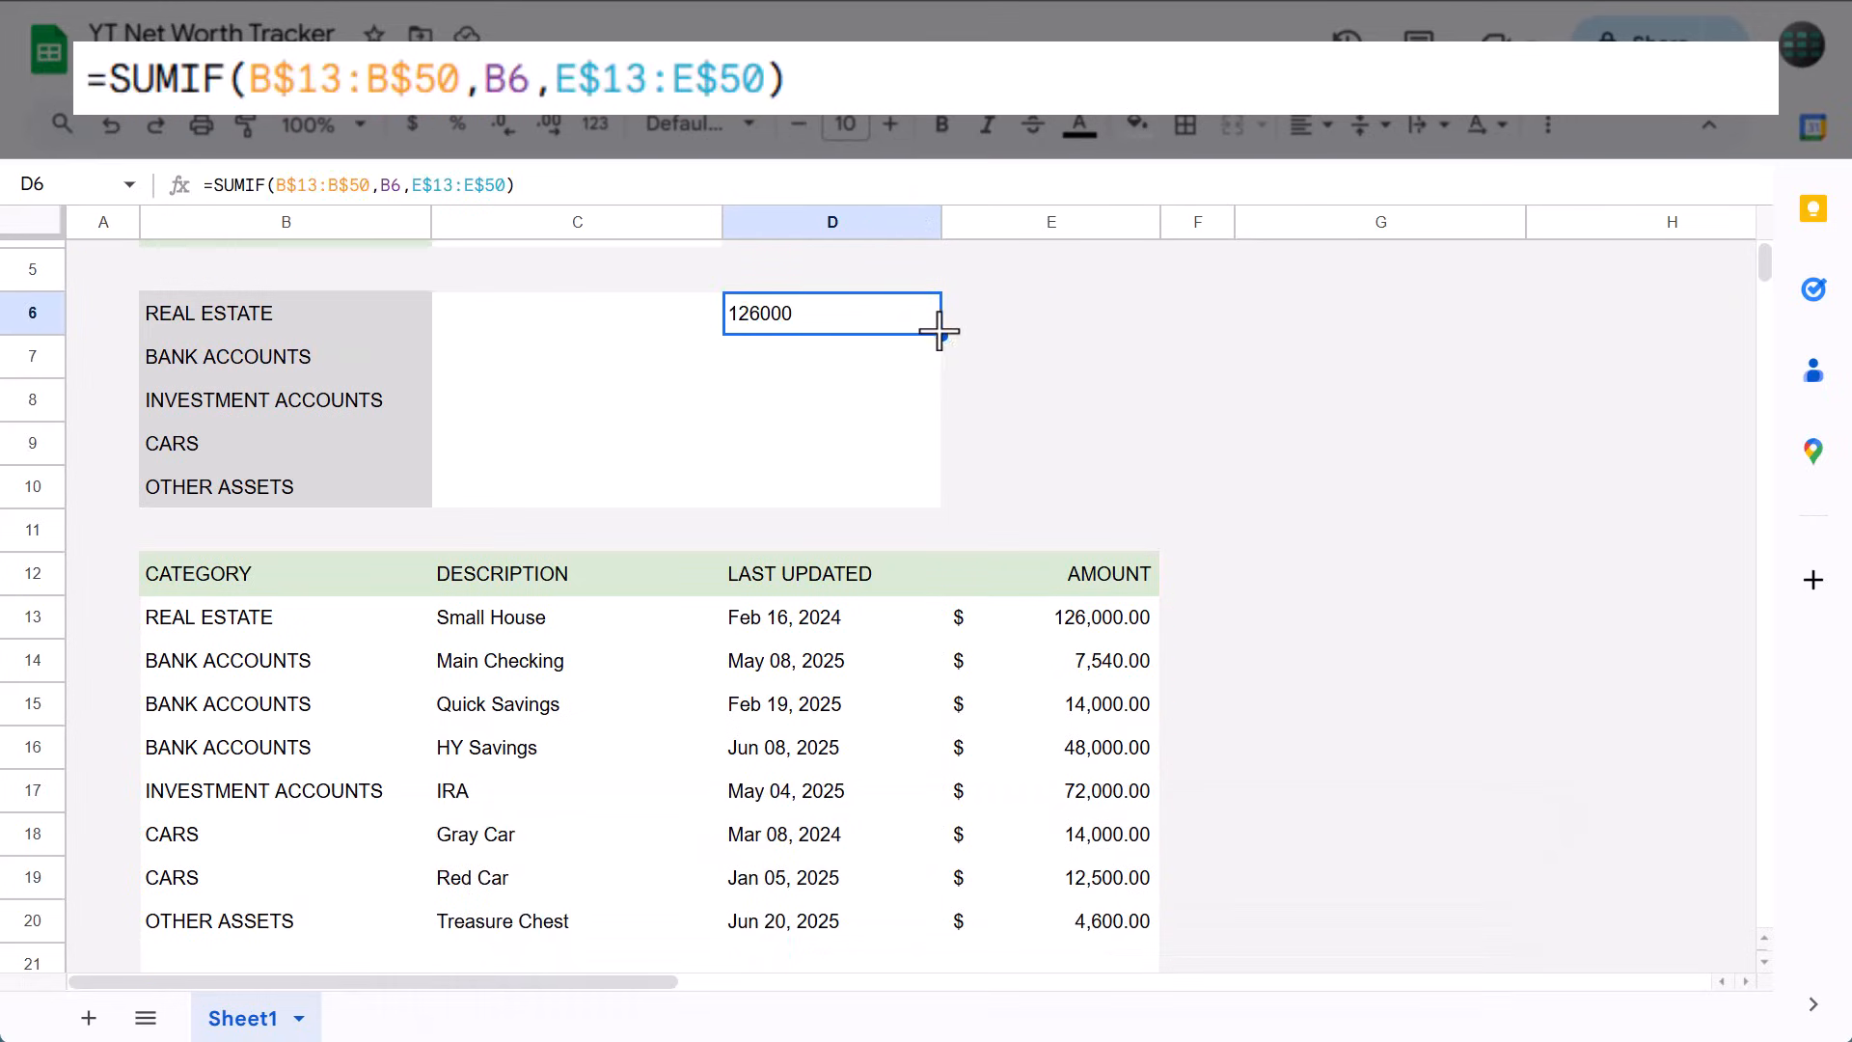
pyautogui.moveTo(933, 333); pyautogui.dragTo(933, 486)
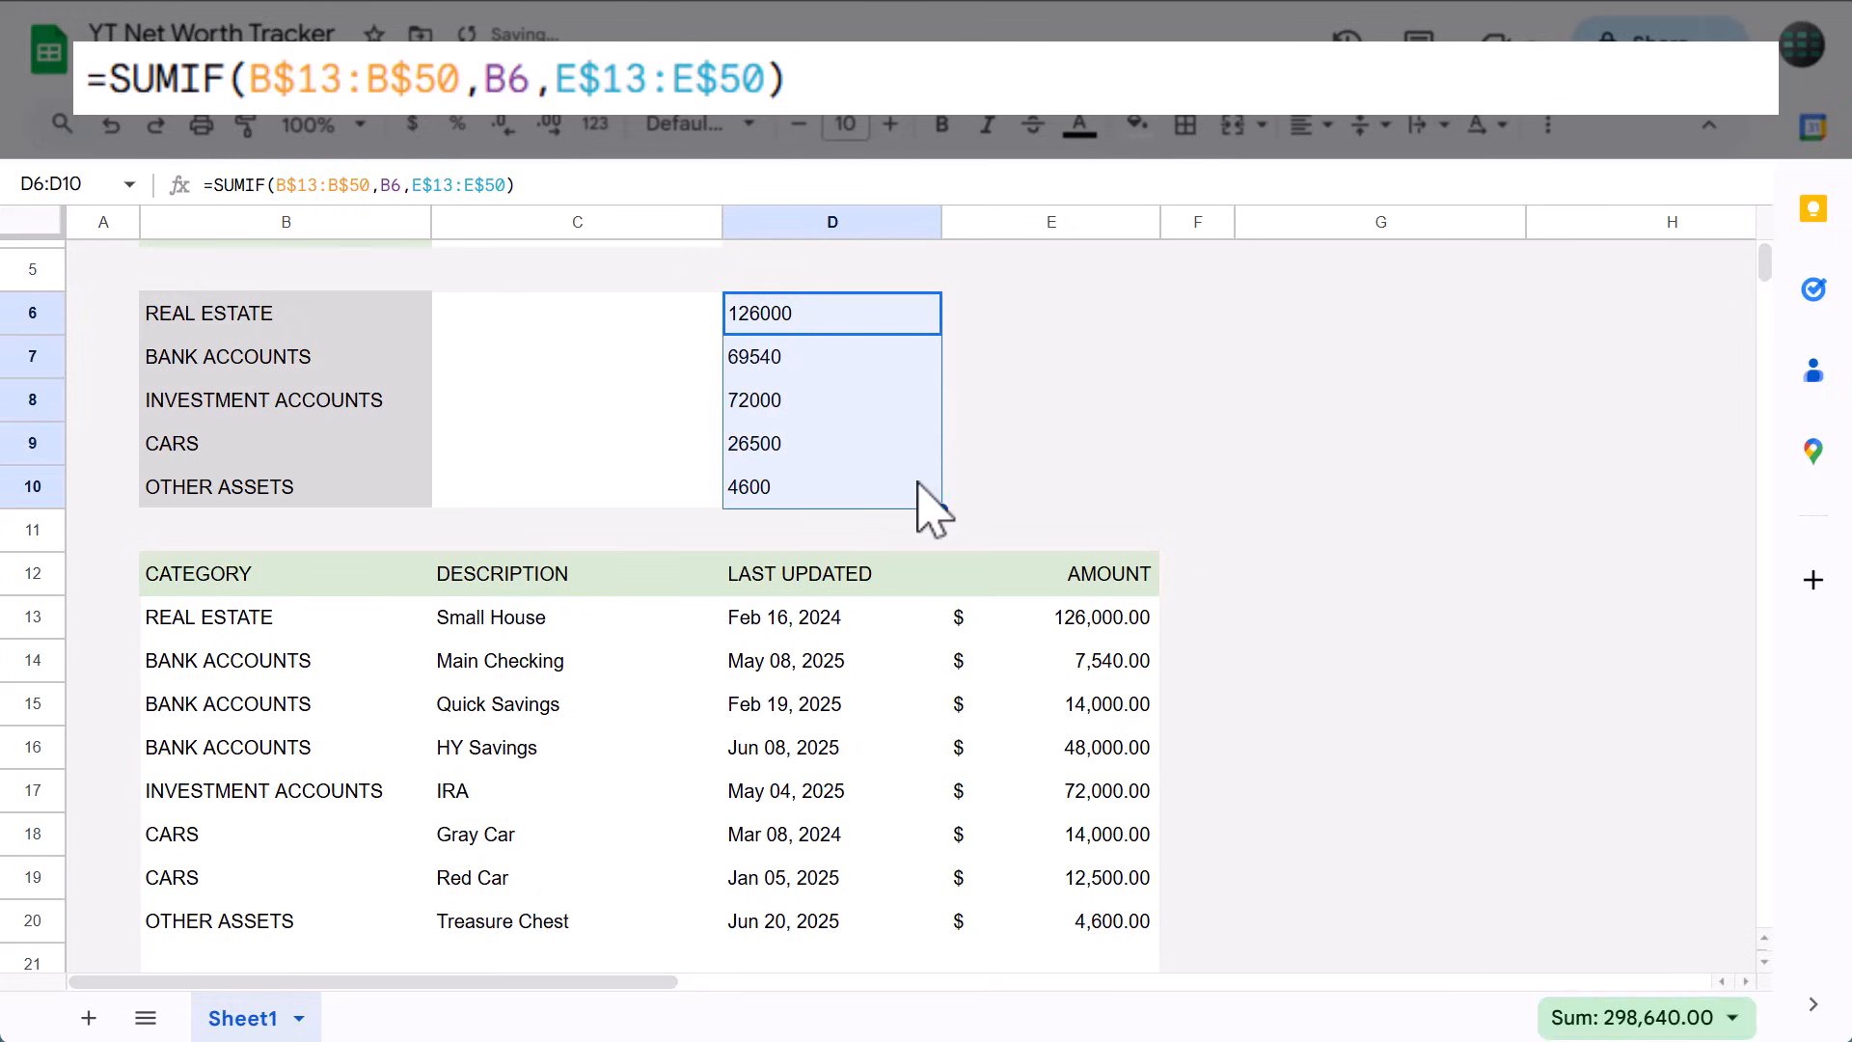
pyautogui.click(831, 486)
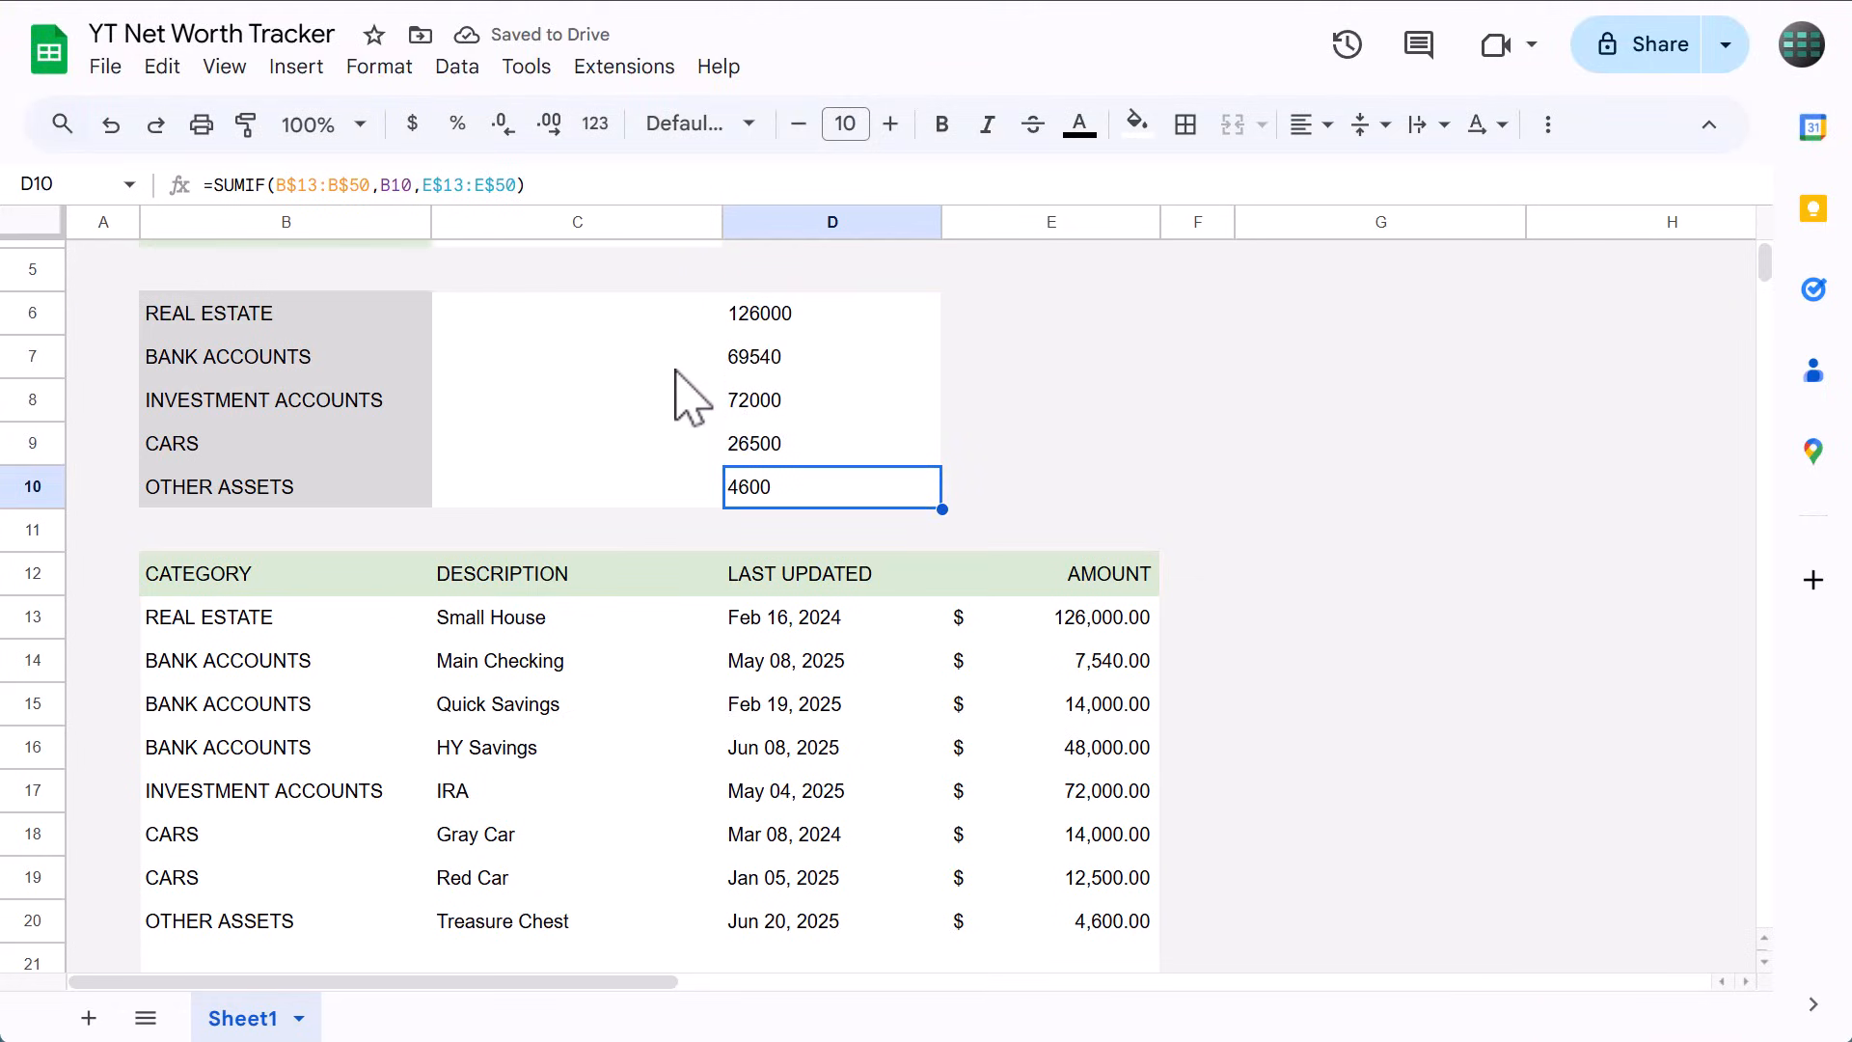
# Format the category totals D6:D10 as Accounting, e.g. $69,540.00.
pyautogui.moveTo(831, 312); pyautogui.dragTo(831, 486)
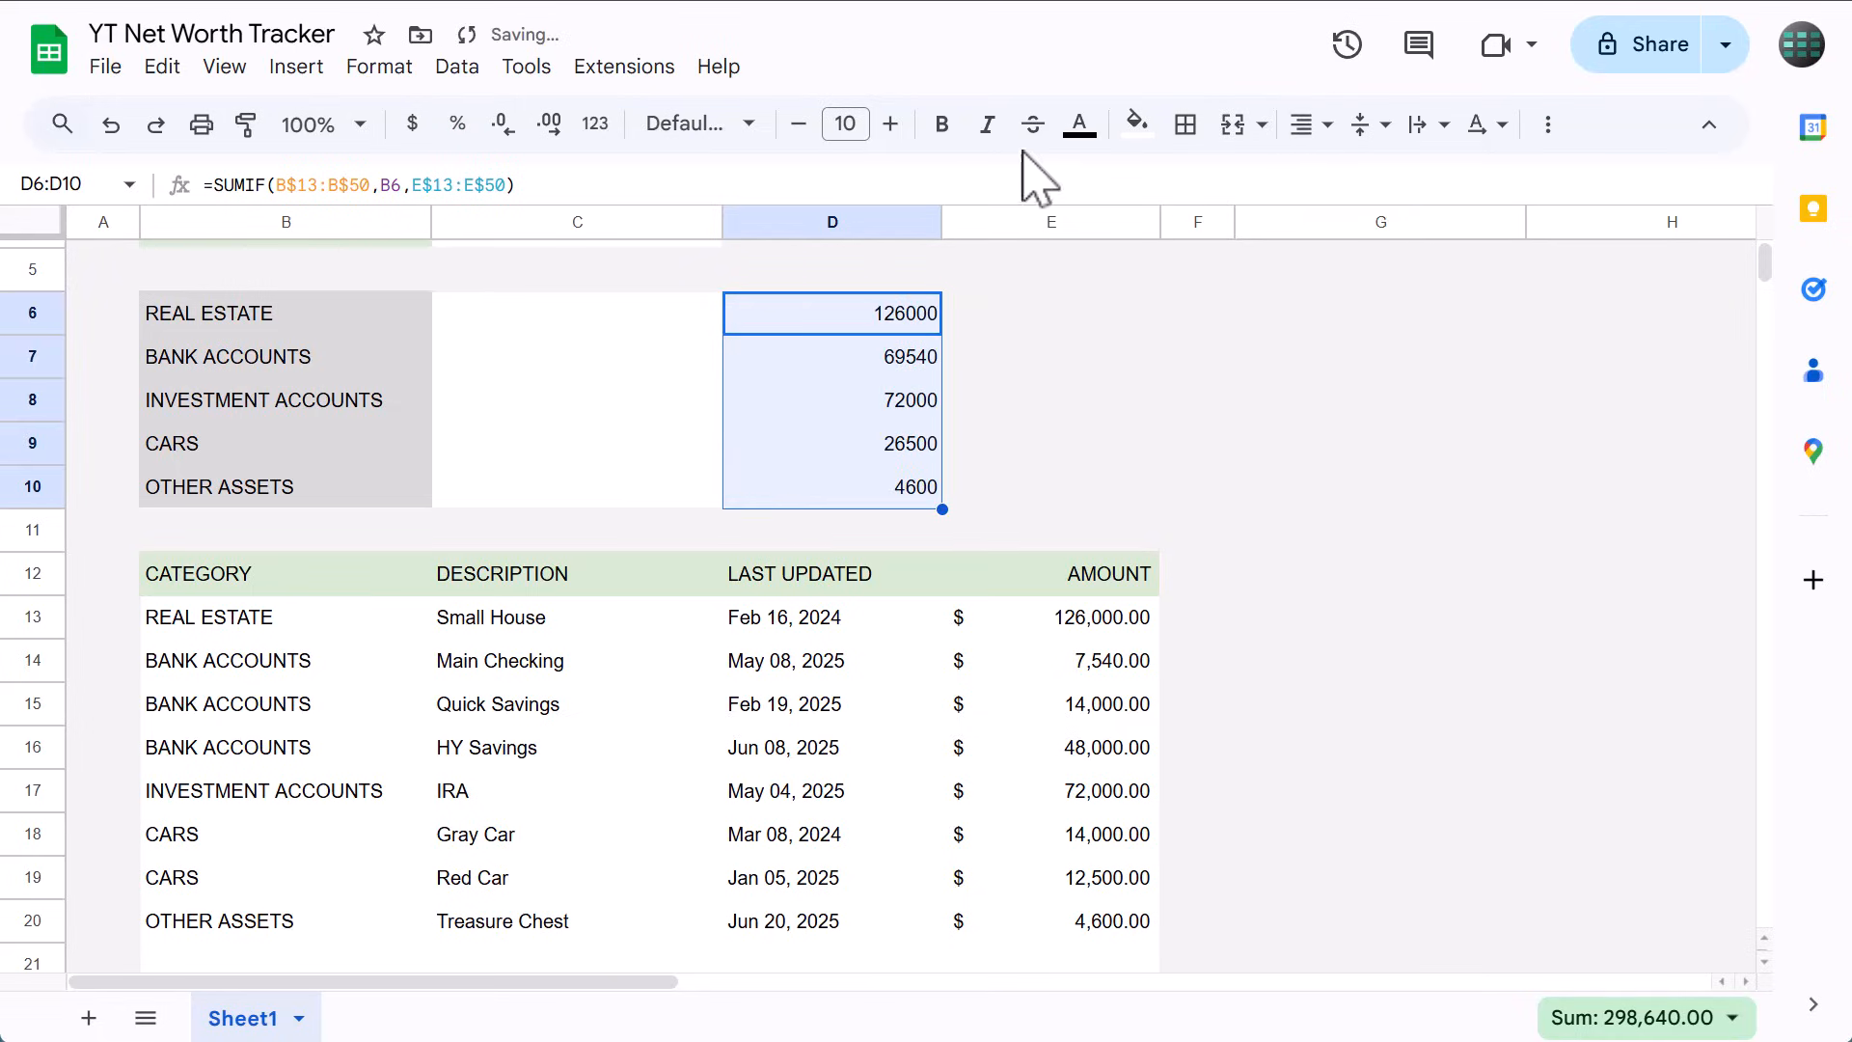
pyautogui.click(594, 124)
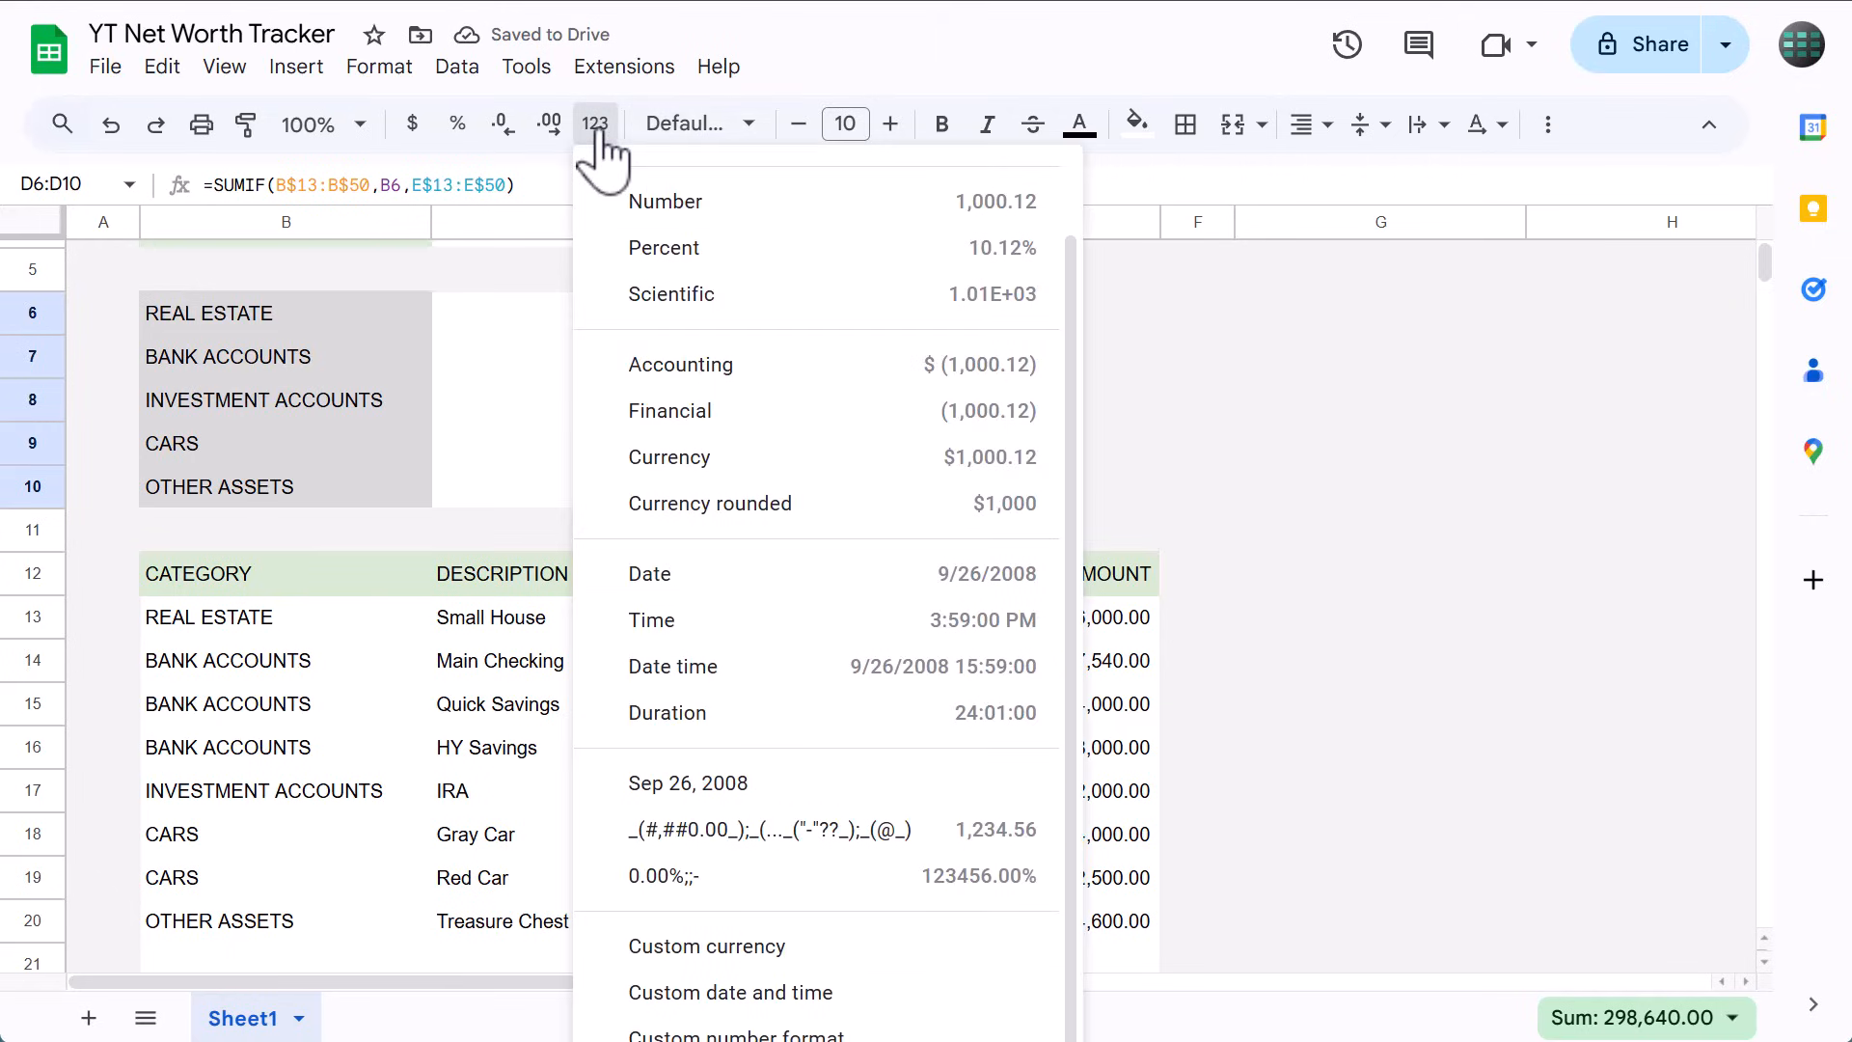
pyautogui.click(669, 458)
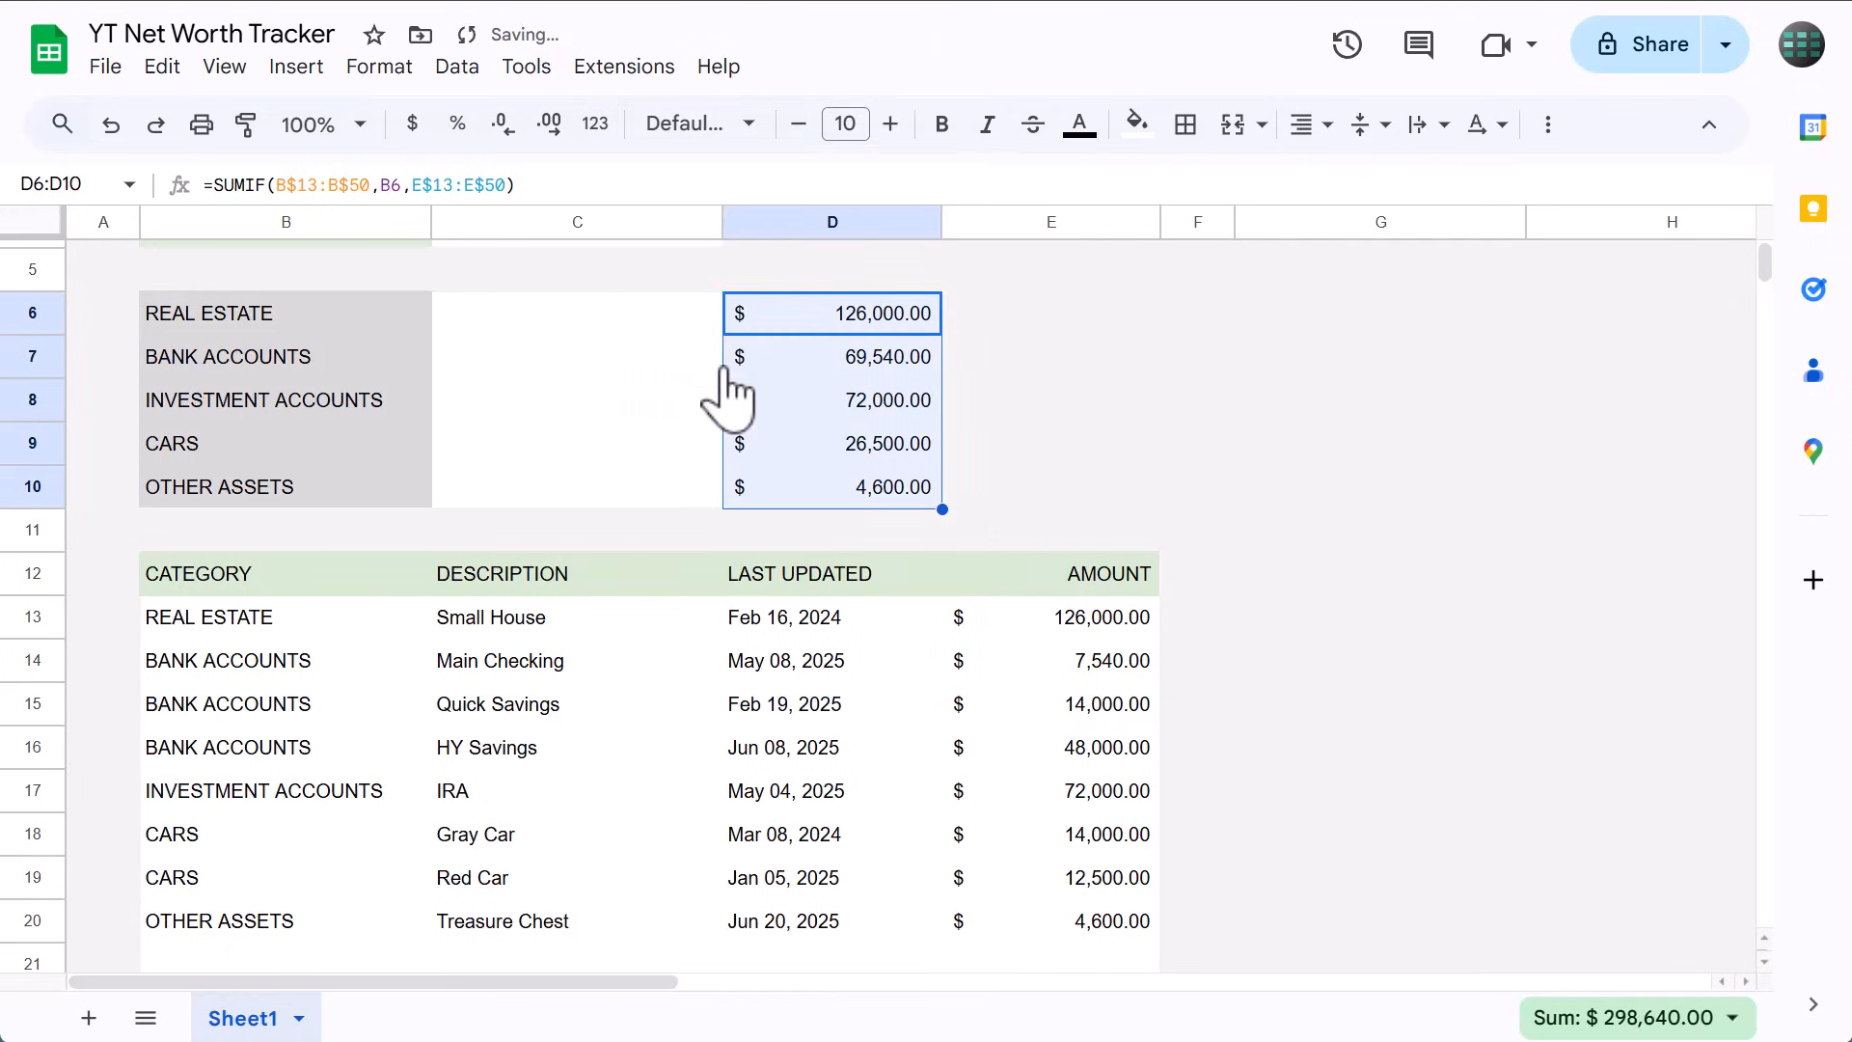
pyautogui.click(577, 313)
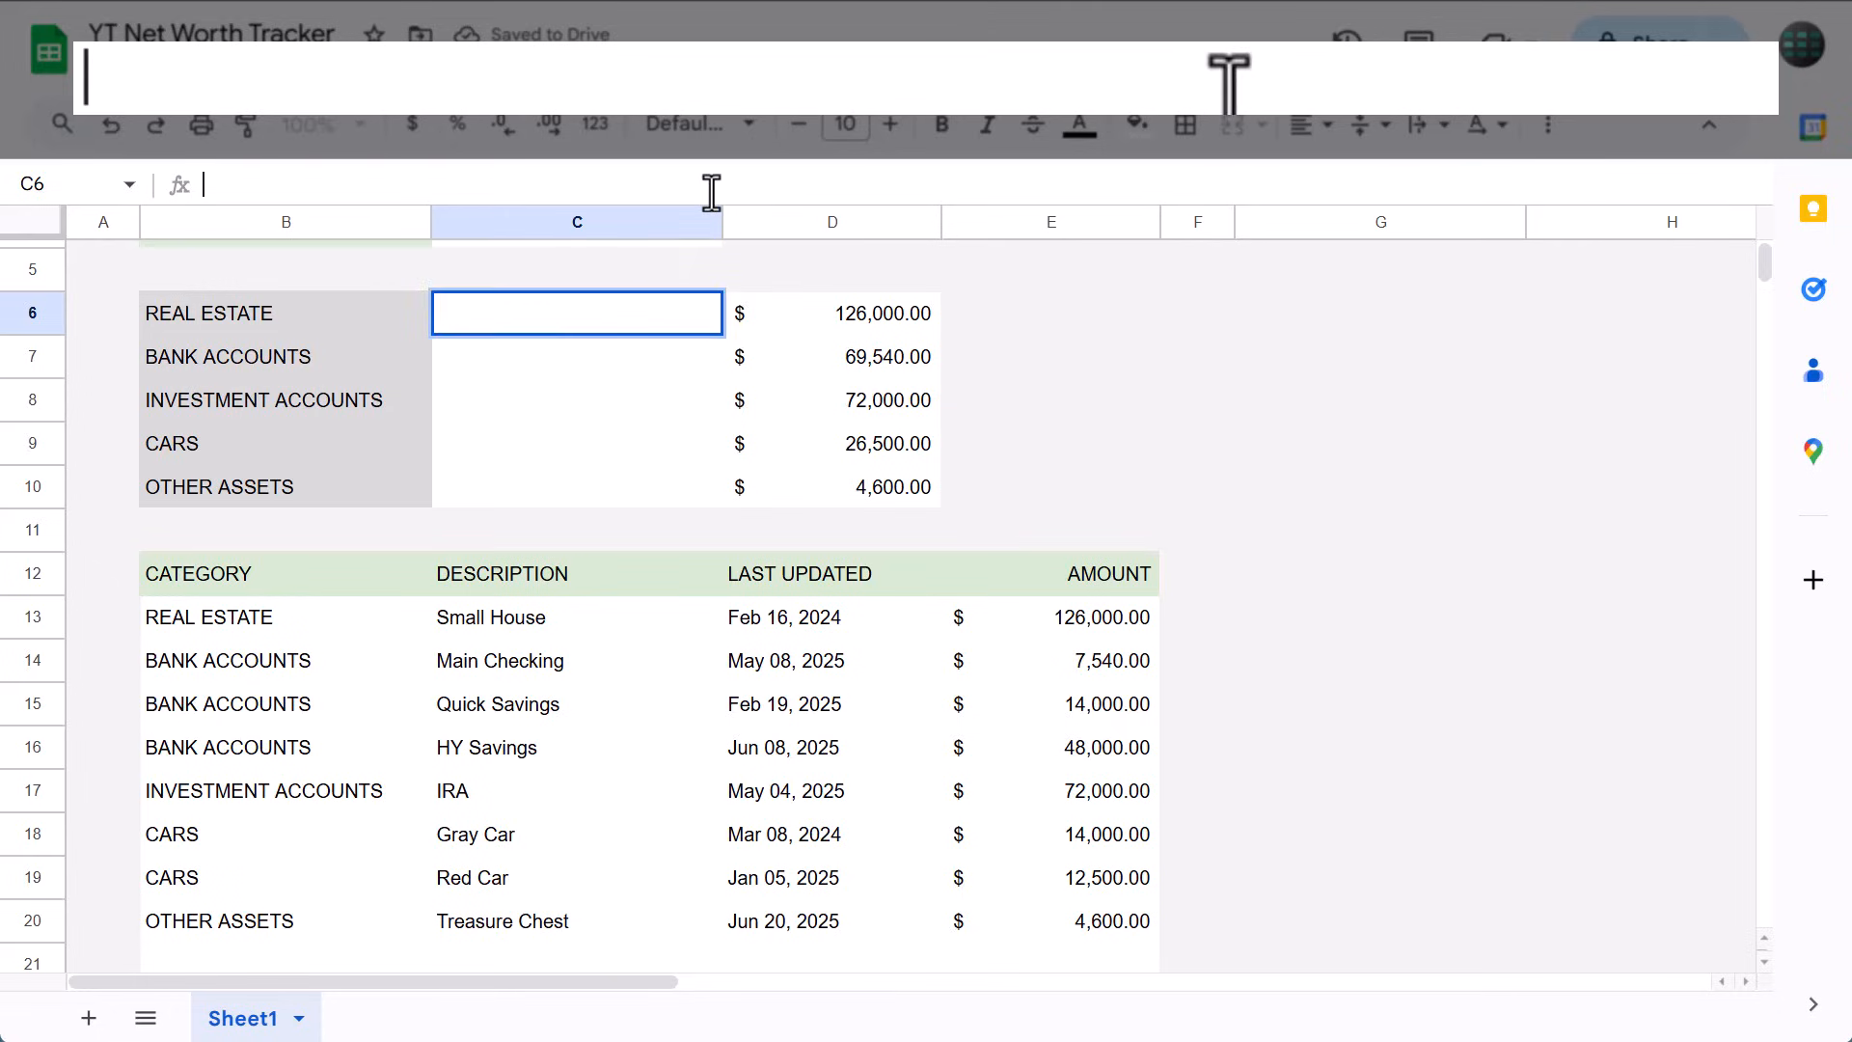
# Enter =SPARKLINE(D6,{"charttype","bar";"max",MAX(D$6:D$10);"color1","green"}) in C6 for a green REAL ESTATE bar.
pyautogui.write('=')
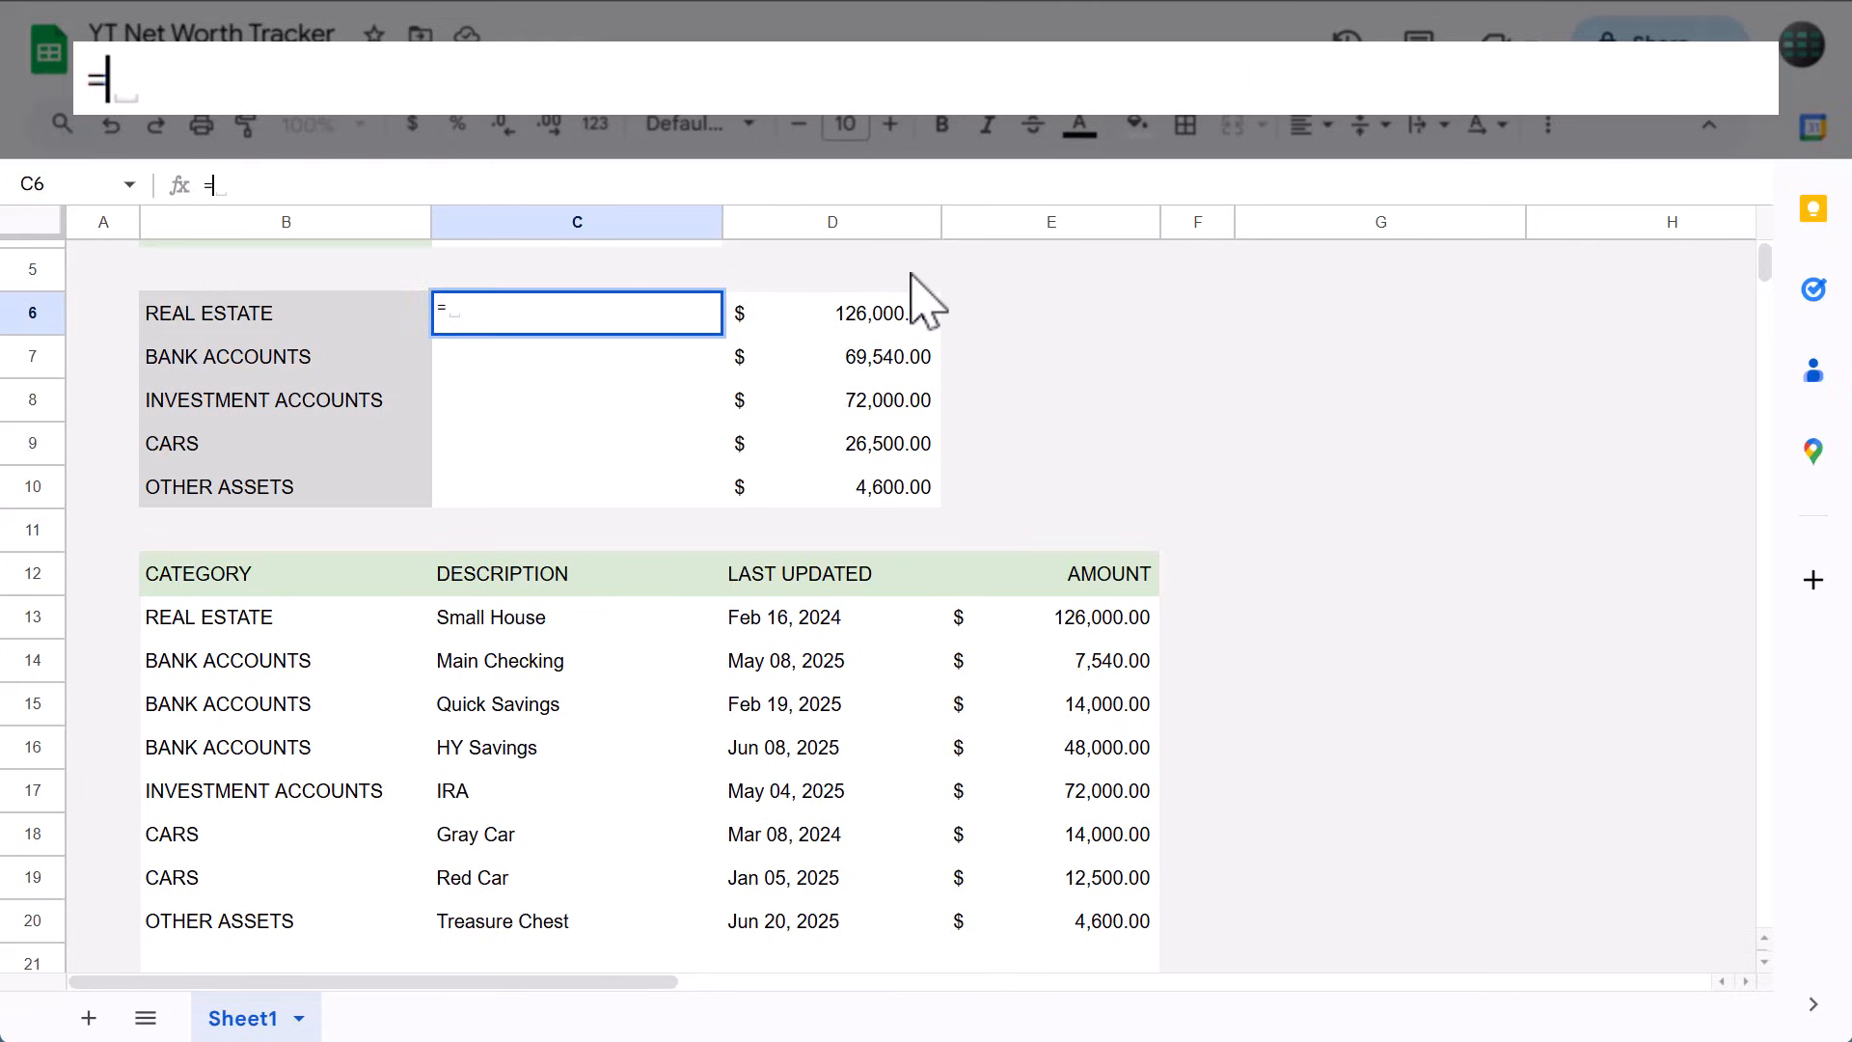
pyautogui.write('SPARKLINE(')
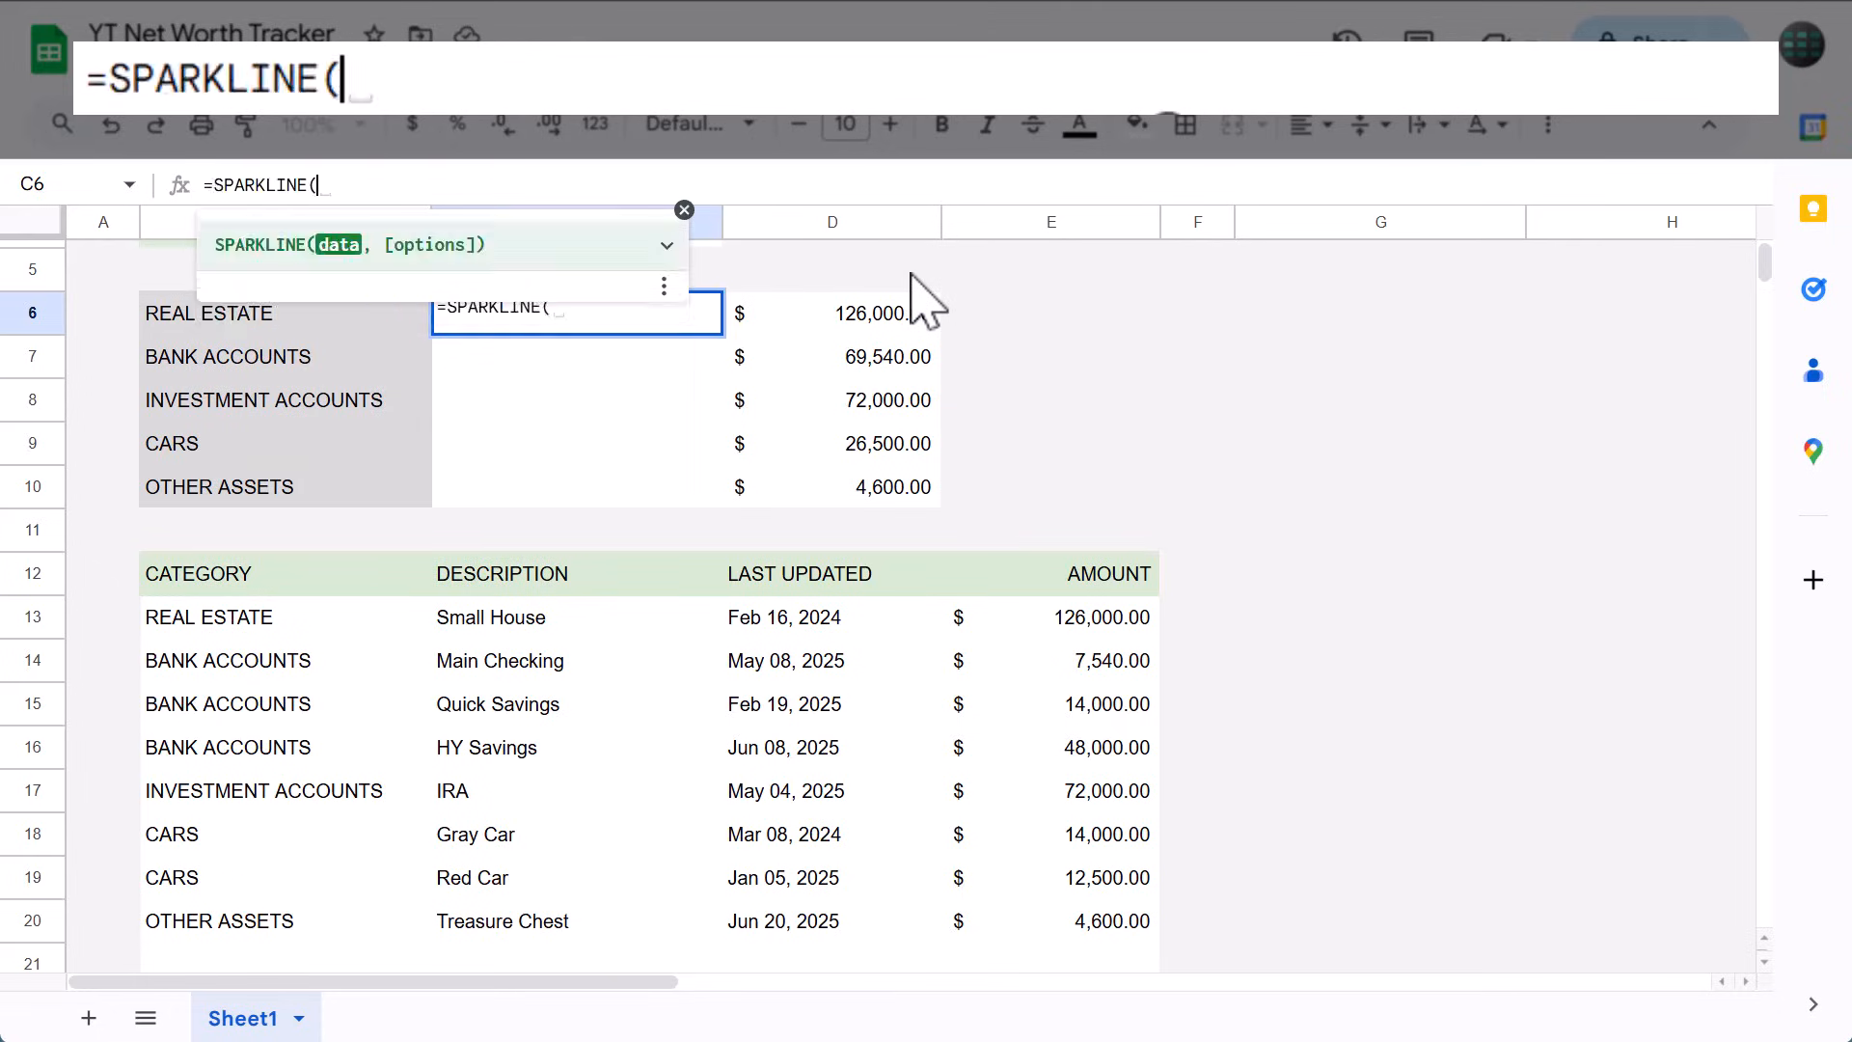
pyautogui.click(833, 313)
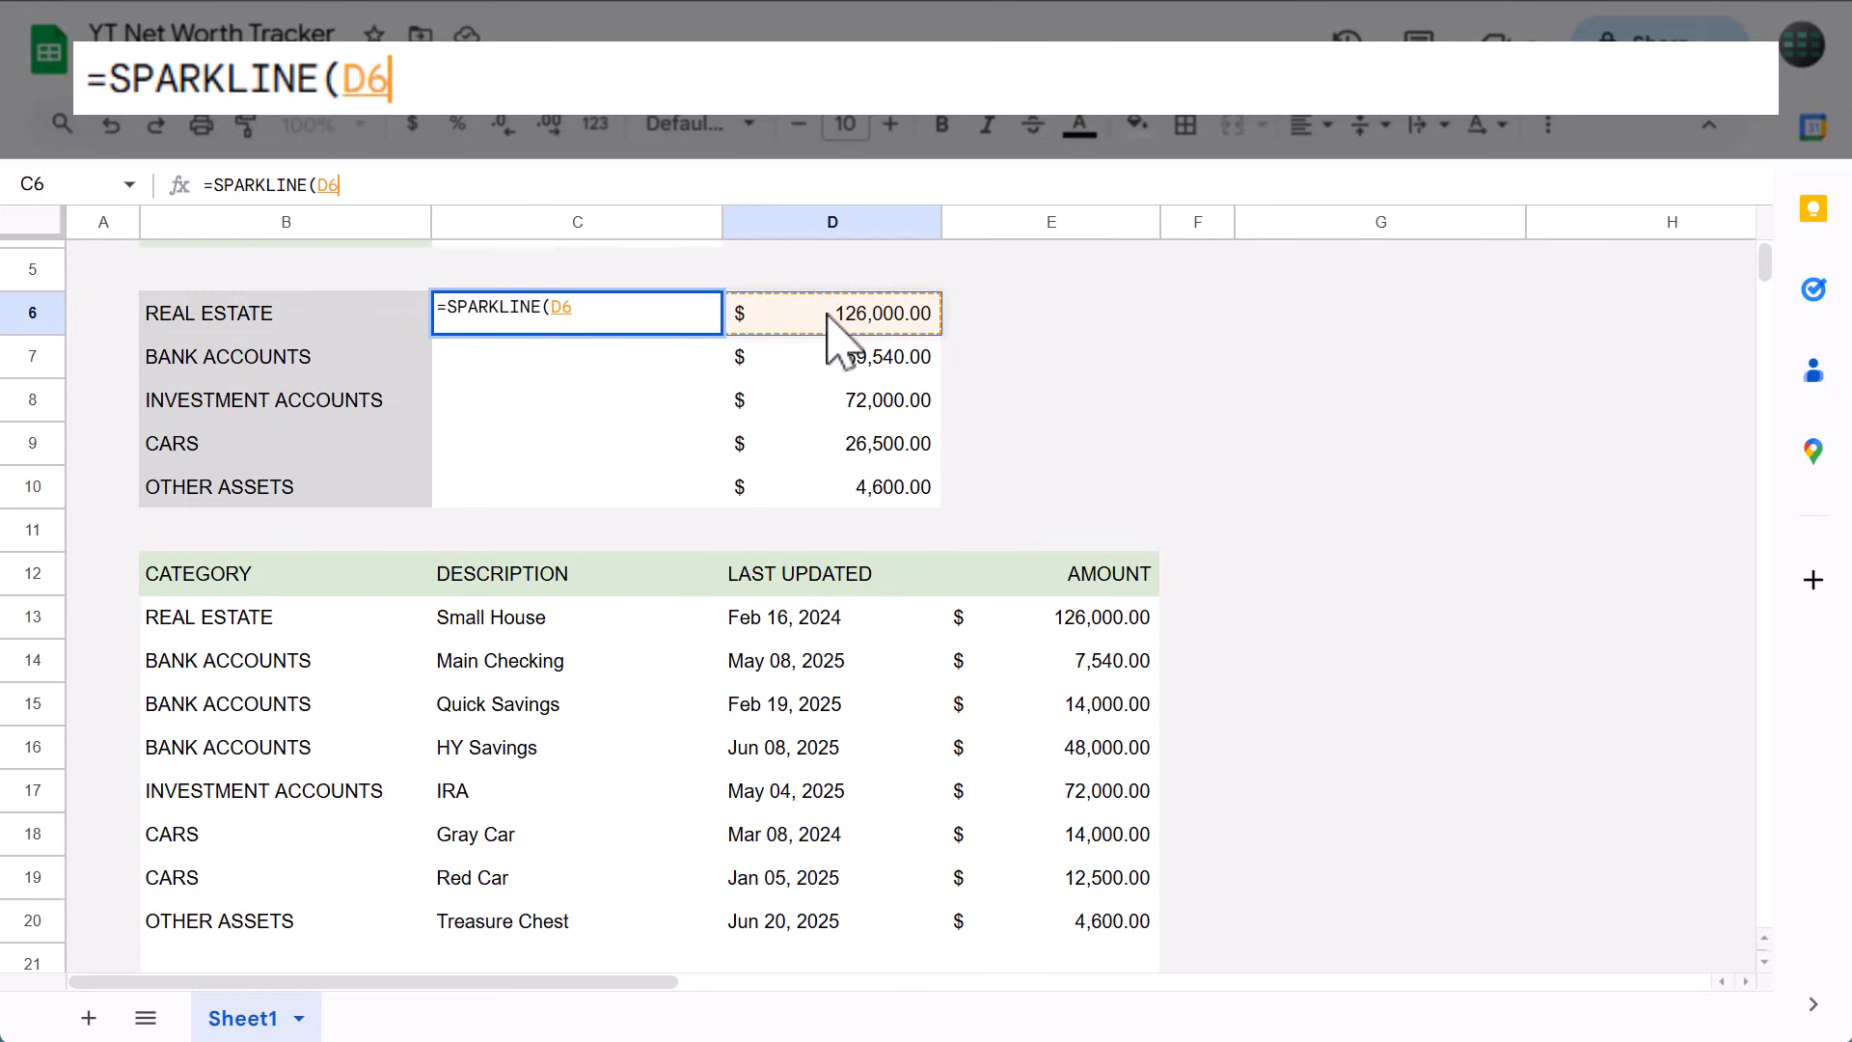
pyautogui.write(',')
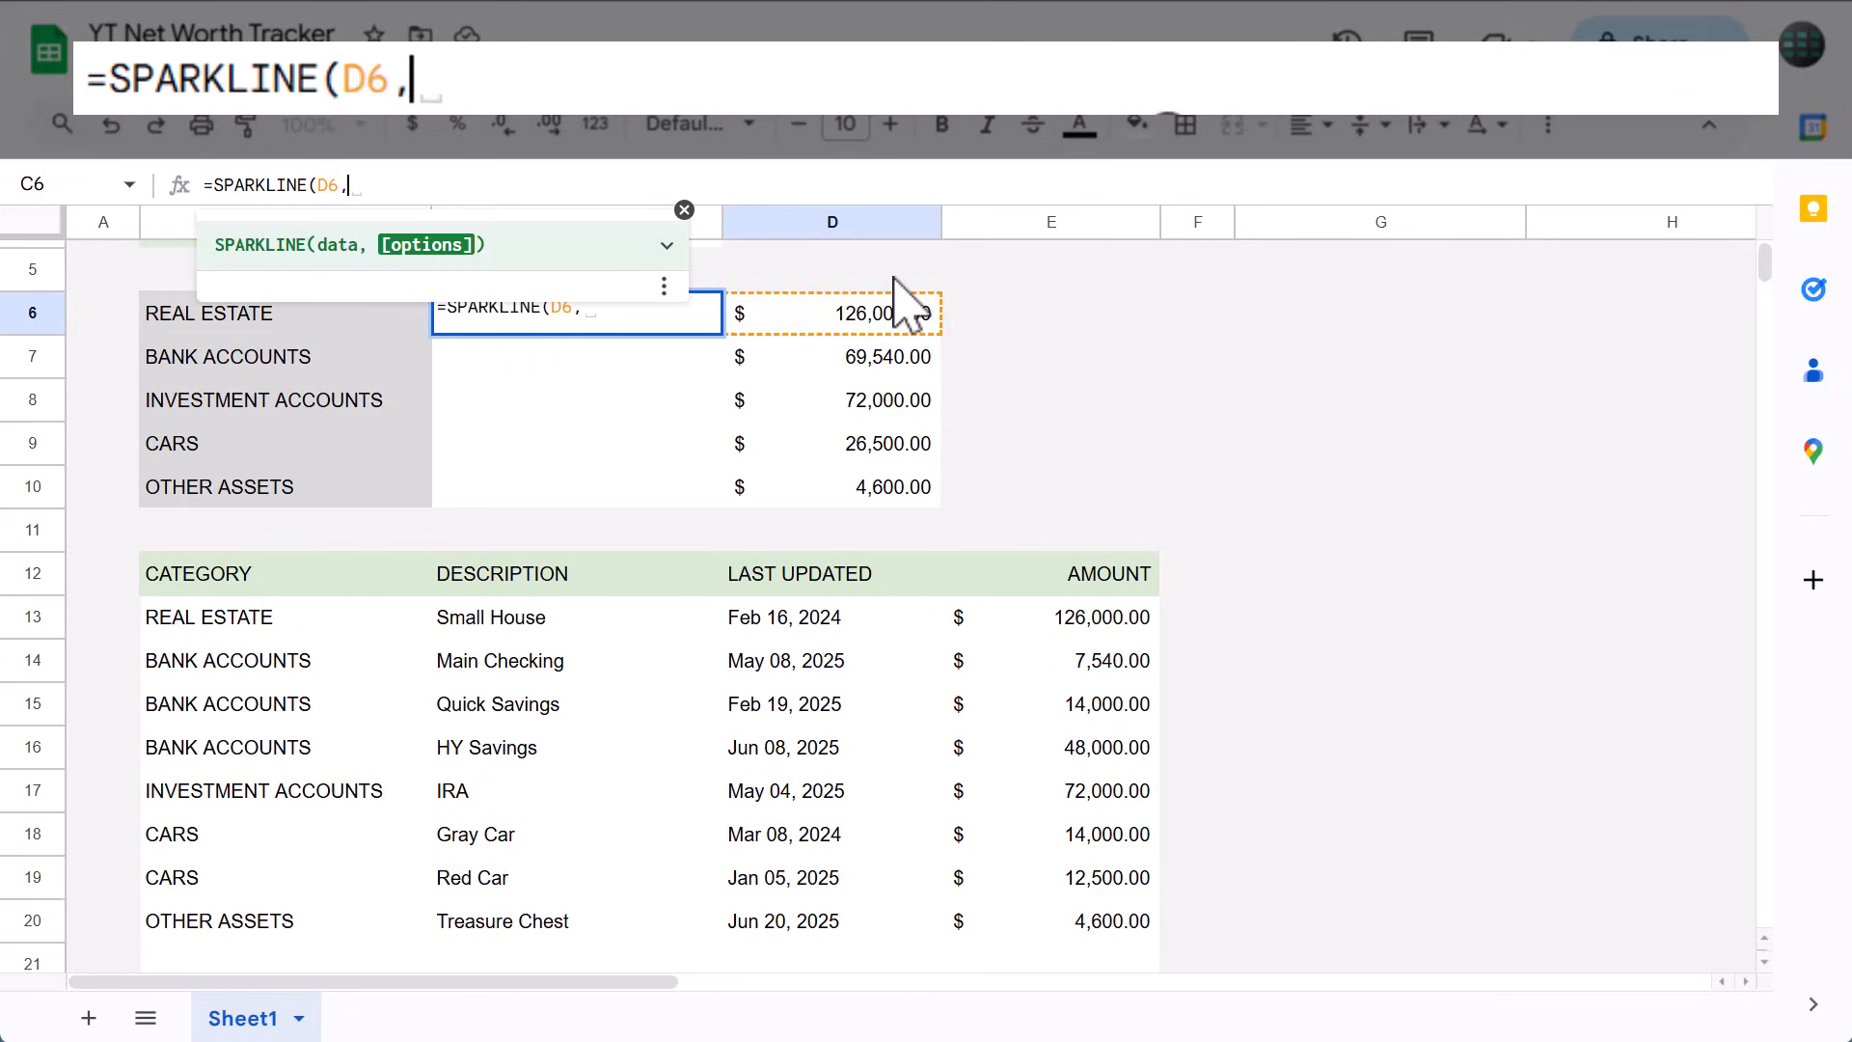
pyautogui.write('{')
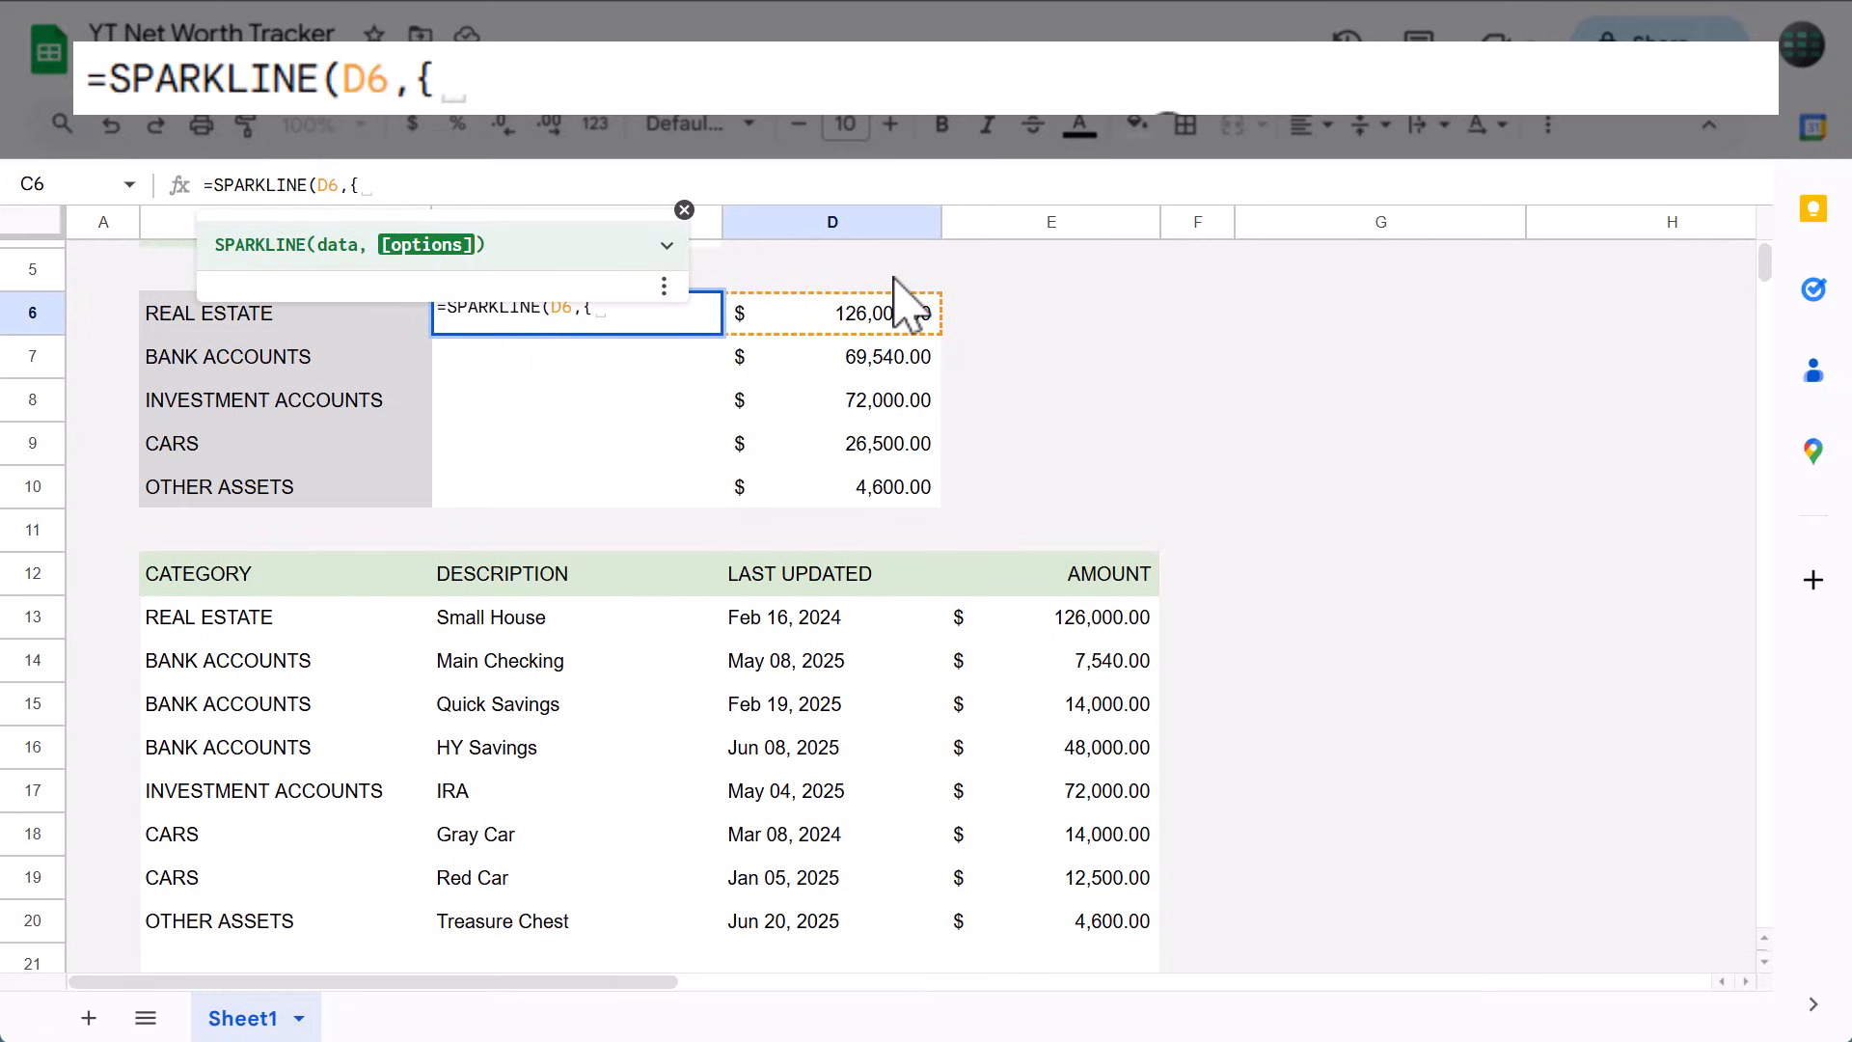
pyautogui.write('"cha')
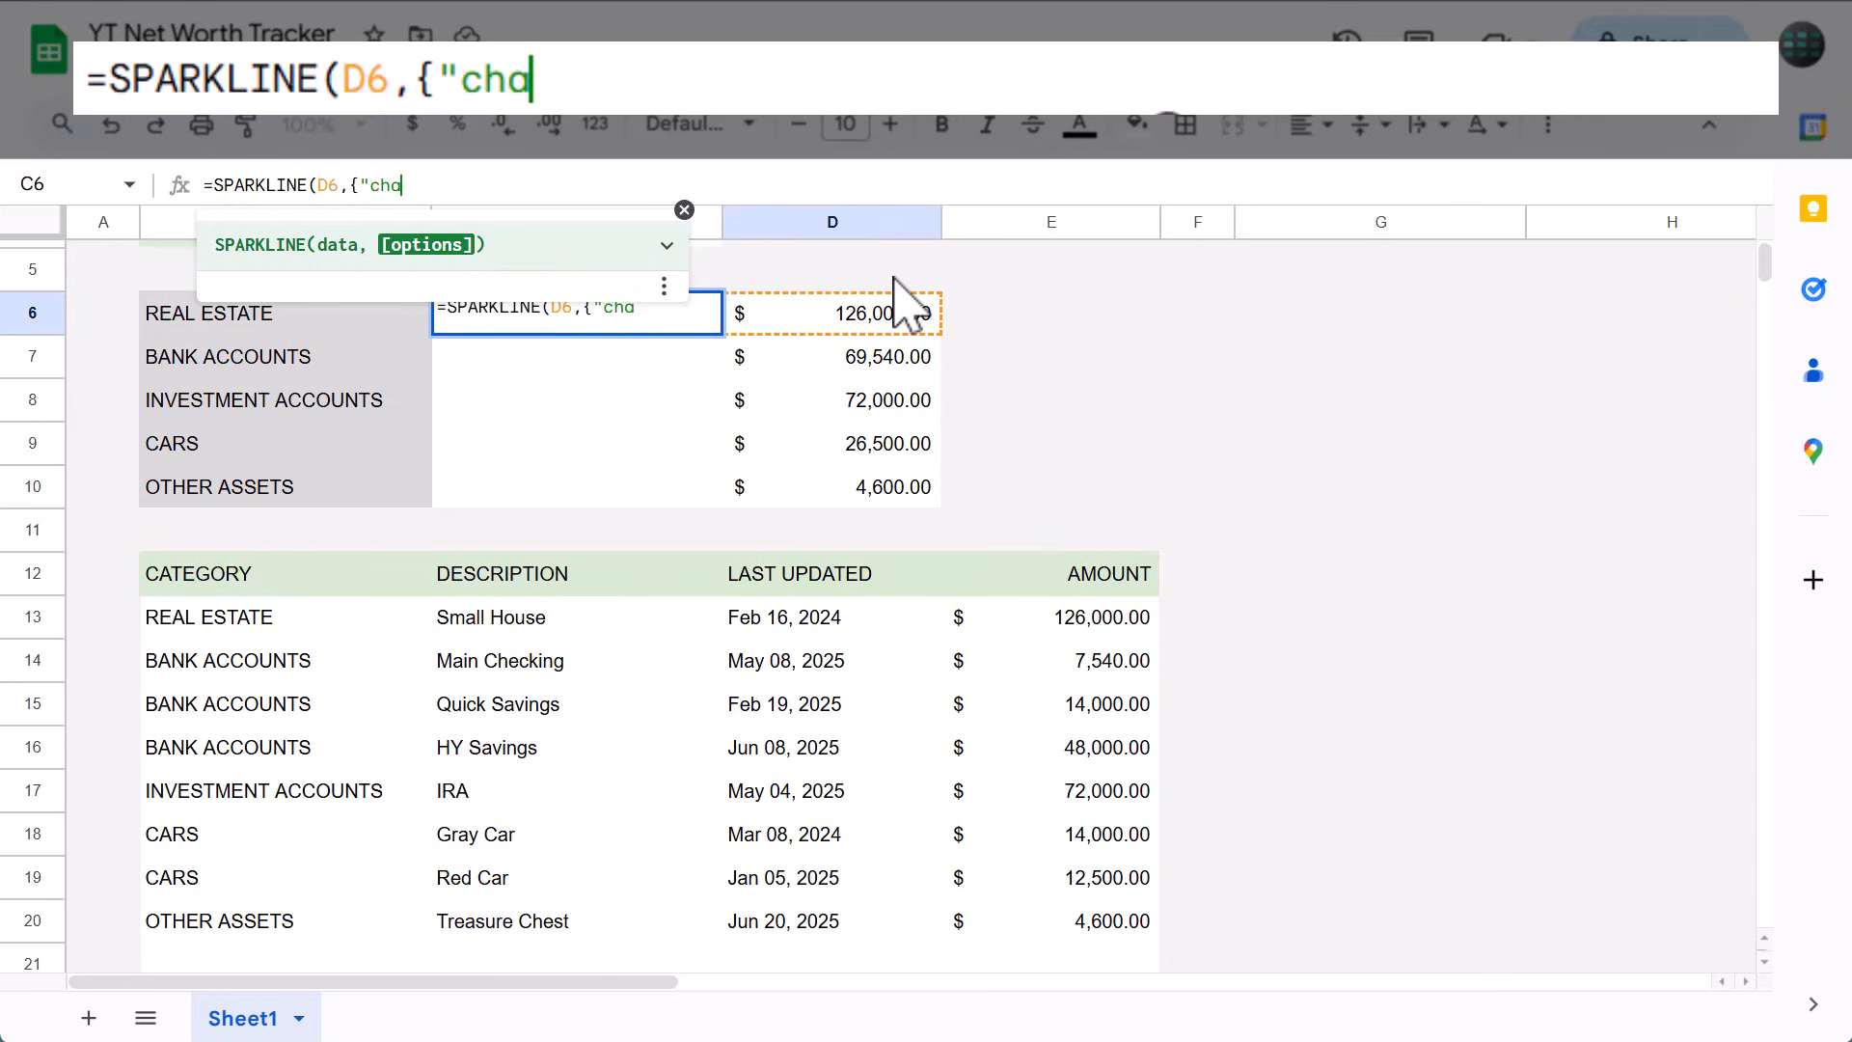
pyautogui.write('rttype",')
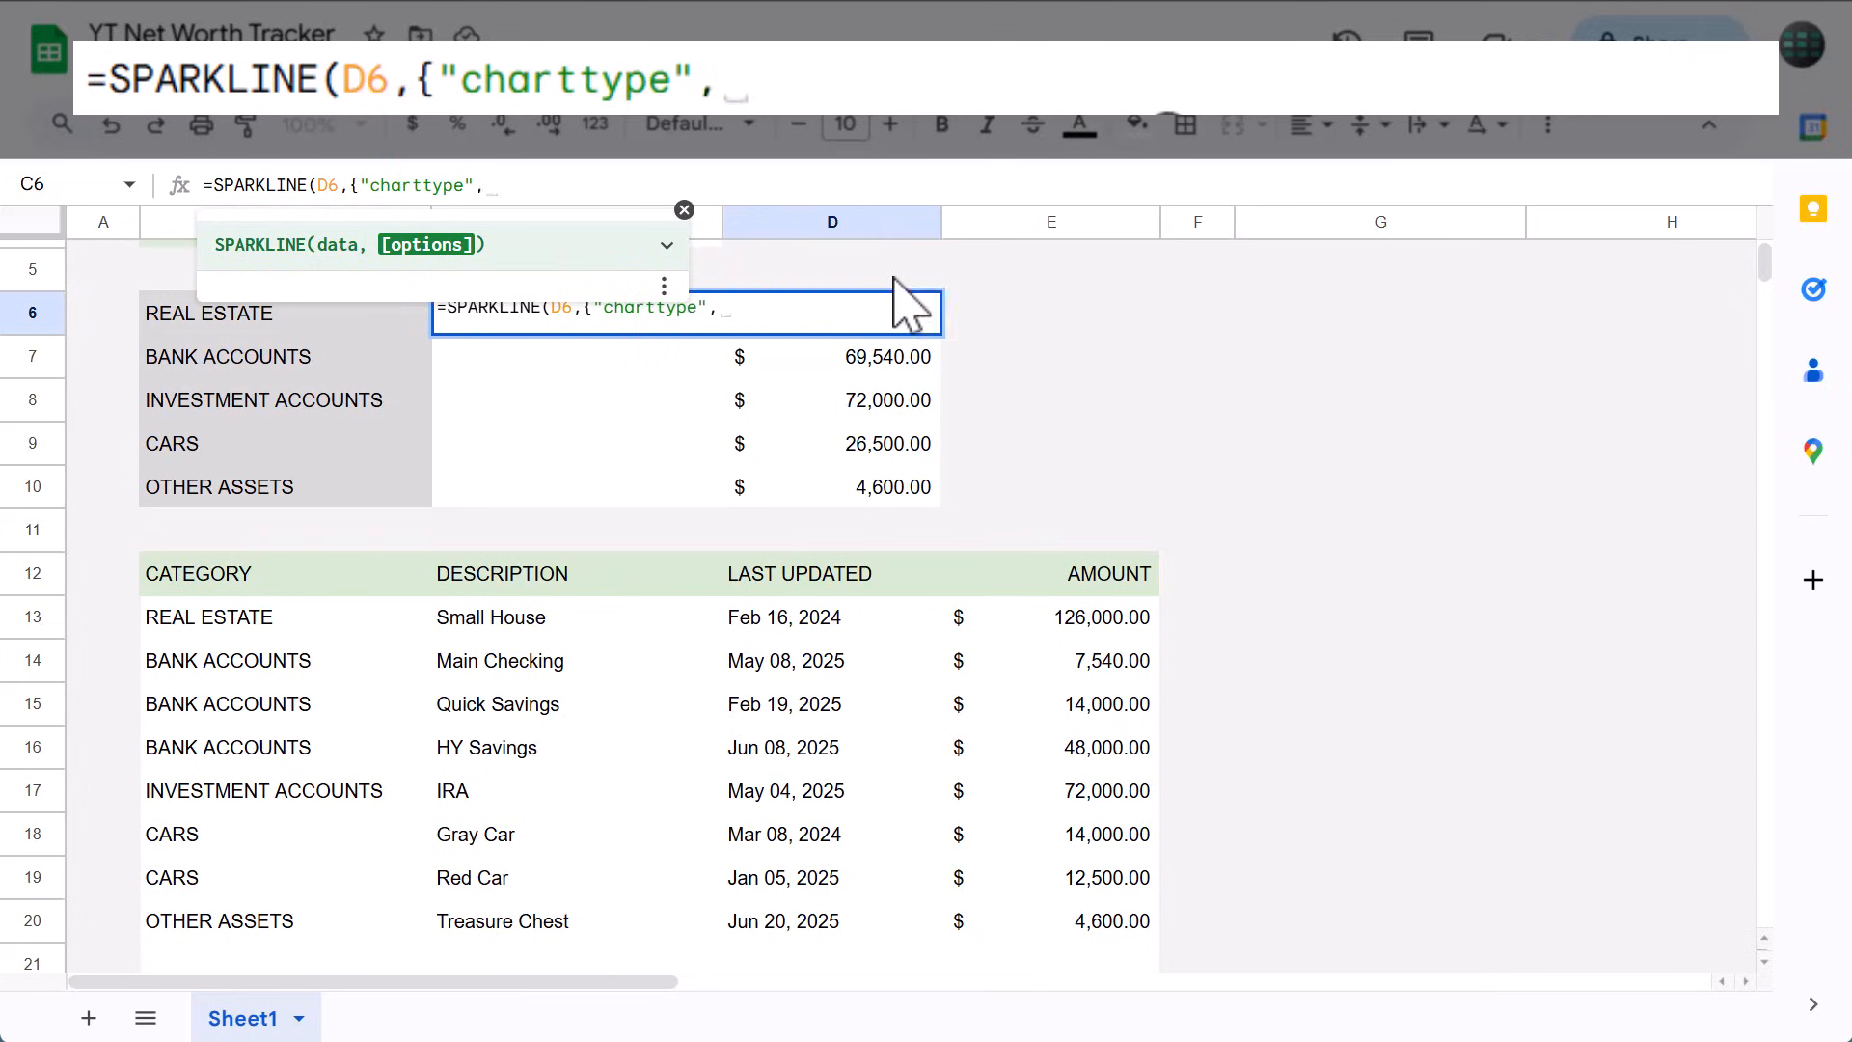
pyautogui.write('"bar')
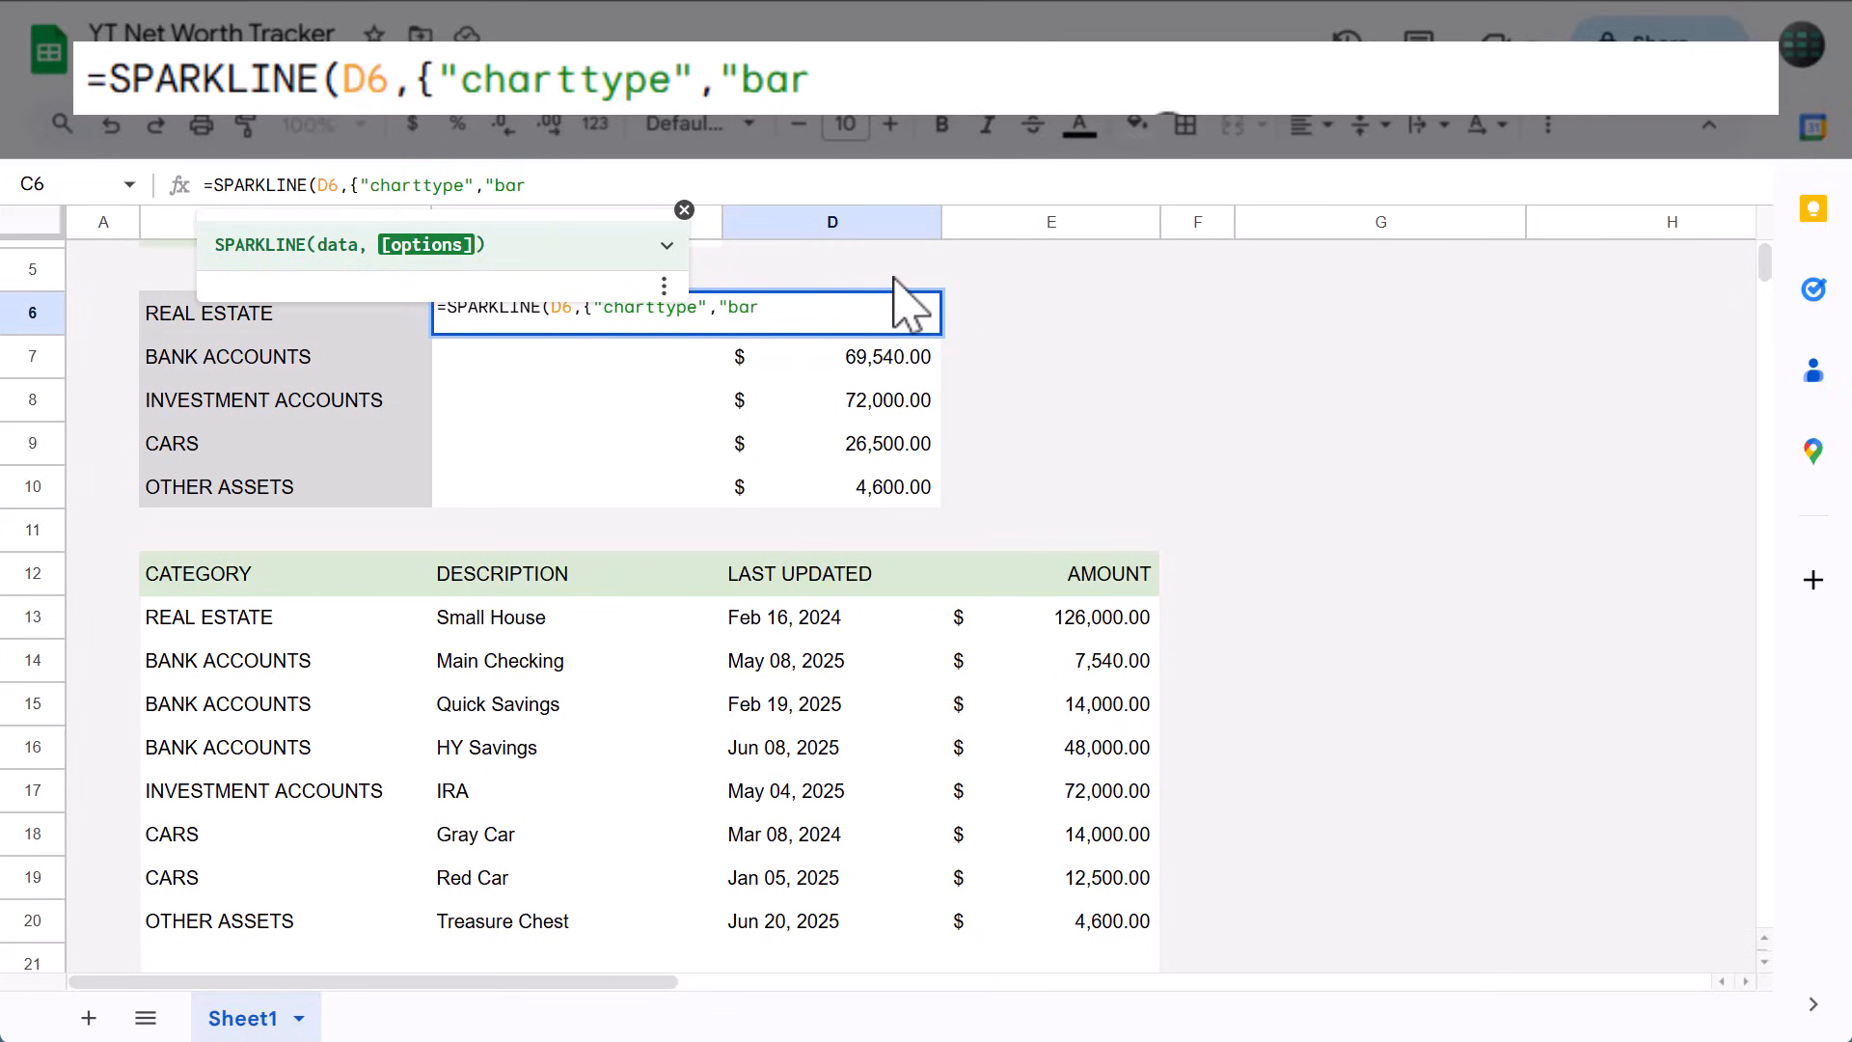
pyautogui.write('"')
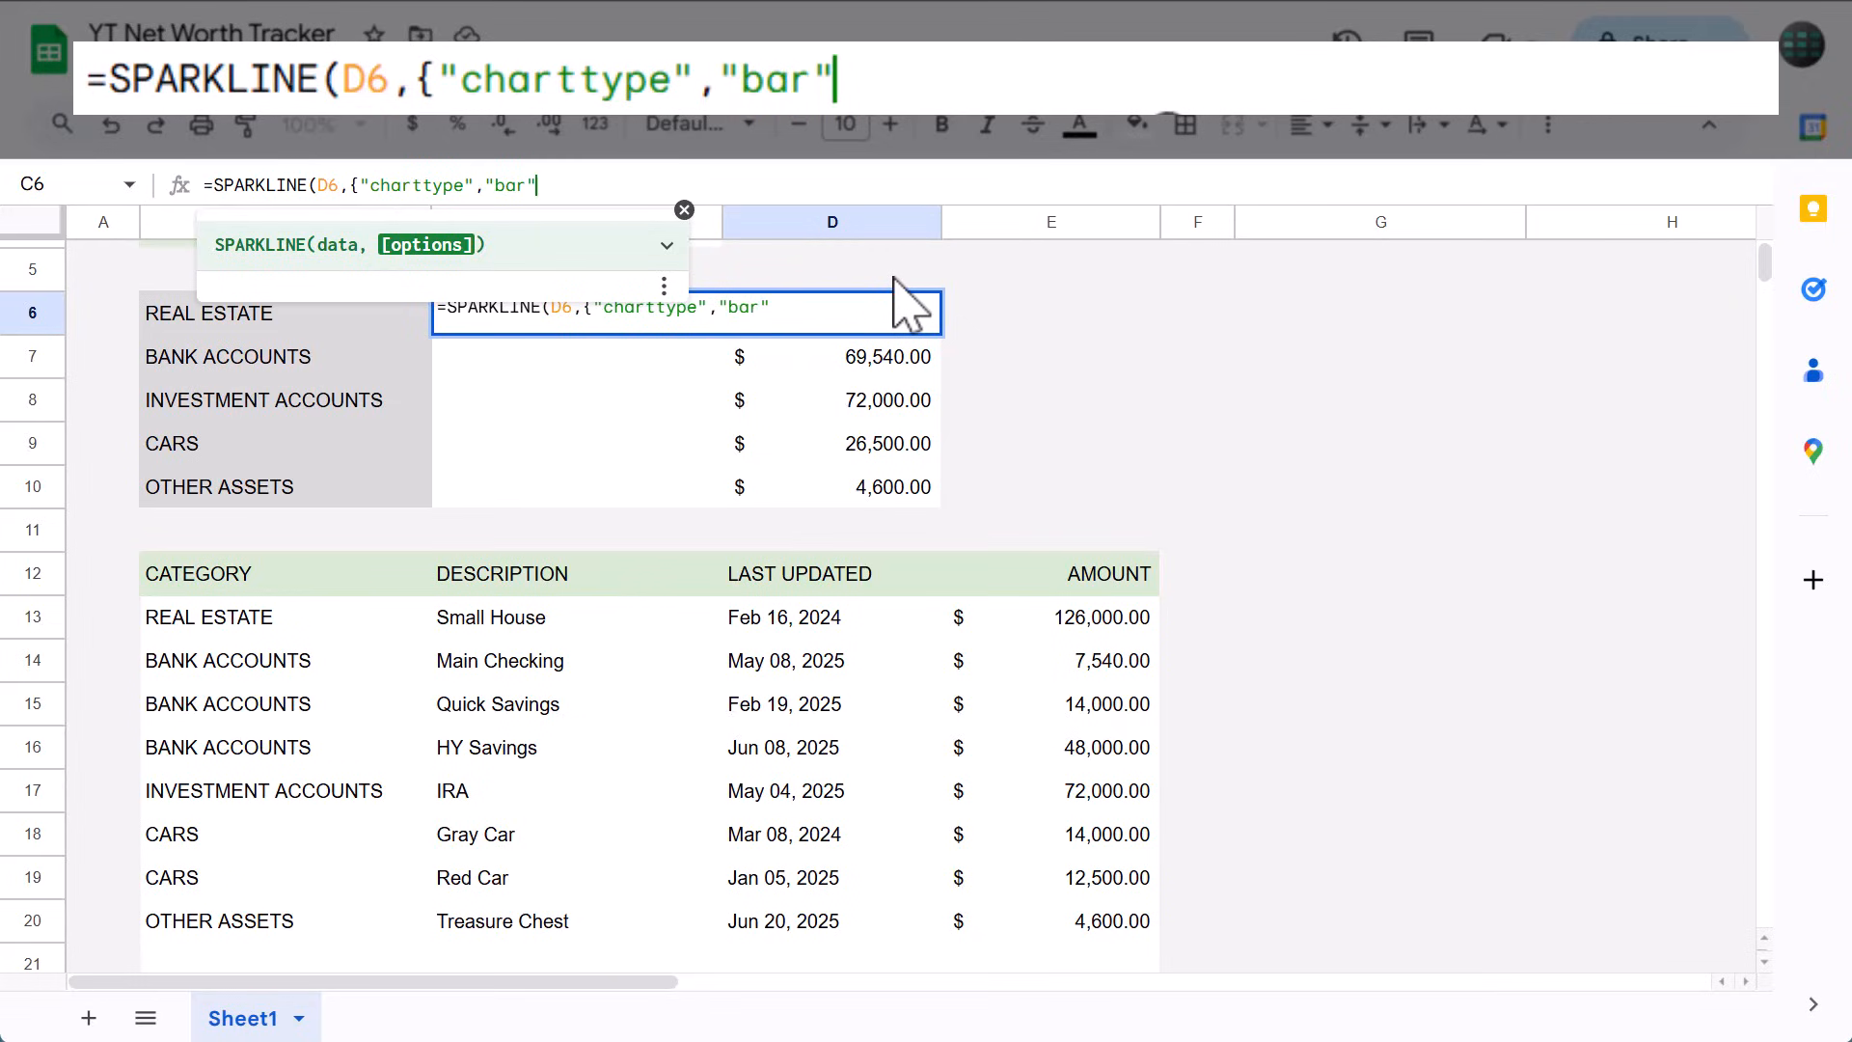
pyautogui.write(';')
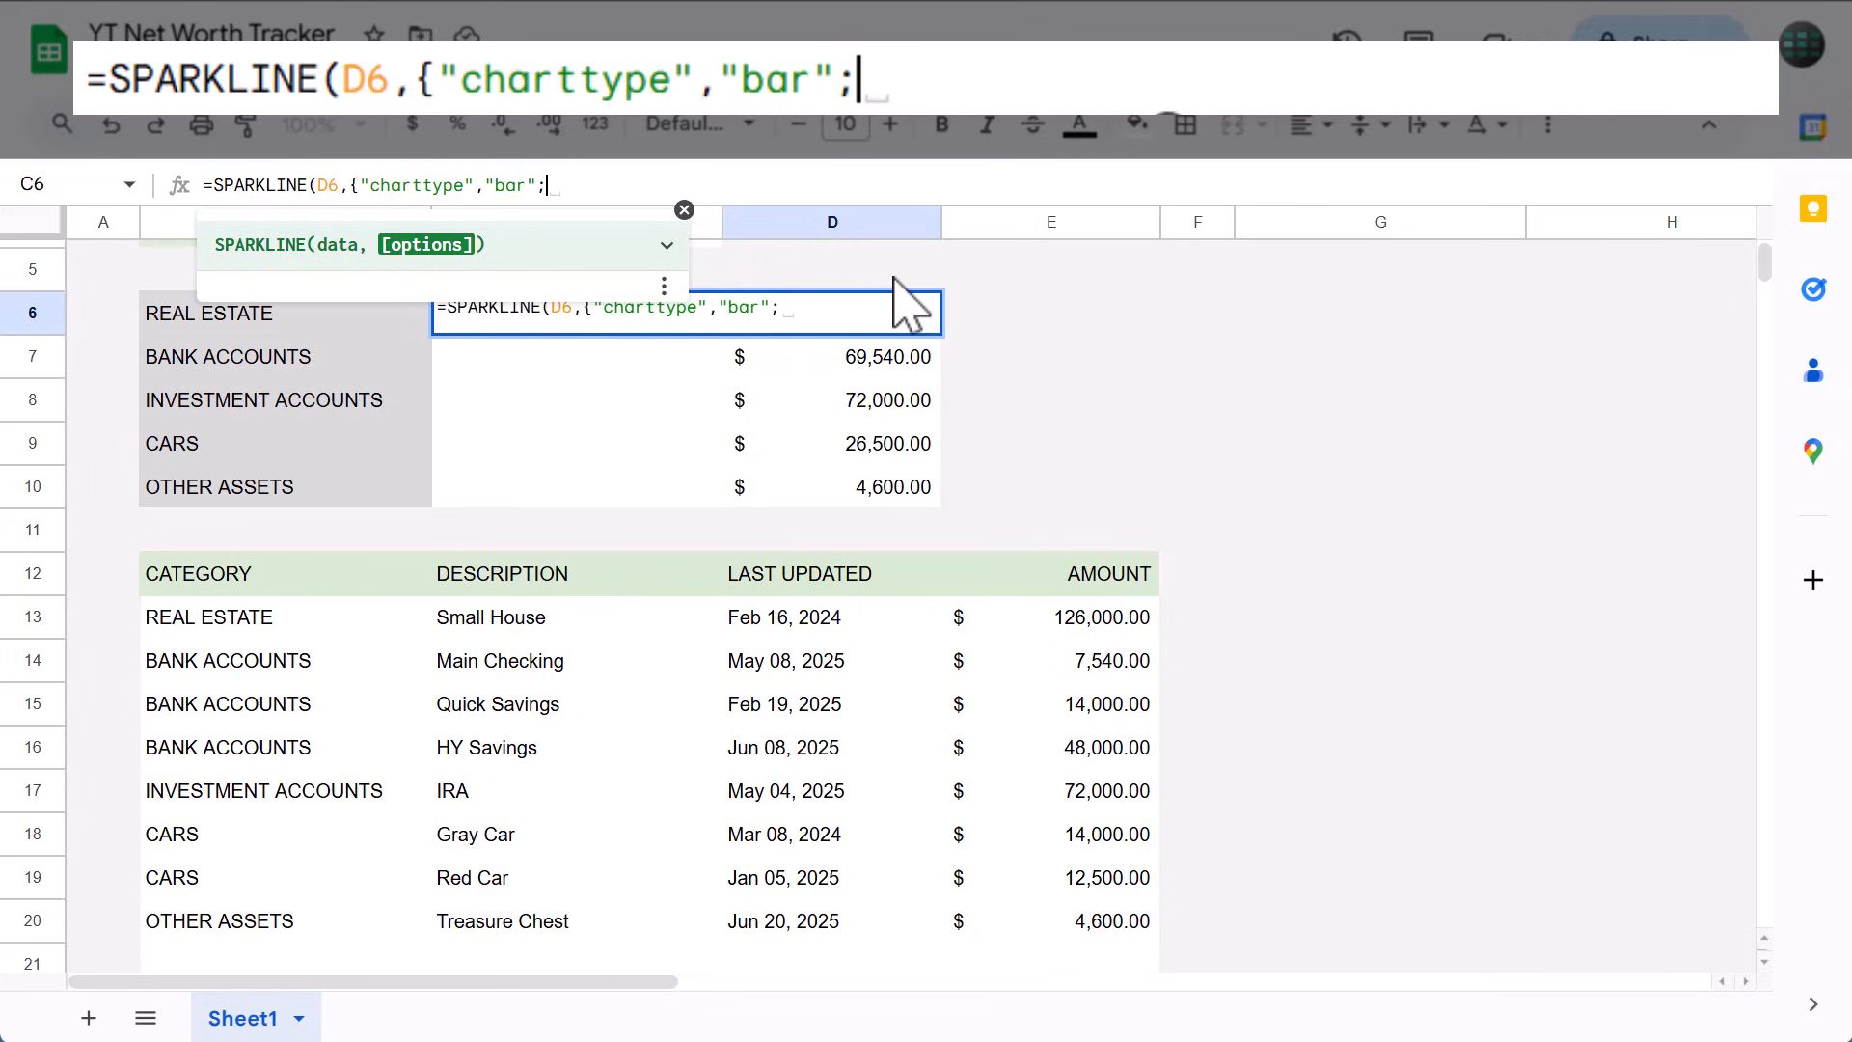
pyautogui.write('"max')
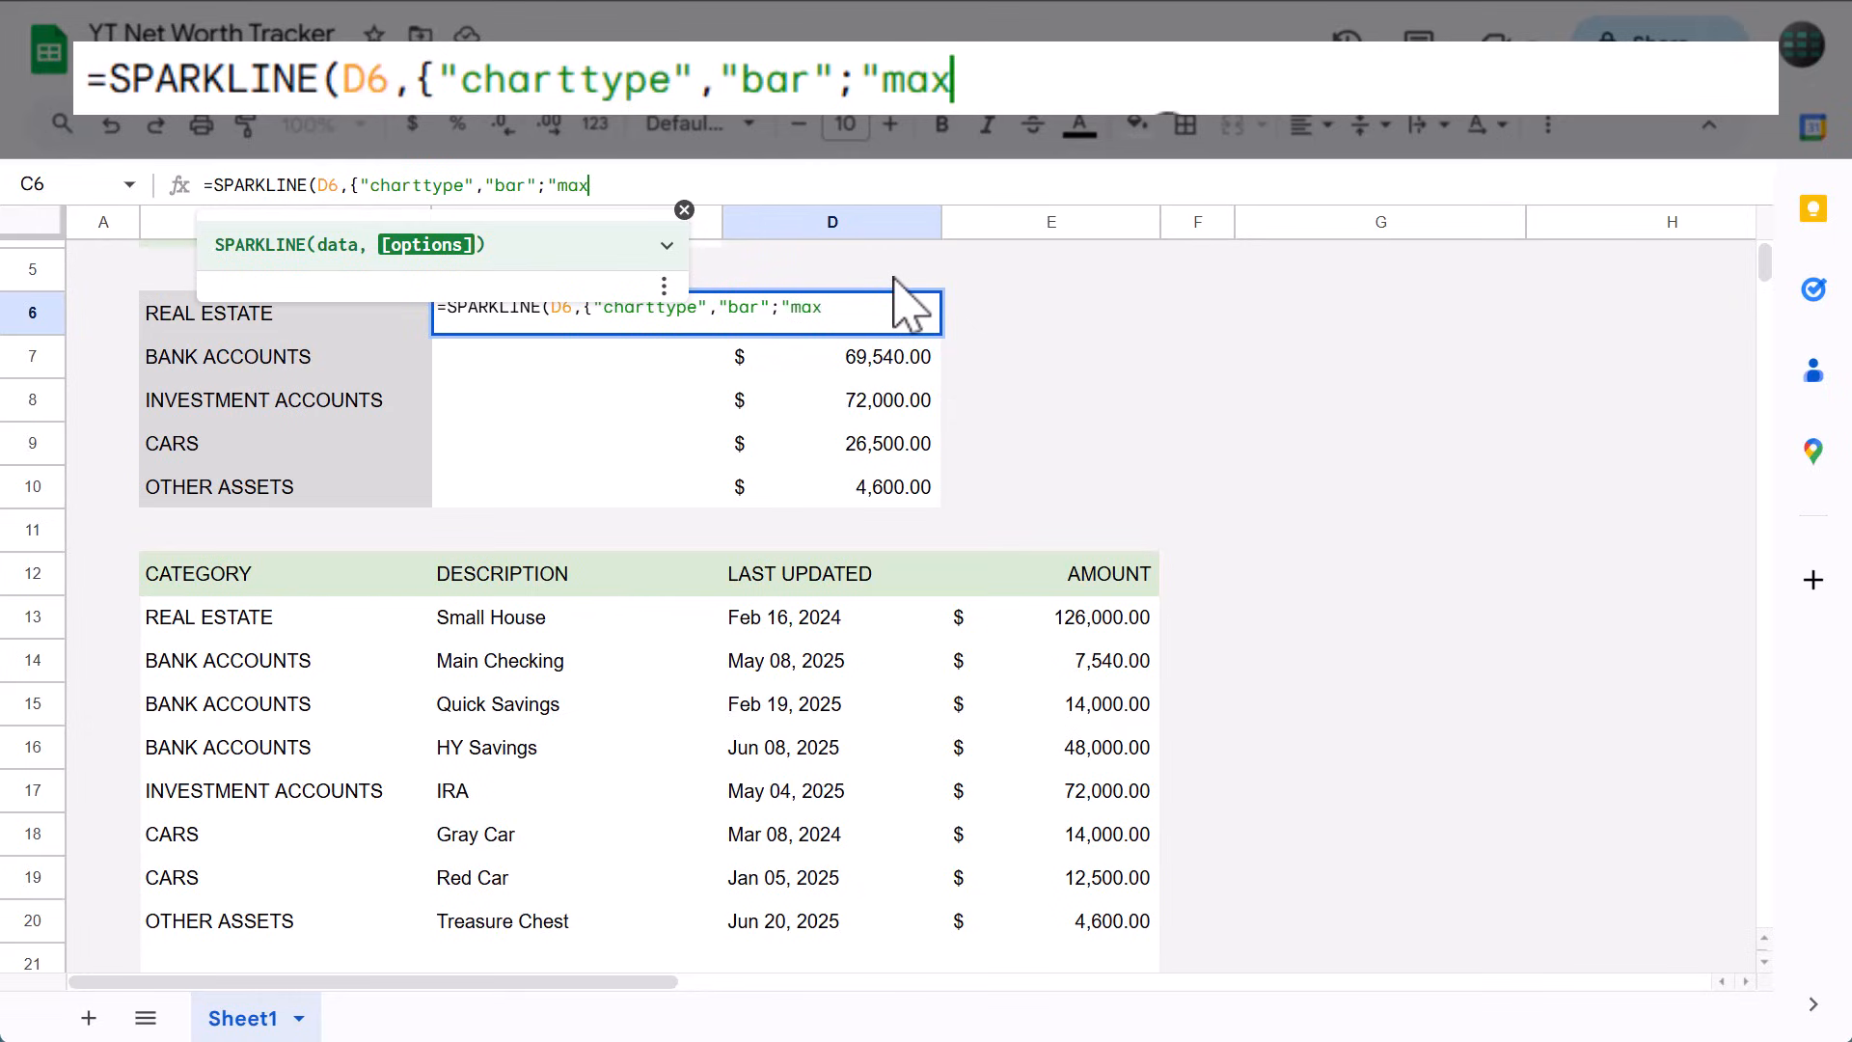
pyautogui.write('"')
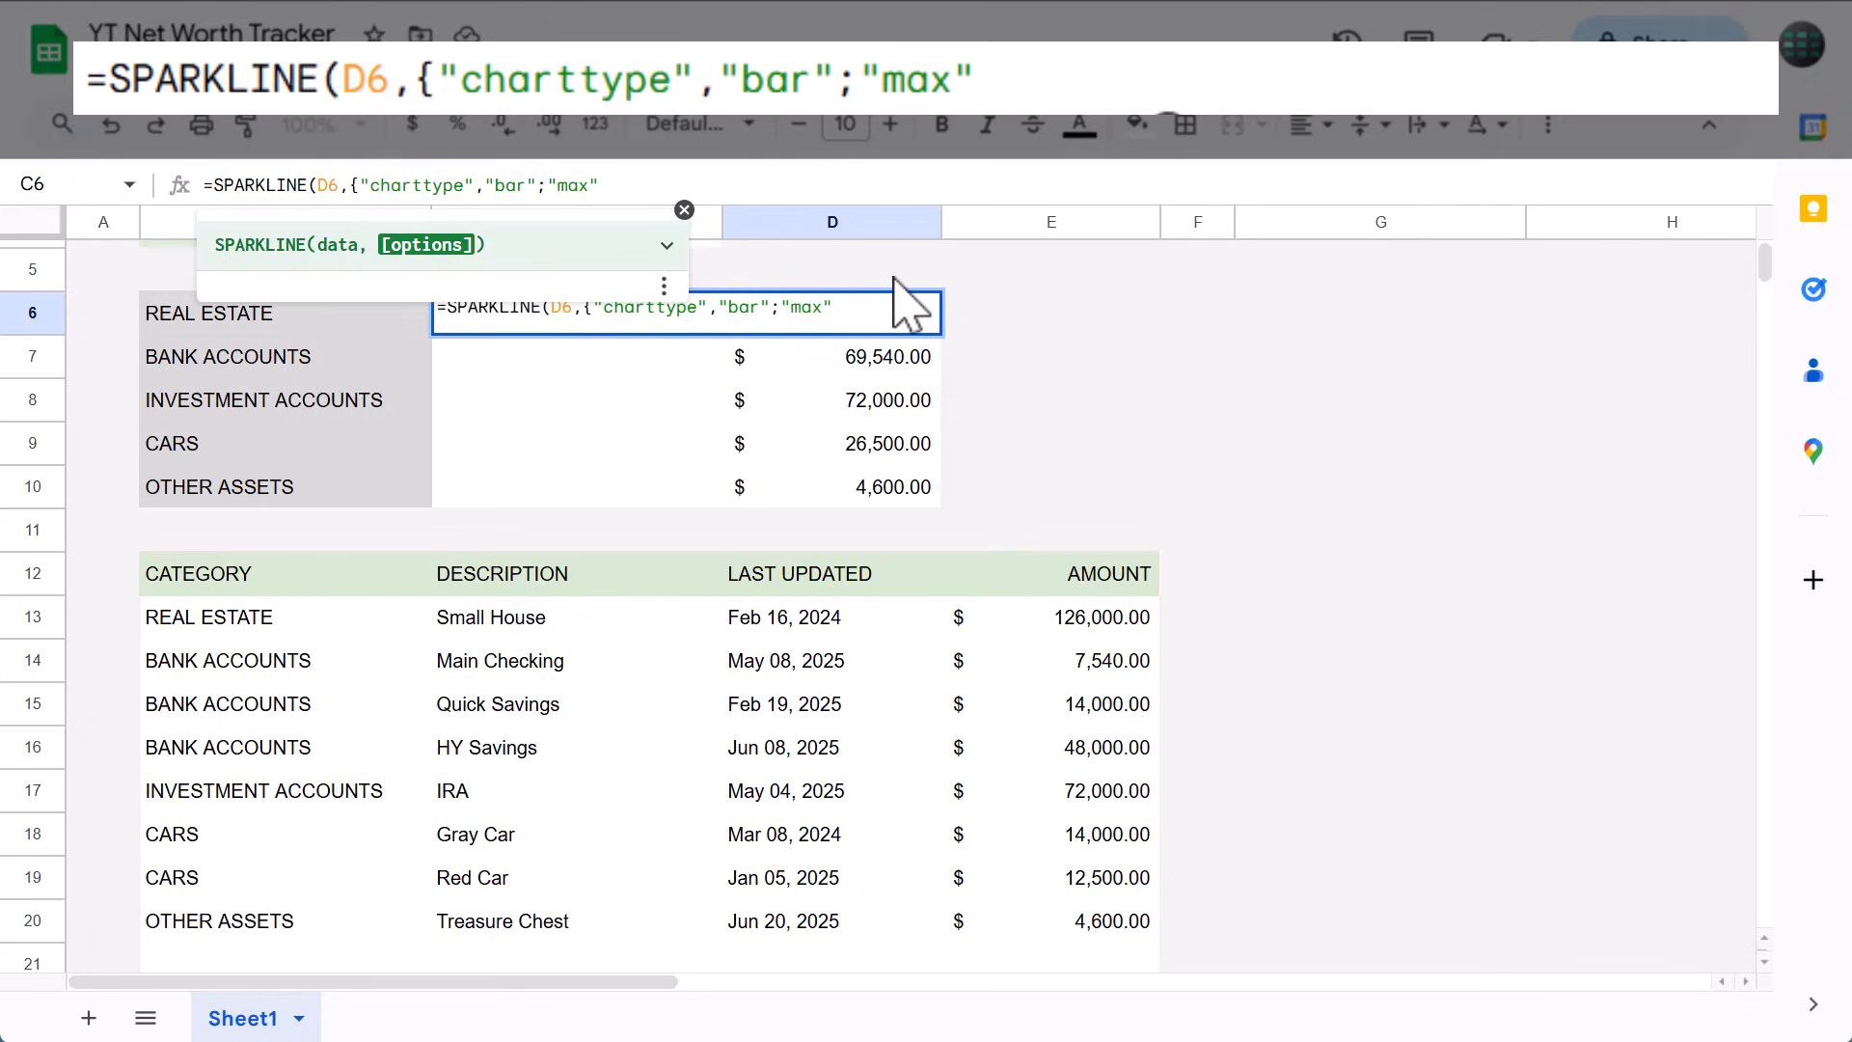
pyautogui.write(',max')
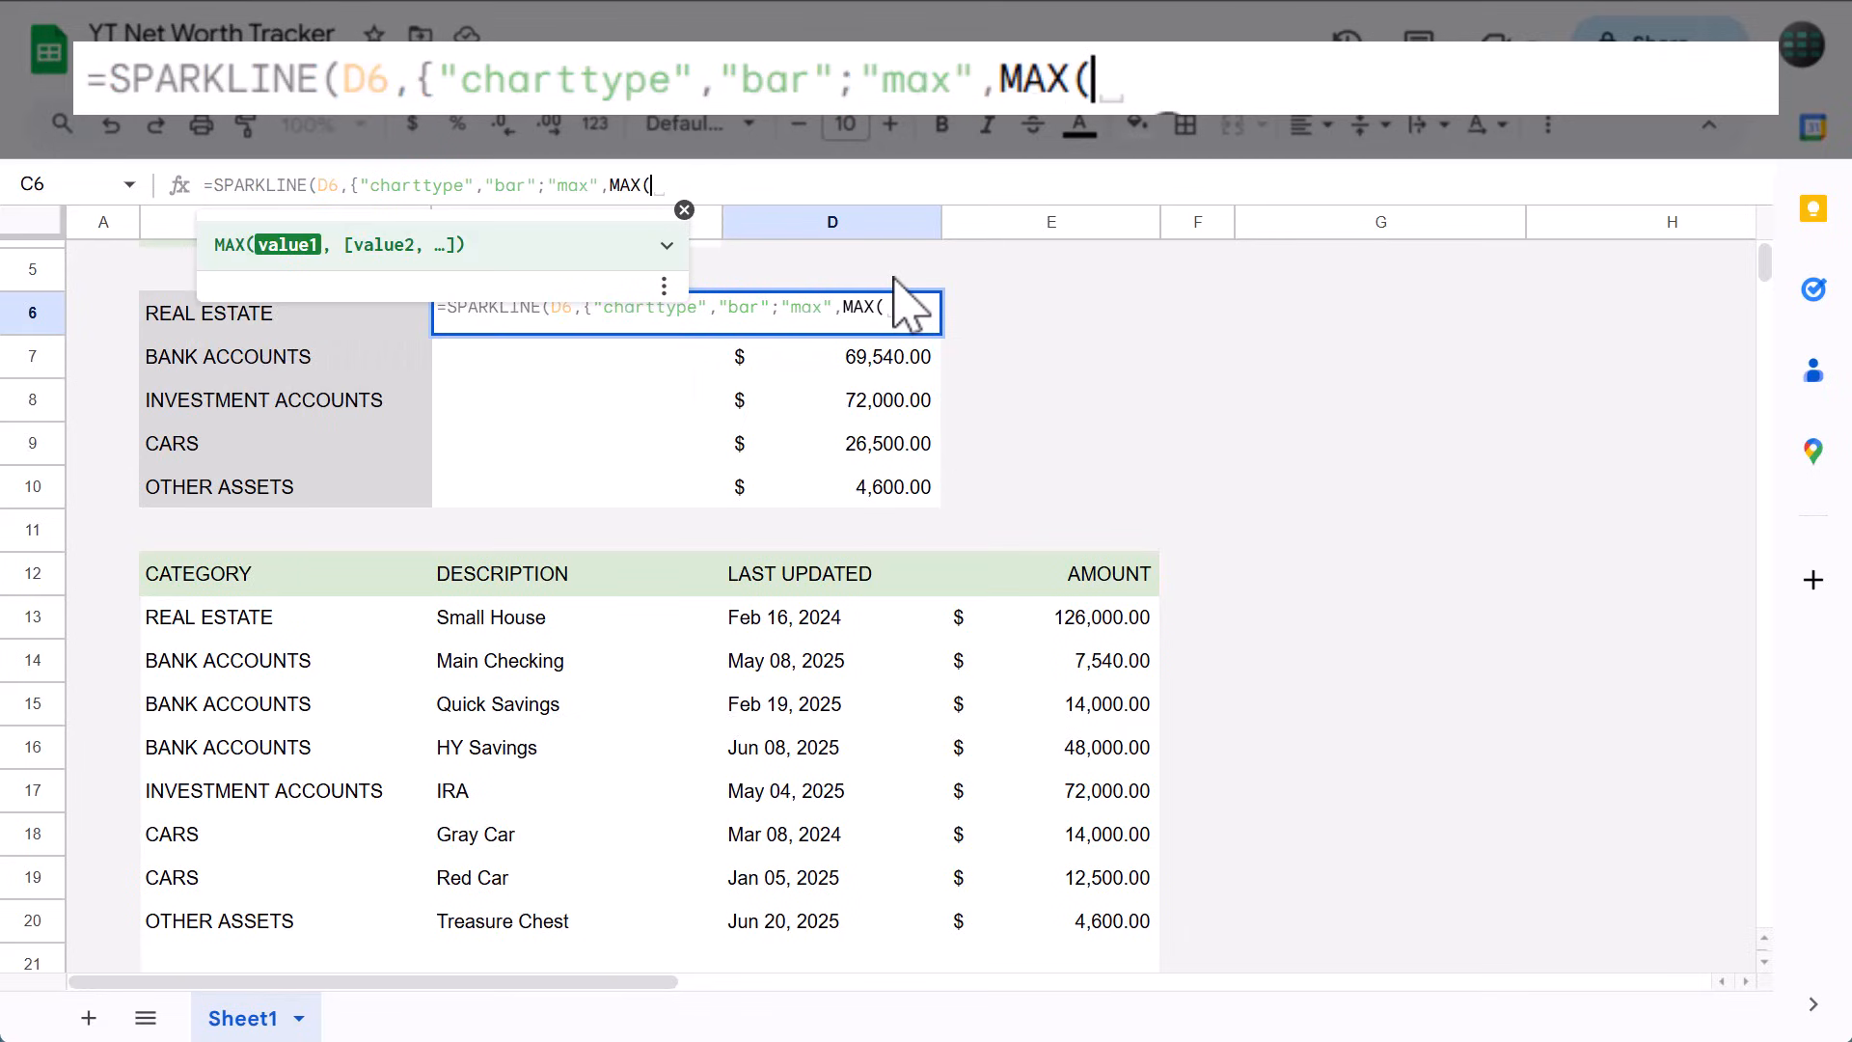
pyautogui.write('D')
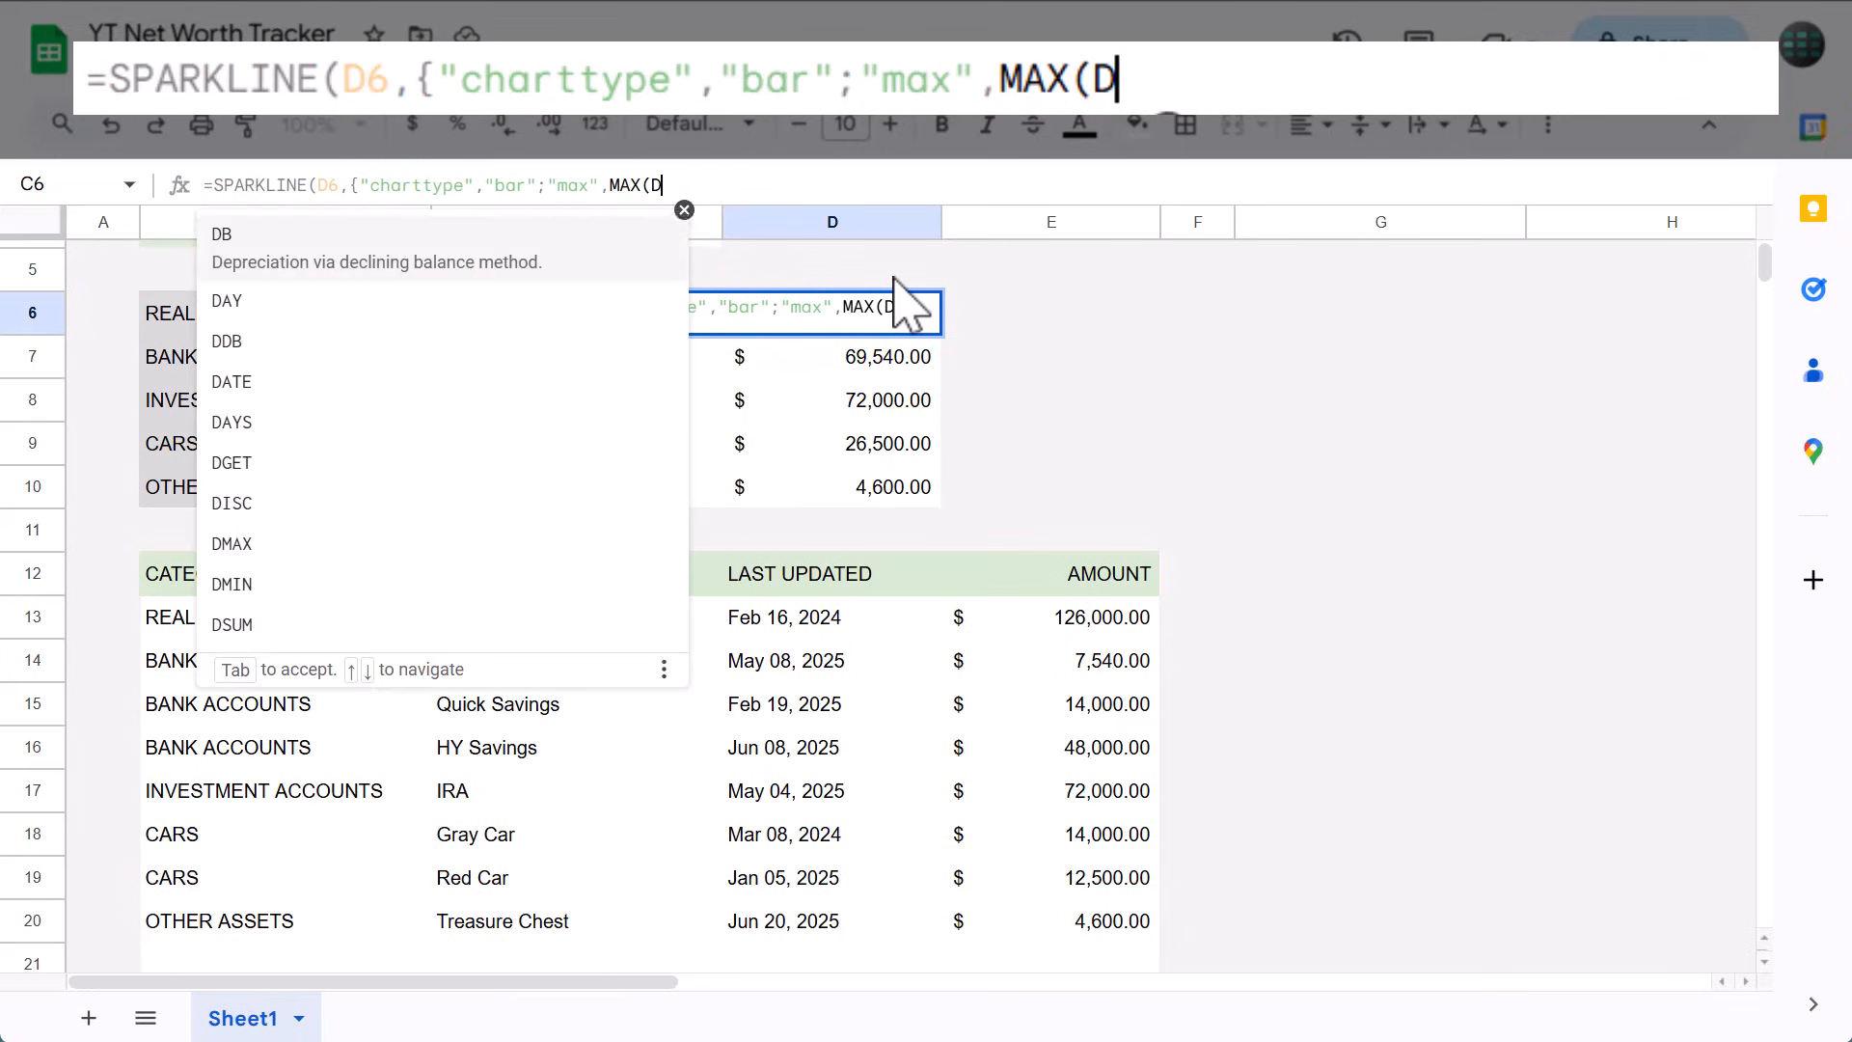
pyautogui.write('$6:')
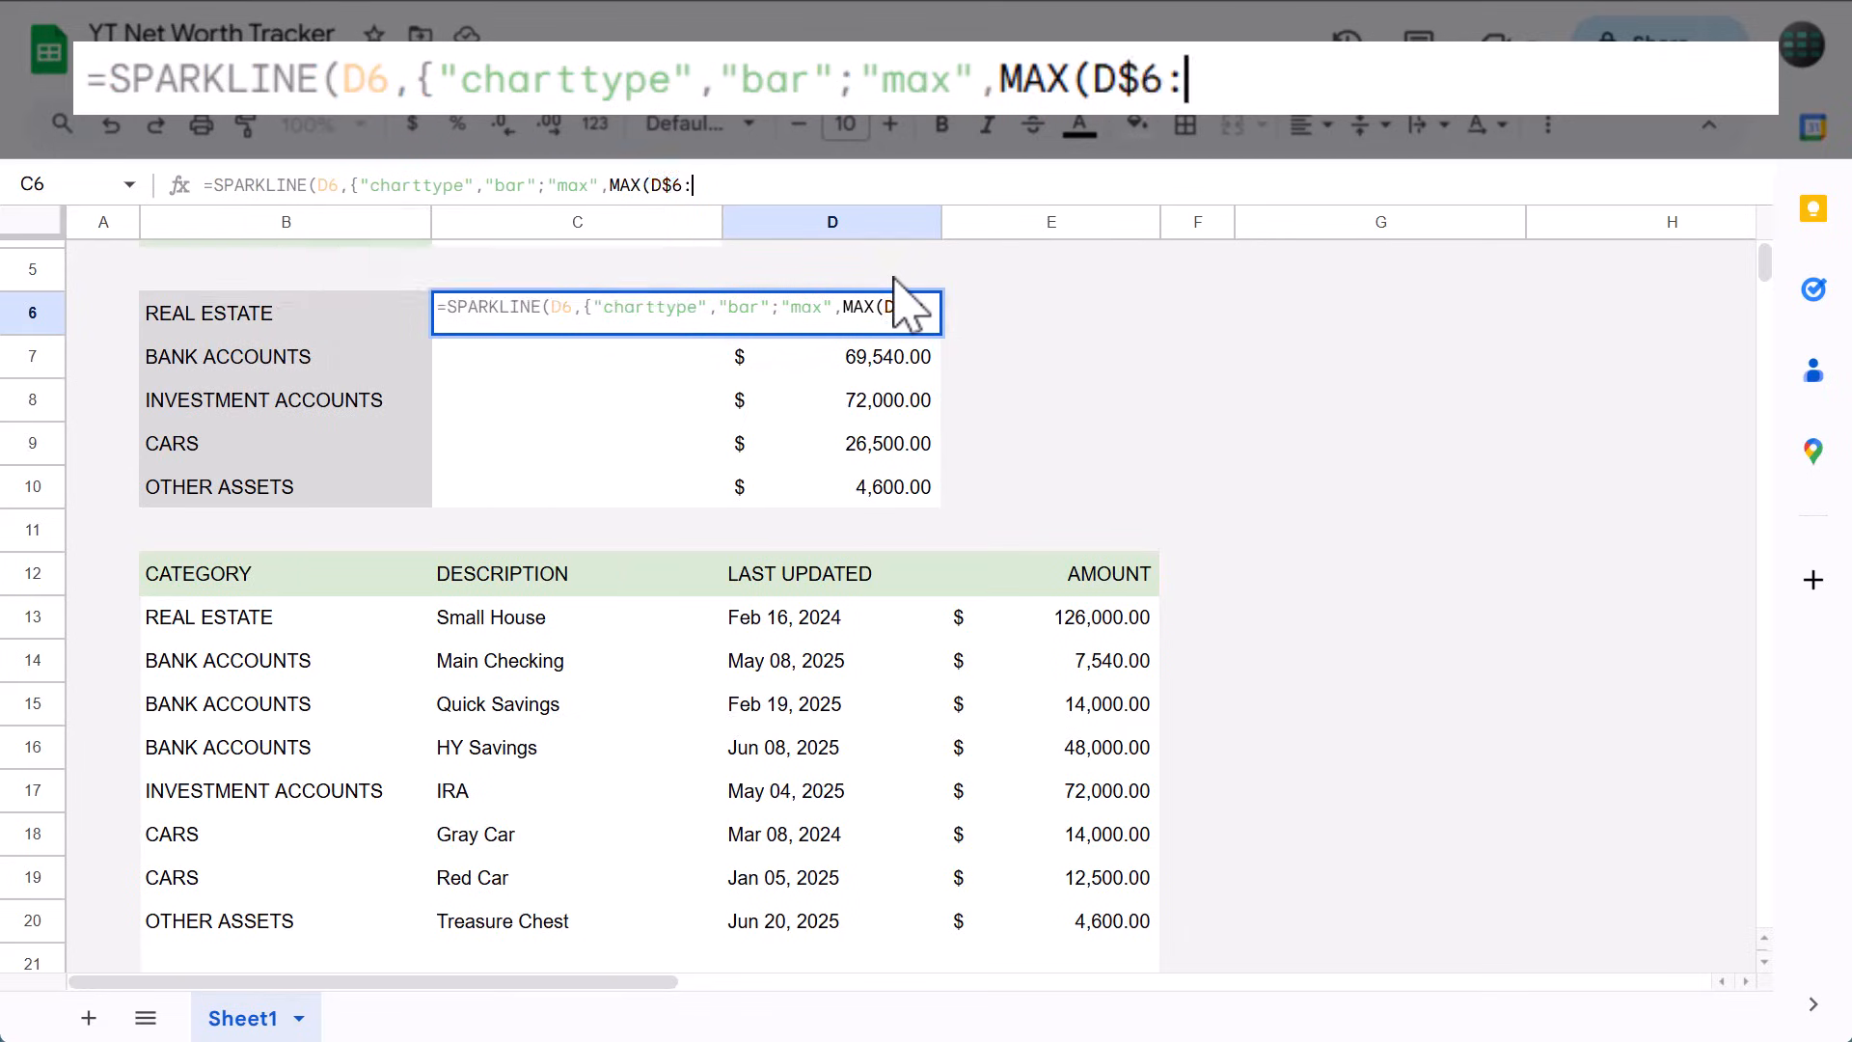
pyautogui.write(':D$10)')
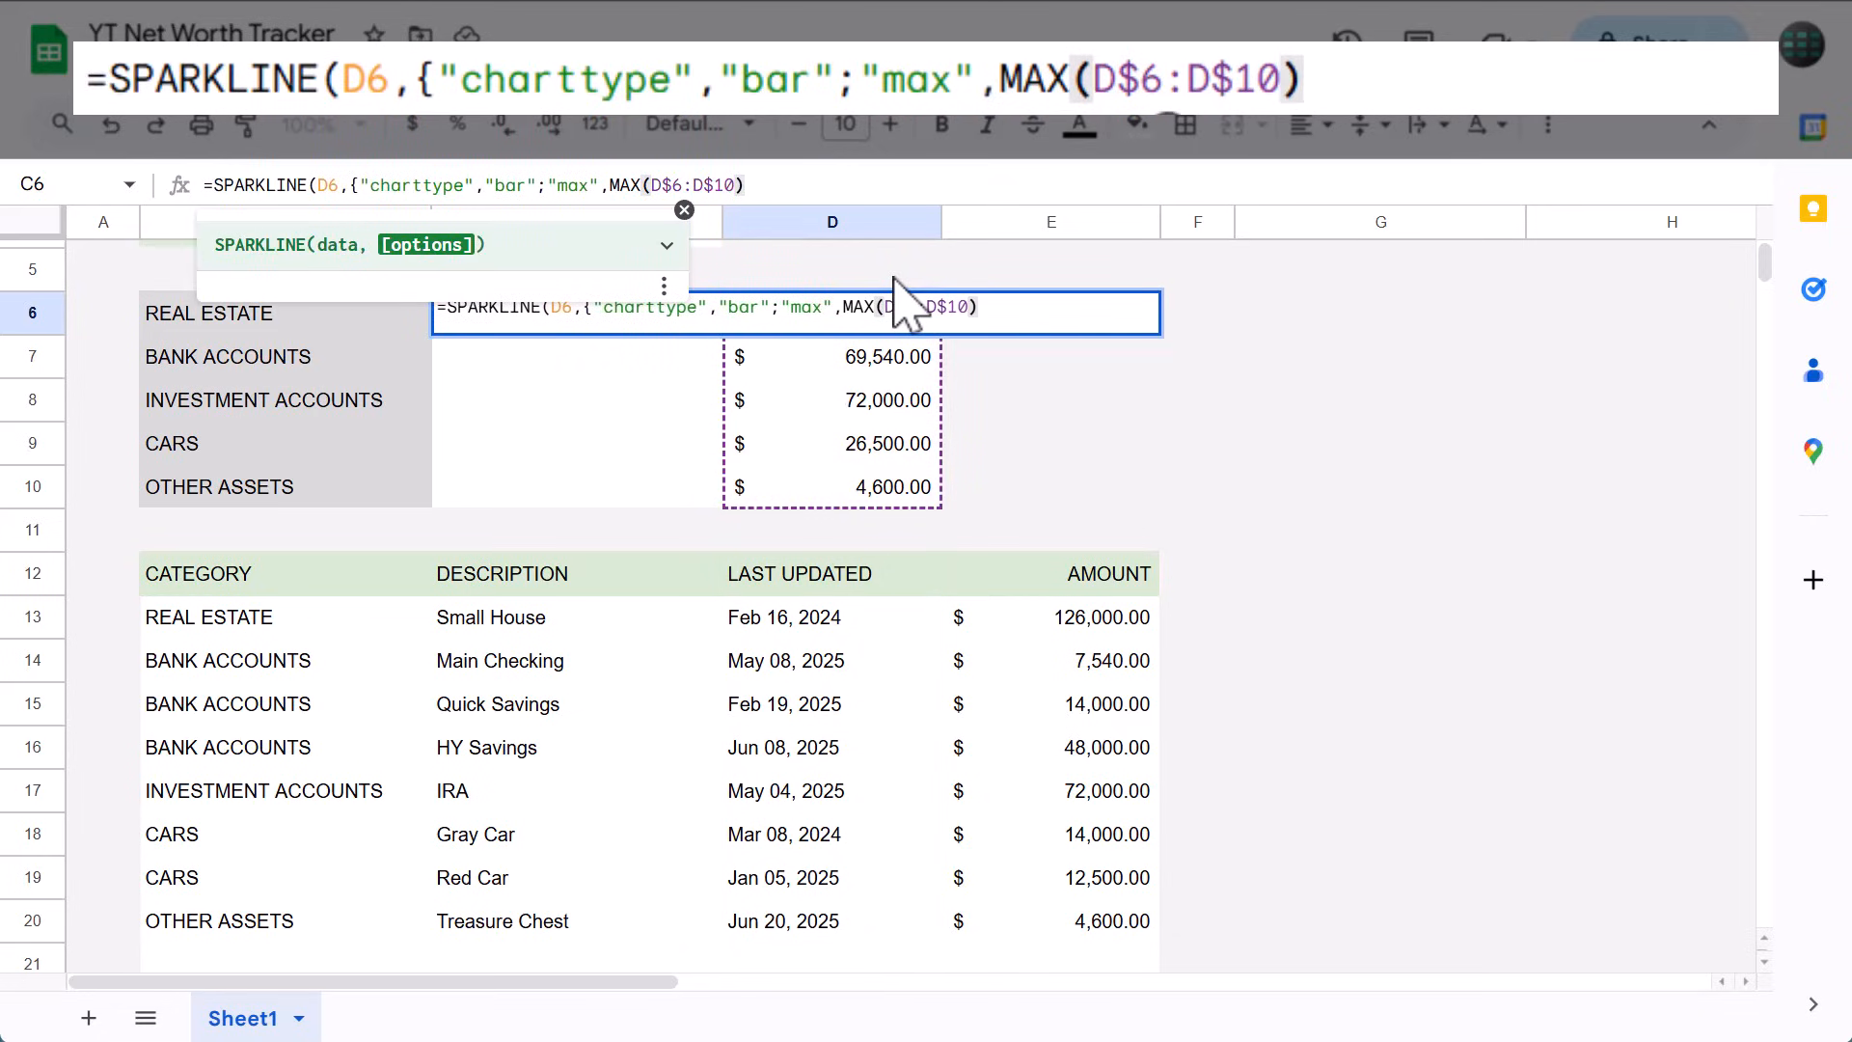
pyautogui.write(';')
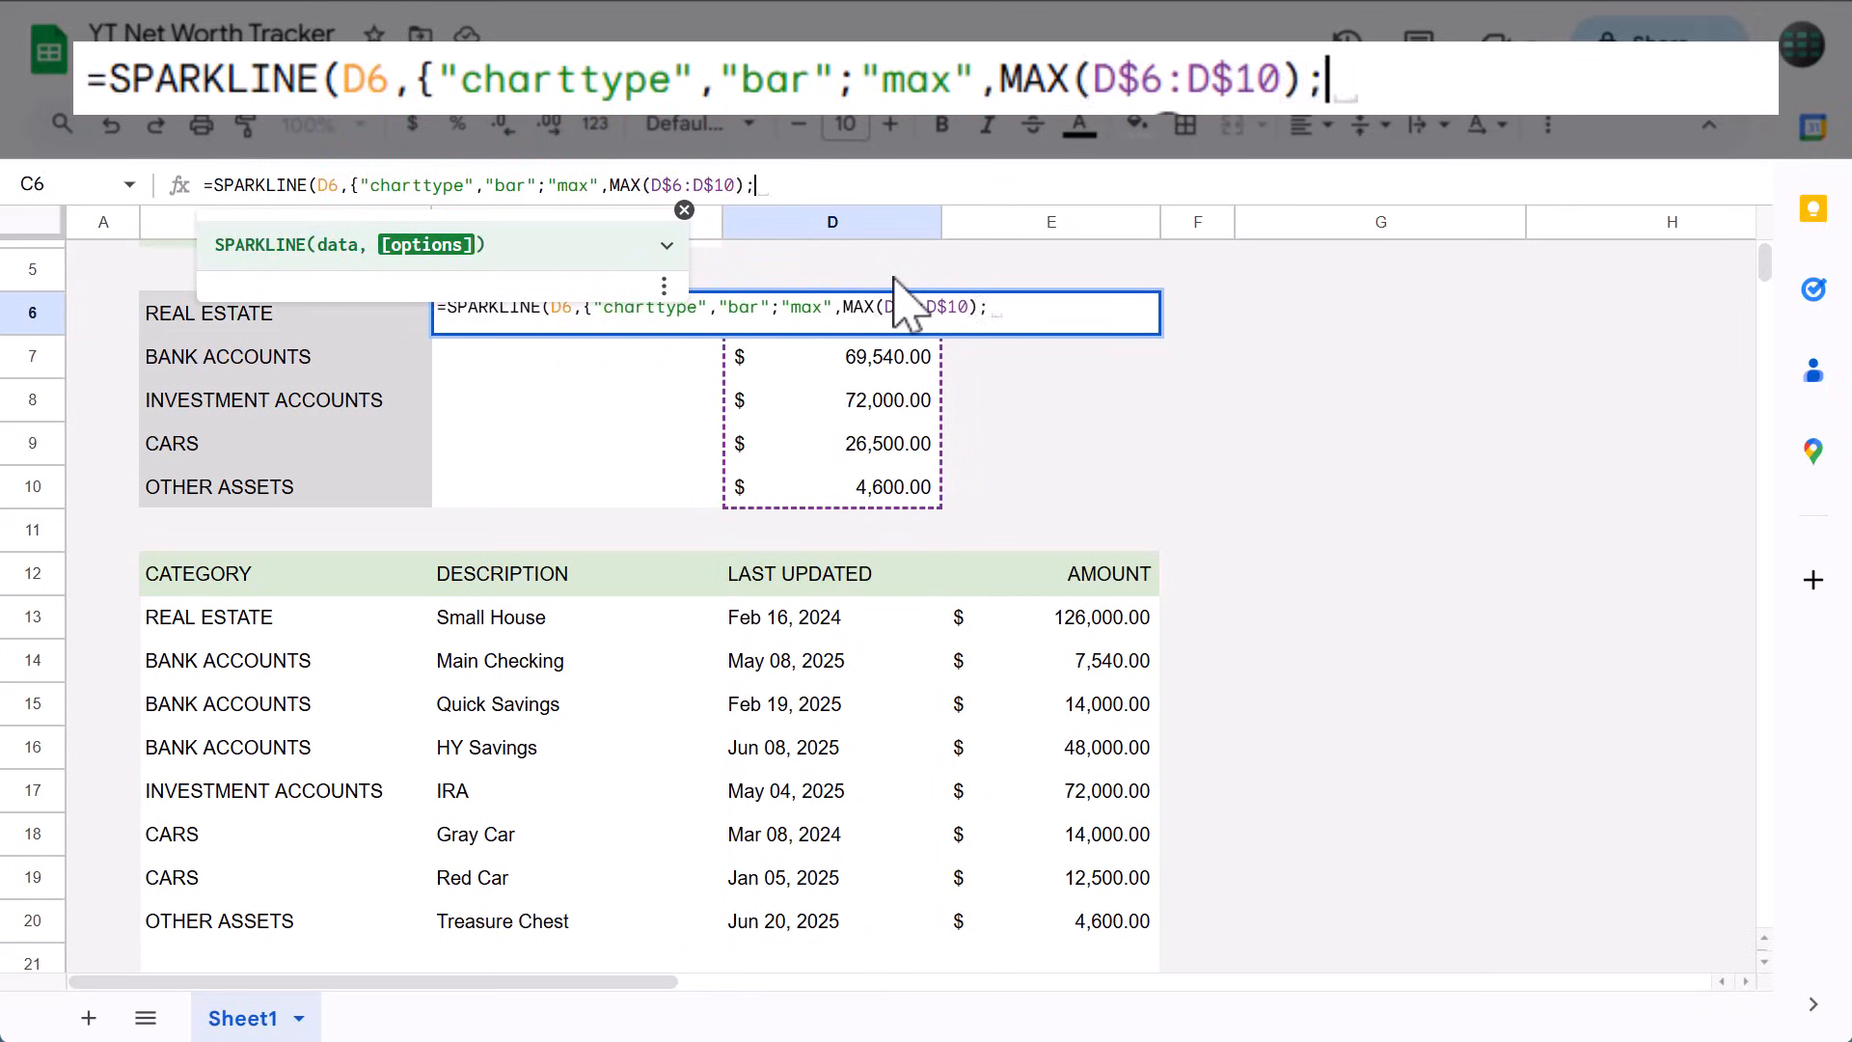
pyautogui.write('"color1')
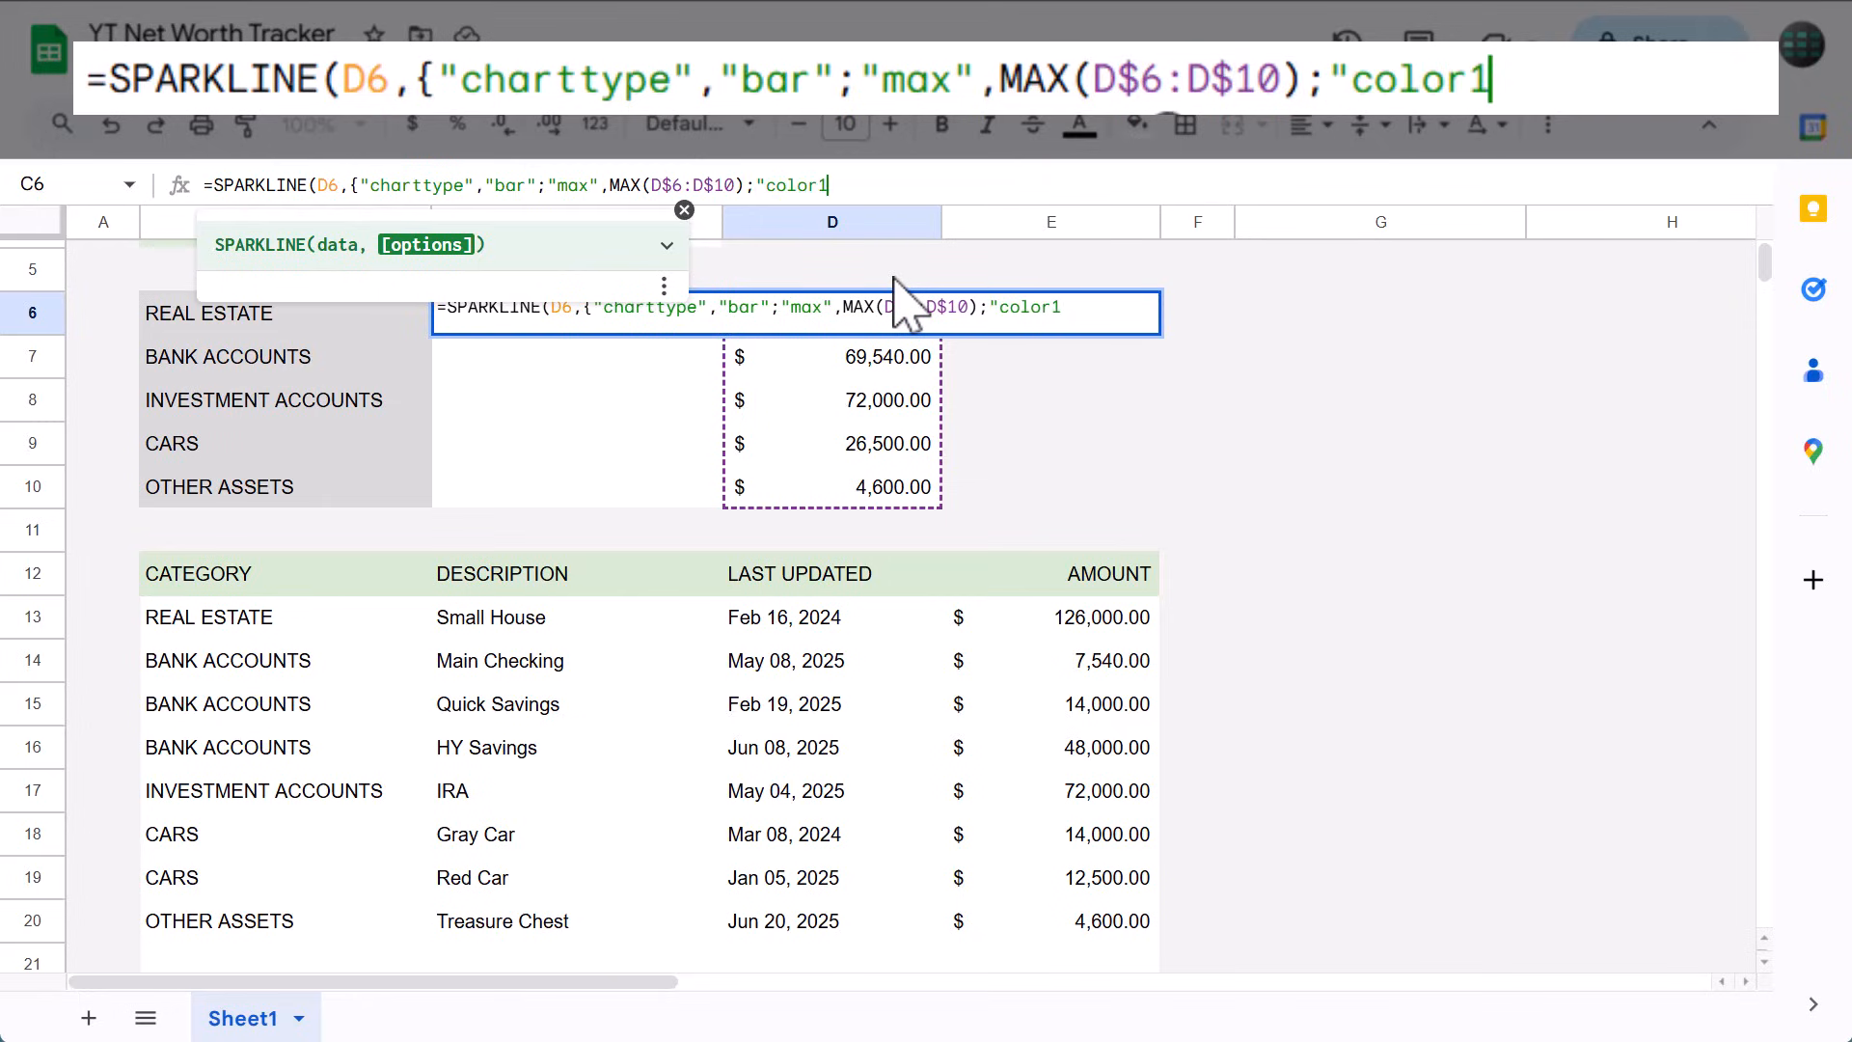
pyautogui.write('",')
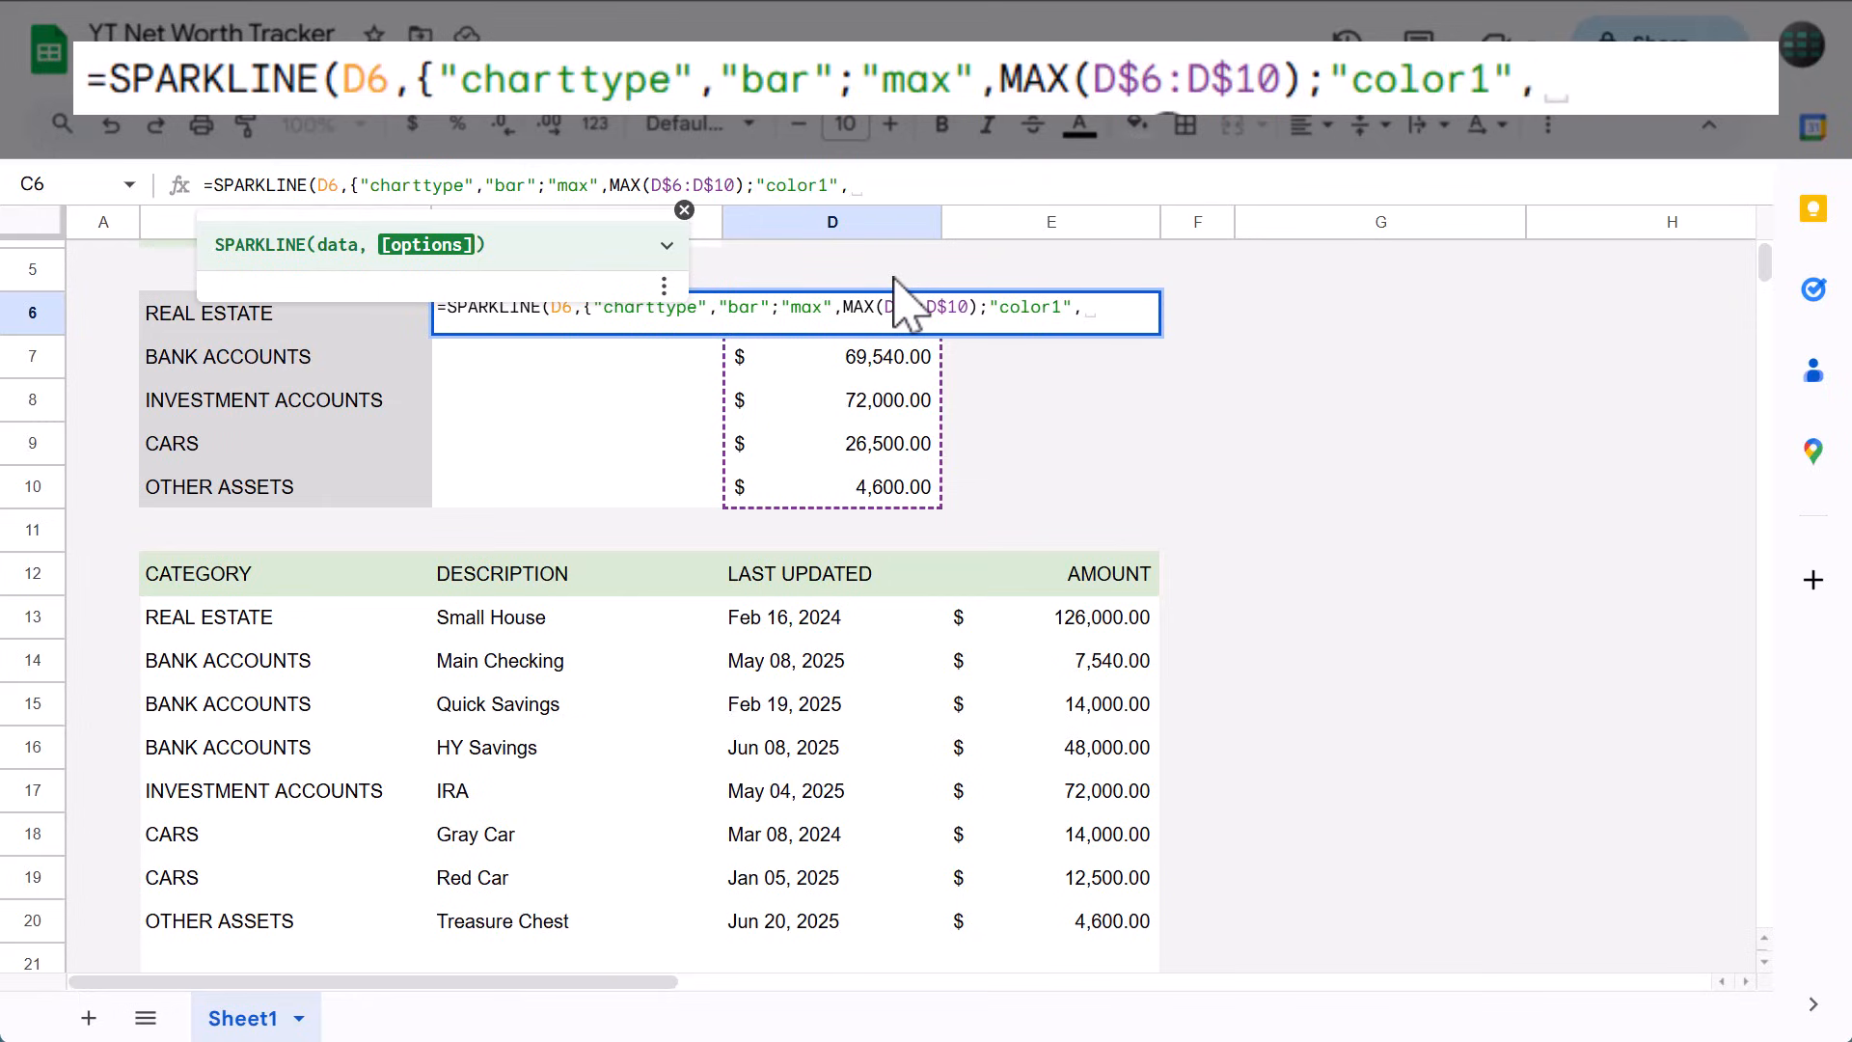
pyautogui.write('"gr')
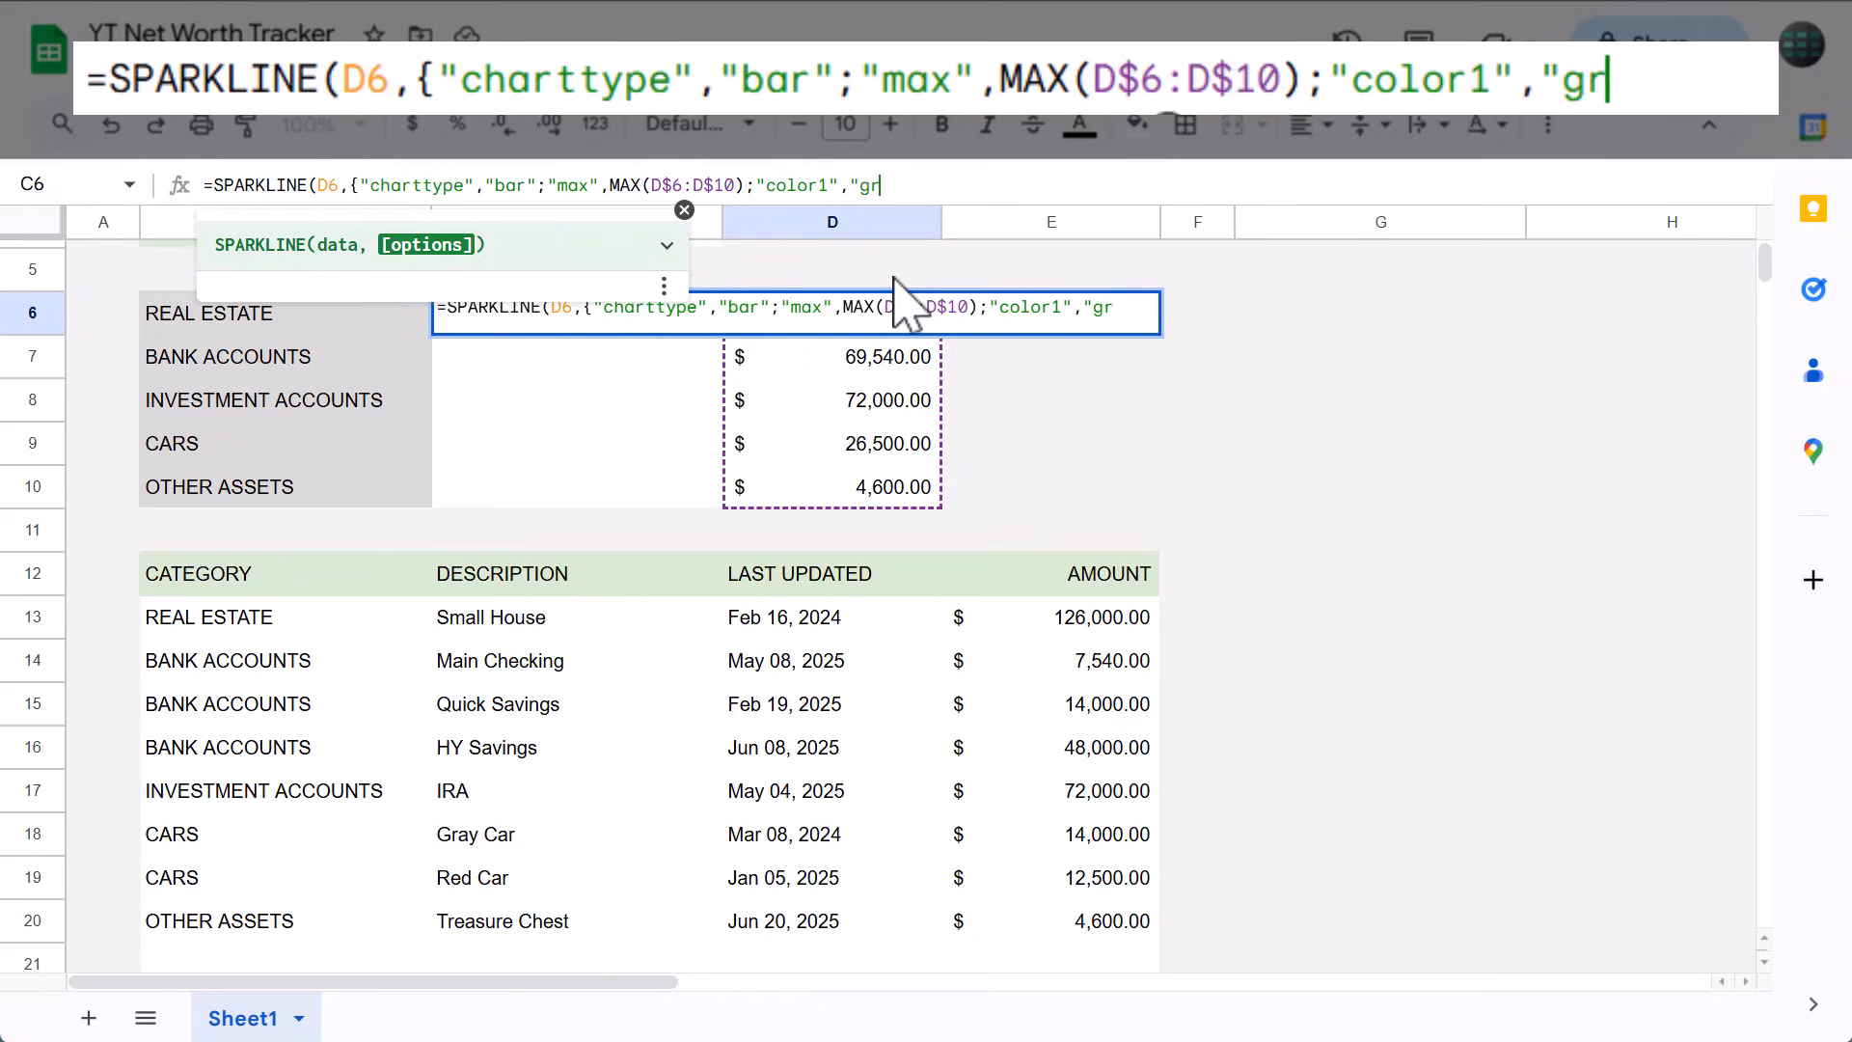
pyautogui.write('een"')
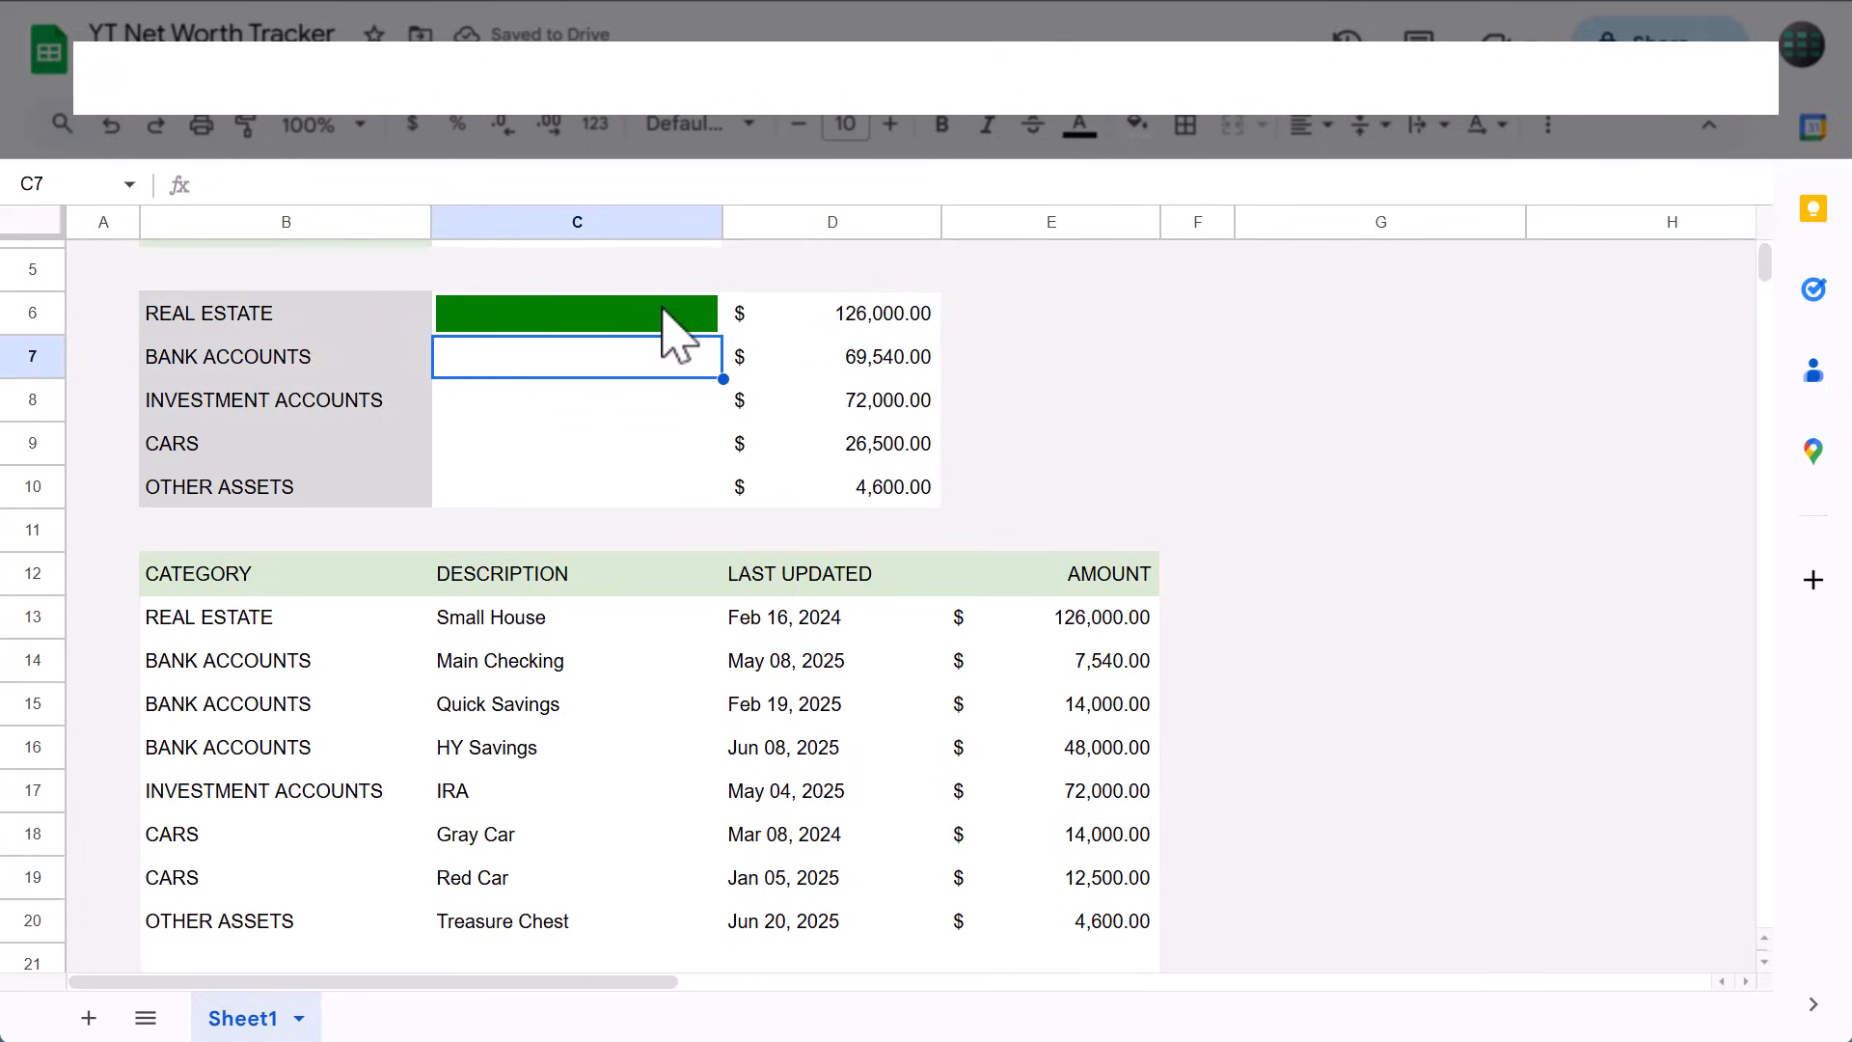
pyautogui.click(577, 312)
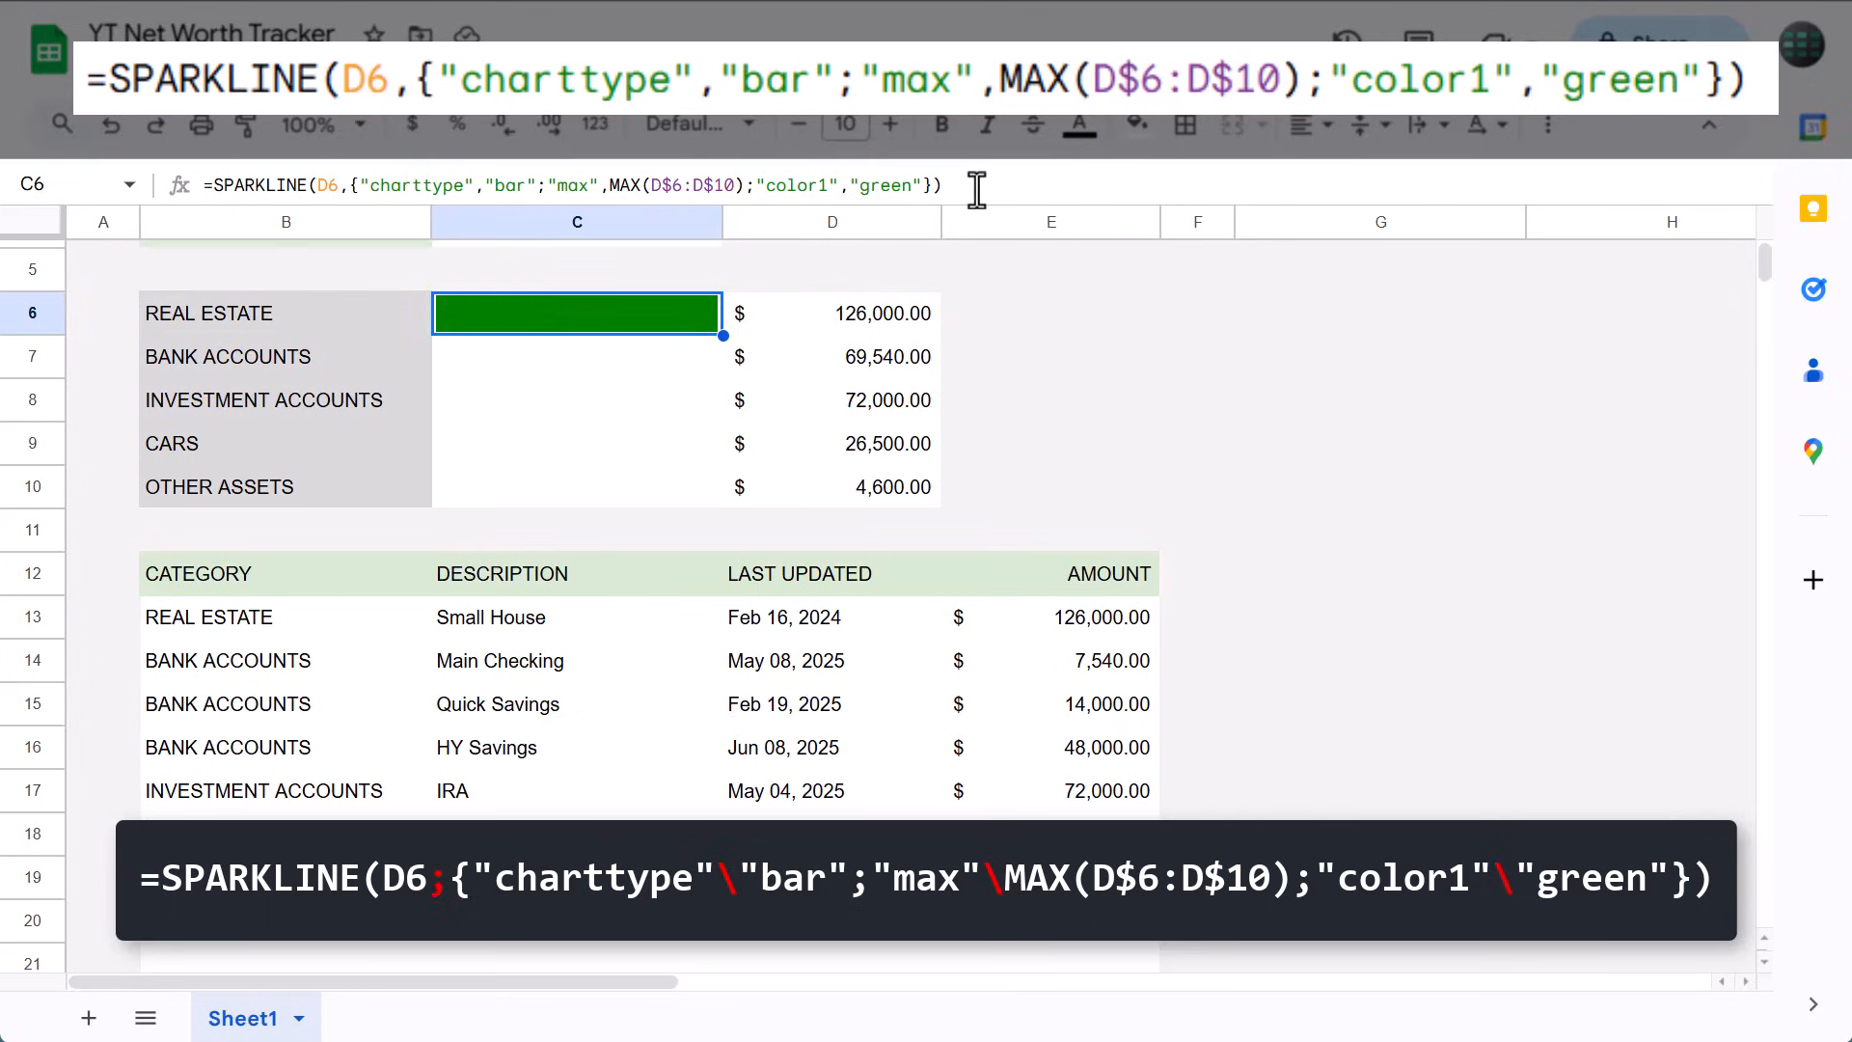
pyautogui.click(577, 355)
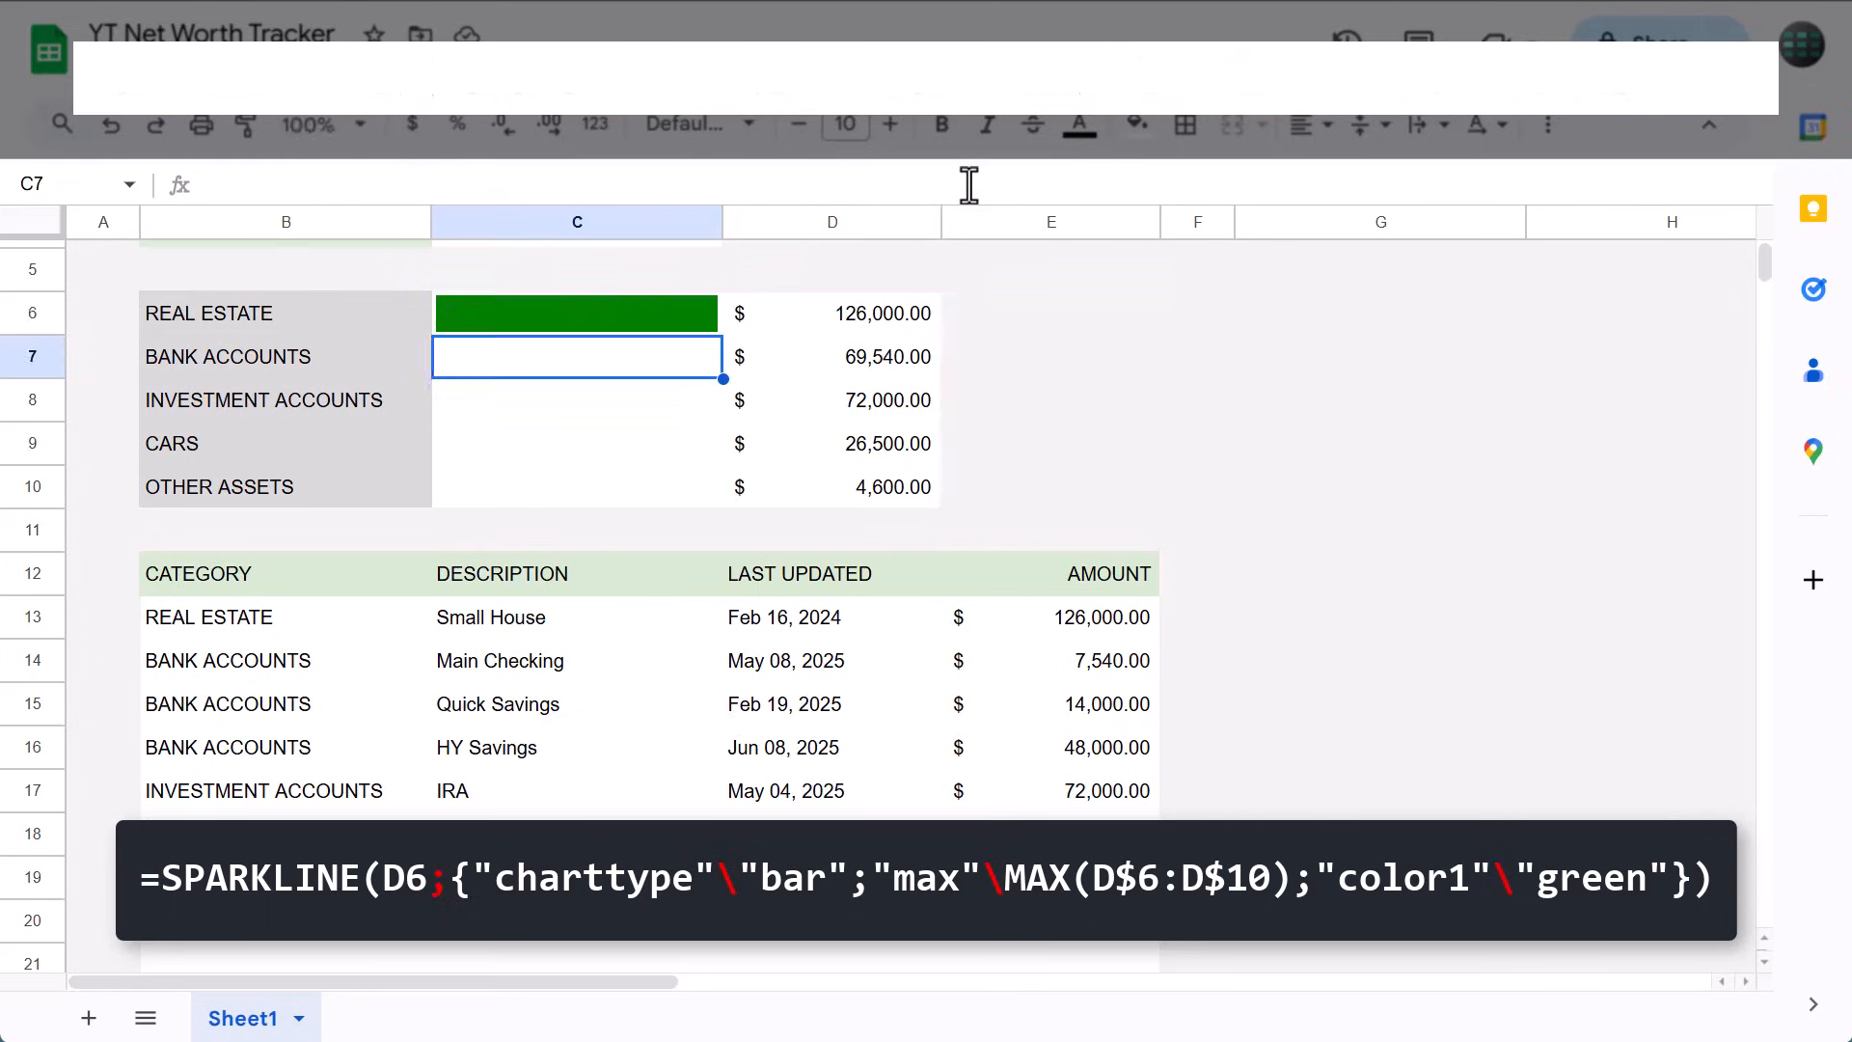
# Fill the green bar sparkline from C6 down through C10 for every asset category.
pyautogui.click(577, 312)
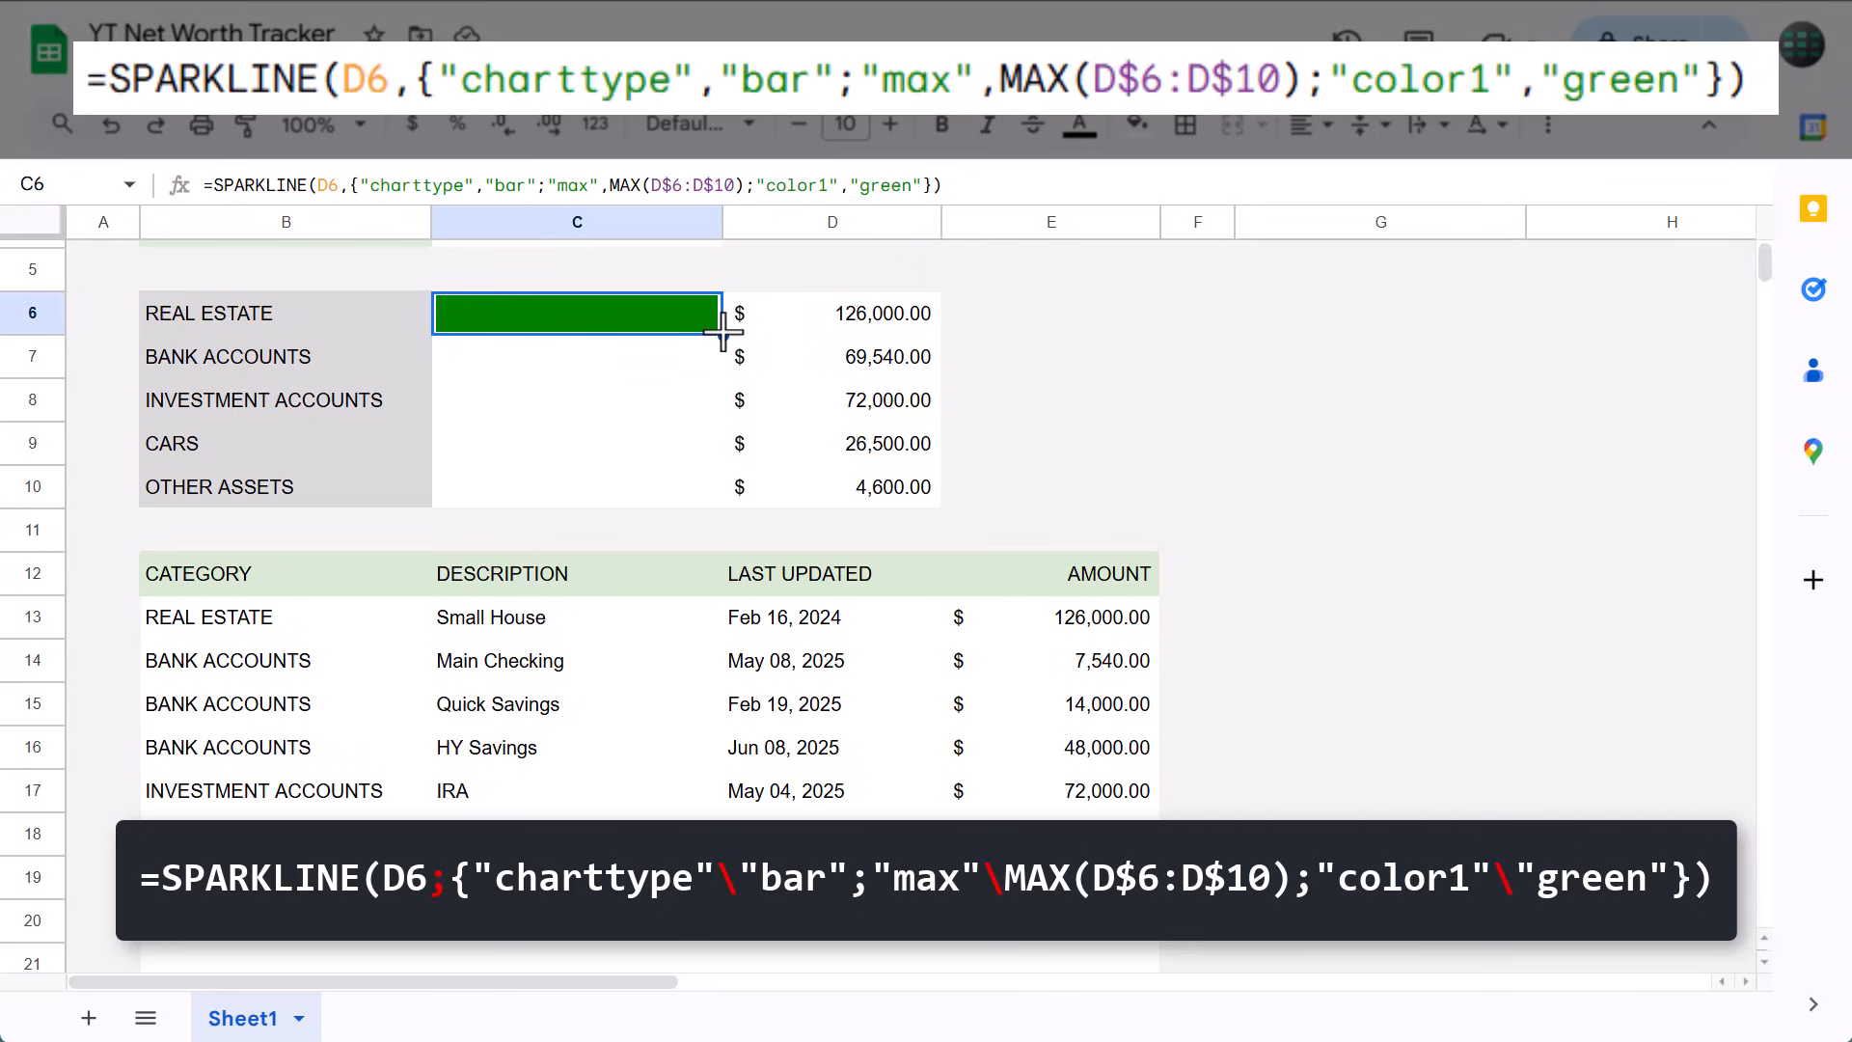
pyautogui.moveTo(718, 327); pyautogui.dragTo(717, 506)
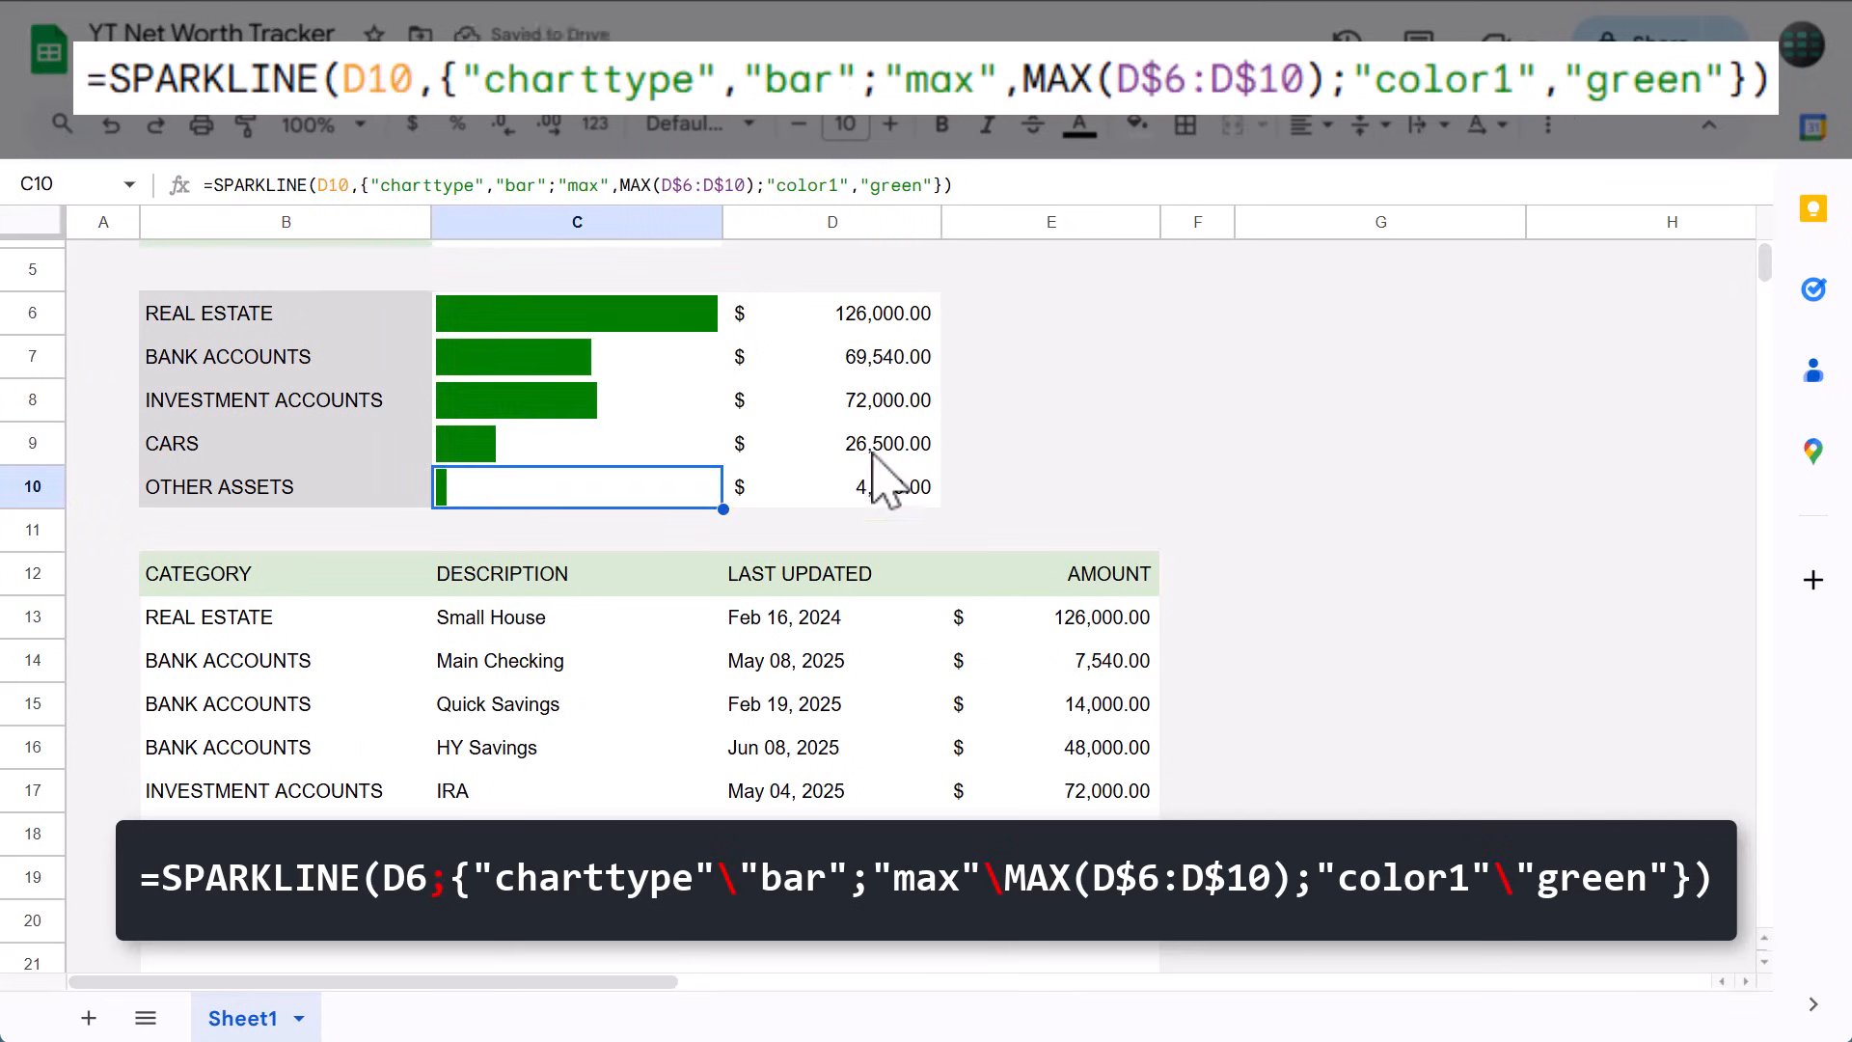
pyautogui.scroll(3)
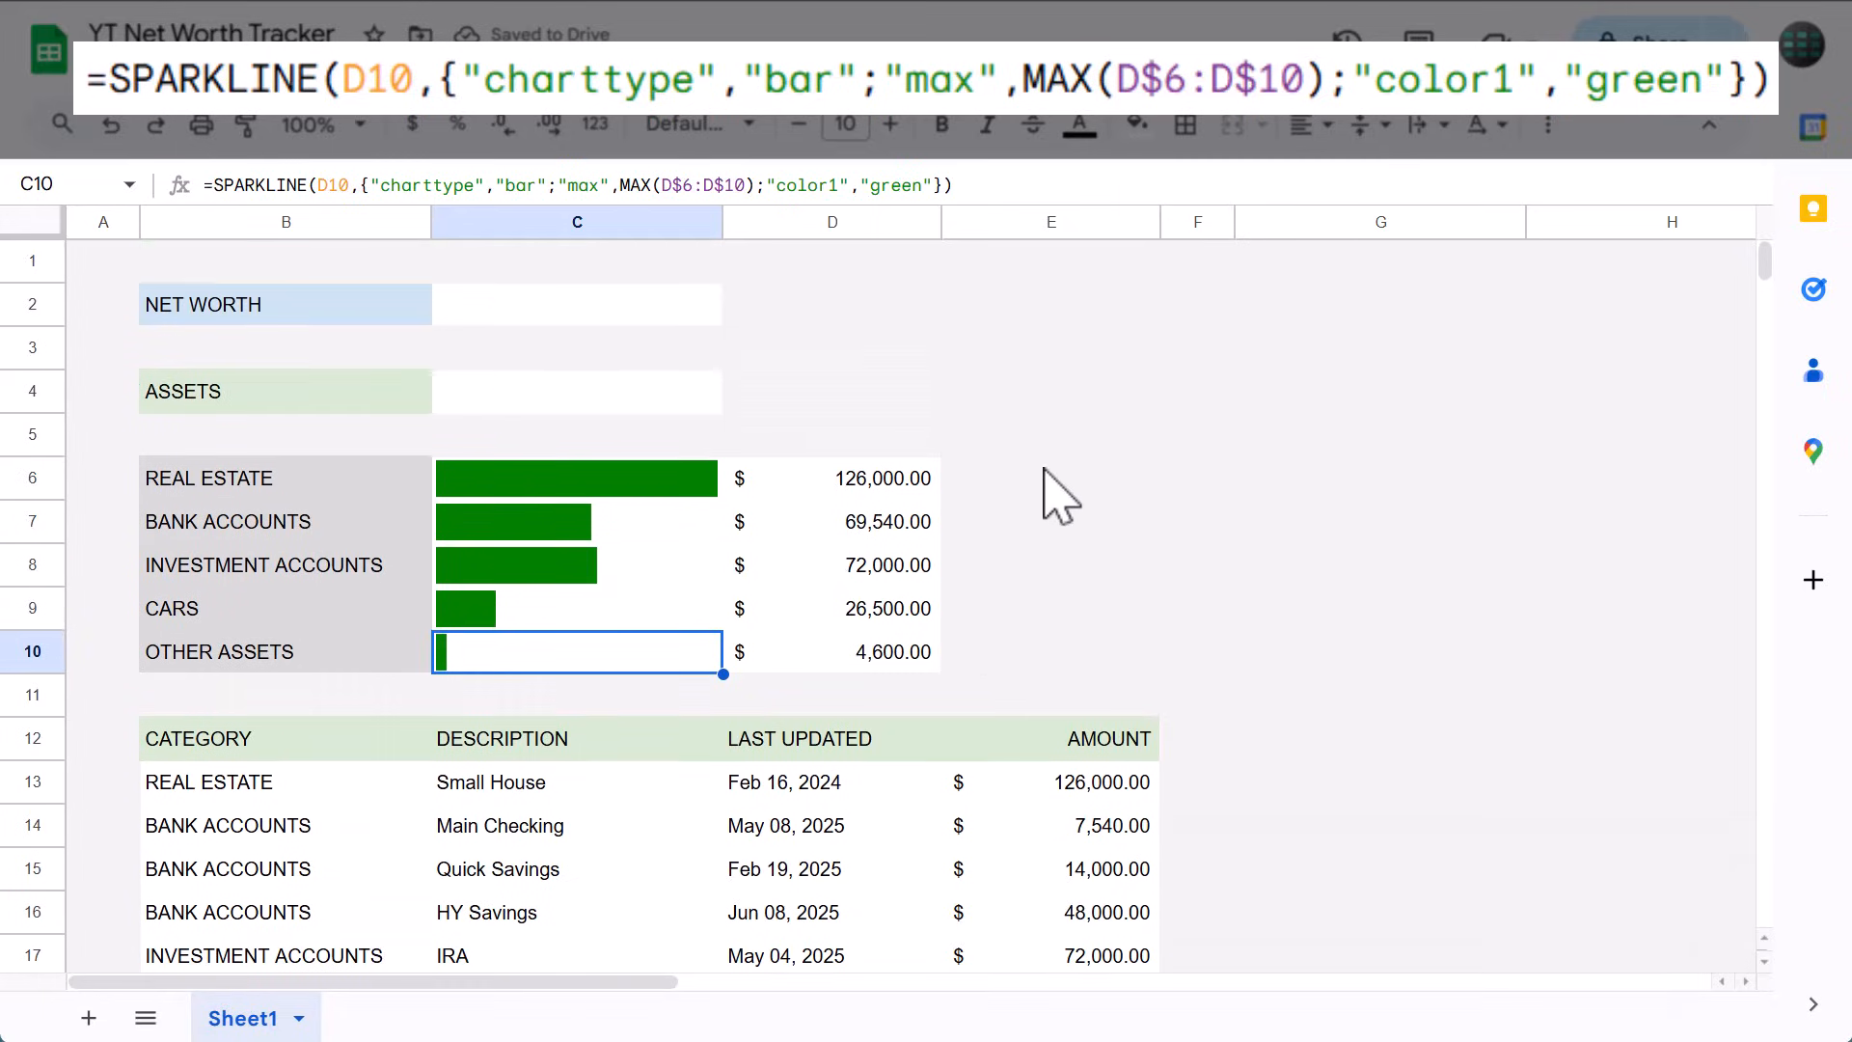
# Enter =SUM(E13:E50) in C4 so ASSETS shows $298,640.00.
pyautogui.click(577, 391)
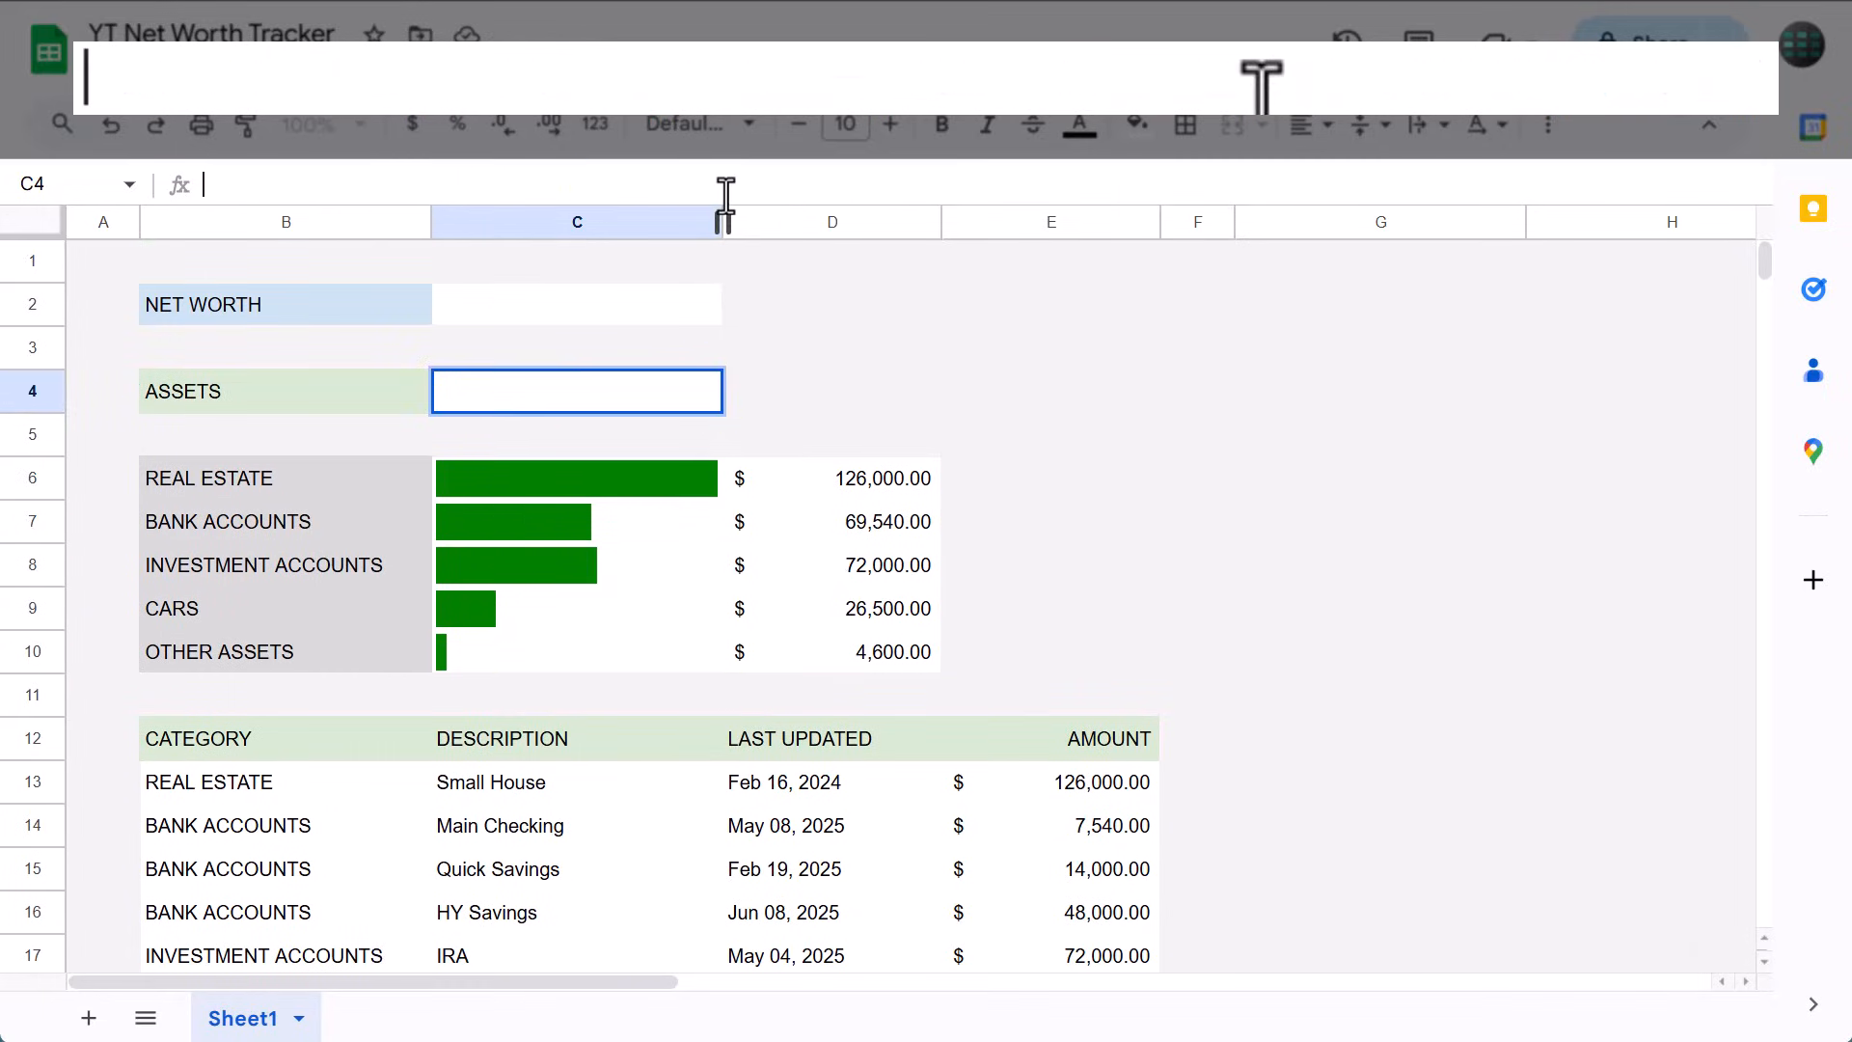
pyautogui.write('=')
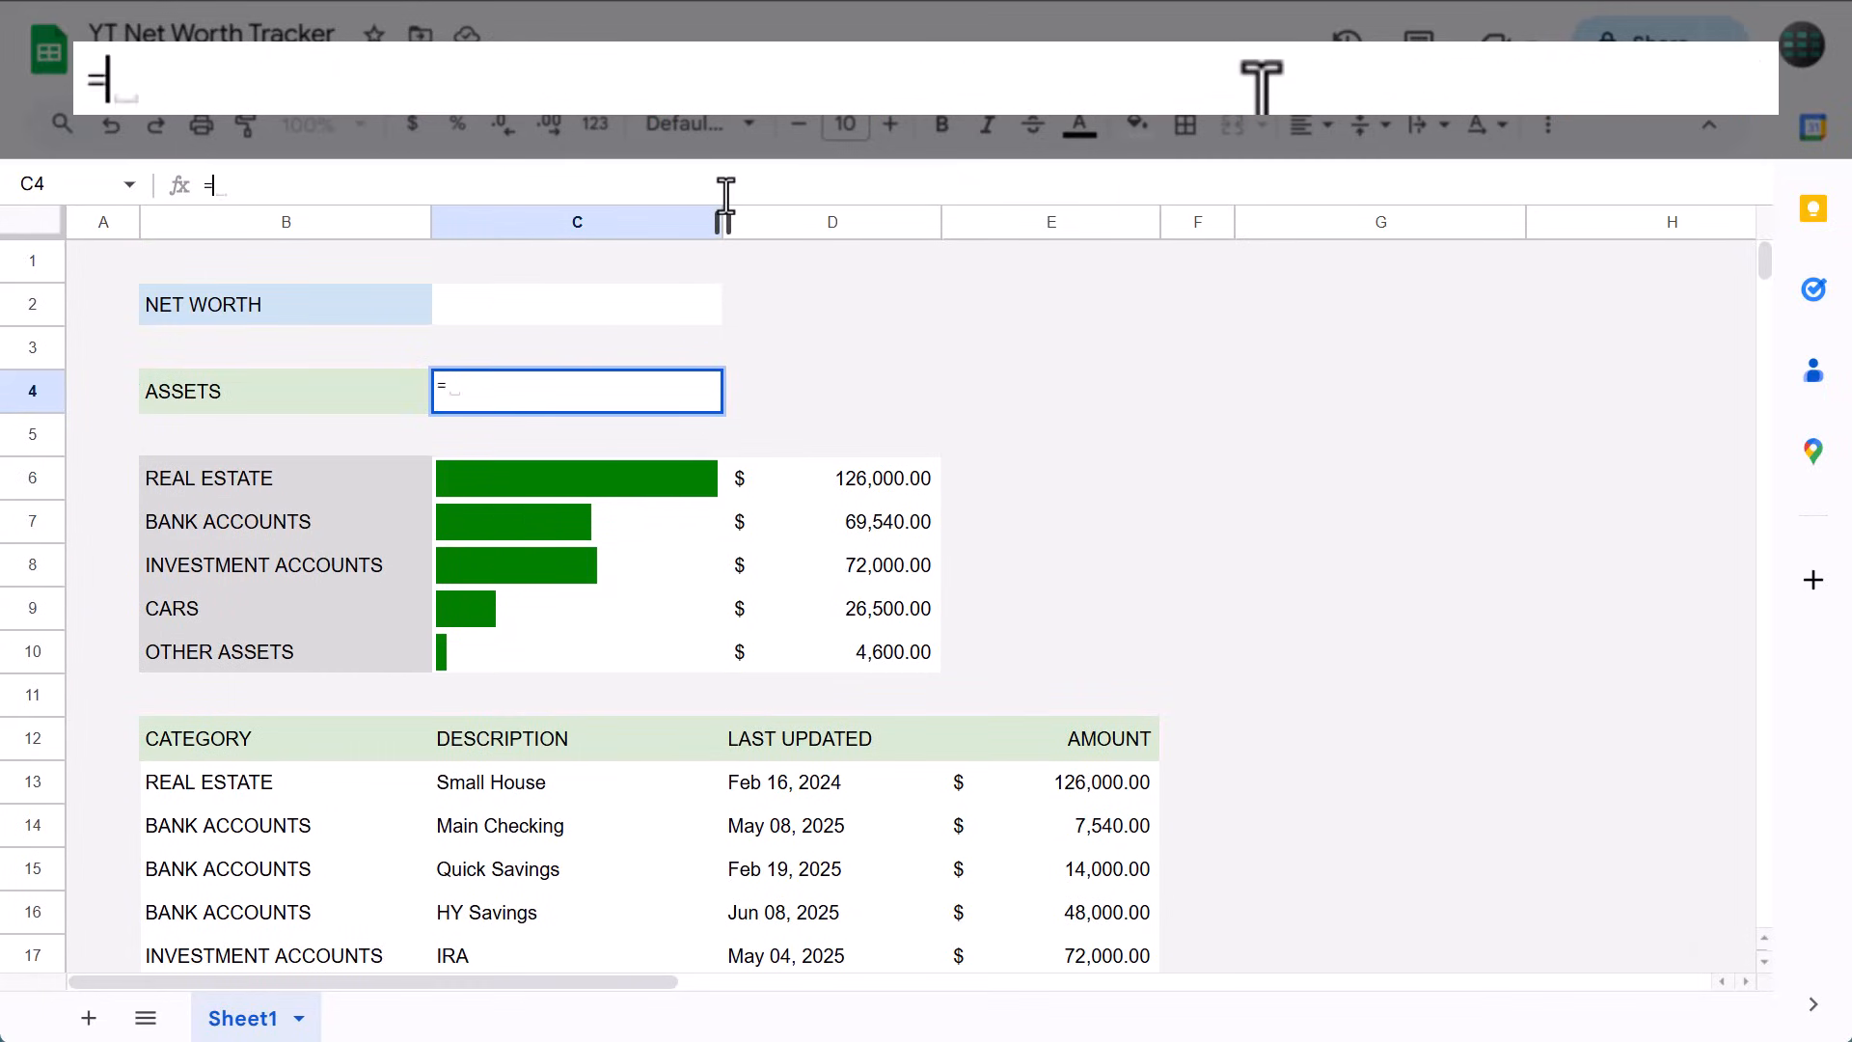
pyautogui.write('SUM(')
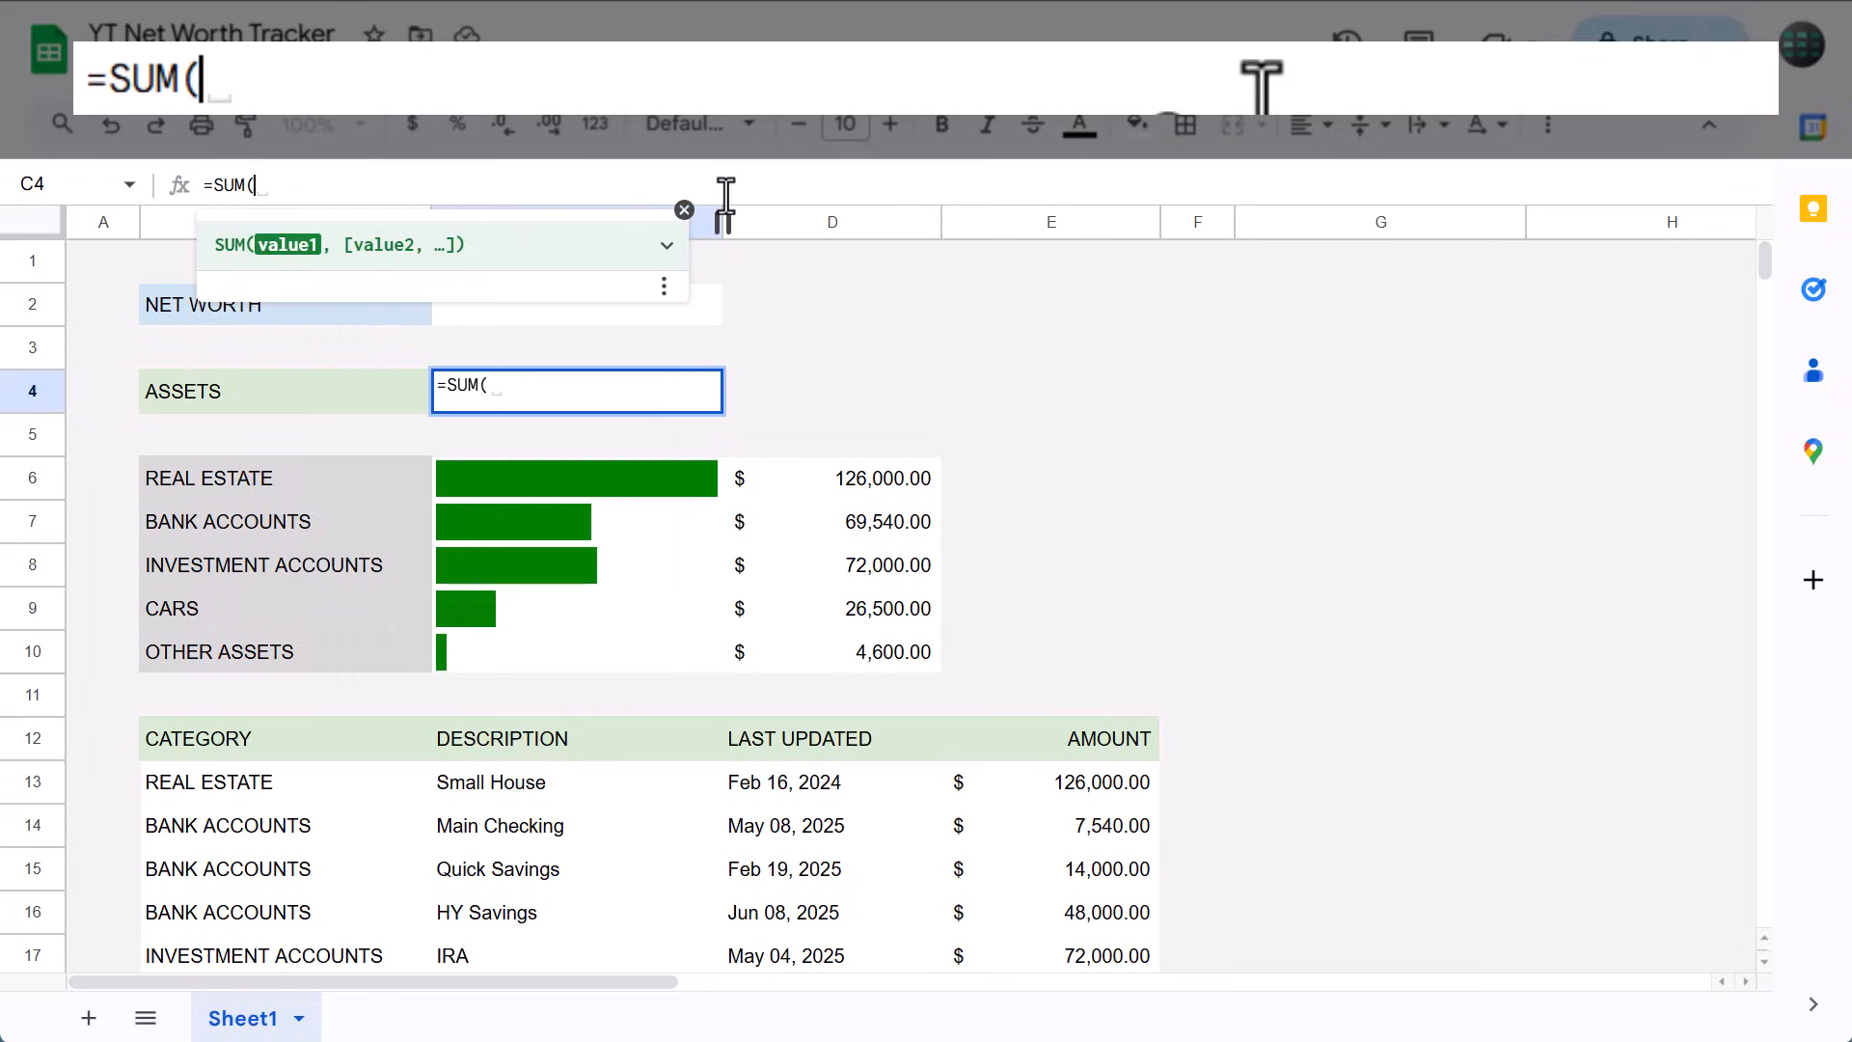
pyautogui.click(1049, 782)
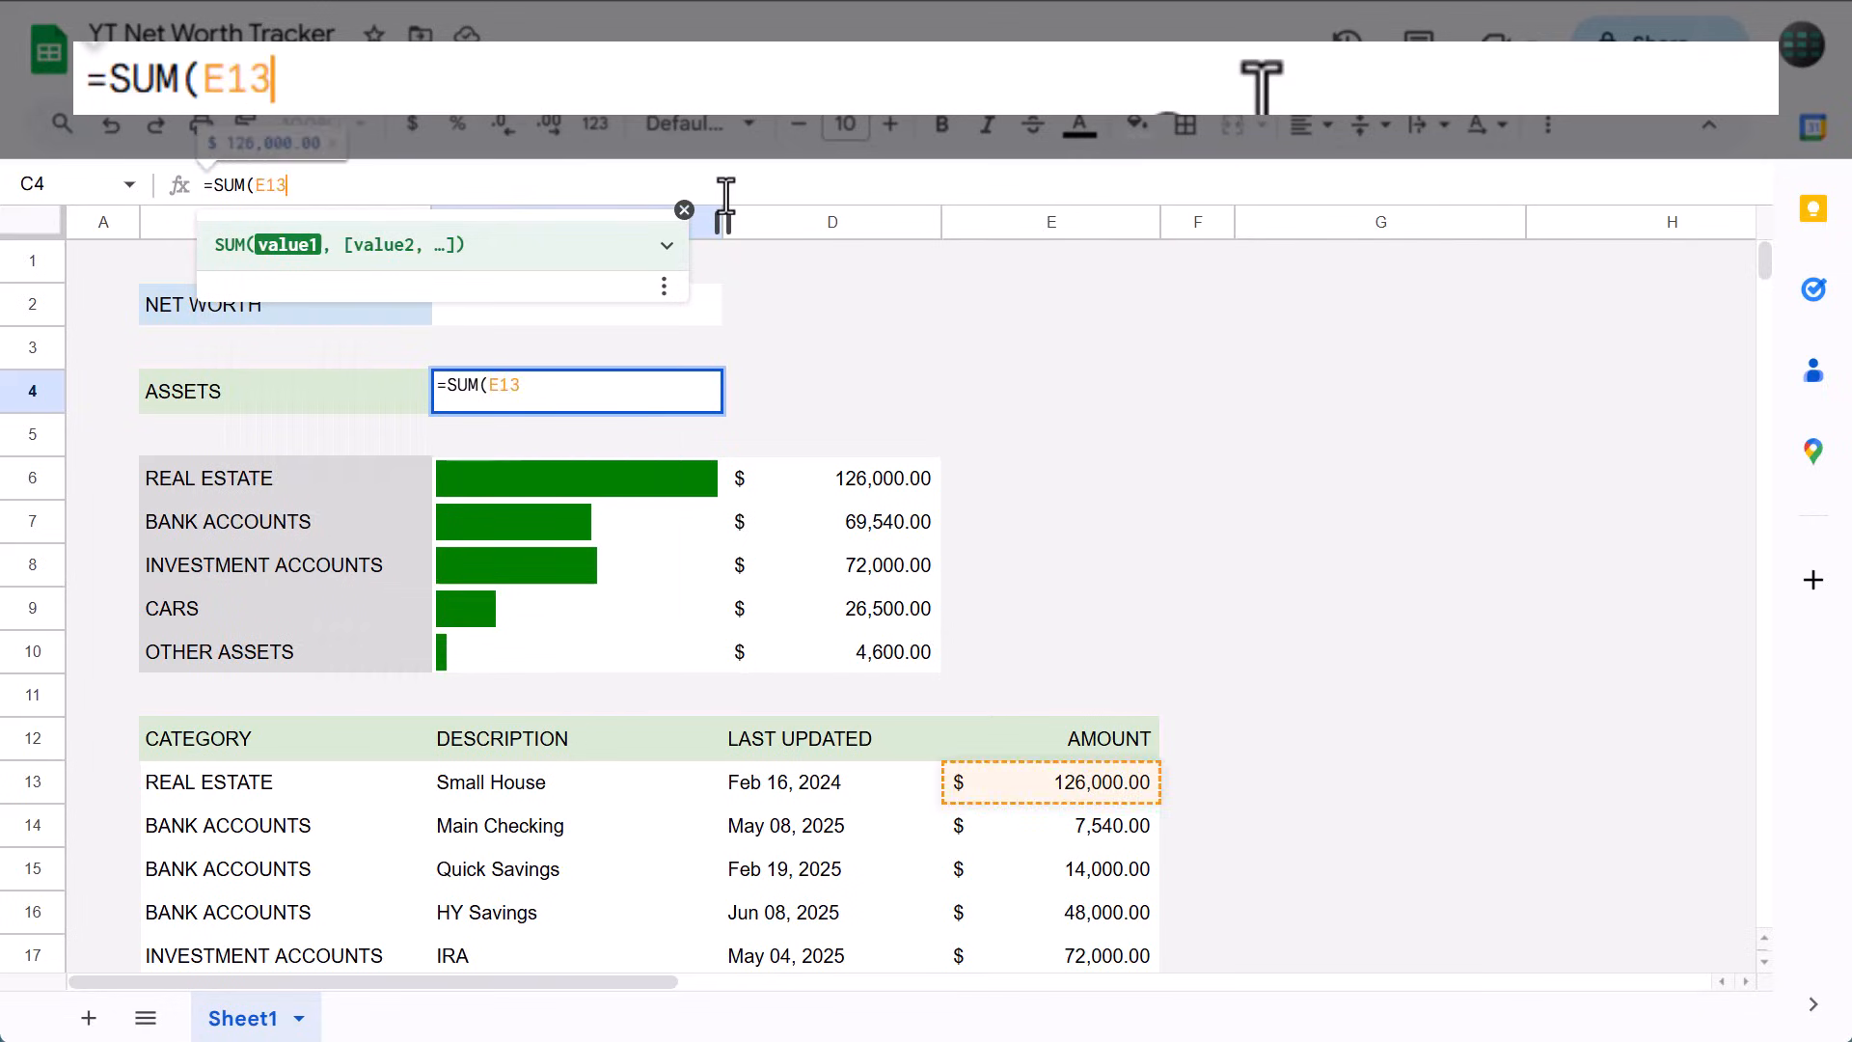
pyautogui.write(':E50')
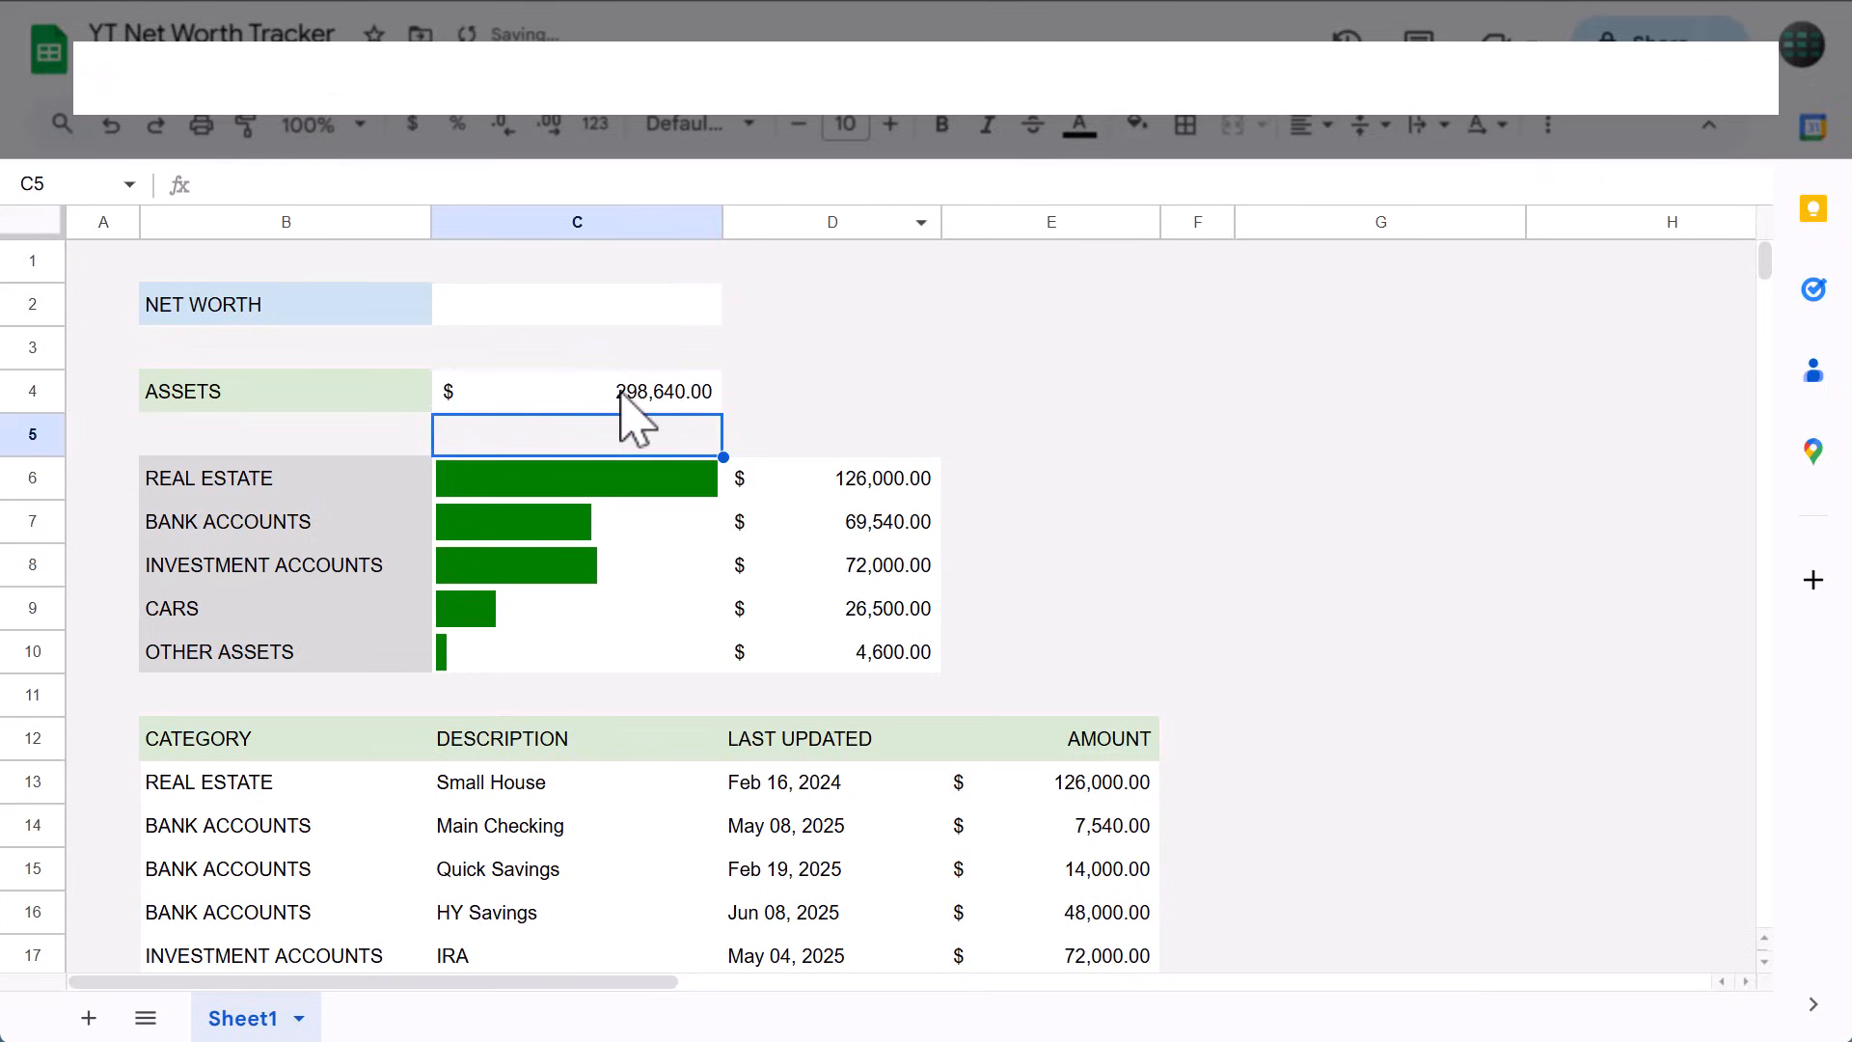
pyautogui.click(577, 391)
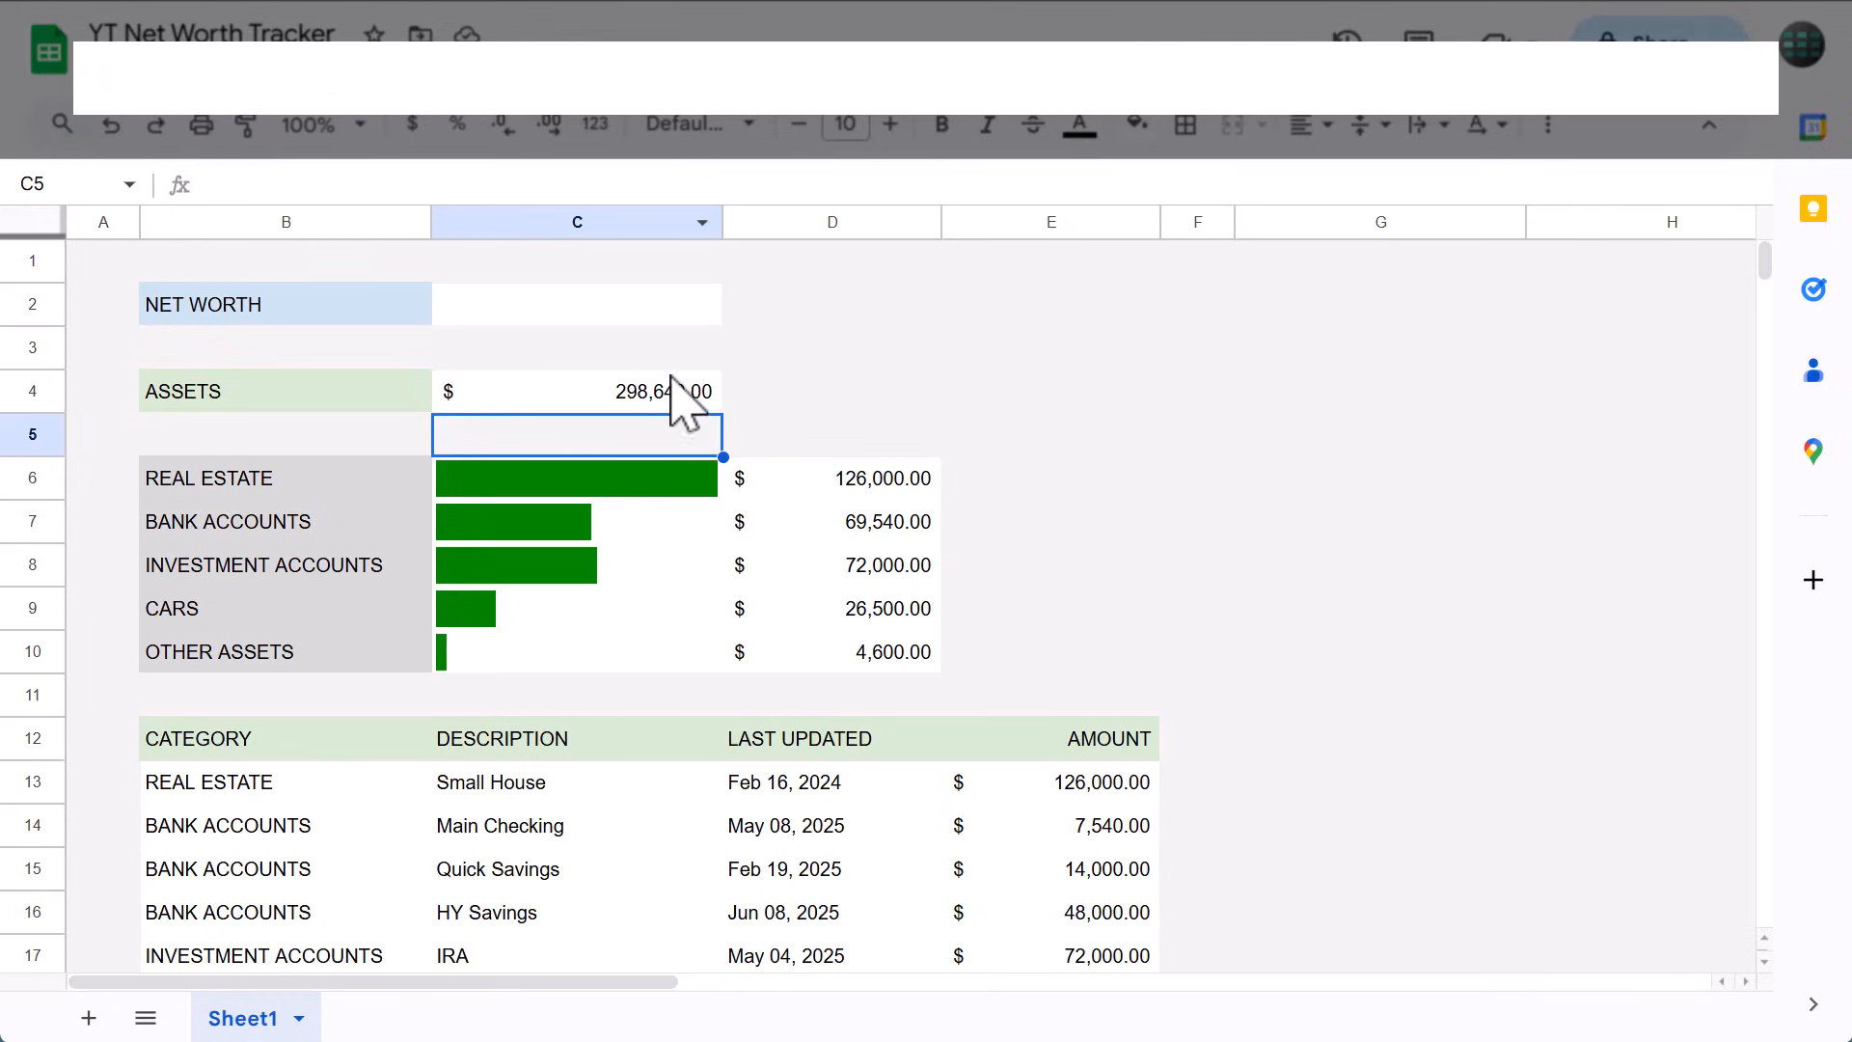
# Select B2:C2, B4:C4, B6:B10 and B12:E12 together with Ctrl.
pyautogui.click(577, 392)
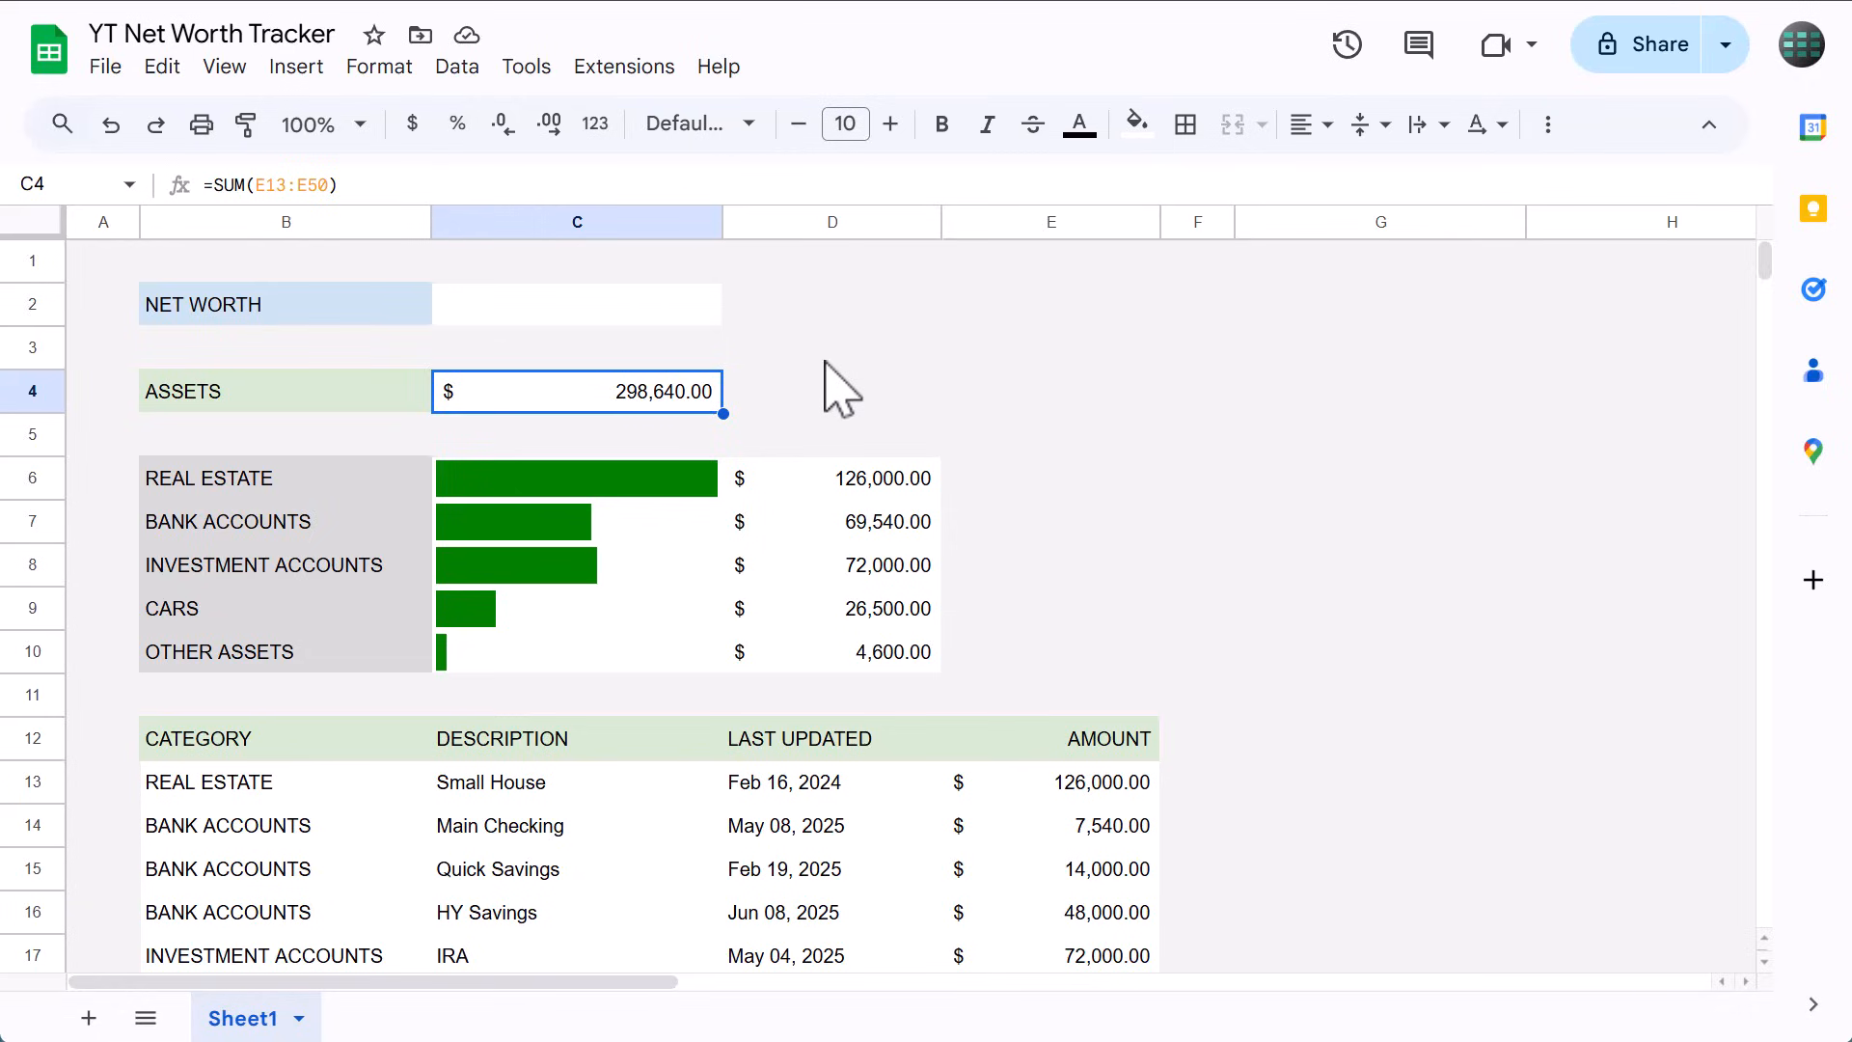
pyautogui.click(284, 303)
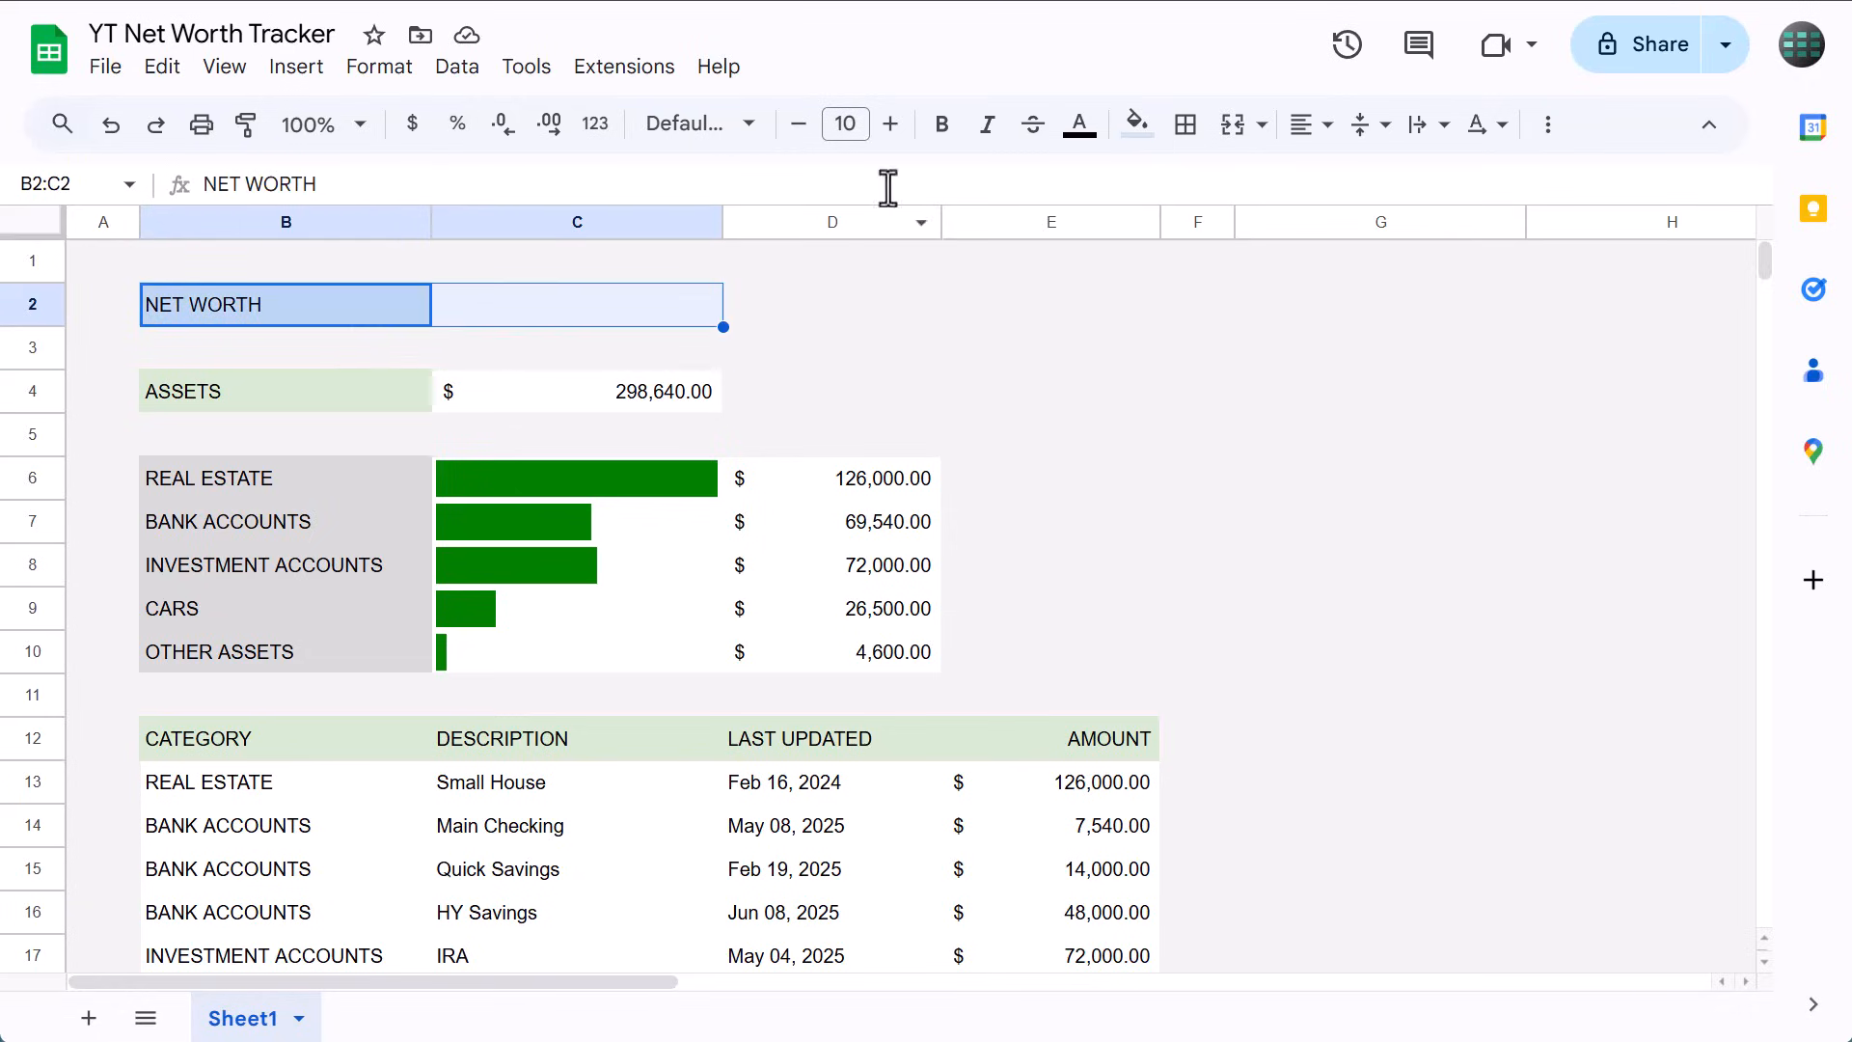
pyautogui.press('ctrl')
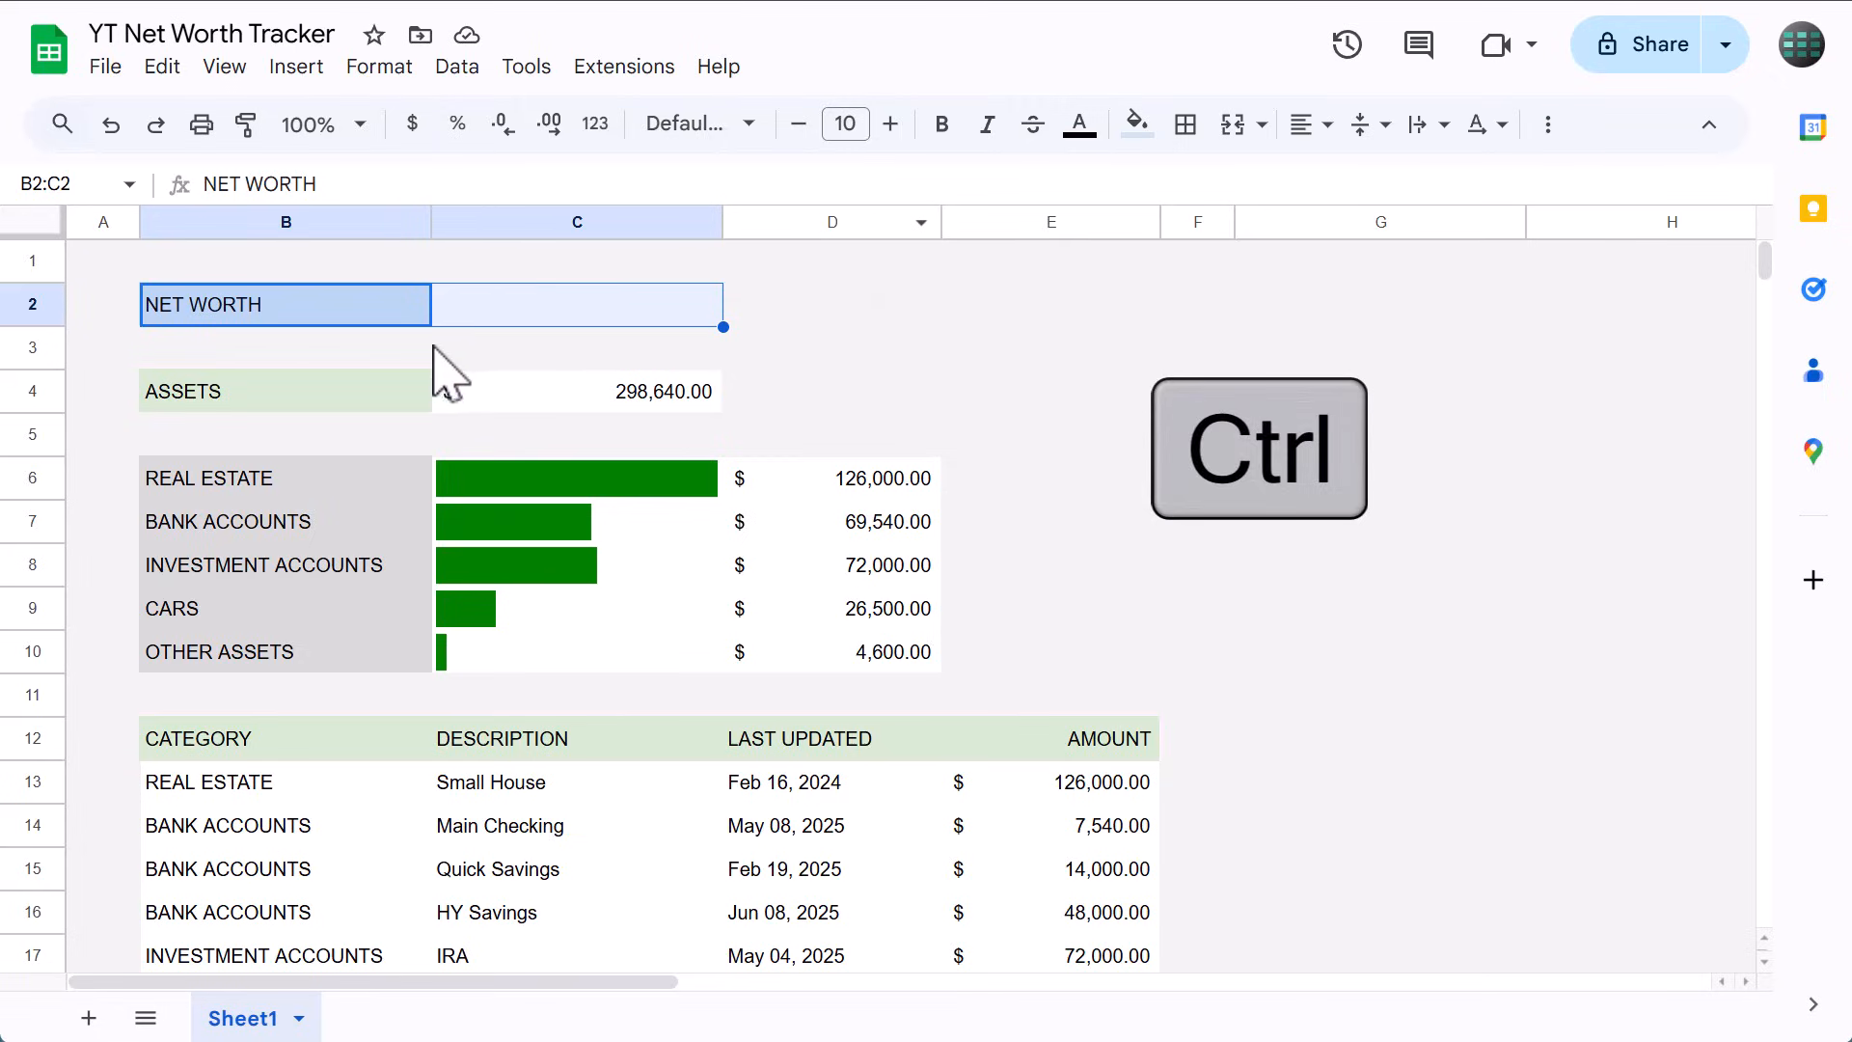
pyautogui.click(286, 392)
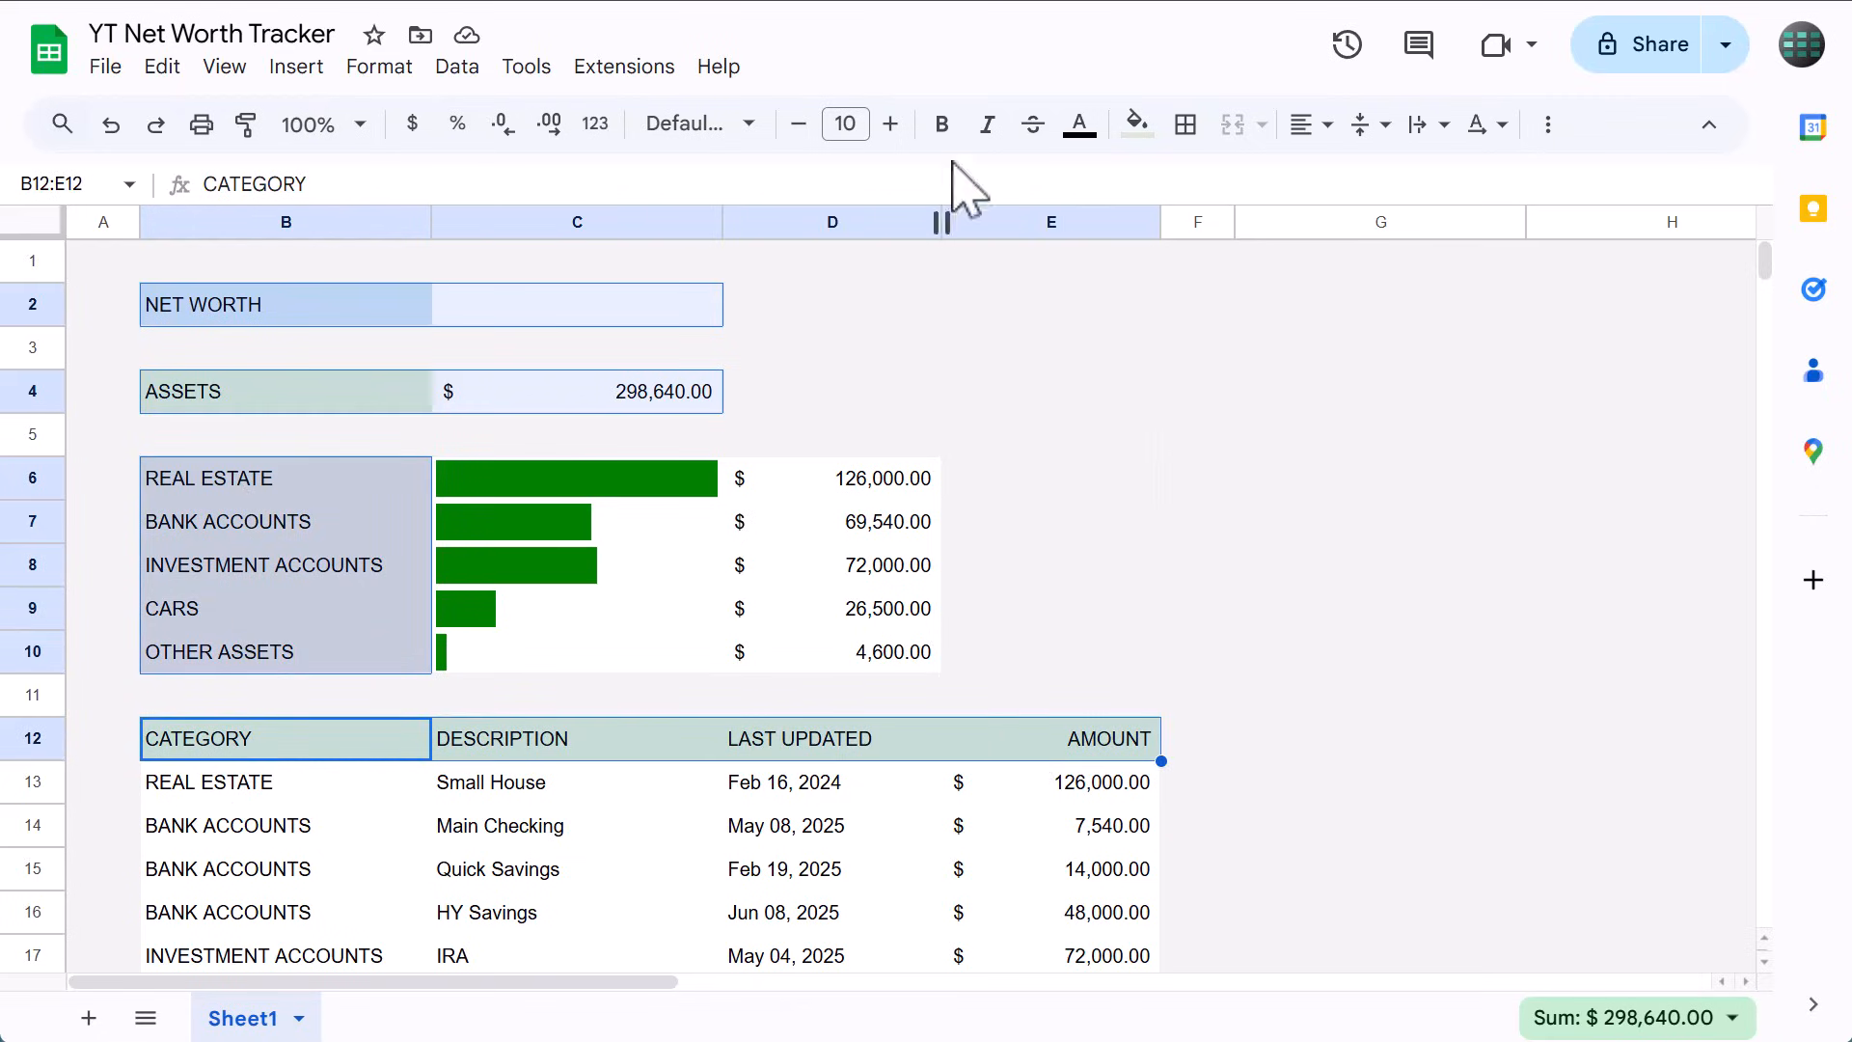
# Bold the selected labels and headers, then outline the NET WORTH cells with outer borders.
pyautogui.click(941, 124)
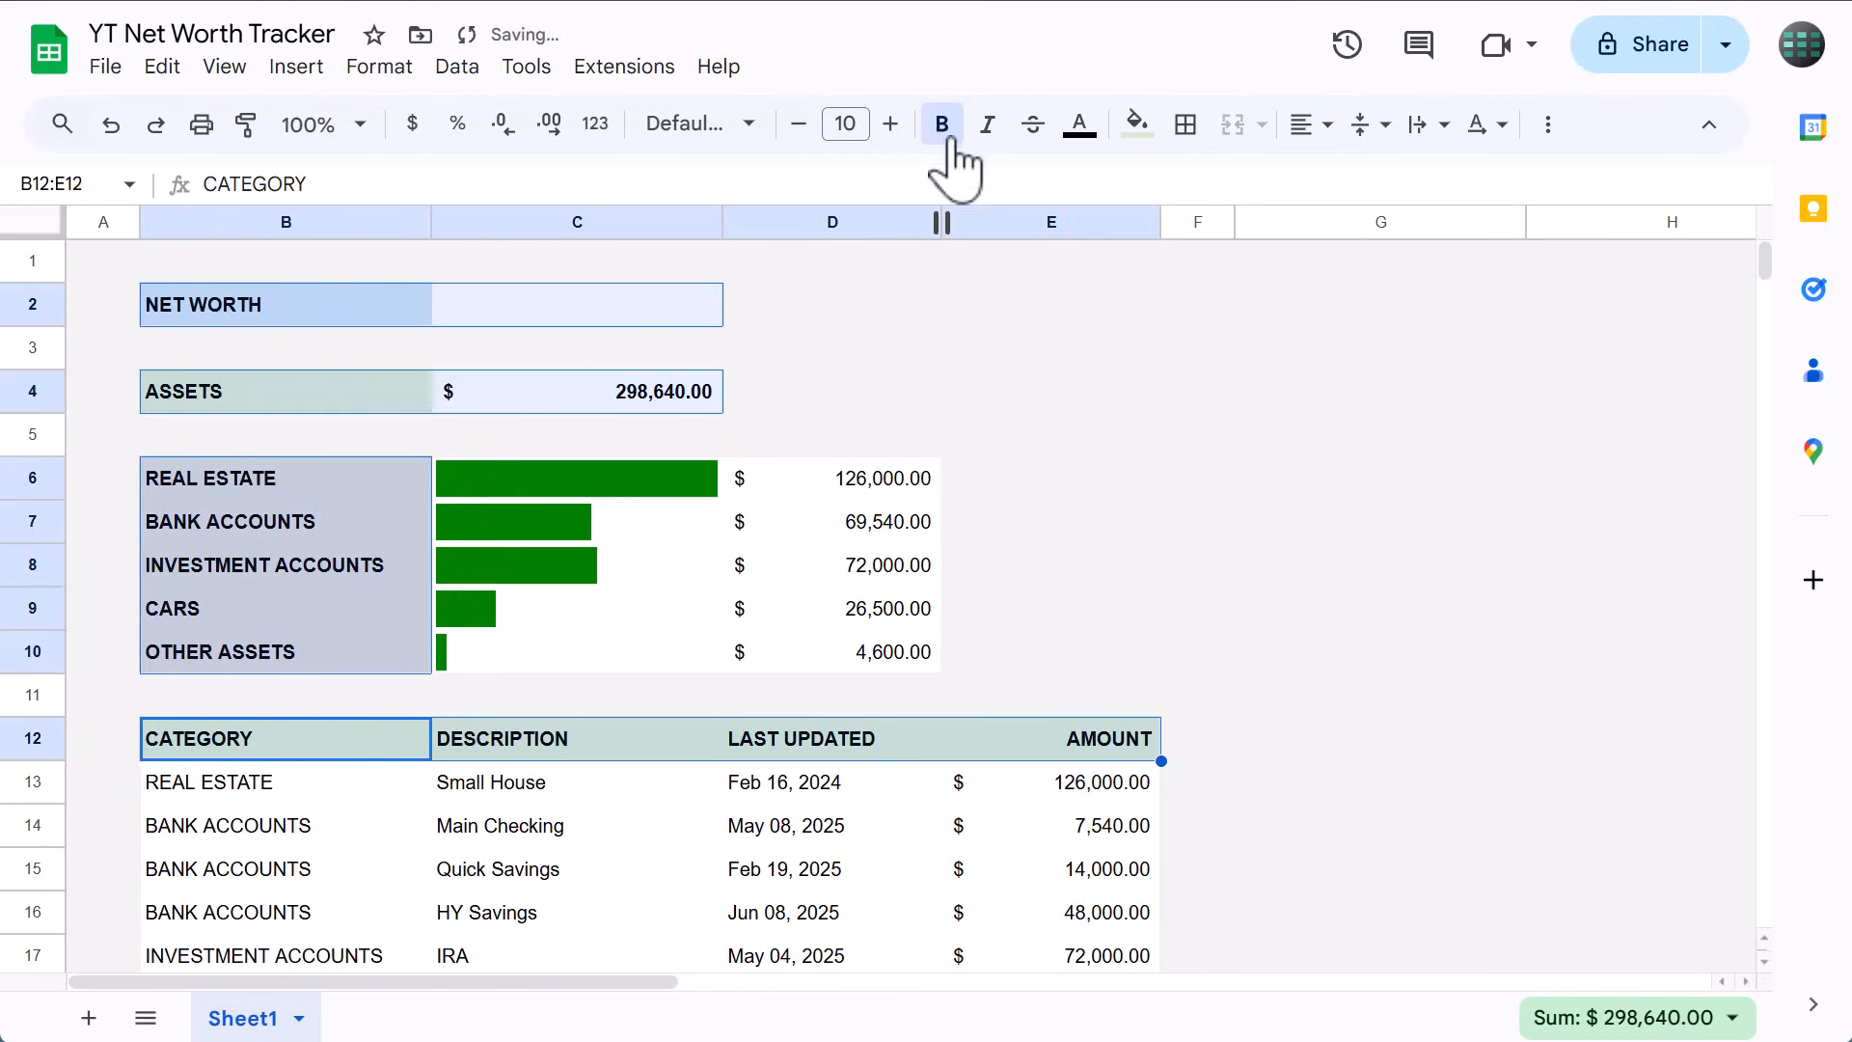
pyautogui.click(285, 303)
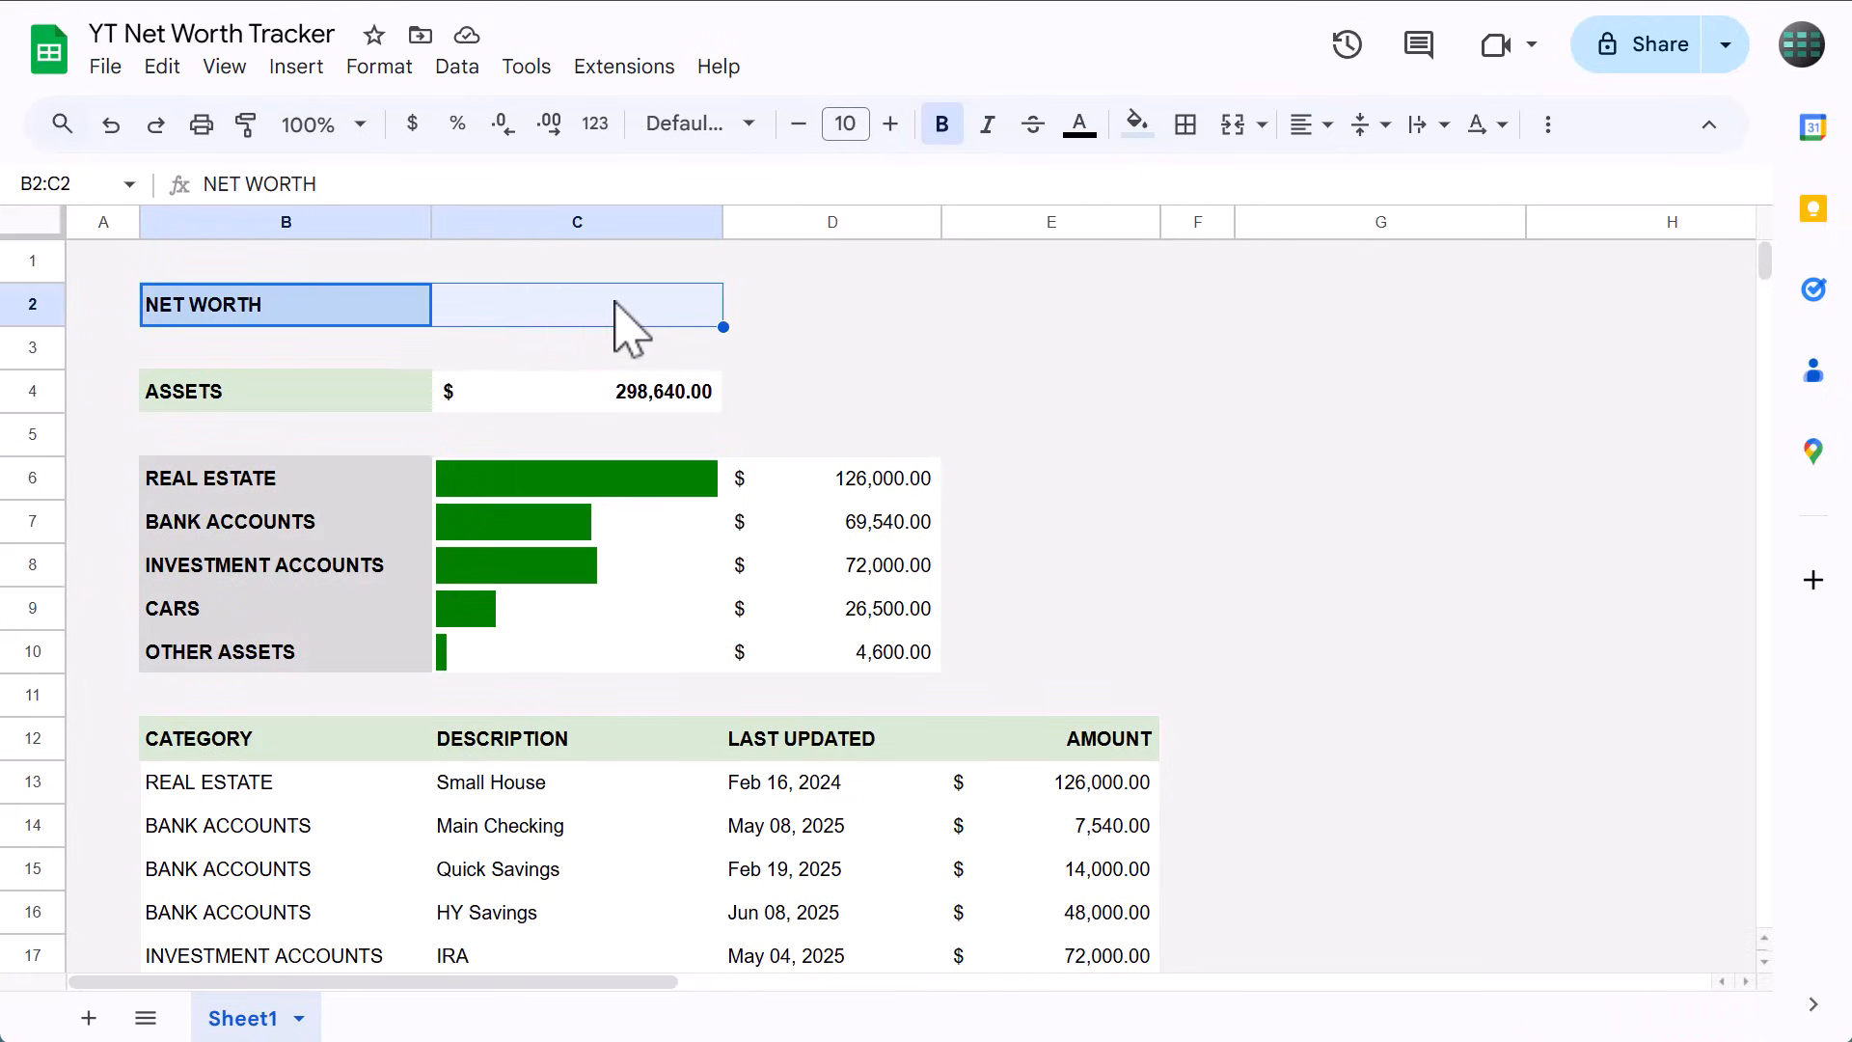
pyautogui.click(1135, 124)
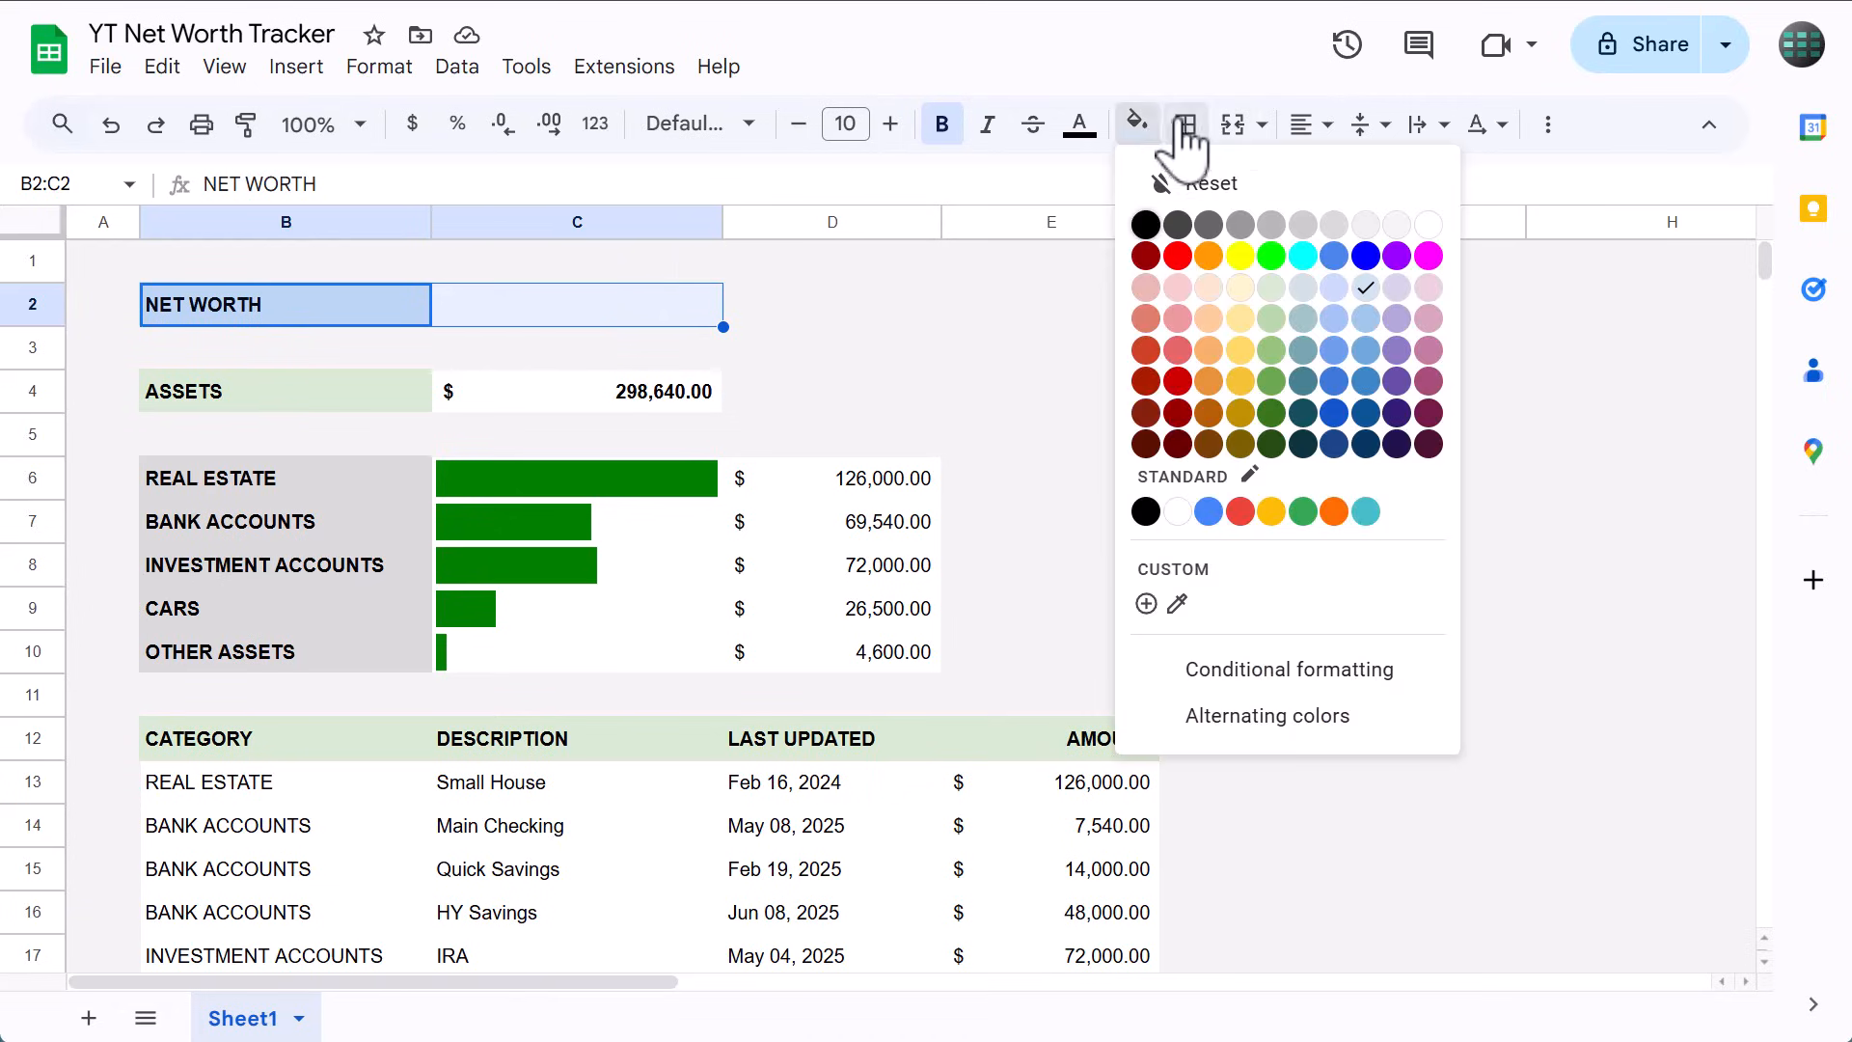
pyautogui.click(1185, 123)
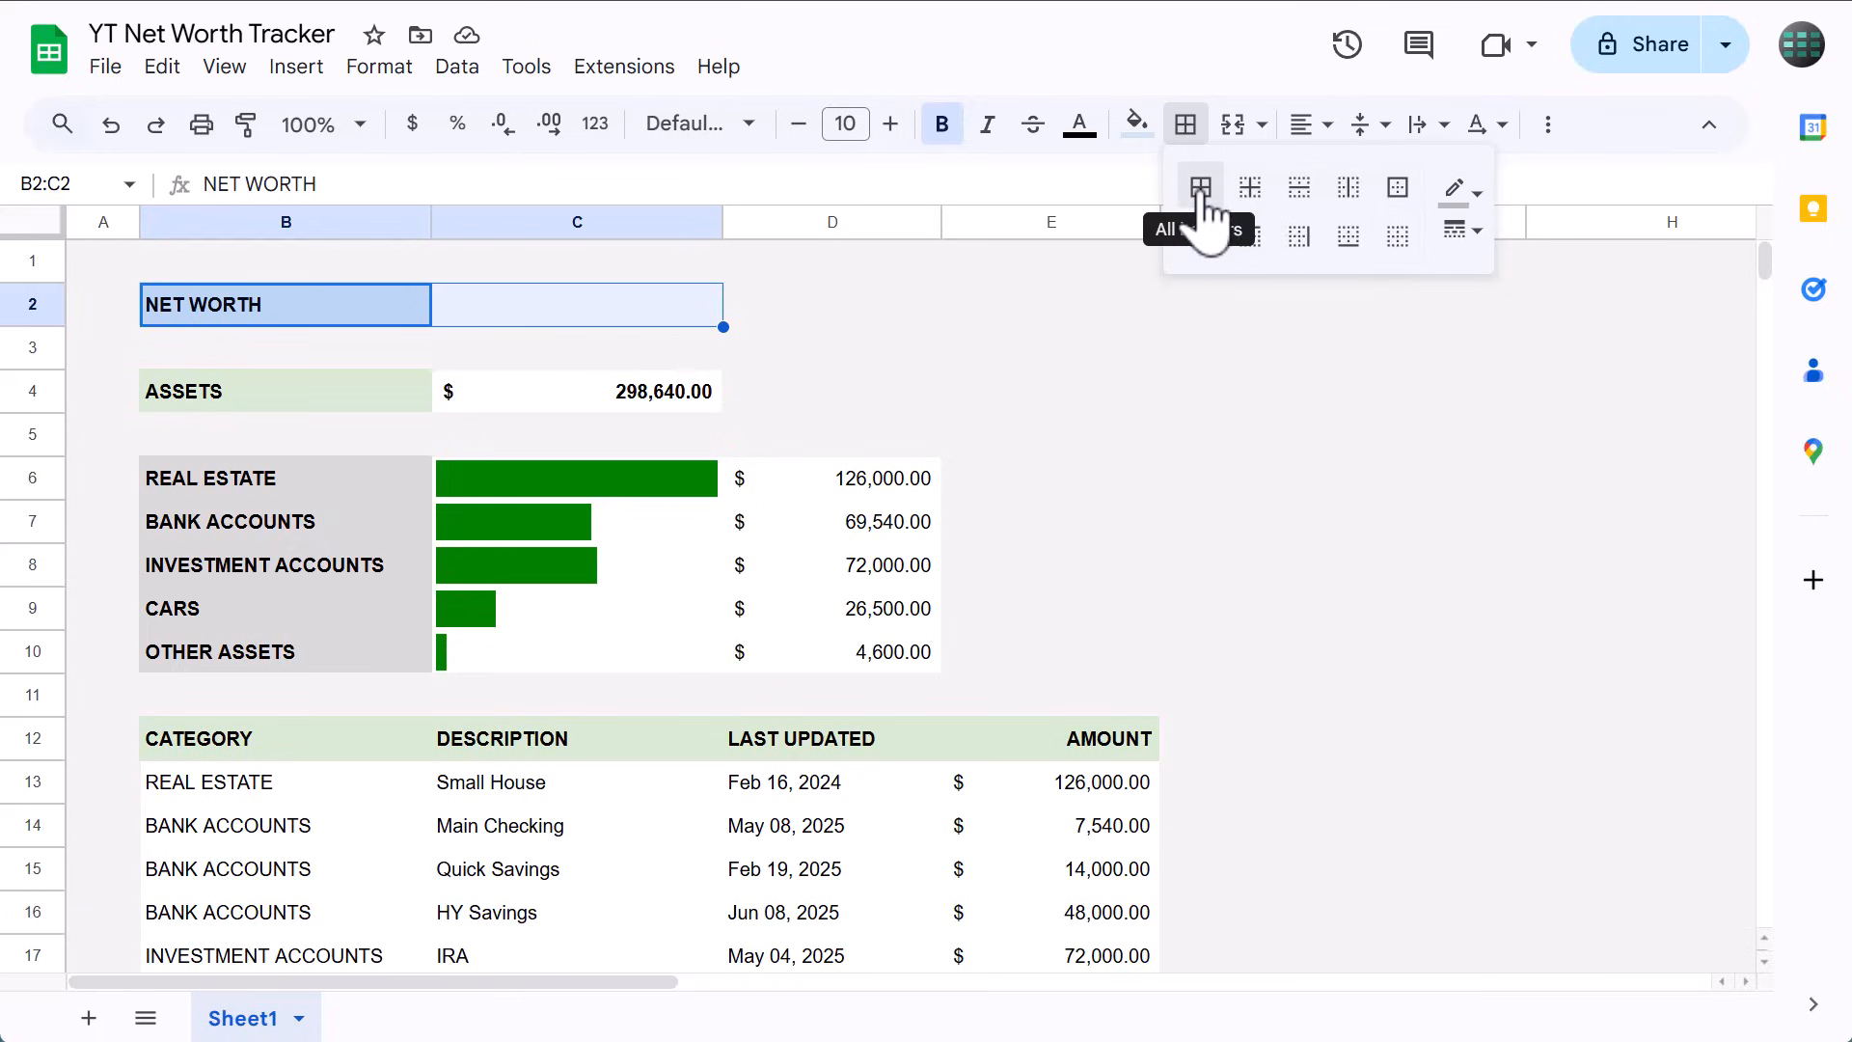
pyautogui.click(1200, 187)
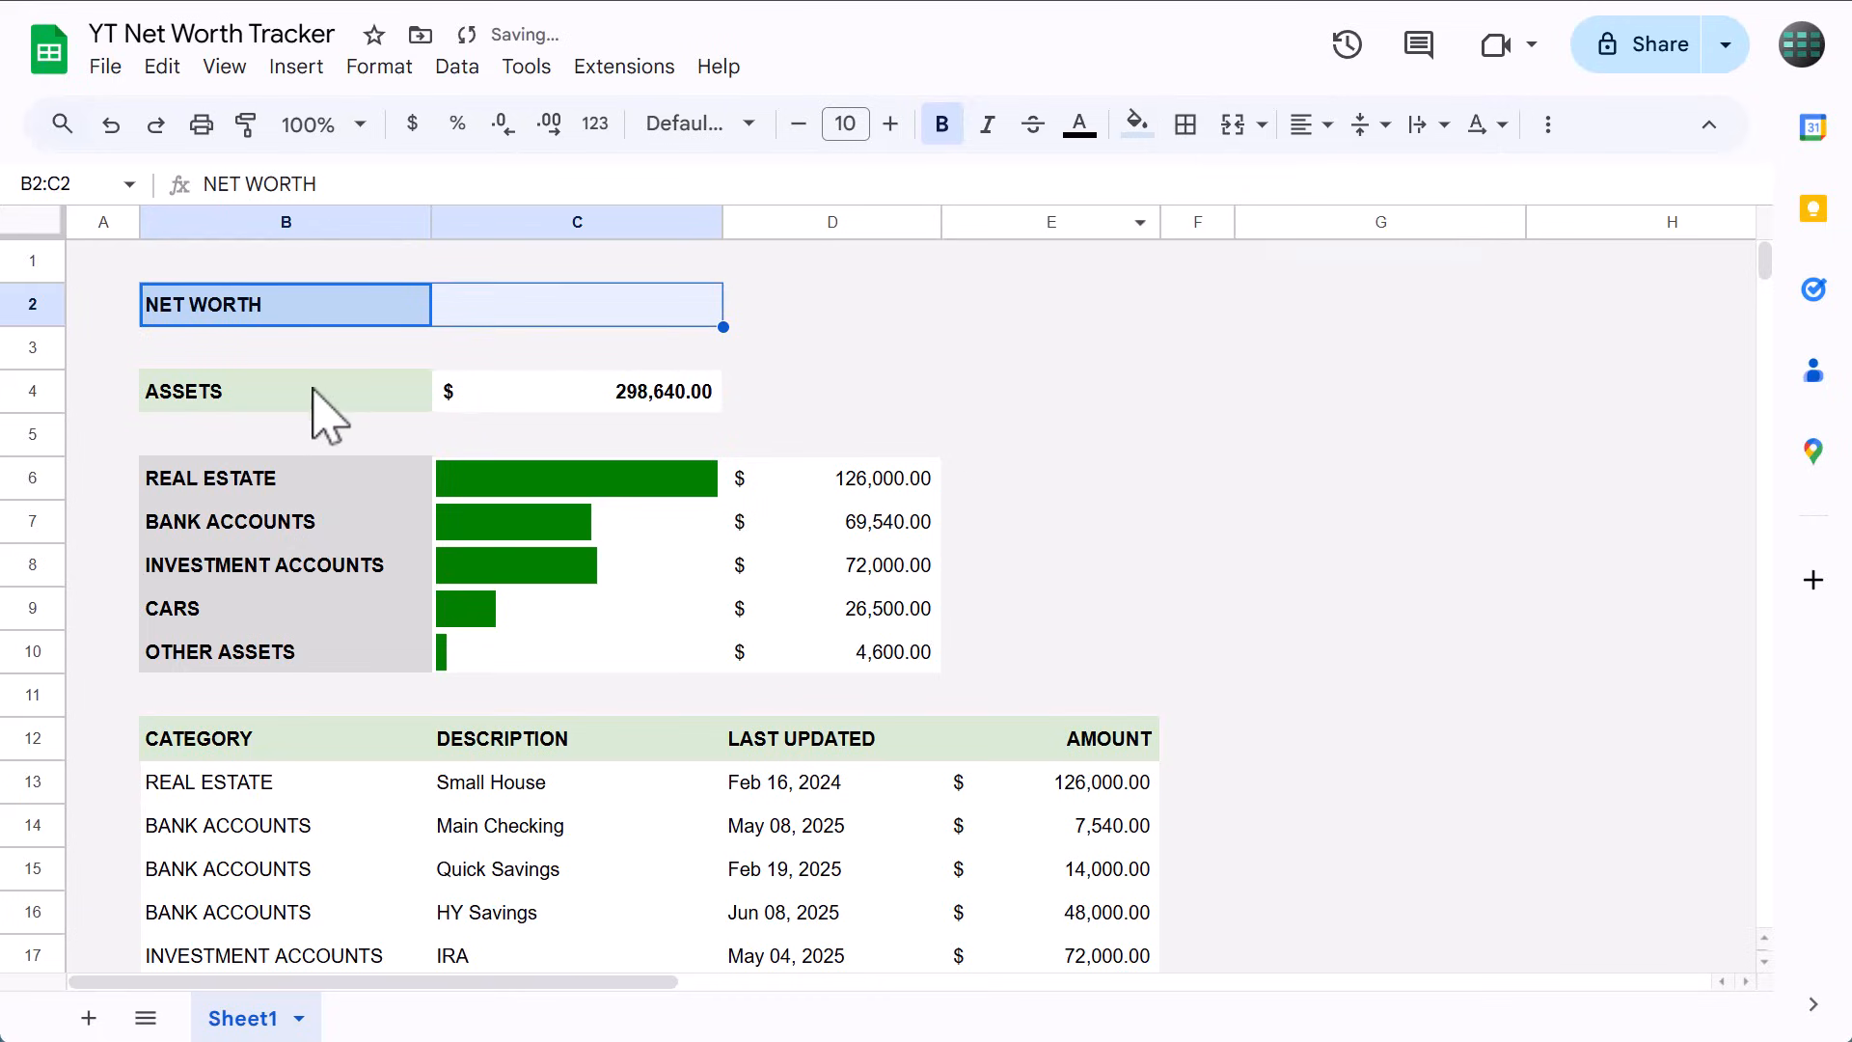
# Outline the ASSETS row and the asset category labels with outer borders.
pyautogui.click(286, 392)
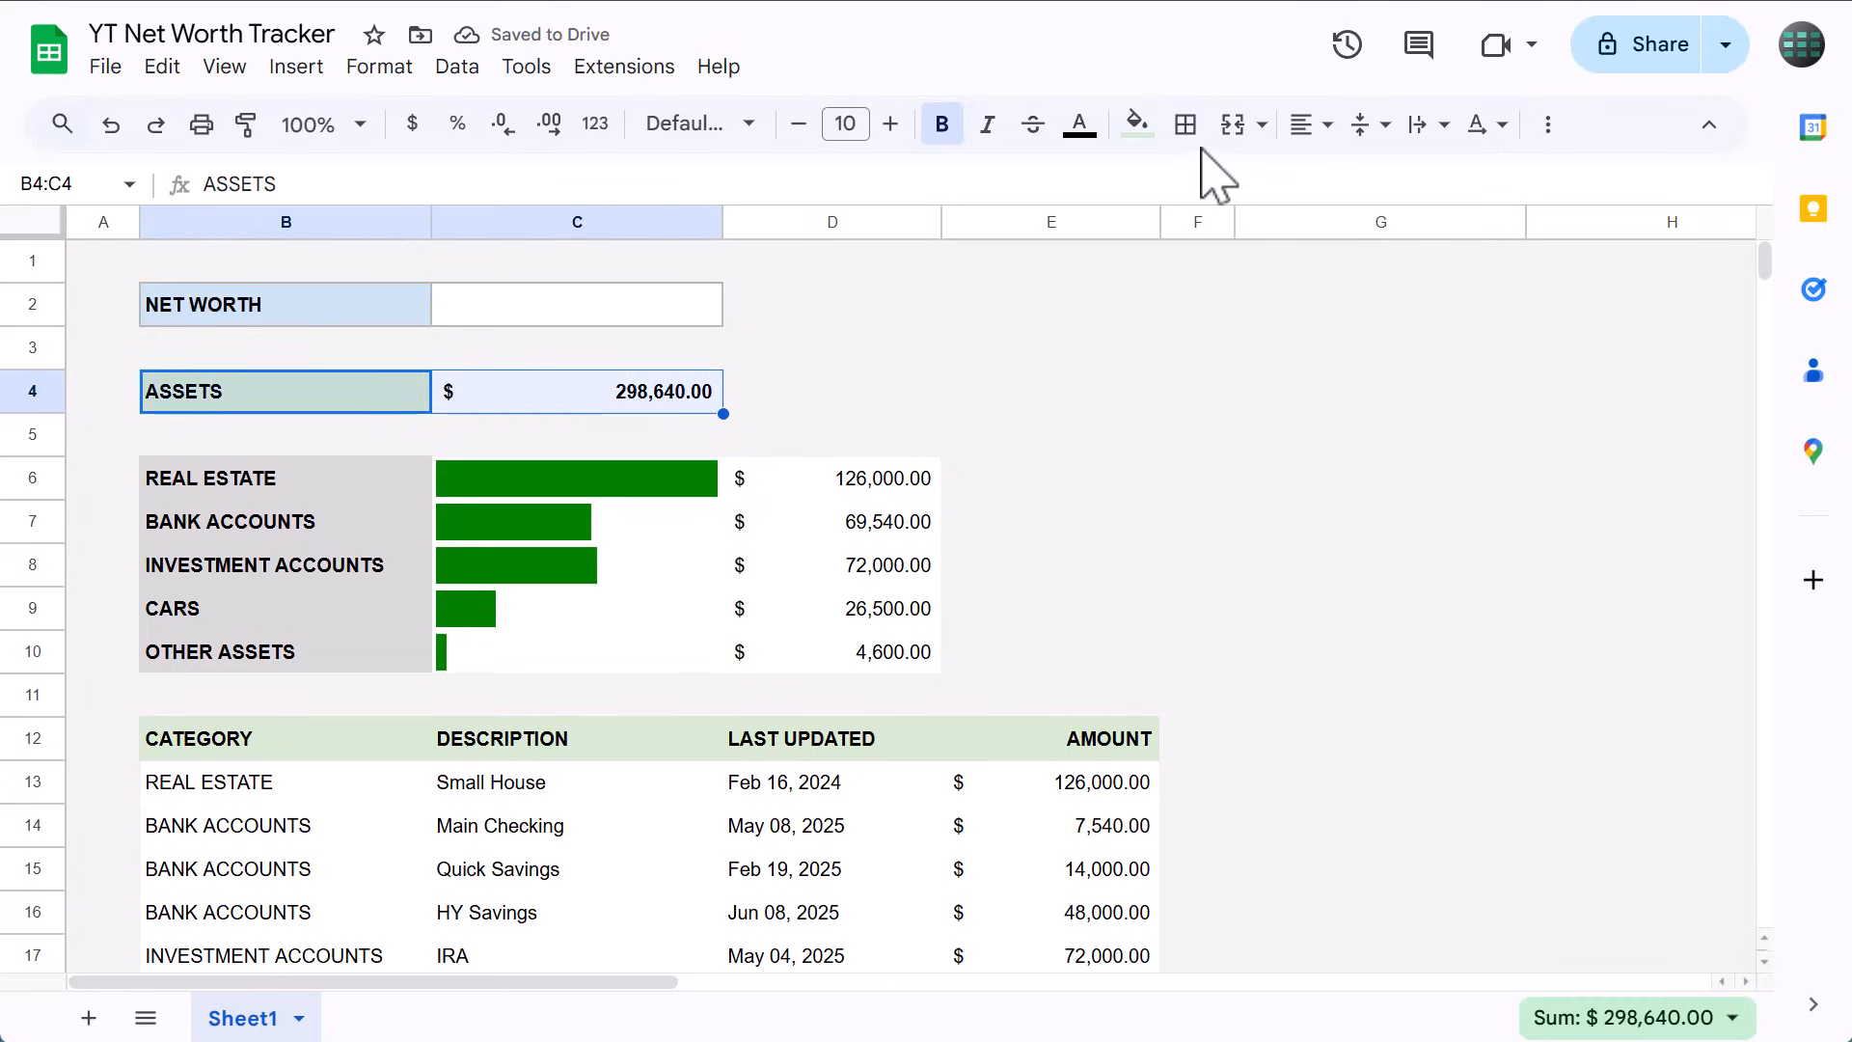
pyautogui.click(1184, 124)
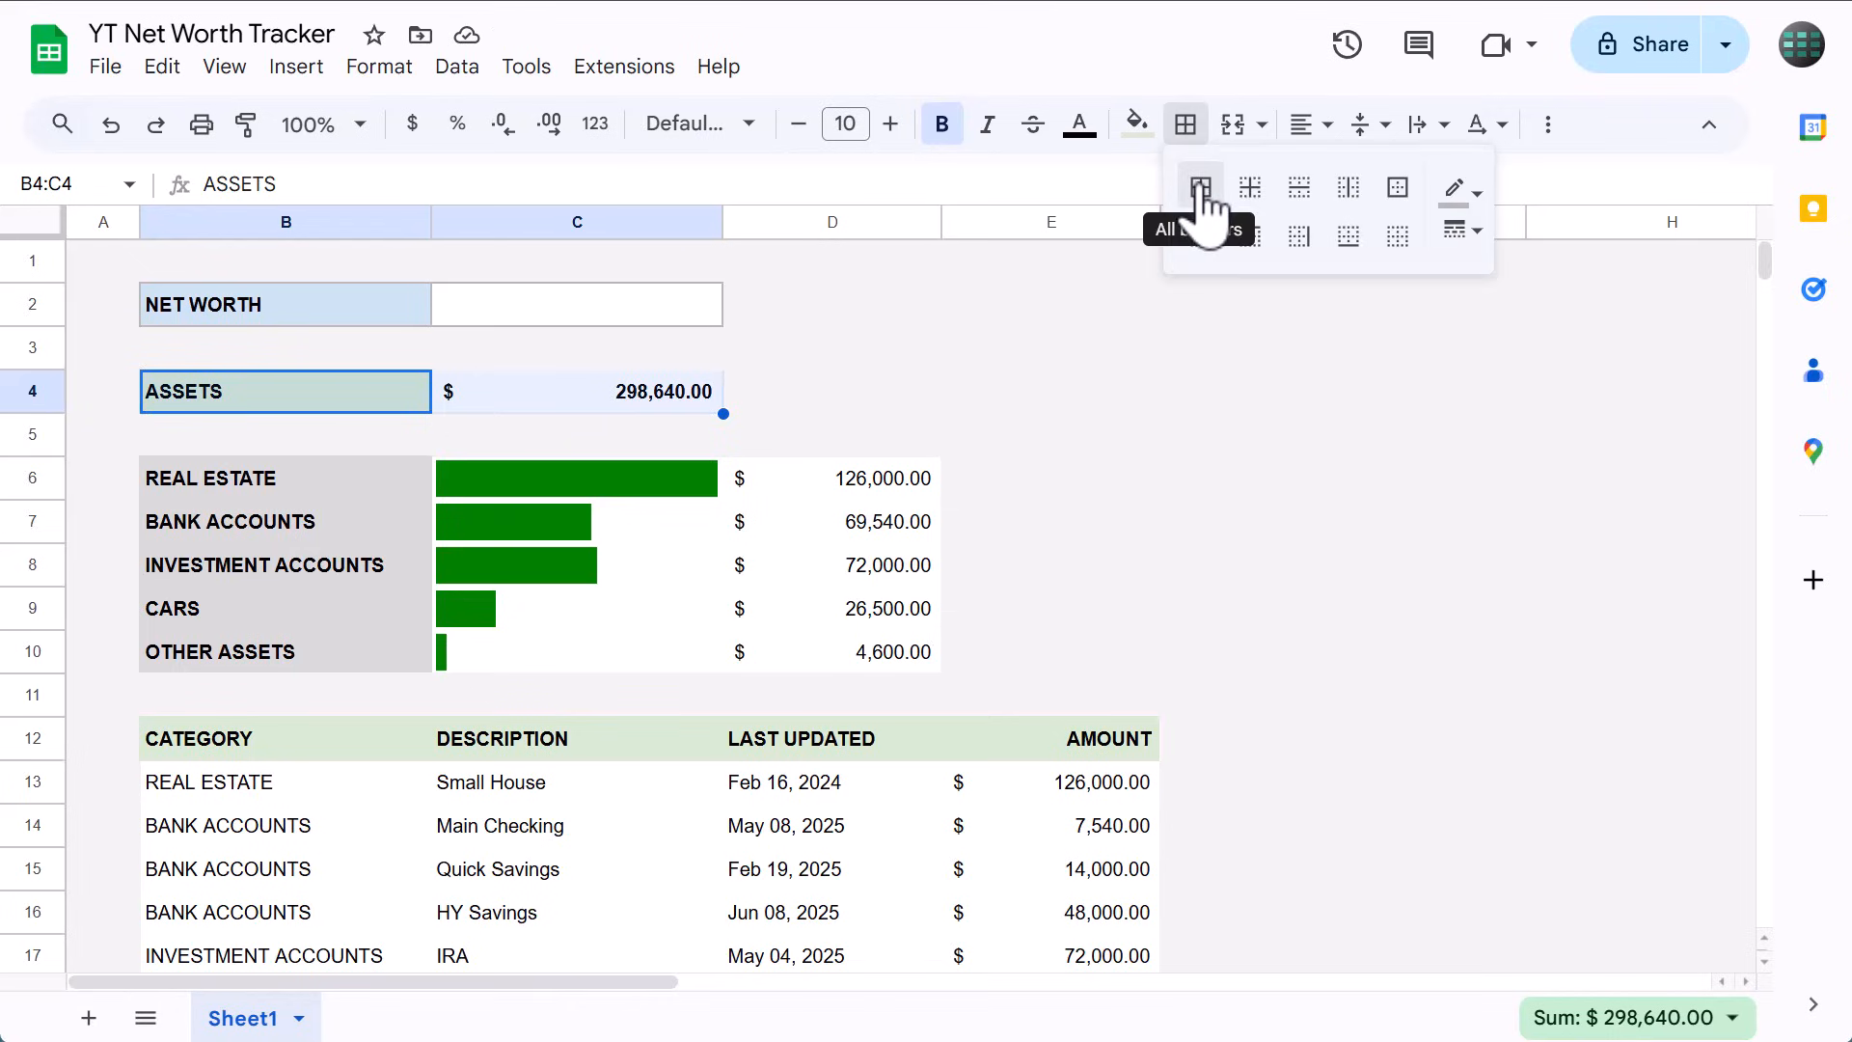
pyautogui.click(1200, 187)
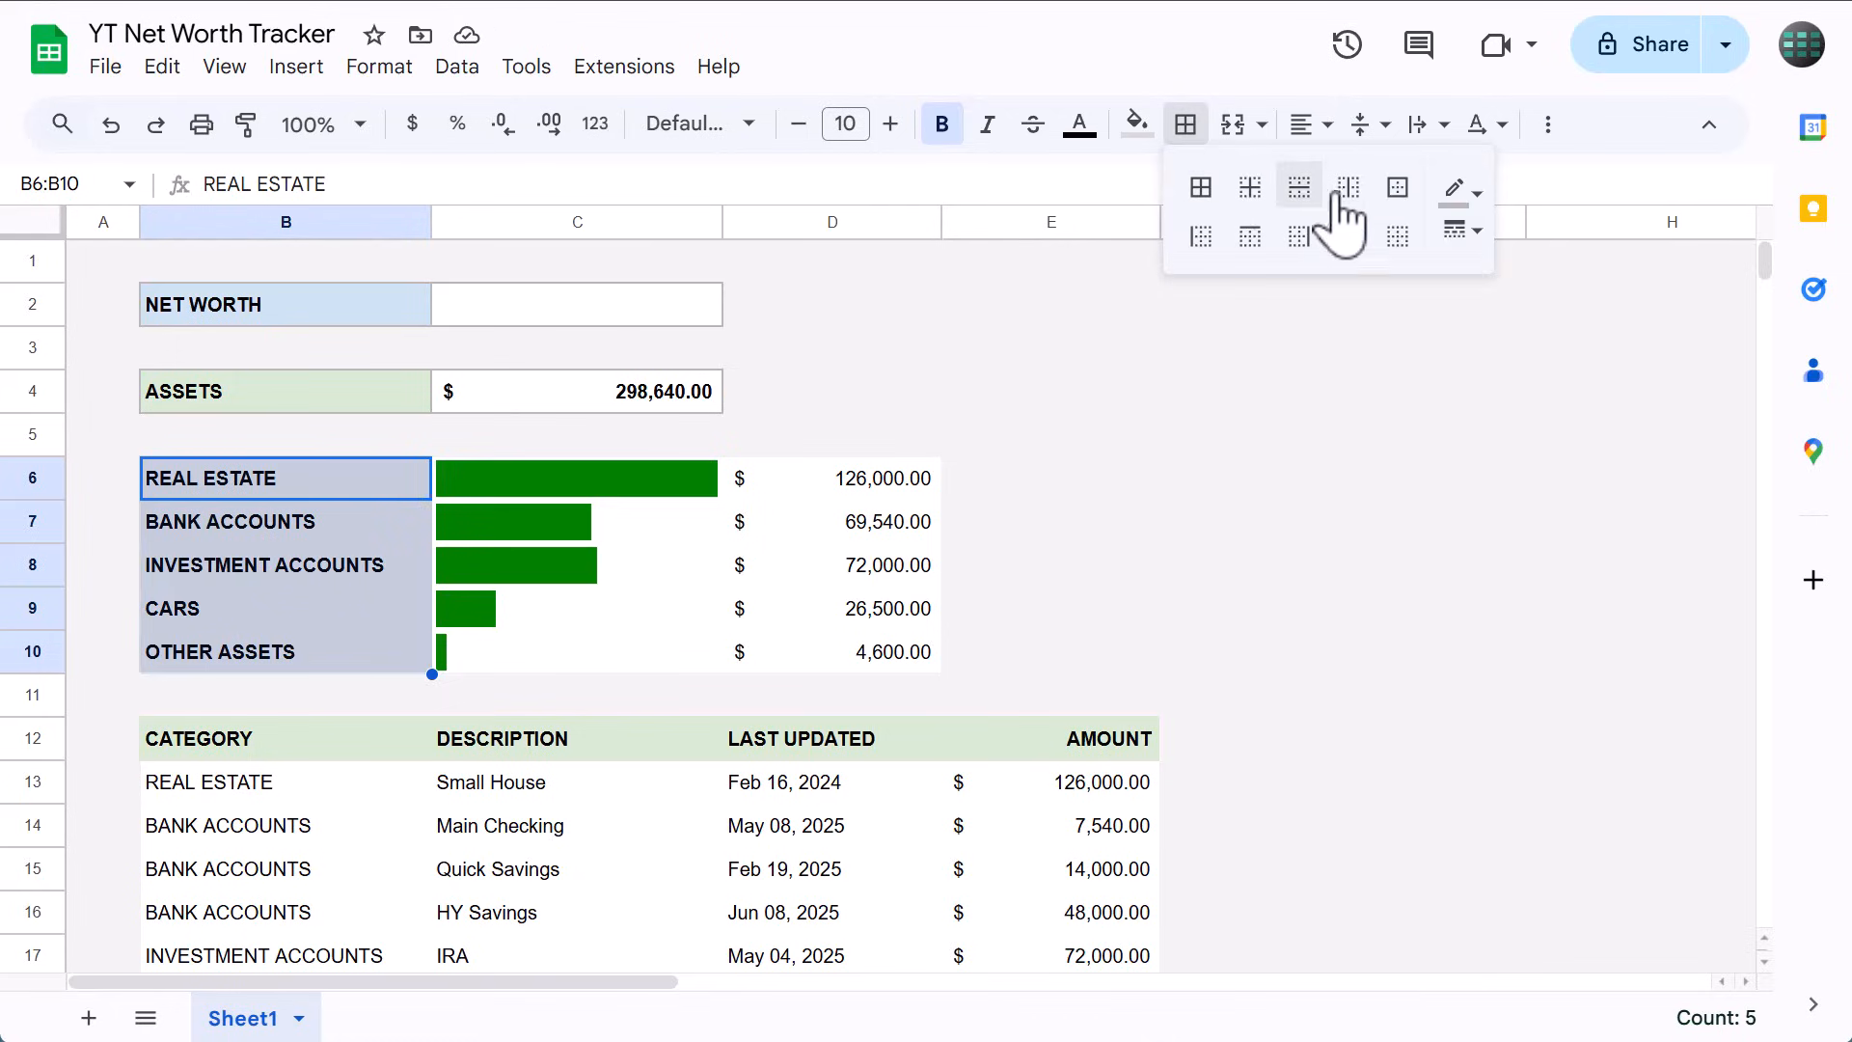
pyautogui.click(1396, 187)
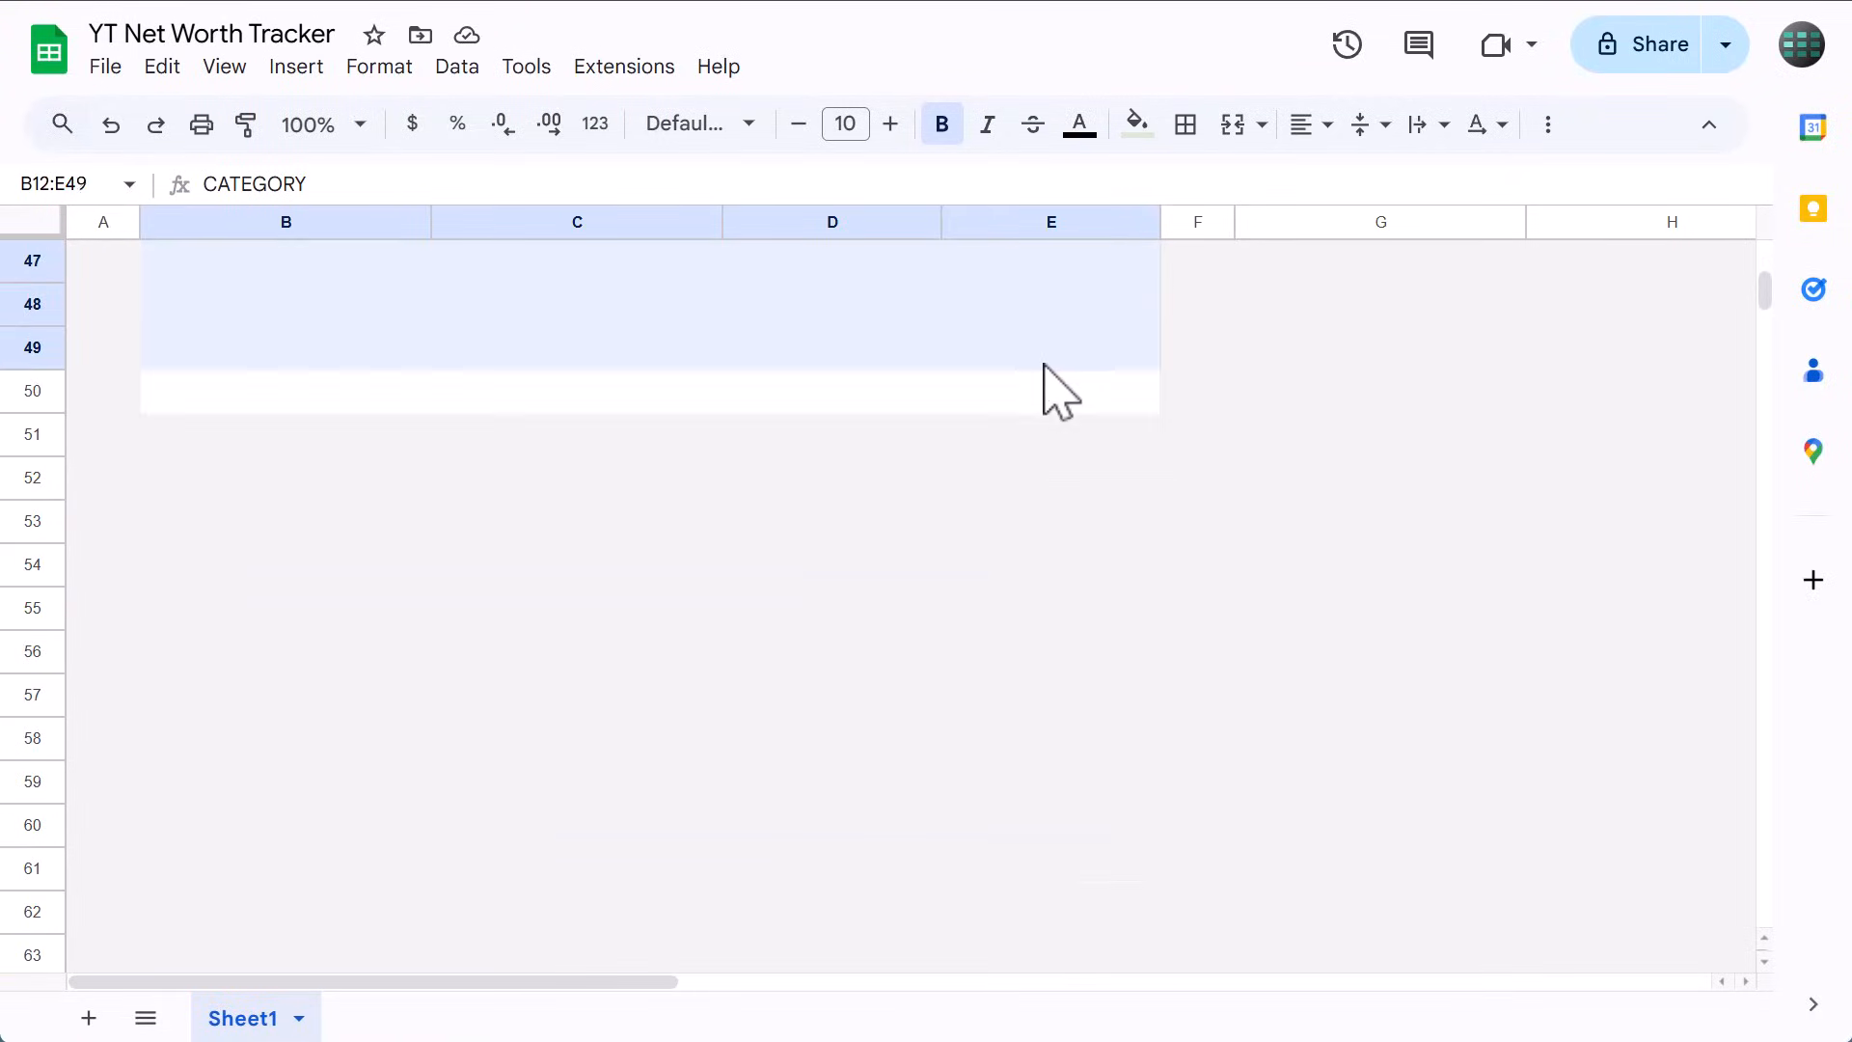
# Outline the table header row and the transaction table body with borders.
pyautogui.click(1185, 123)
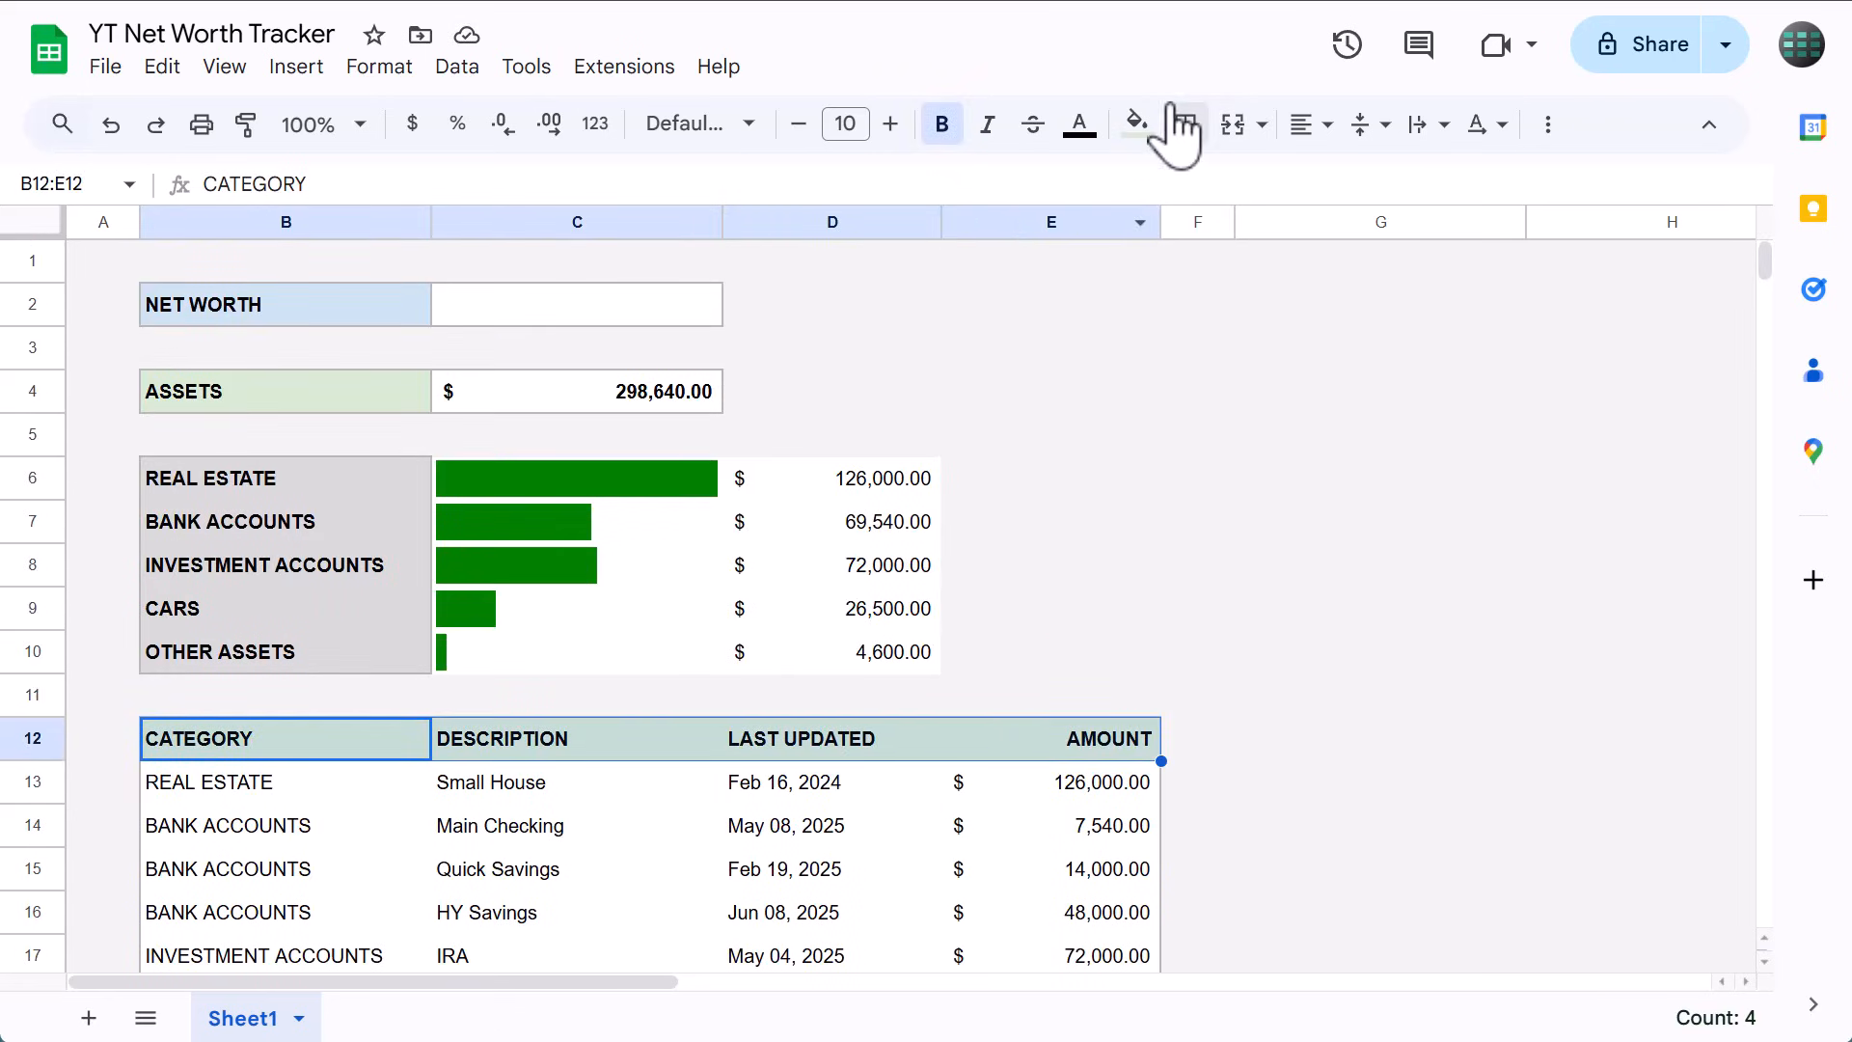
pyautogui.click(1184, 123)
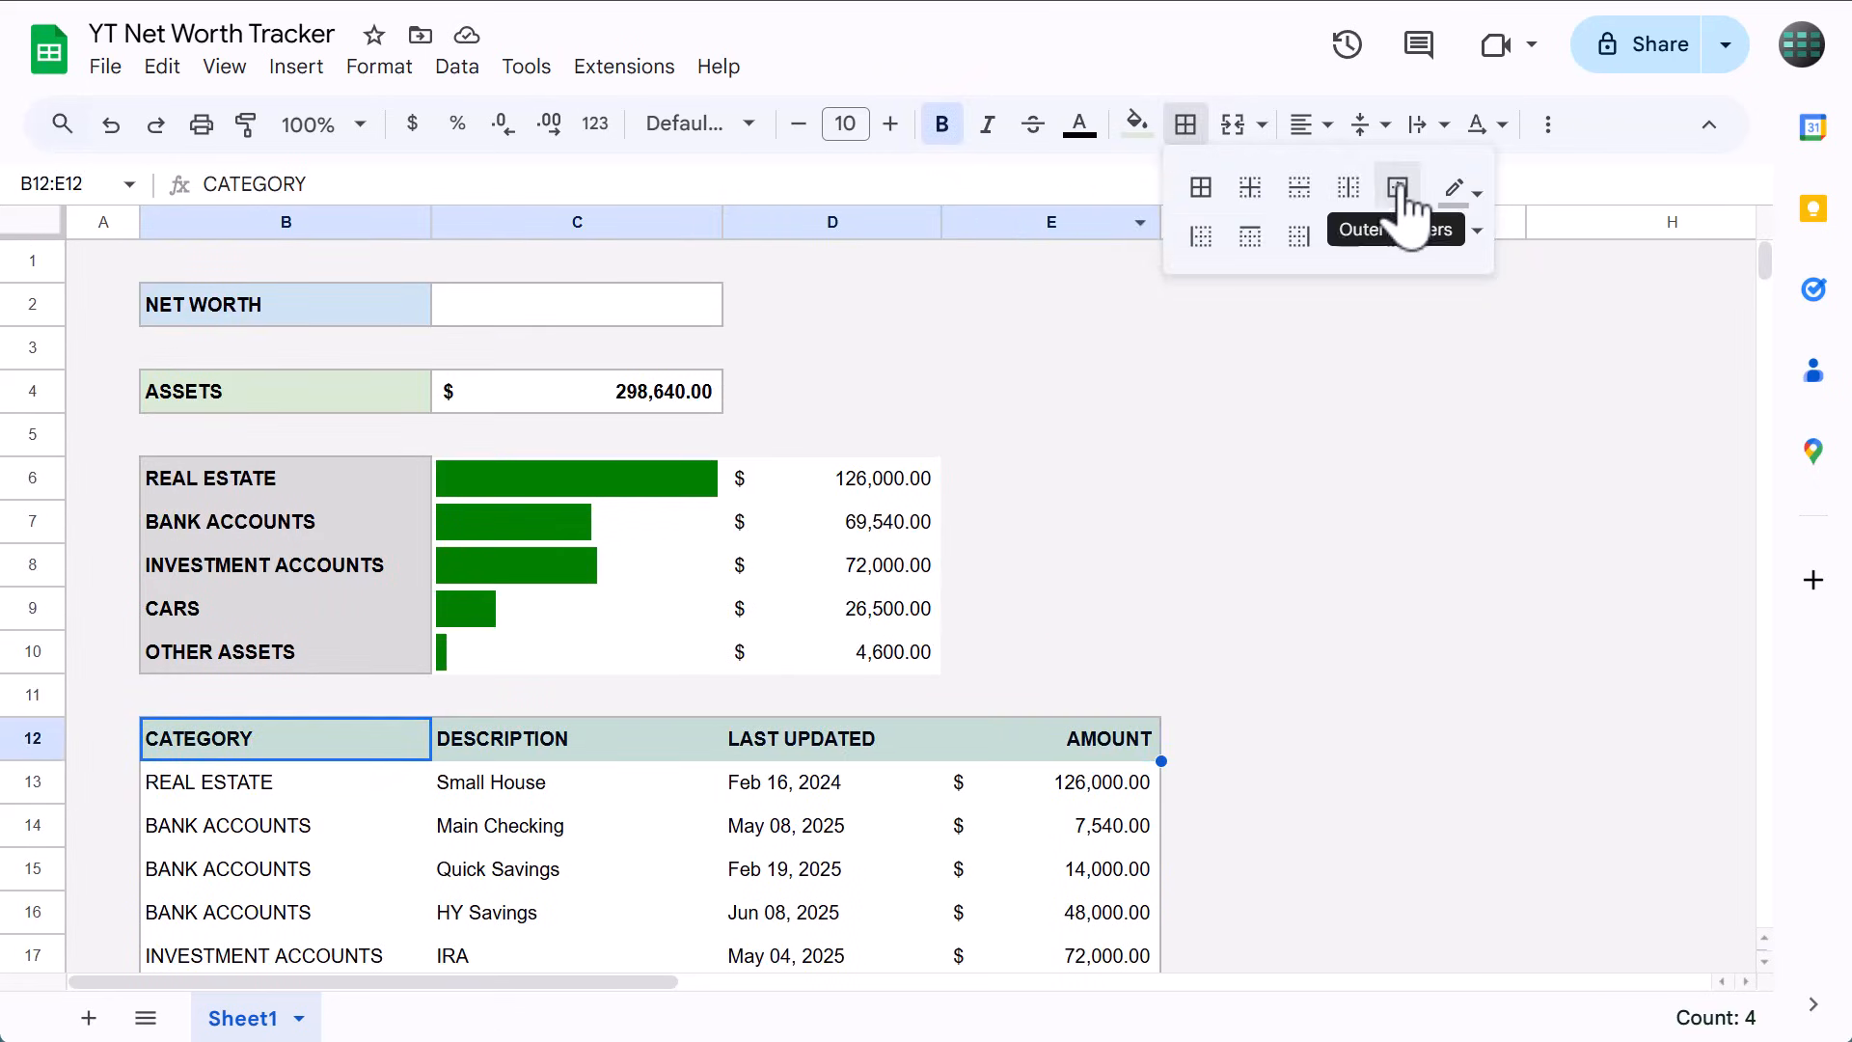
pyautogui.click(1396, 189)
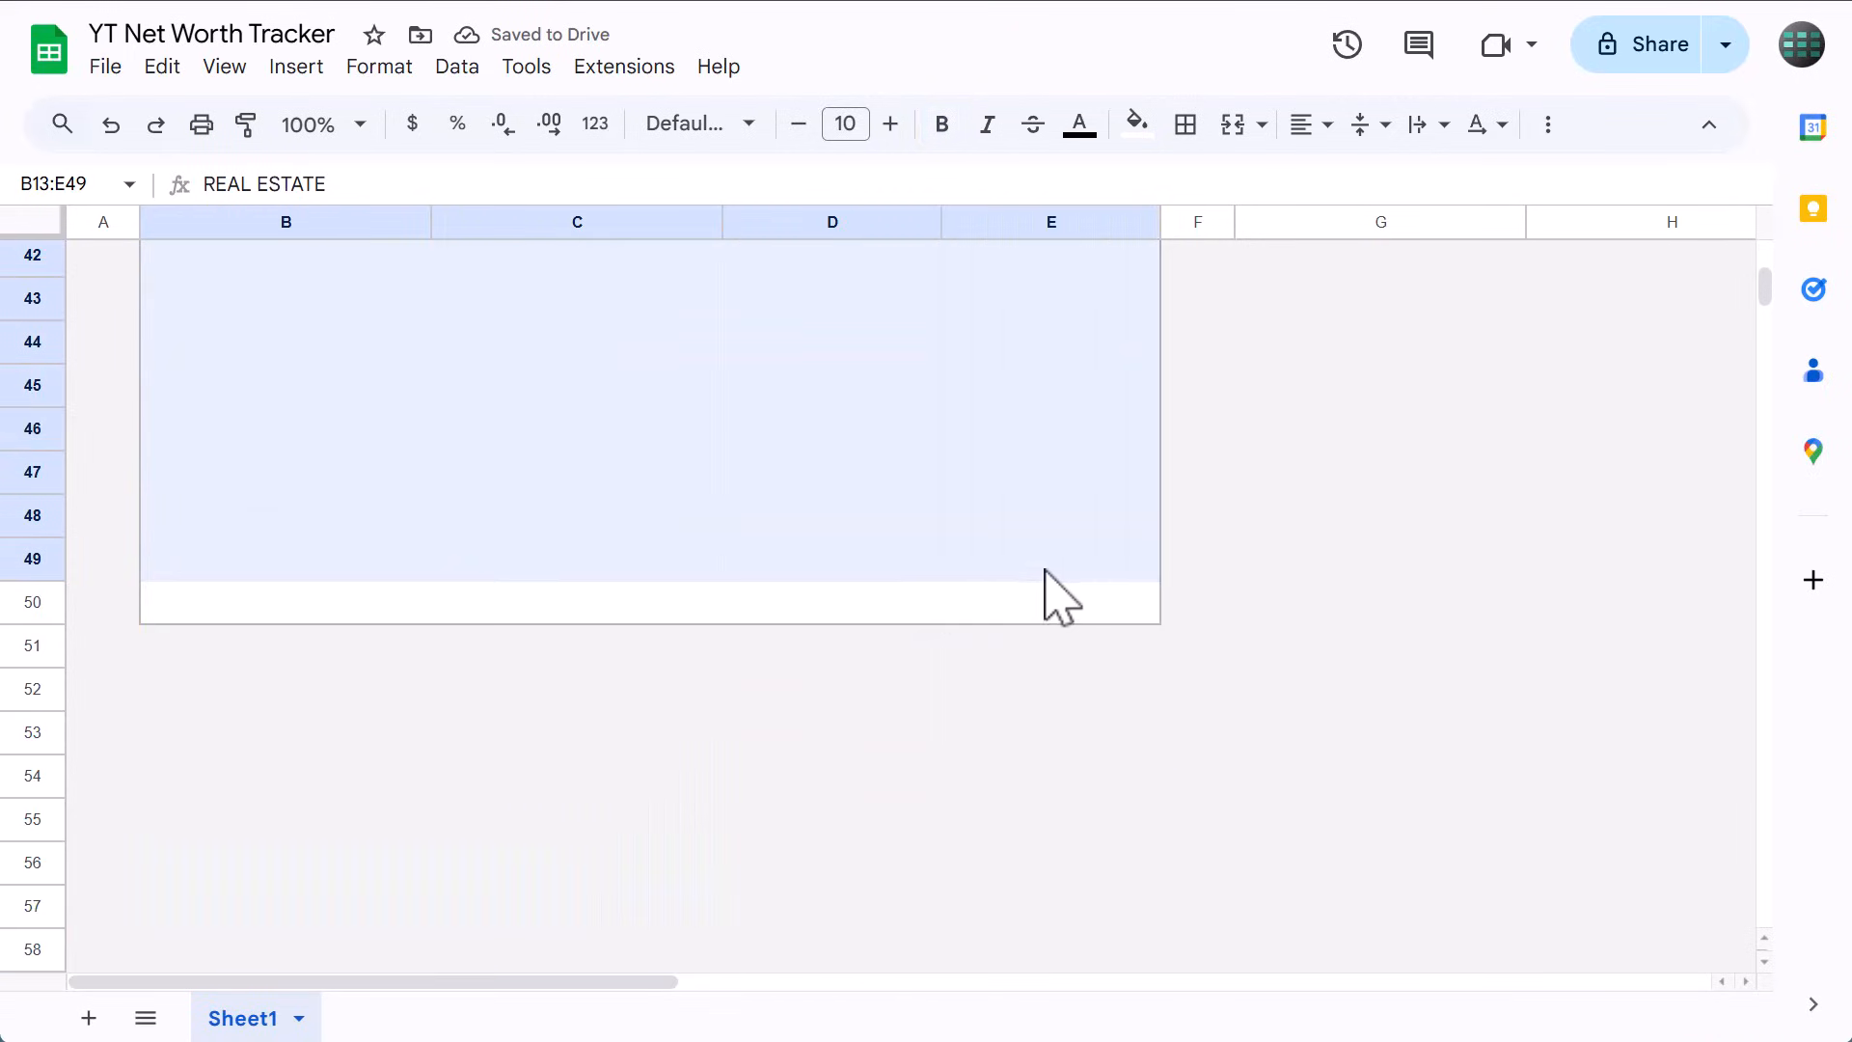
pyautogui.click(1183, 123)
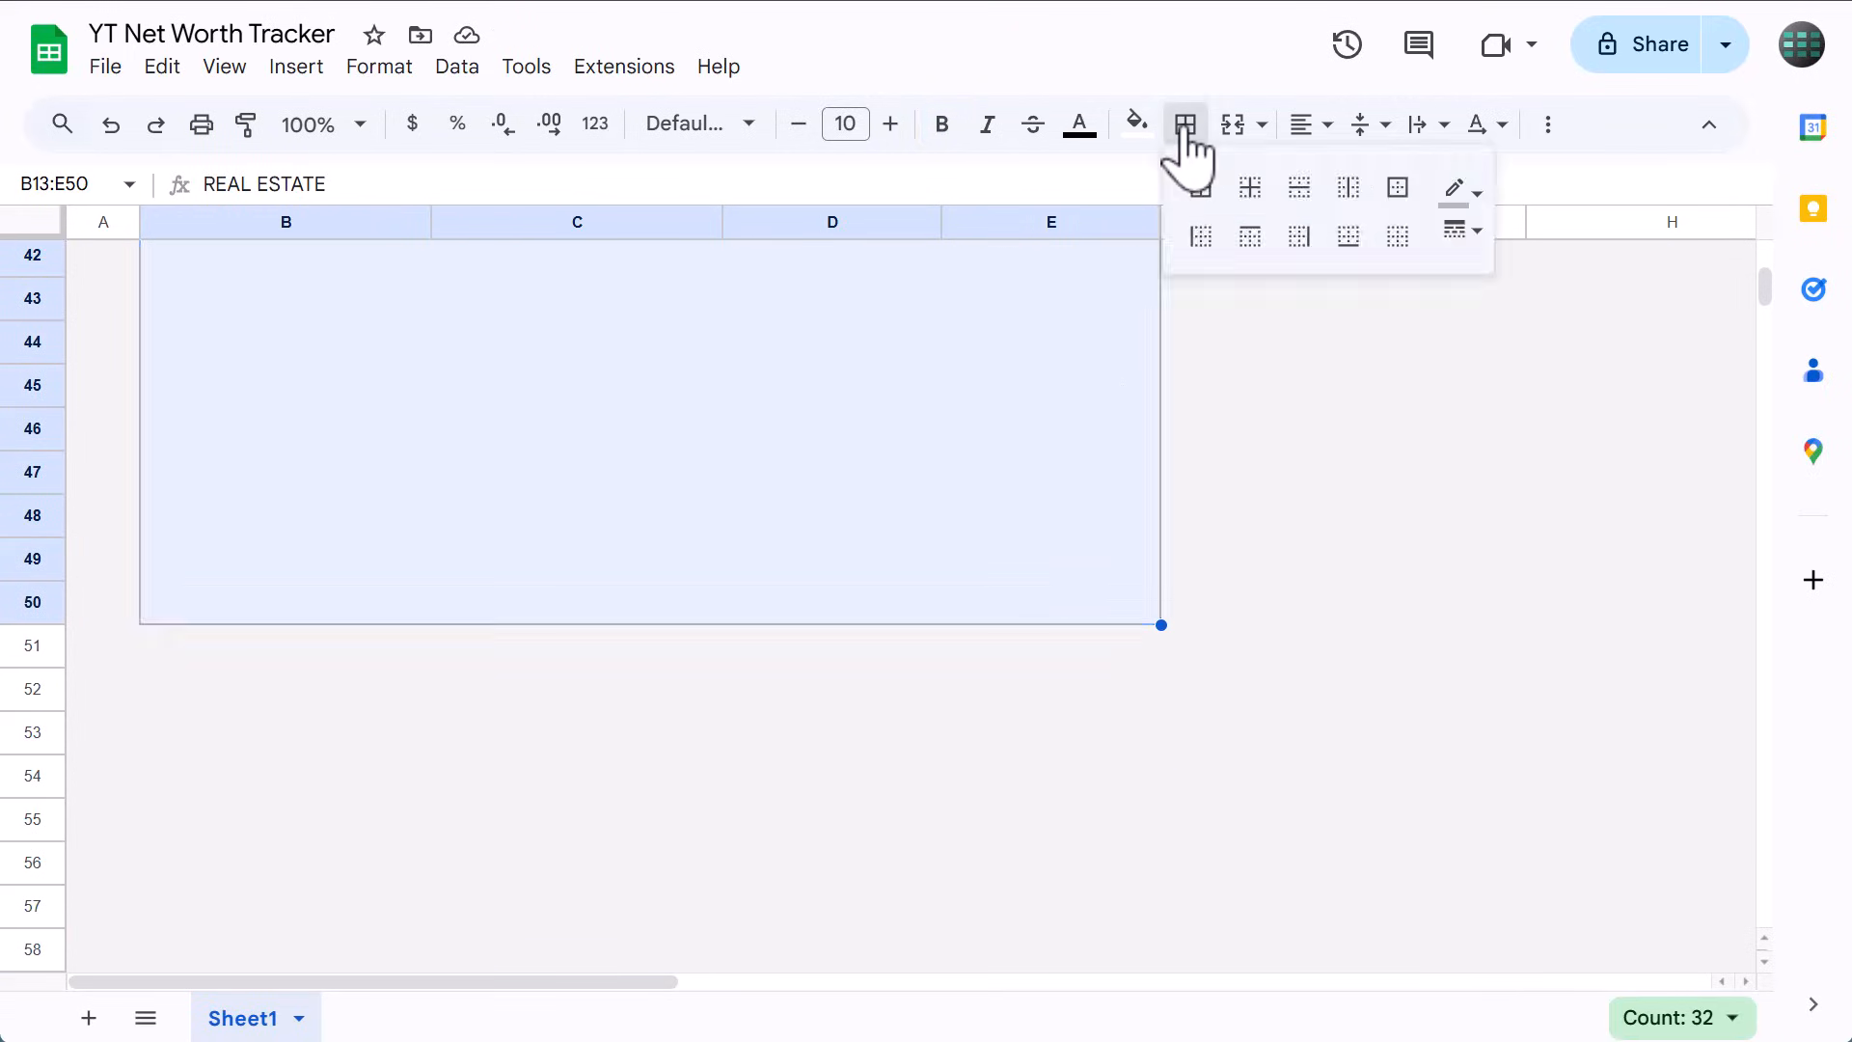
pyautogui.click(1455, 189)
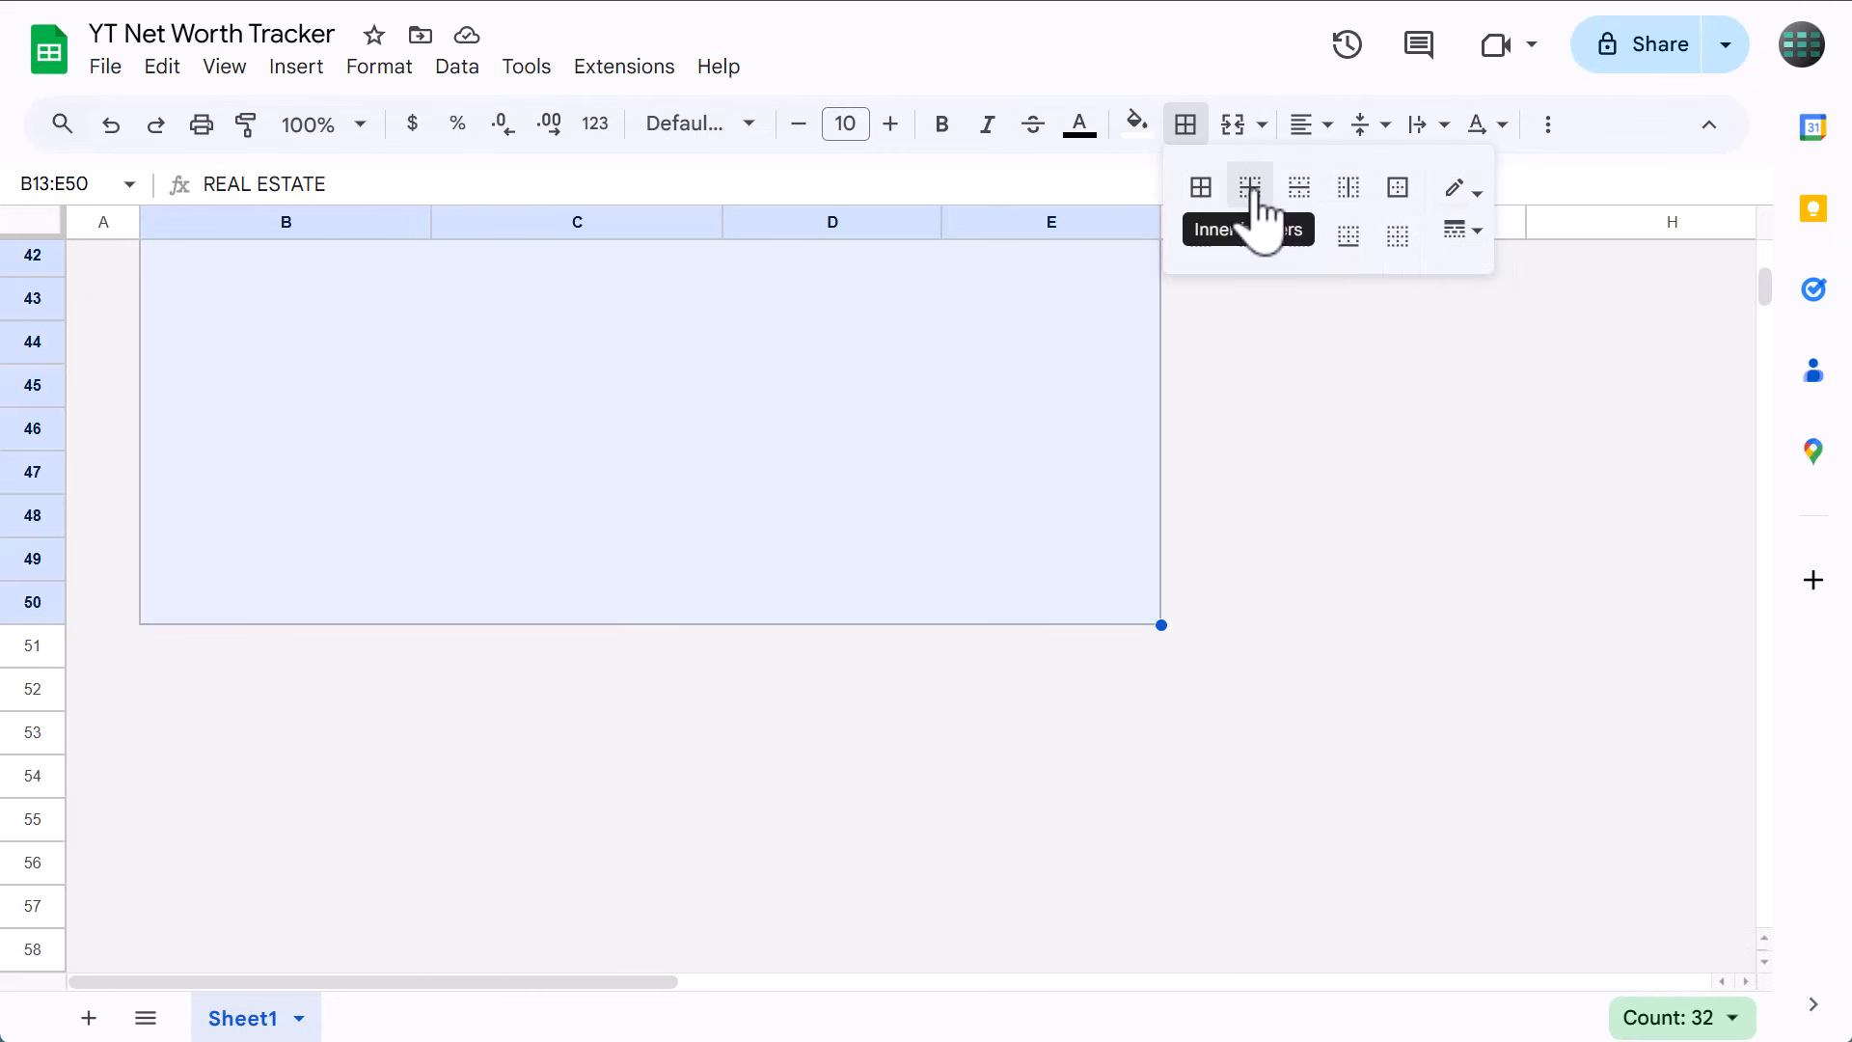
pyautogui.click(1250, 187)
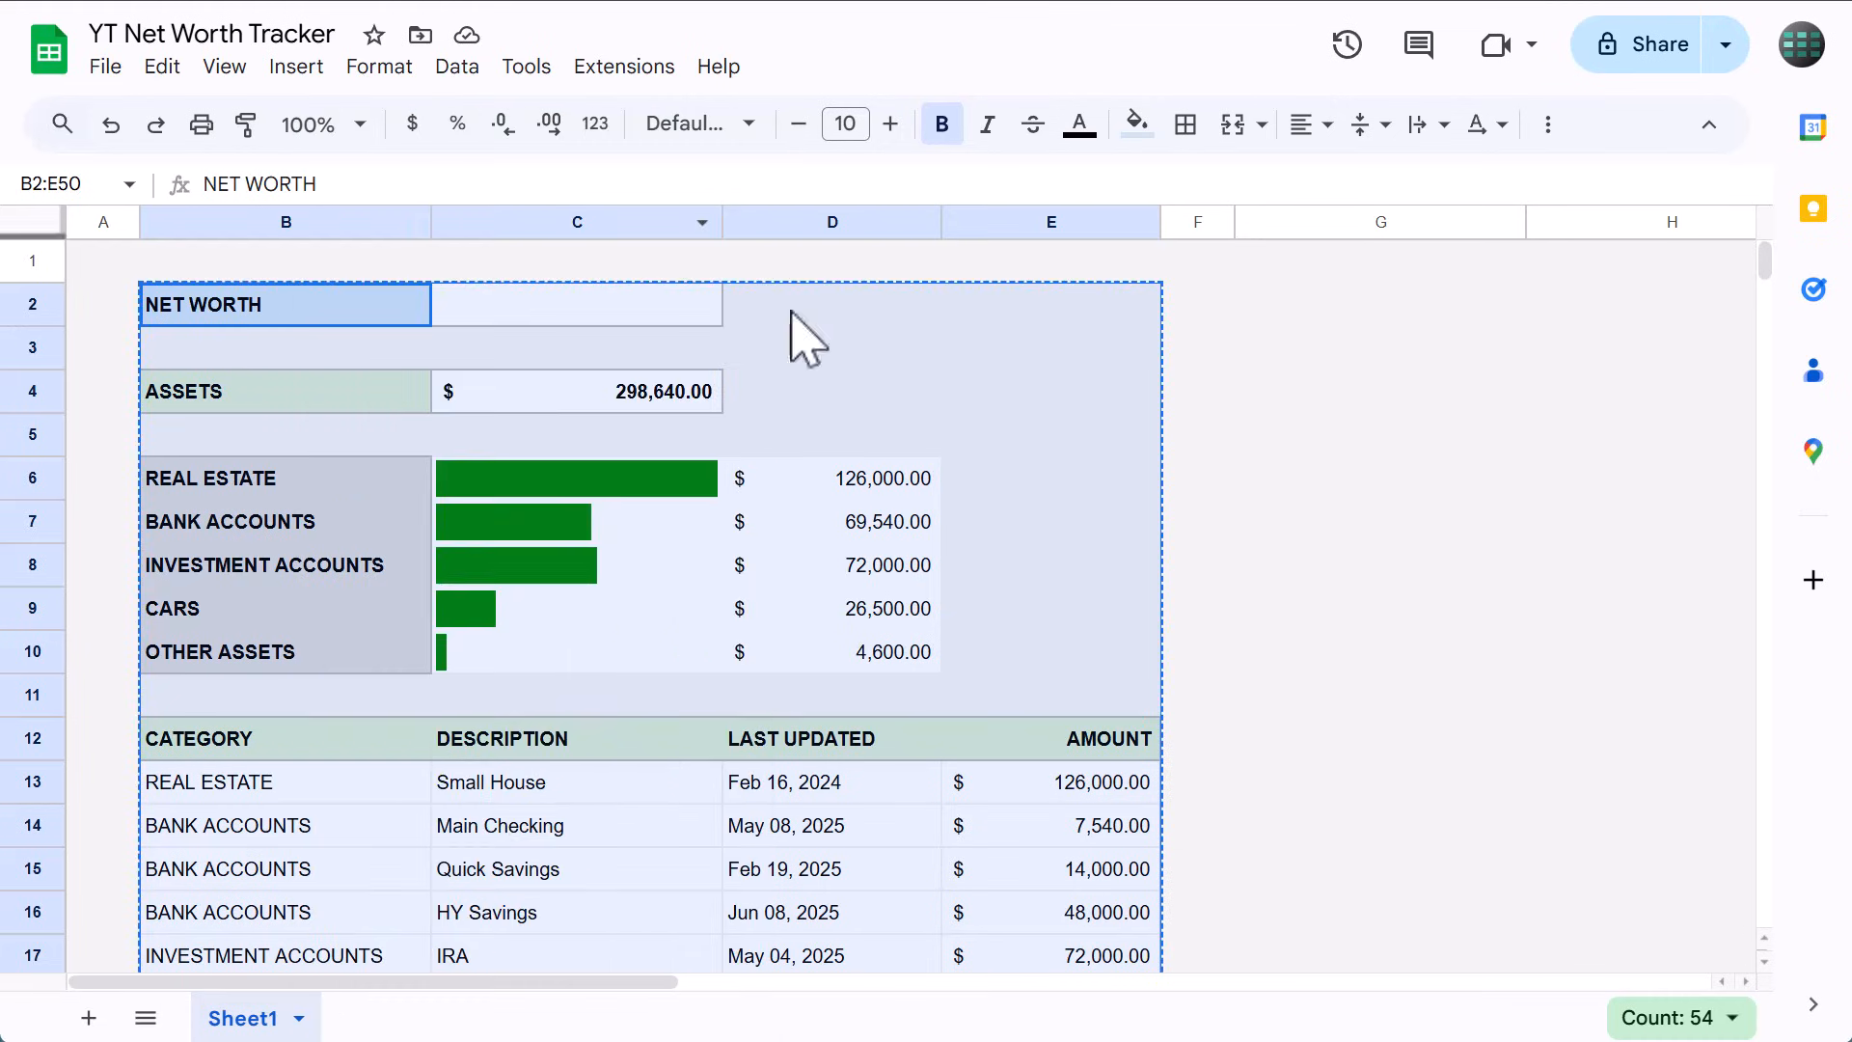
# Paste the tracker at G2 and relabel it MOST RECENT UPDATE and LIABILITIES.
pyautogui.click(1379, 305)
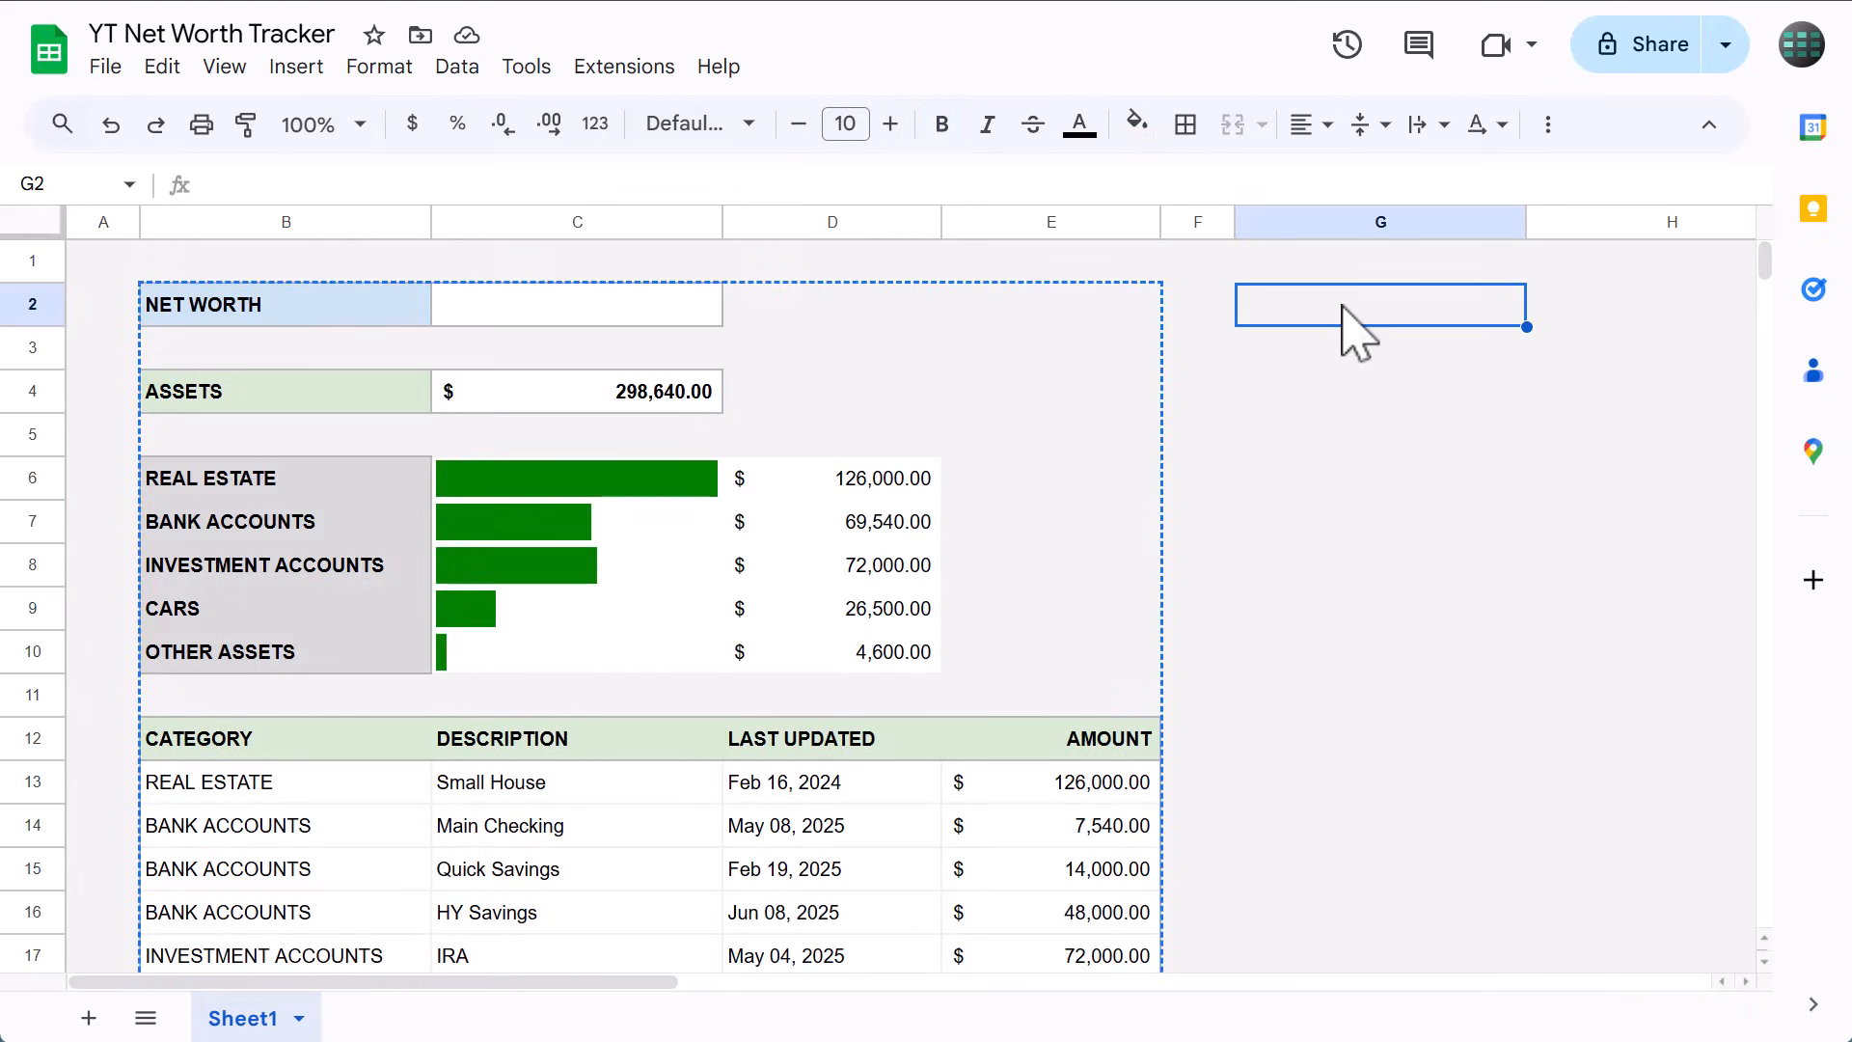
pyautogui.press('ctrl+v')
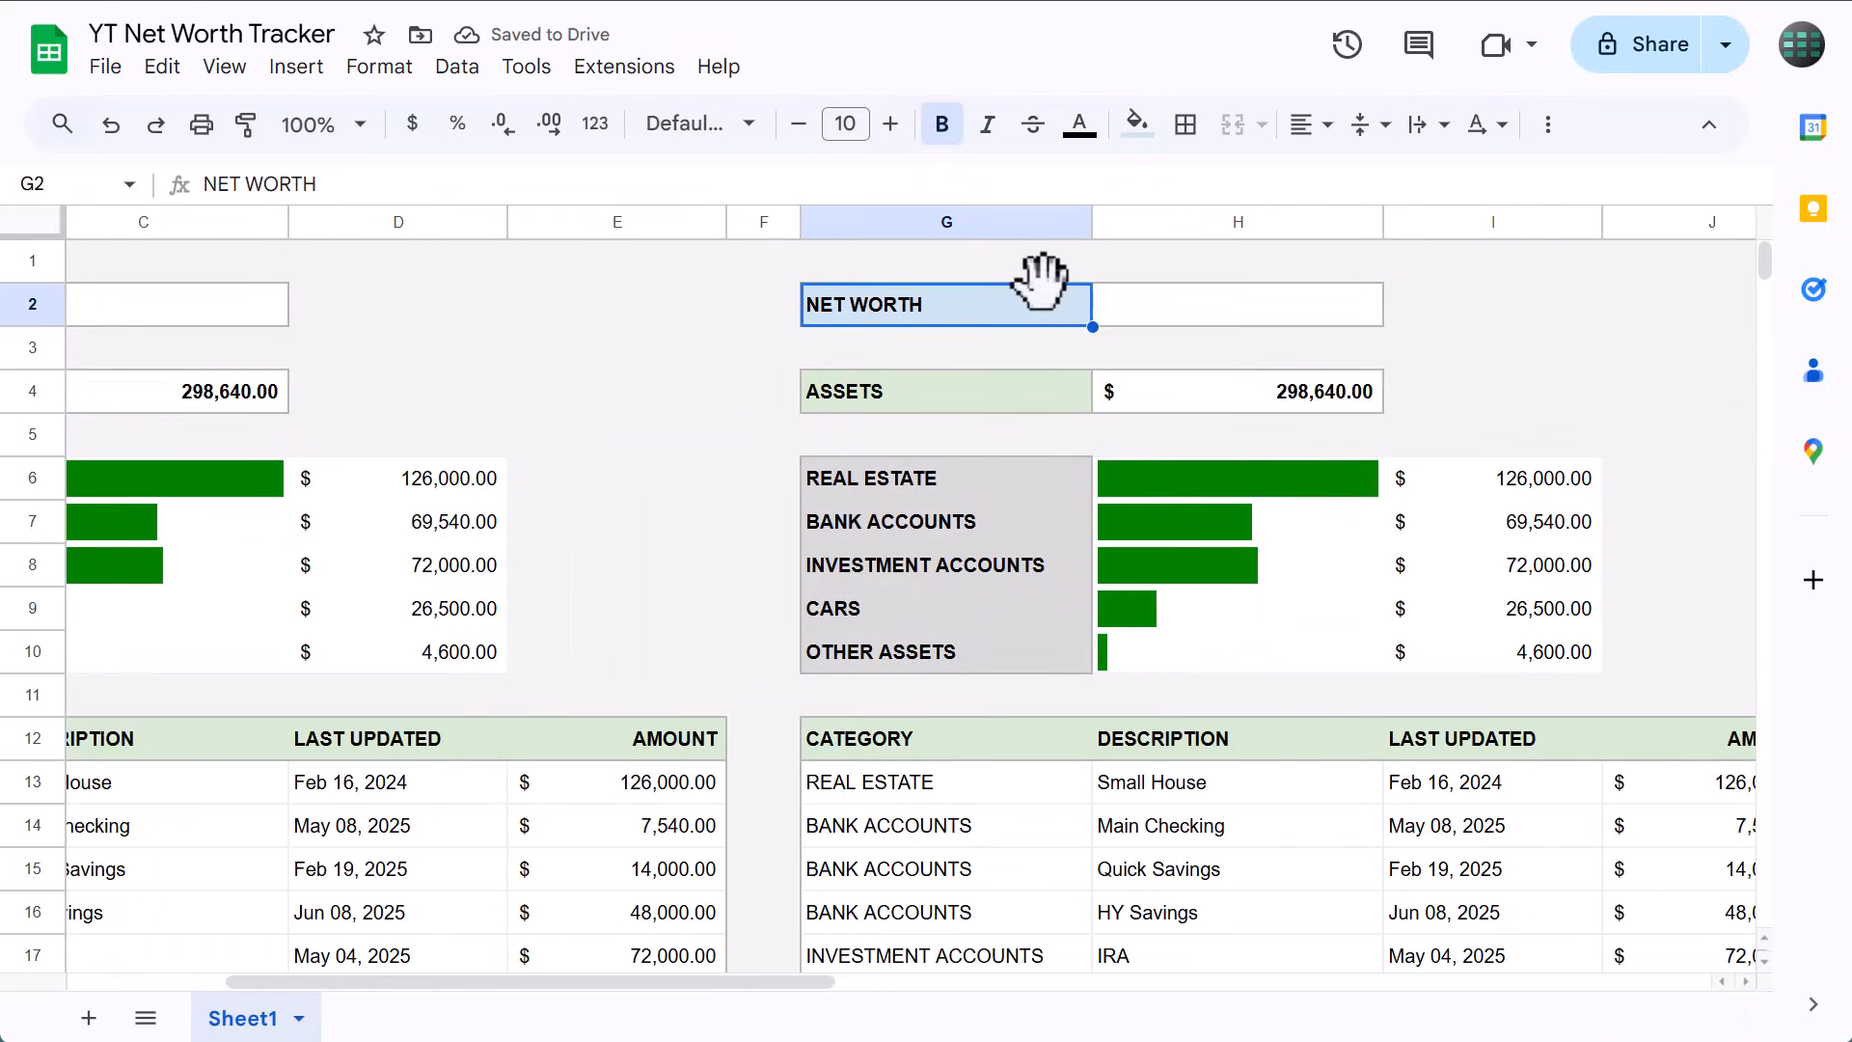
pyautogui.write('MOST RECENT UPDATE')
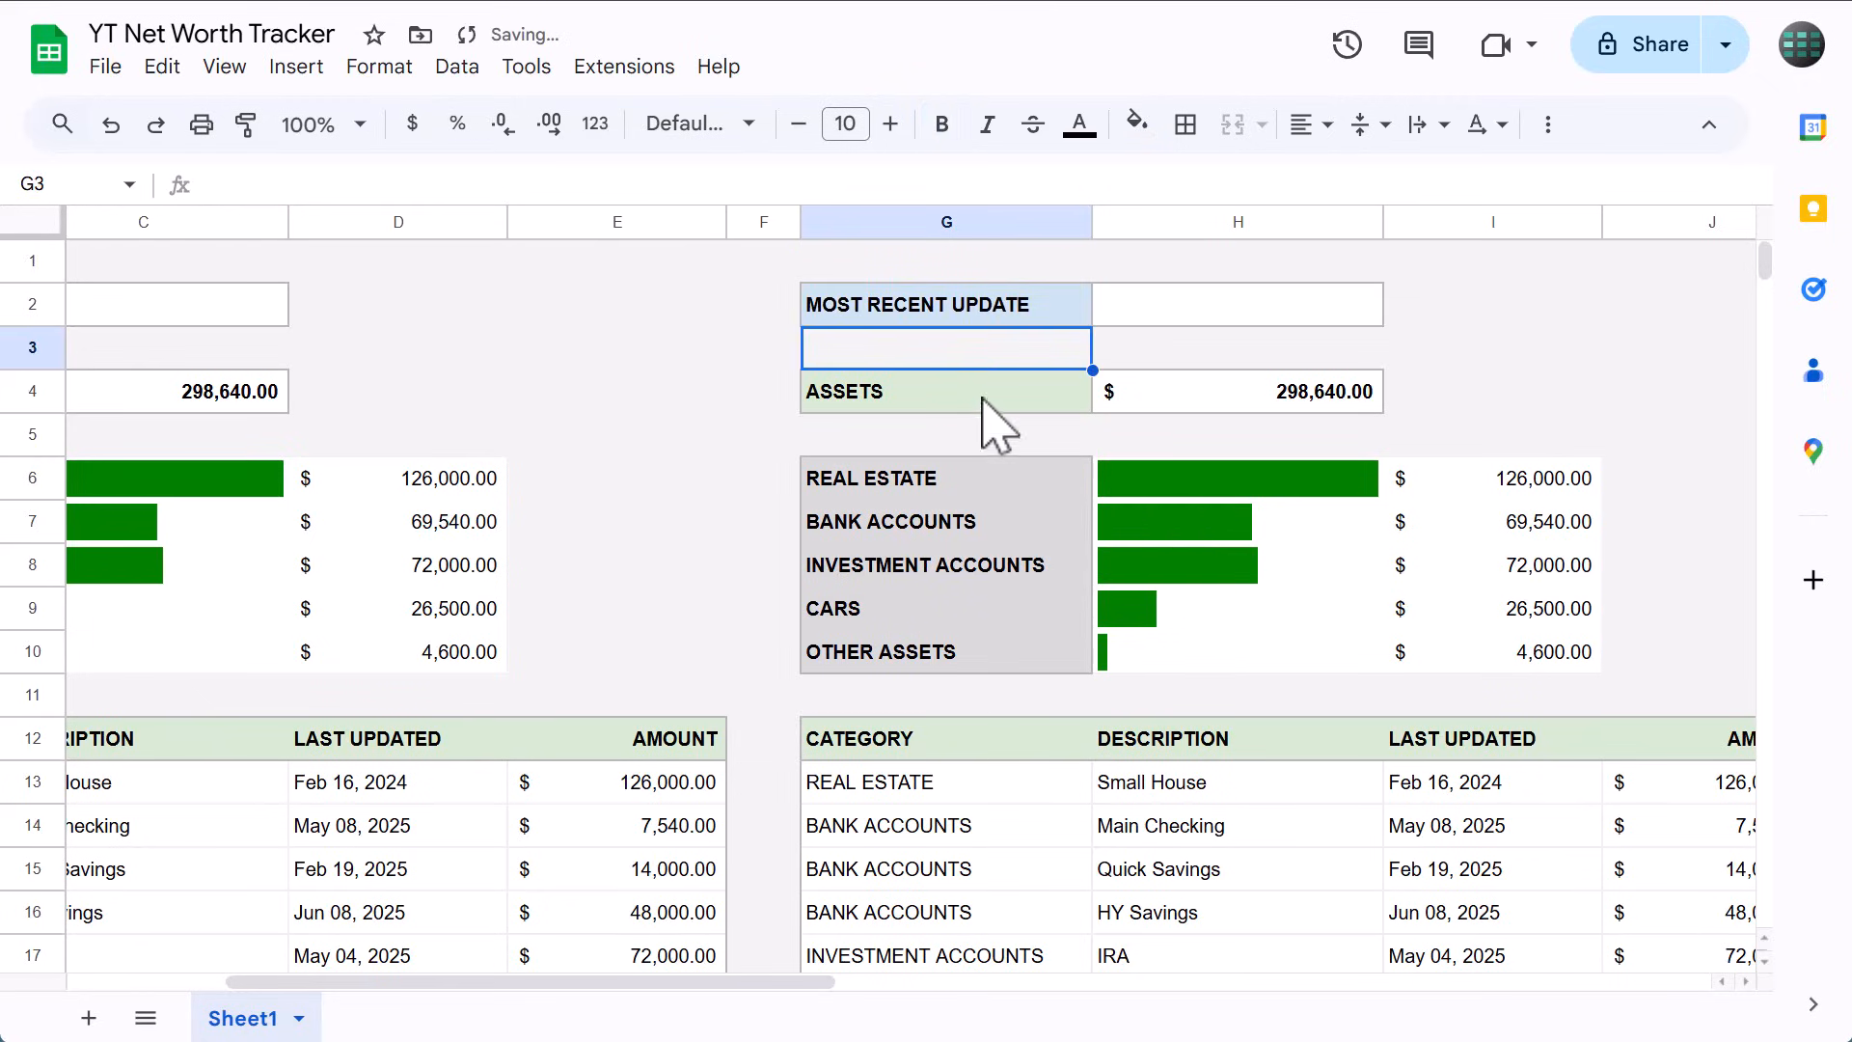
pyautogui.write('LIABILITI')
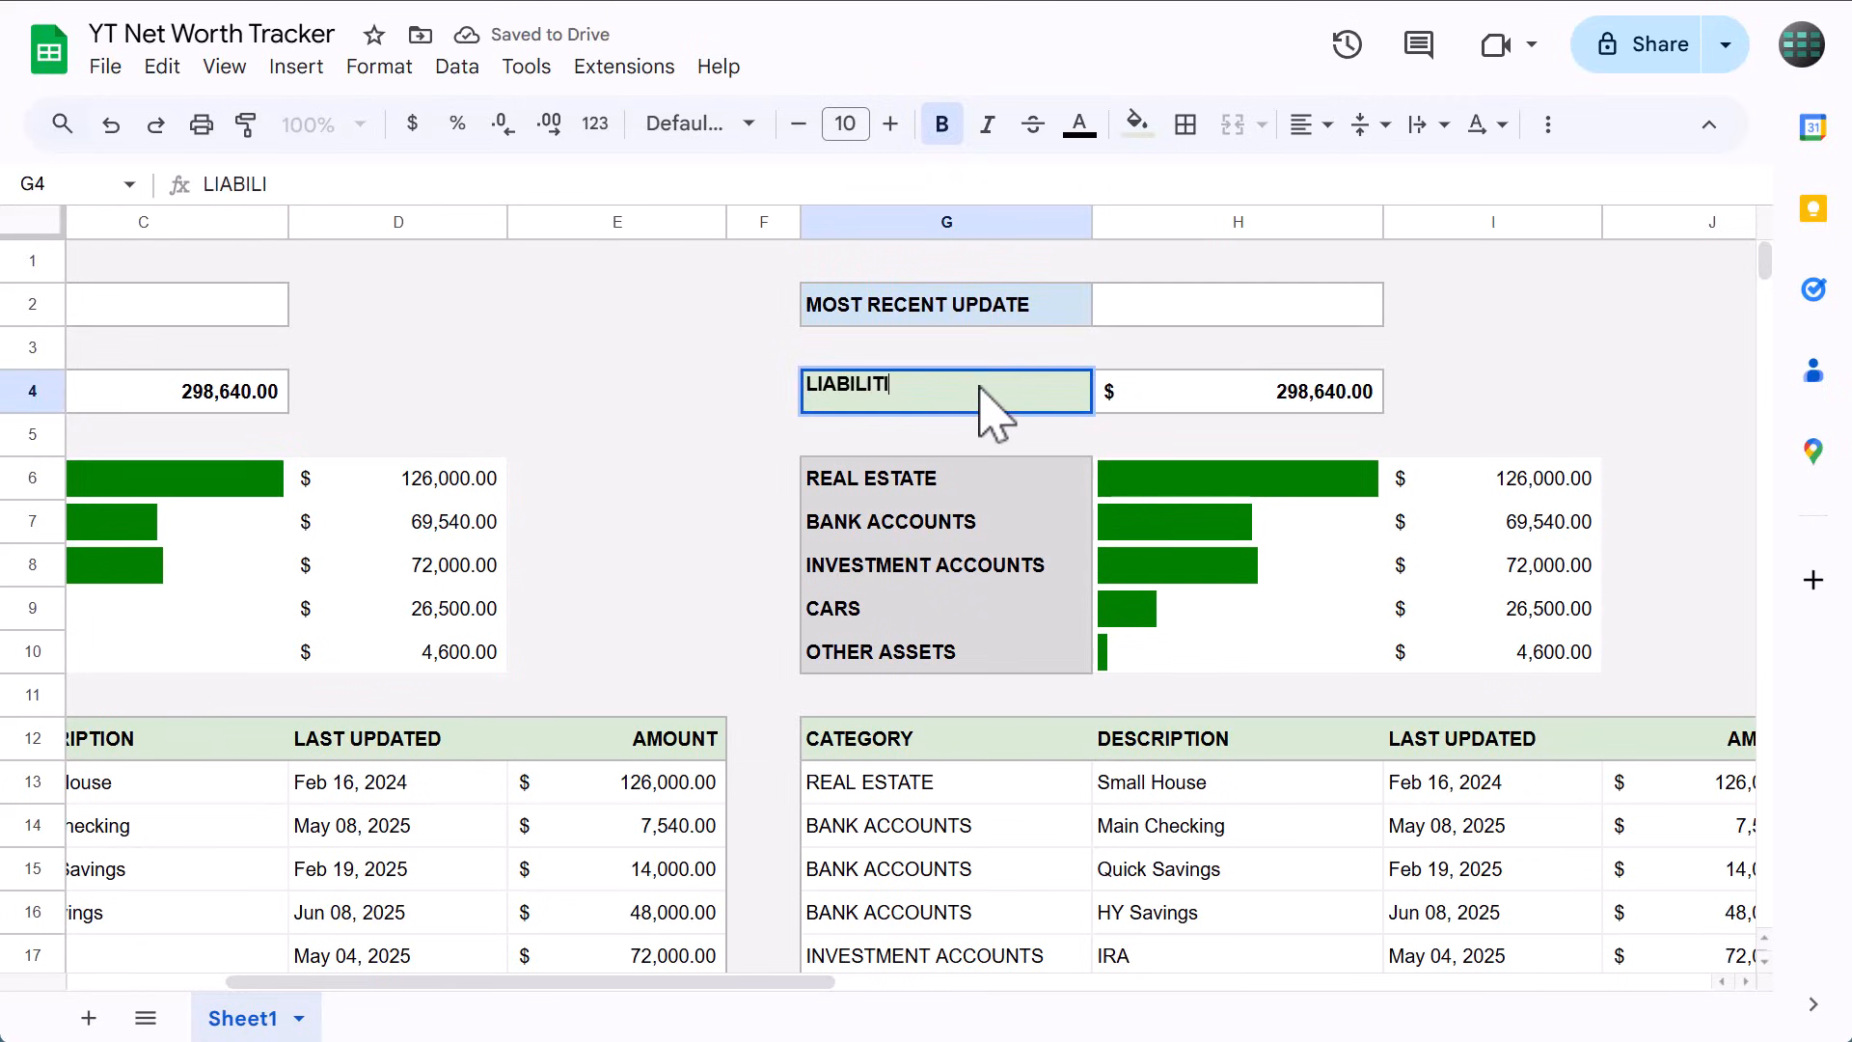
pyautogui.press('enter')
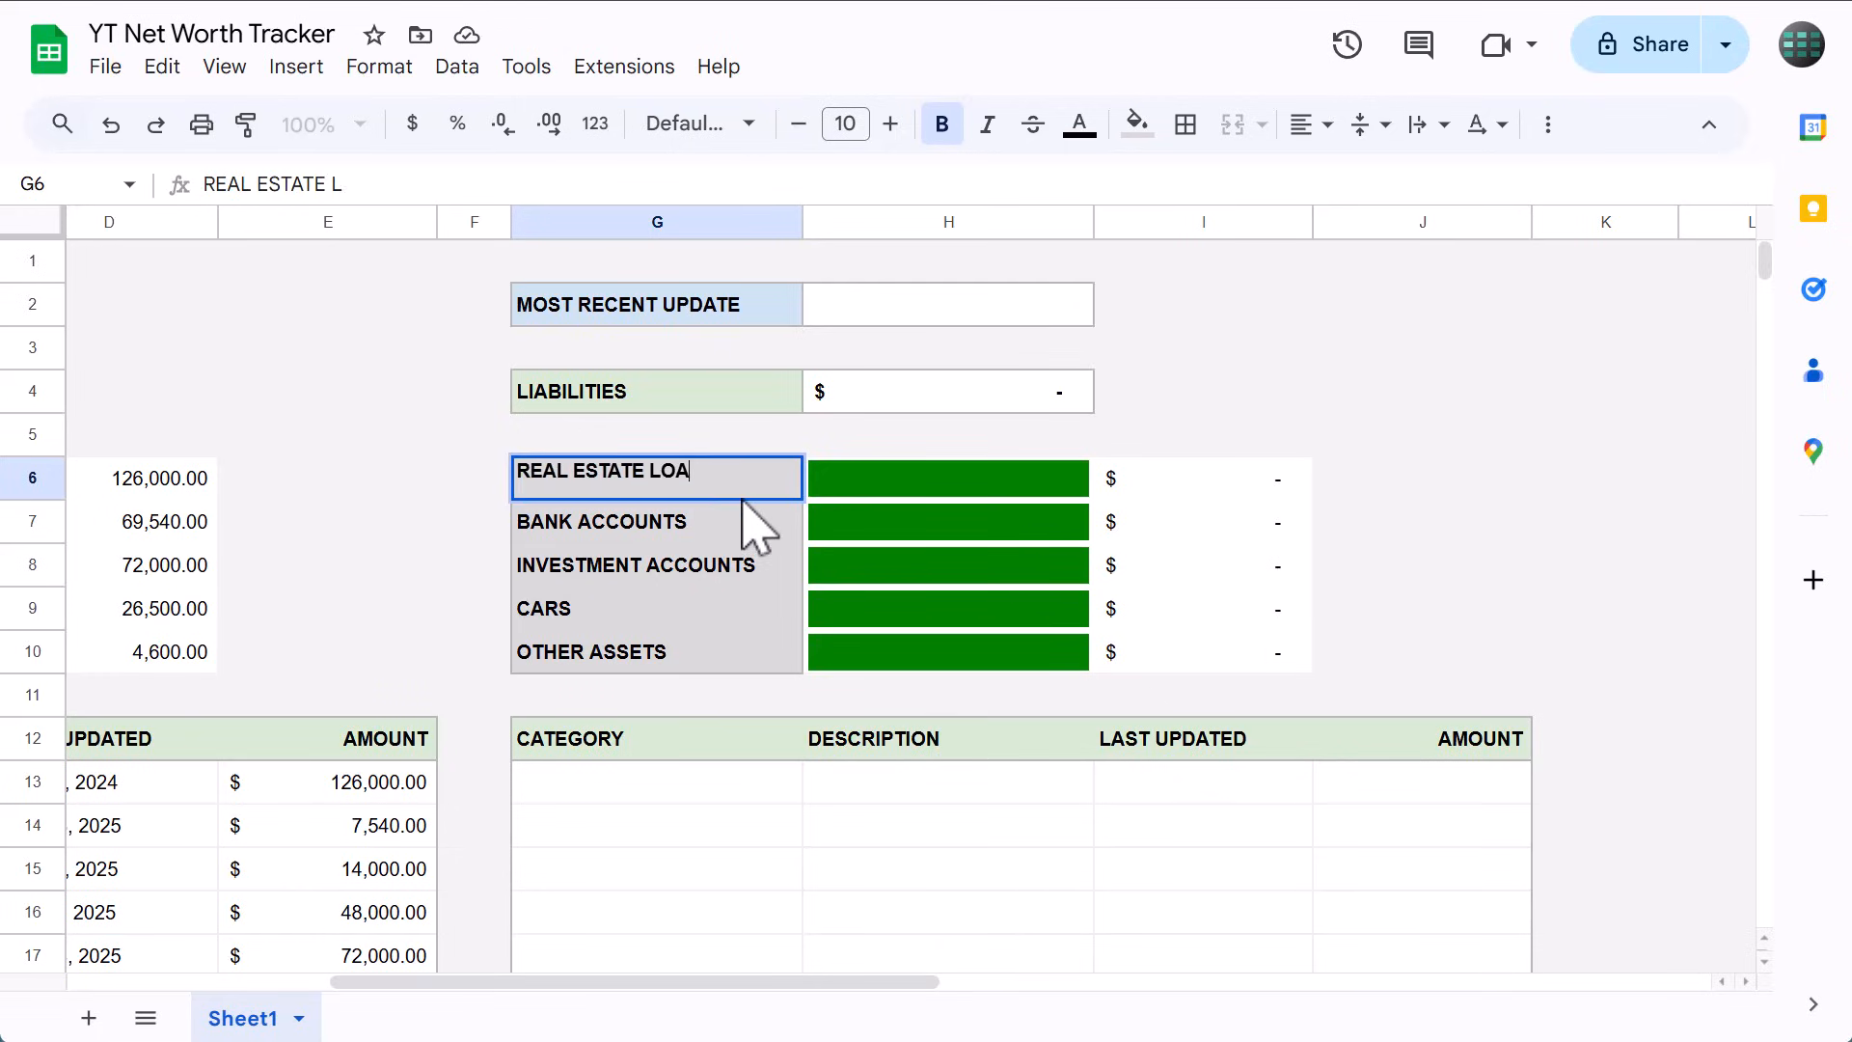
# Rename the copied categories to liability names such as Real Estate Loans, CAR LOANS and OTHER LIABILITIES.
pyautogui.write('CREDIT CARD DEBTS')
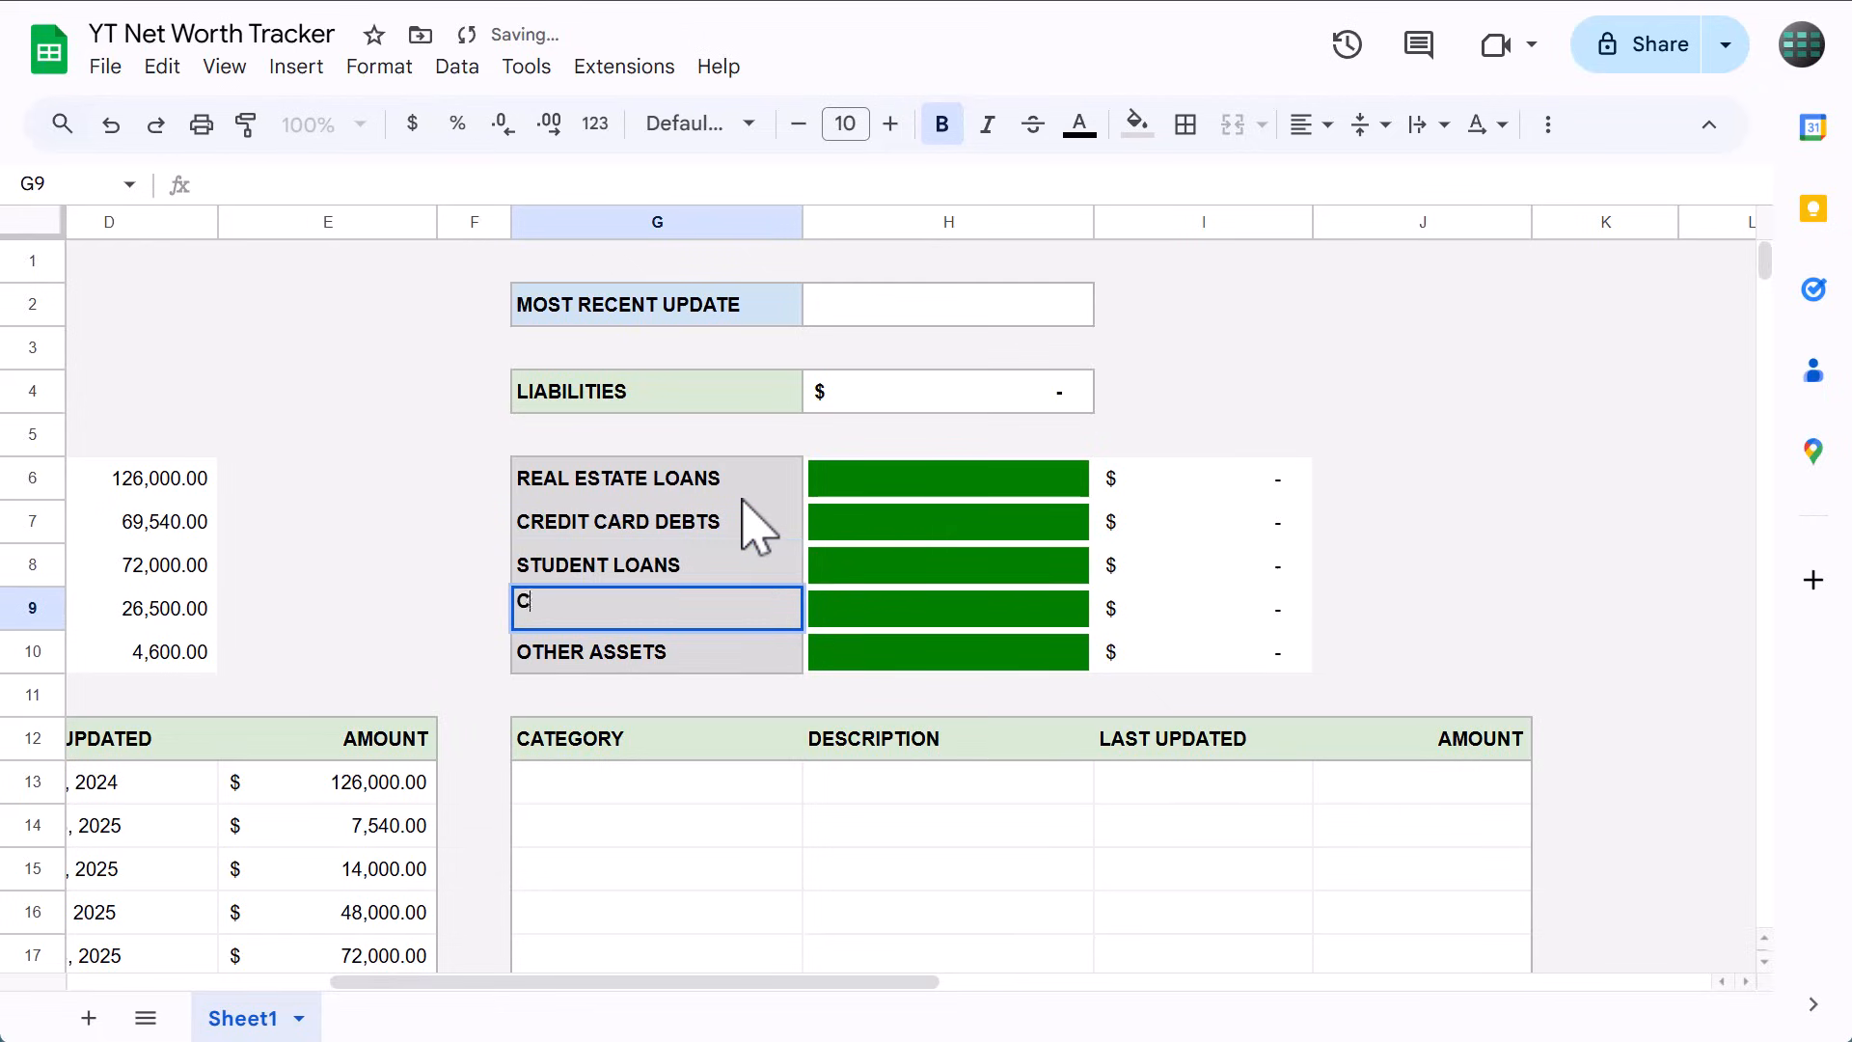
pyautogui.write('CAR LOANS')
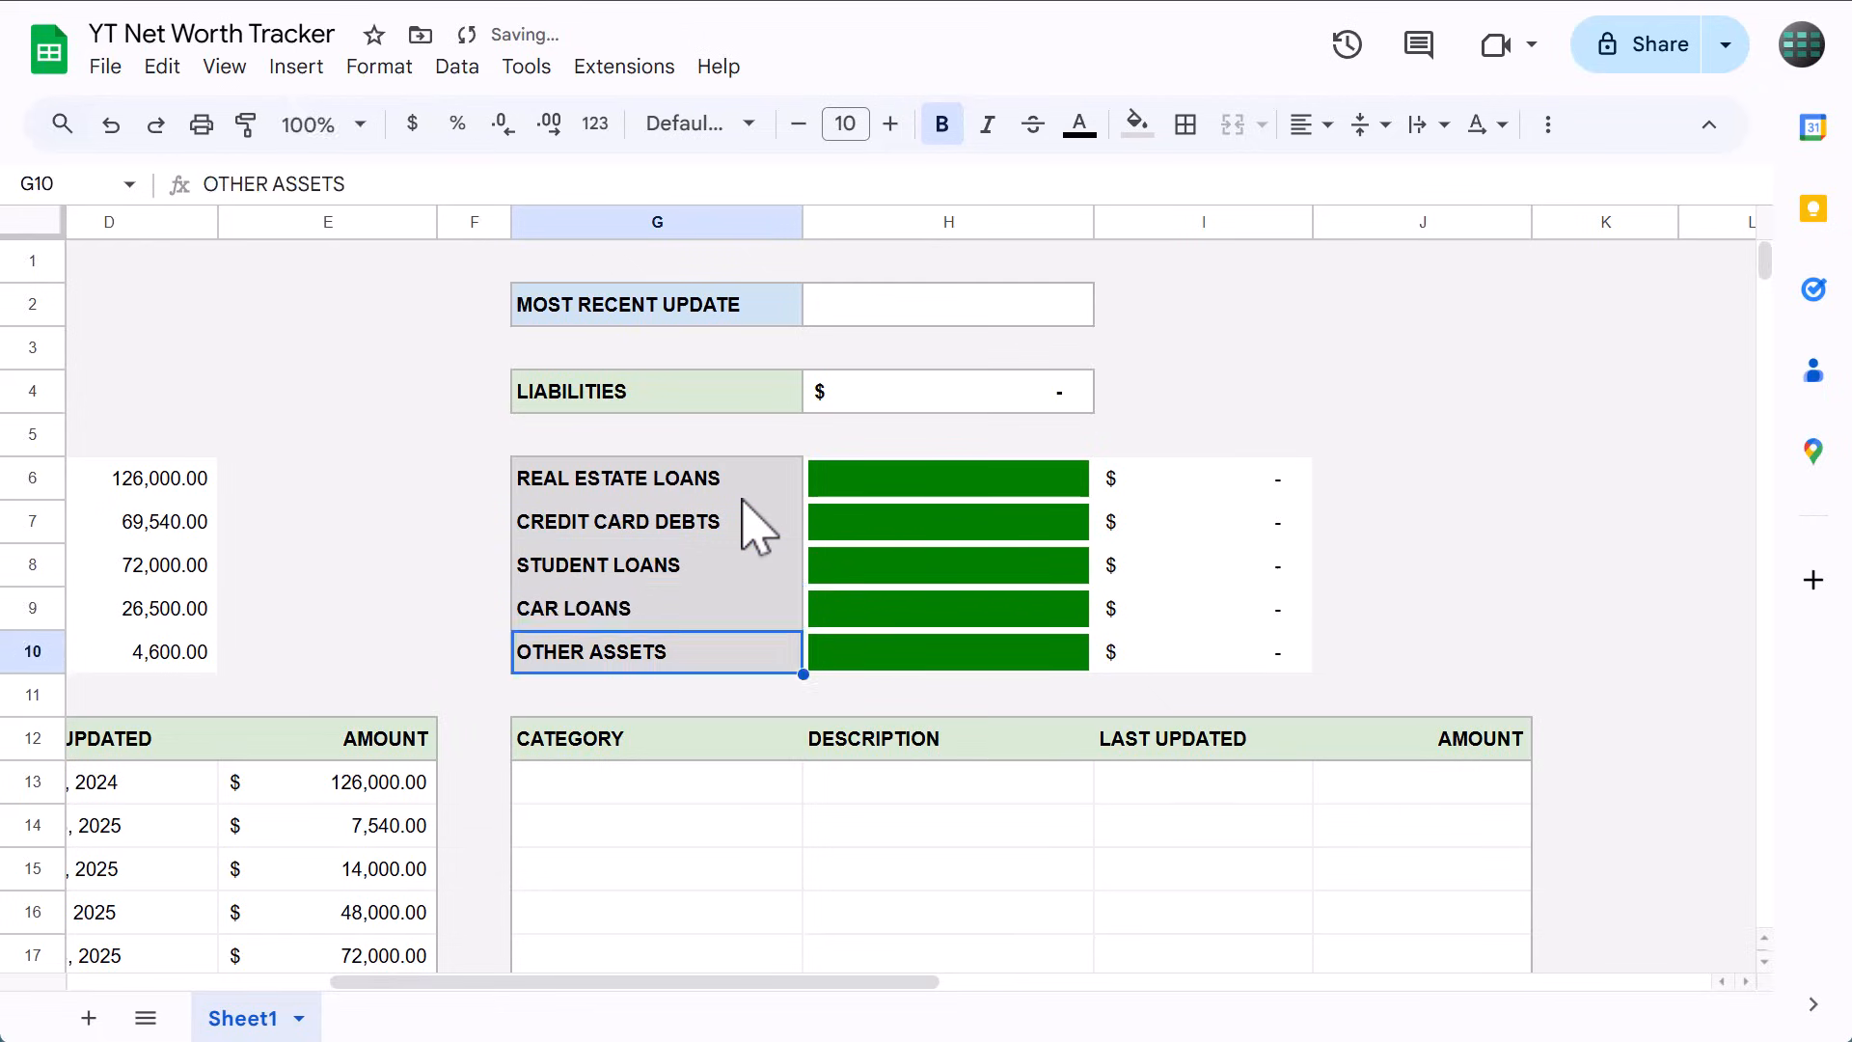
pyautogui.write('OTHER L')
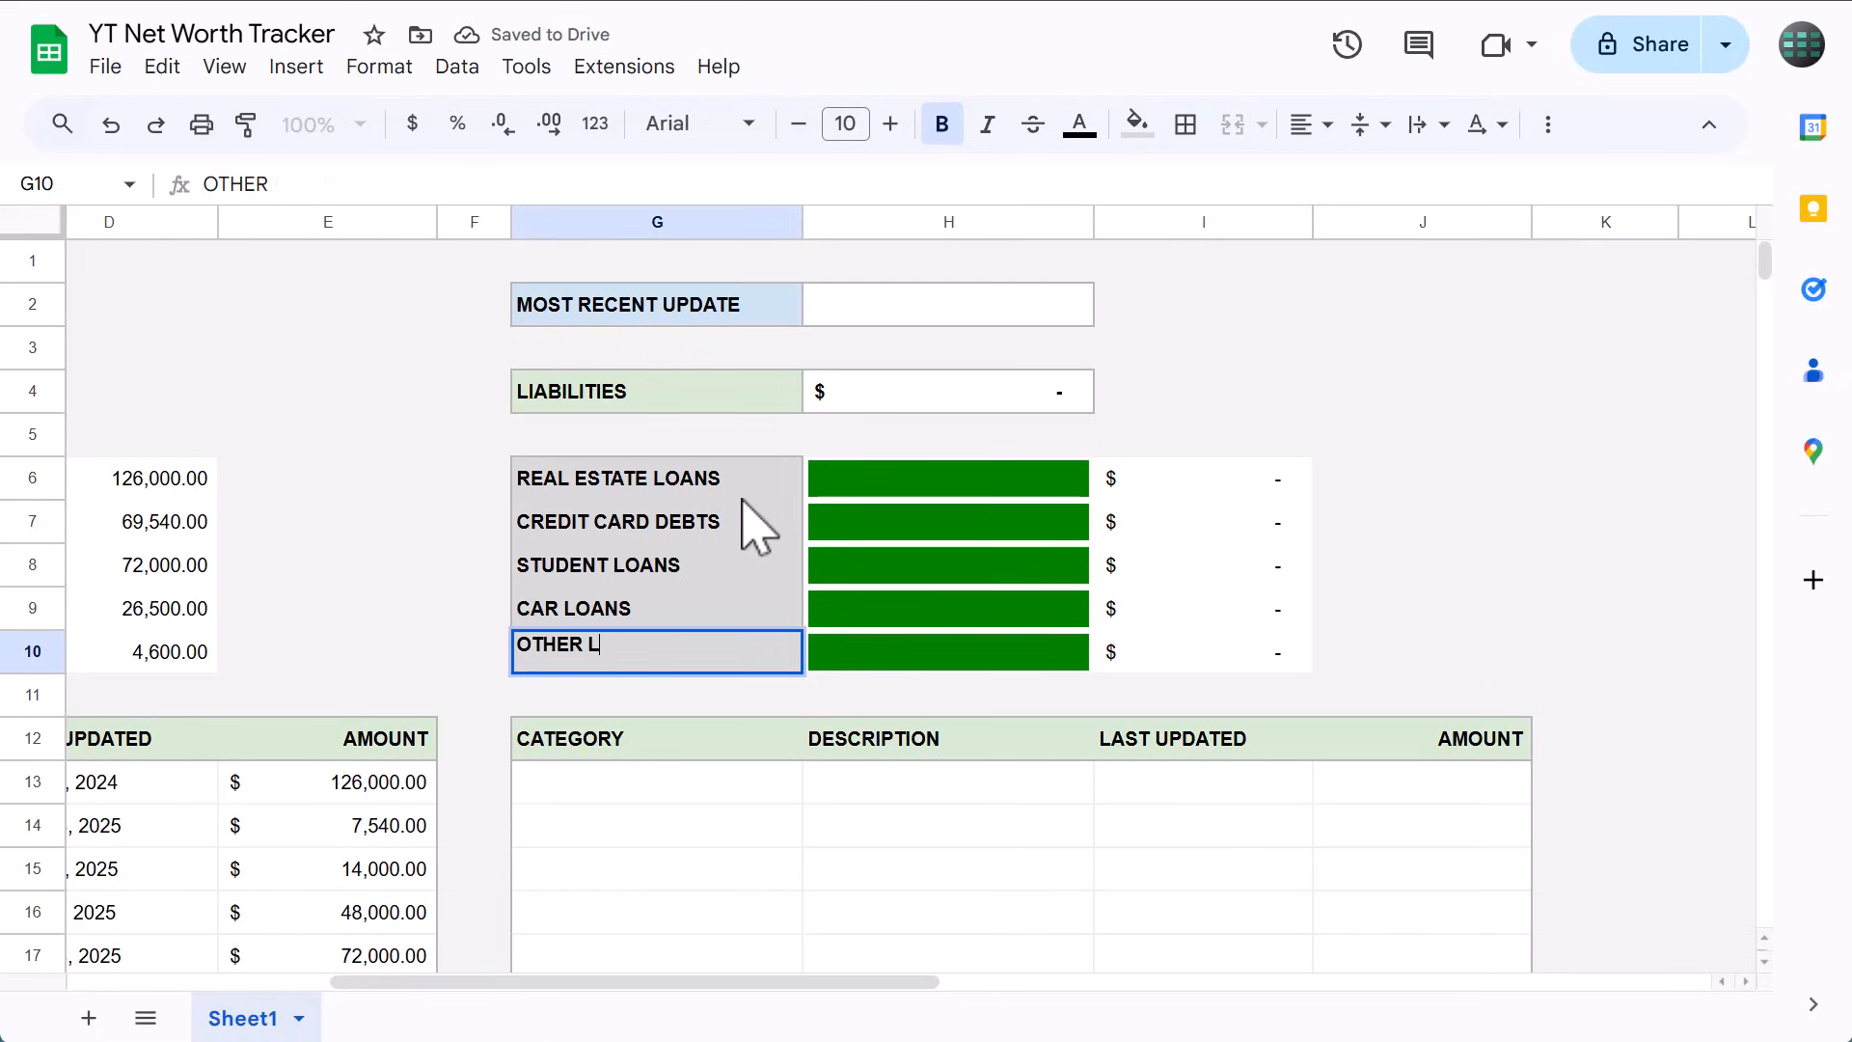
pyautogui.press('enter')
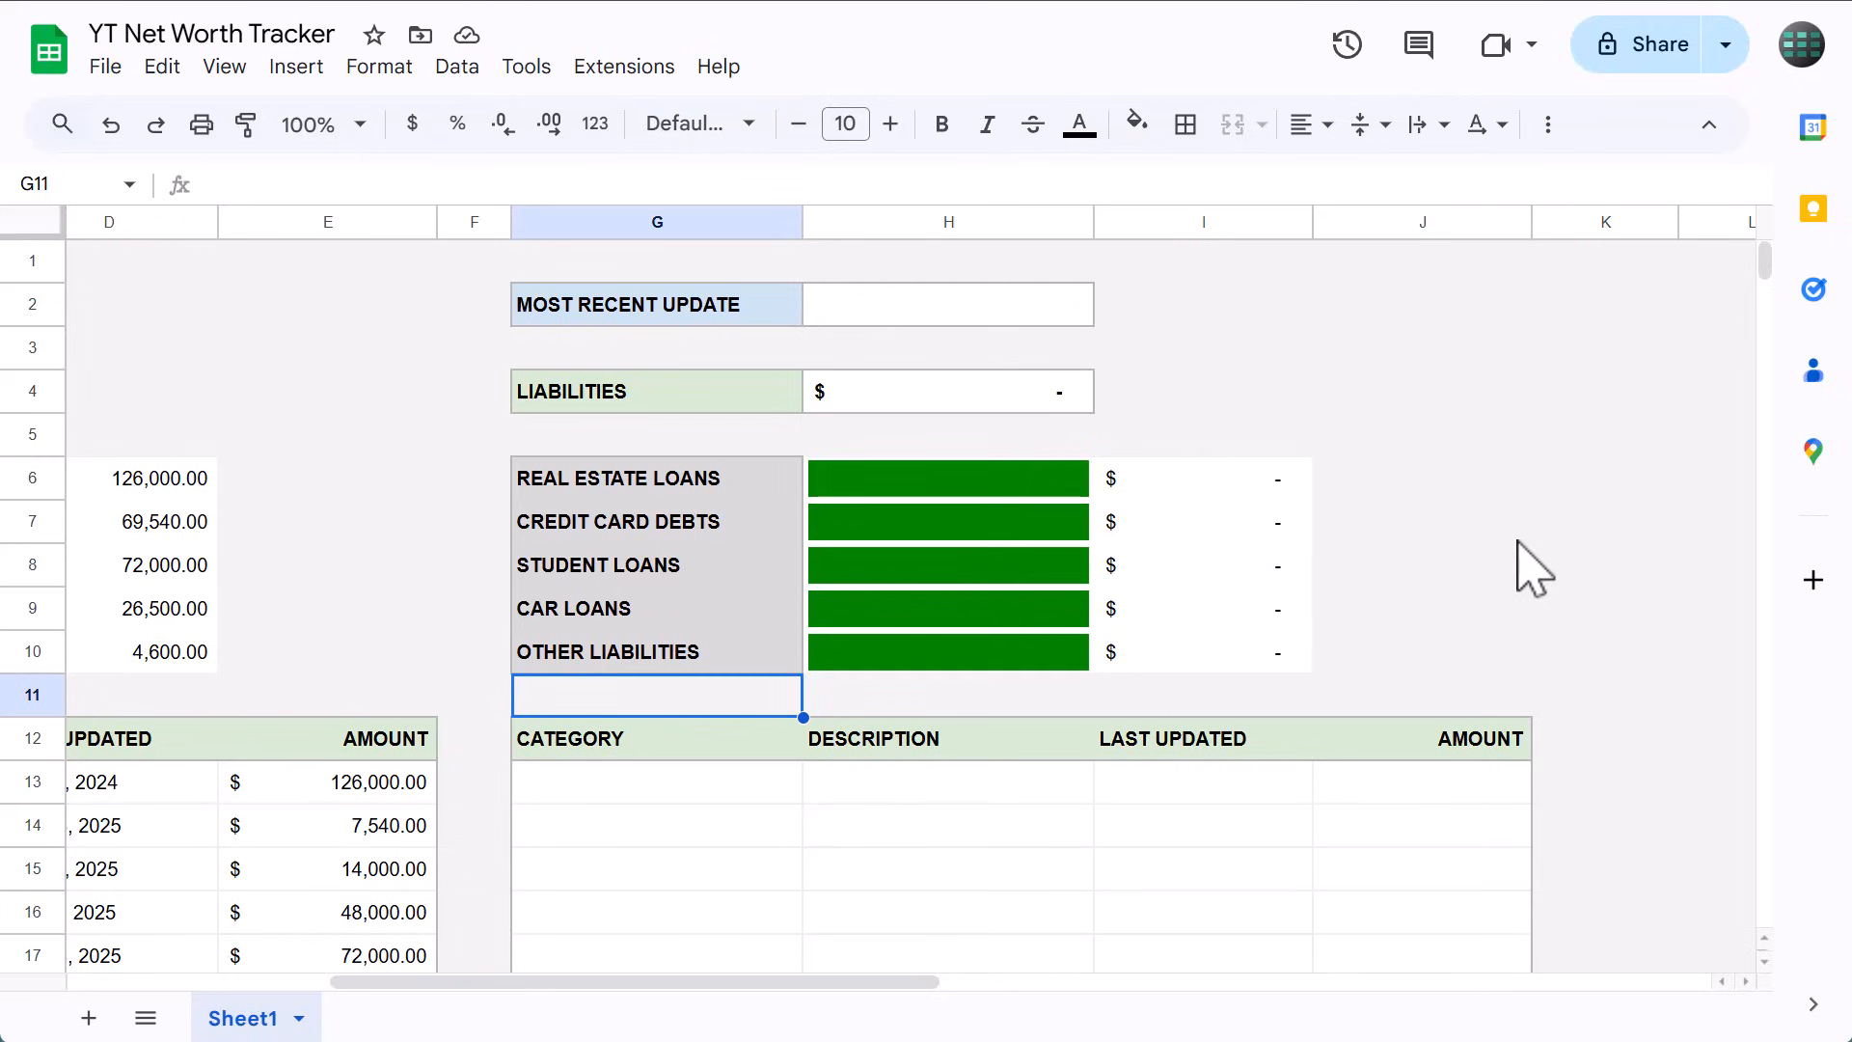
pyautogui.moveTo(656, 478); pyautogui.dragTo(656, 650)
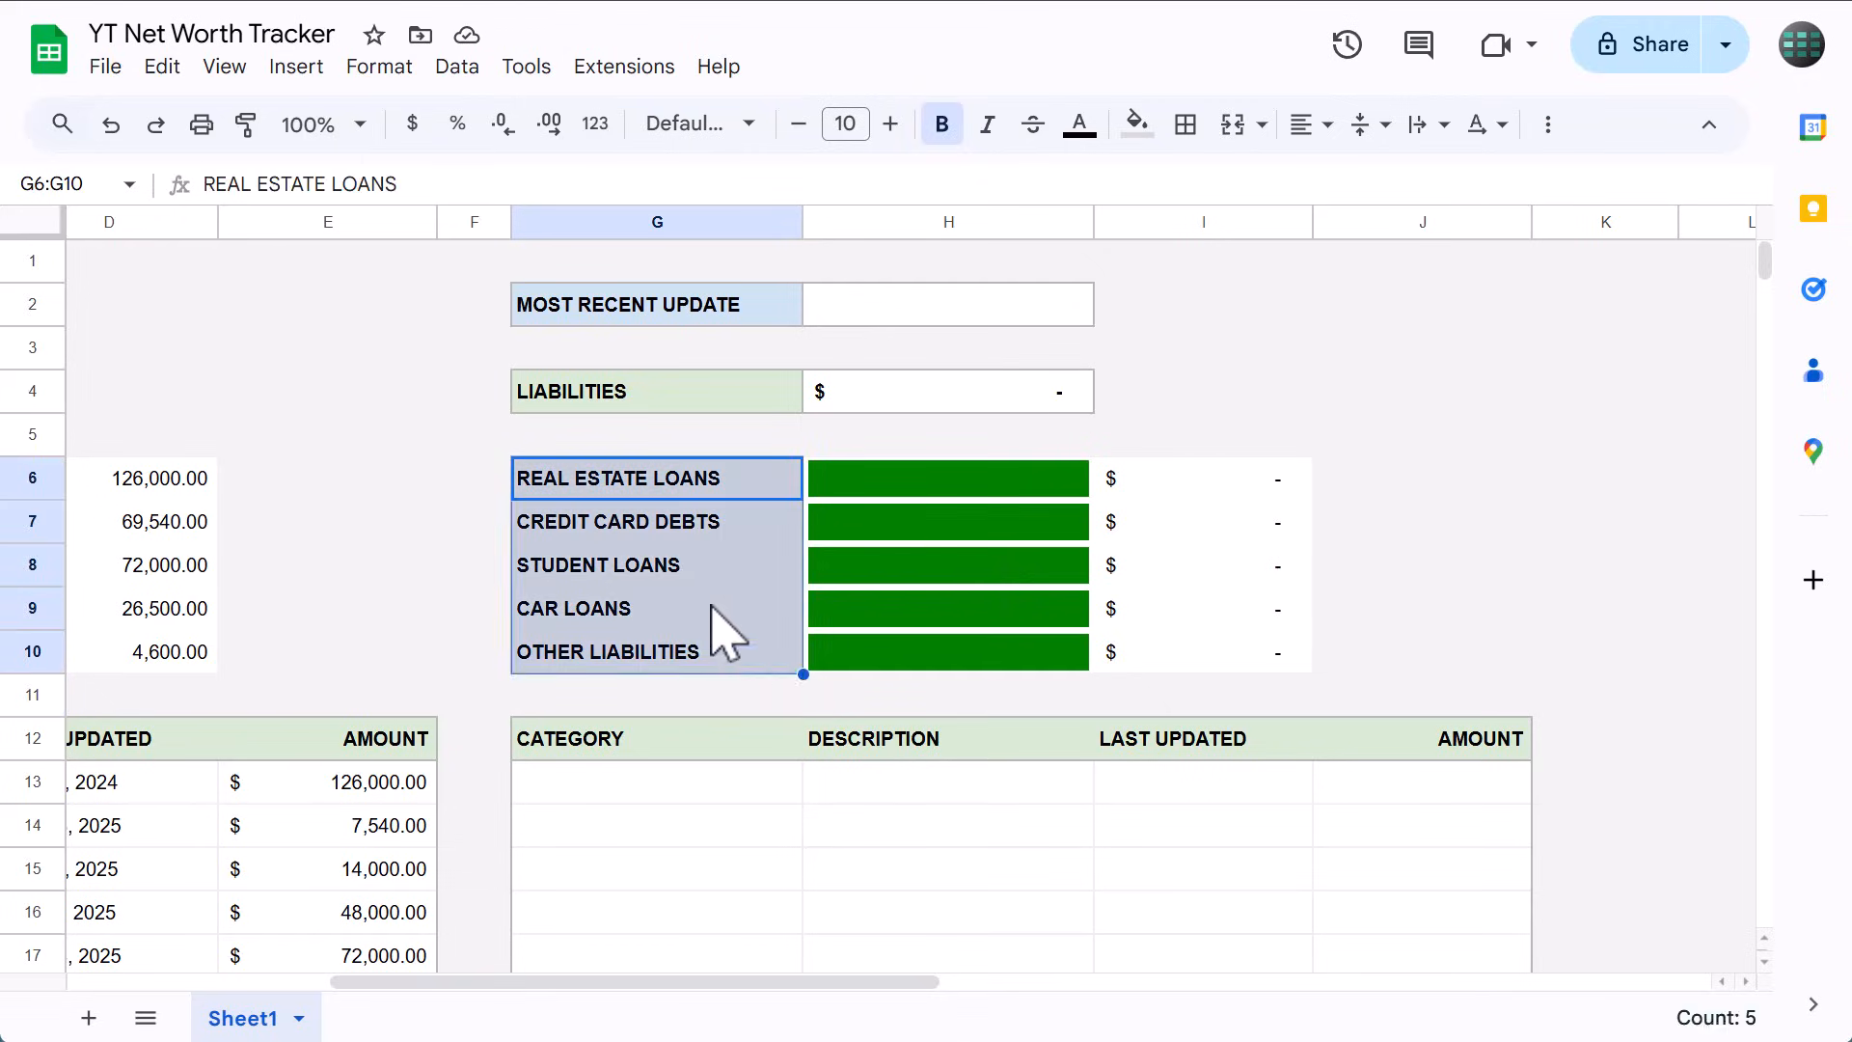
pyautogui.moveTo(739, 585)
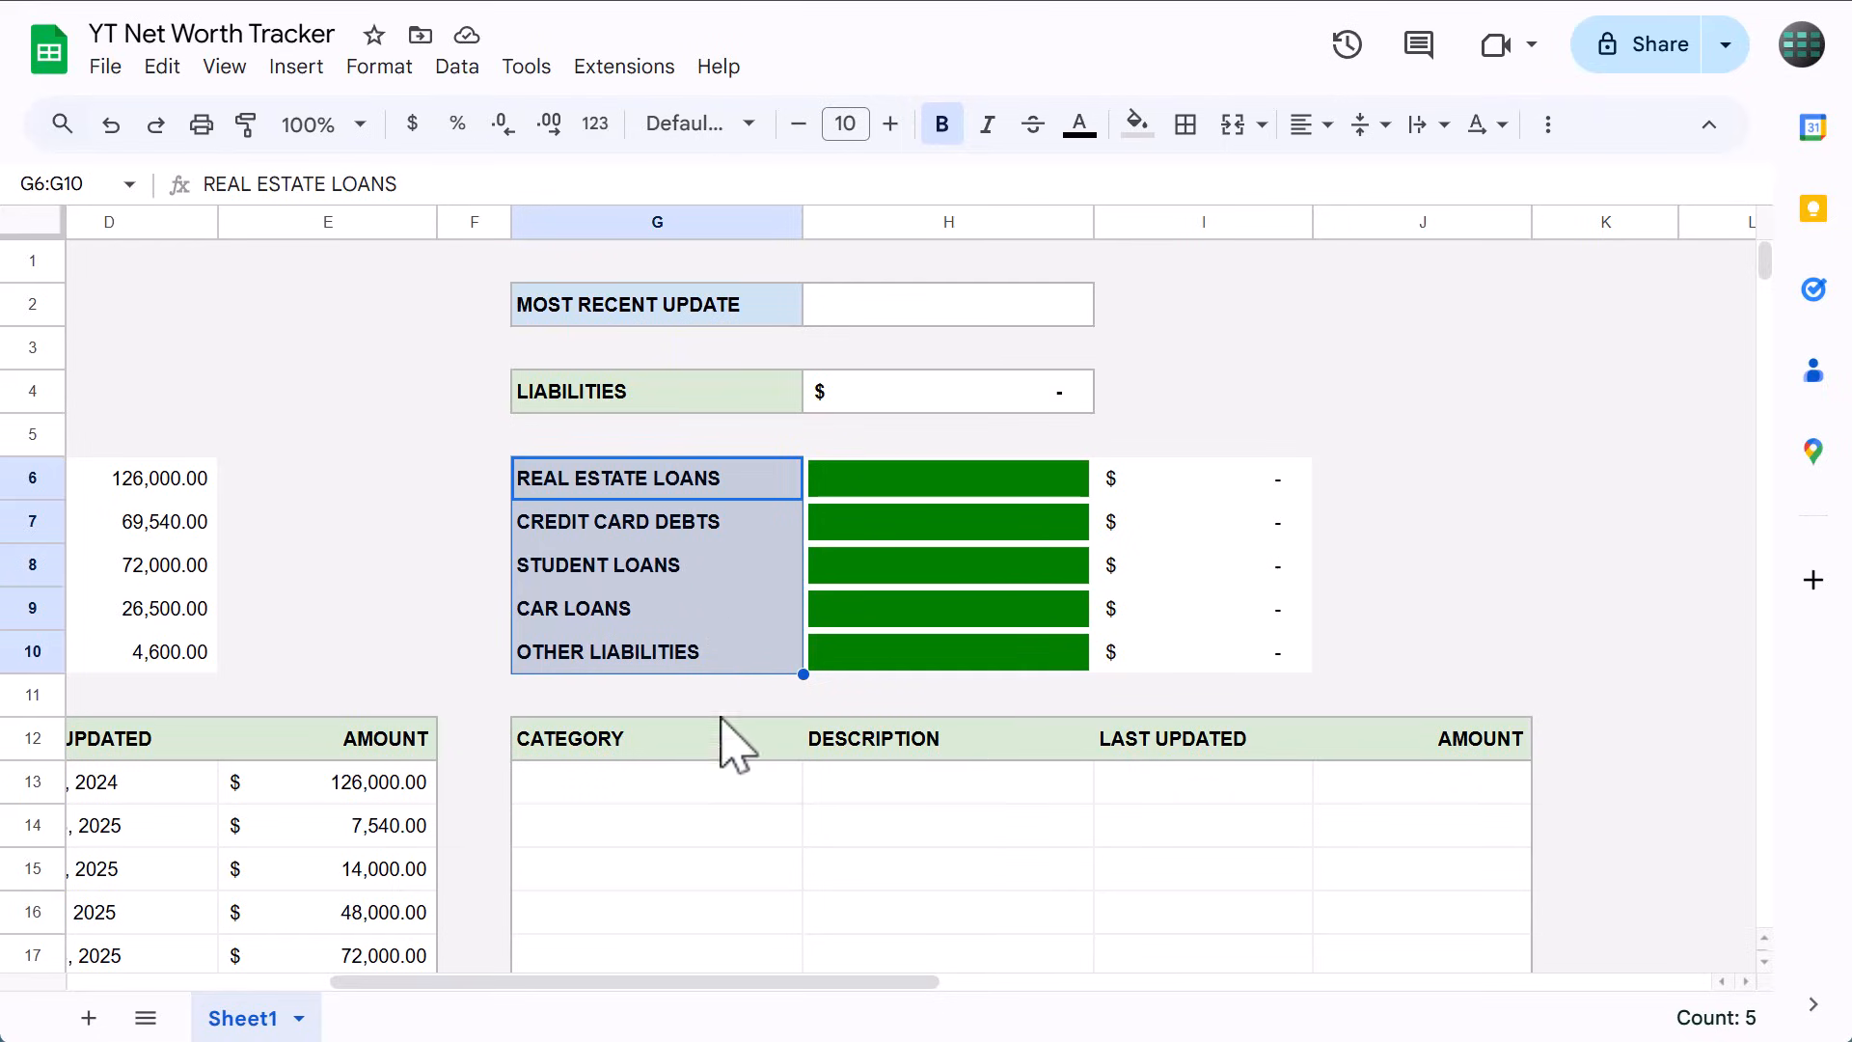
# Narrow the category dropdown rule's range to B13:B50, removing G13:G50, in Data validation.
pyautogui.click(656, 781)
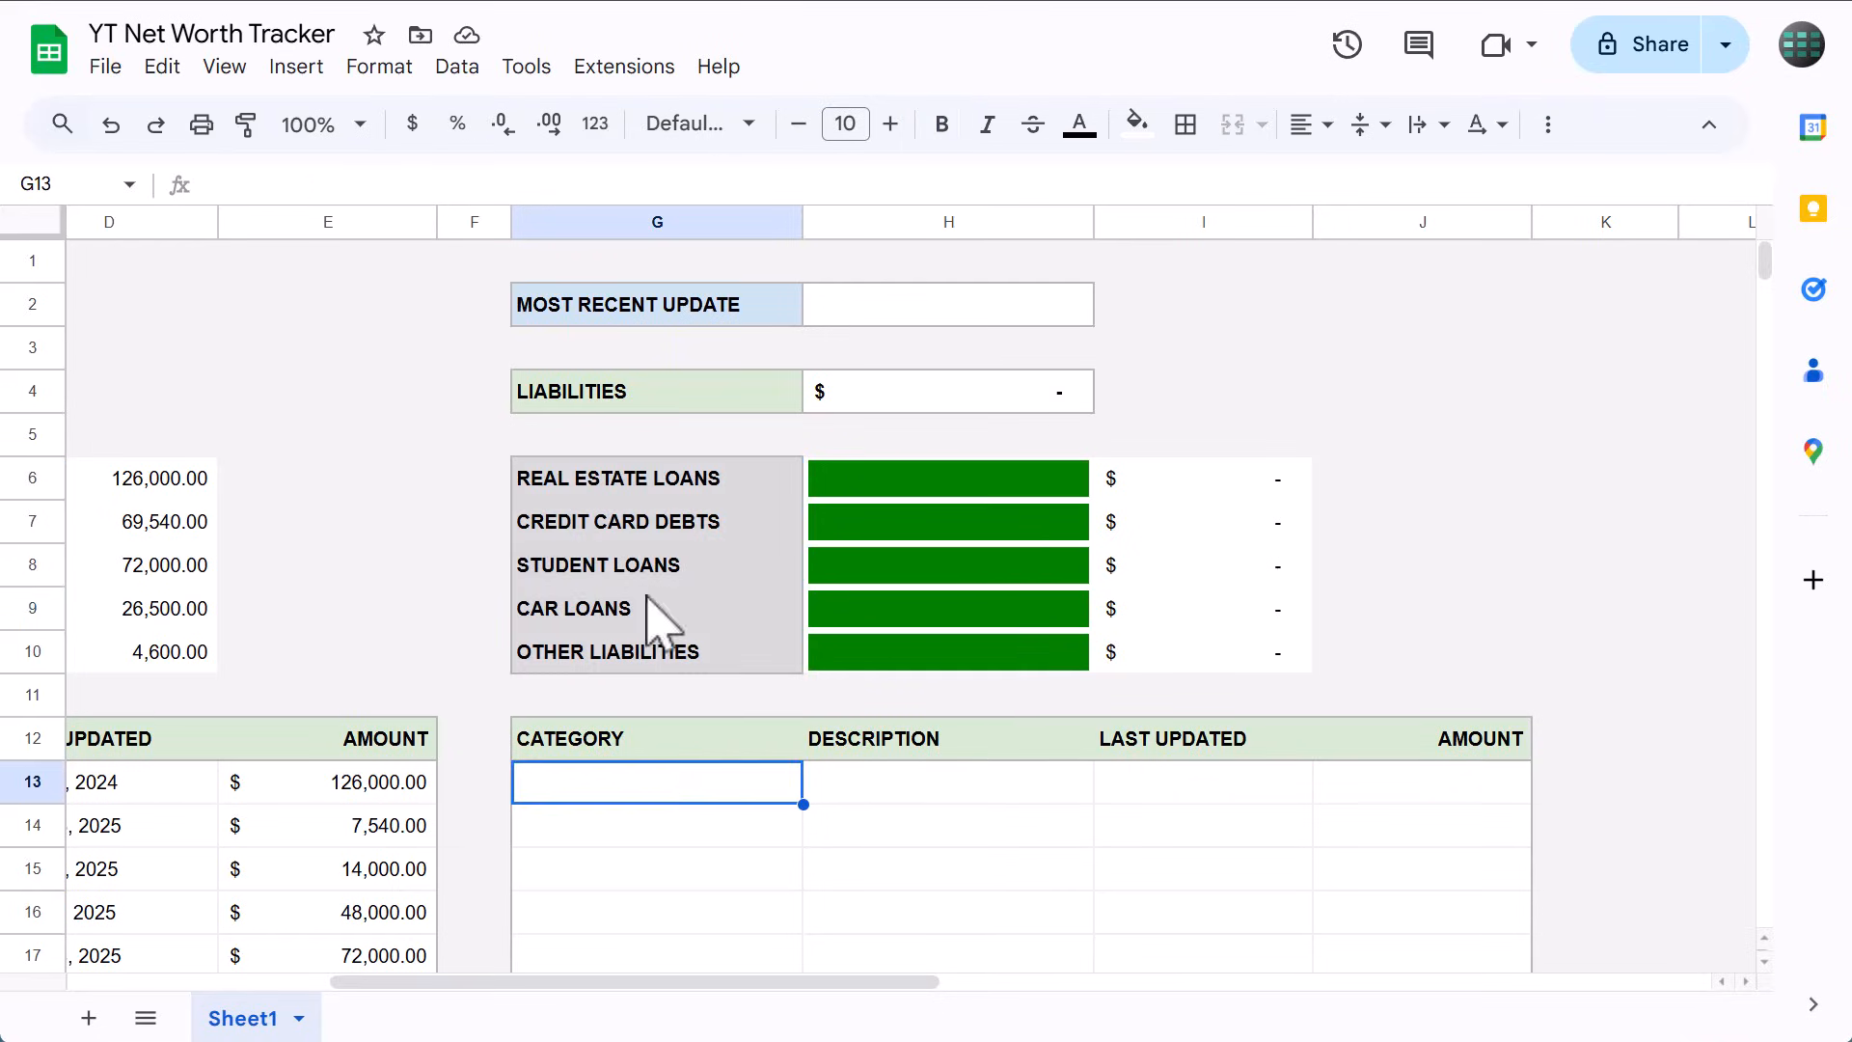
pyautogui.click(455, 66)
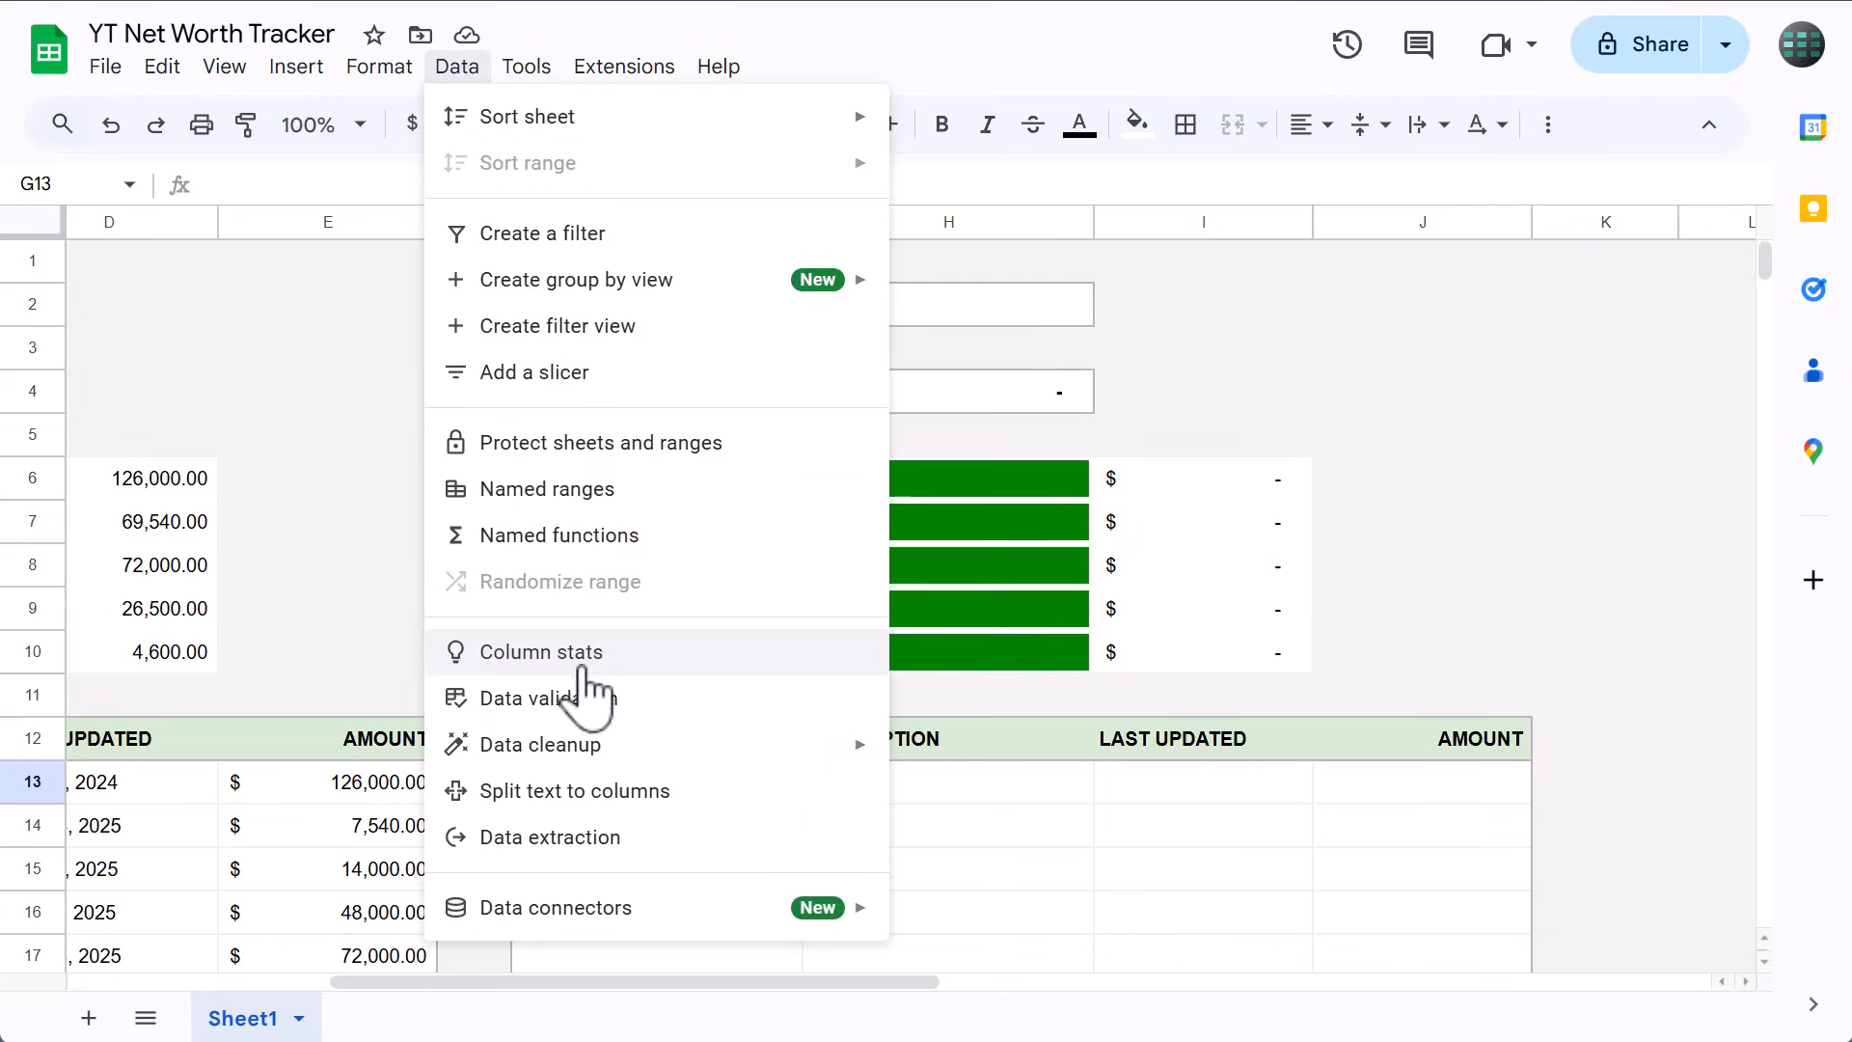
pyautogui.click(544, 697)
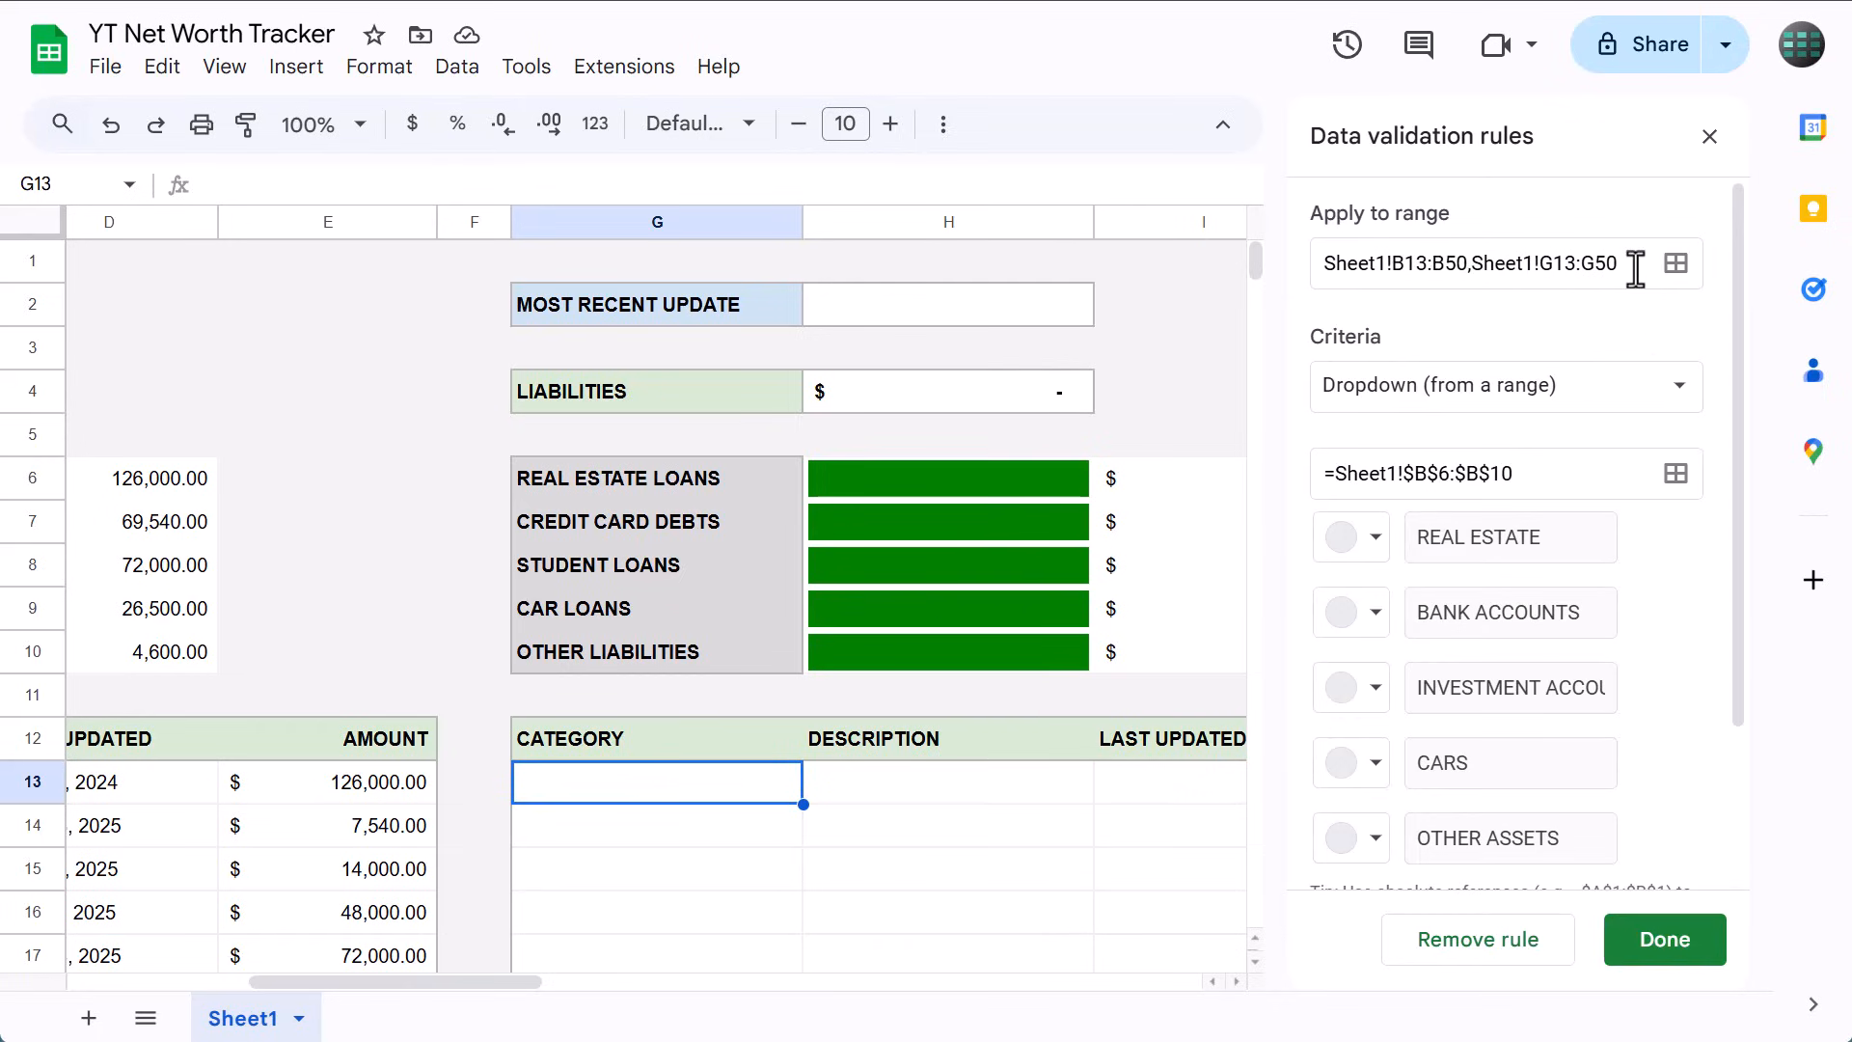
pyautogui.click(1501, 264)
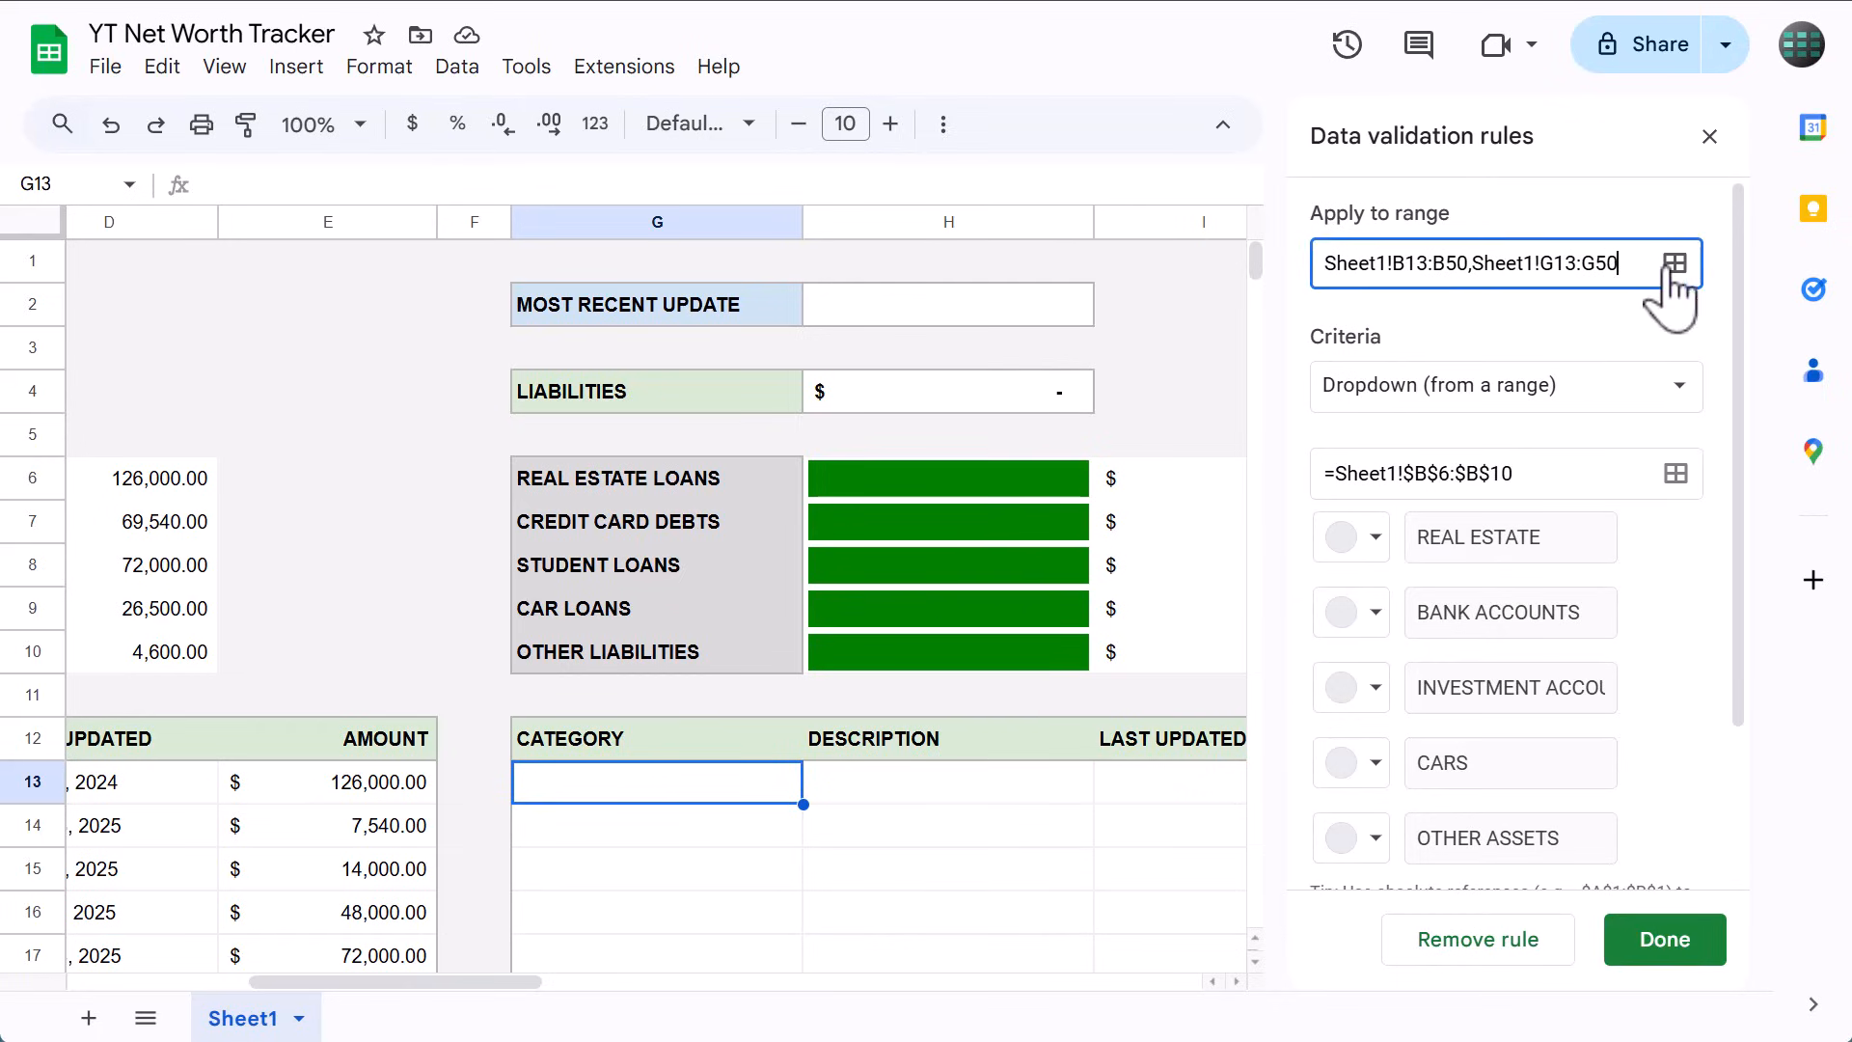
pyautogui.click(1674, 264)
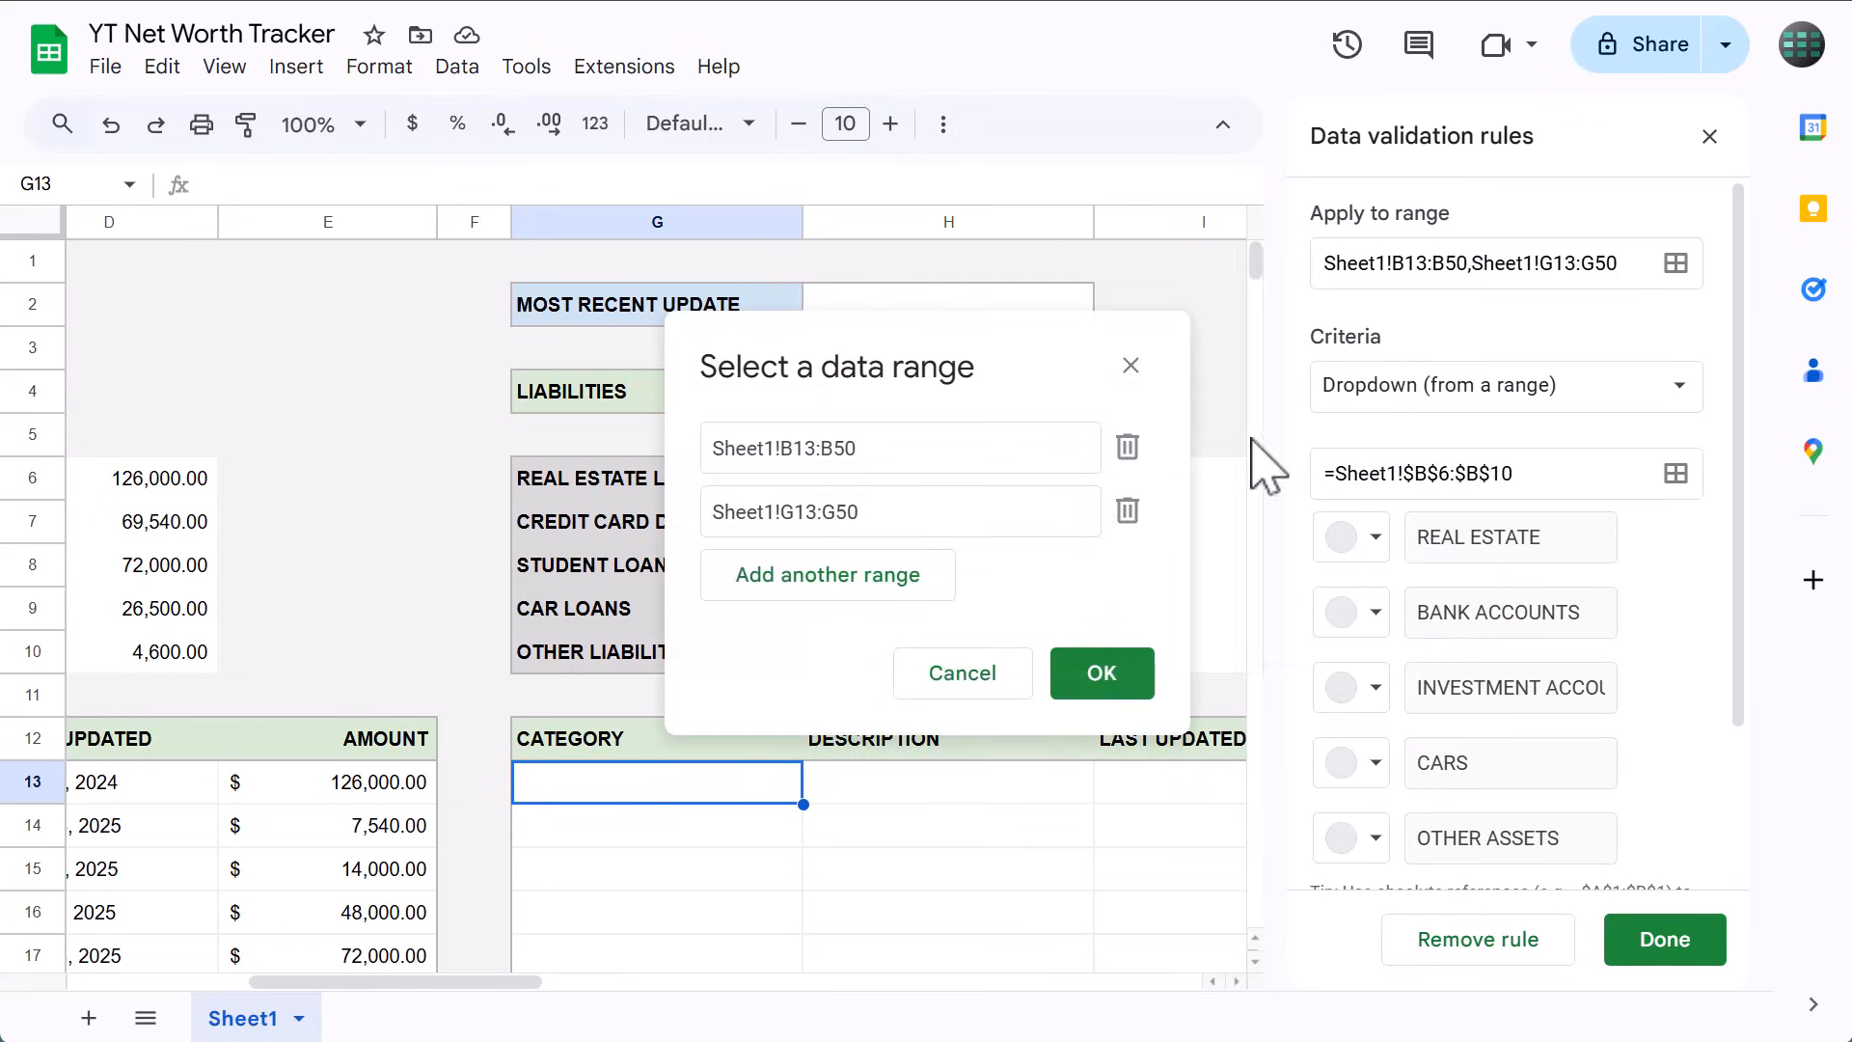
pyautogui.click(1125, 511)
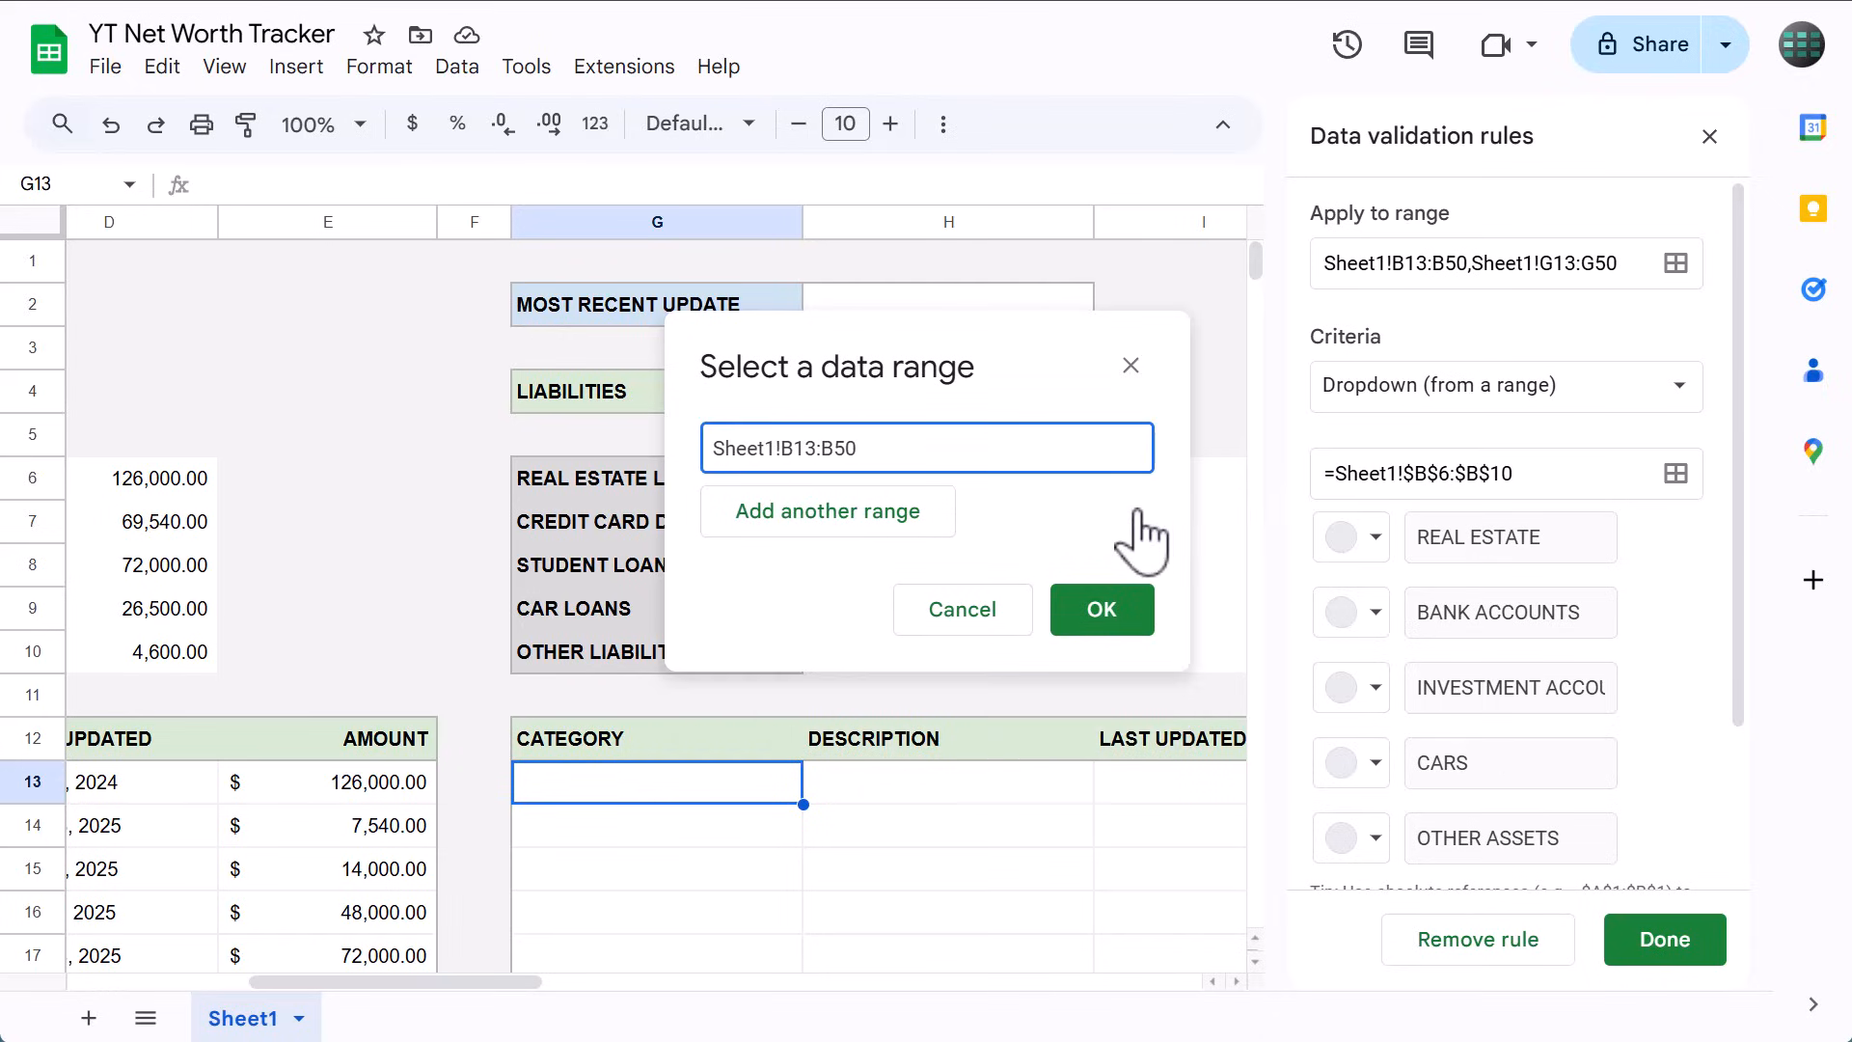
pyautogui.click(1100, 610)
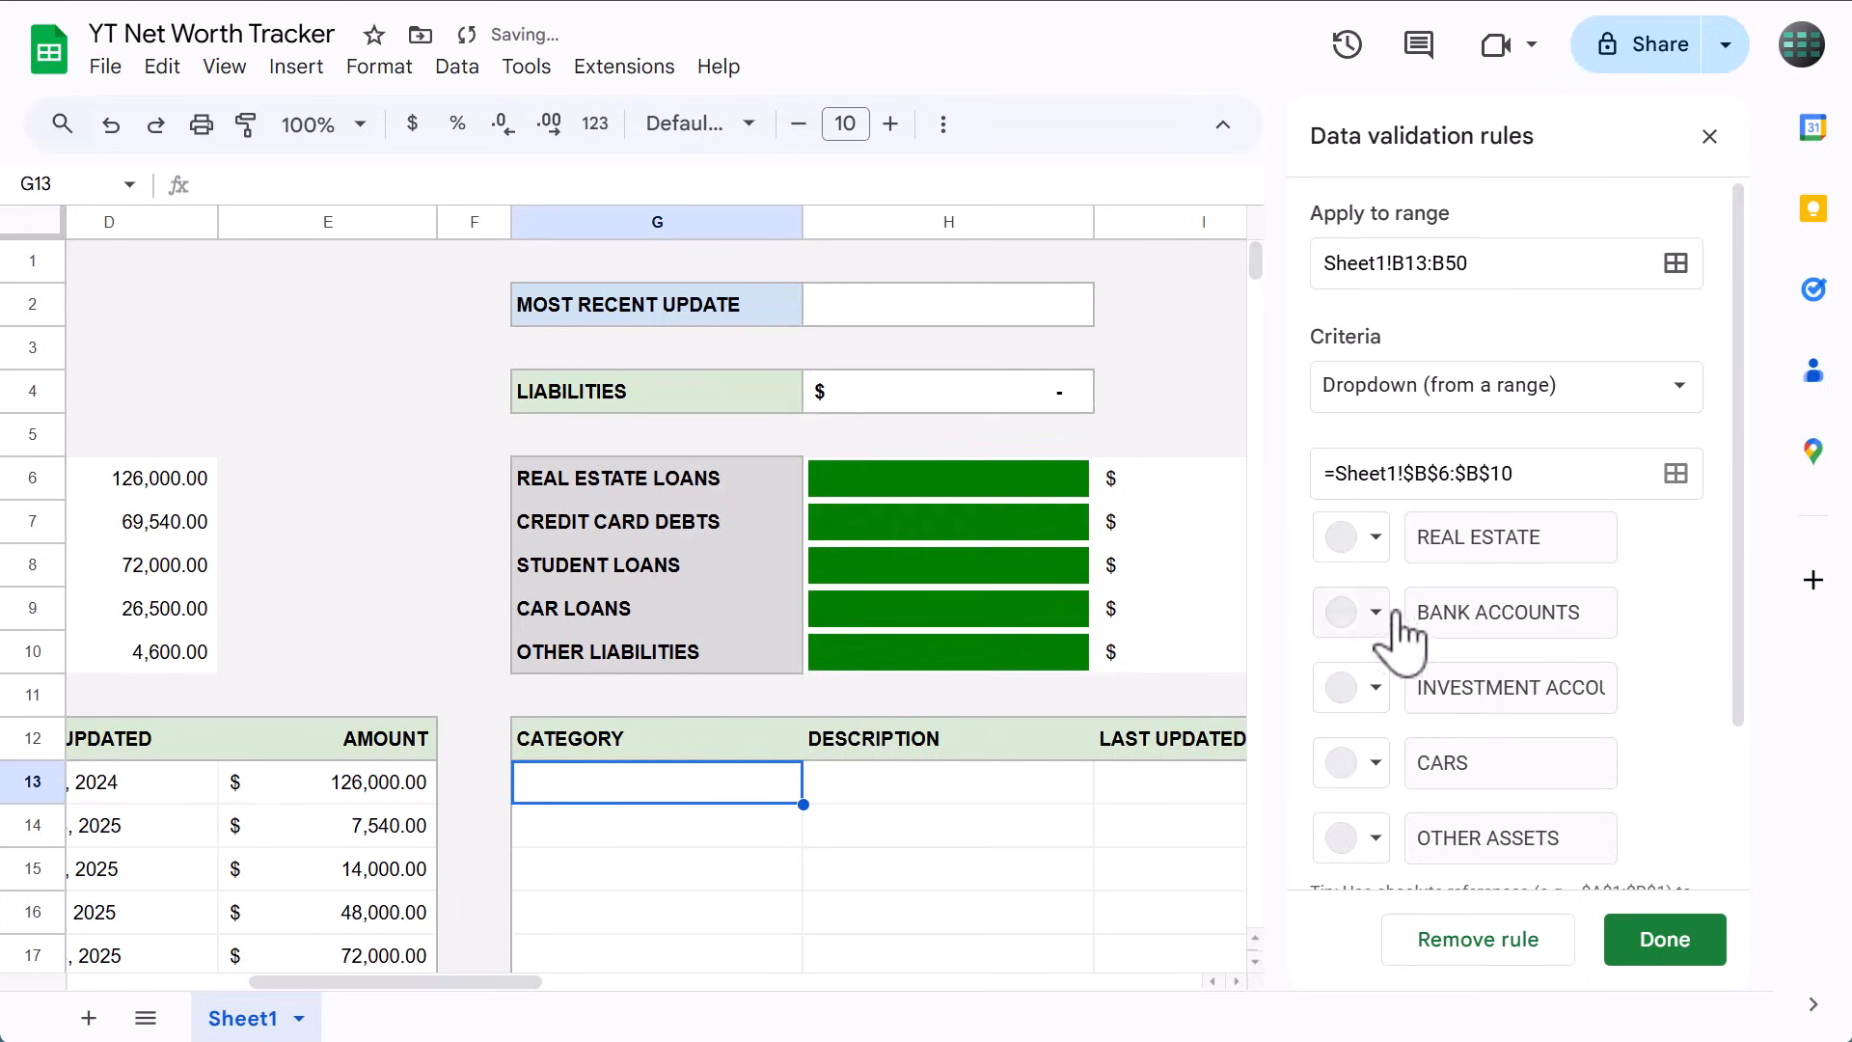
pyautogui.click(1663, 939)
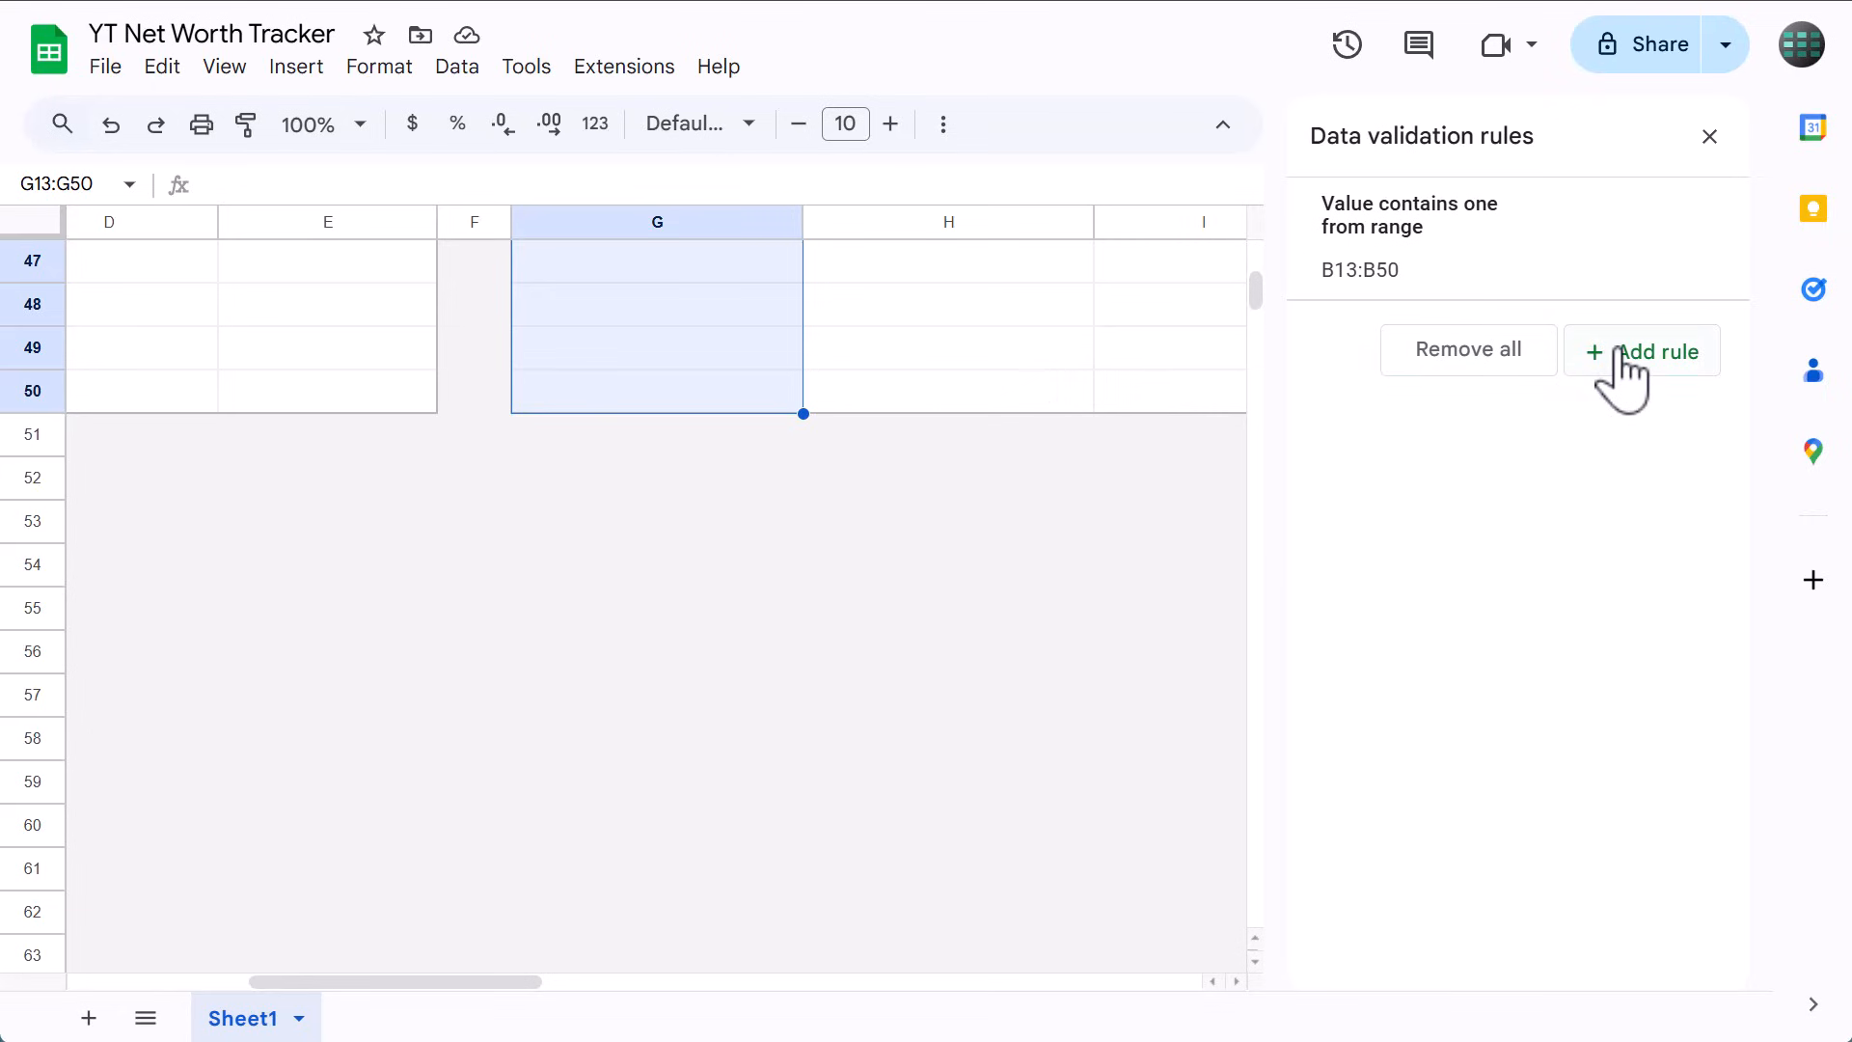
# Add a plain-text Dropdown (from a range) rule on G13:G50 using the liability names in G6:G10.
pyautogui.click(1642, 351)
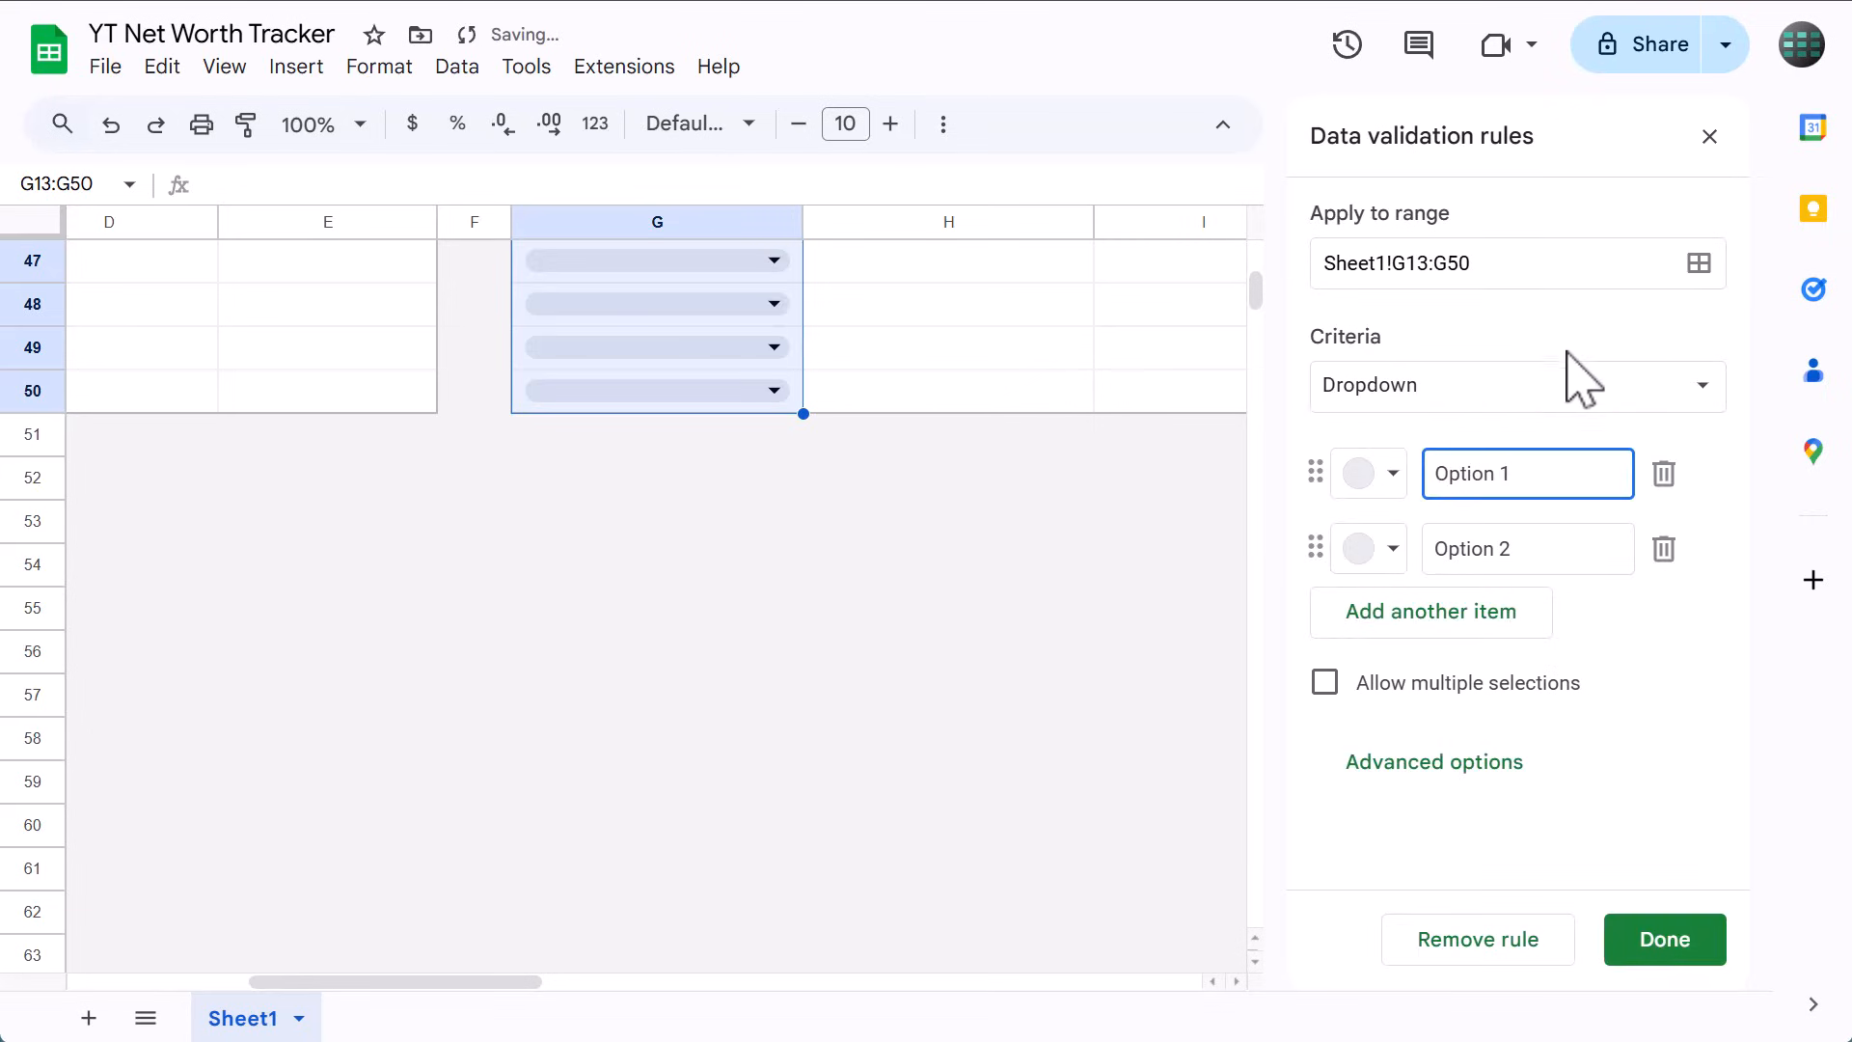
pyautogui.click(1513, 386)
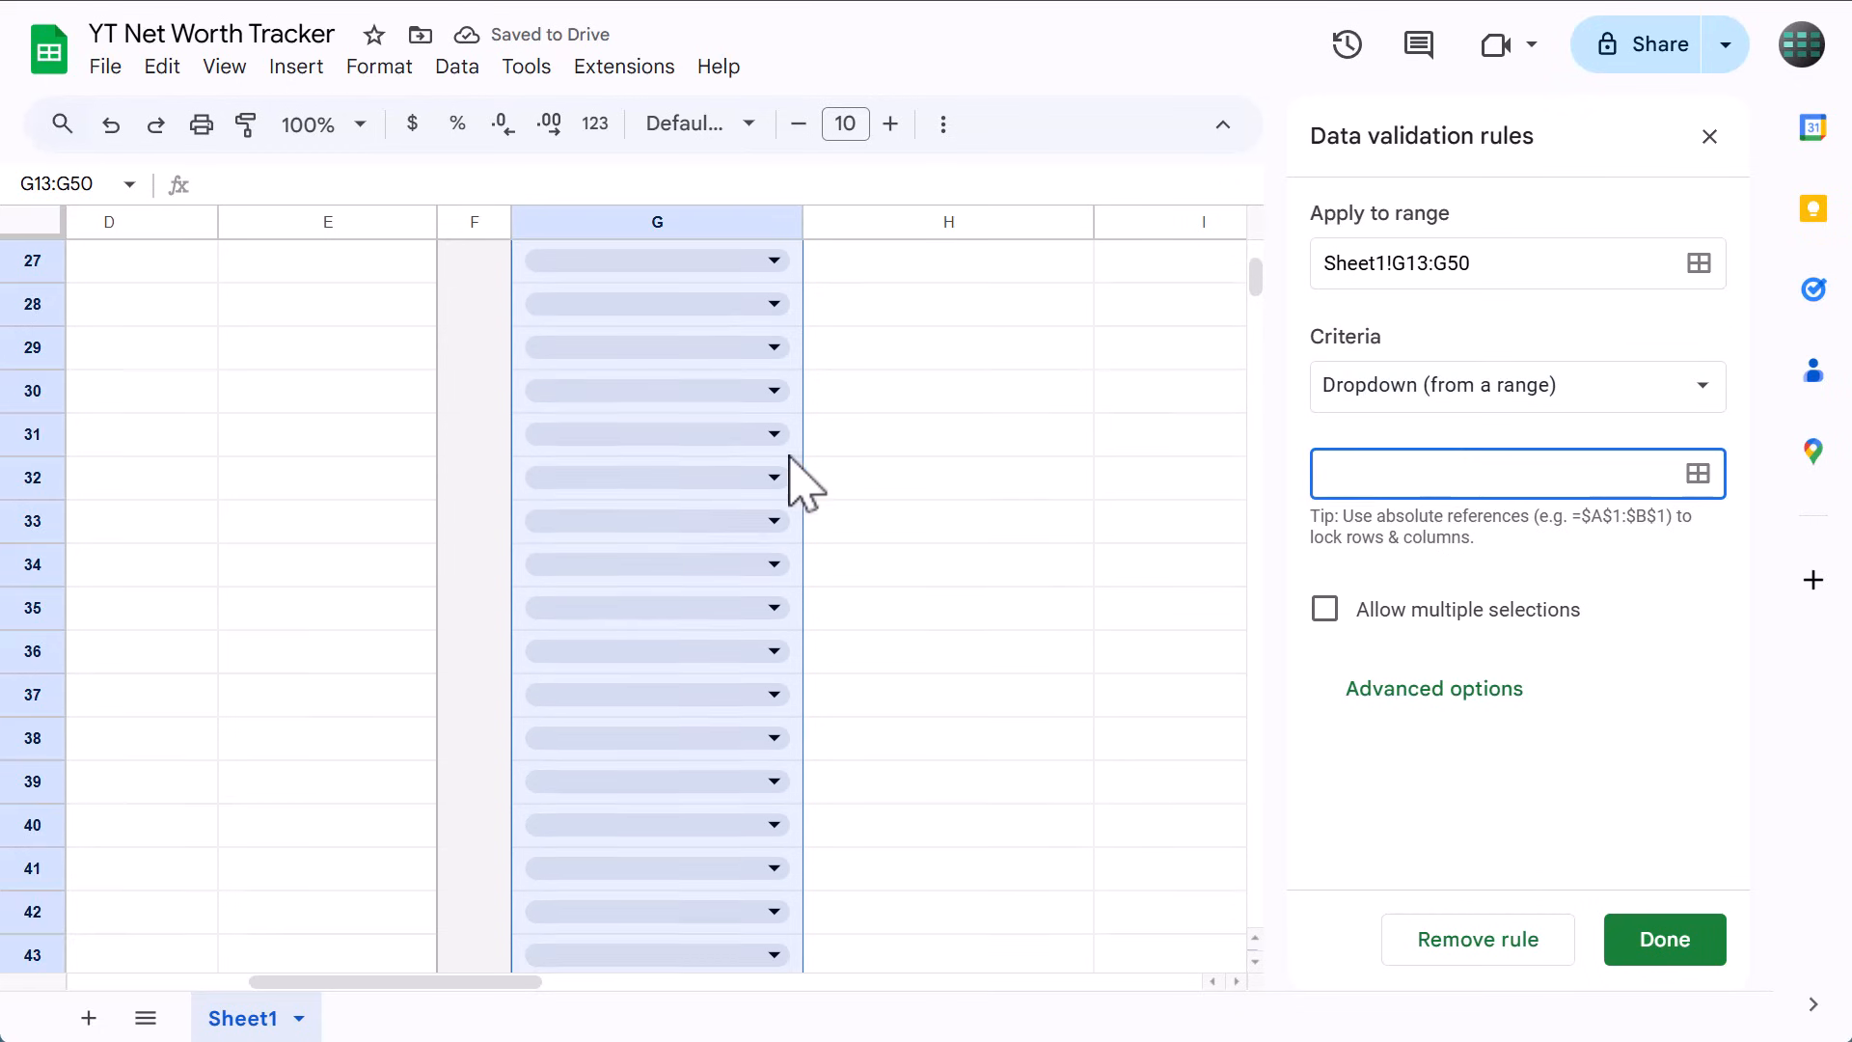
pyautogui.click(1698, 473)
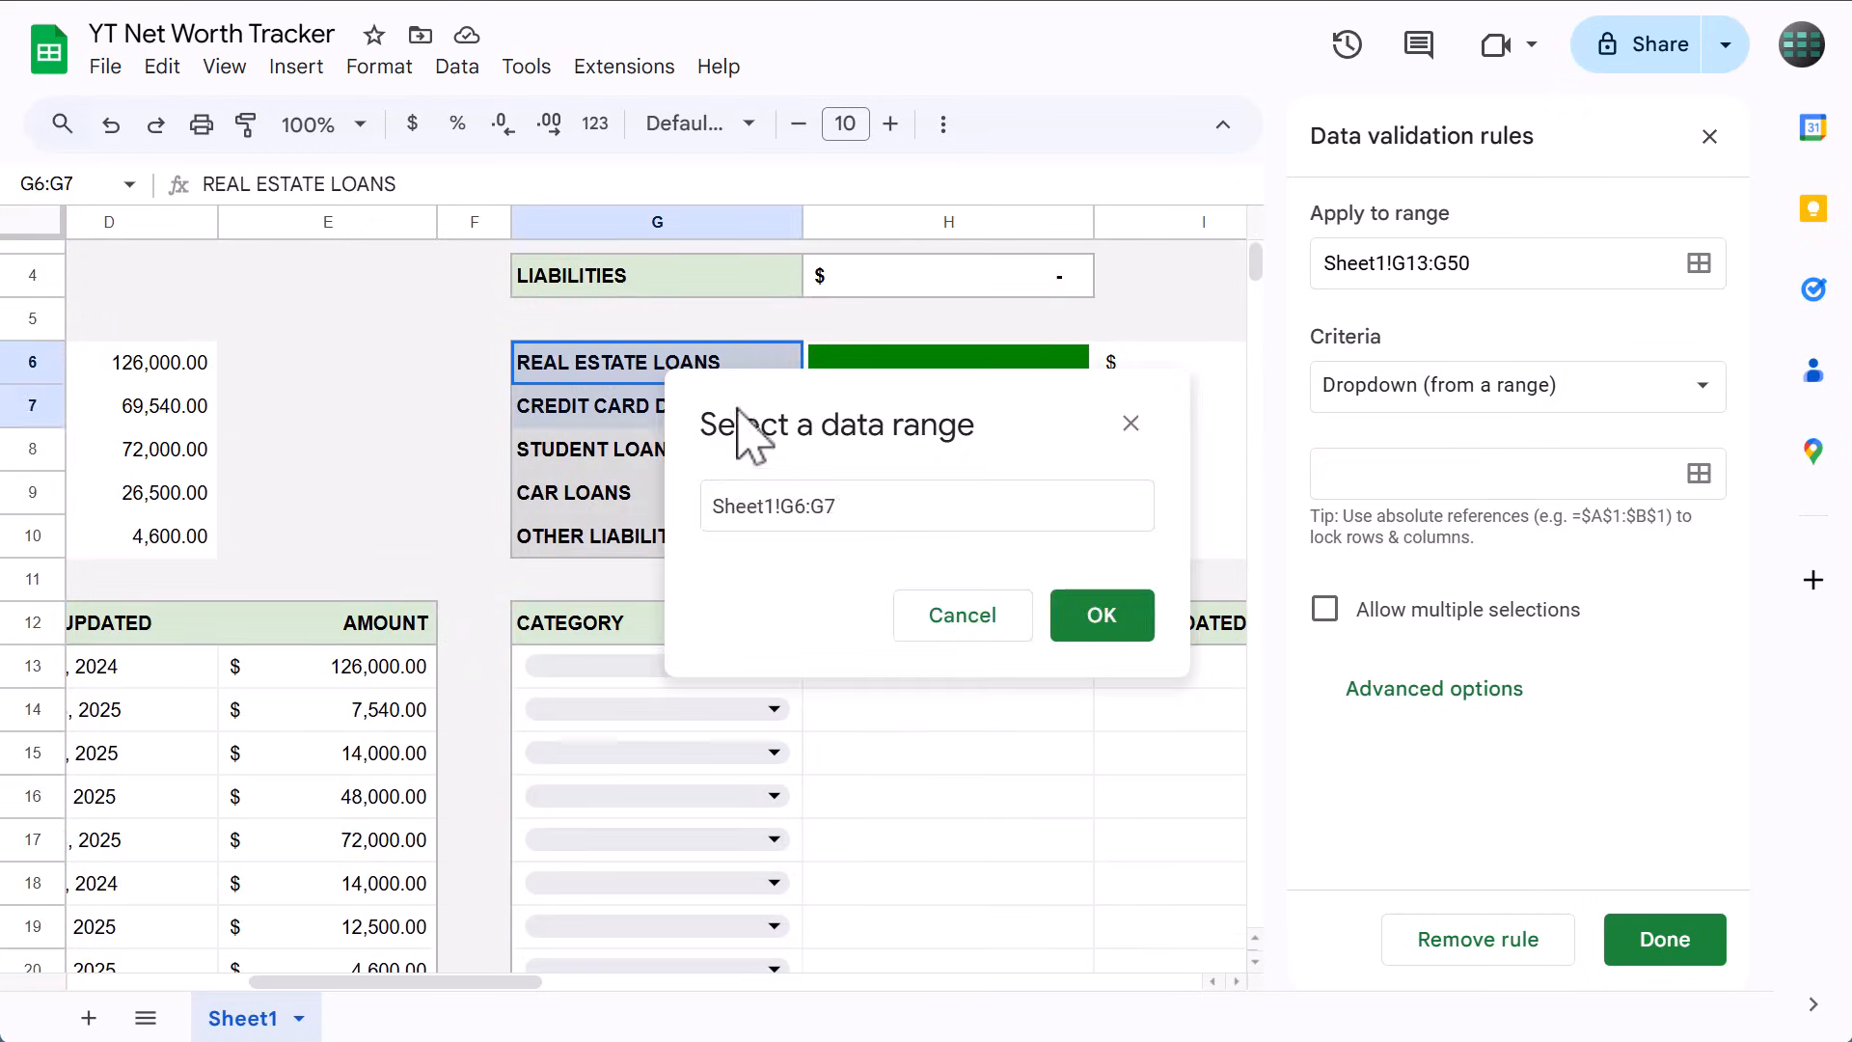
pyautogui.moveTo(656, 361); pyautogui.dragTo(644, 535)
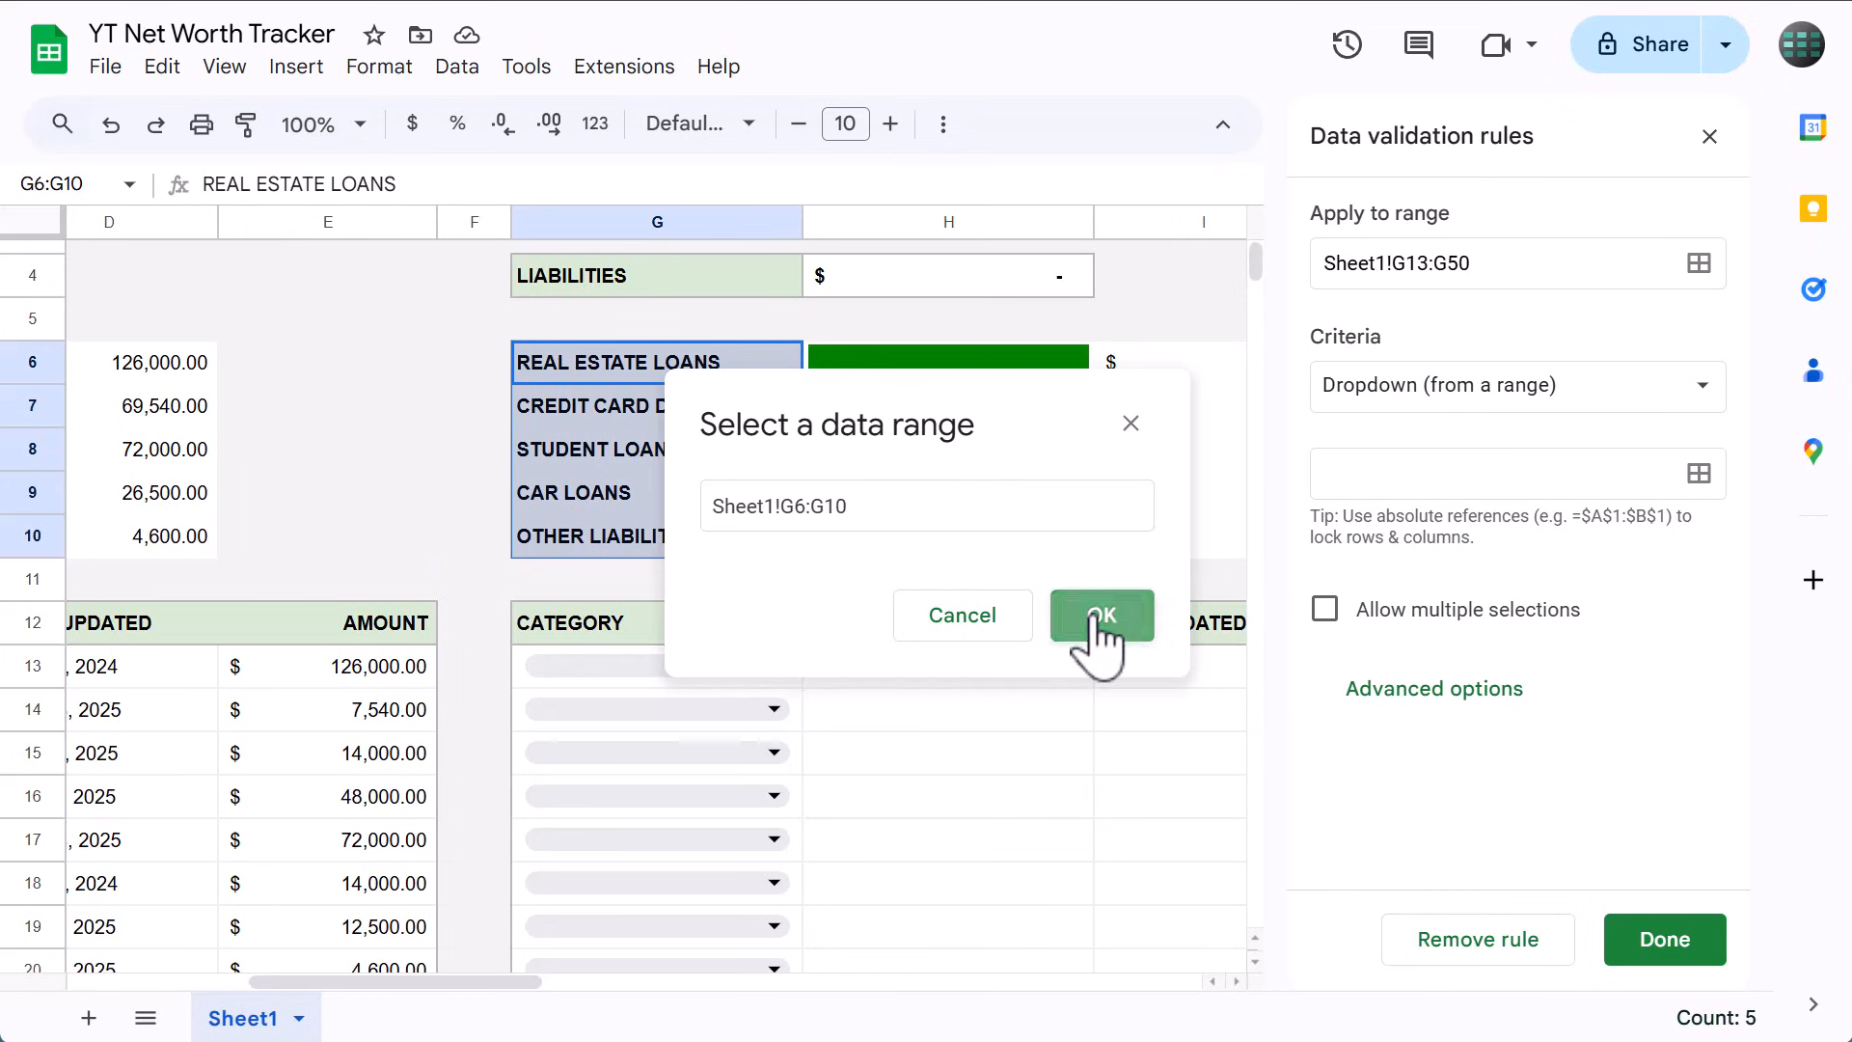
pyautogui.click(1099, 615)
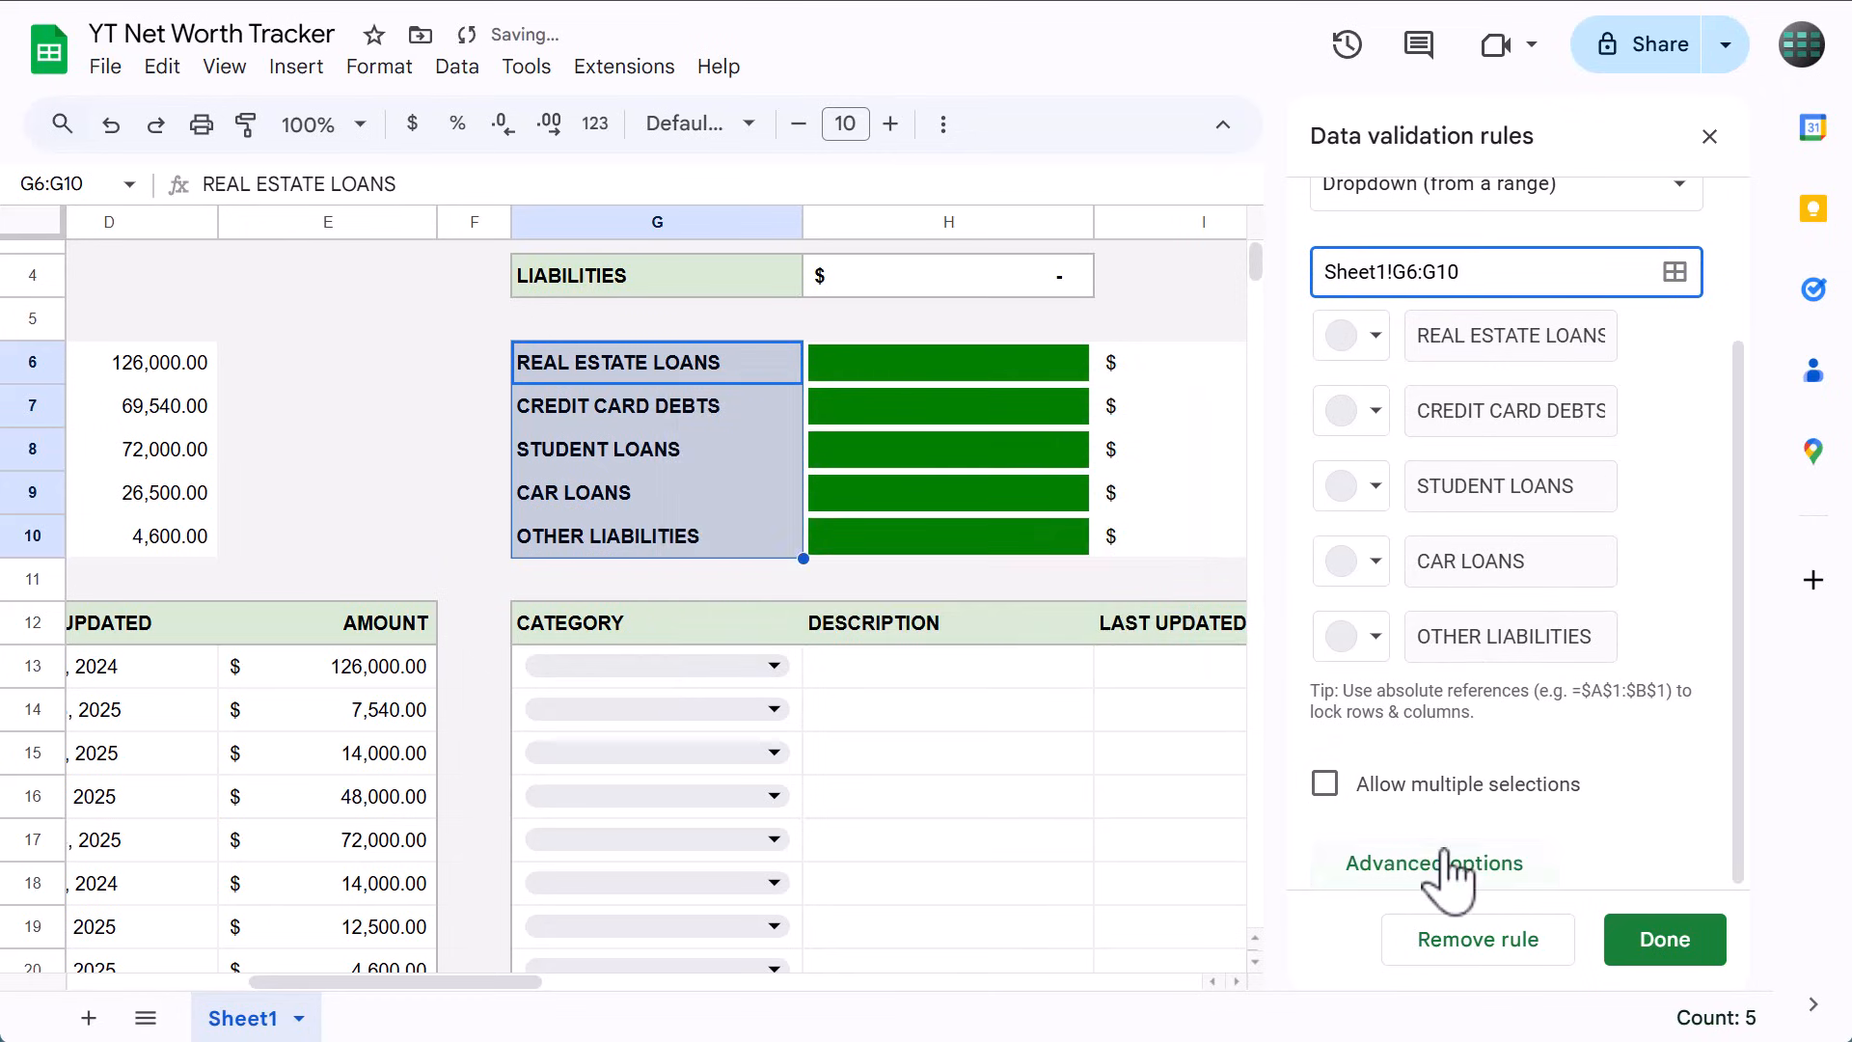
pyautogui.click(1434, 863)
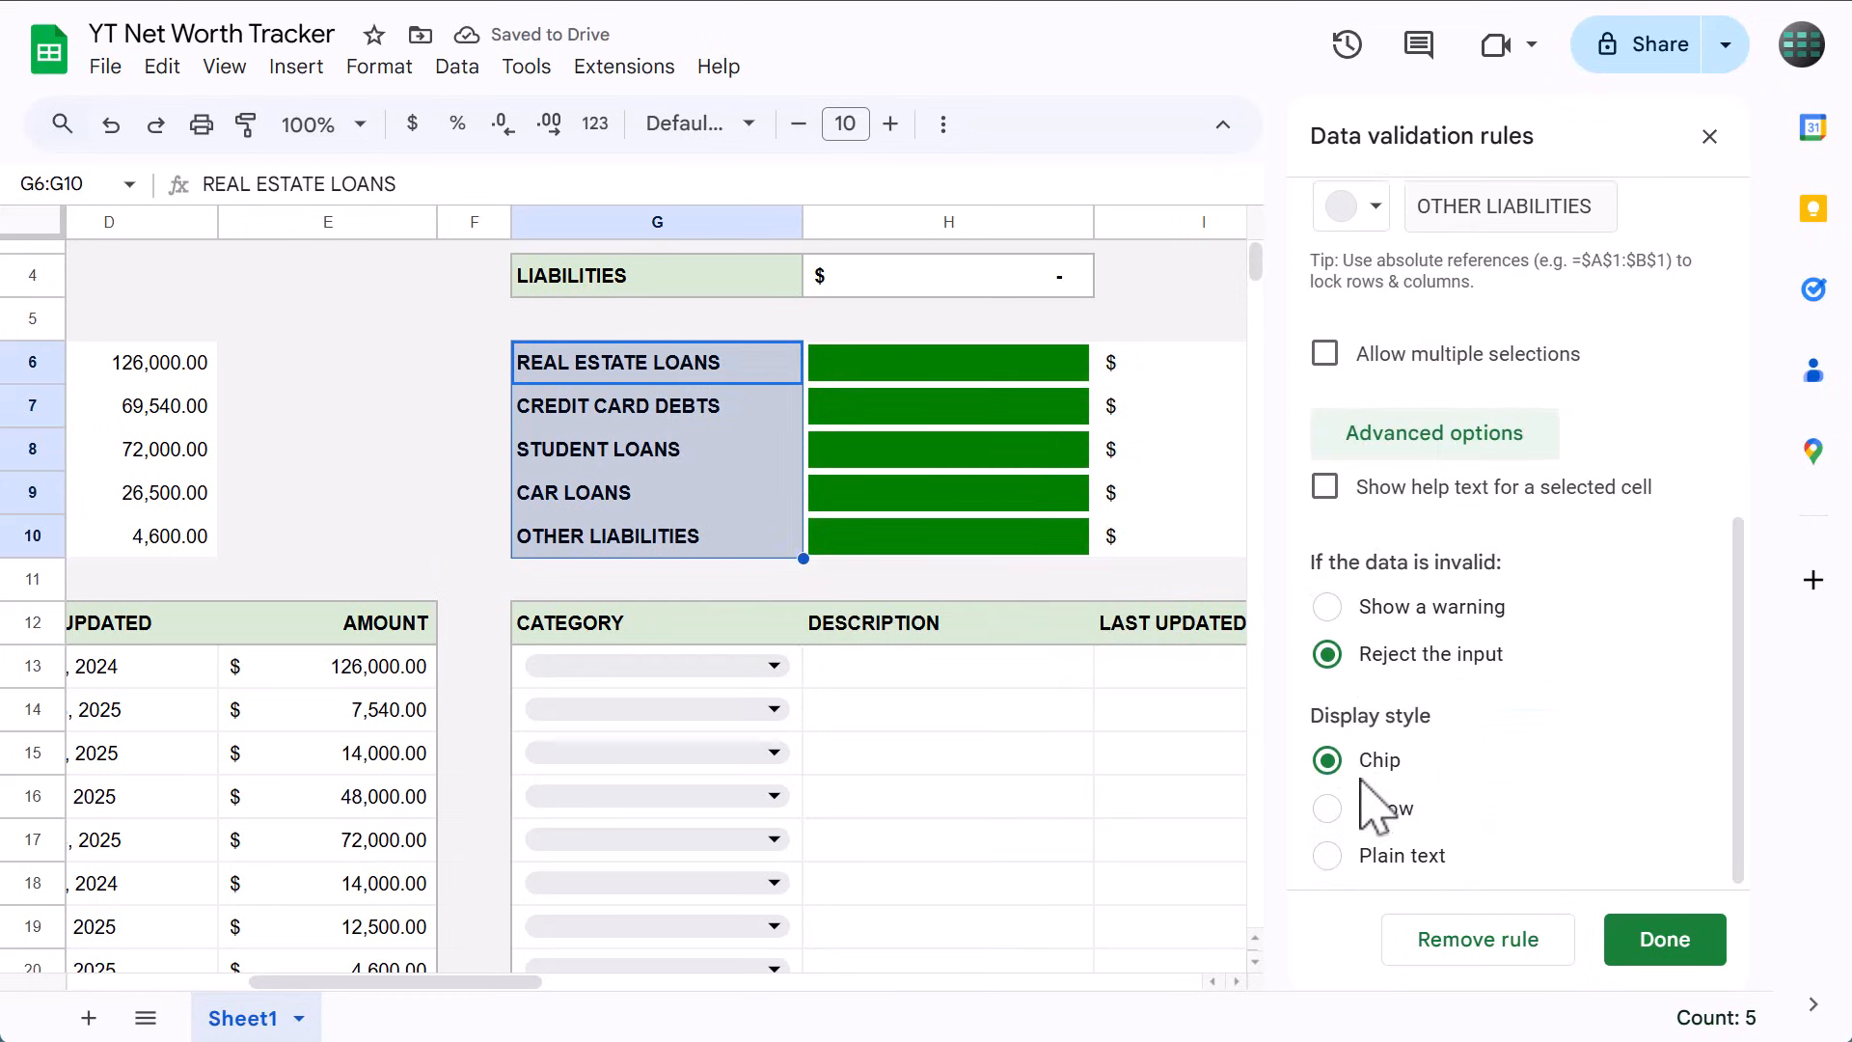
pyautogui.click(1327, 854)
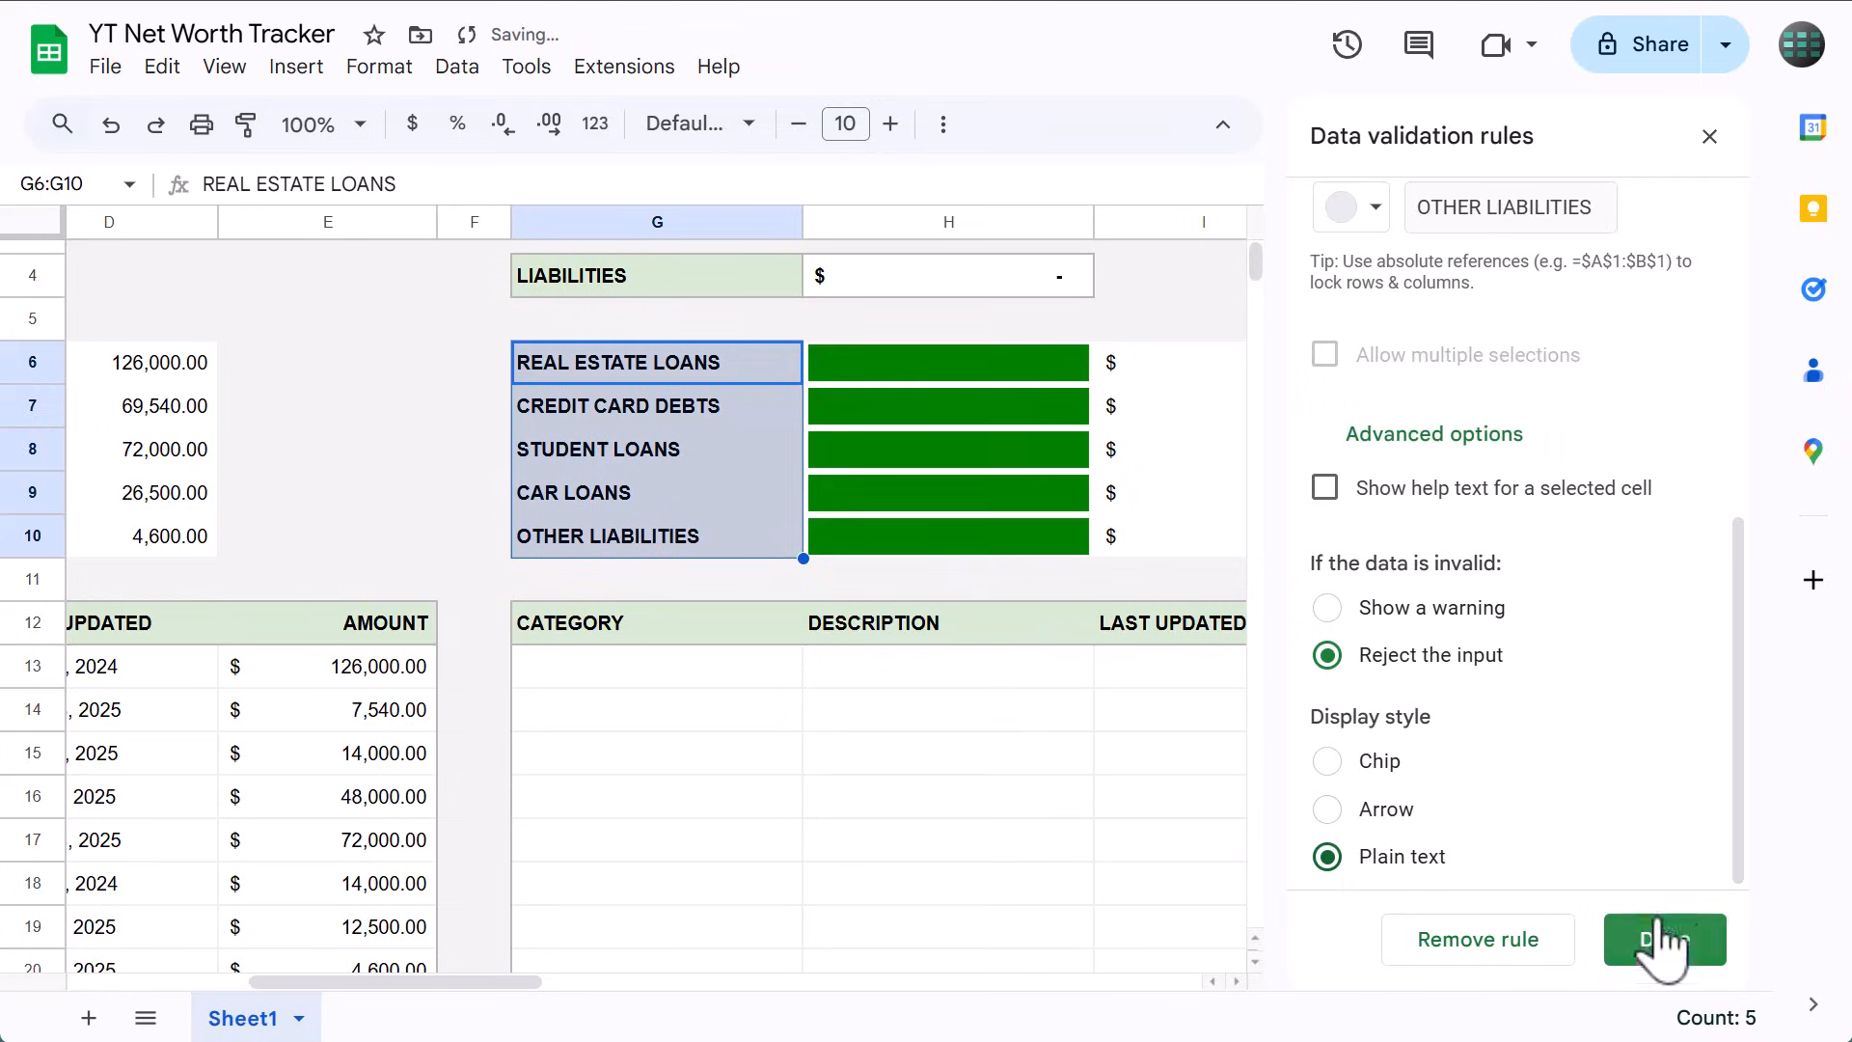
pyautogui.click(1663, 940)
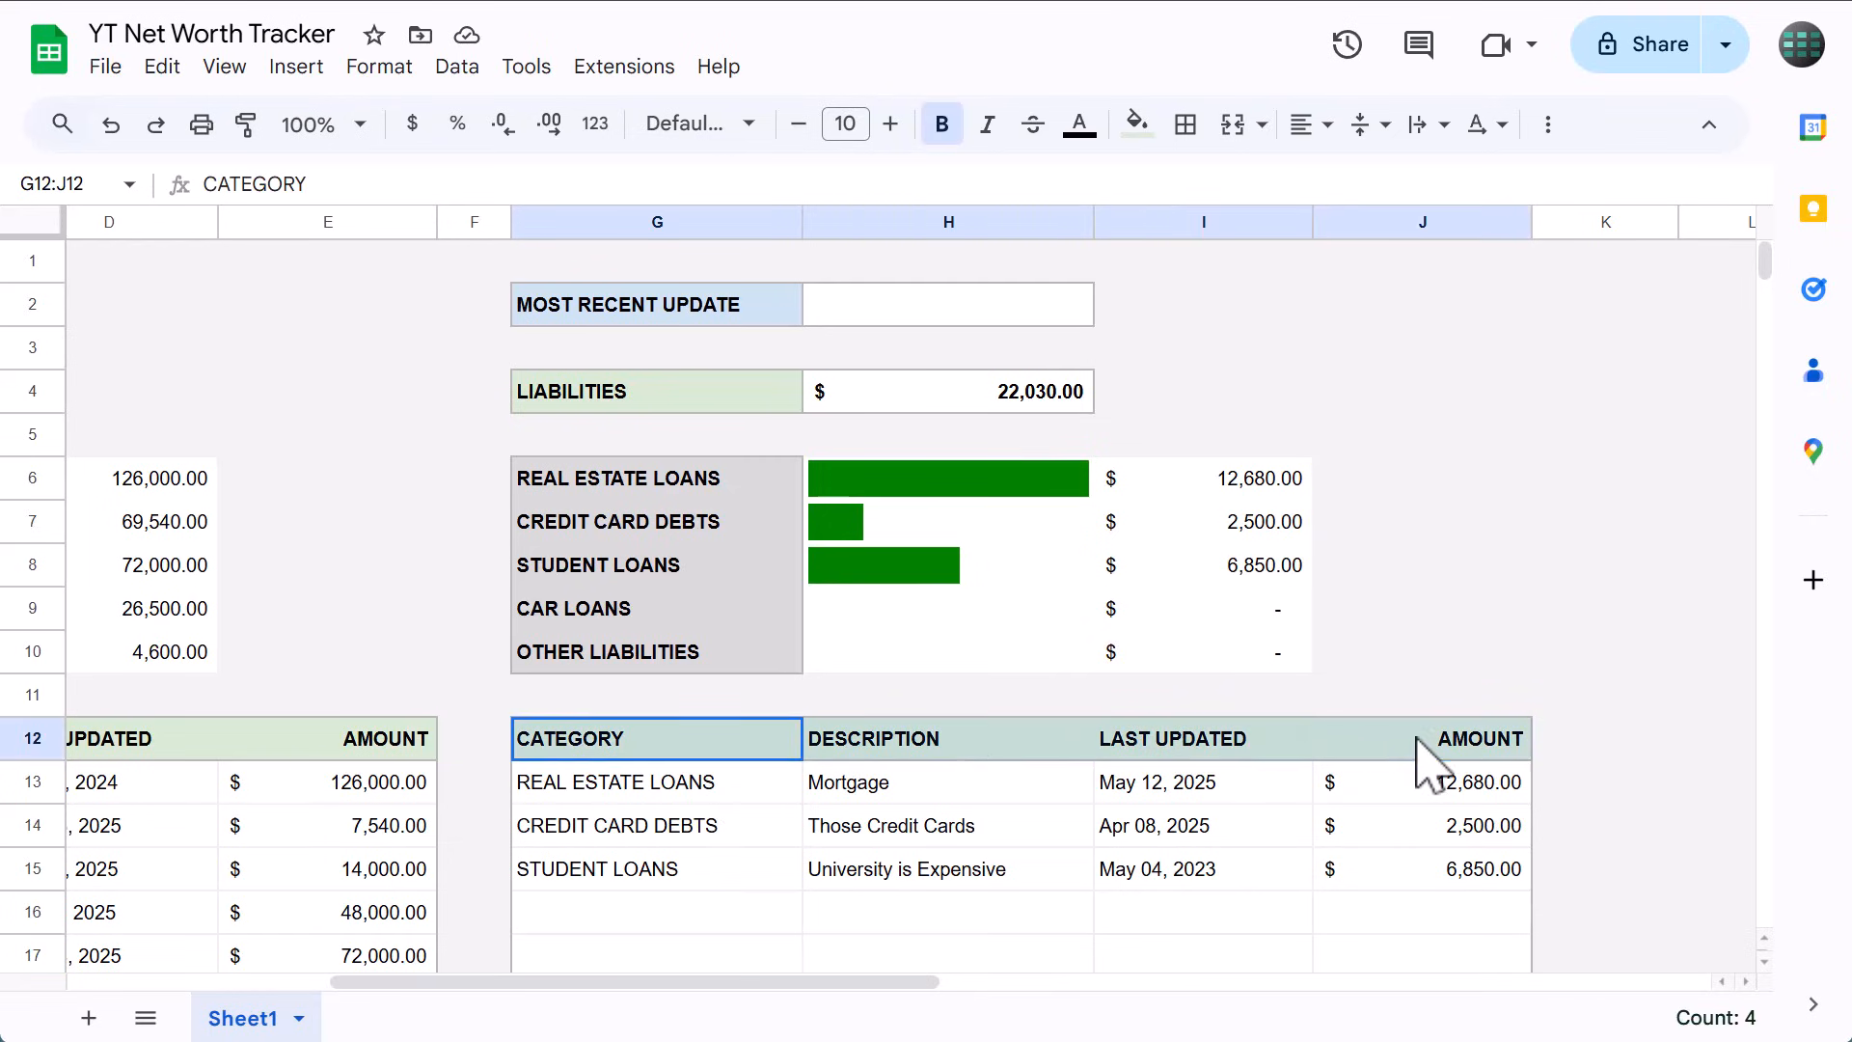
# Give the liabilities header row G12:J12 and the LIABILITIES label G4 a light red fill.
pyautogui.click(1134, 123)
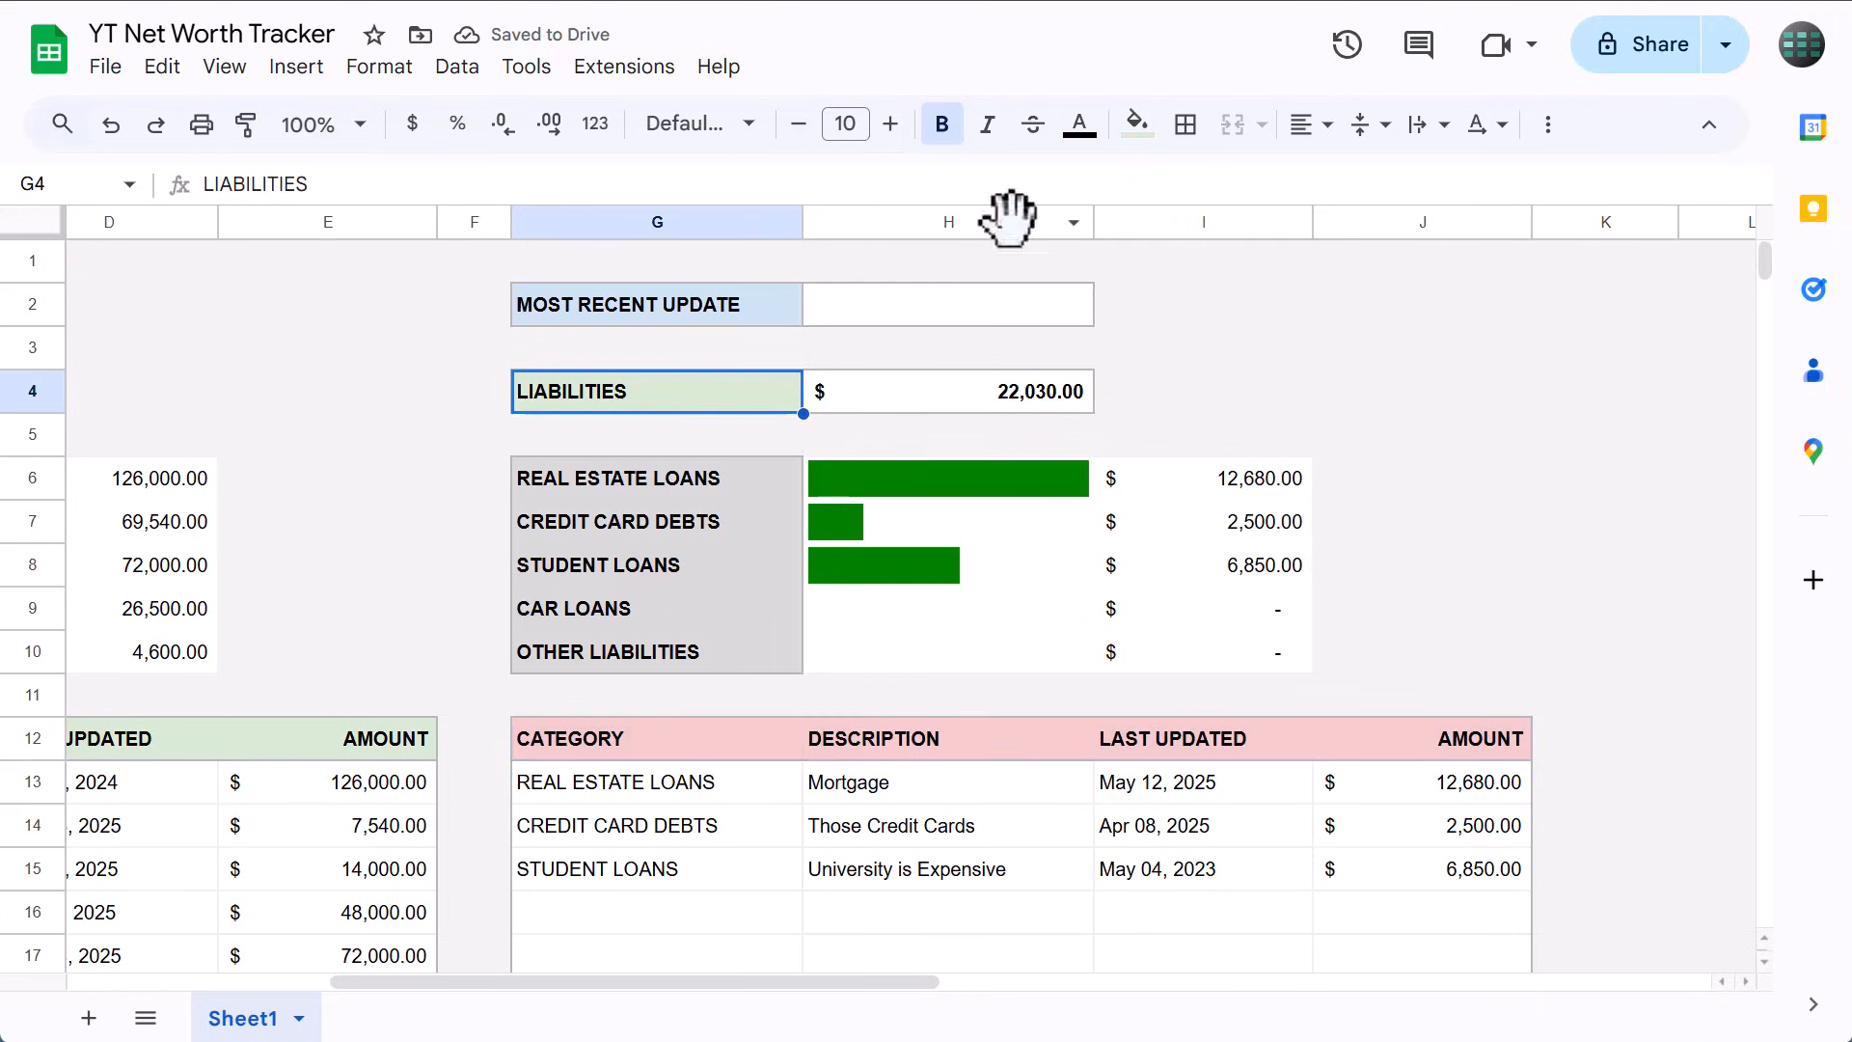
pyautogui.click(1135, 123)
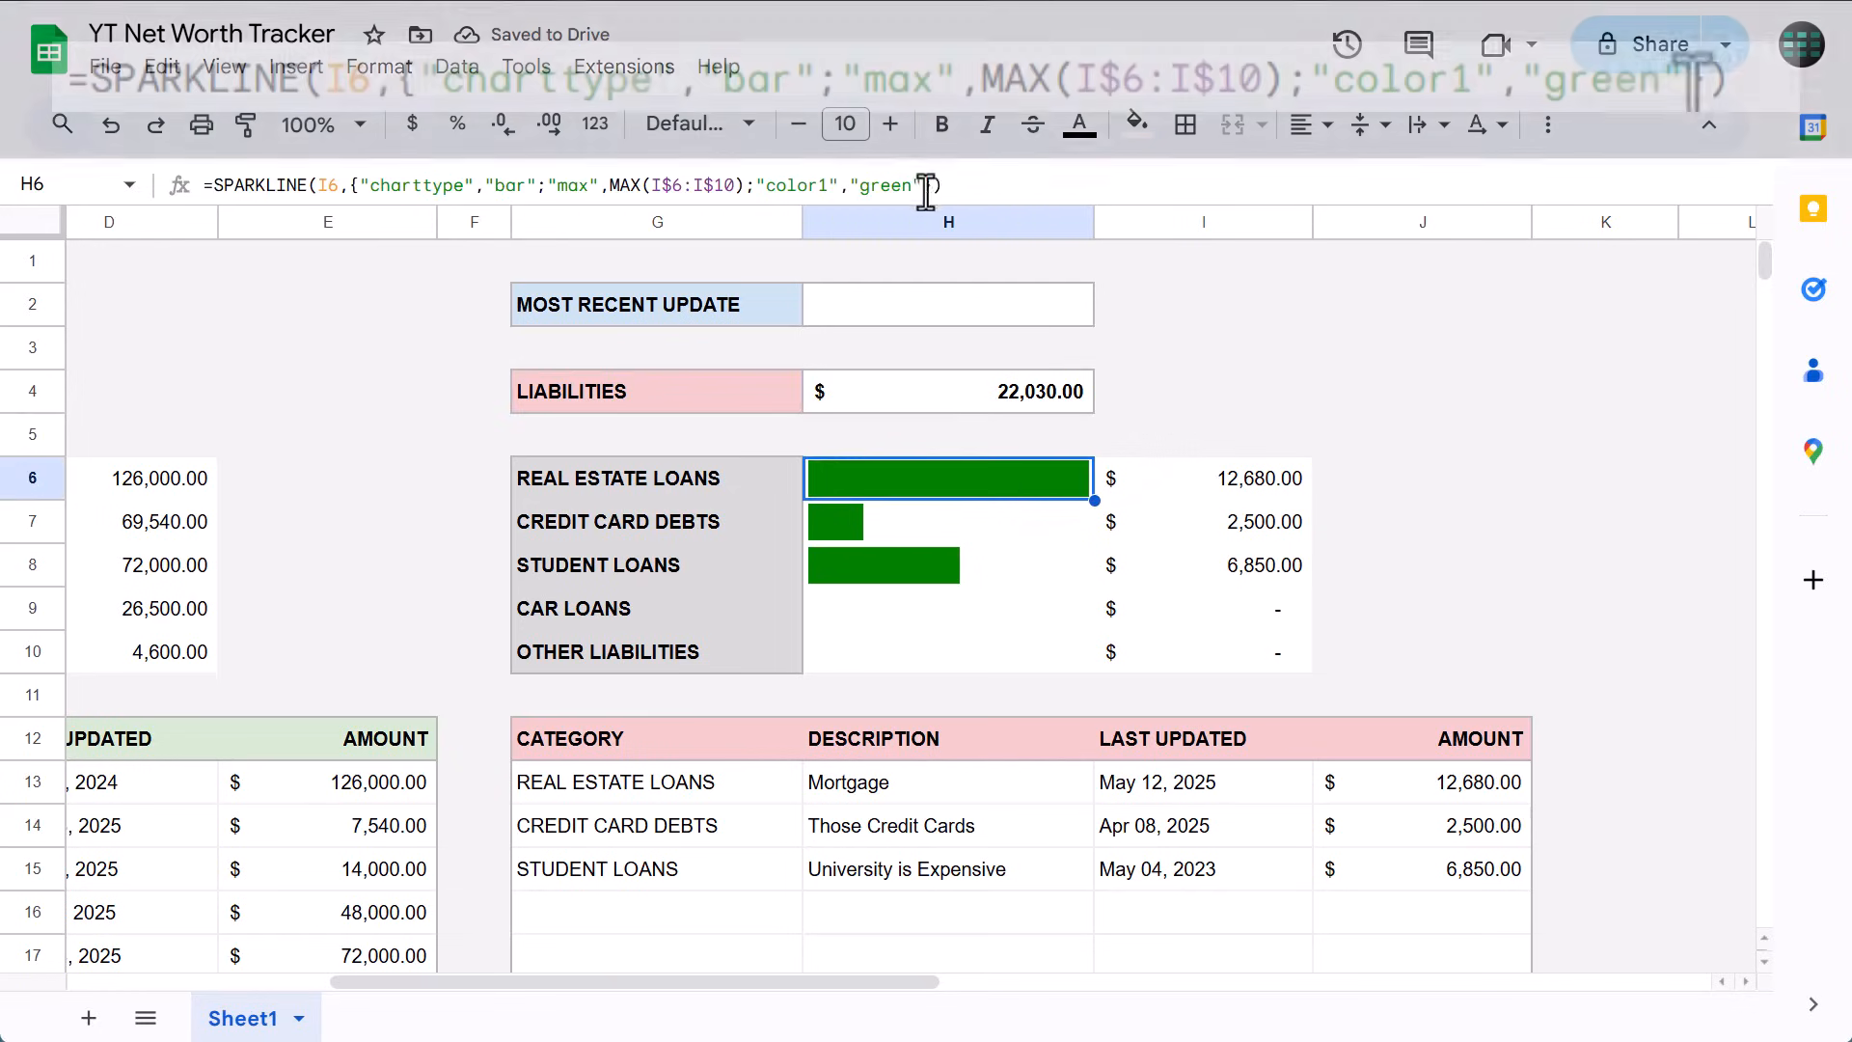
# Change the H6 sparkline colour to #cc0000 and fill it down through H10.
pyautogui.press('Backspace')
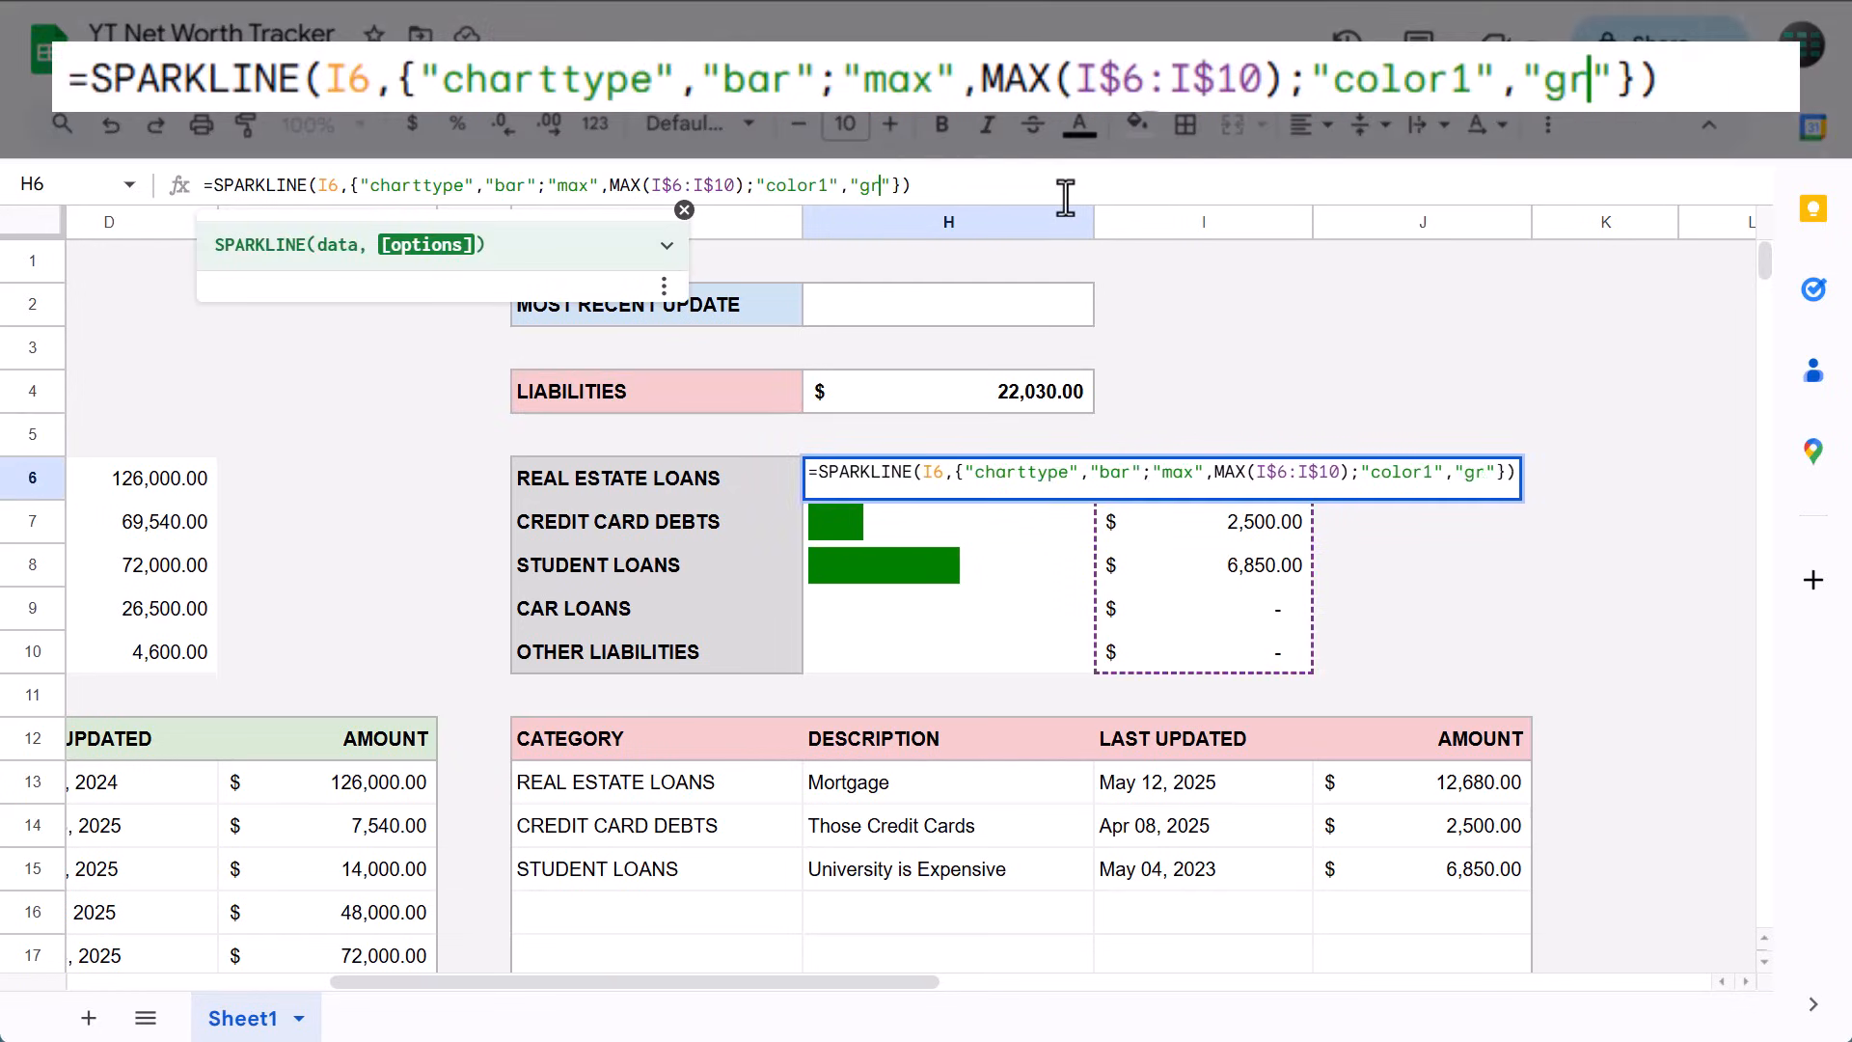
pyautogui.write('#')
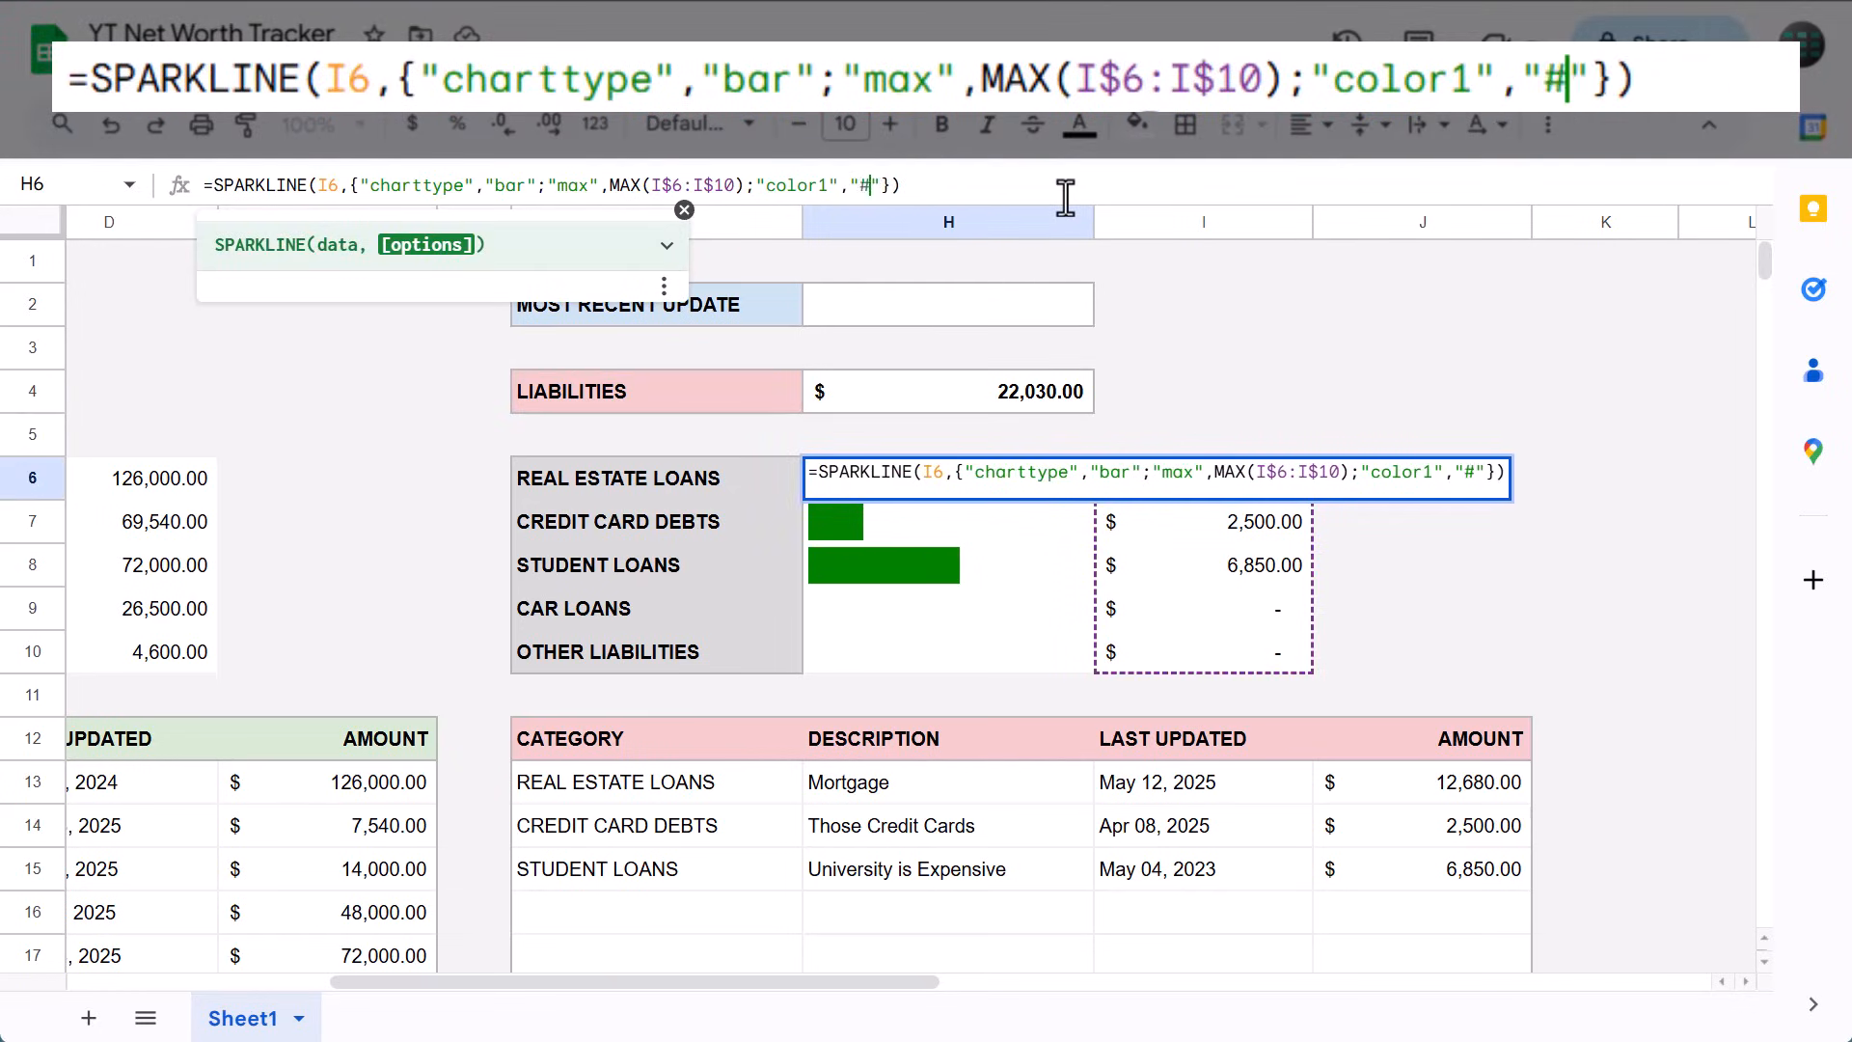
pyautogui.write('cc0')
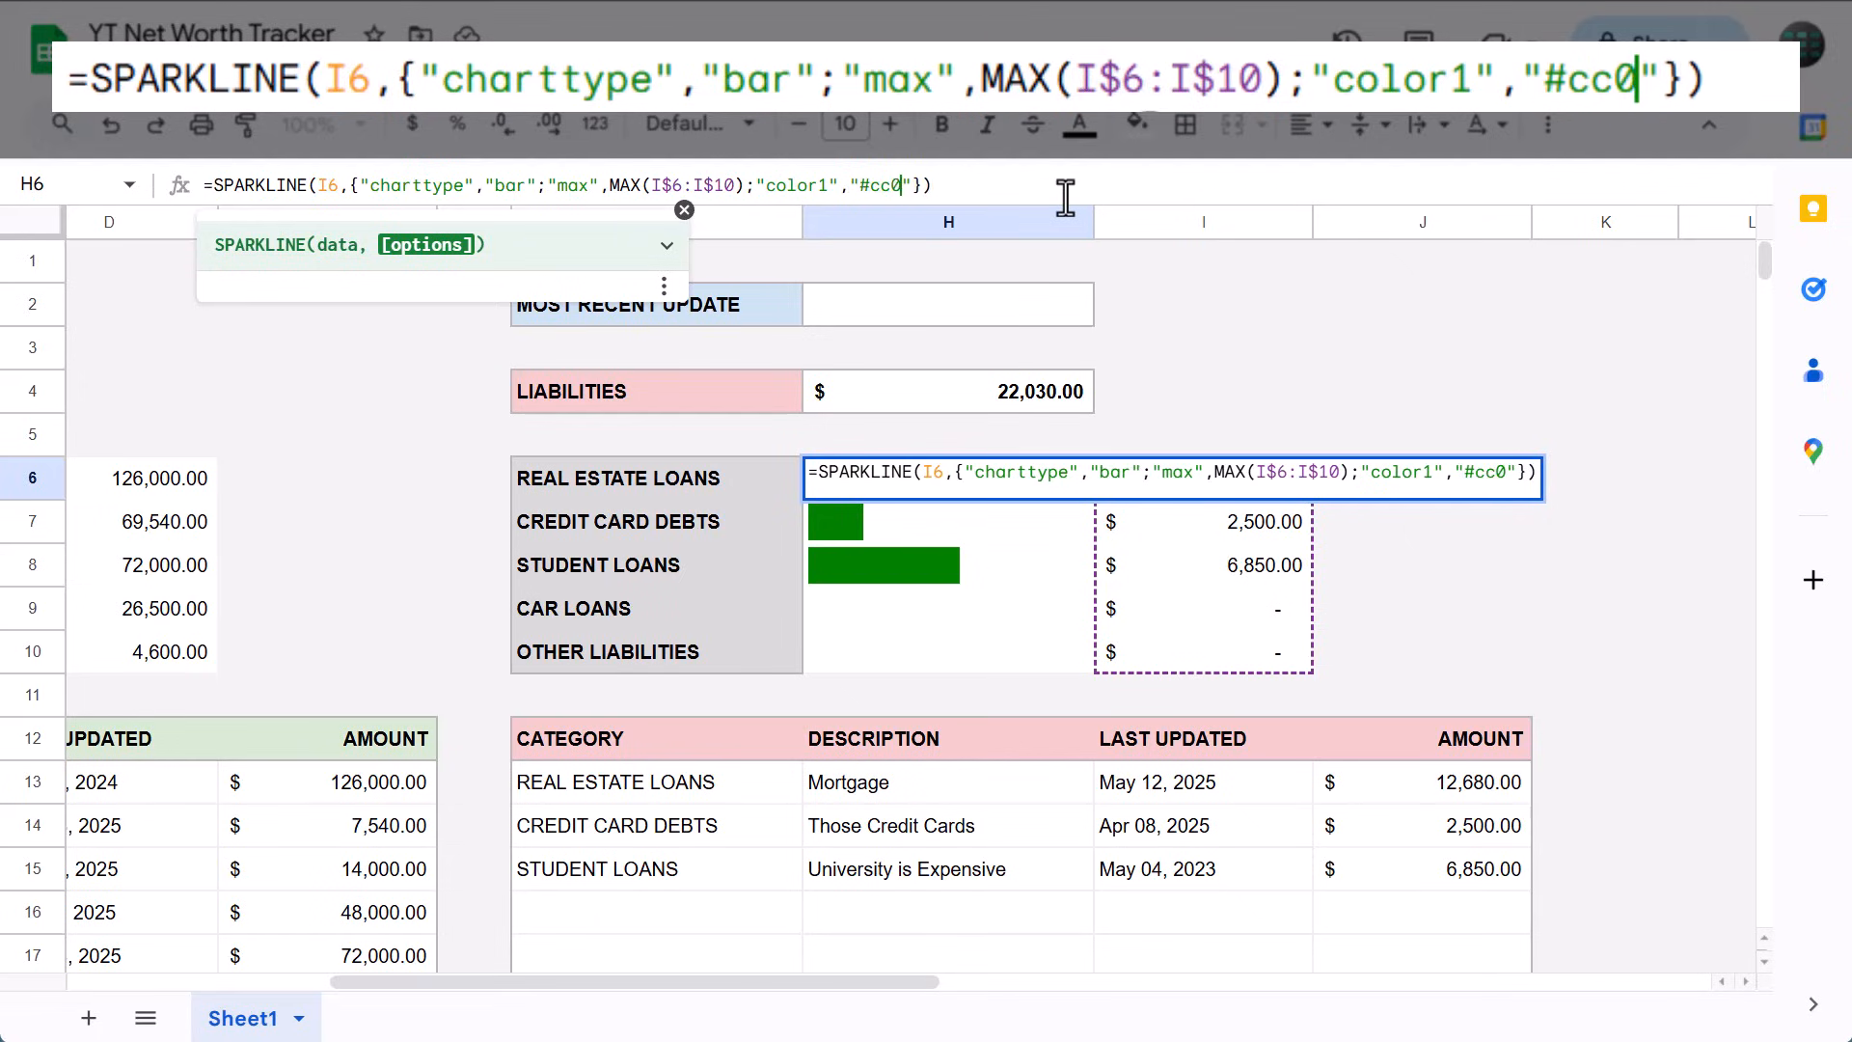
pyautogui.write('000')
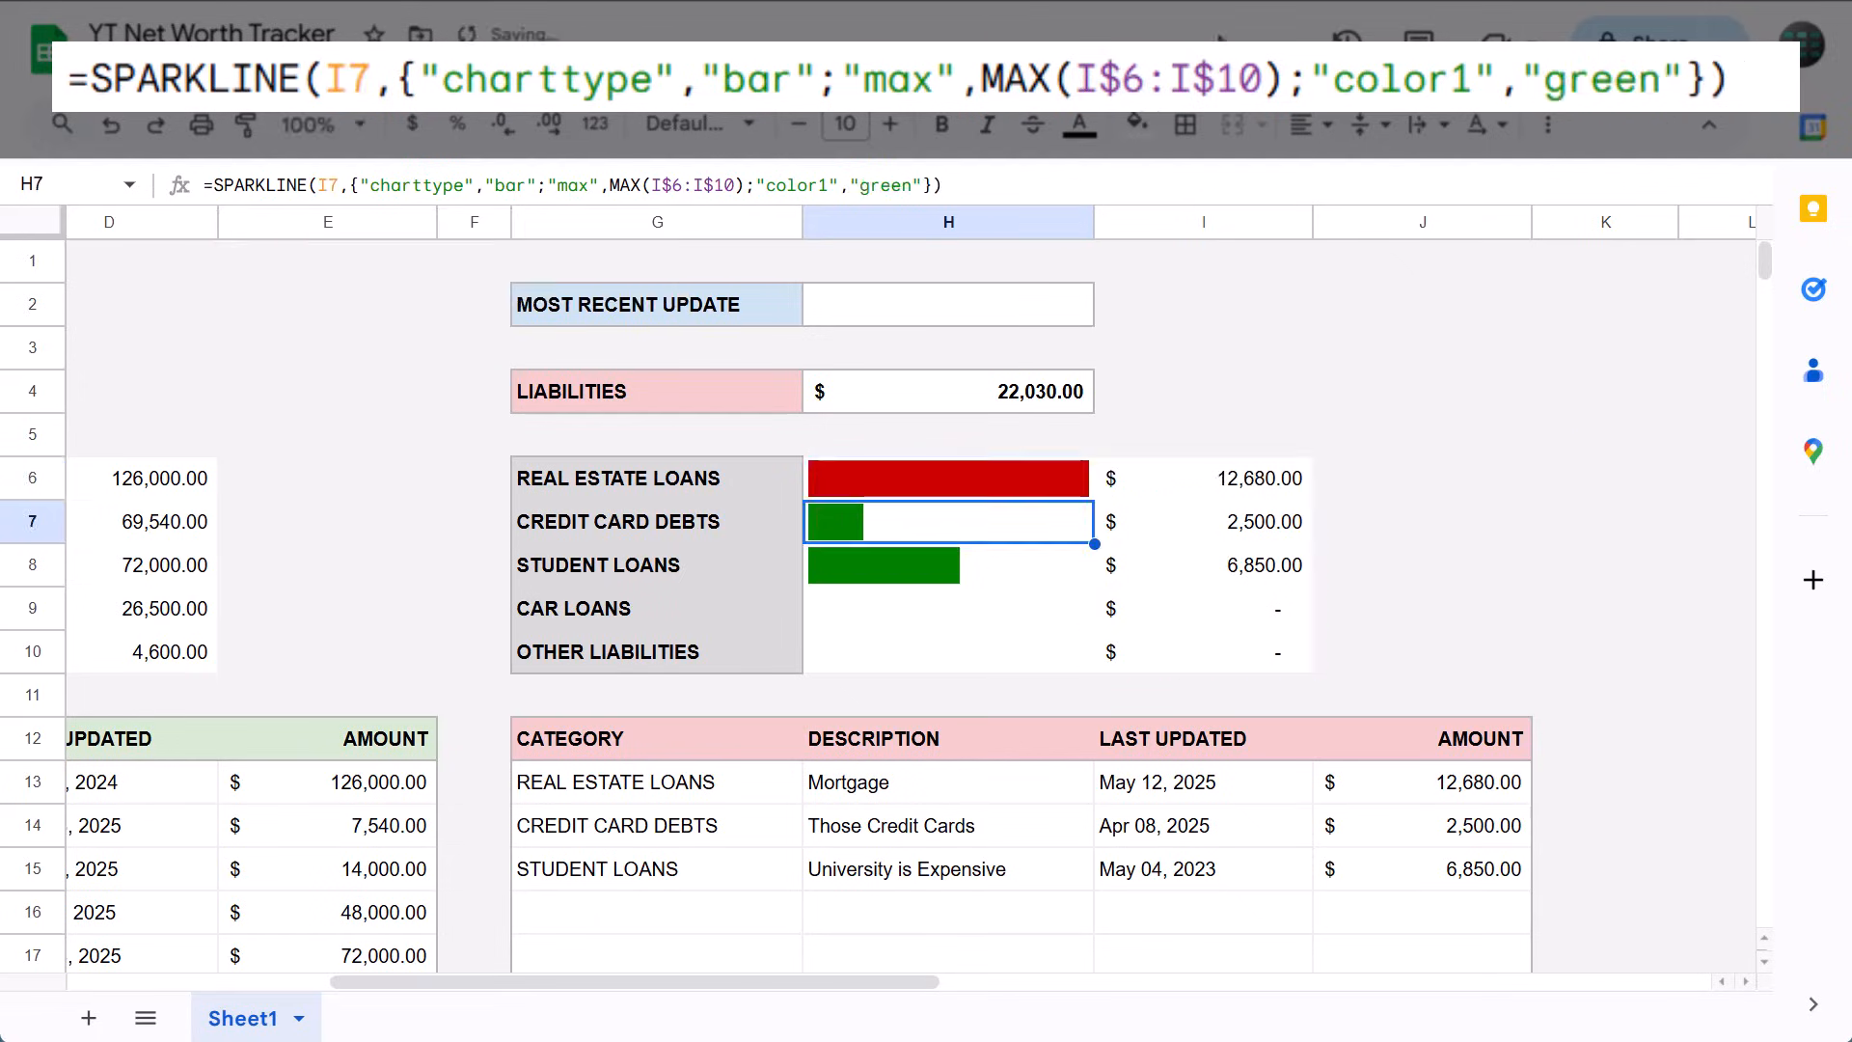
pyautogui.click(948, 478)
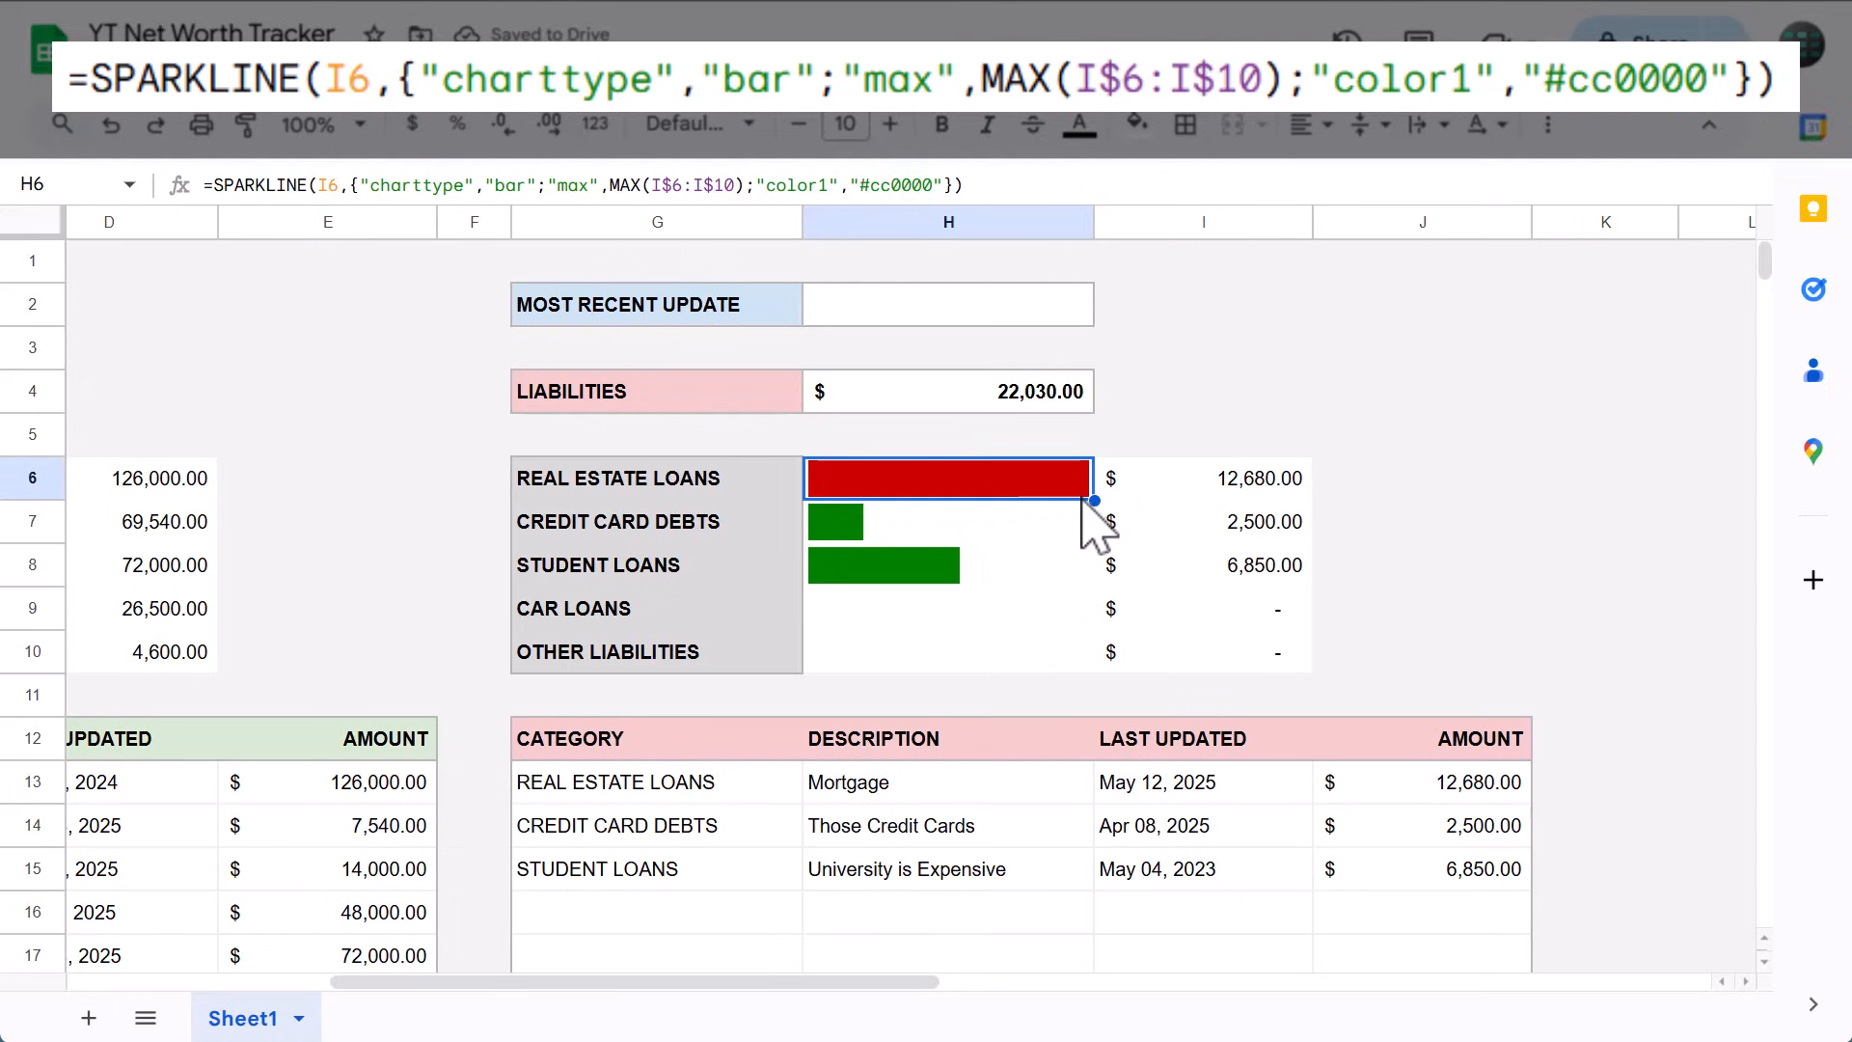
pyautogui.moveTo(1092, 501); pyautogui.dragTo(1092, 671)
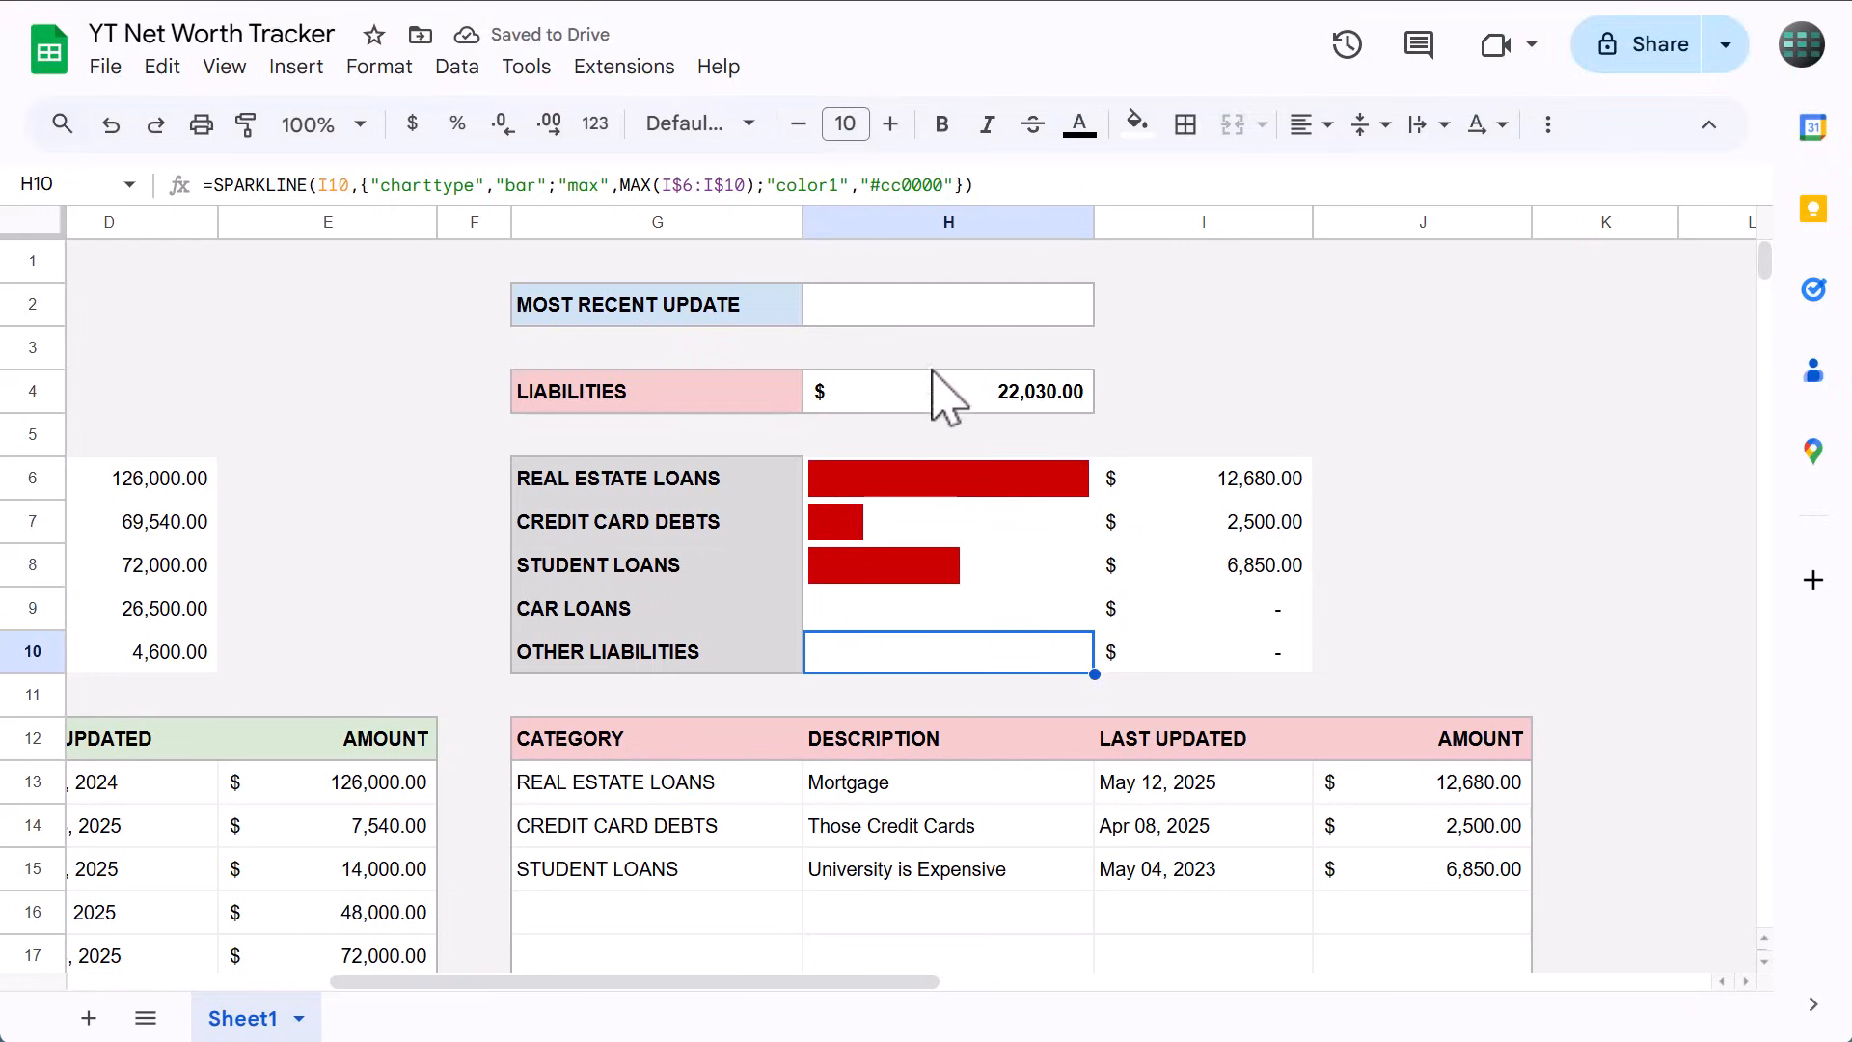
# Colour the liabilities total H4 and amounts I6:I10 in dark red text.
pyautogui.click(949, 392)
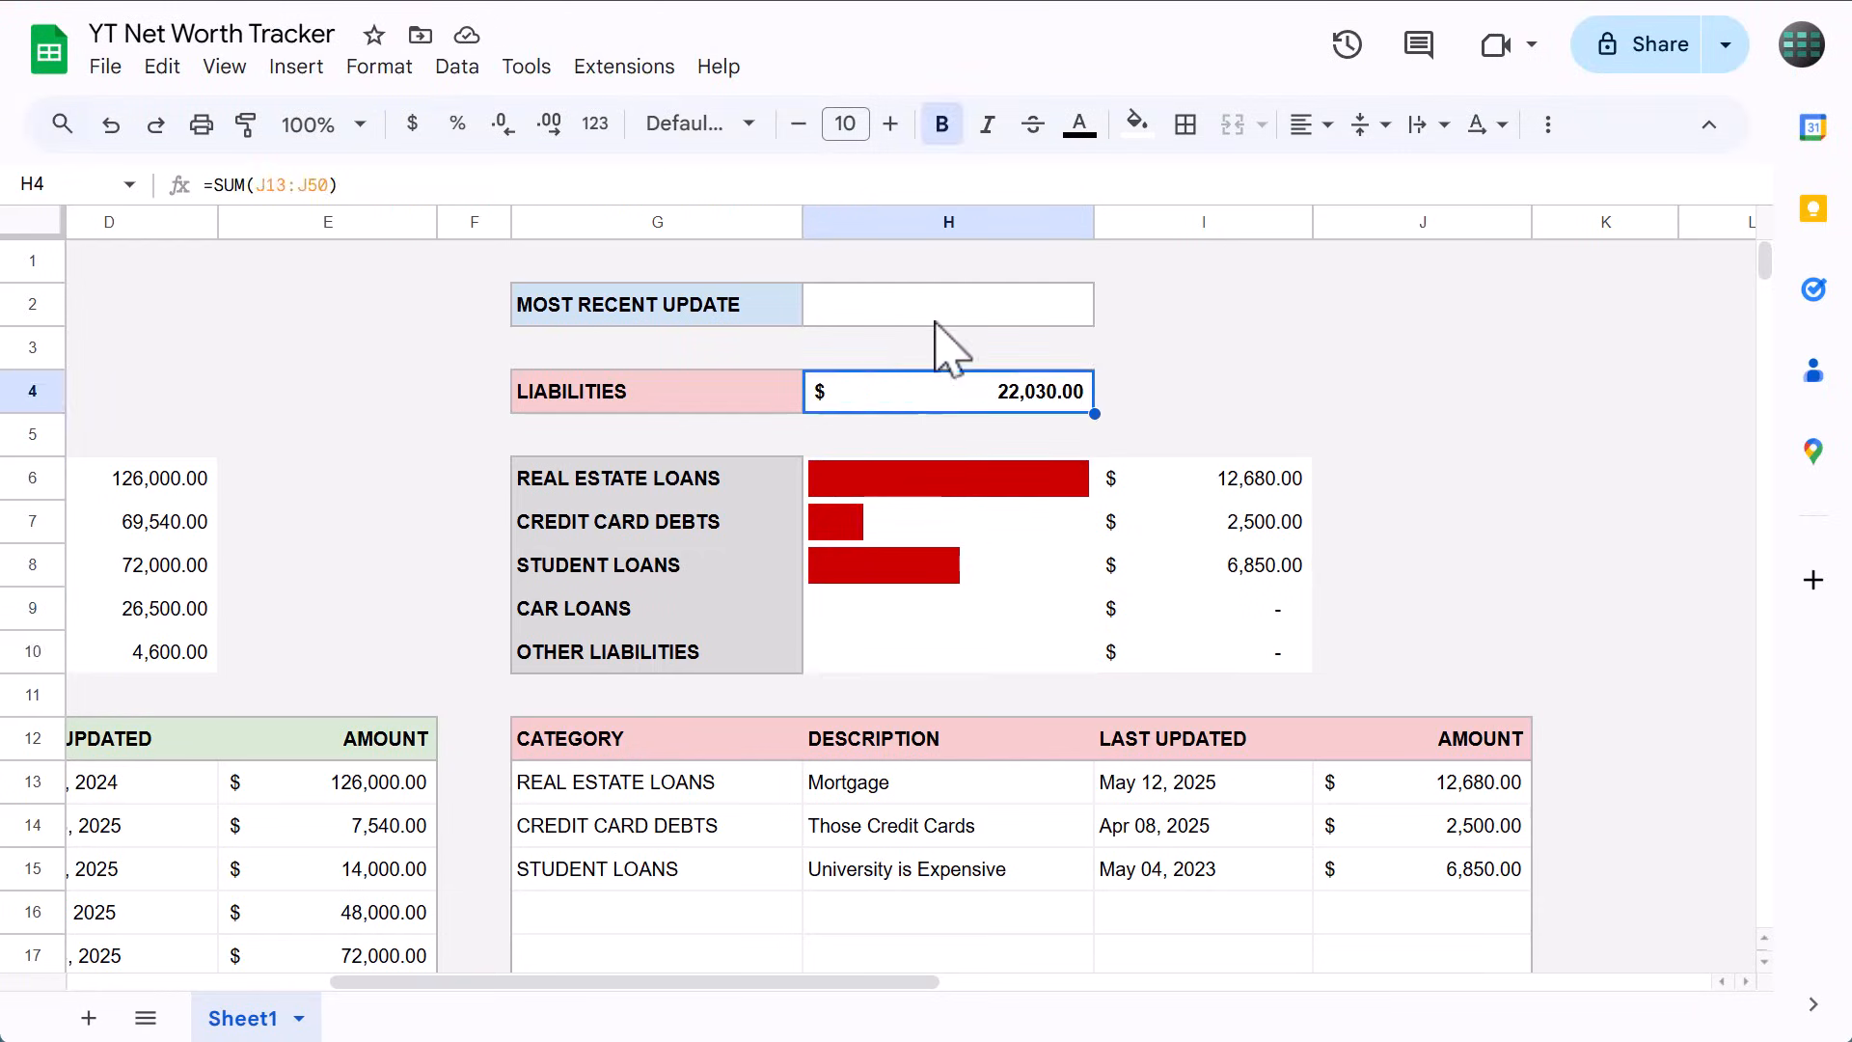
pyautogui.click(1078, 123)
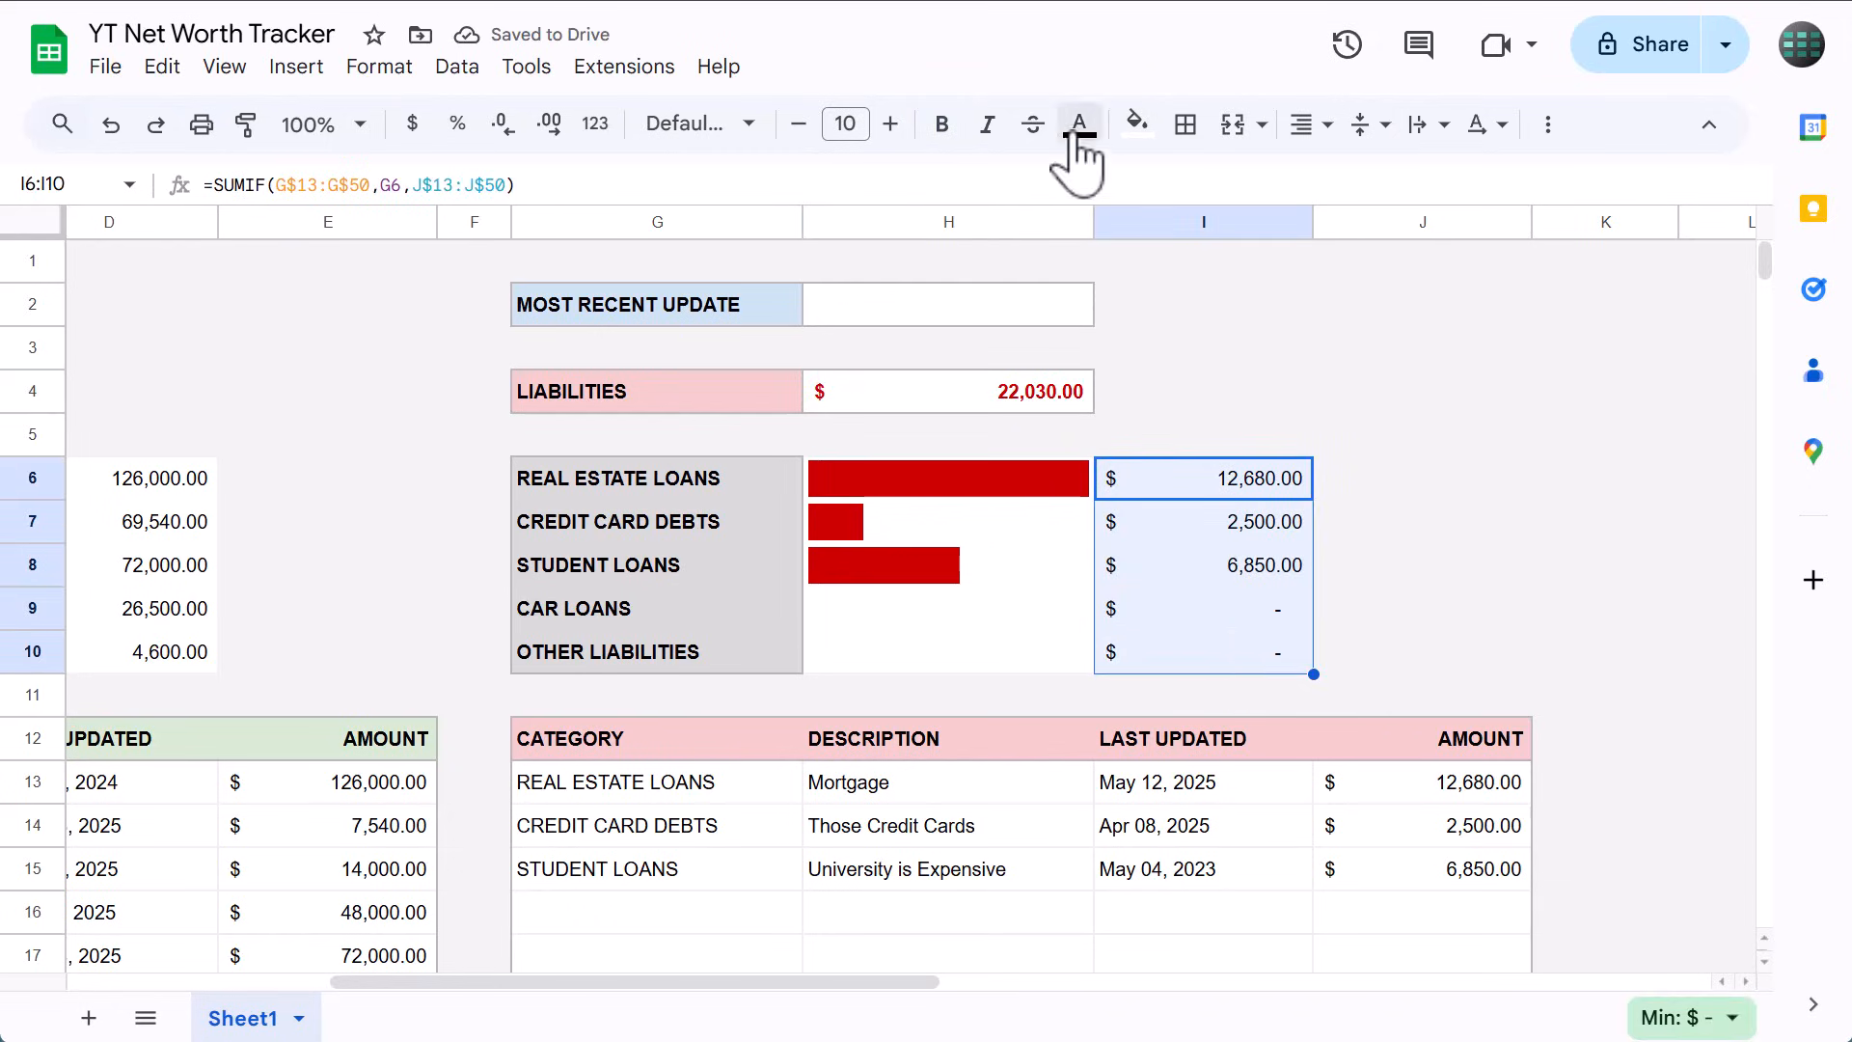
pyautogui.click(1077, 123)
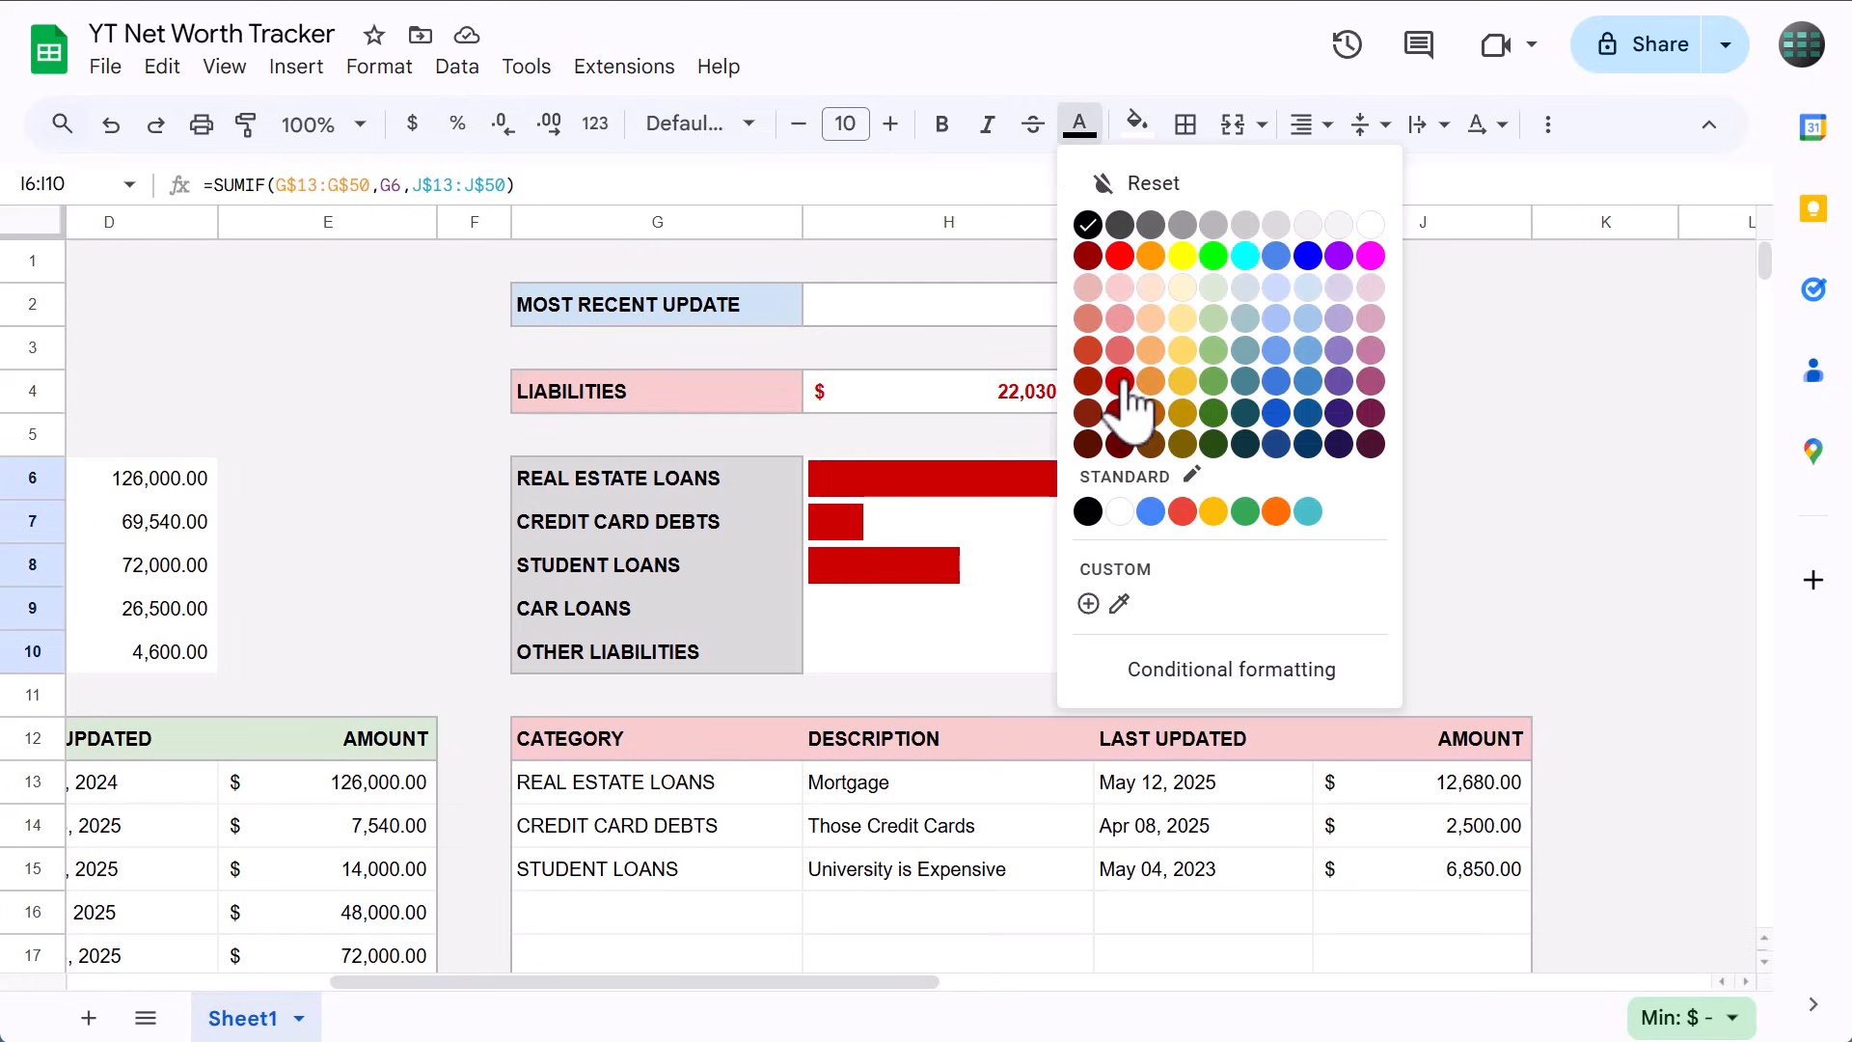
pyautogui.click(1117, 380)
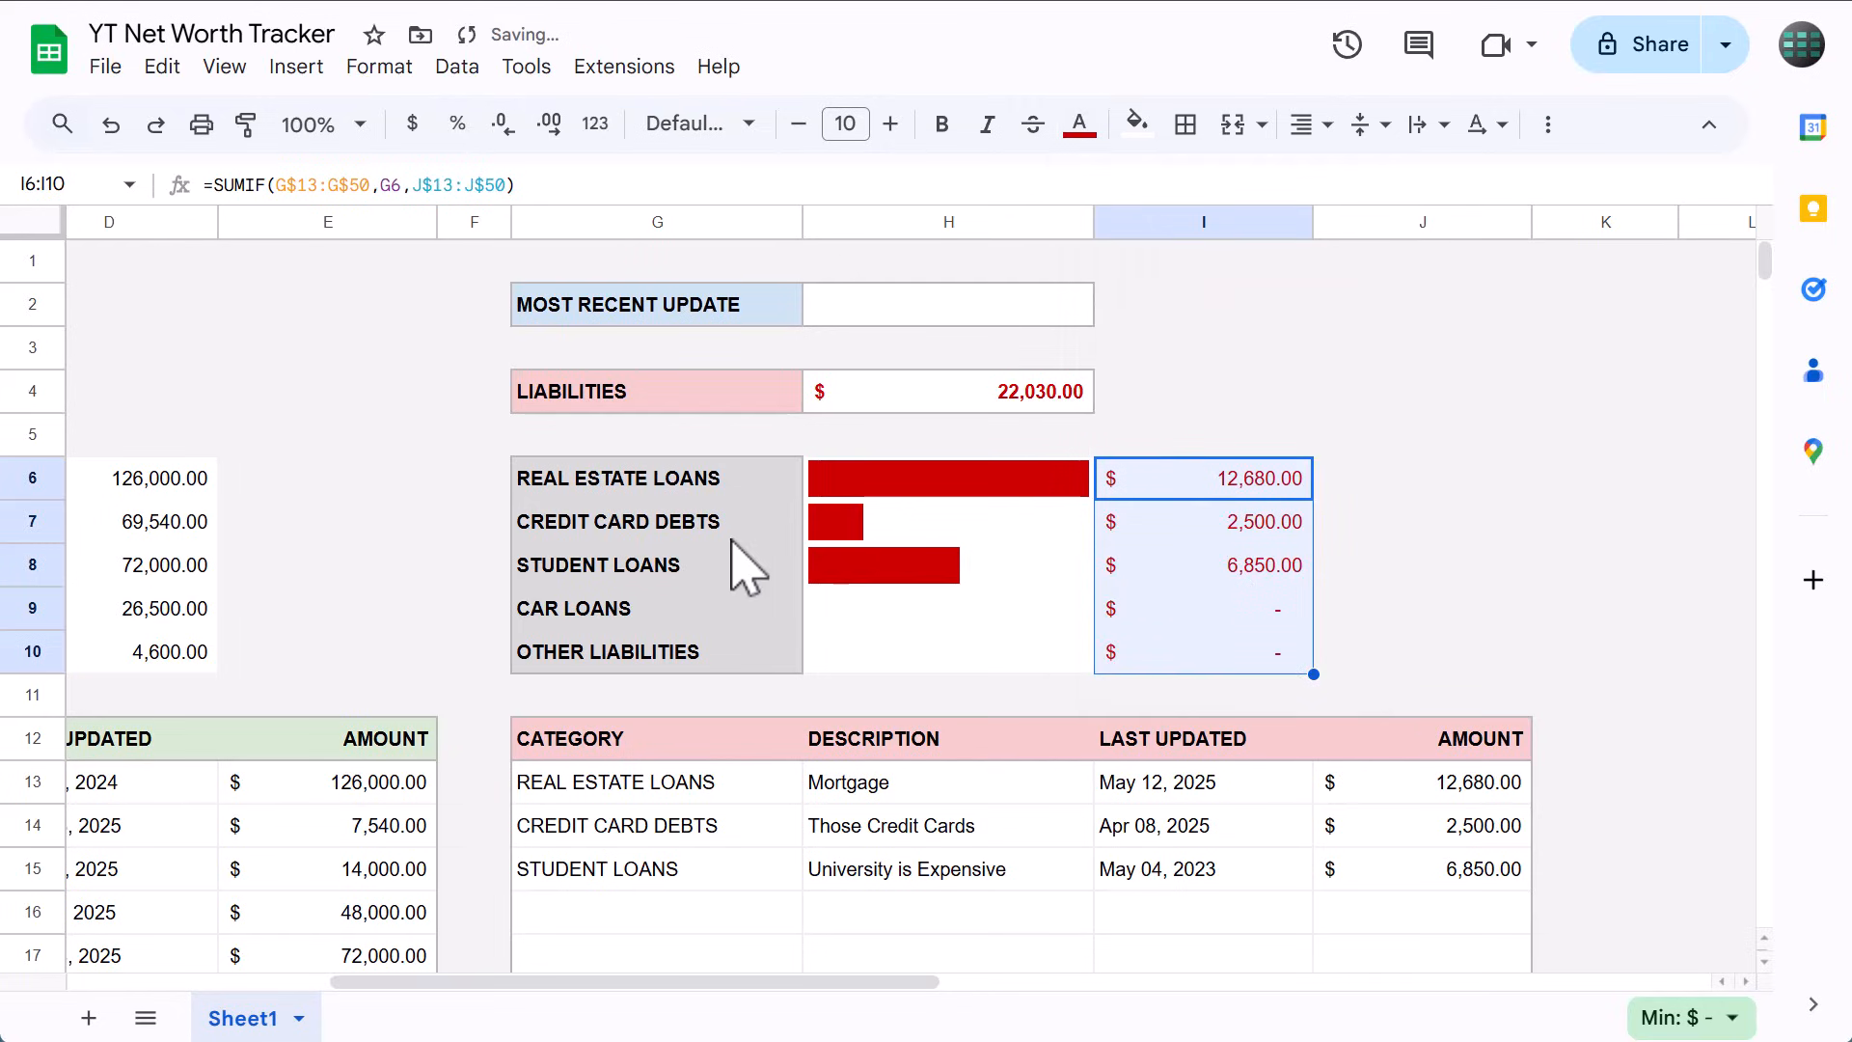
pyautogui.hscroll(-3)
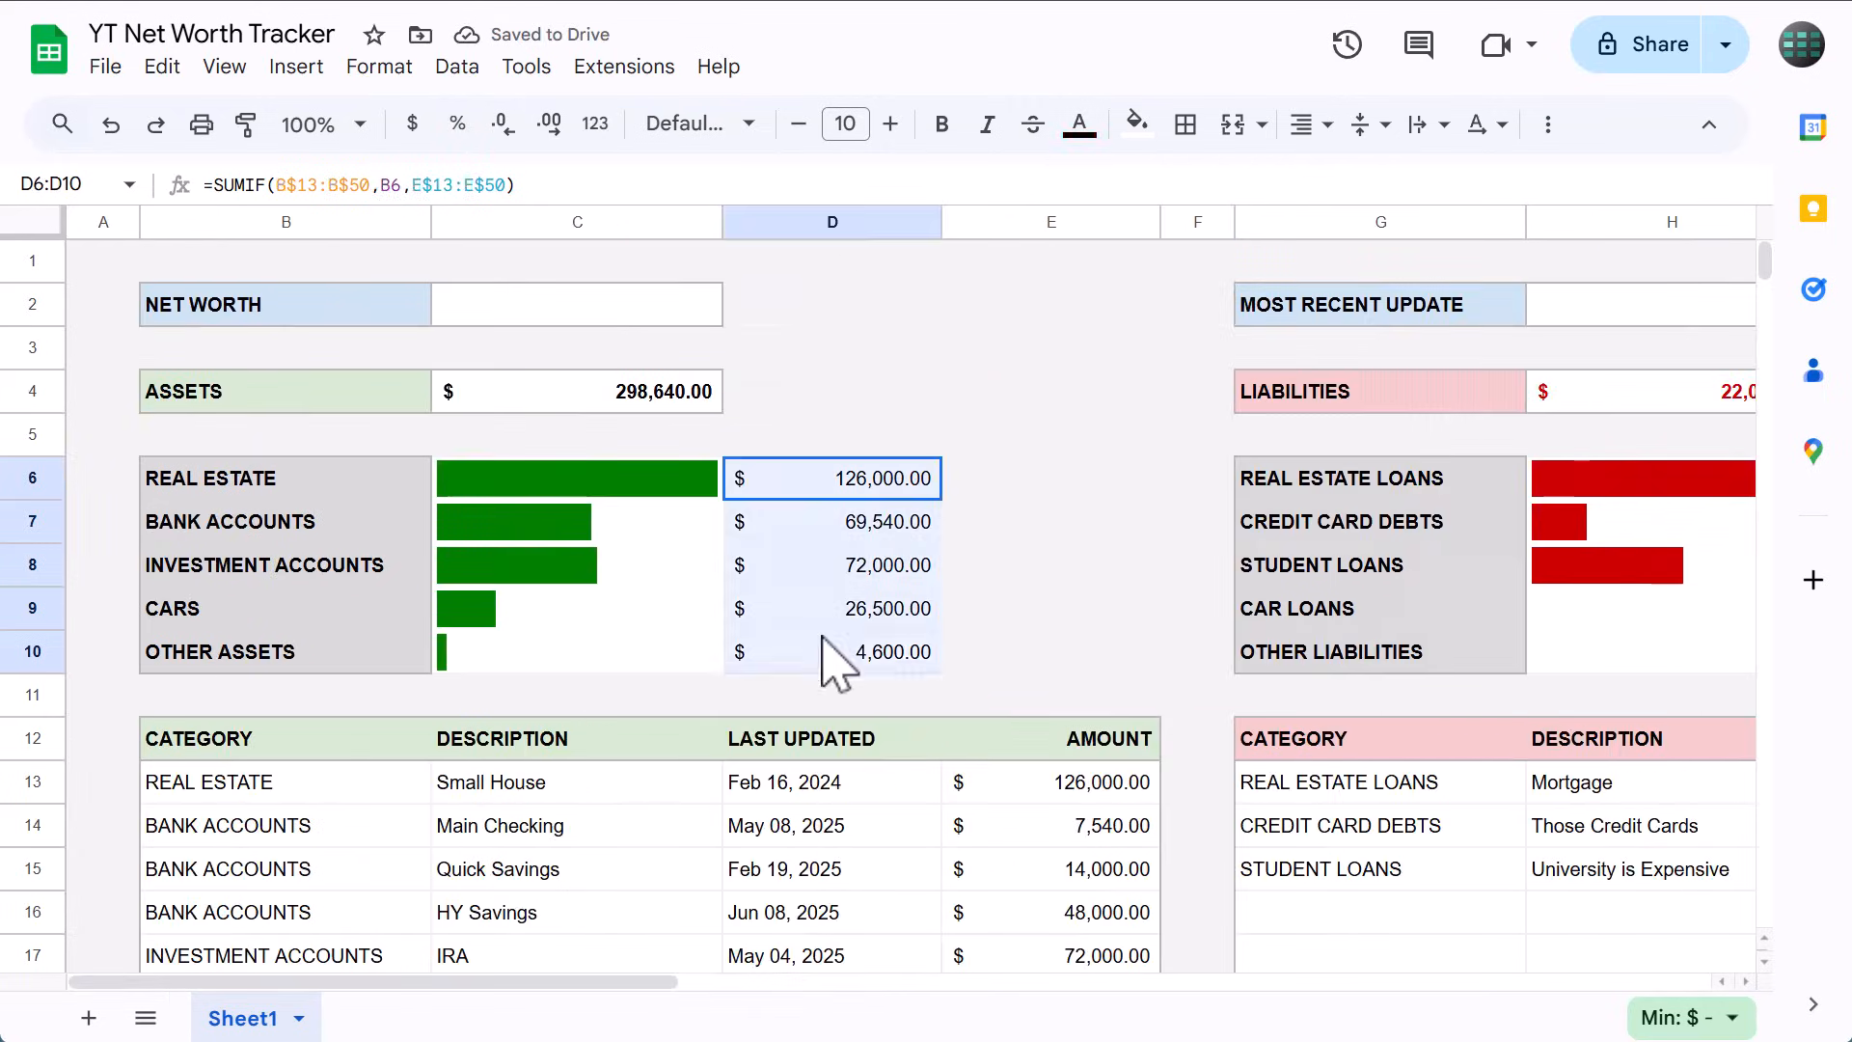
# Colour the assets total C4 and amounts D6:D10 in dark green text.
pyautogui.click(1079, 124)
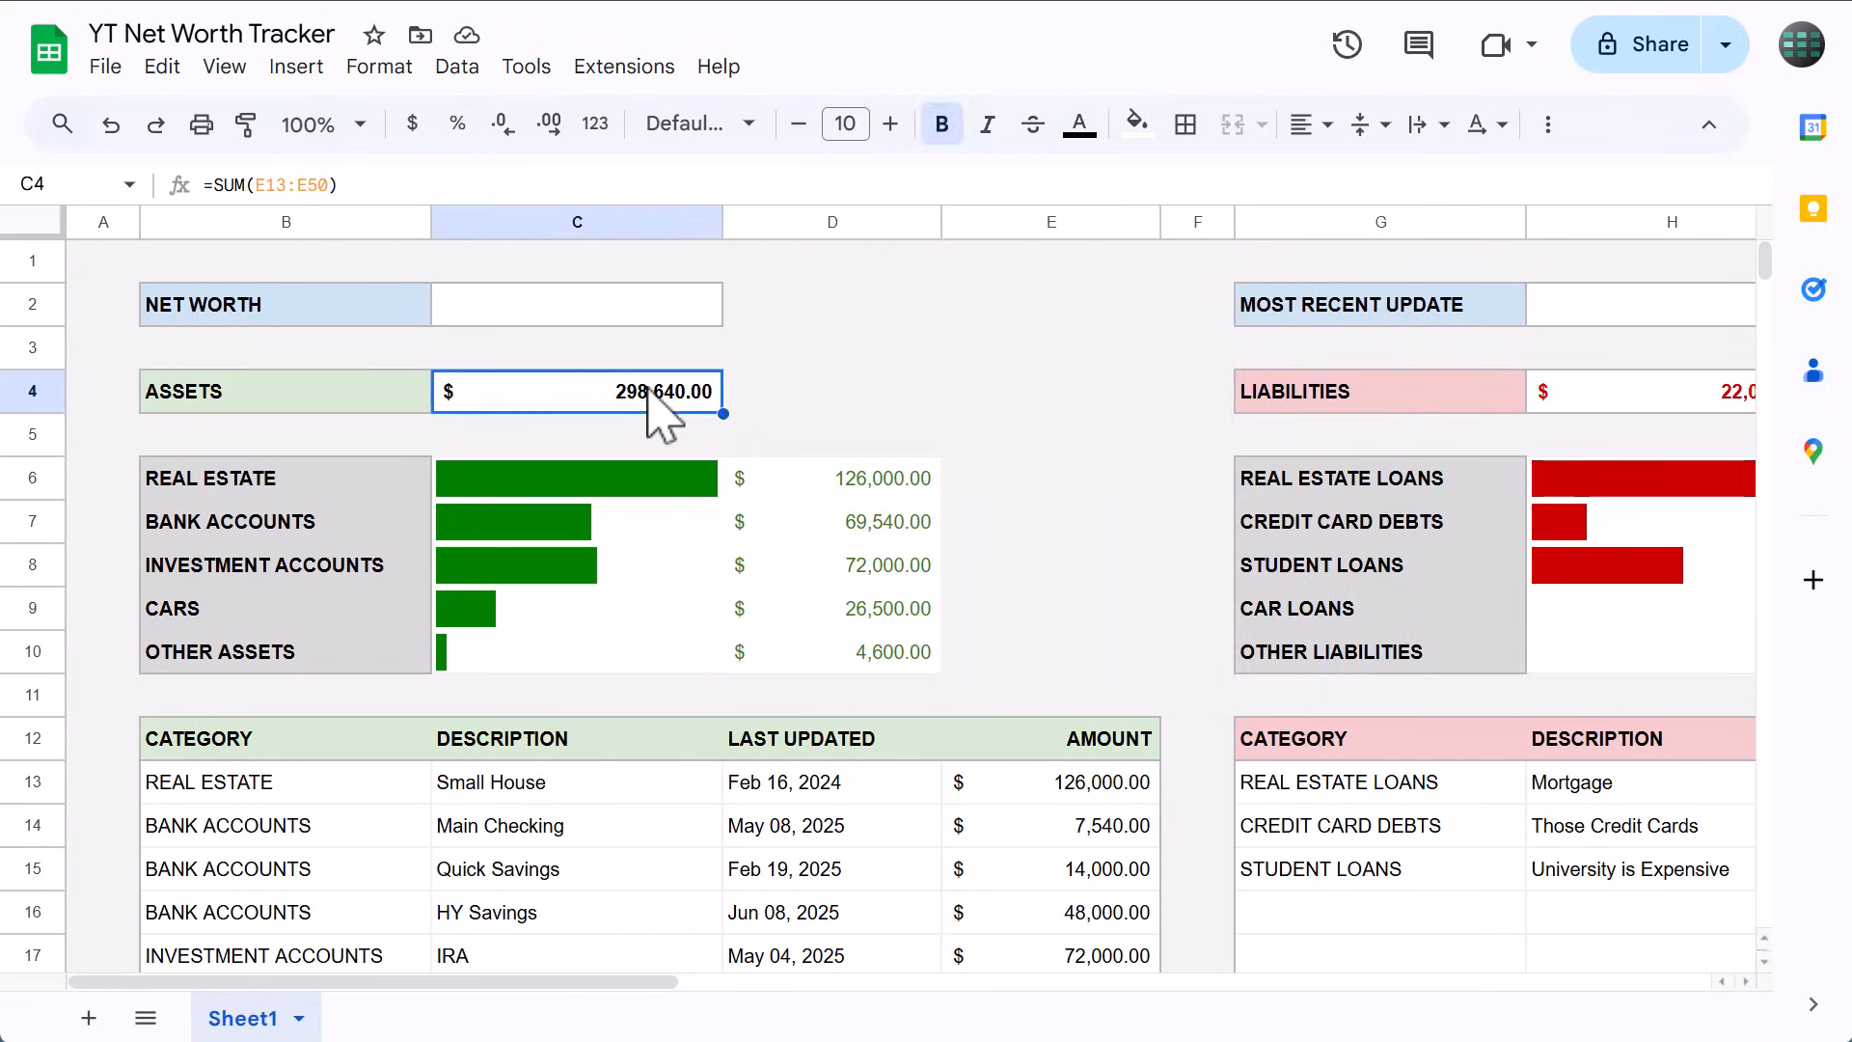
pyautogui.click(1075, 123)
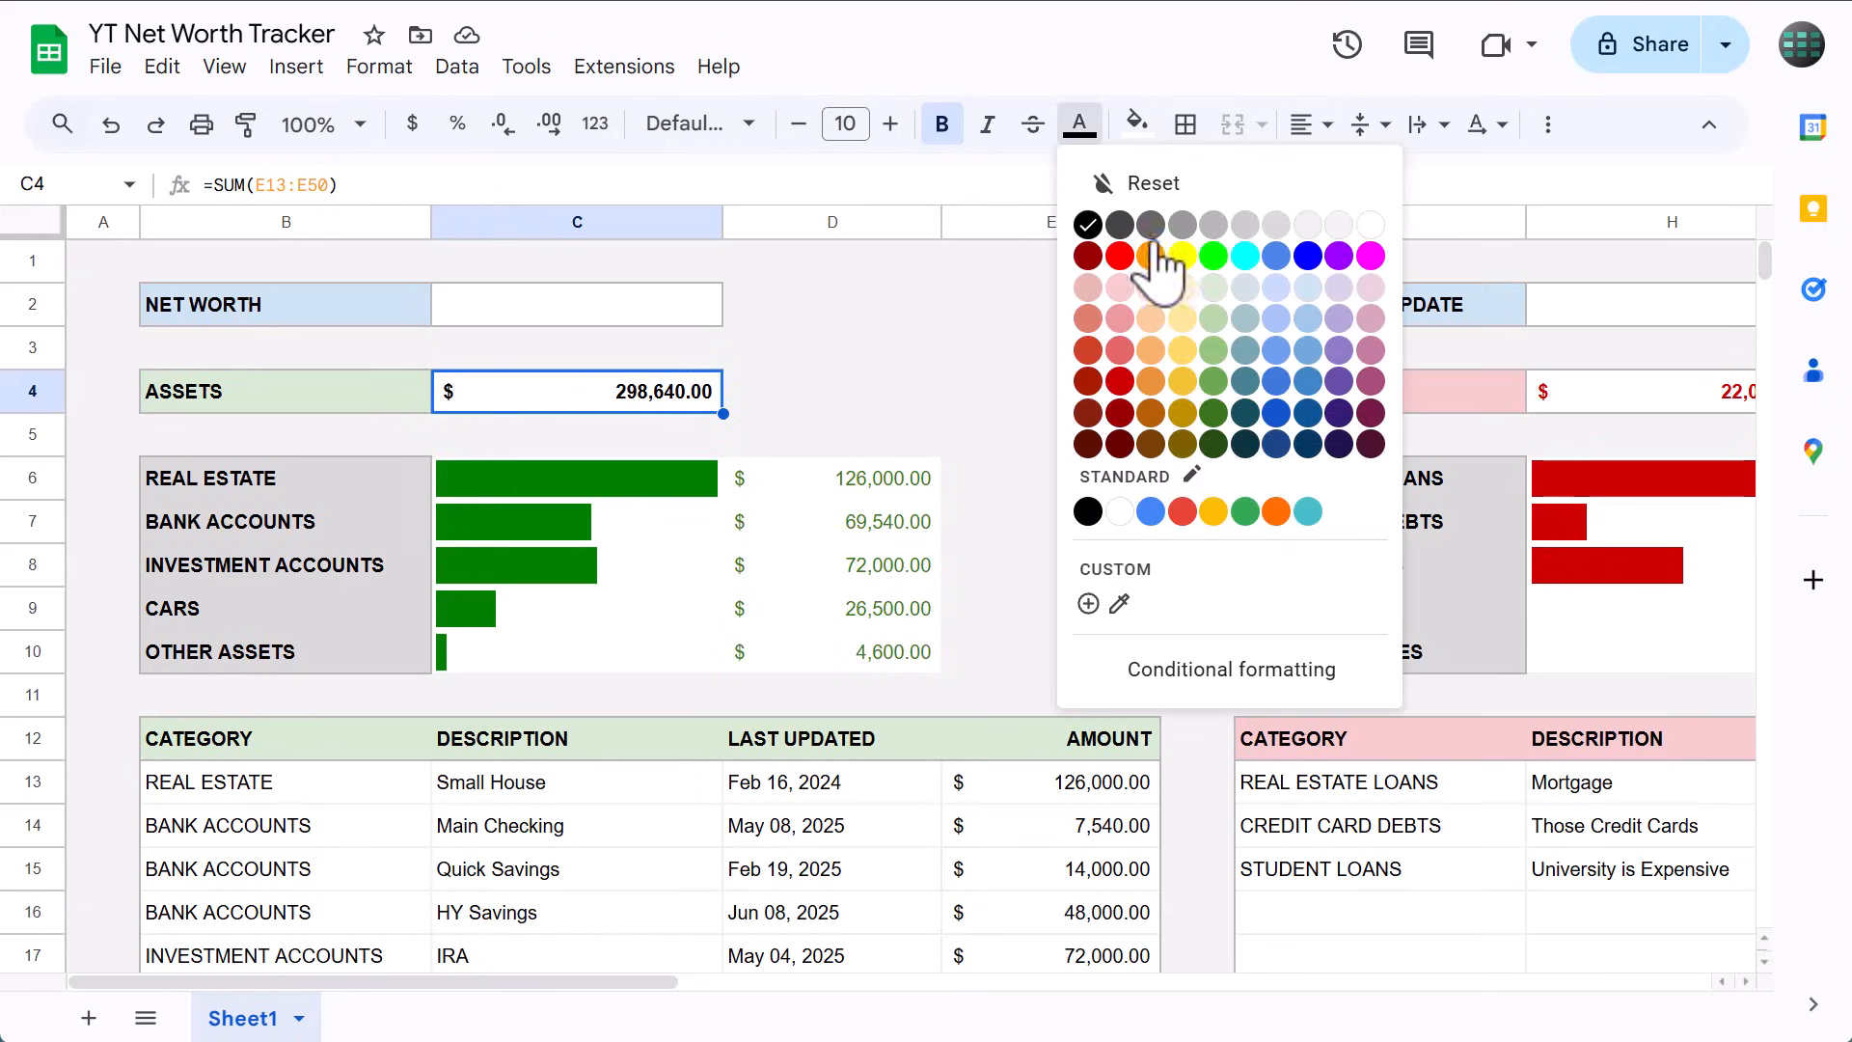
pyautogui.click(1182, 255)
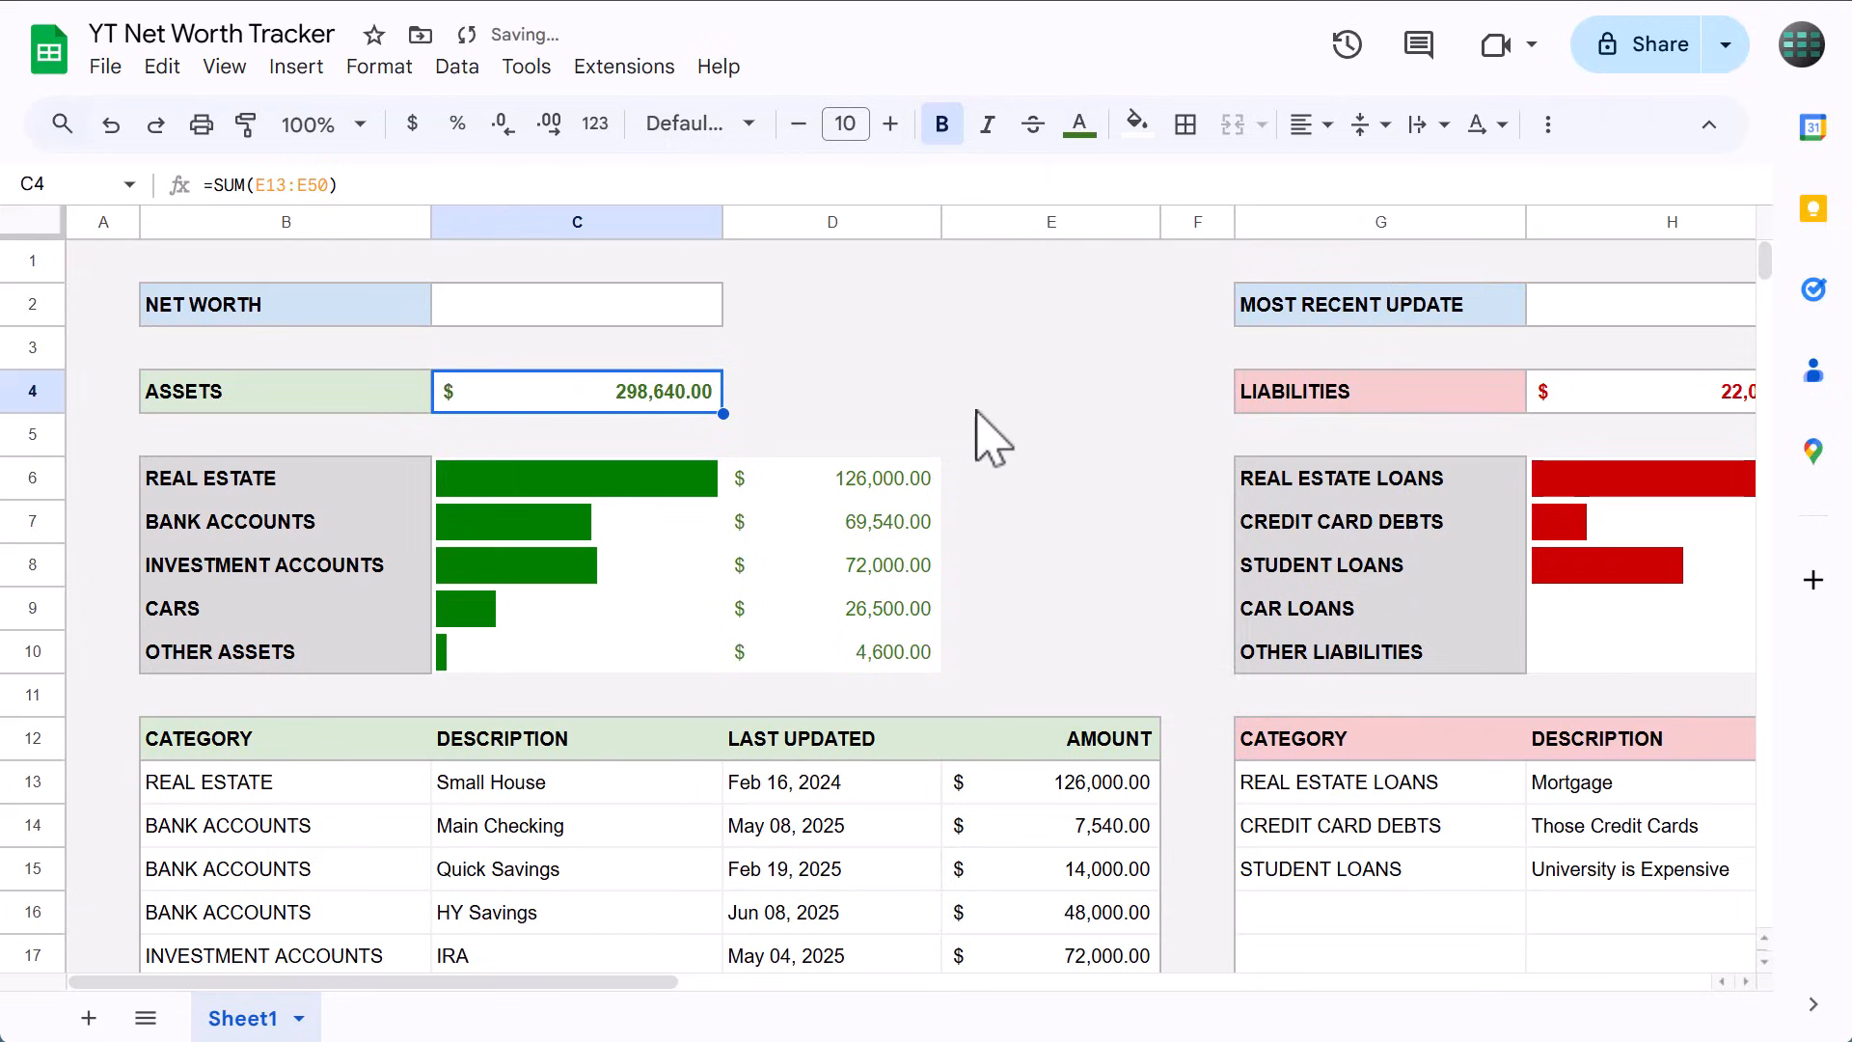
pyautogui.hscroll(3)
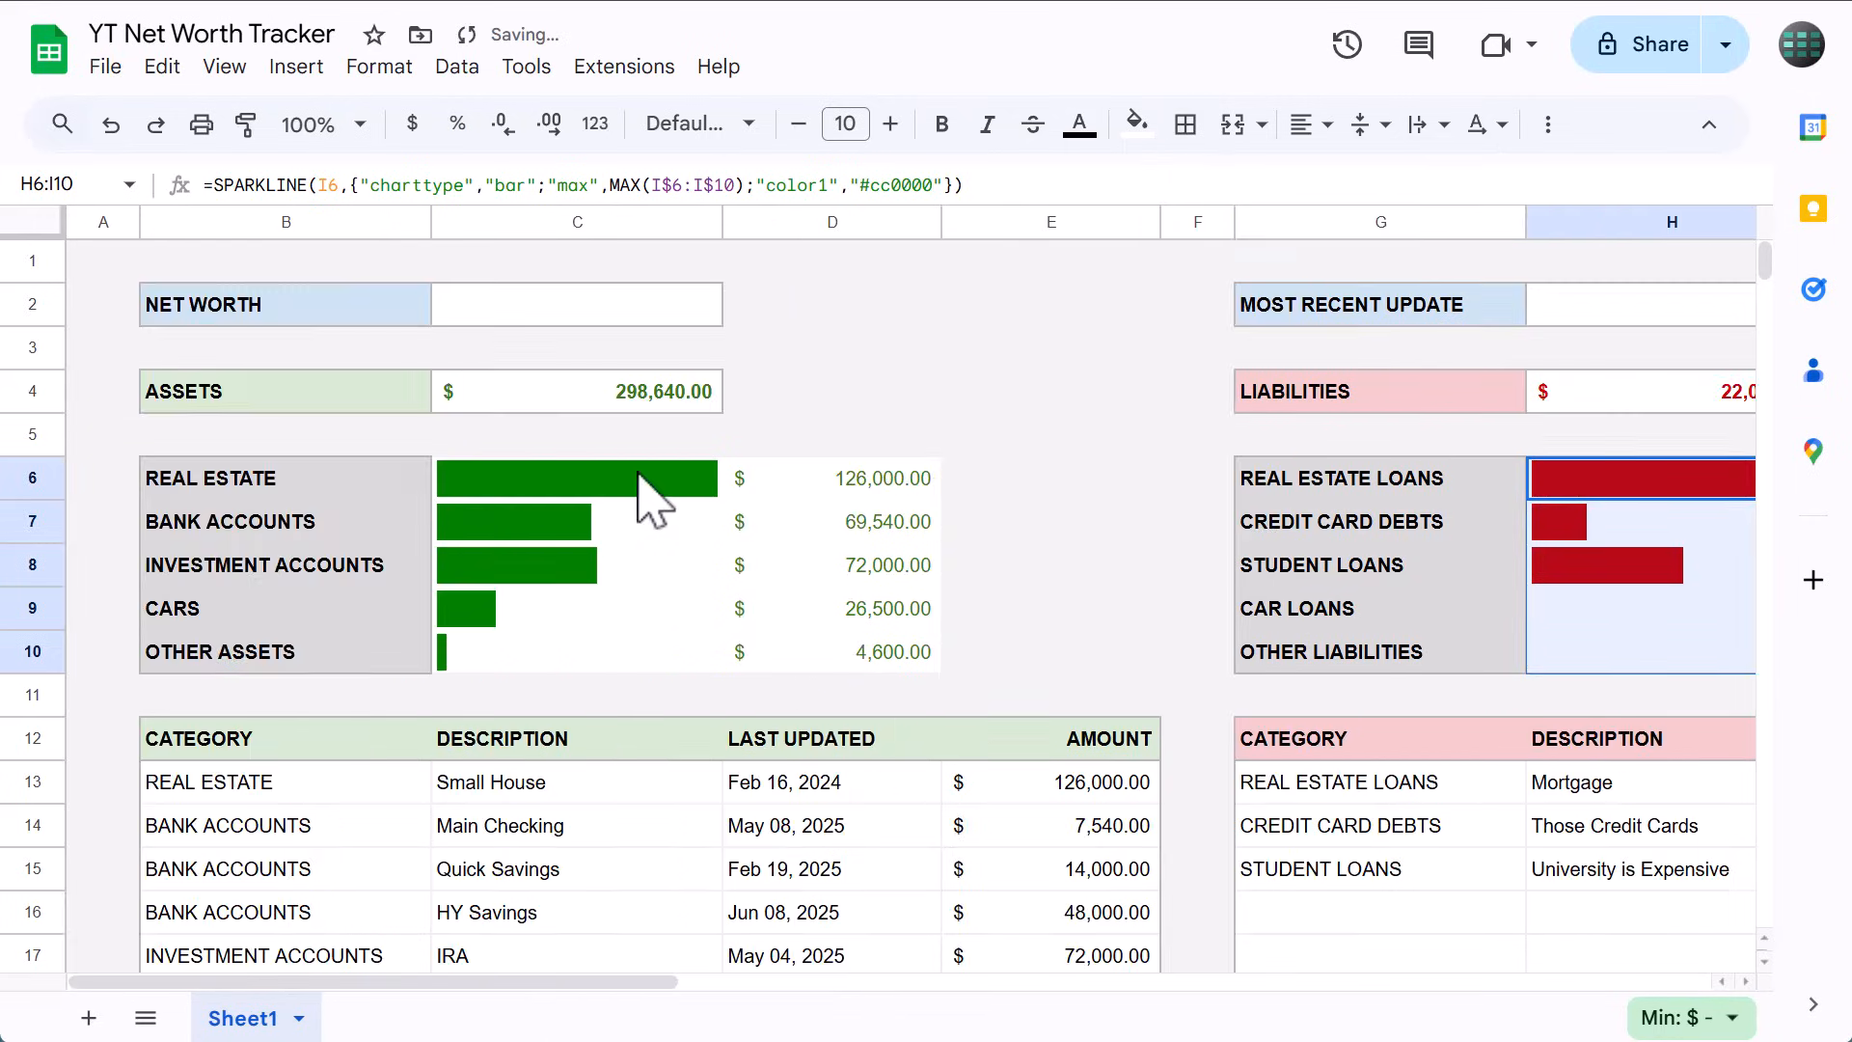
# Apply an outer border around the assets bars and amounts block C6:D10.
pyautogui.click(577, 479)
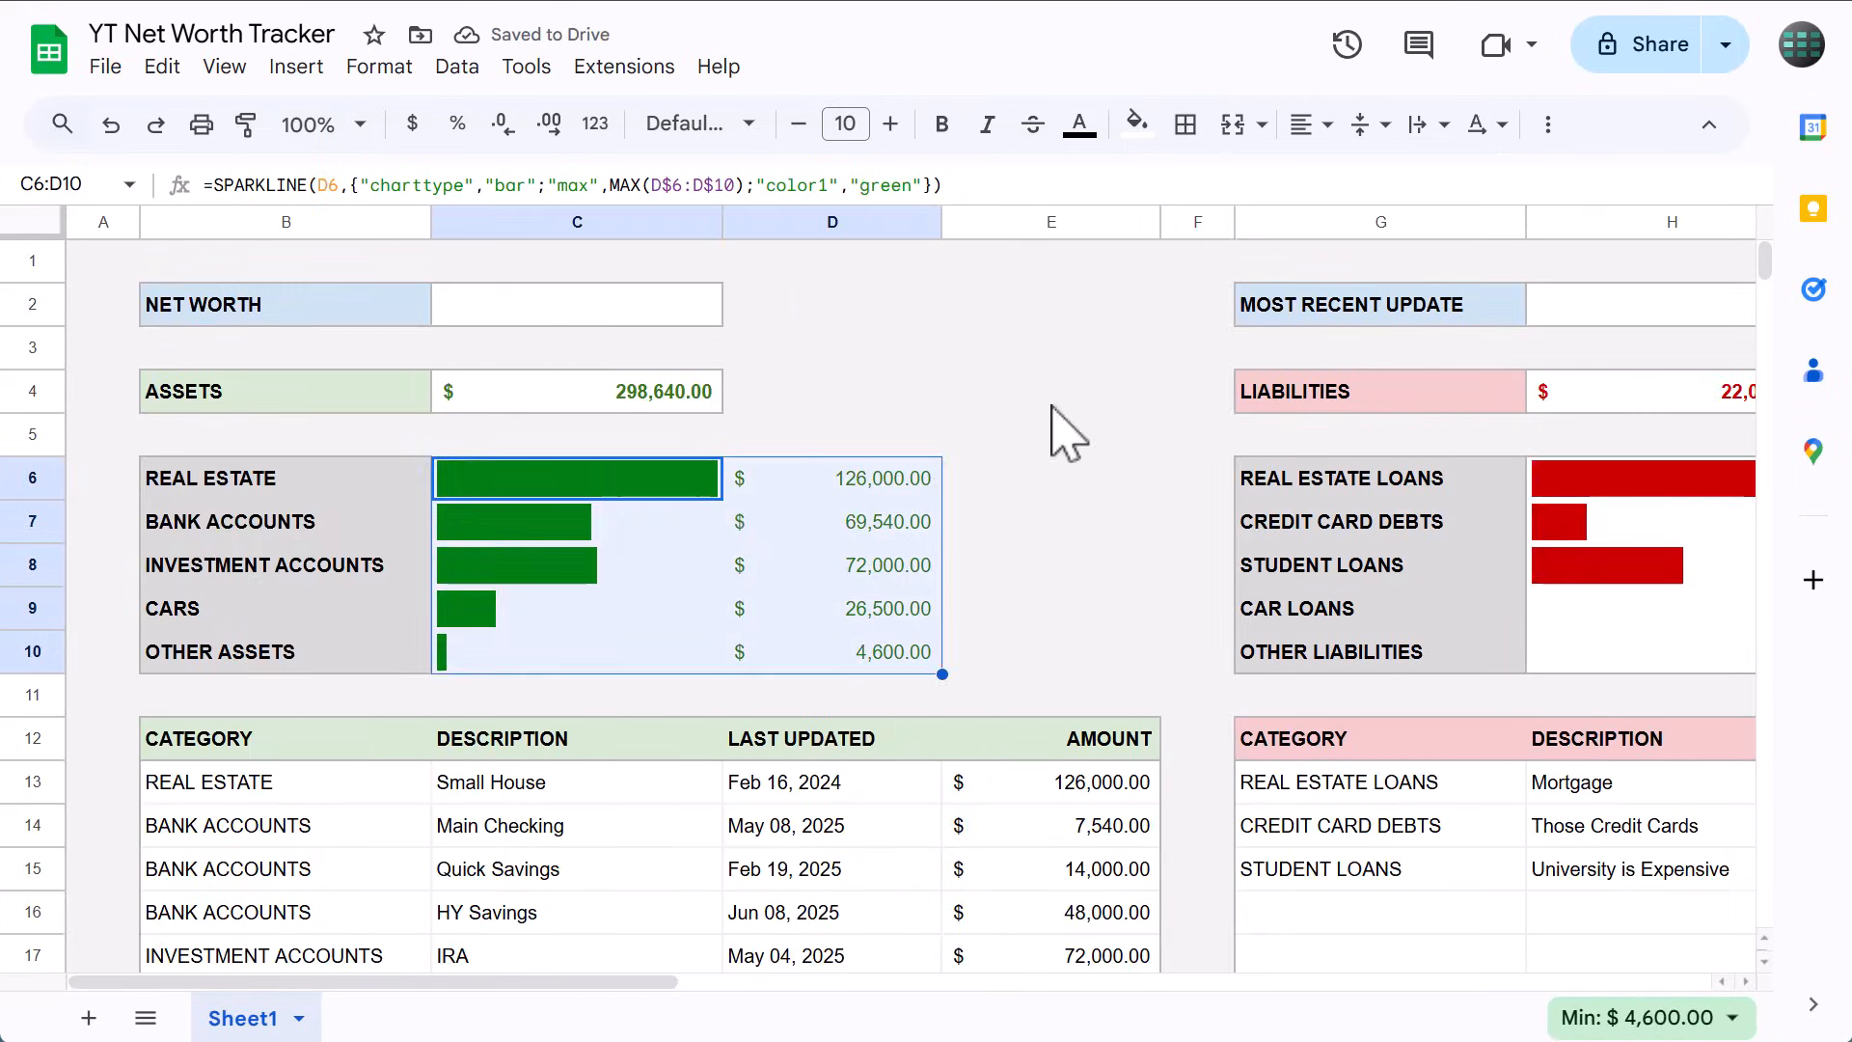
pyautogui.click(1184, 124)
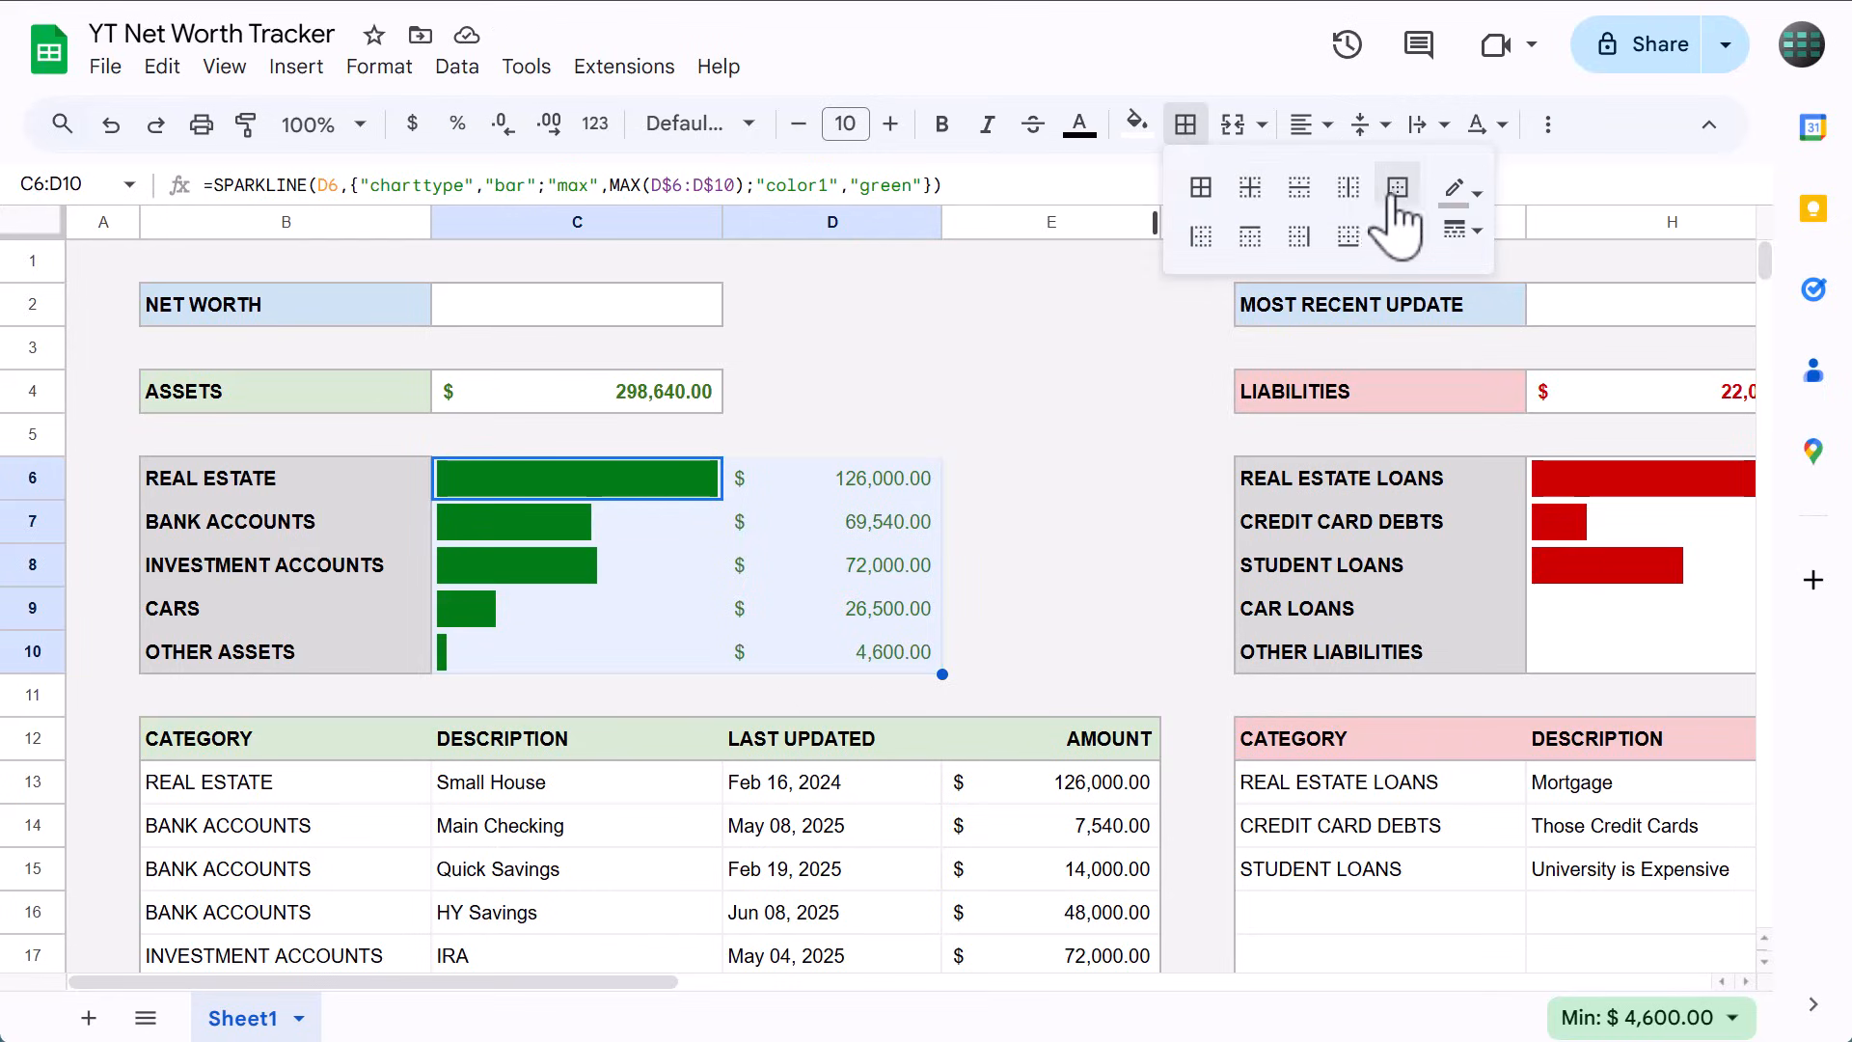
pyautogui.click(1396, 187)
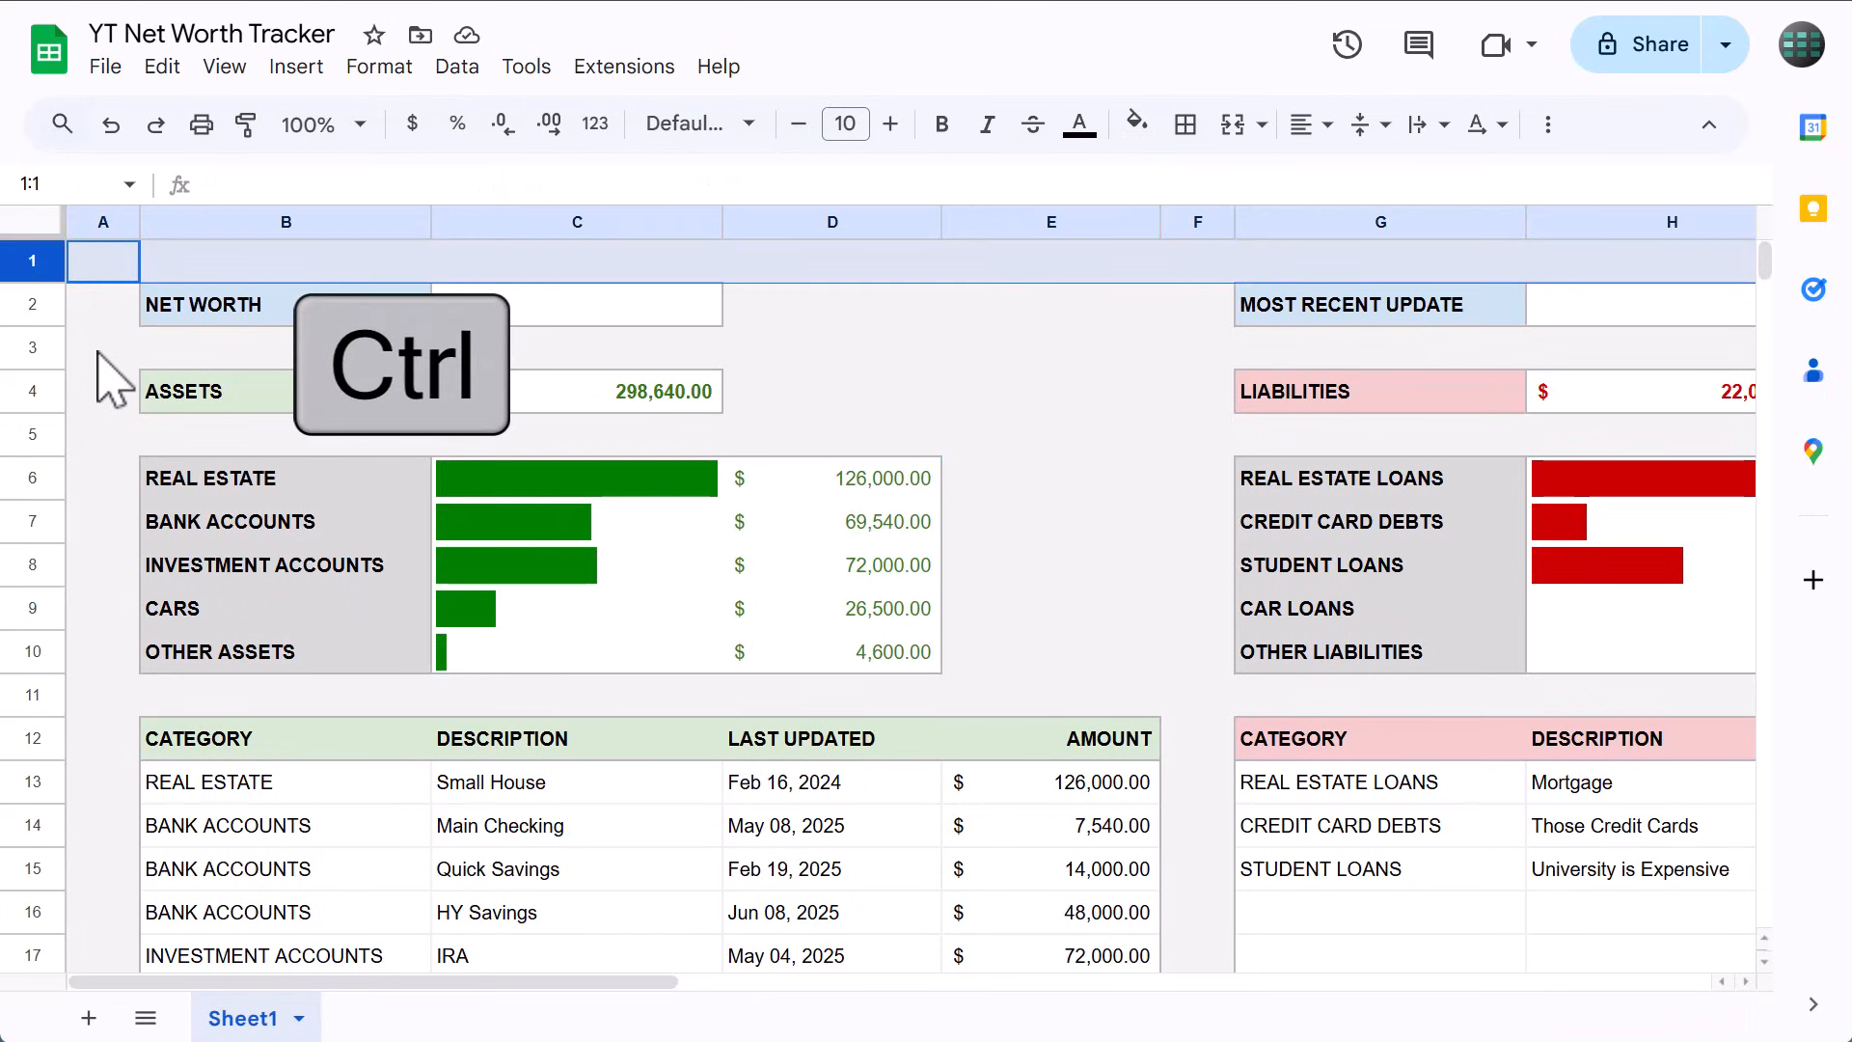
# Resize the selected spacer rows 1, 3, 5 and 11 to a 20-pixel height.
pyautogui.click(33, 347)
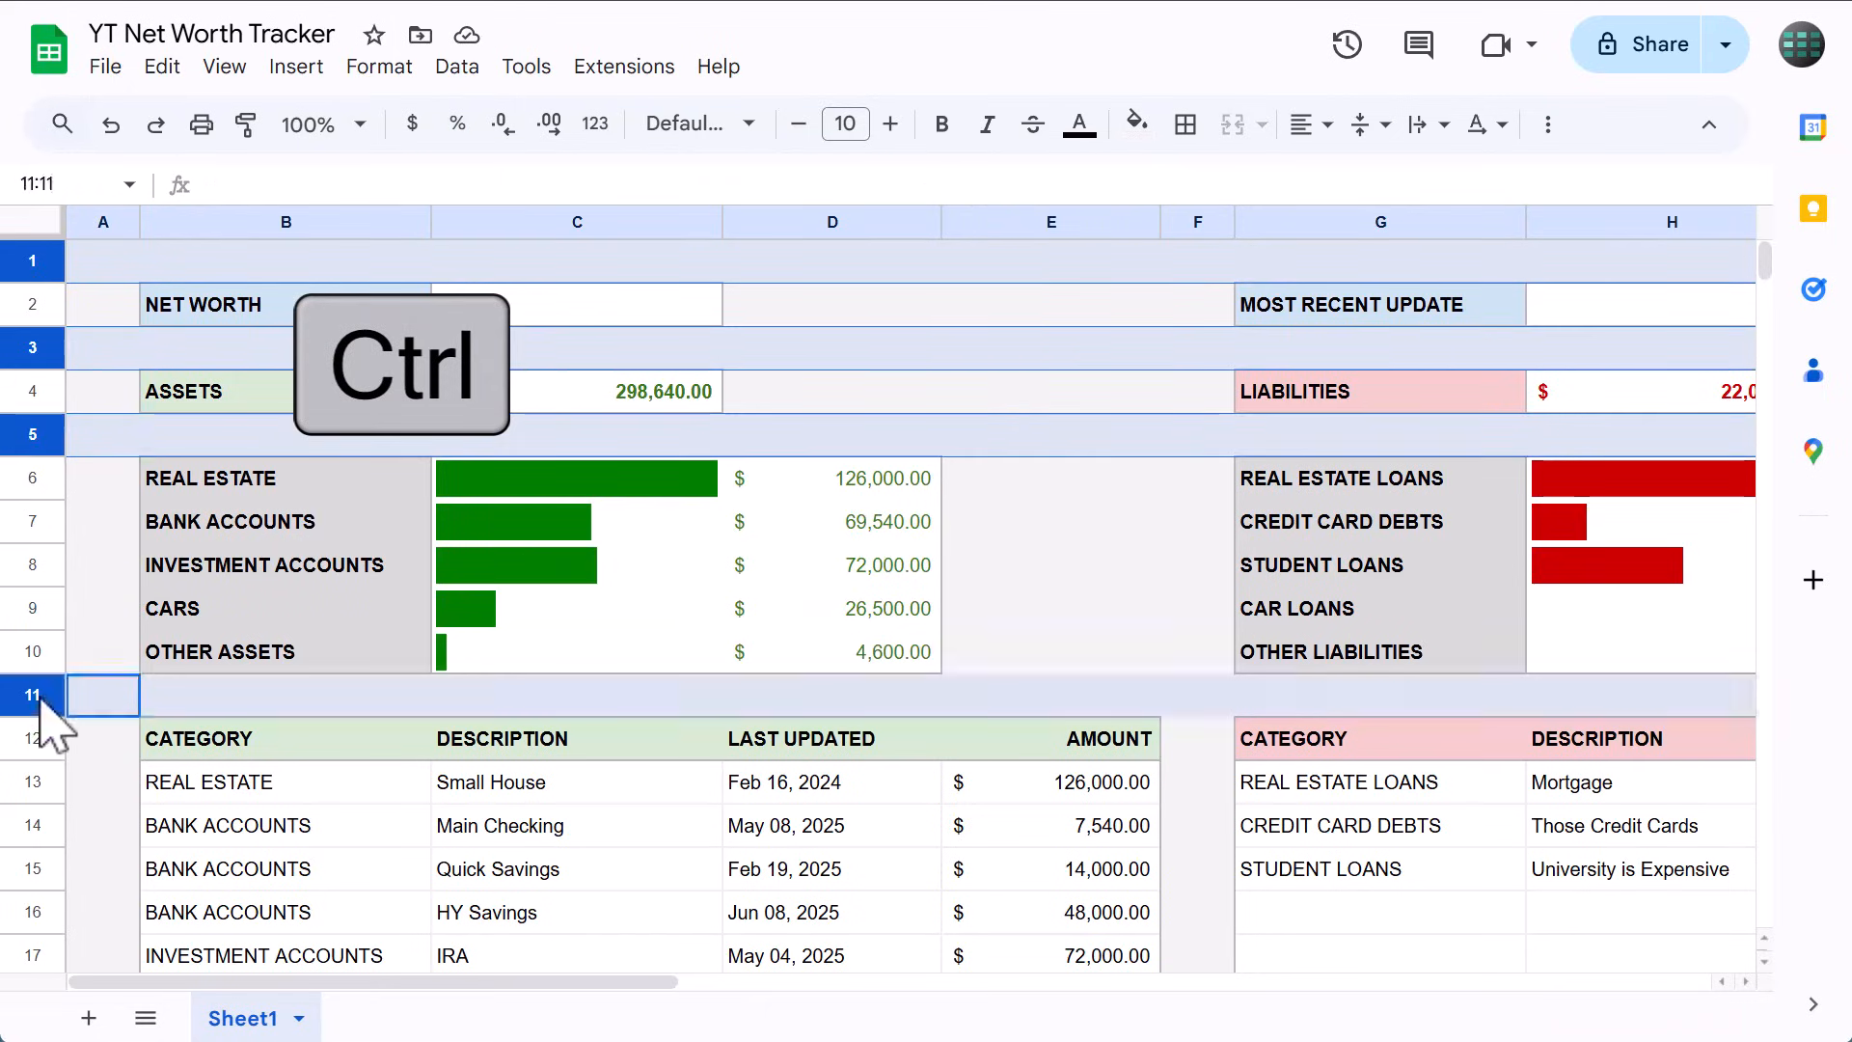
pyautogui.rightClick(29, 696)
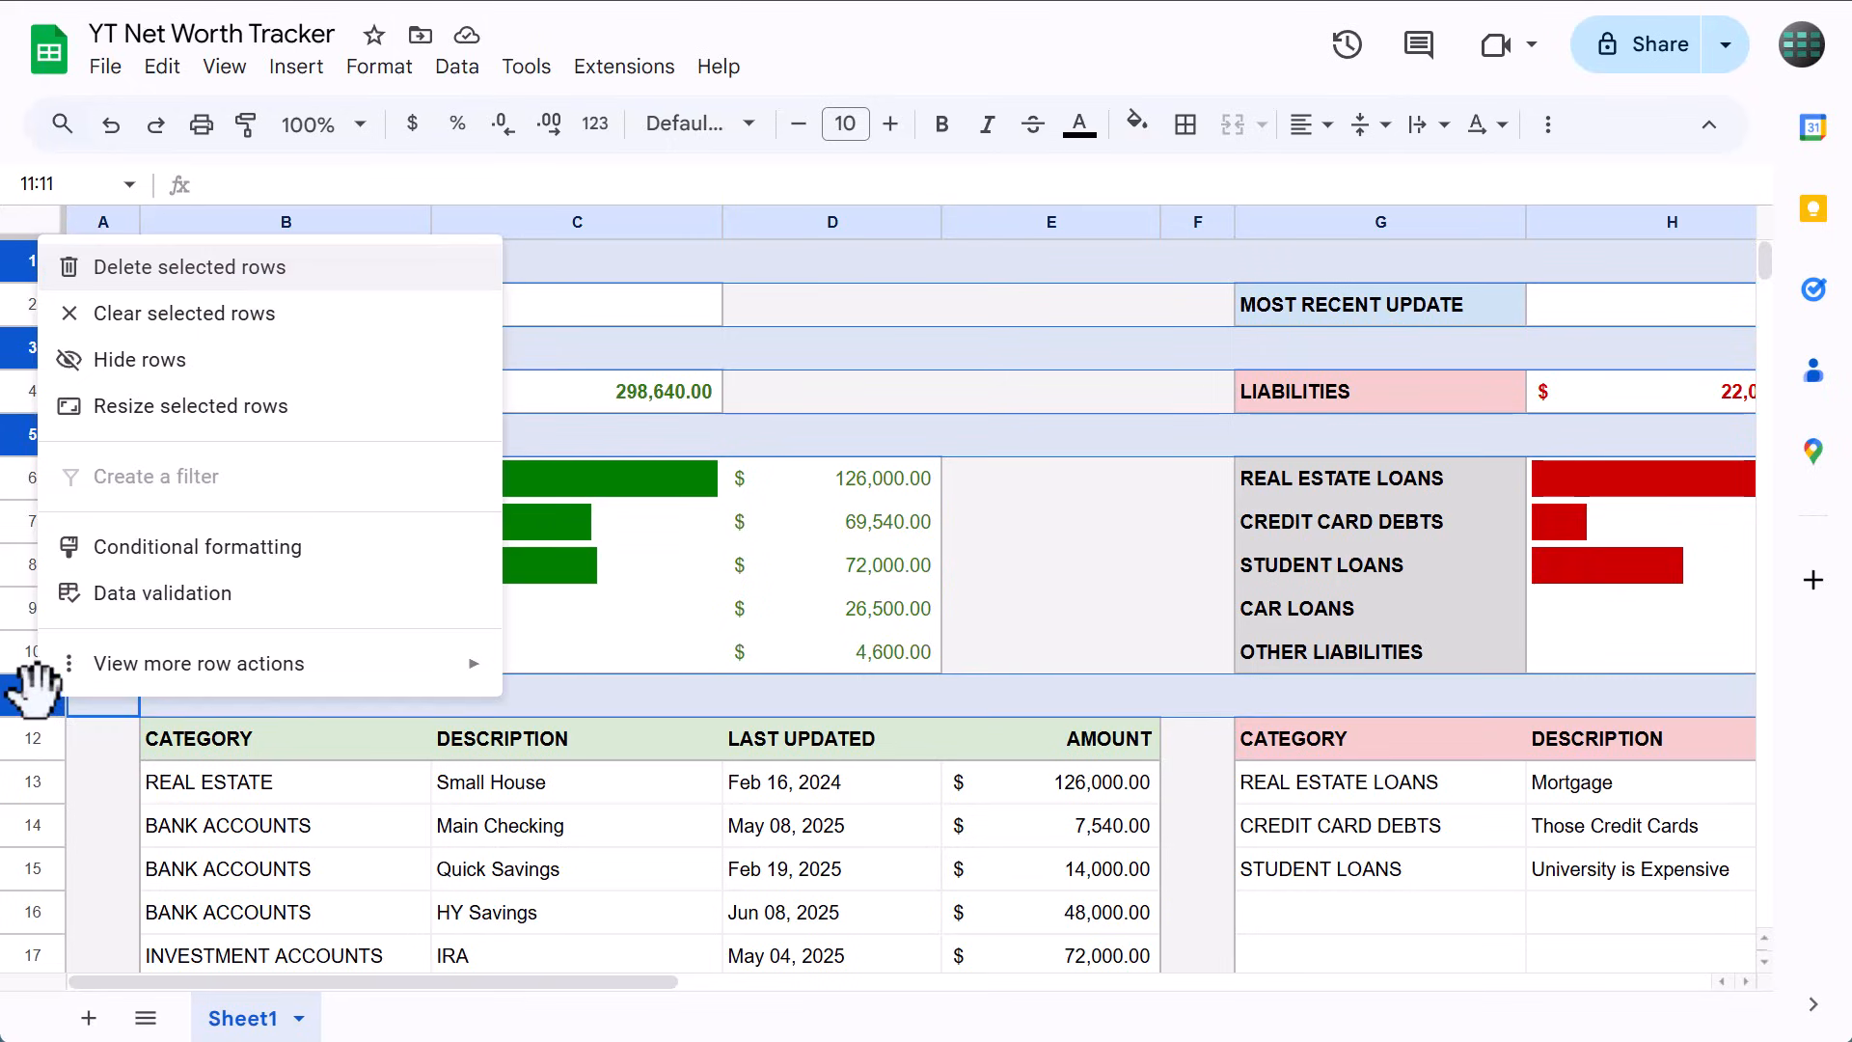
pyautogui.click(191, 405)
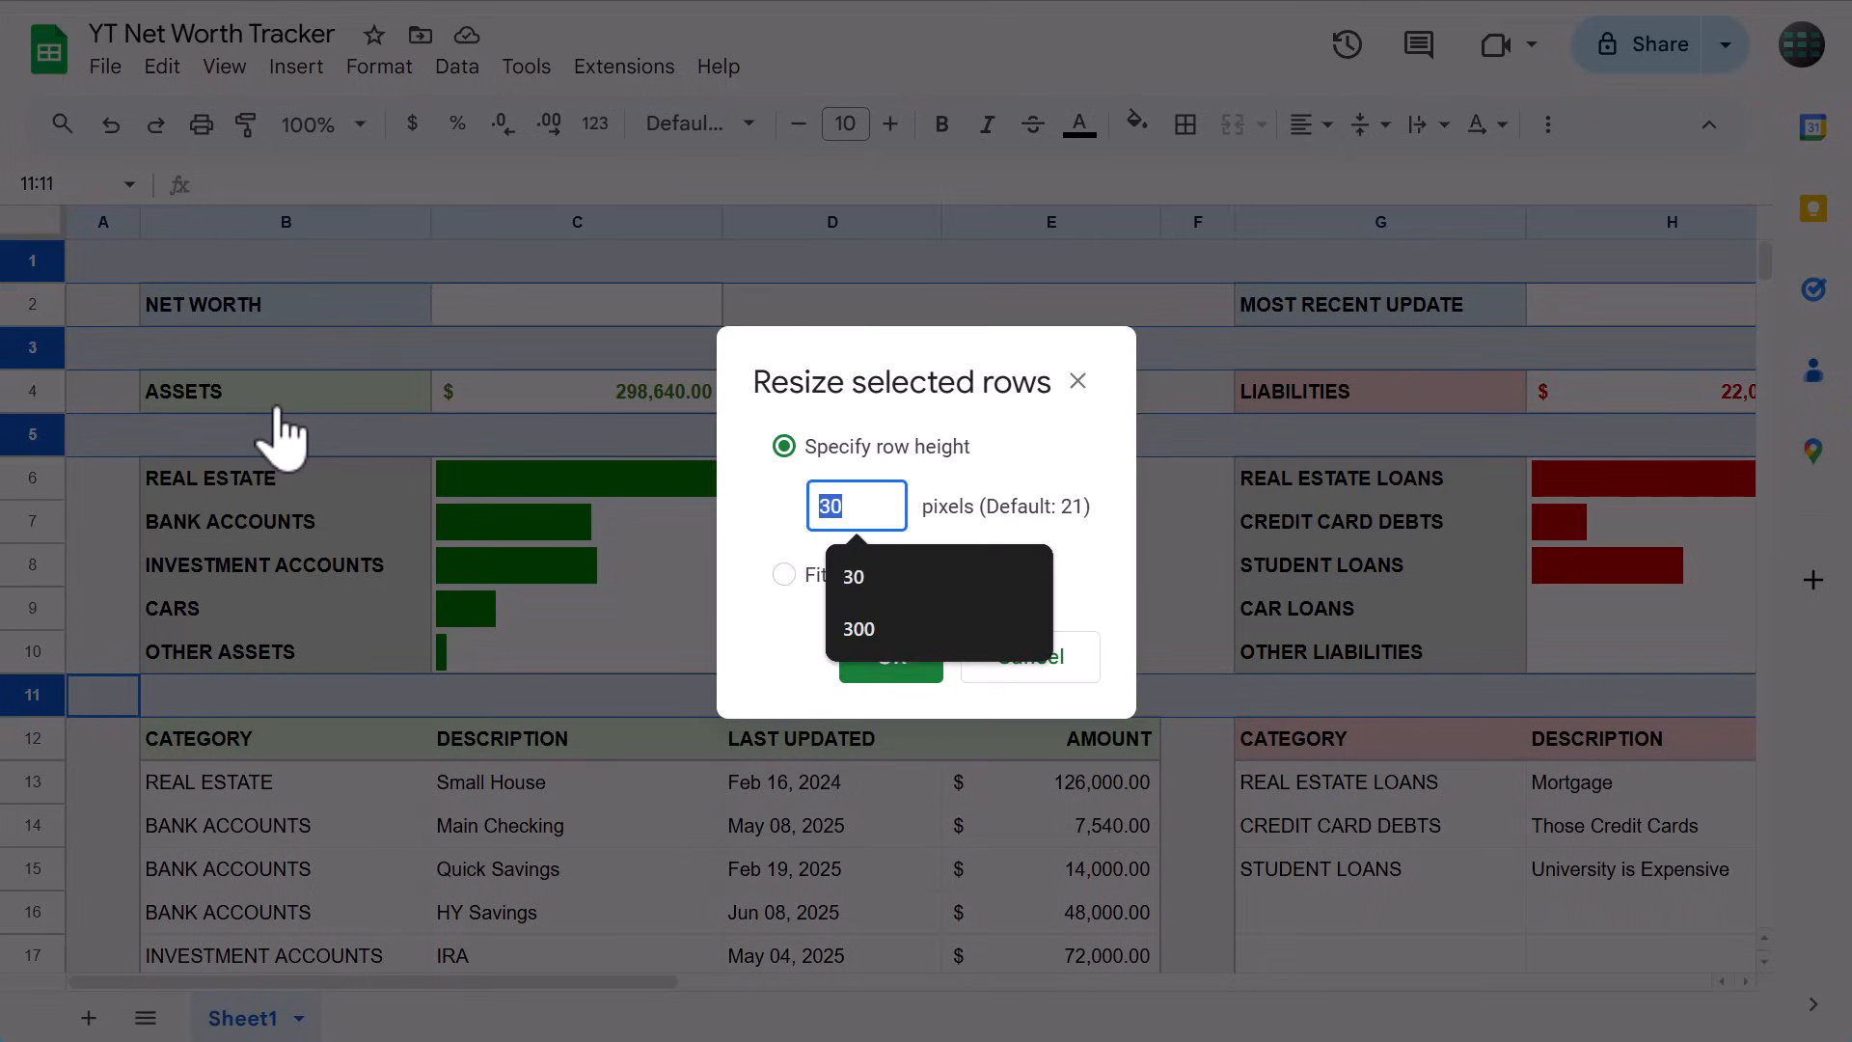
pyautogui.write('20')
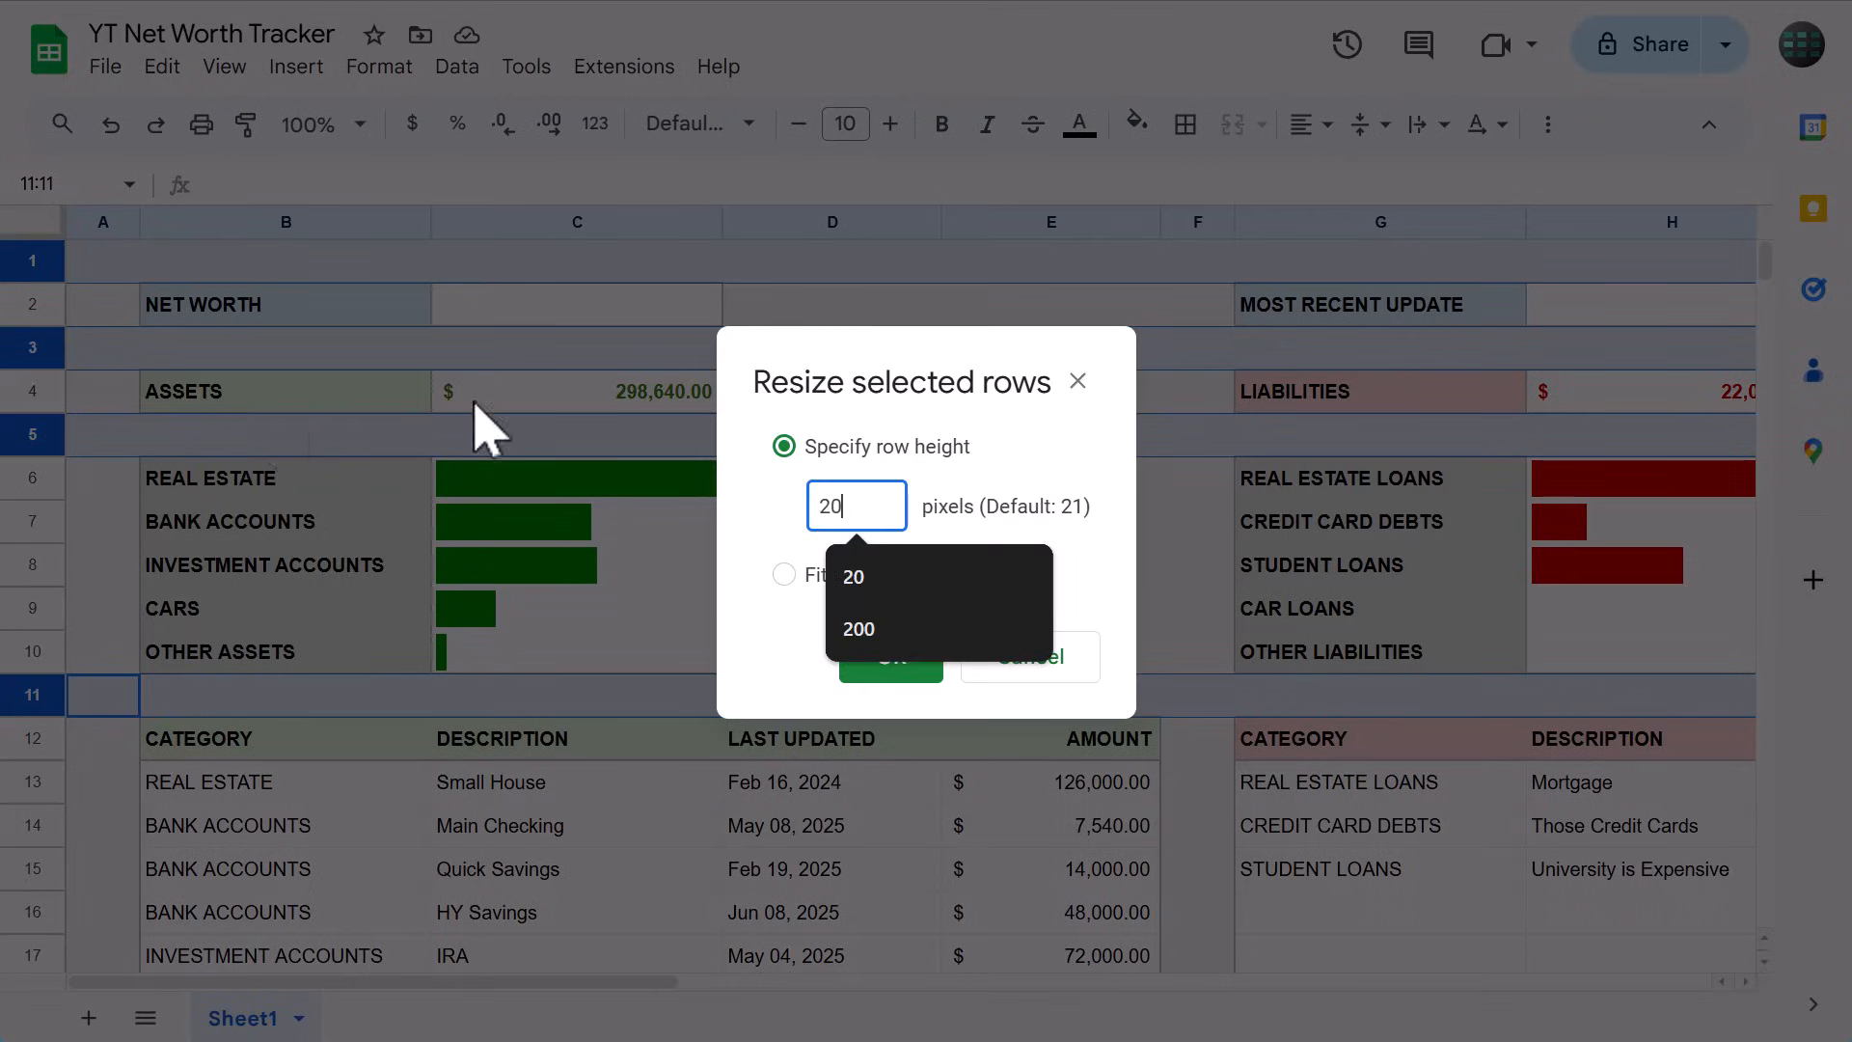
pyautogui.click(888, 656)
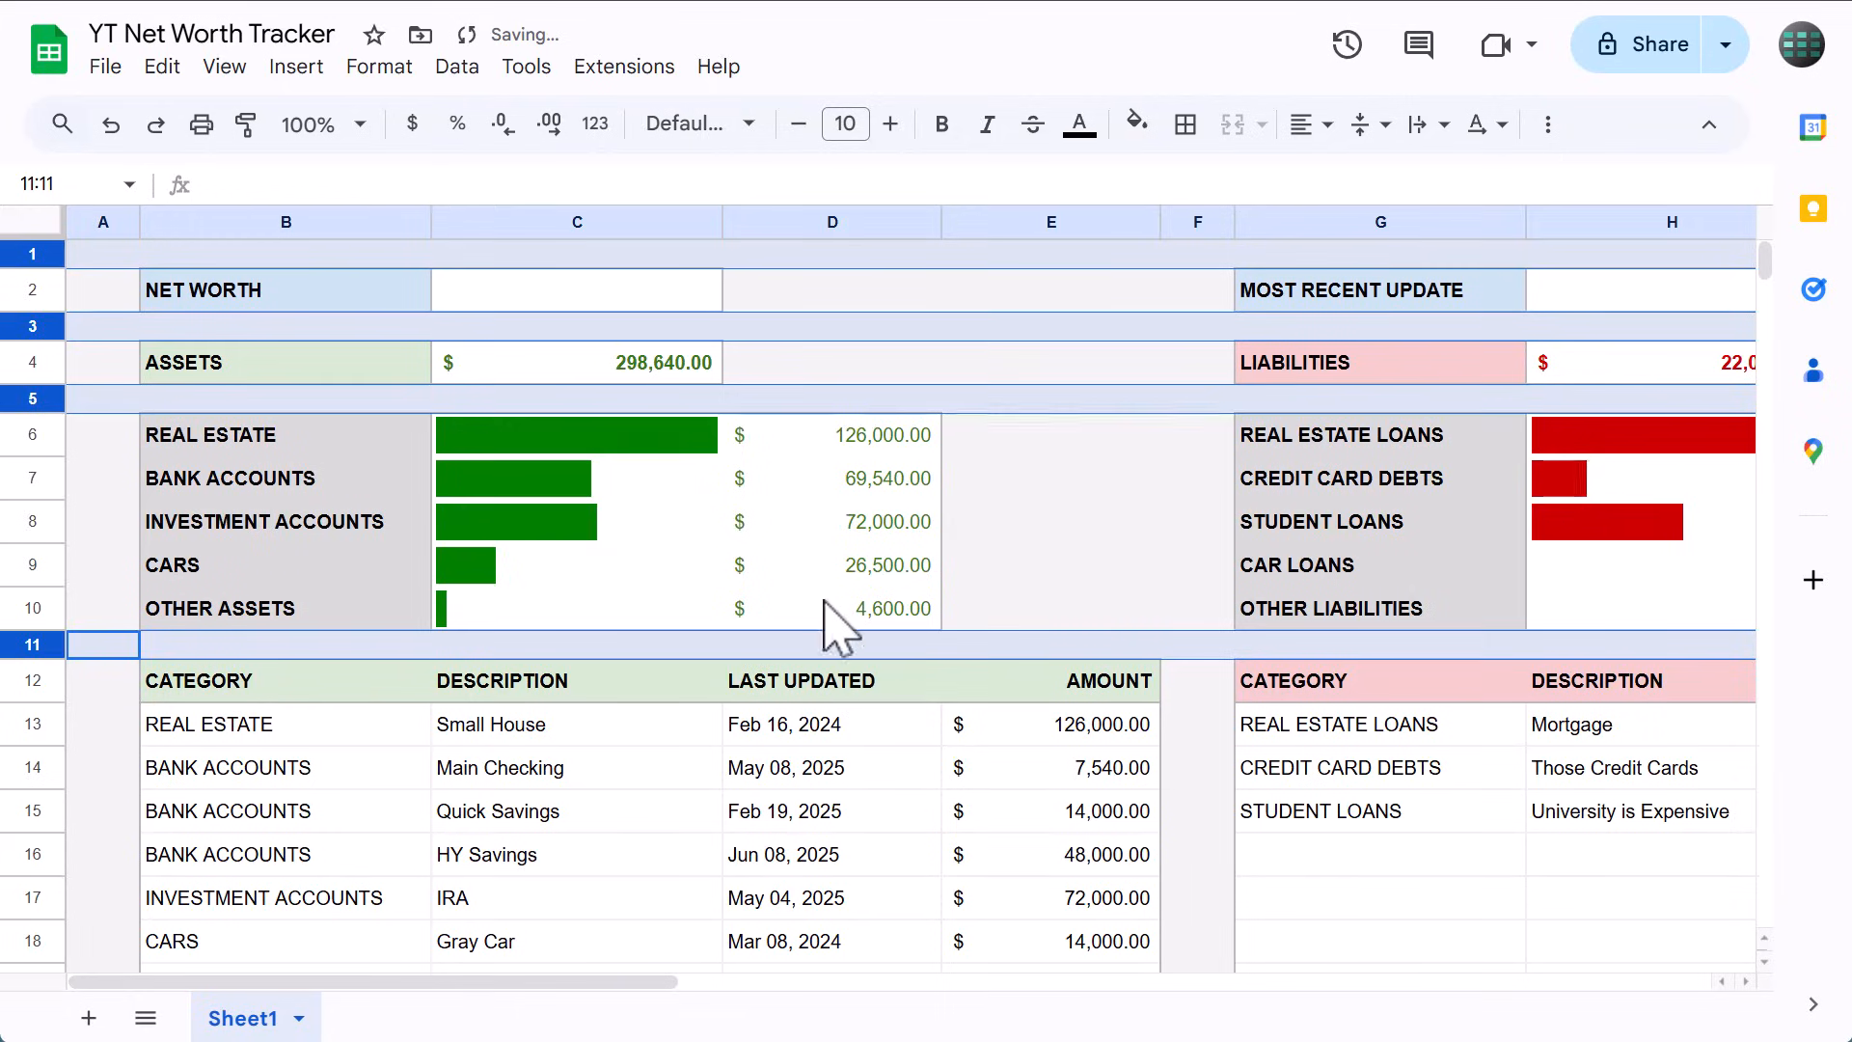
pyautogui.click(1049, 477)
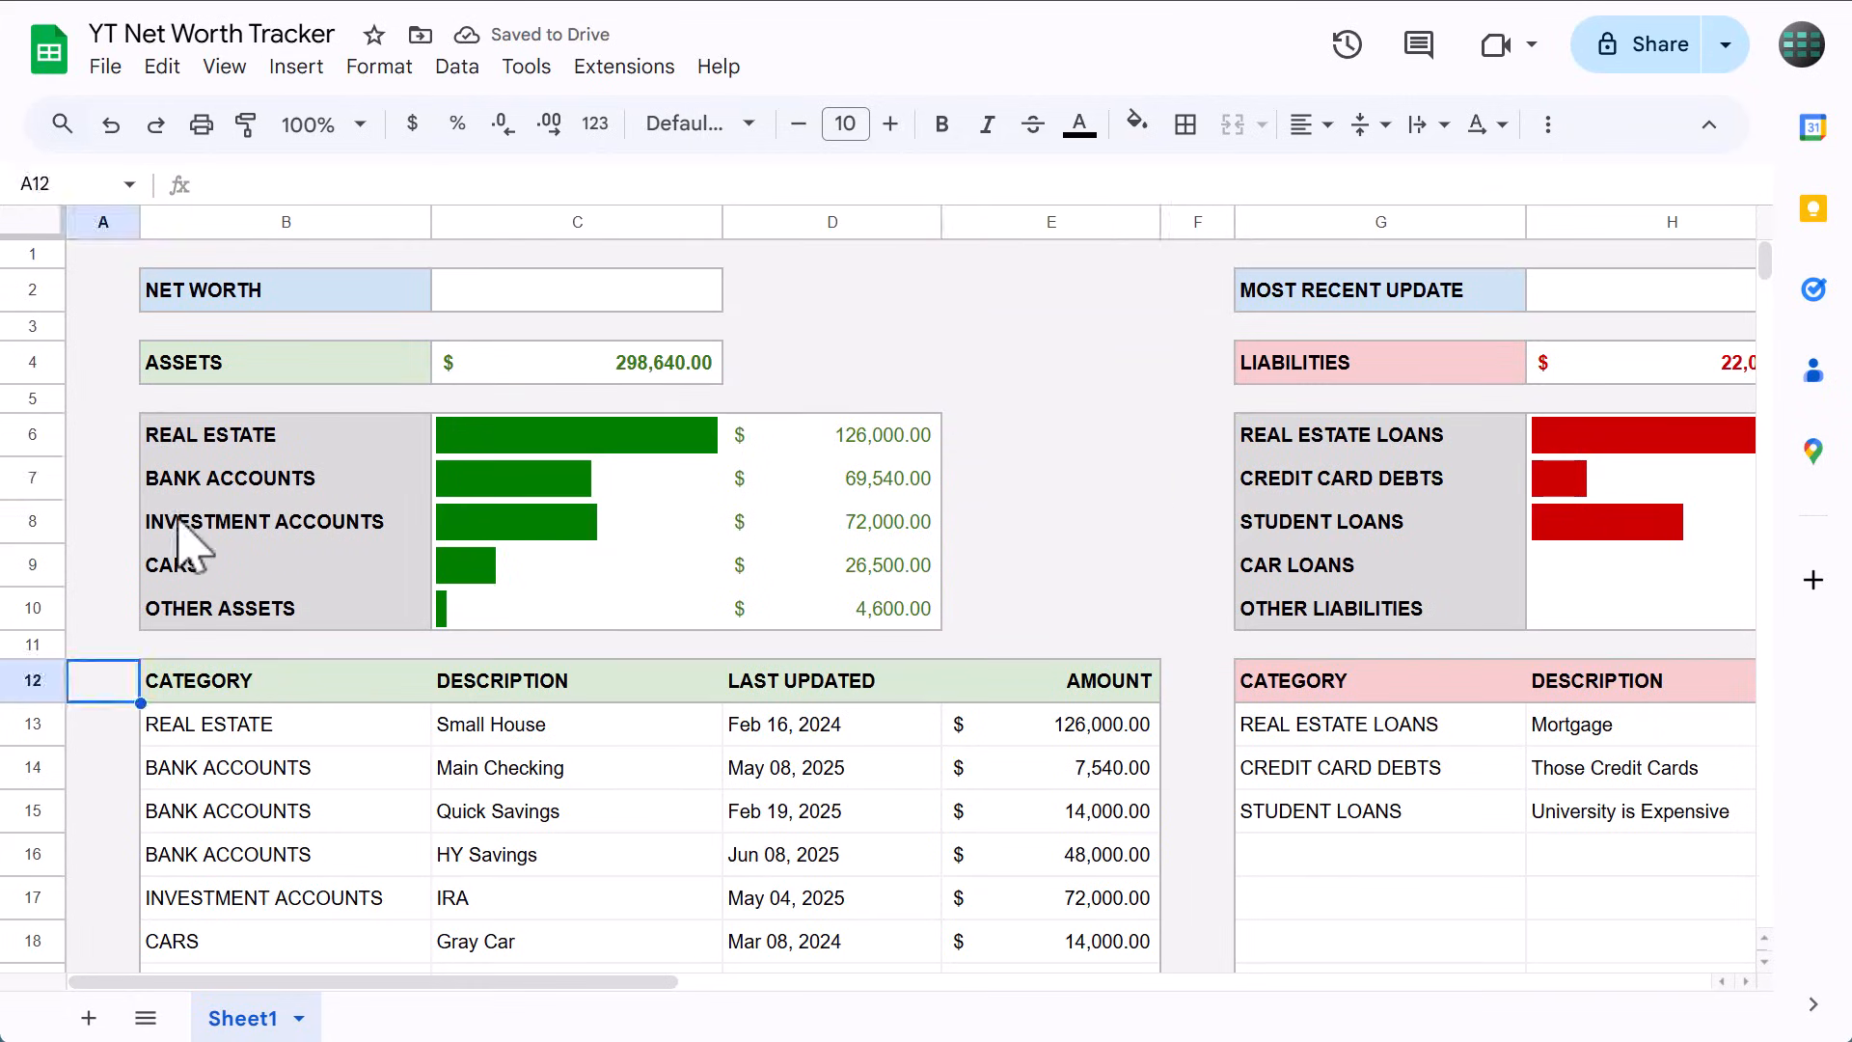
# Freeze the sheet up to row 12 via View > Freeze.
pyautogui.click(224, 66)
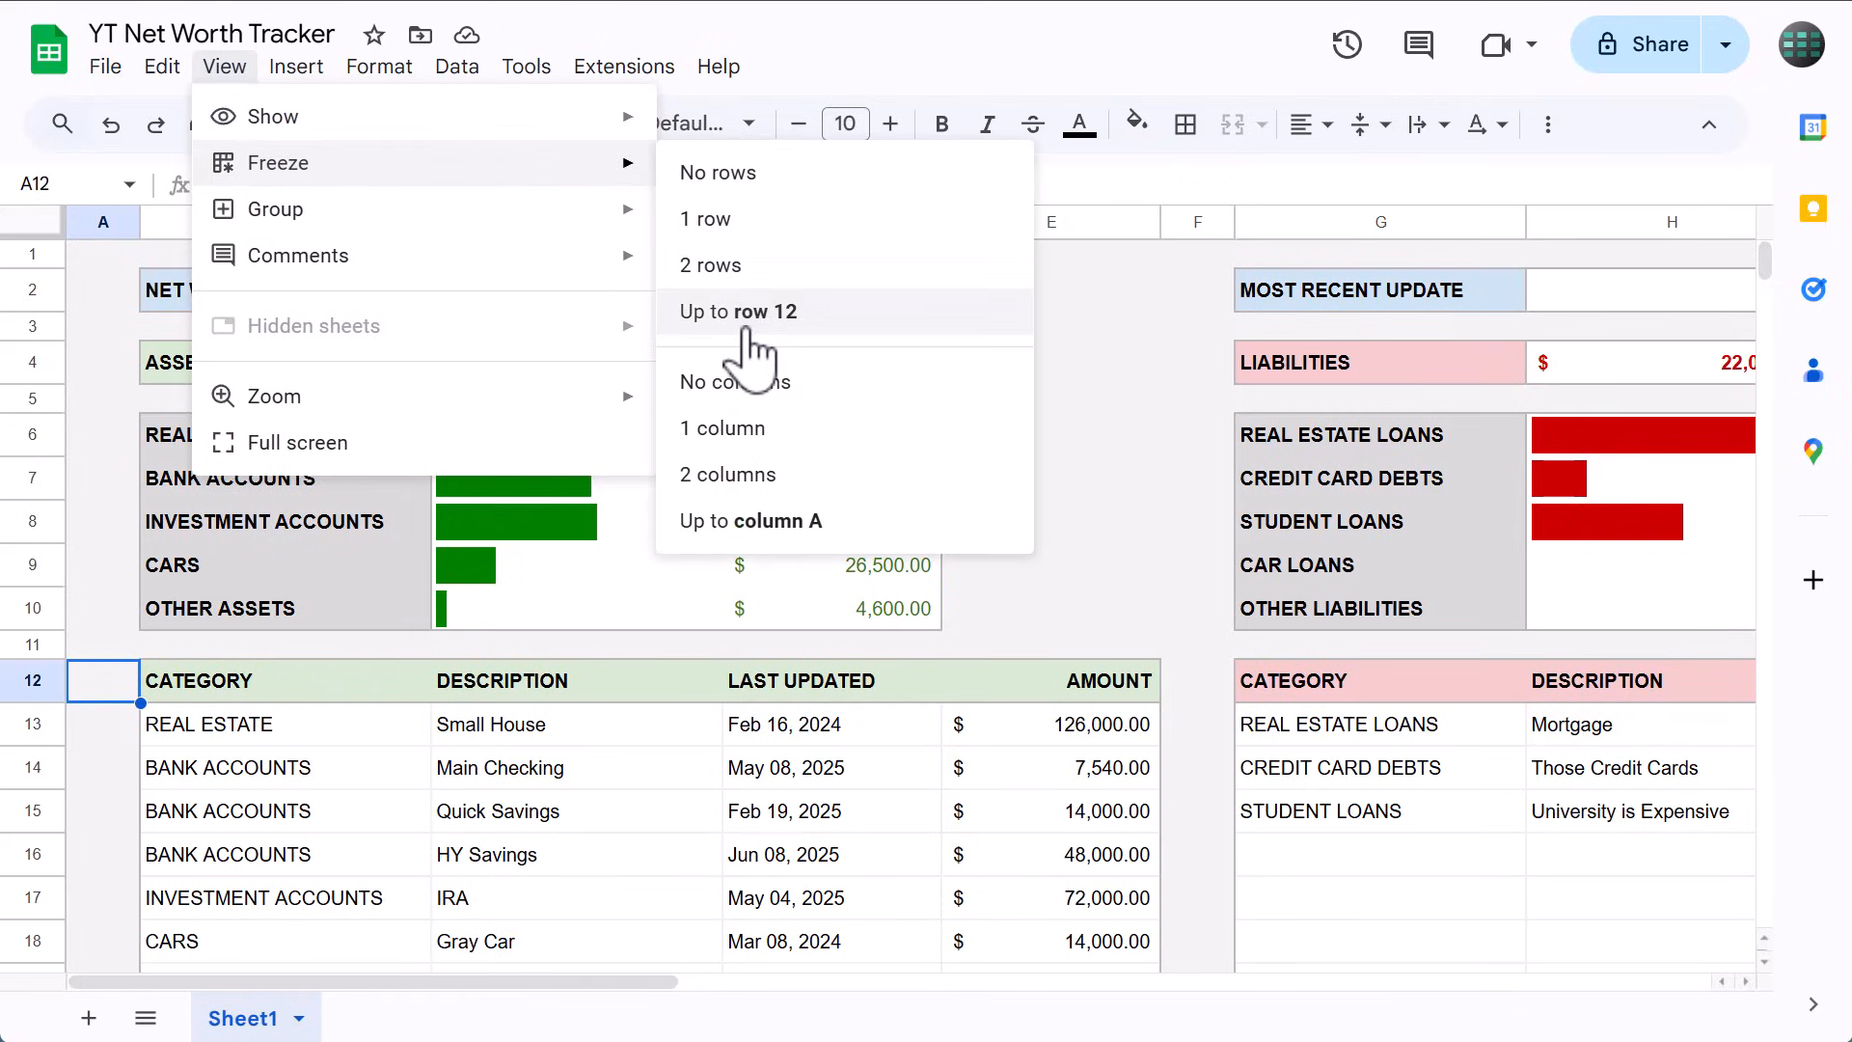
pyautogui.click(739, 310)
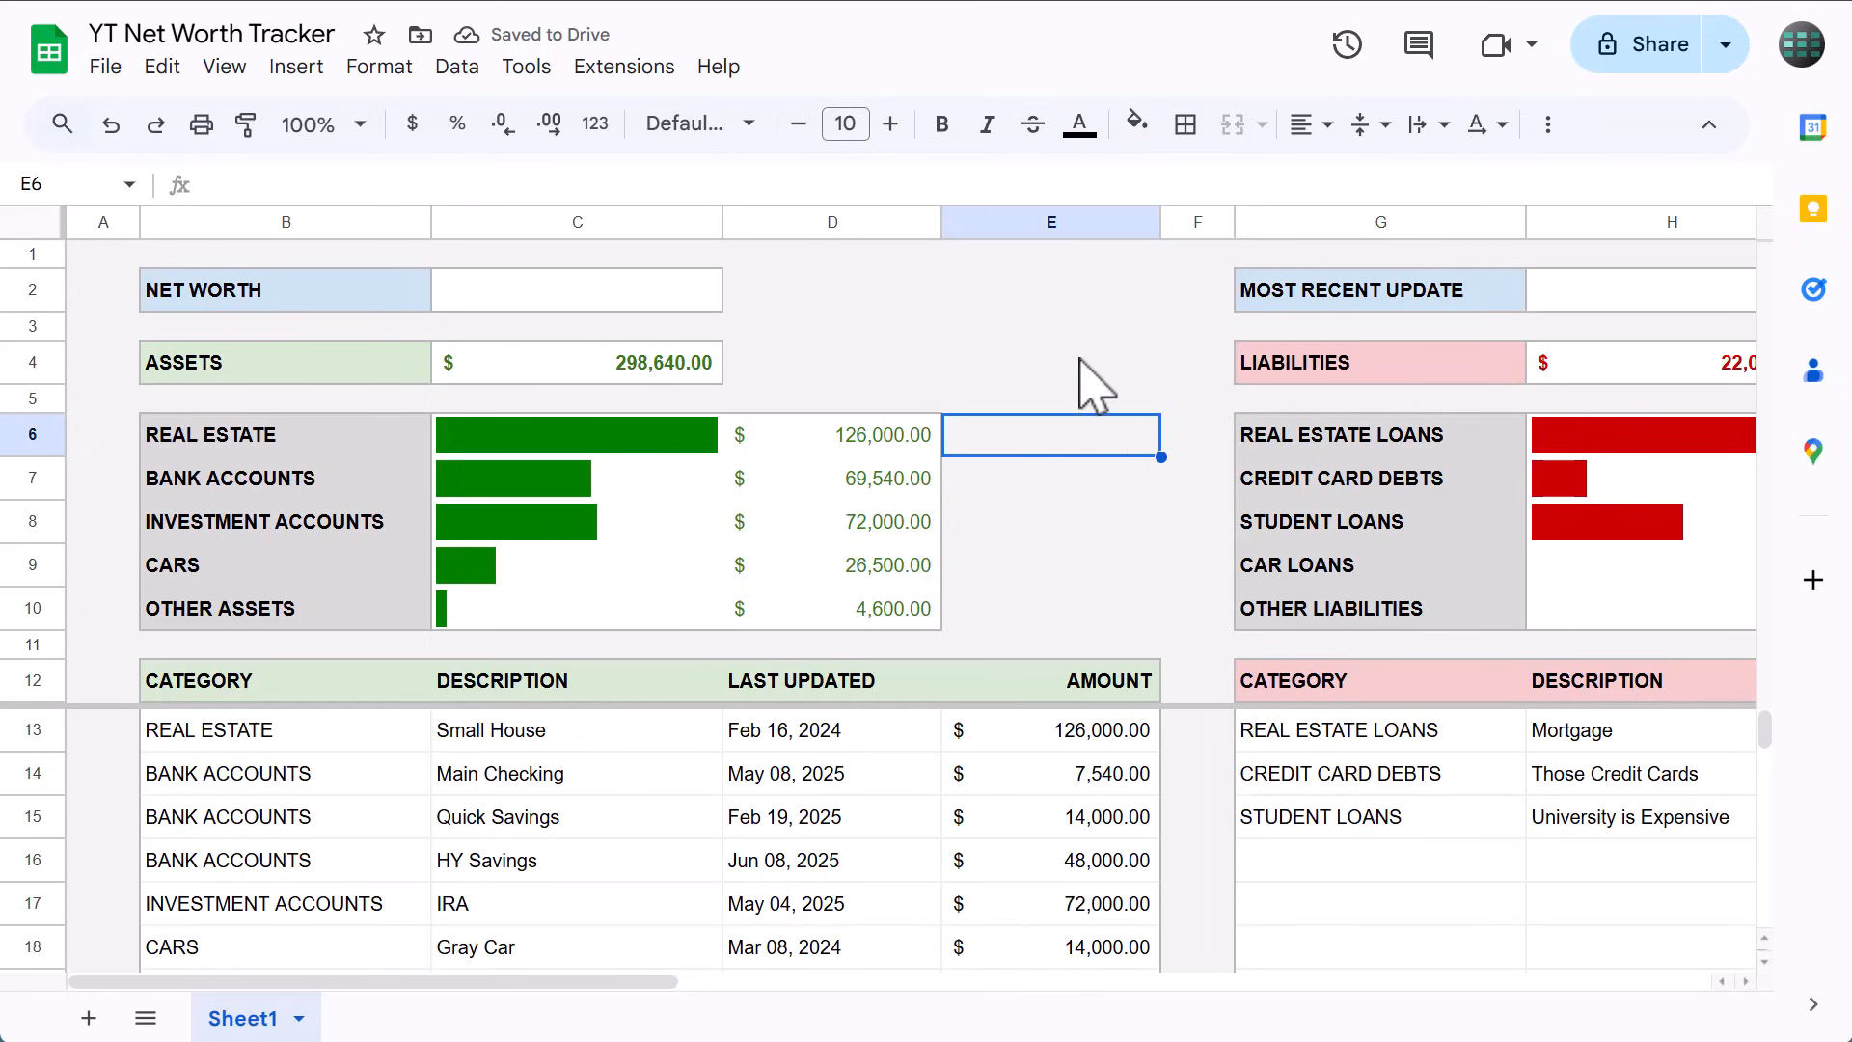
pyautogui.click(577, 289)
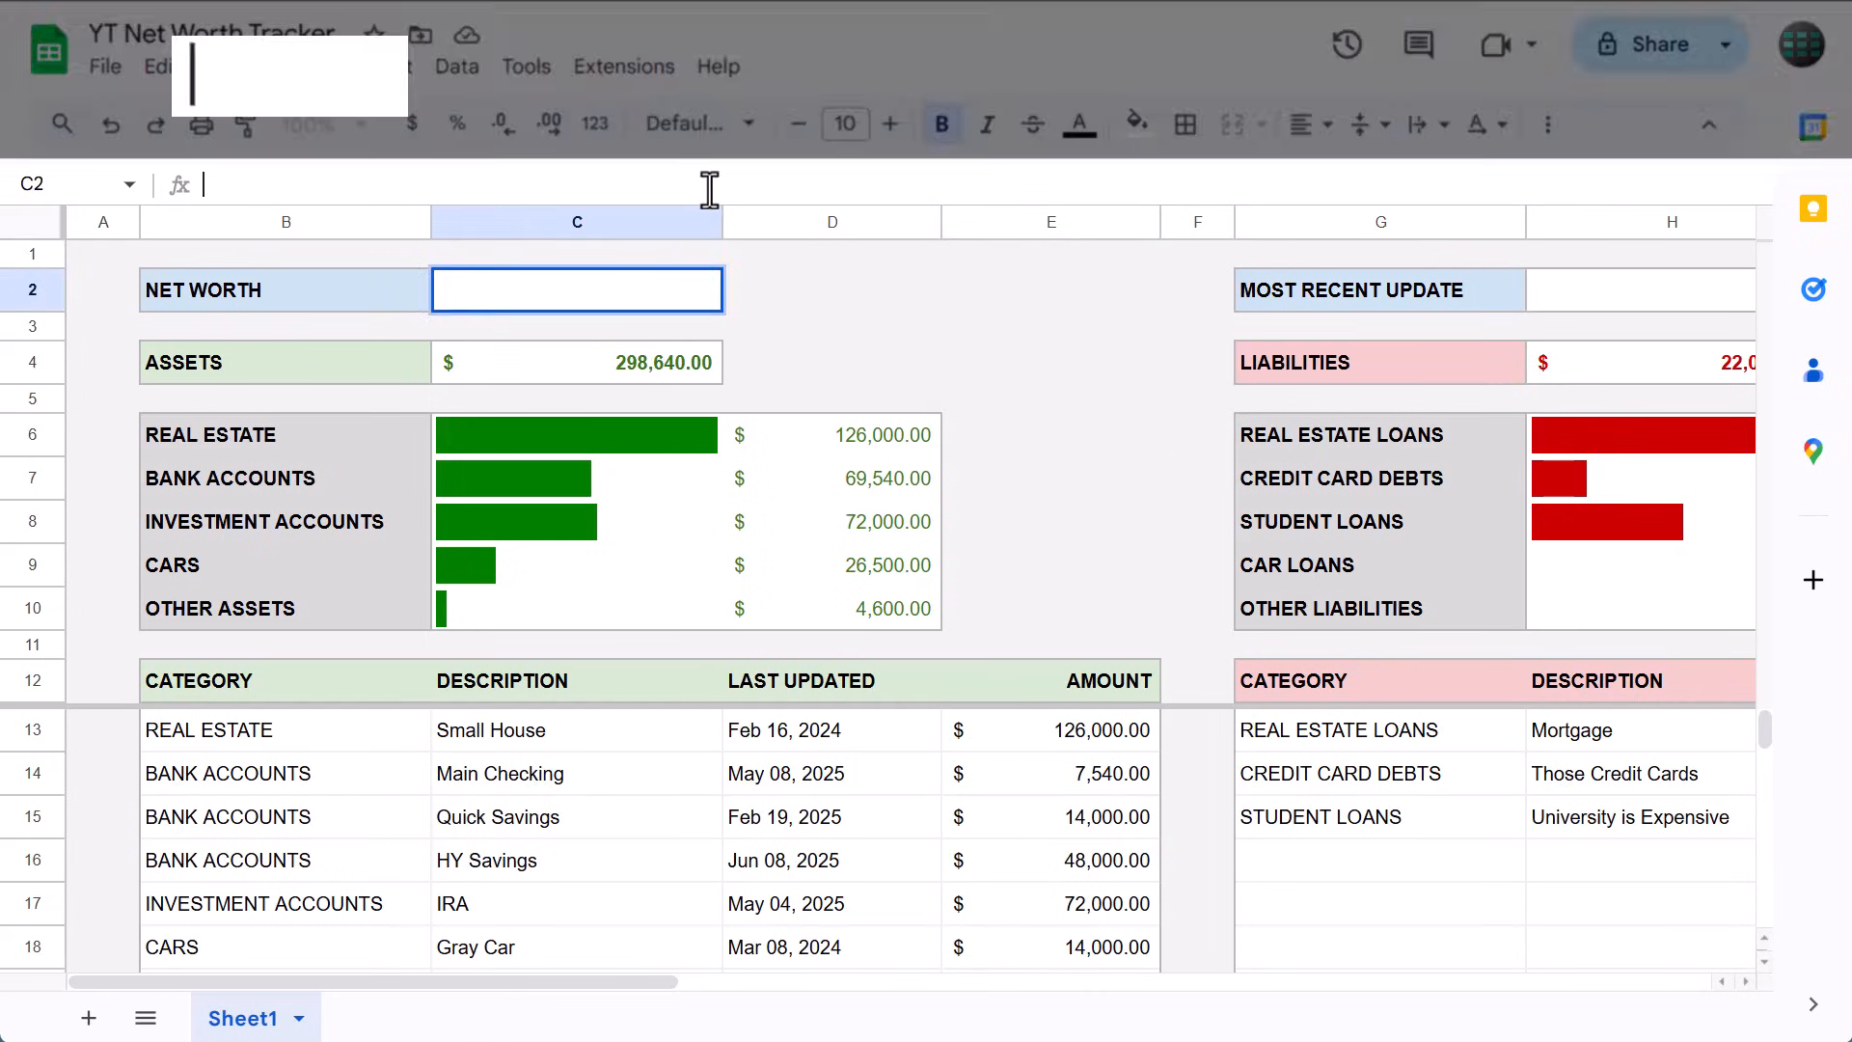
# Enter =C4-H4 in the net worth cell C2 and colour the 276,610.00 result dark blue.
pyautogui.click(577, 362)
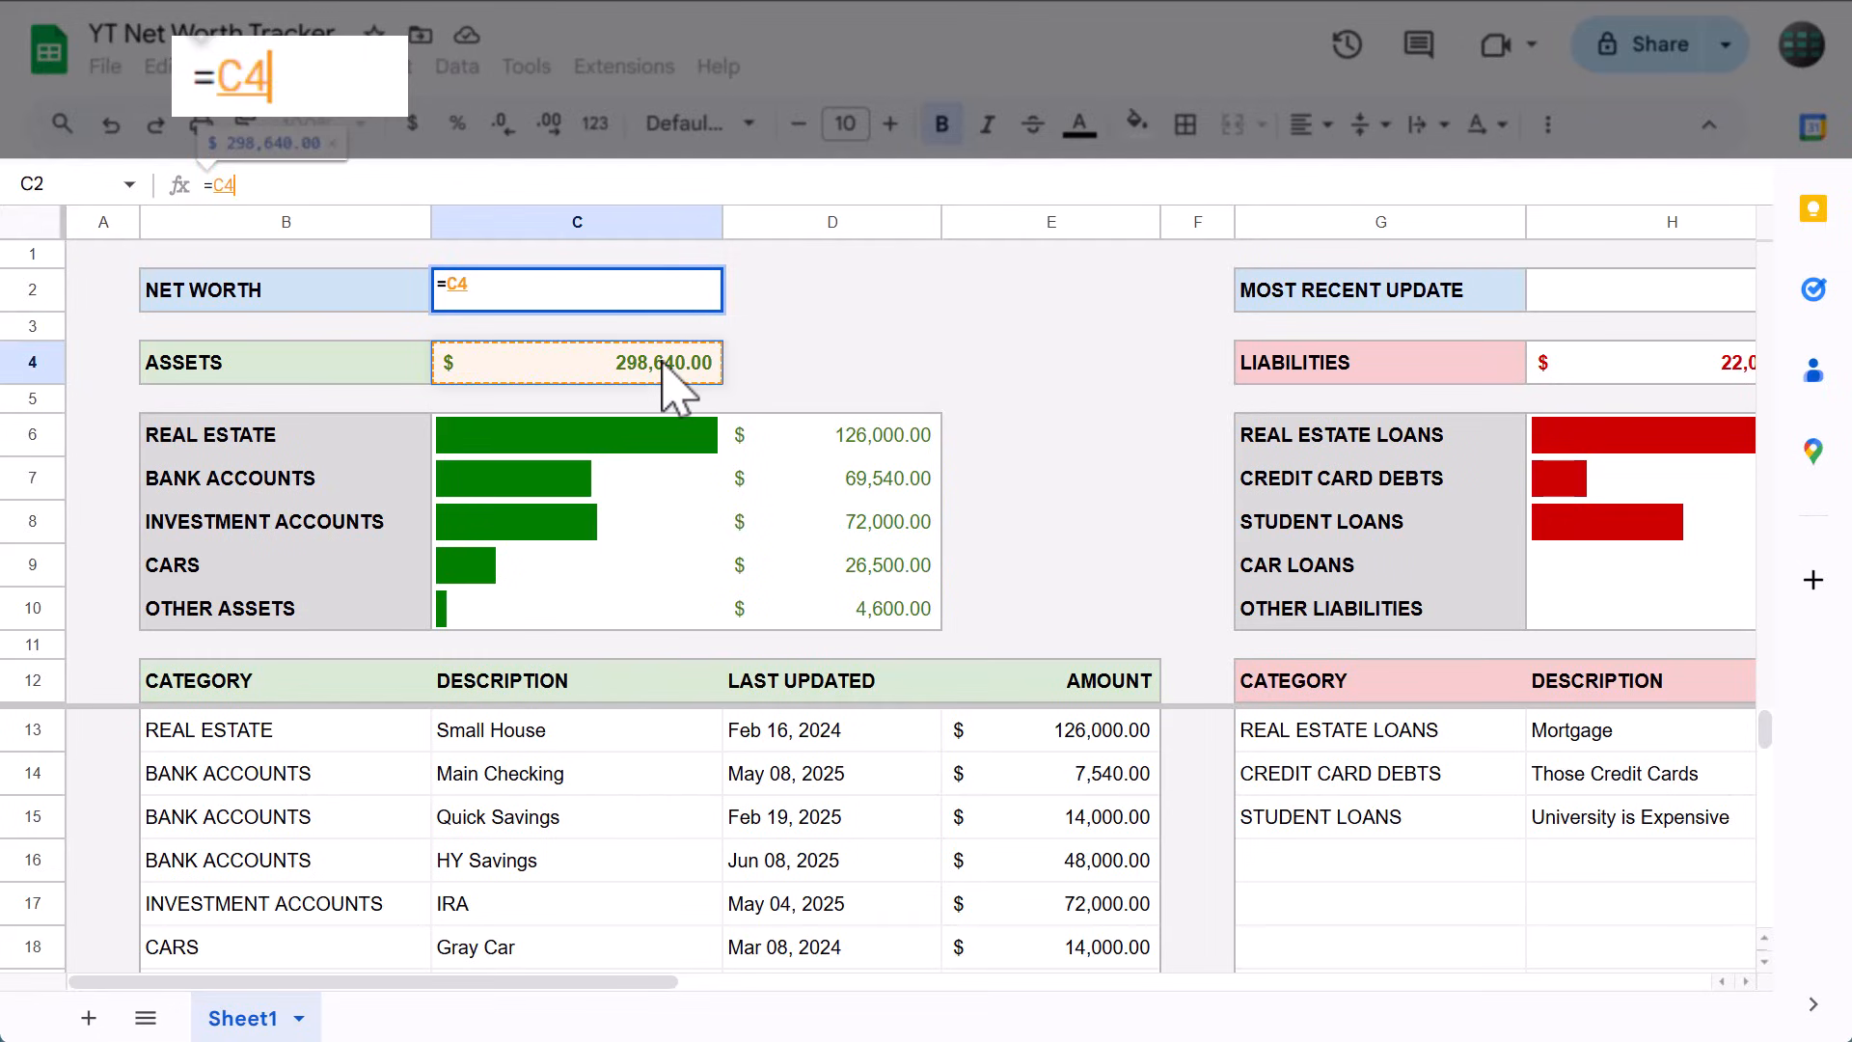
pyautogui.click(1653, 363)
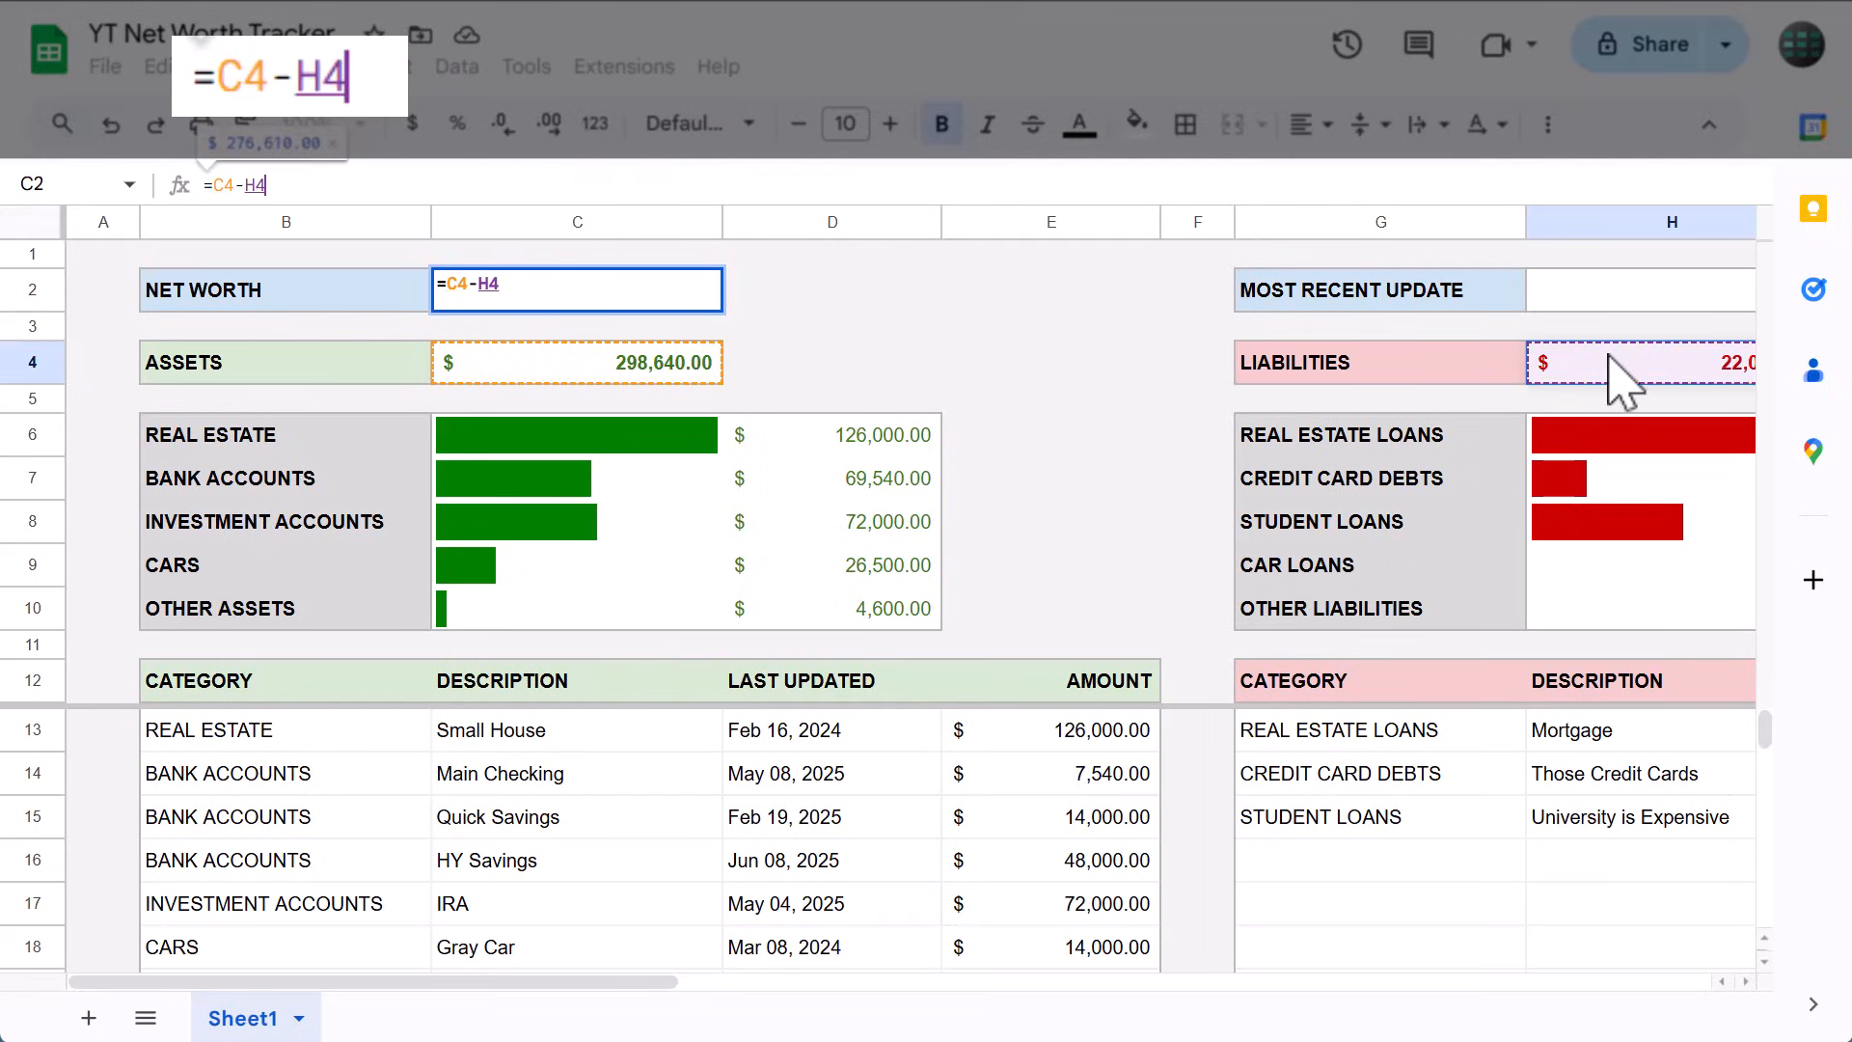
pyautogui.press('Enter')
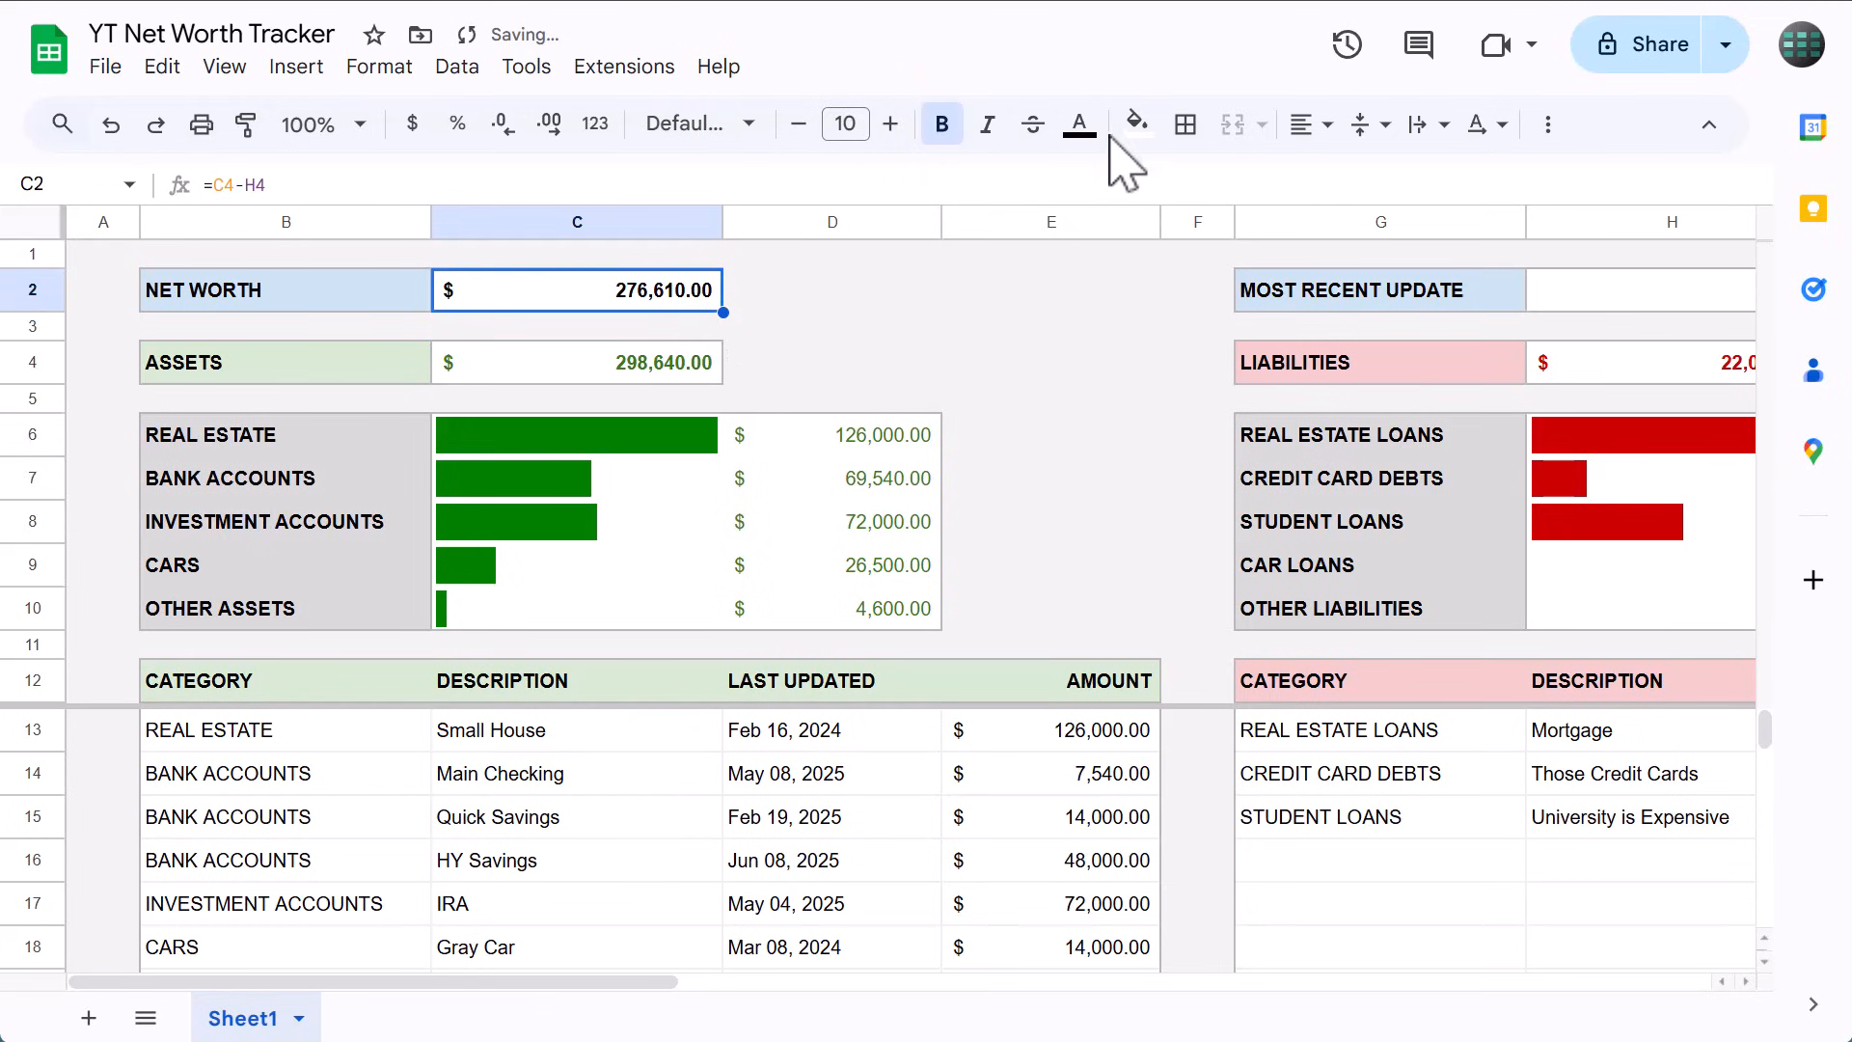
pyautogui.click(1077, 123)
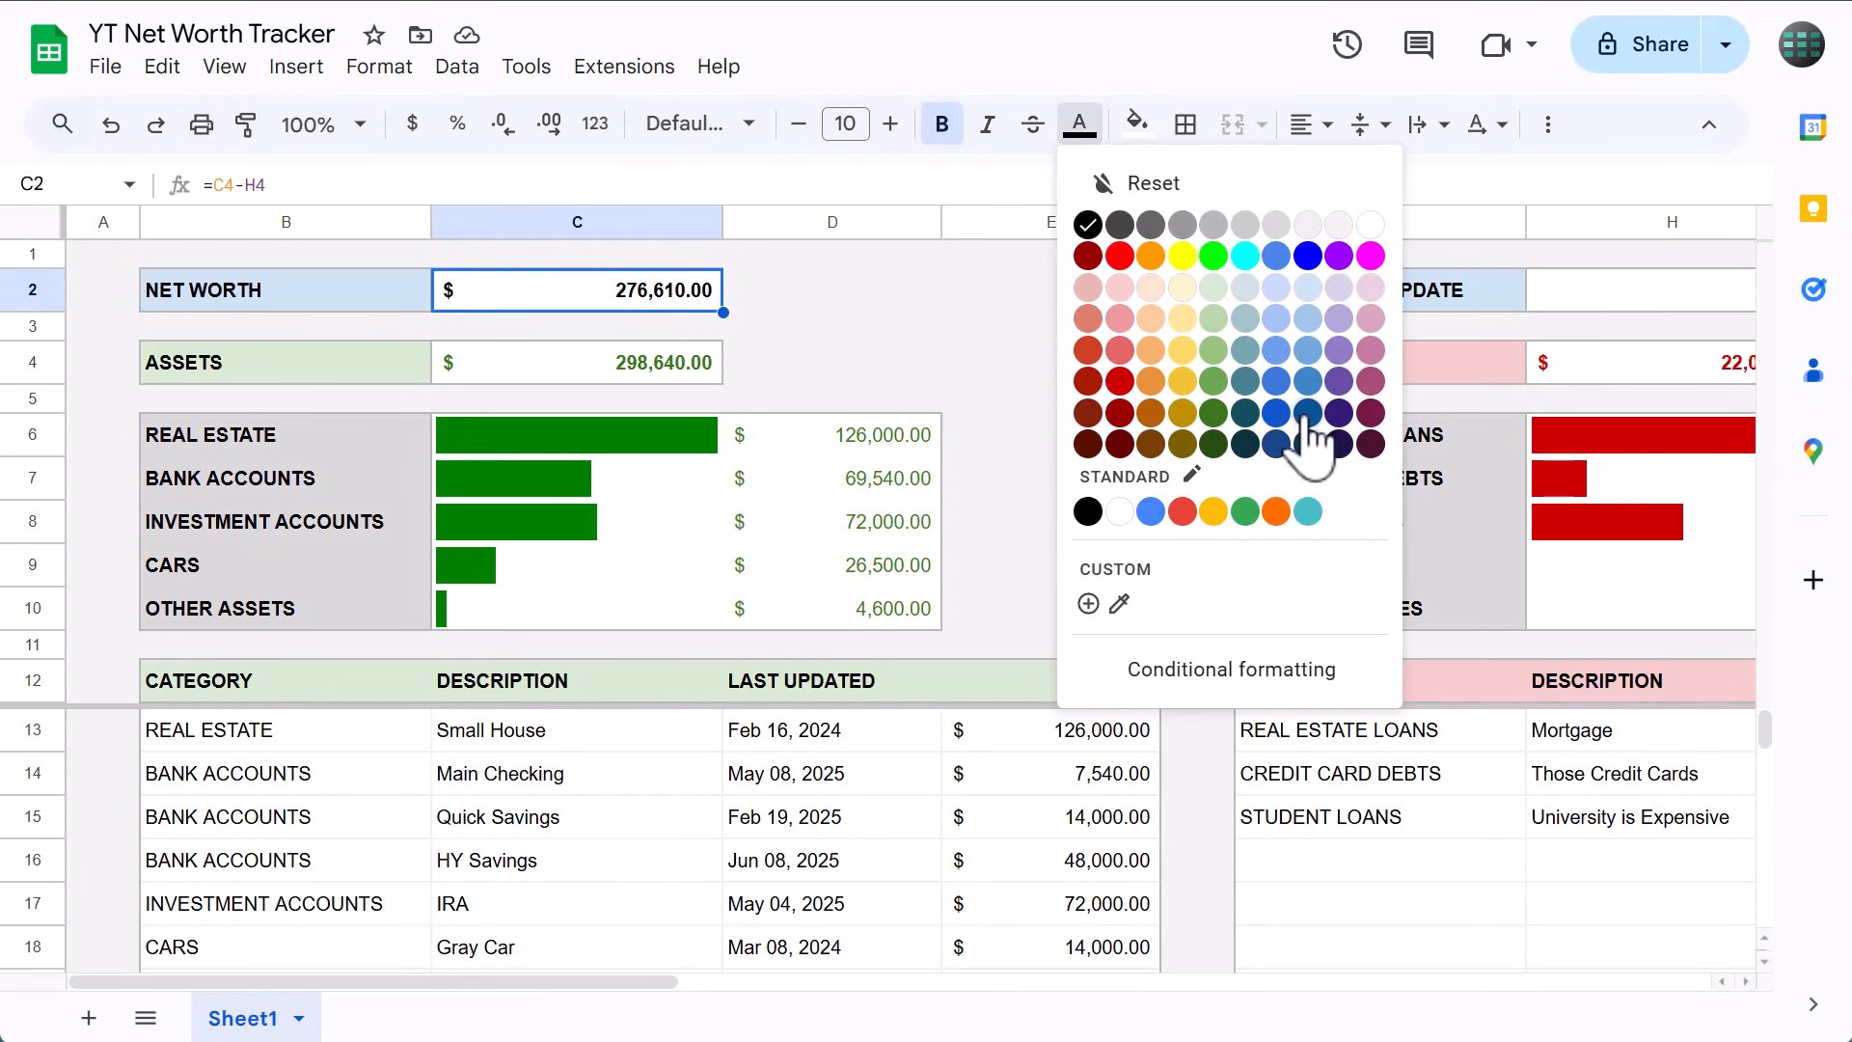
pyautogui.click(1275, 444)
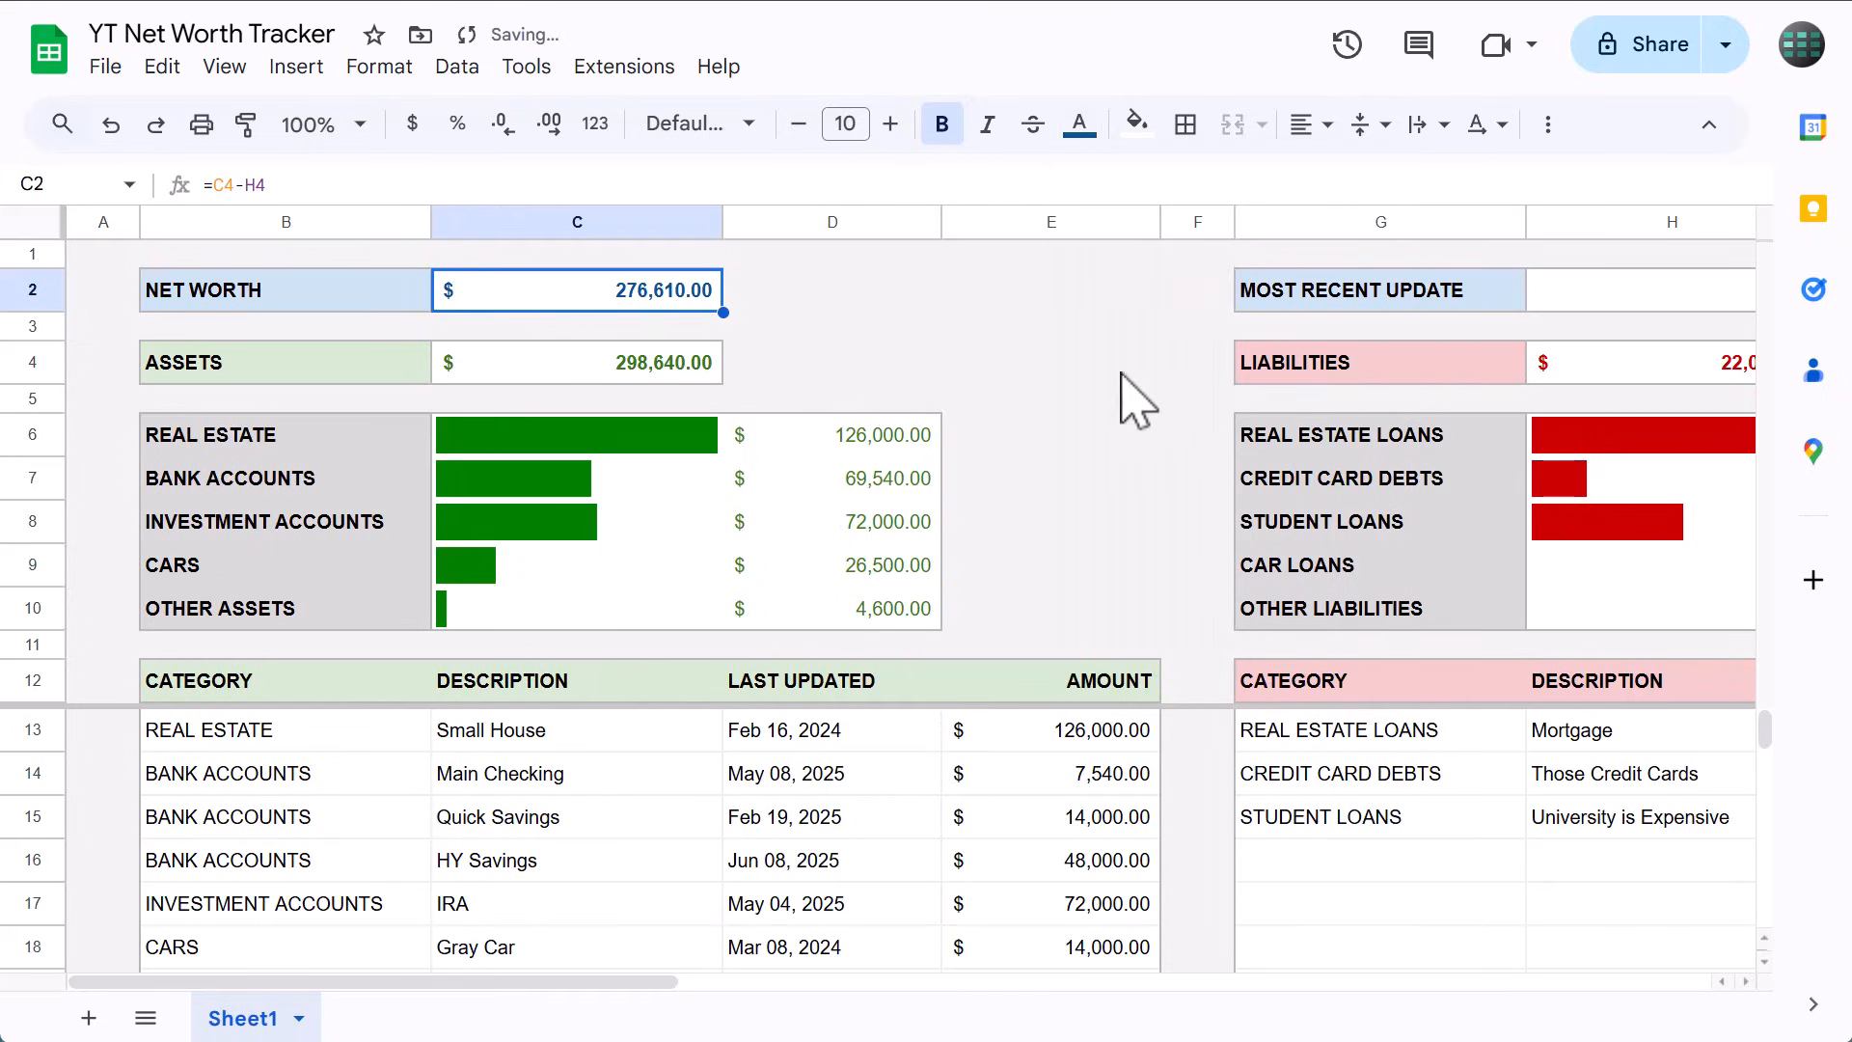
pyautogui.moveTo(952, 318)
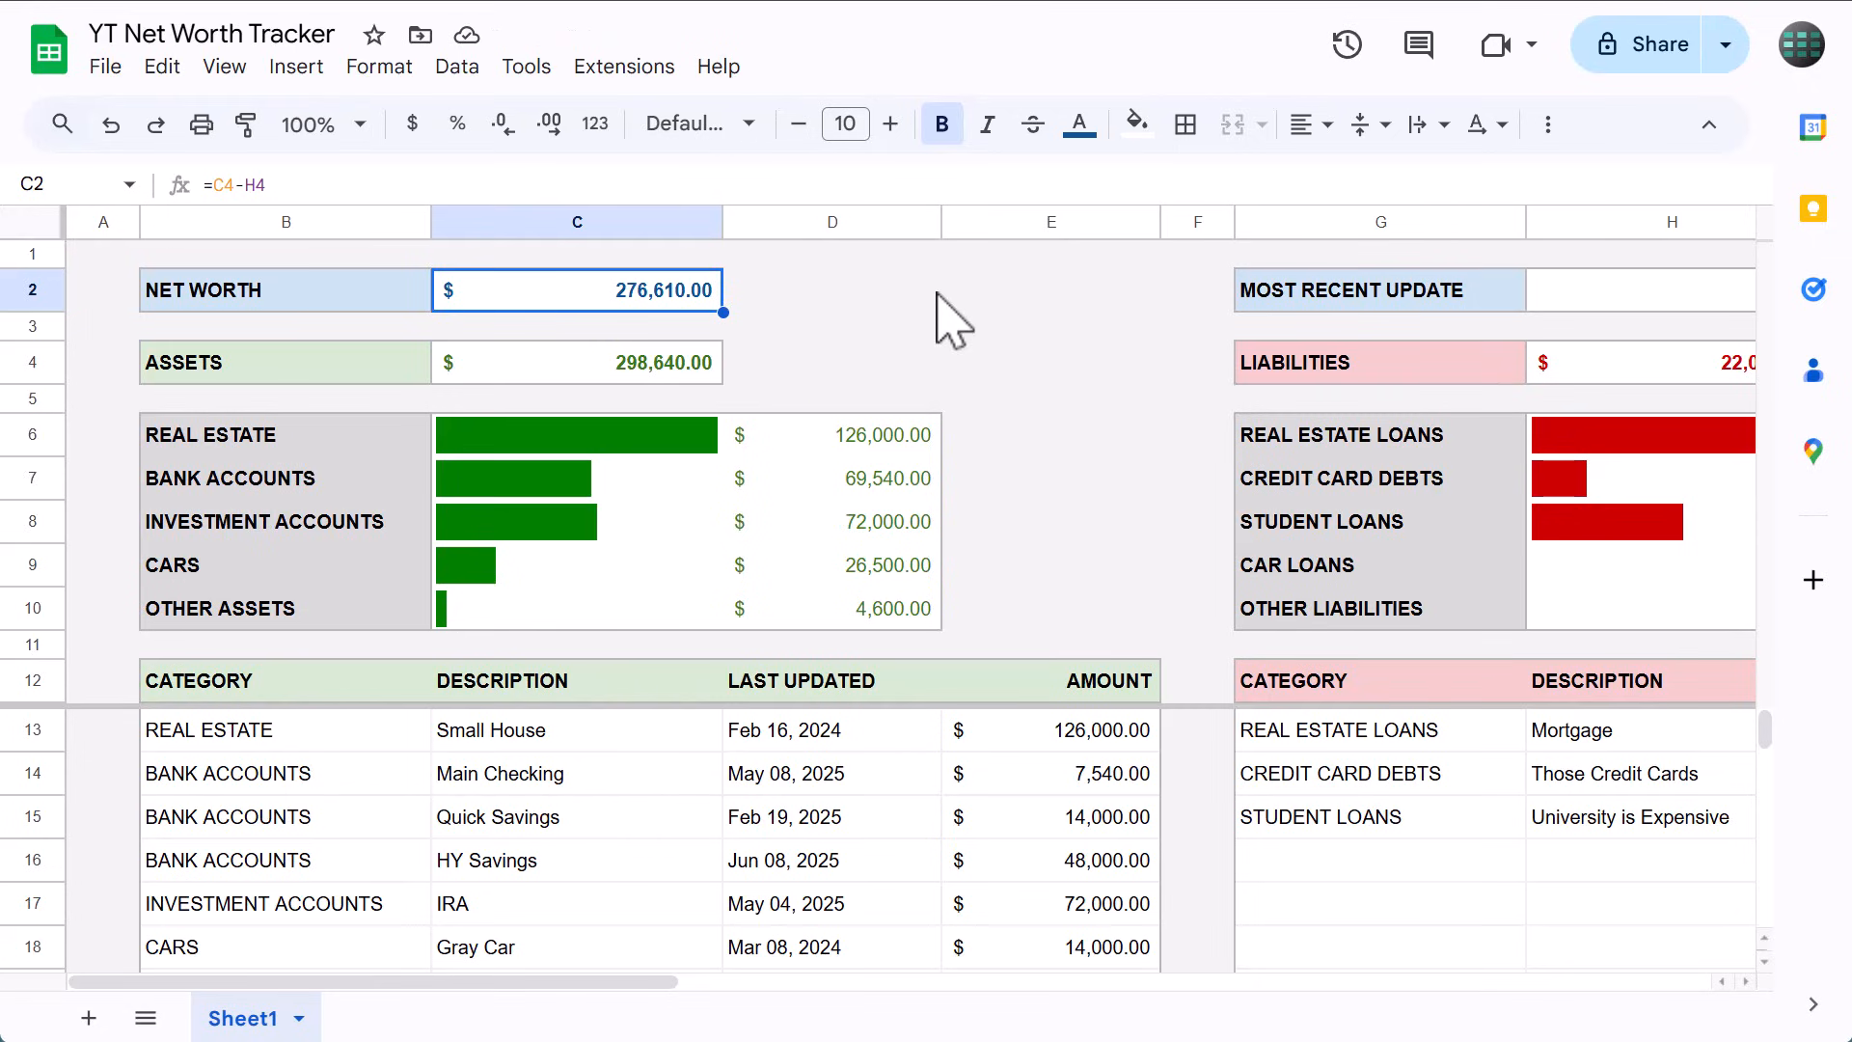
# Enter =MAX(D13:D50,I13:I50) in H2 to return the latest update date, 45828.
pyautogui.click(1528, 290)
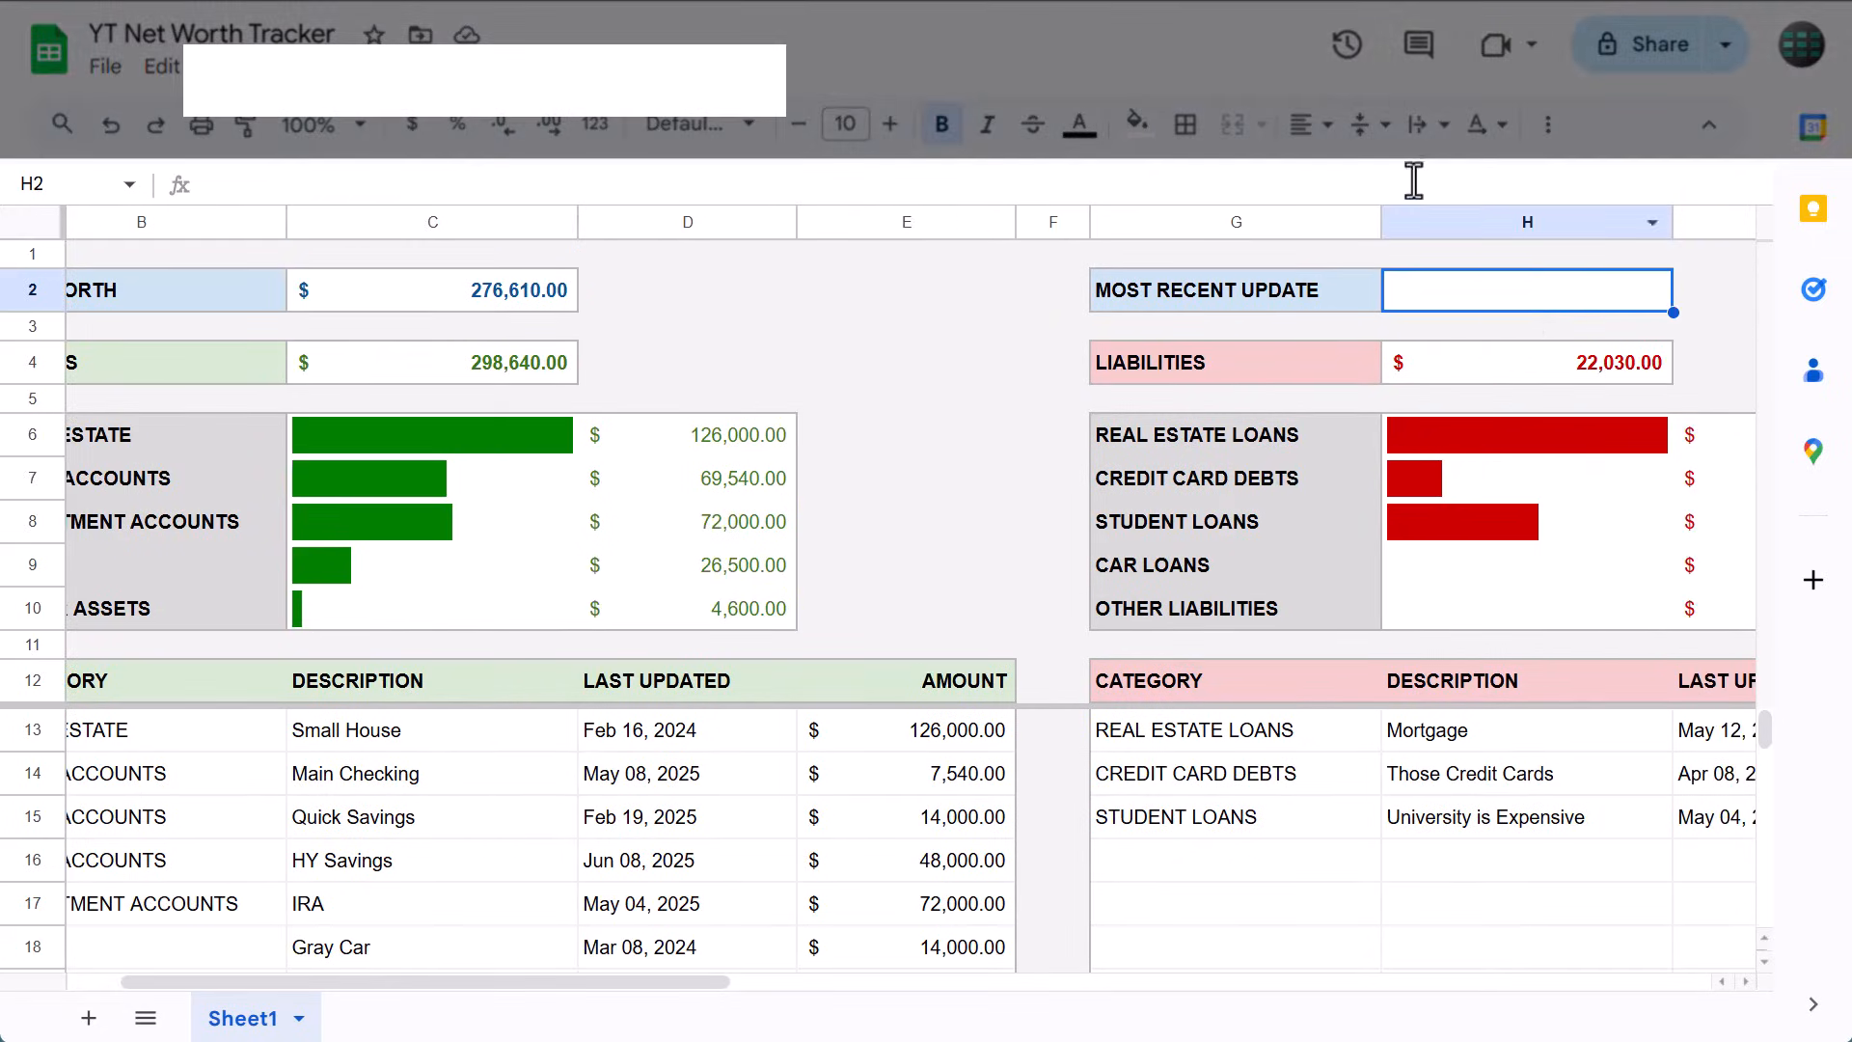
pyautogui.write('=')
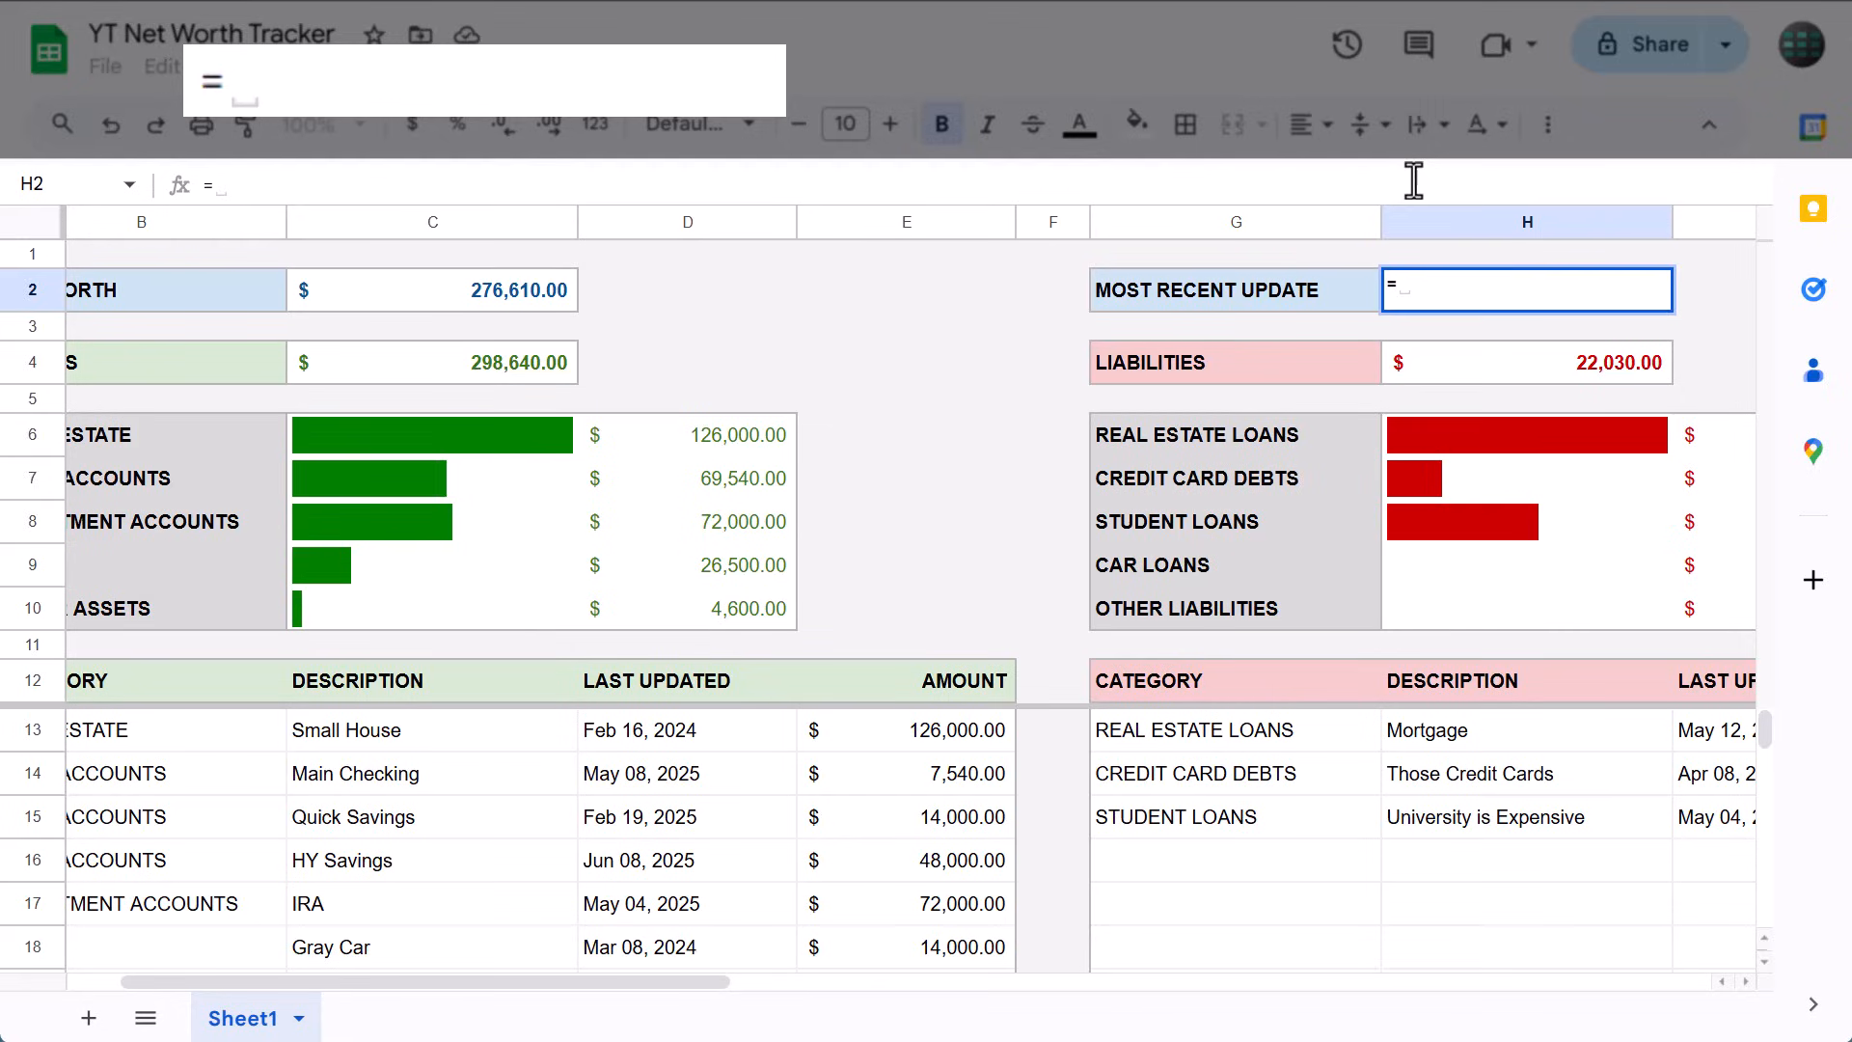
pyautogui.write('MAX(')
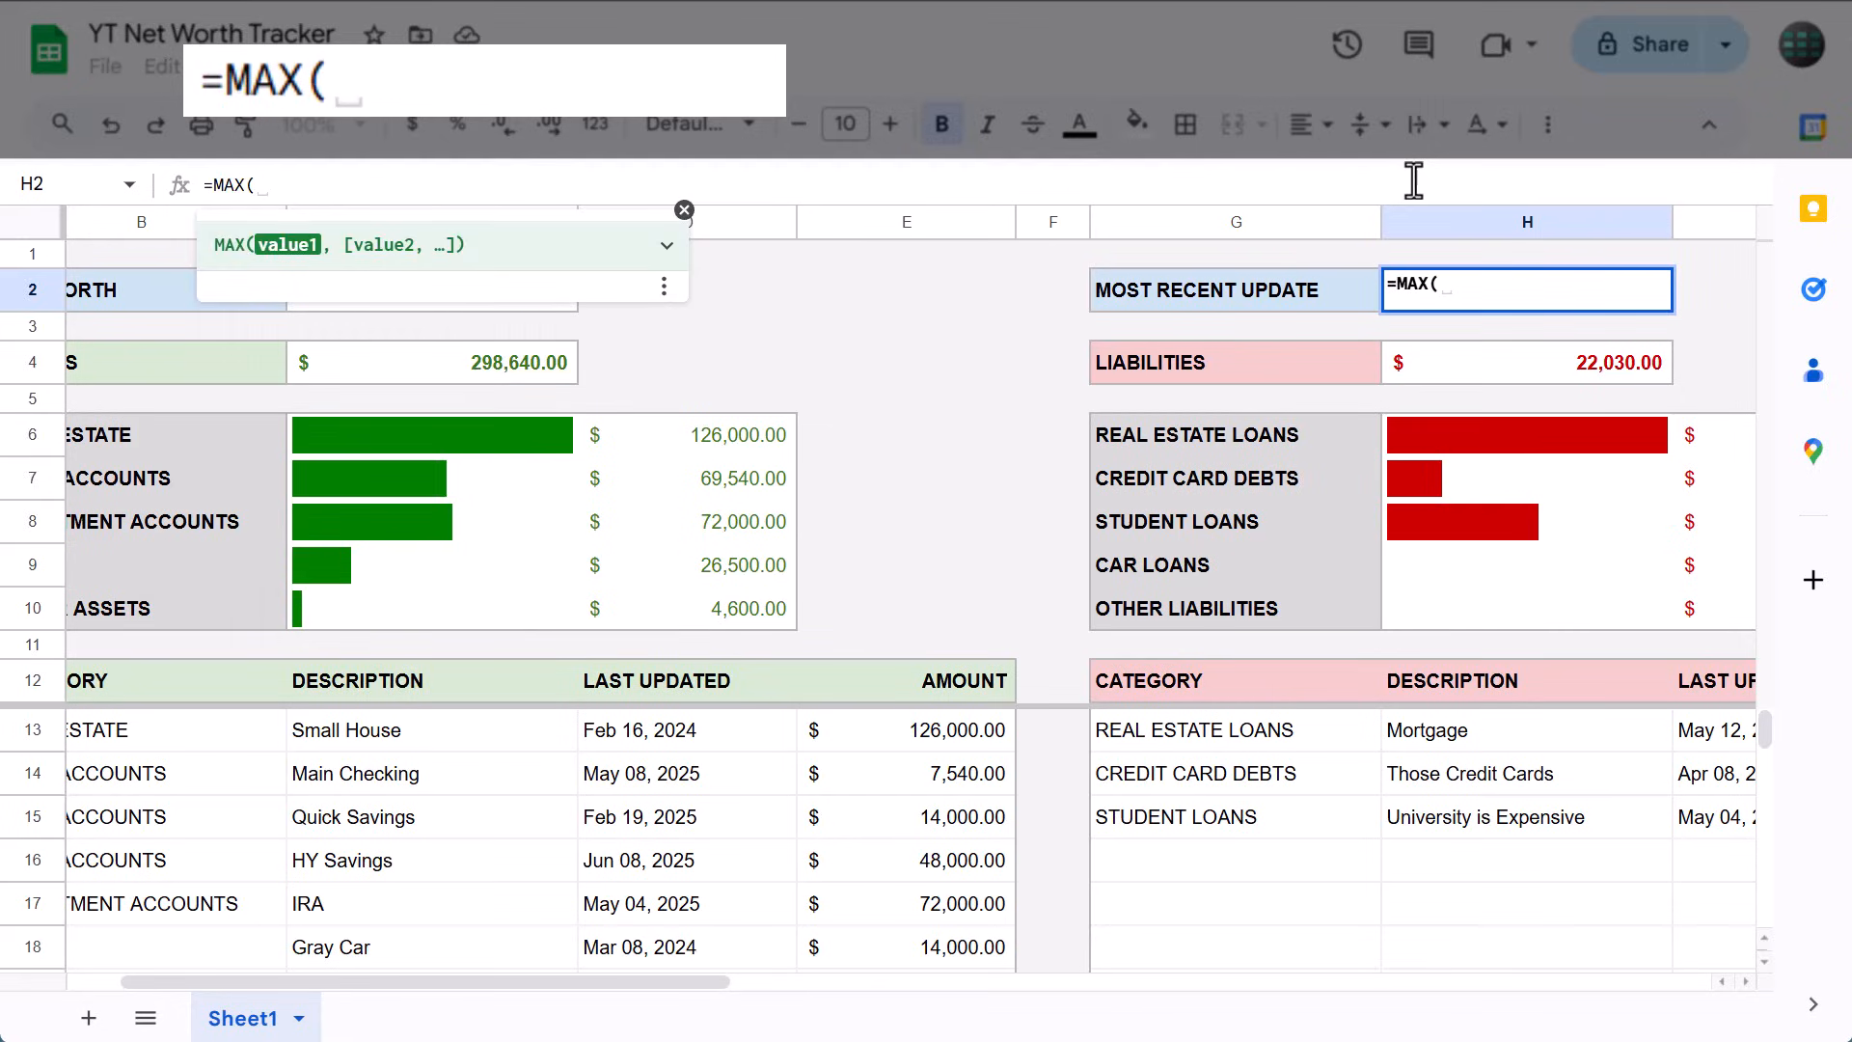
pyautogui.click(687, 729)
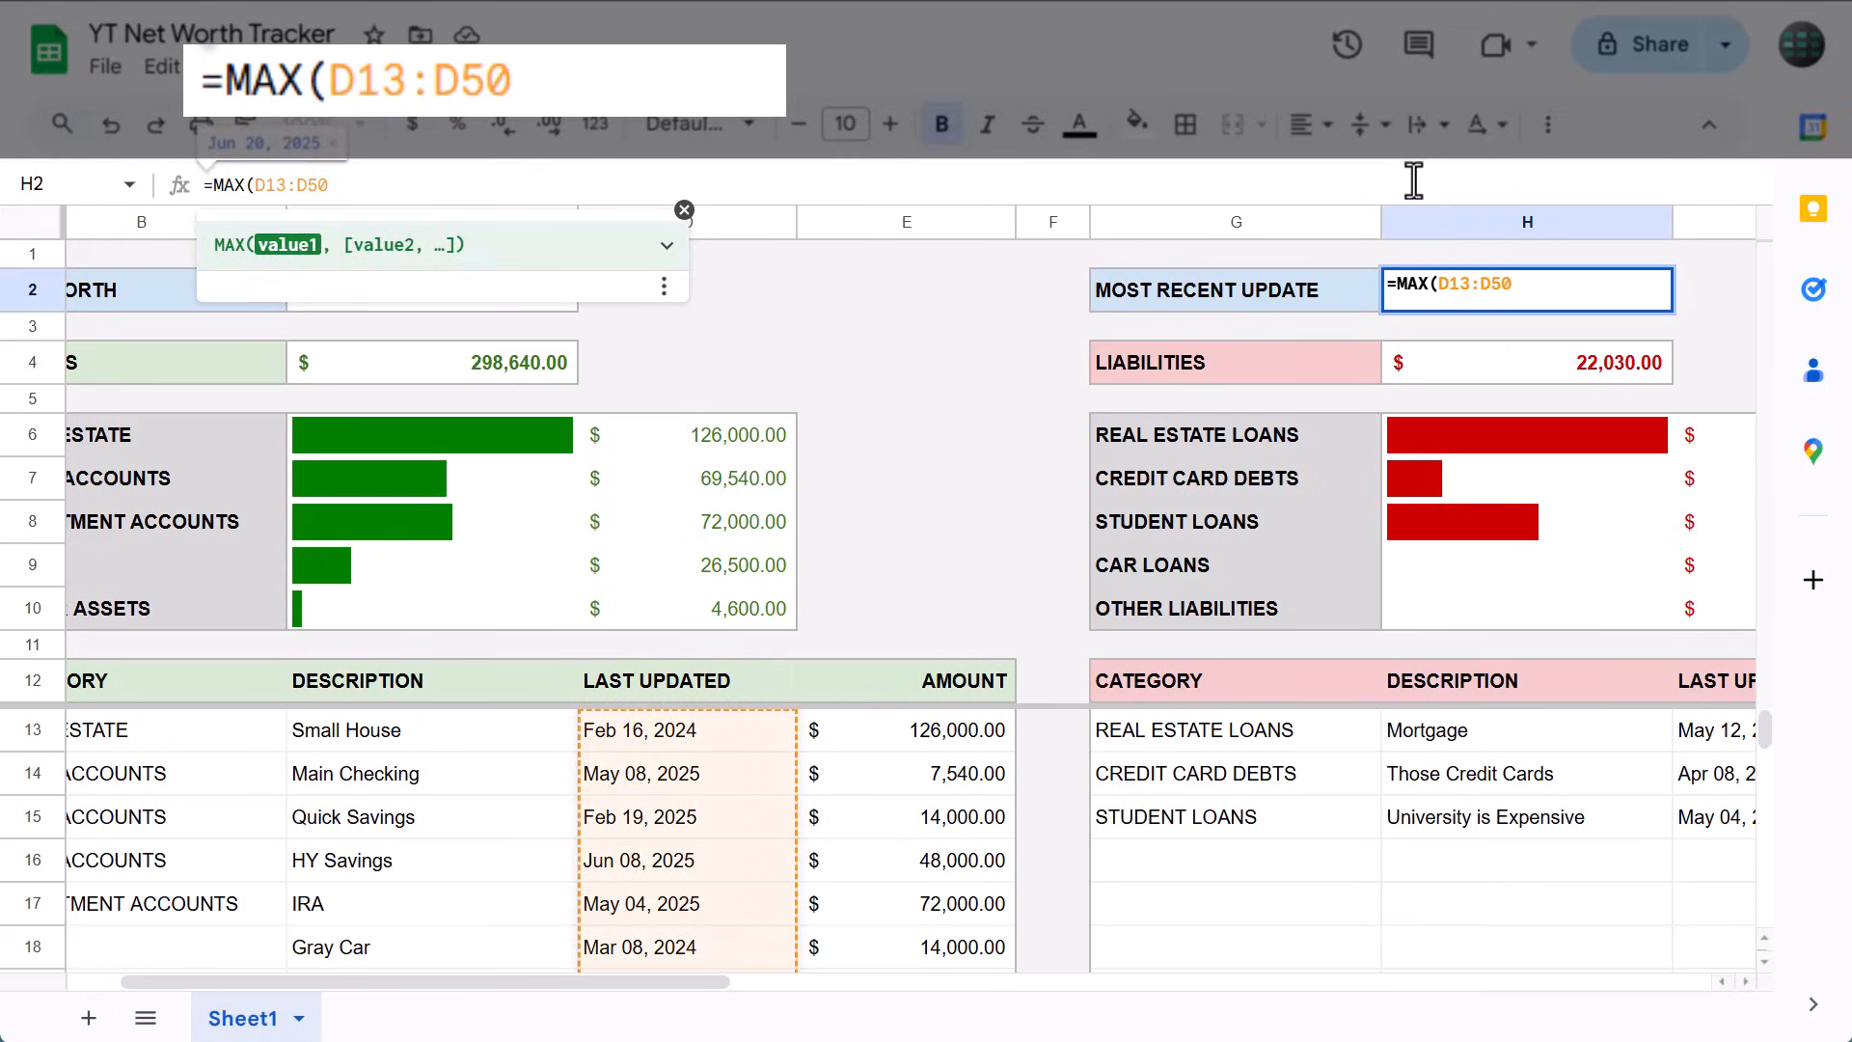
pyautogui.write(',')
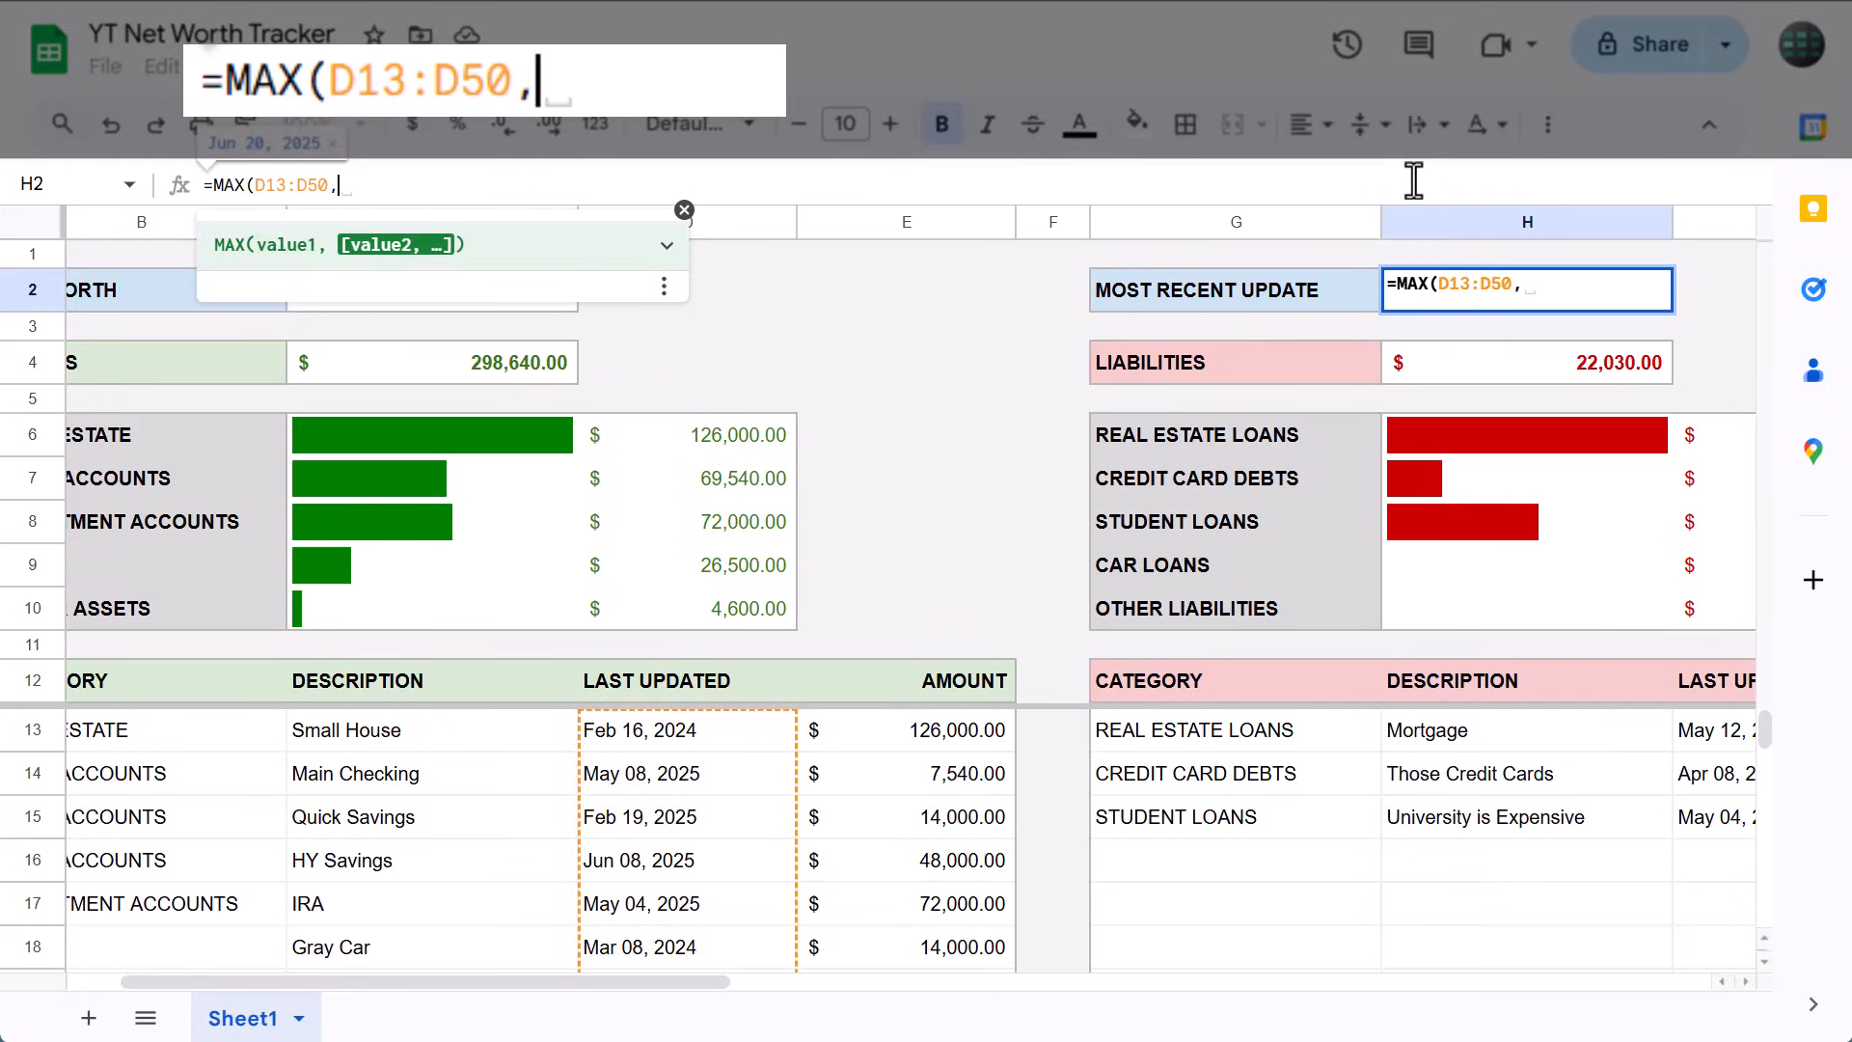
pyautogui.write('I13:I')
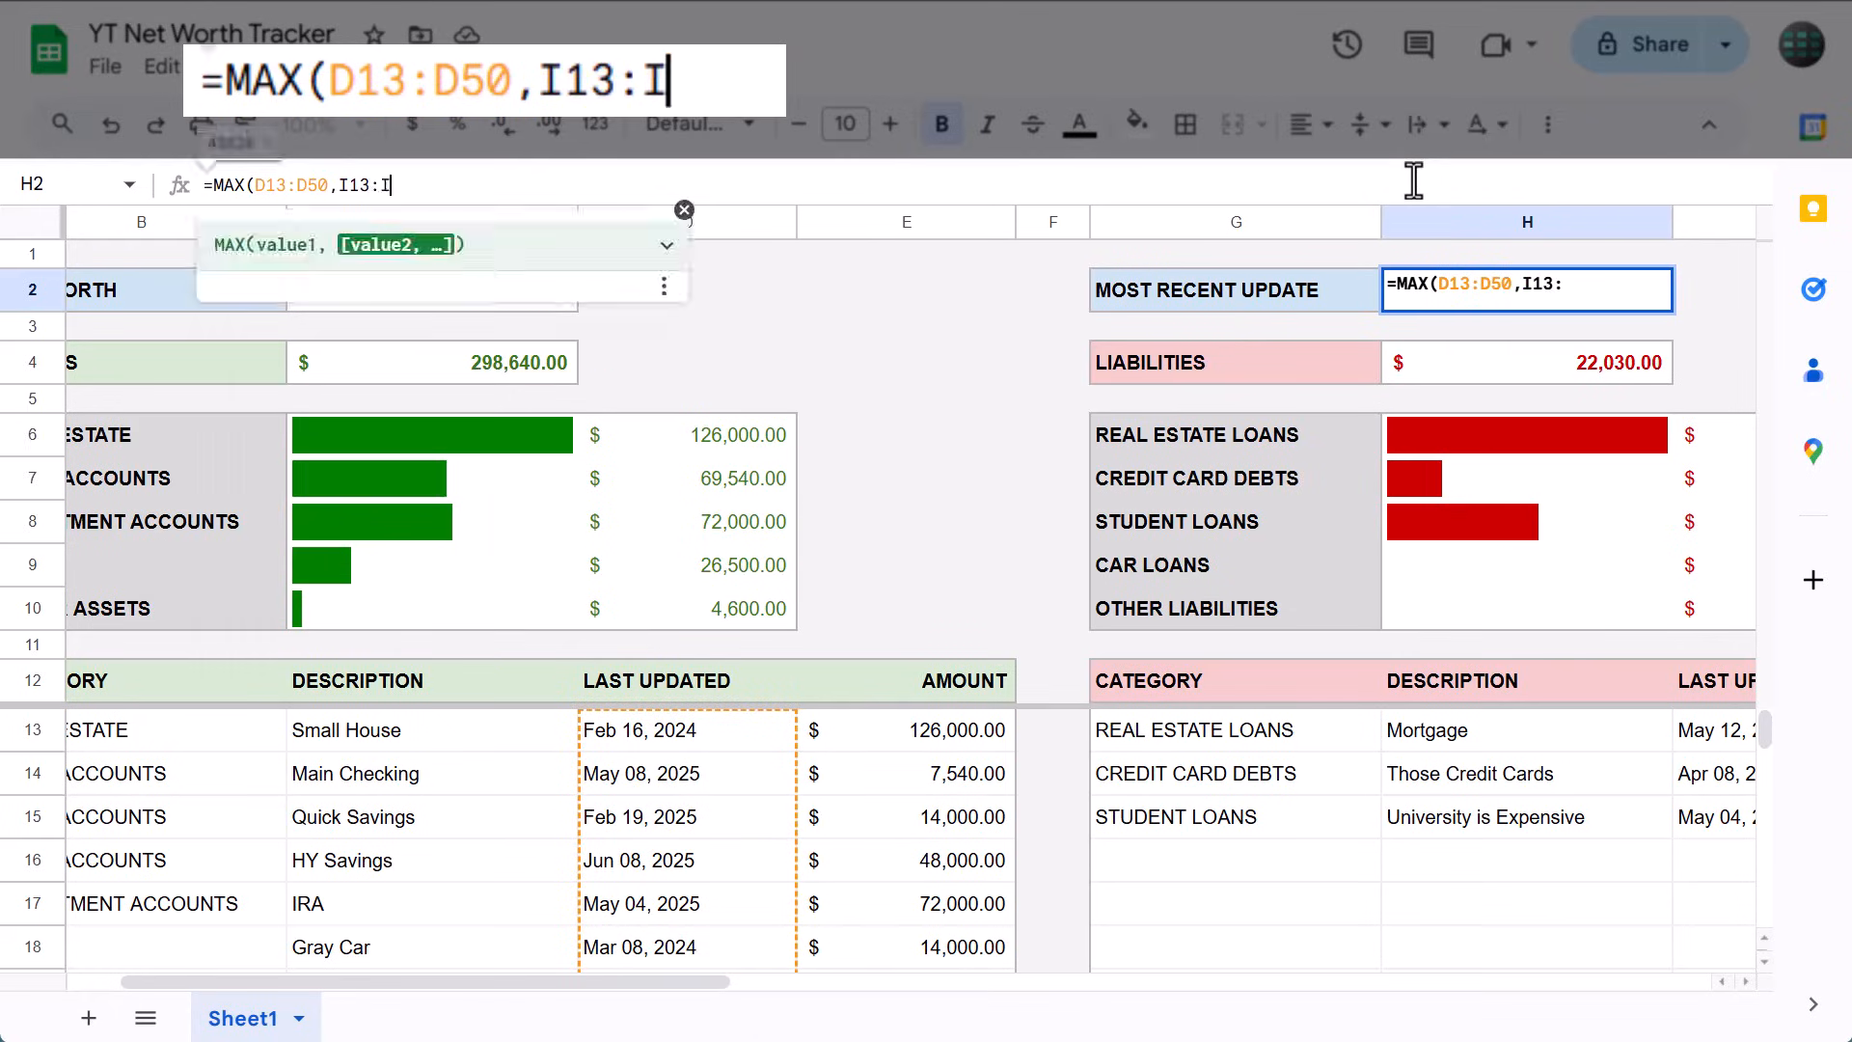
pyautogui.write('50)')
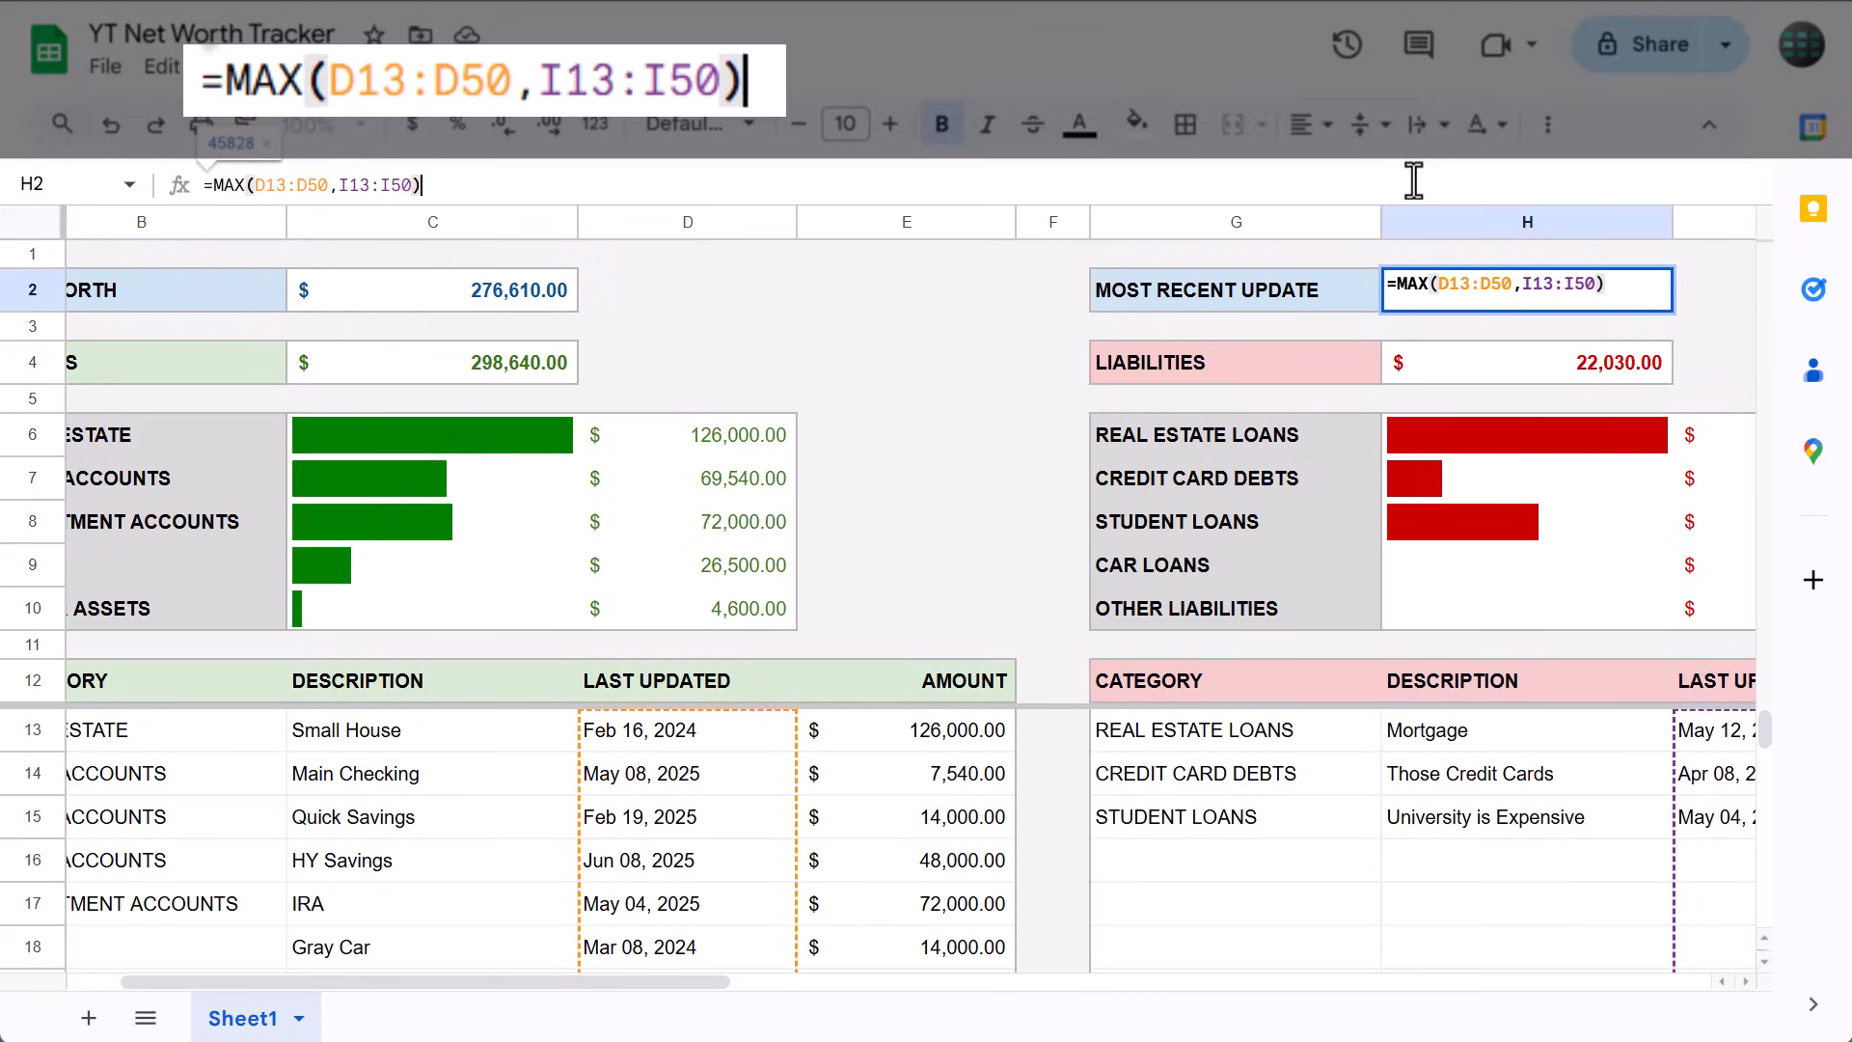
pyautogui.press('enter')
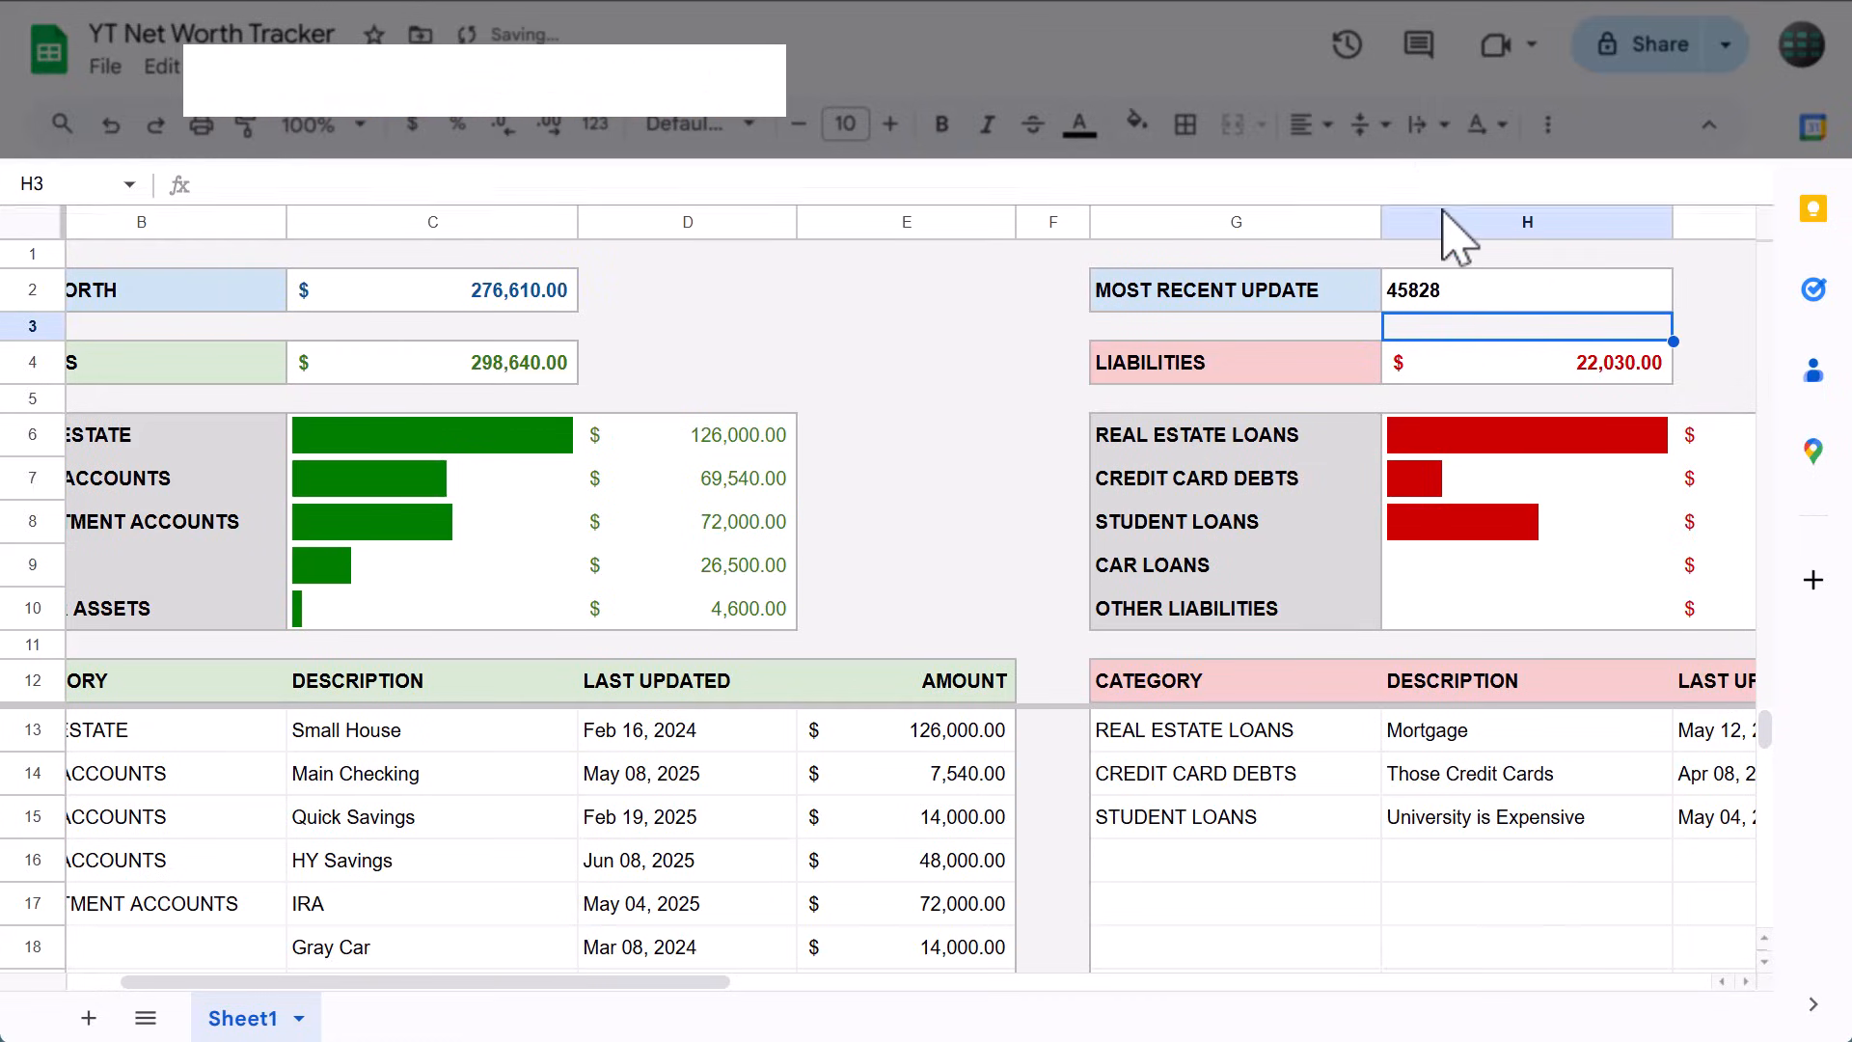
pyautogui.click(1526, 290)
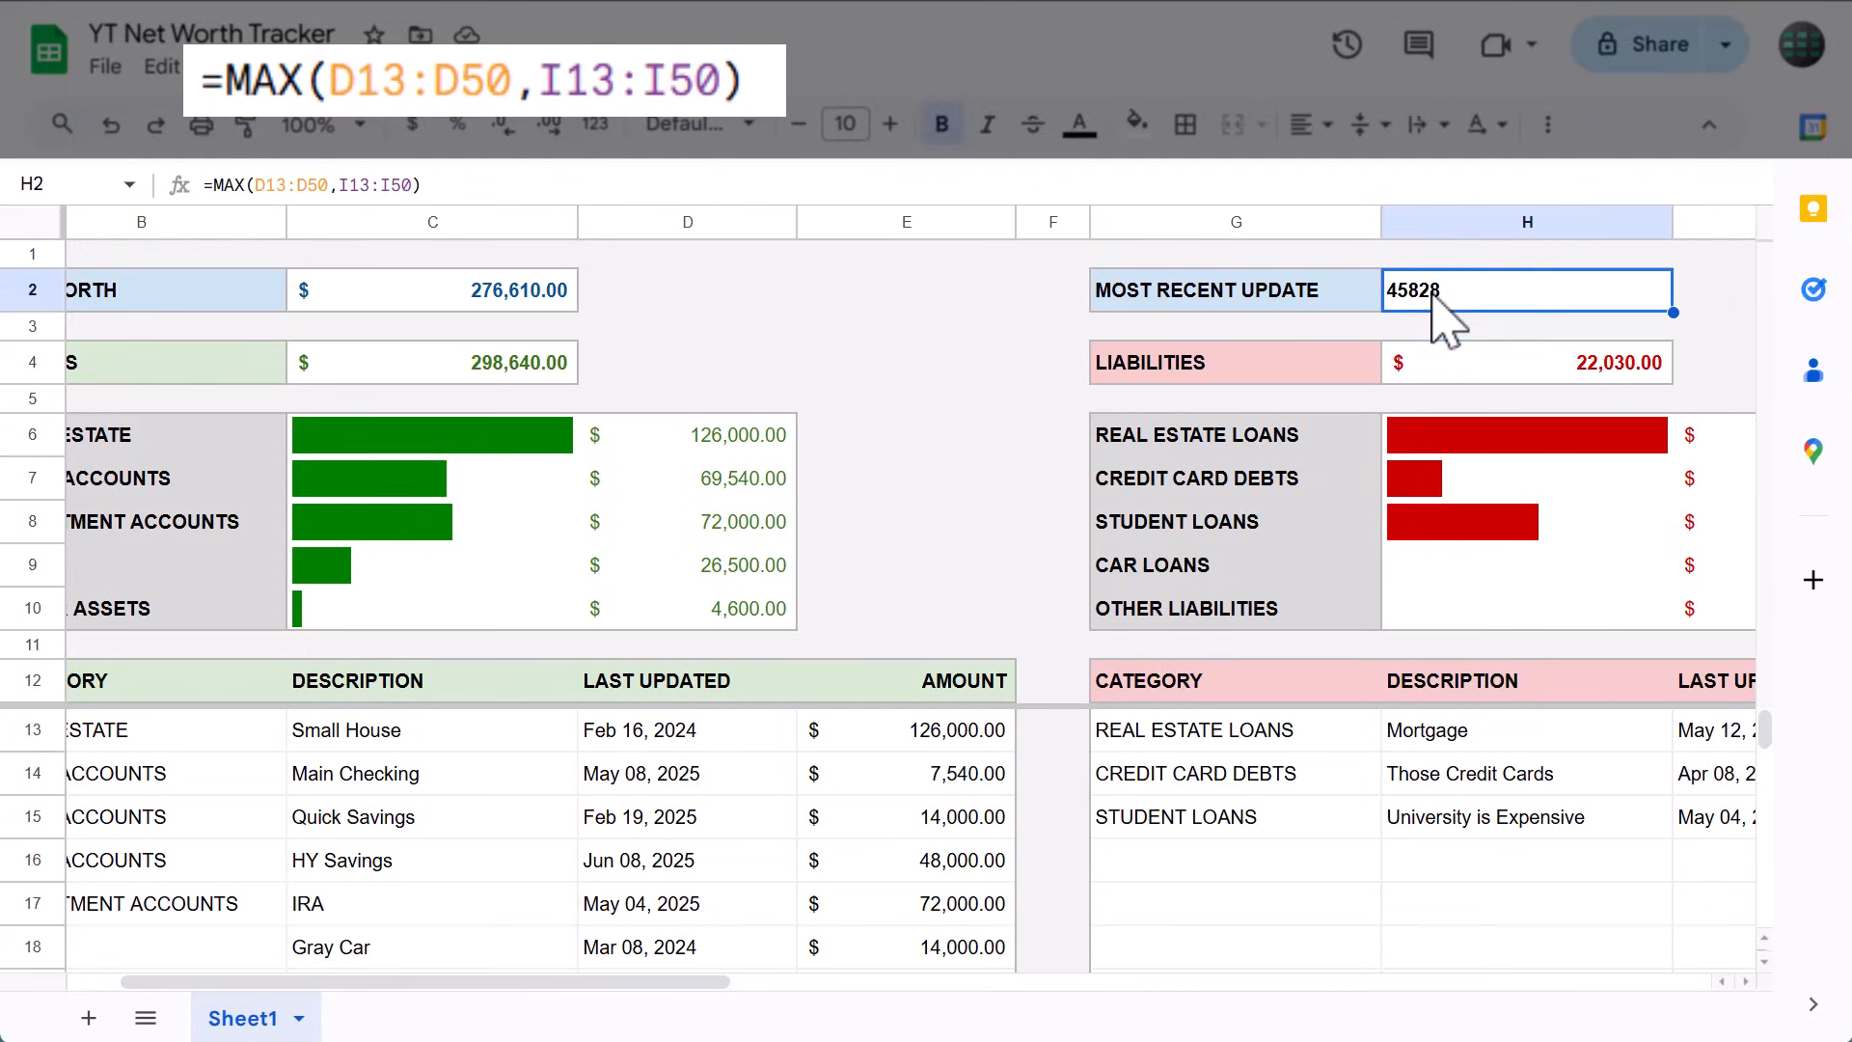
pyautogui.moveTo(1501, 318)
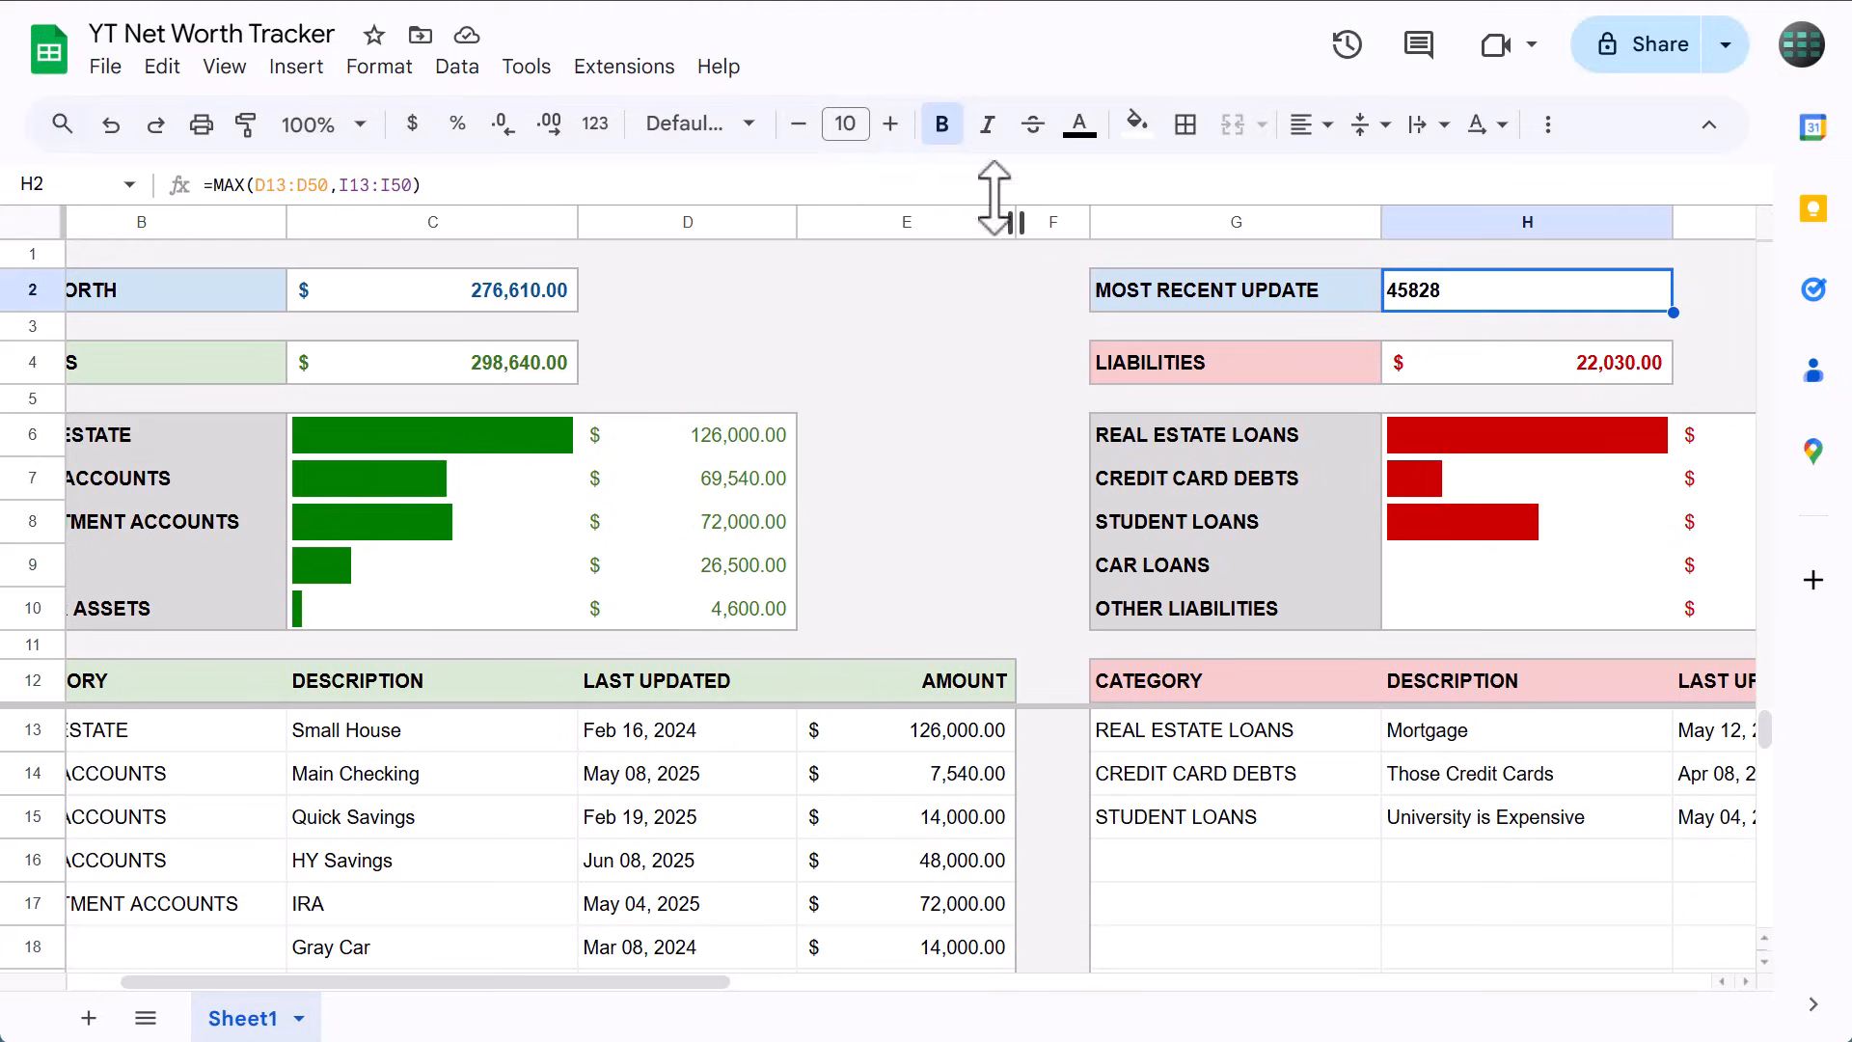
# Format H2 as a date so it reads Jun 20, 2025.
pyautogui.click(597, 123)
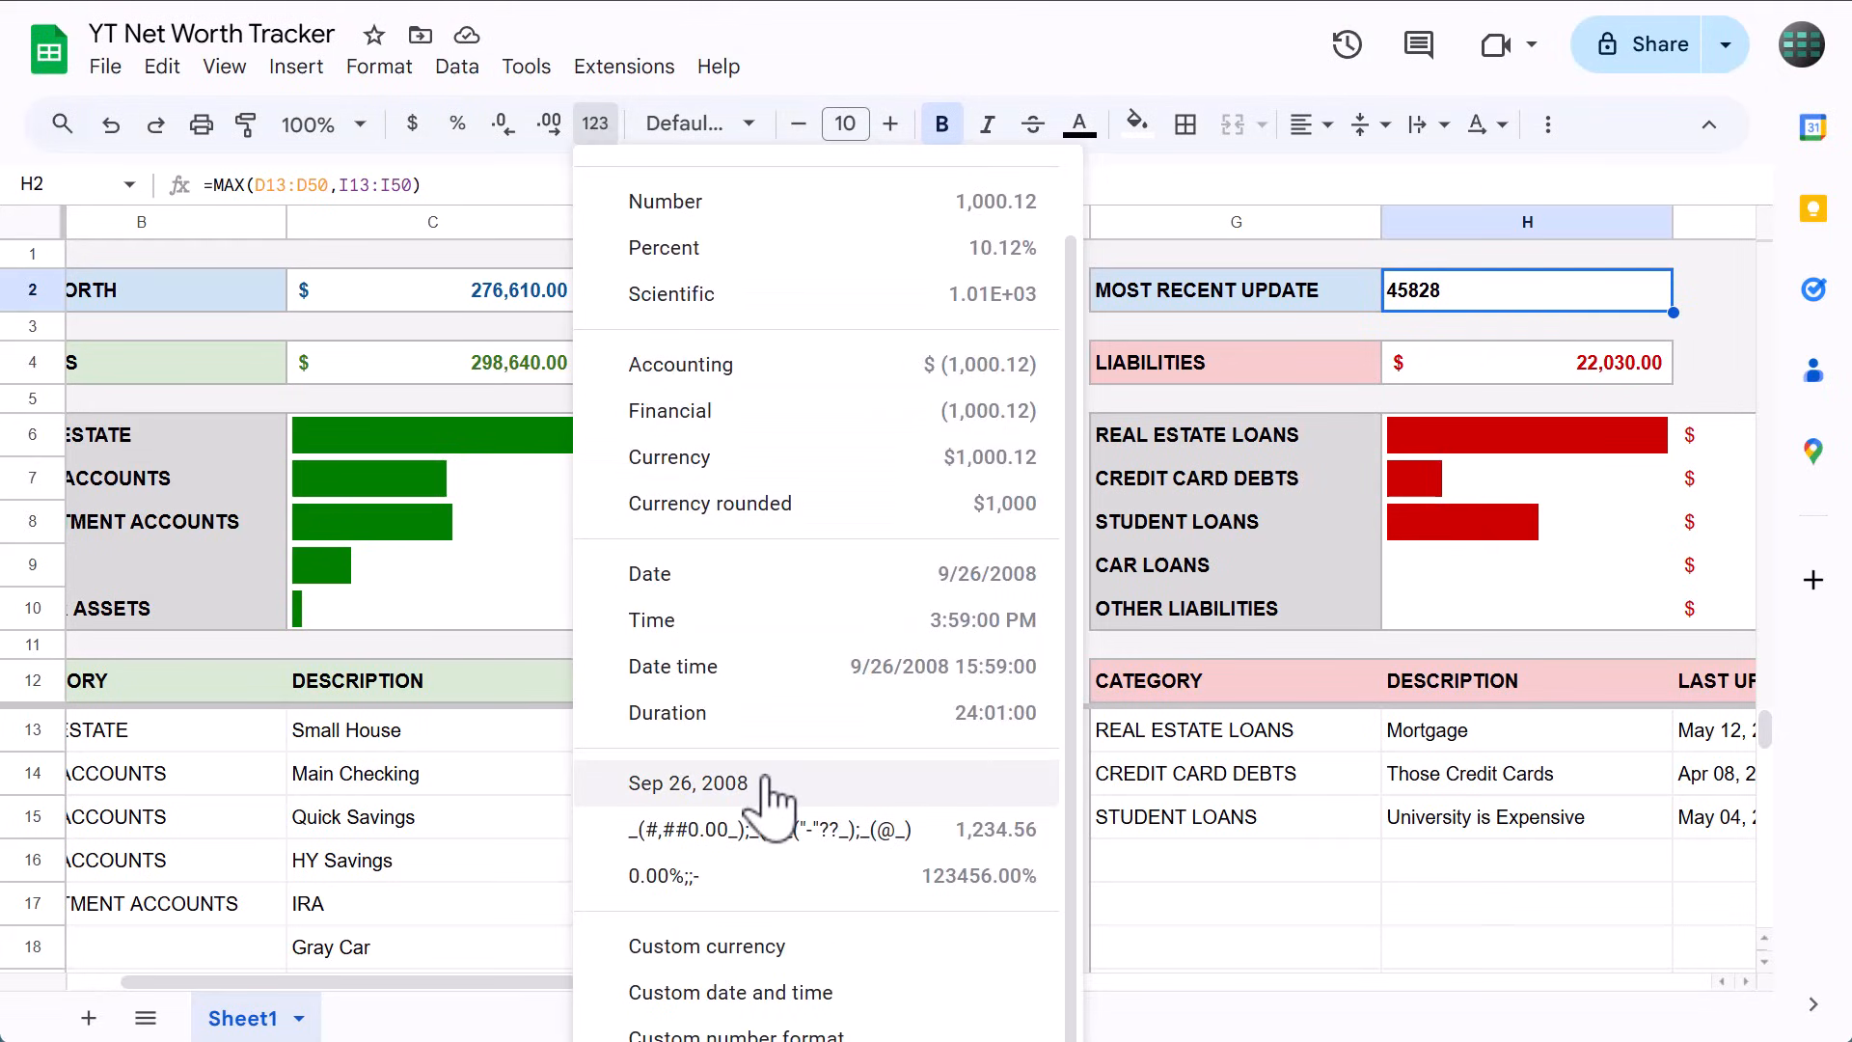
pyautogui.click(689, 783)
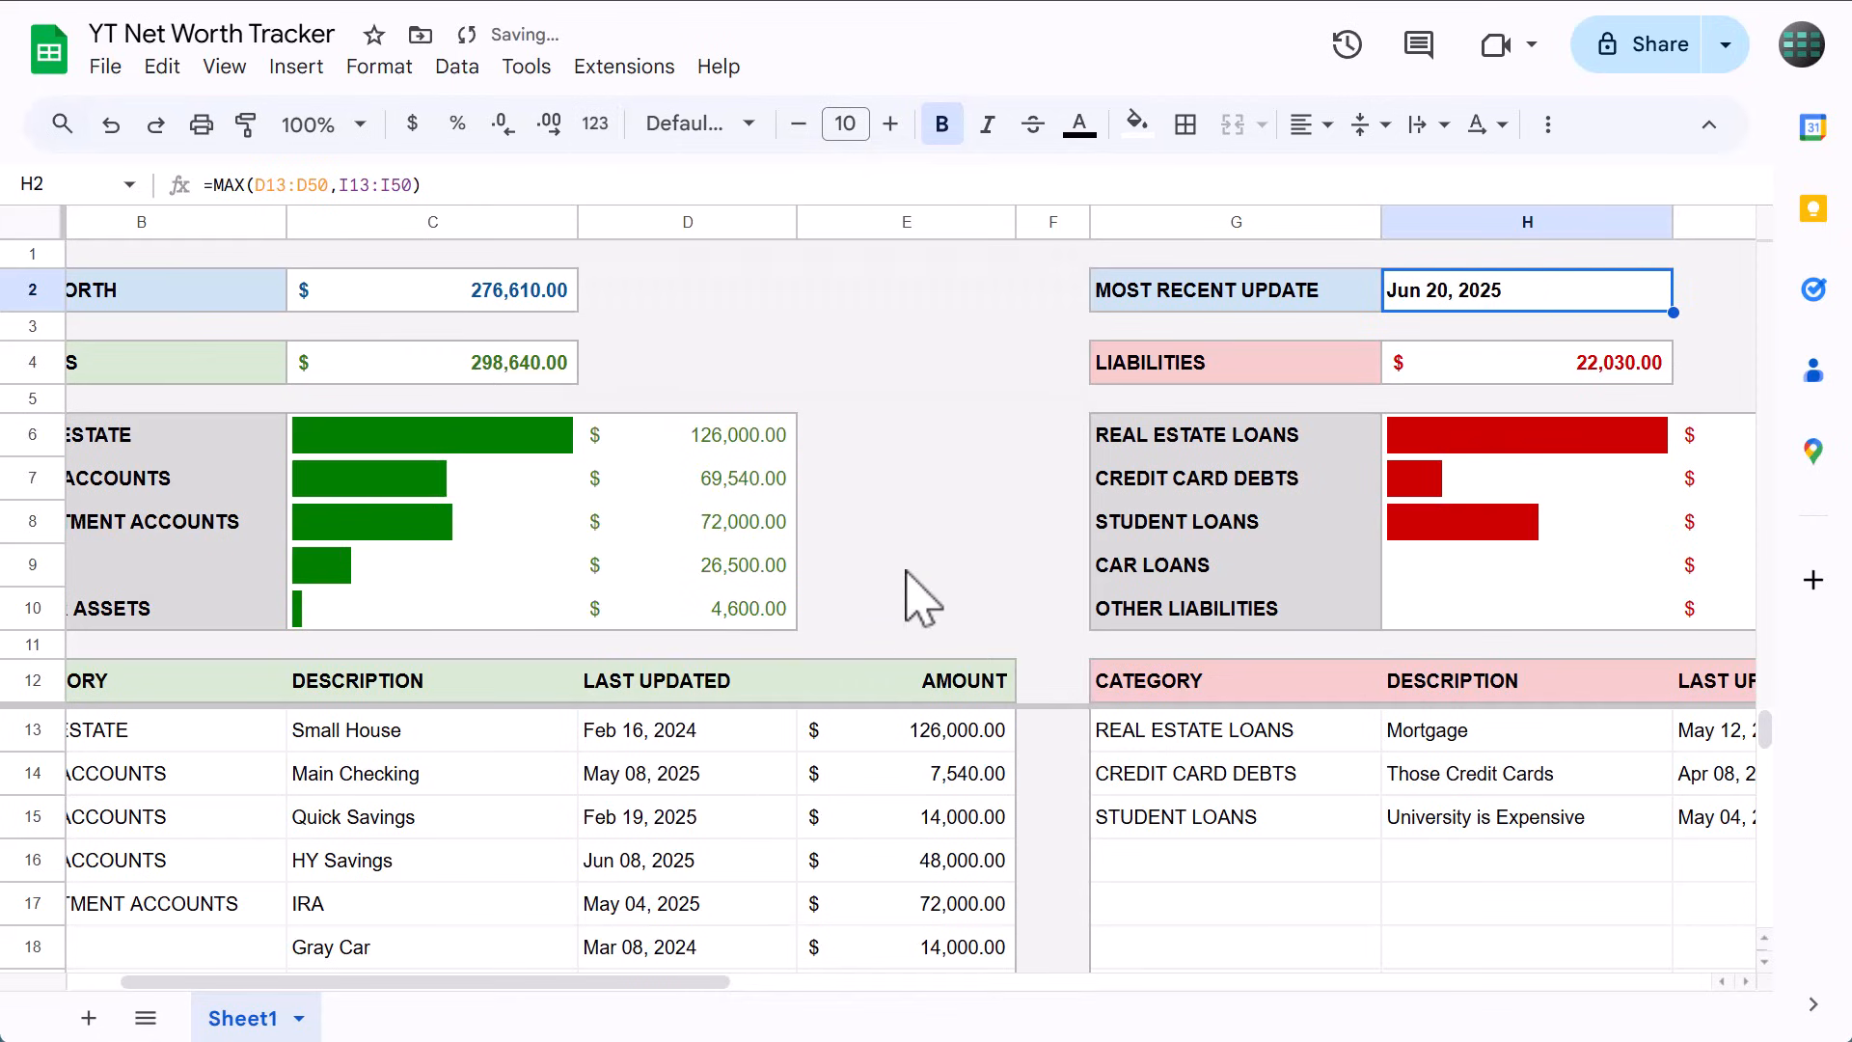
pyautogui.click(1078, 123)
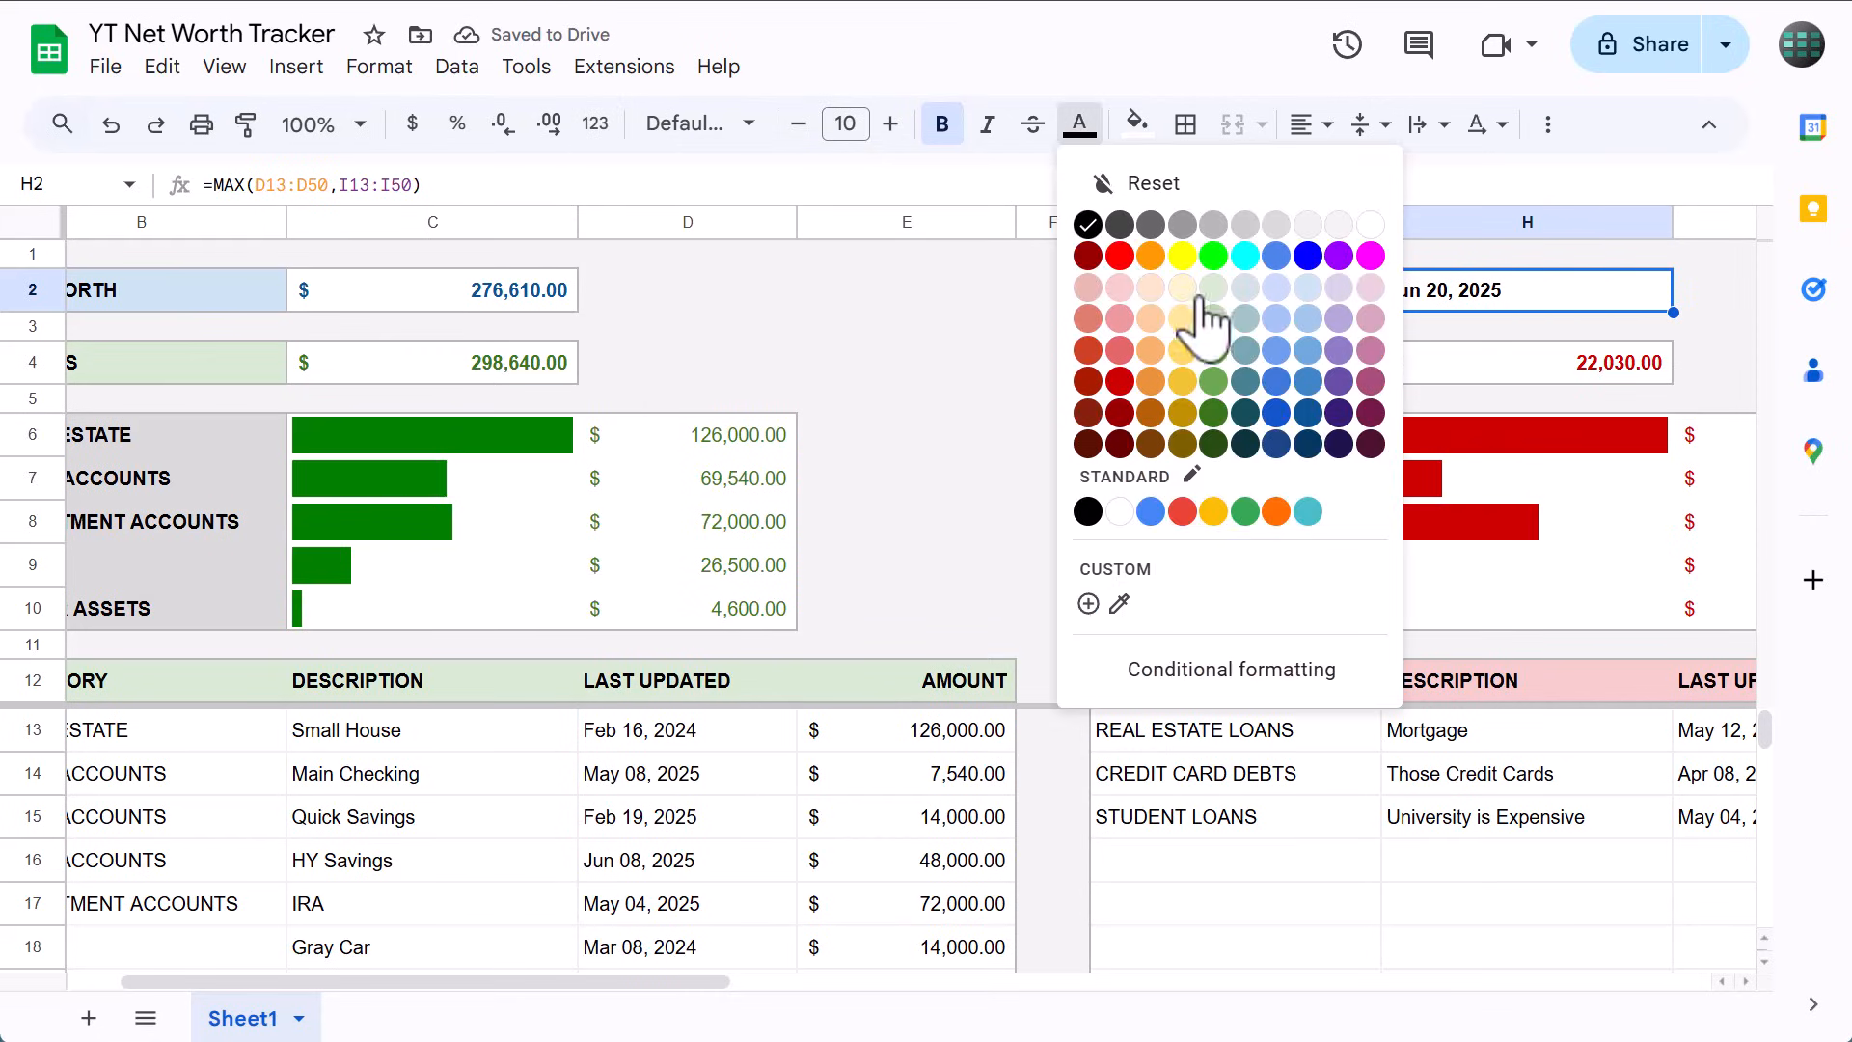